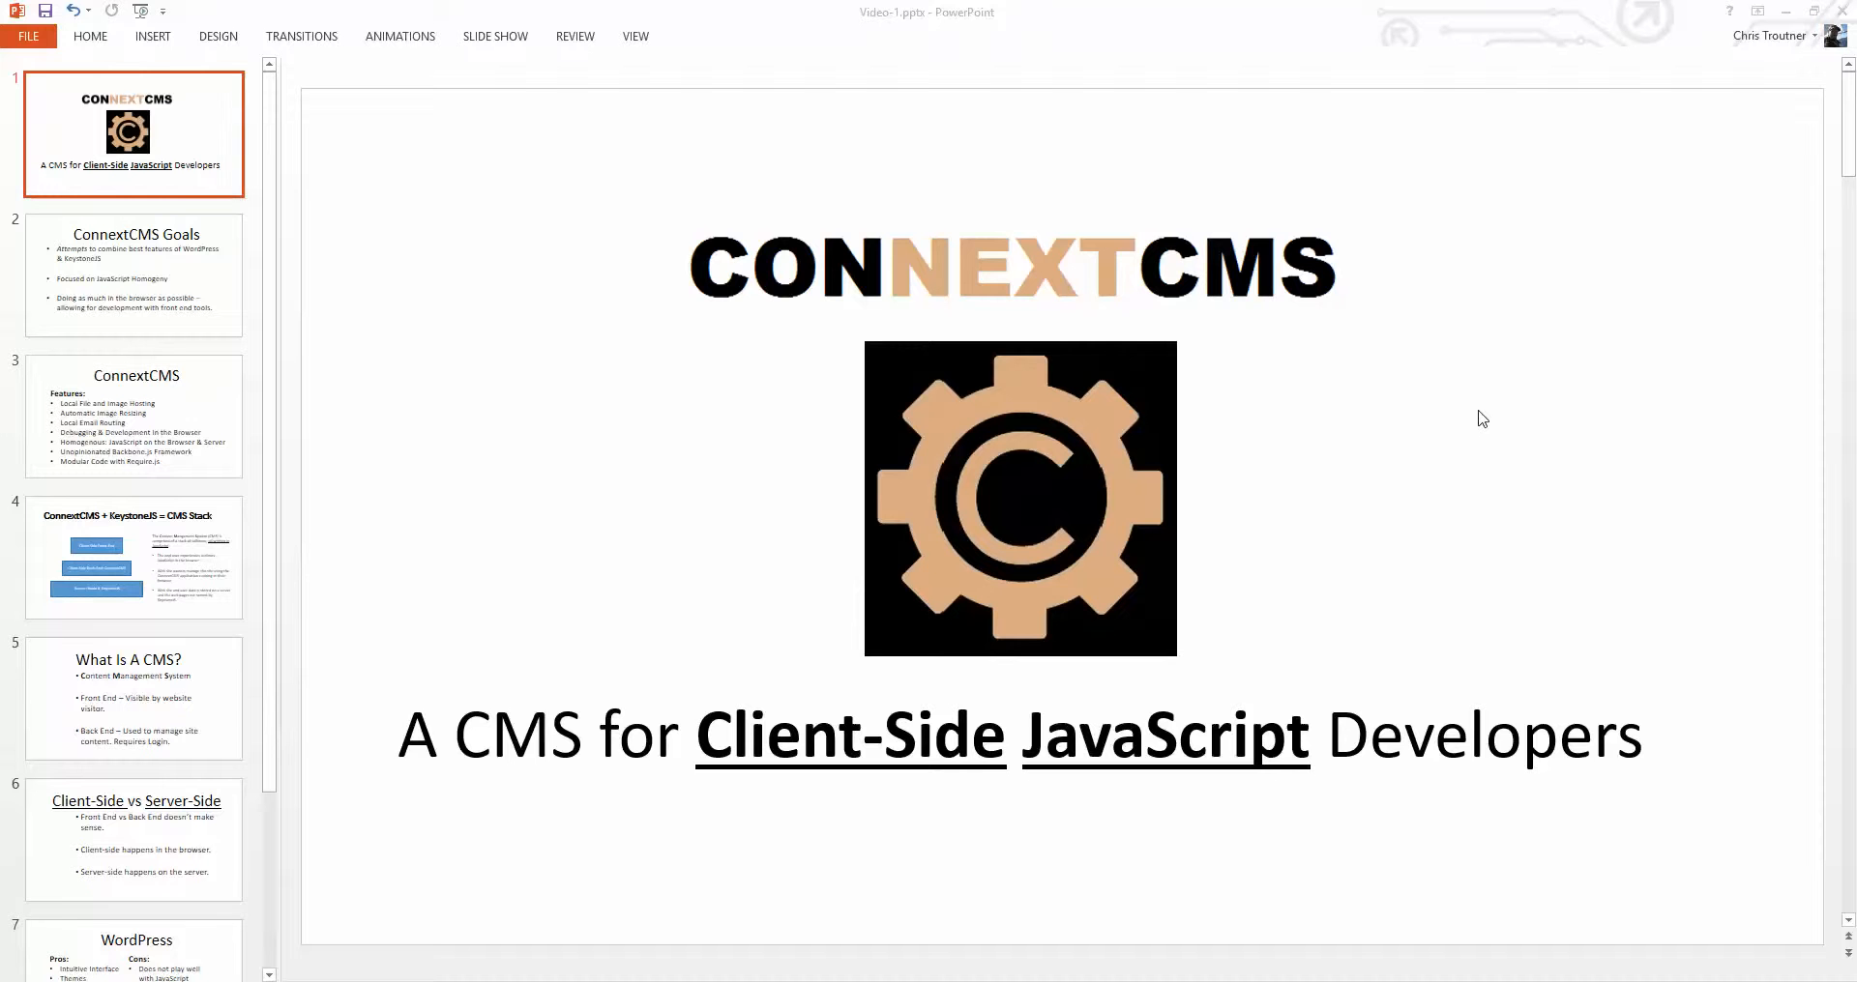
- Advance the deck to slide 2, 'ConnextCMS Goals'
{"action": "left_click", "coordinate": [133, 275]}
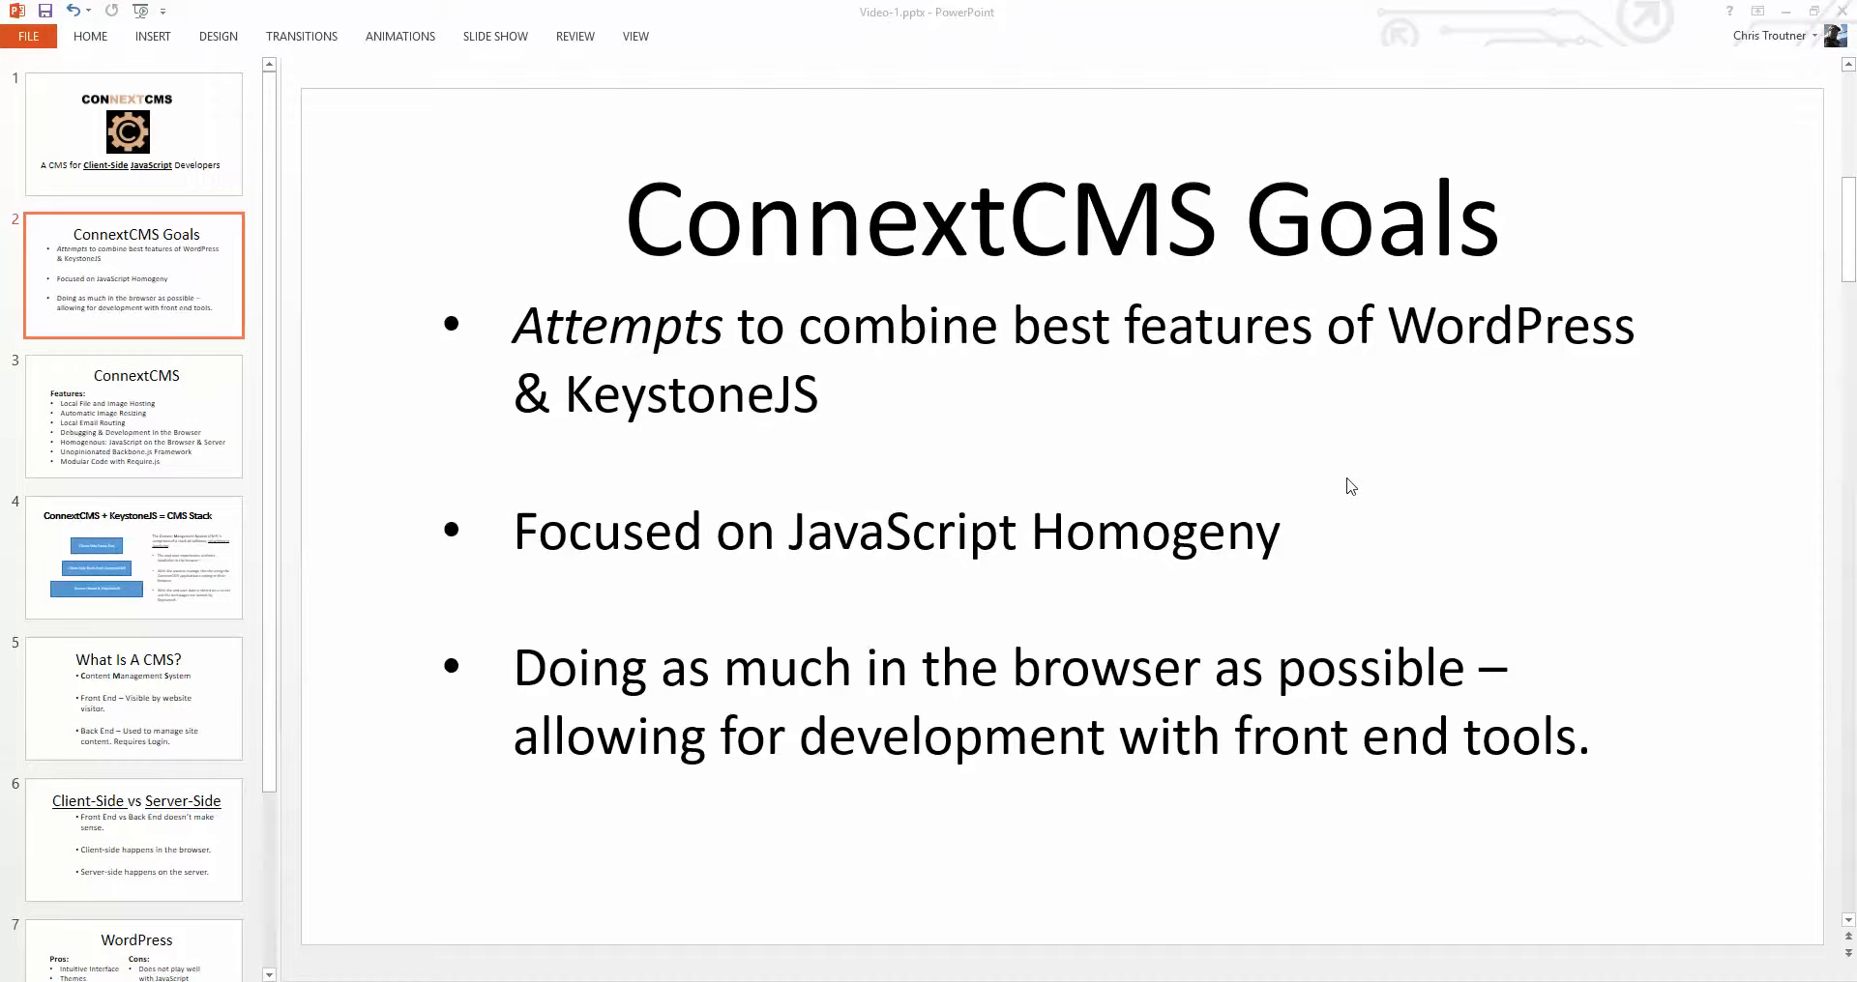
- Advance the deck to slide 3, the ConnextCMS Features list
{"action": "left_click", "coordinate": [133, 416]}
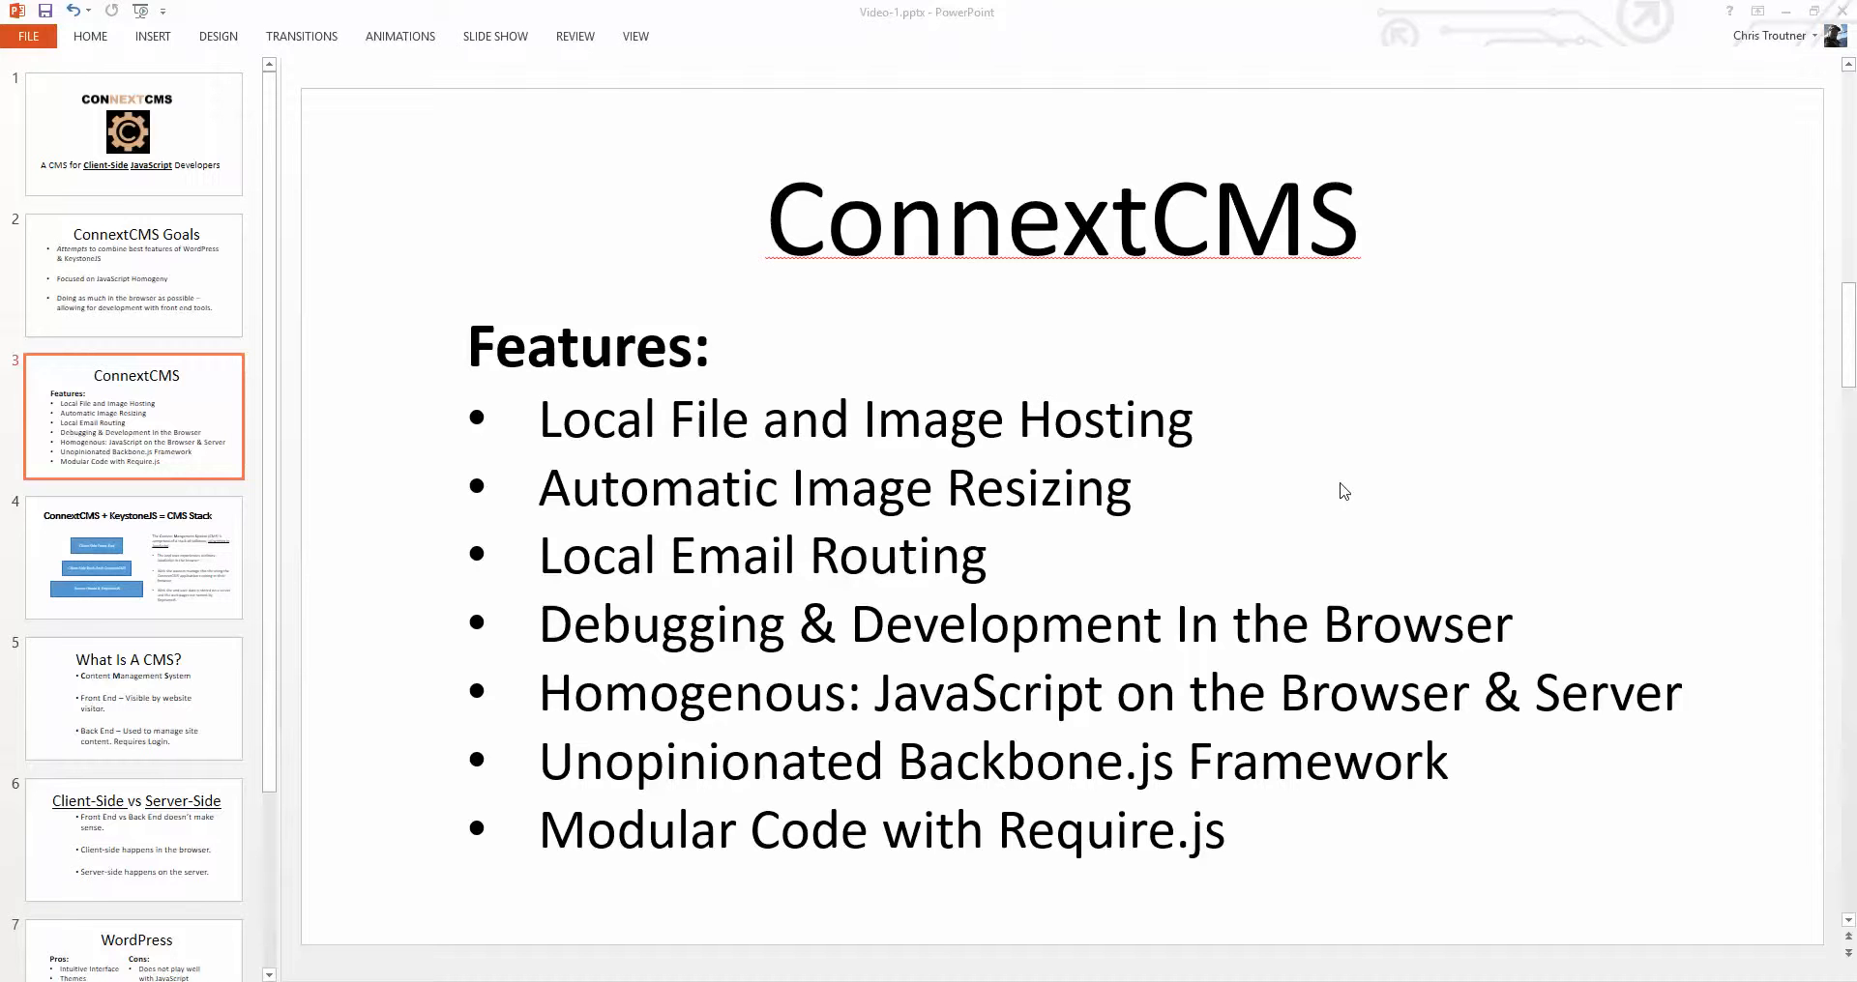
{"action": "mouse_move", "coordinate": [1046, 589]}
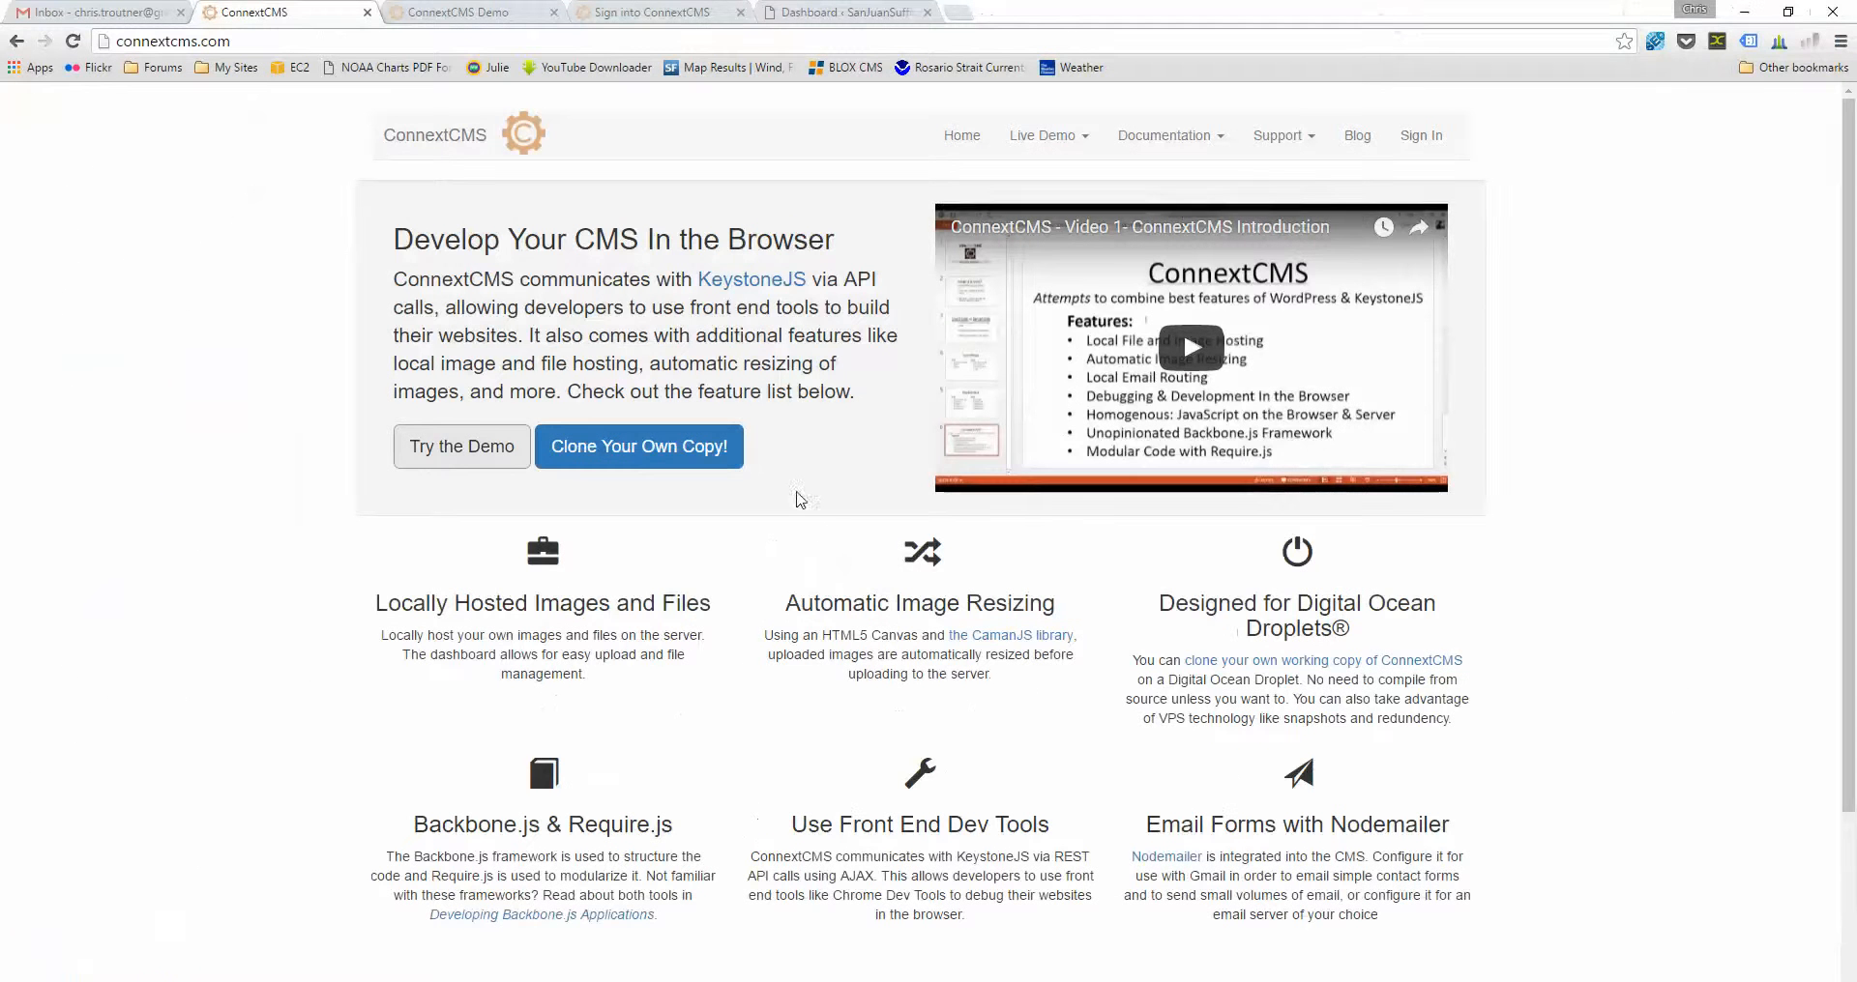
{"action": "mouse_move", "coordinate": [315, 178]}
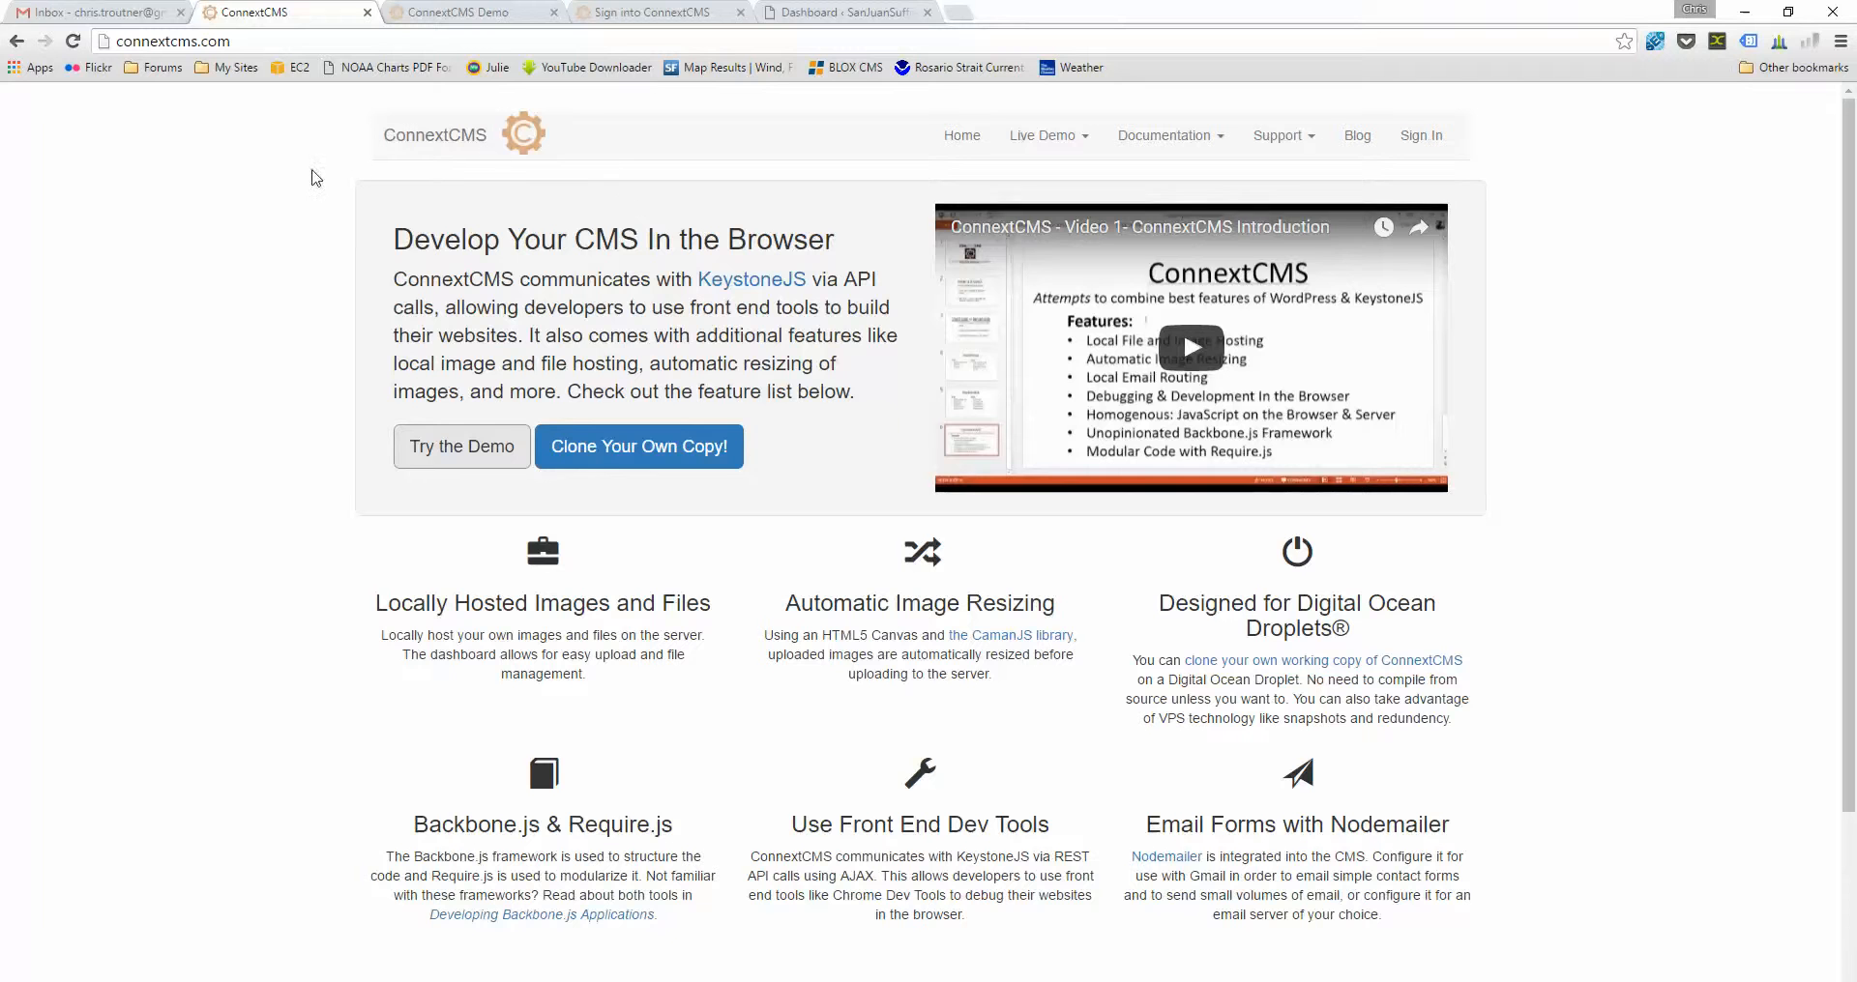
- Switch to the SanJuanSufficiency.com dashboard tab and review its analytics summary and drafts
{"action": "left_click", "coordinate": [843, 11]}
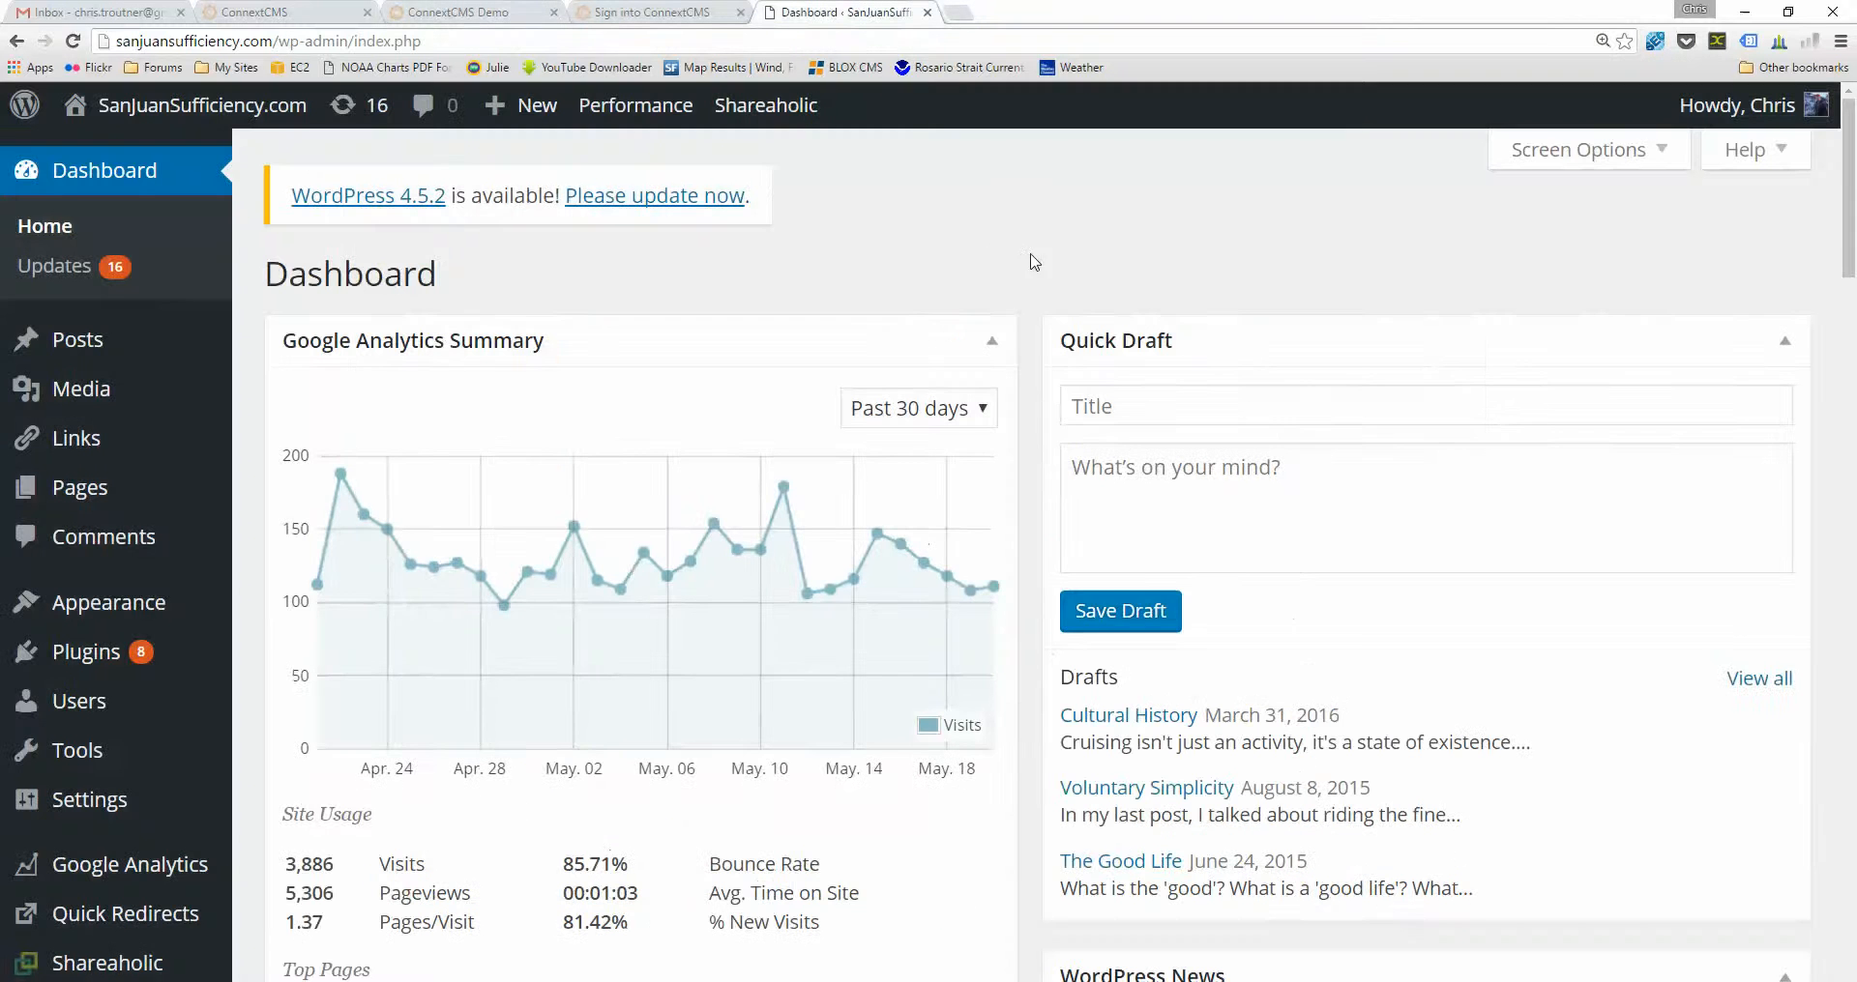
{"action": "mouse_move", "coordinate": [998, 253]}
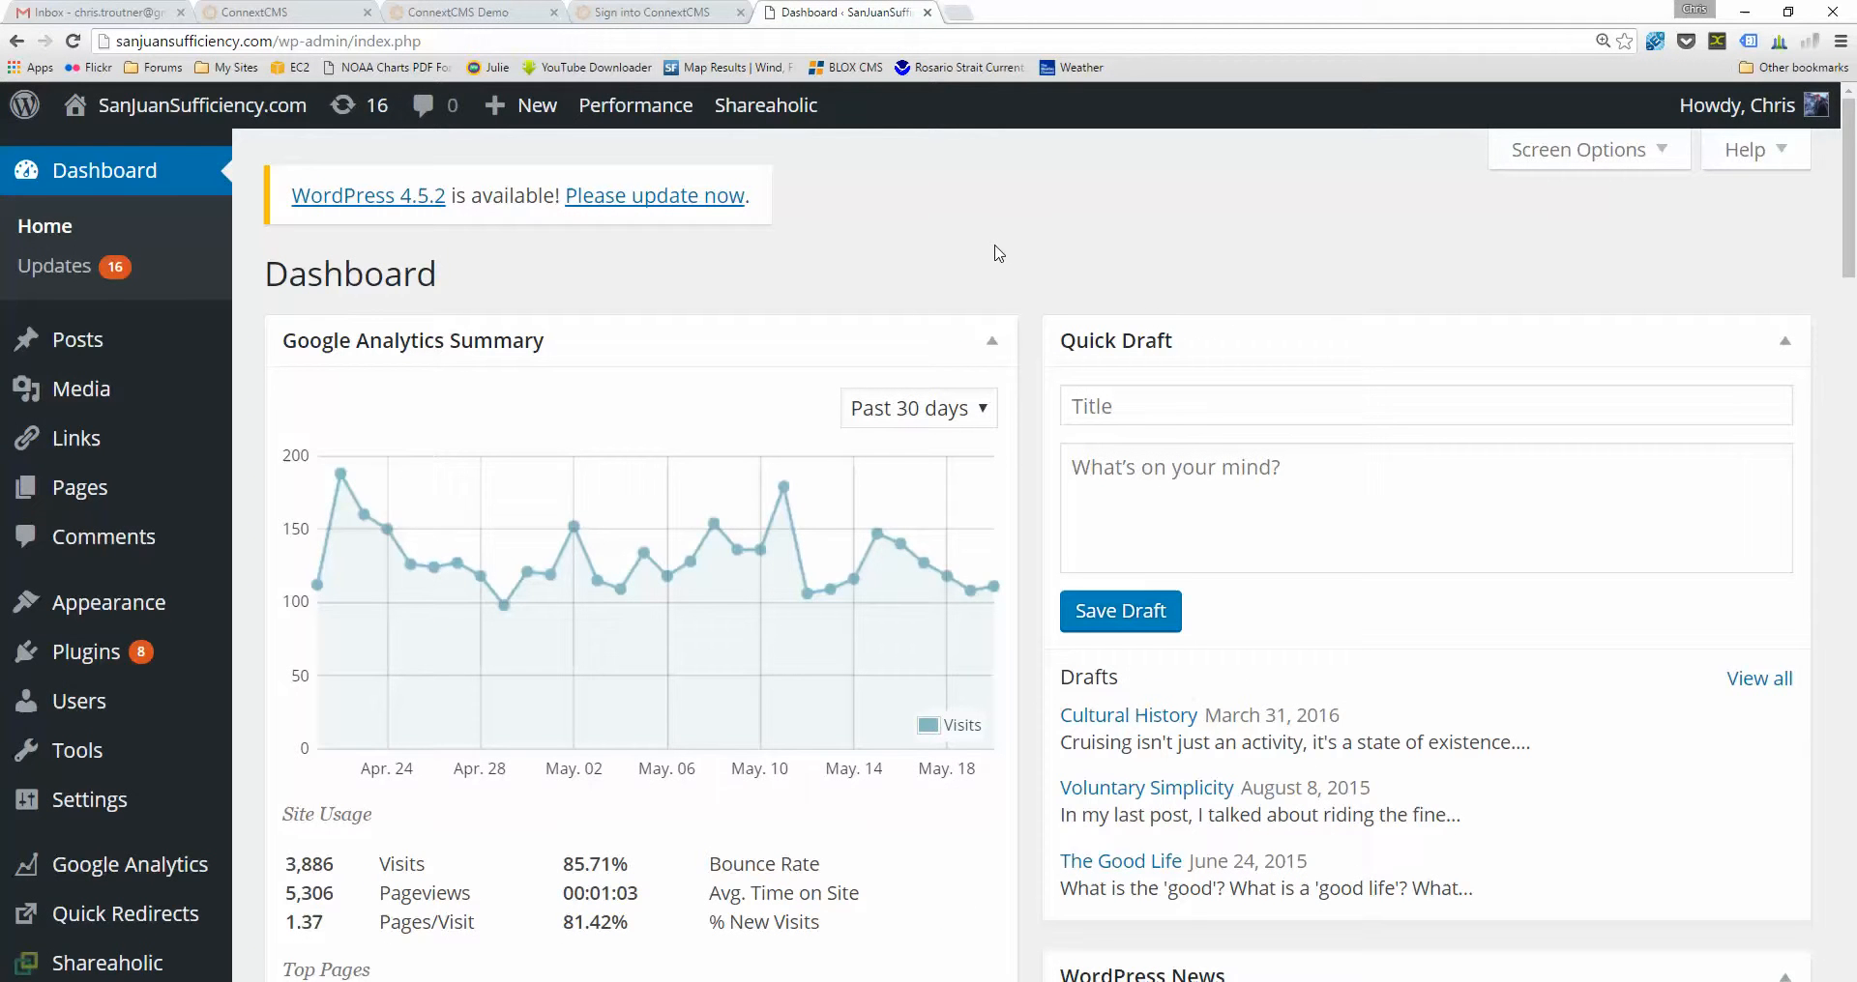
{"action": "mouse_move", "coordinate": [392, 307]}
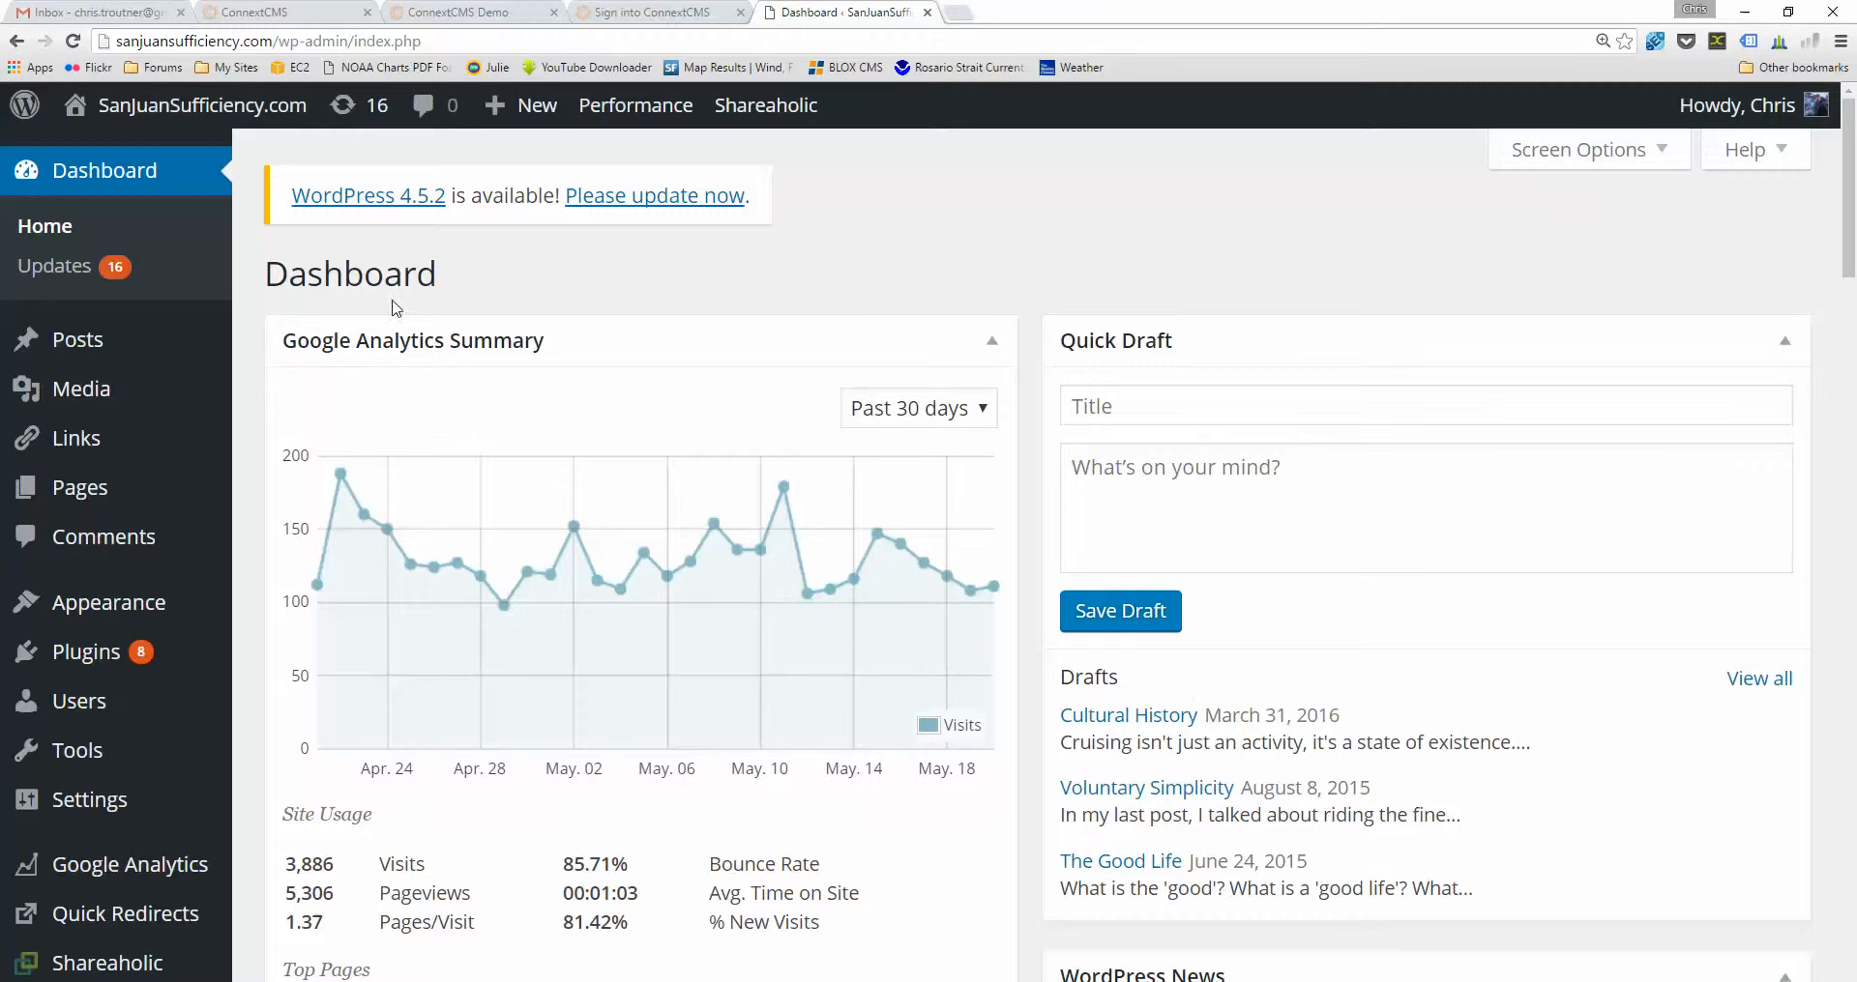
{"action": "mouse_move", "coordinate": [105, 536]}
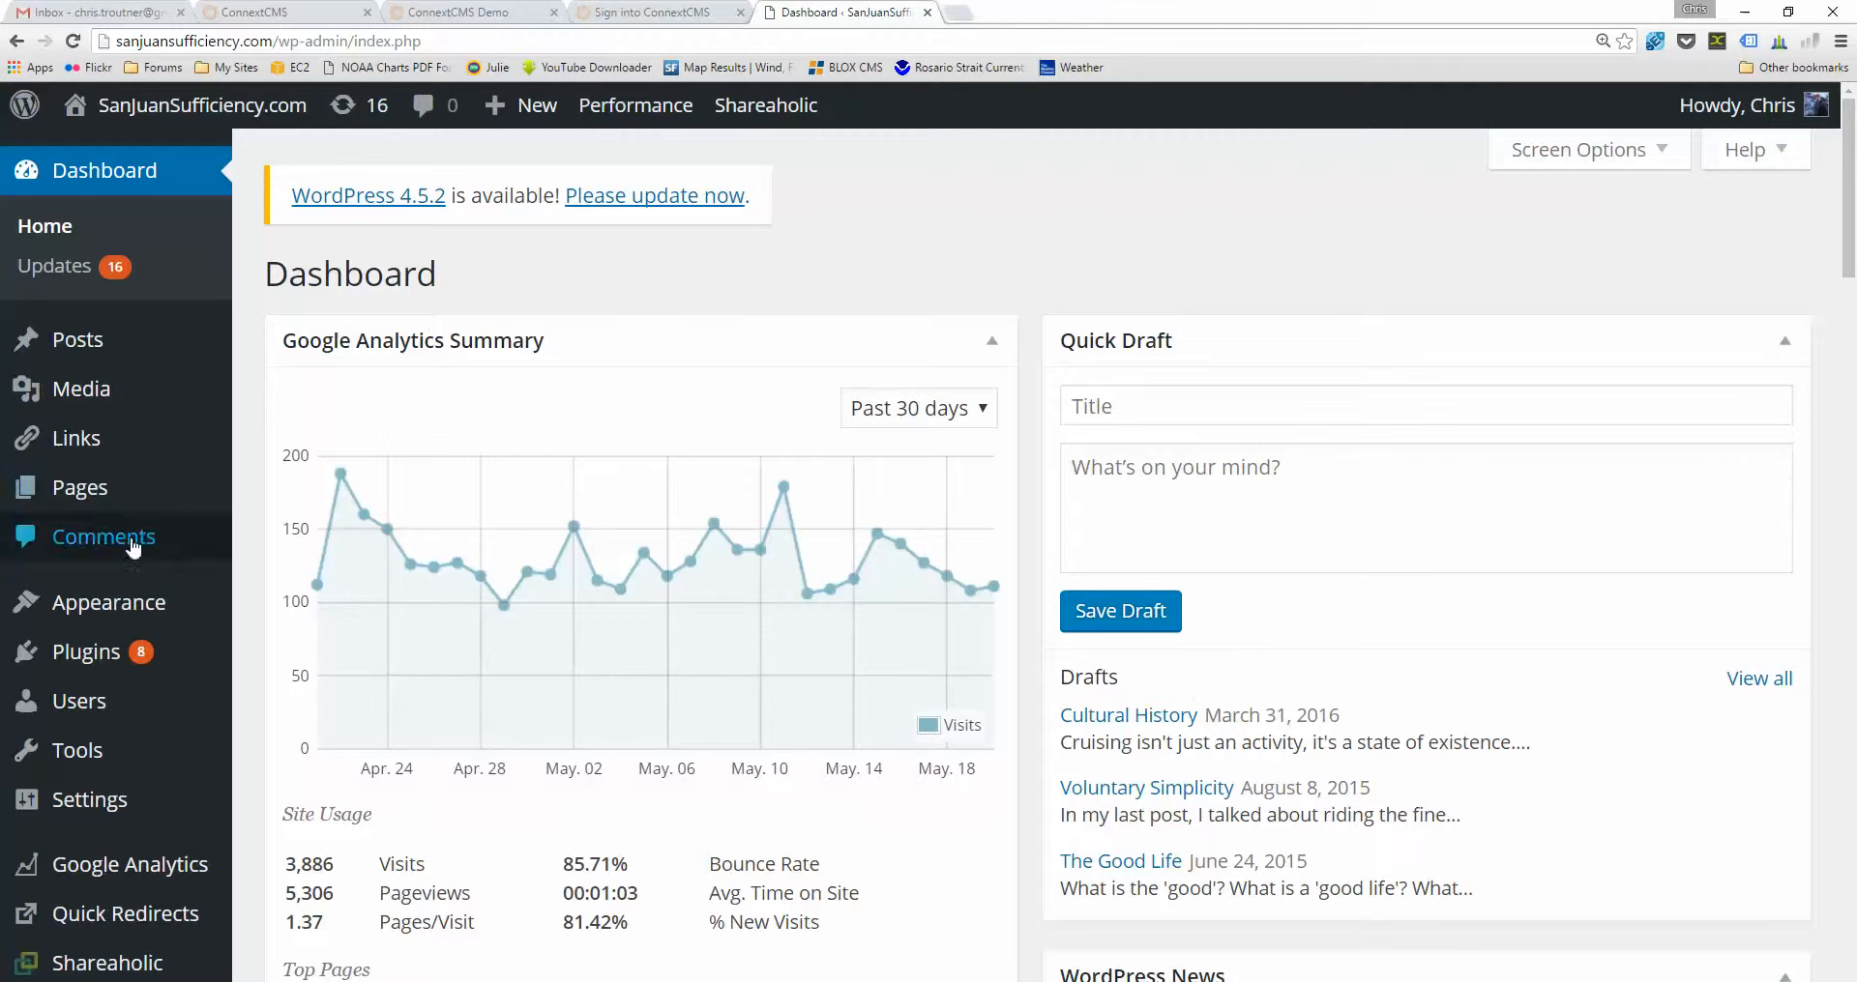
{"action": "mouse_move", "coordinate": [75, 340]}
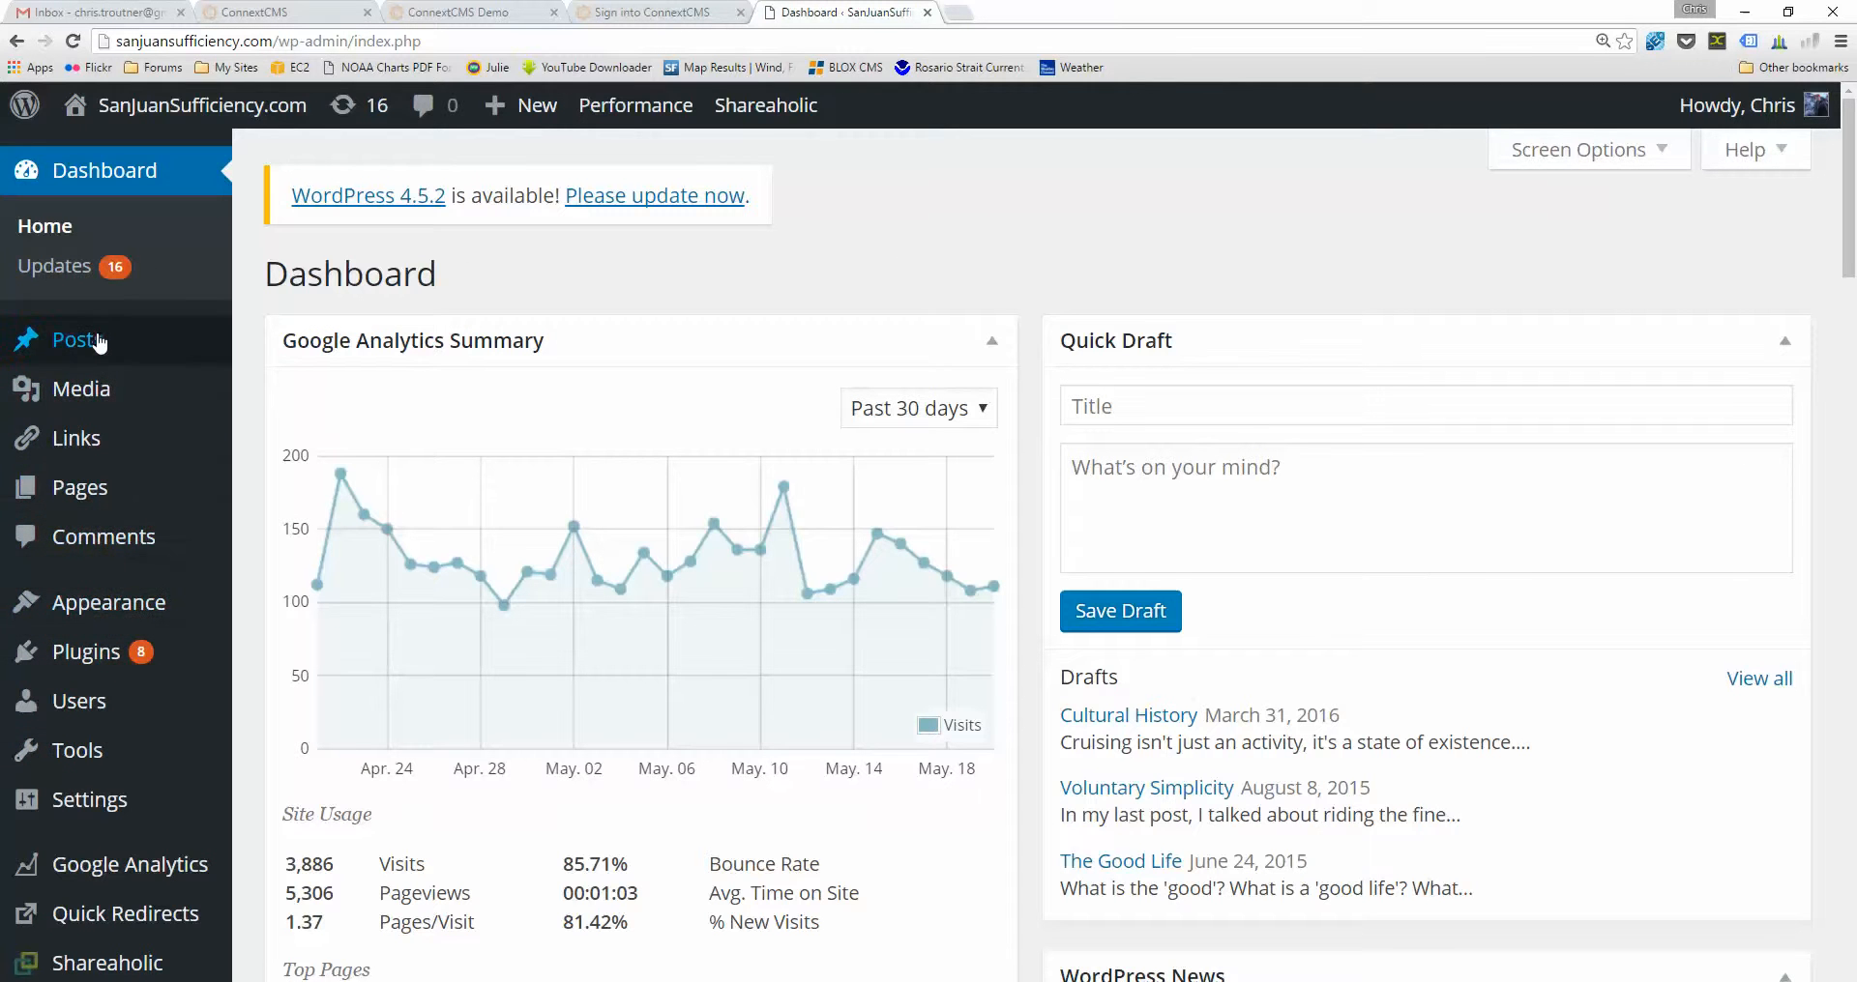
{"action": "mouse_move", "coordinate": [83, 320]}
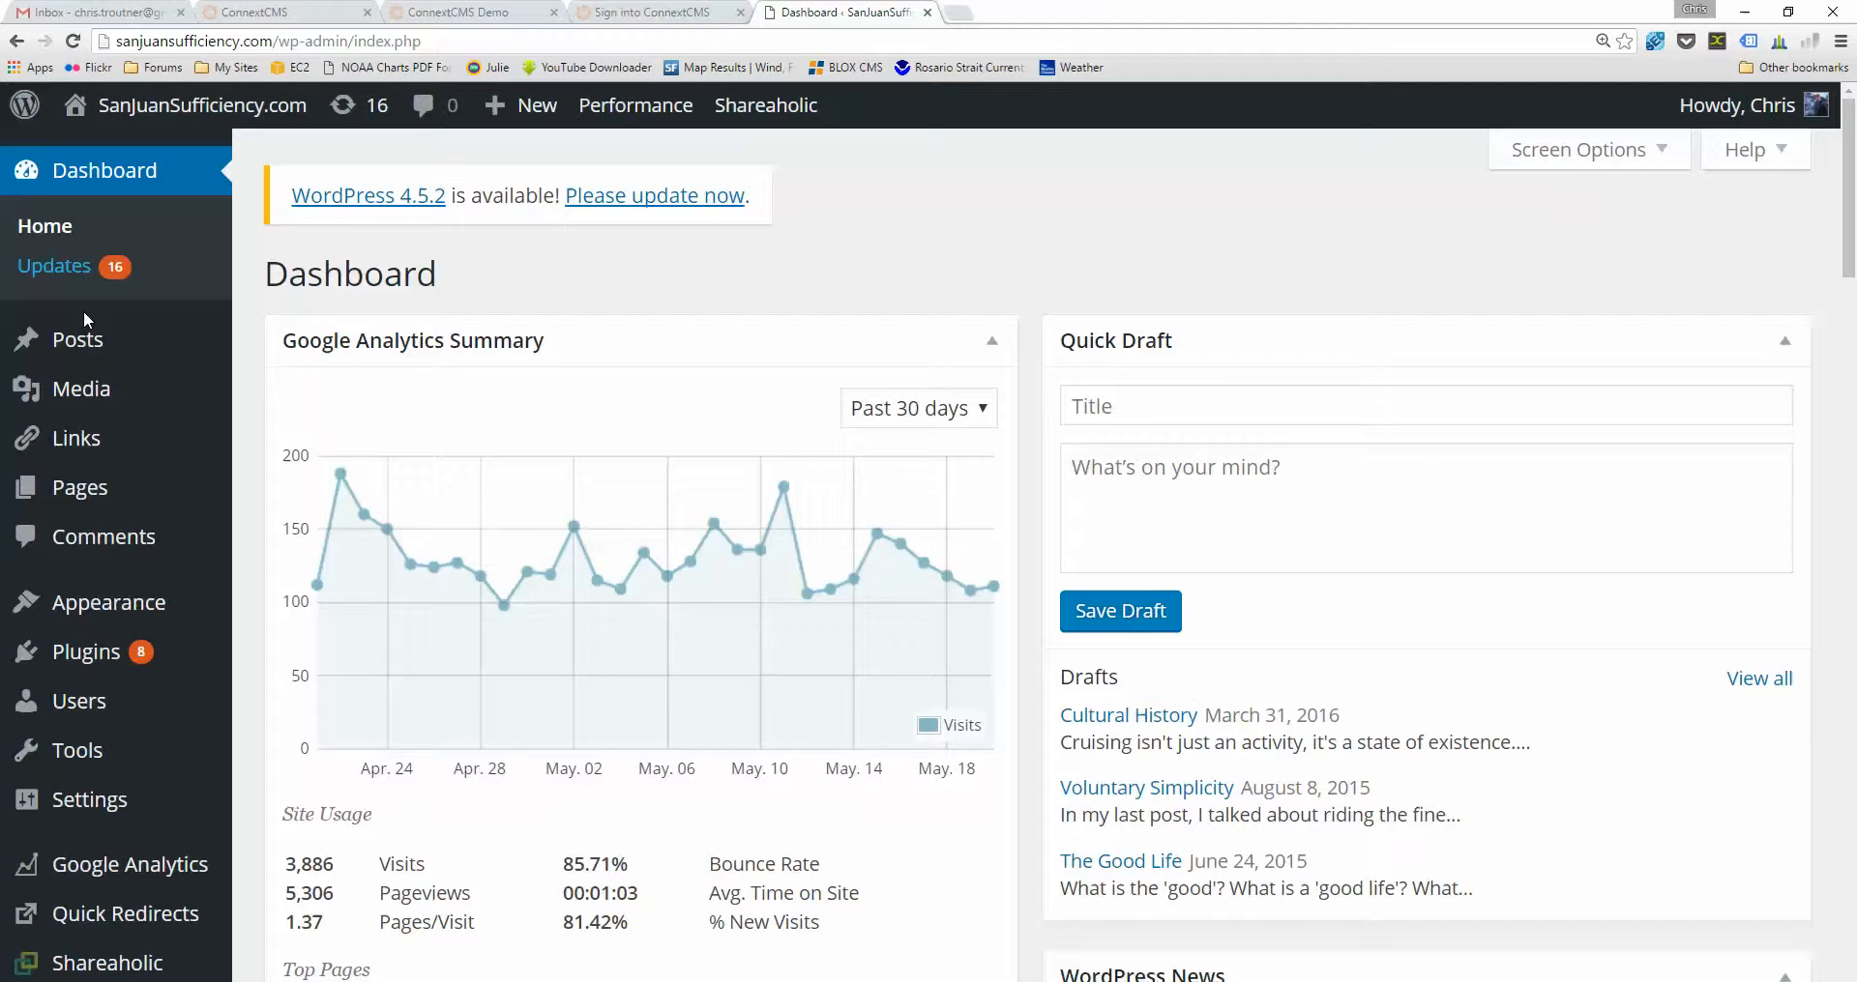
{"action": "scroll", "scroll_direction": "down", "scroll_amount": 3}
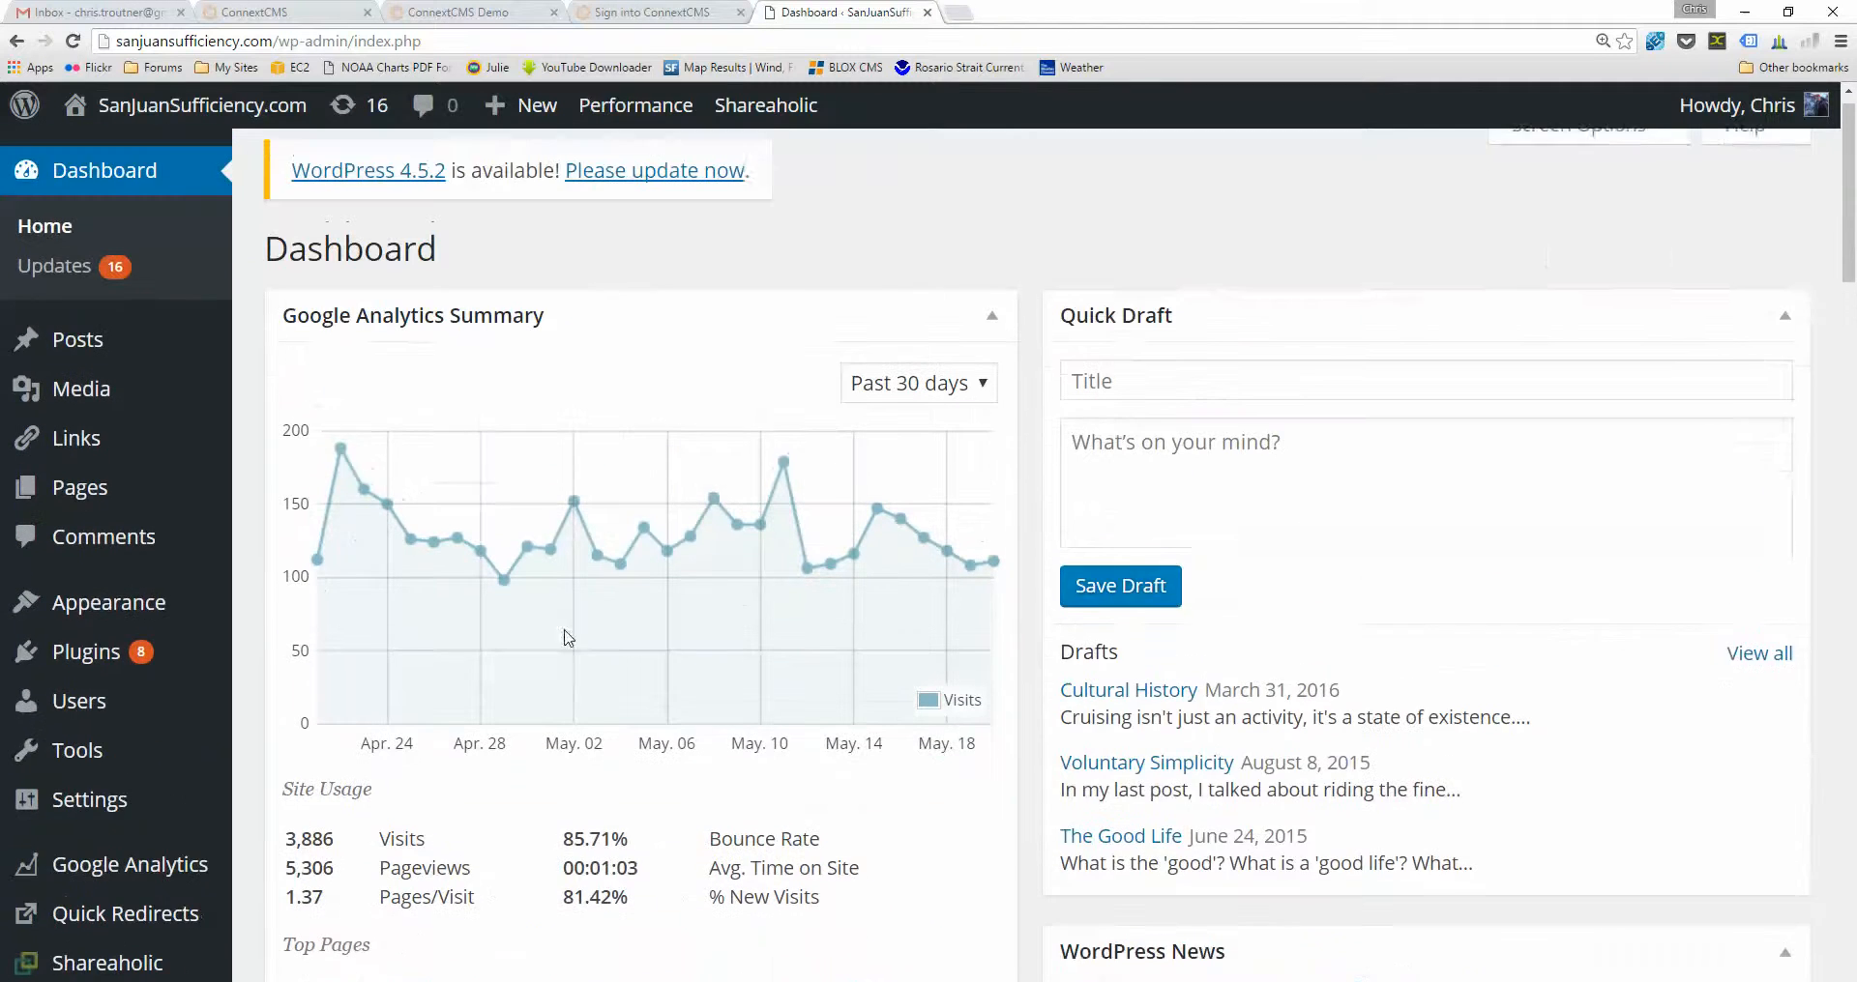
{"action": "scroll", "scroll_direction": "down", "scroll_amount": 3}
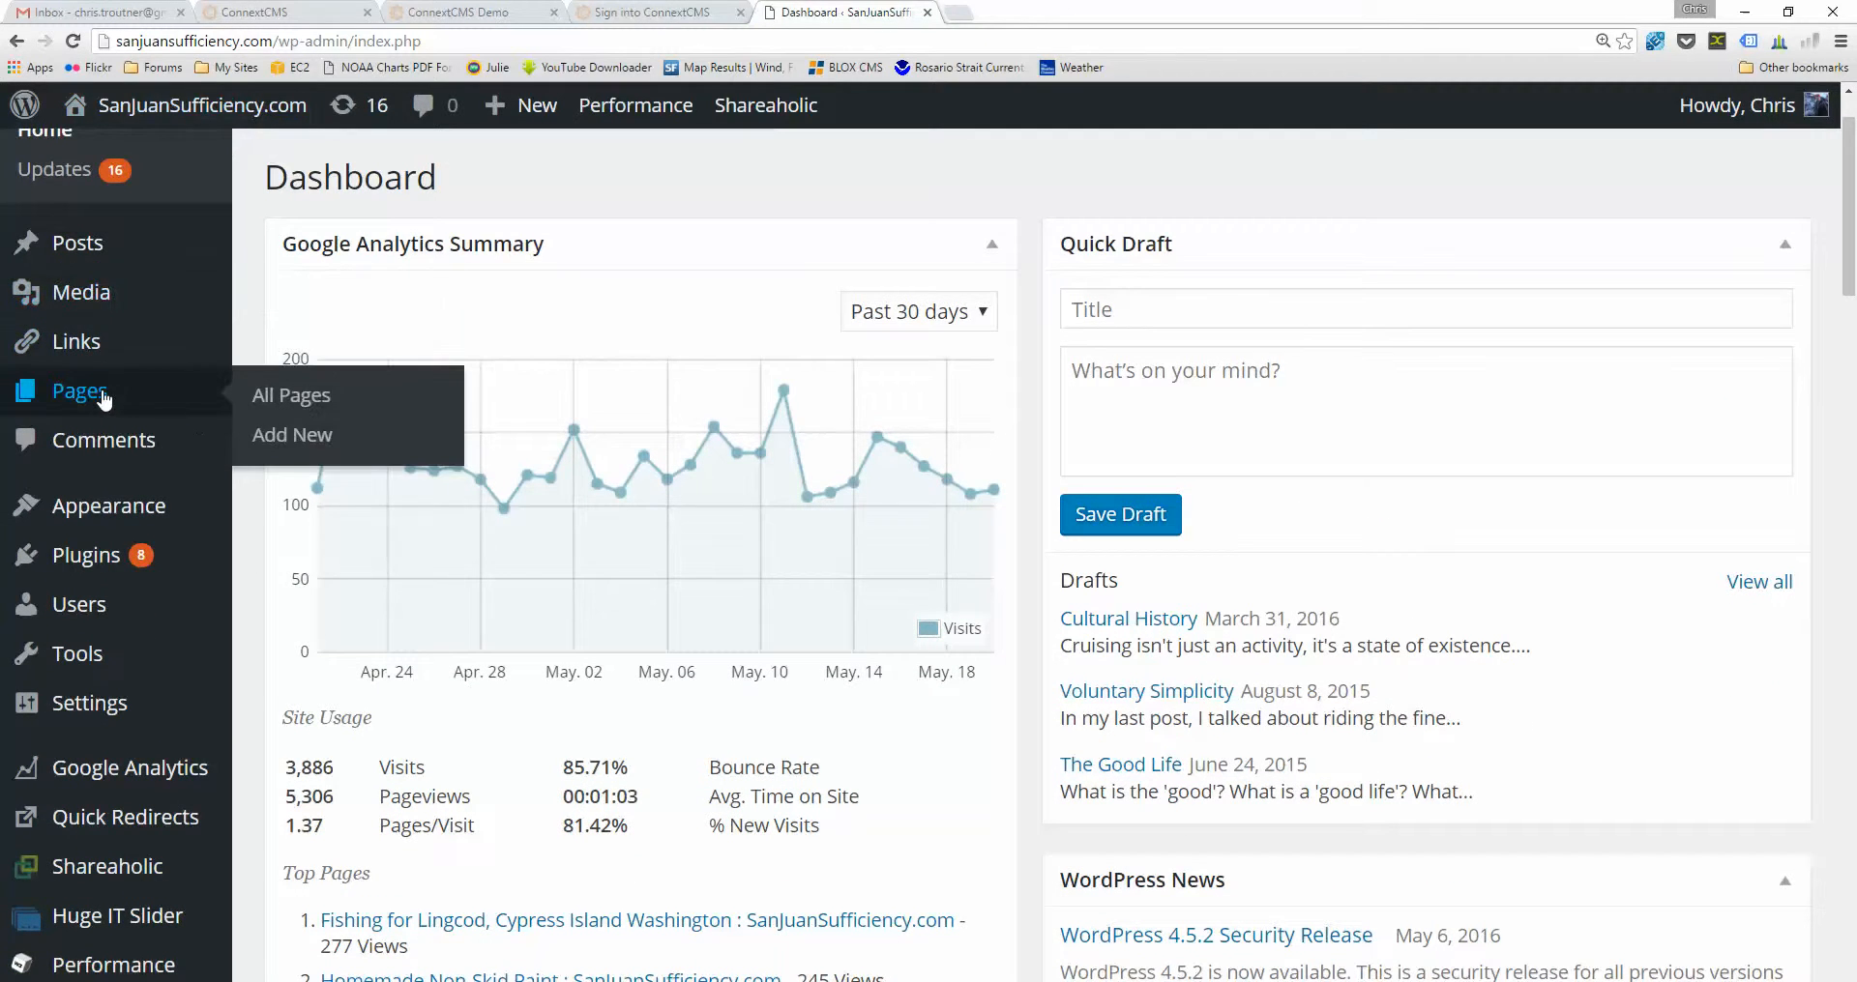
{"action": "mouse_move", "coordinate": [78, 242]}
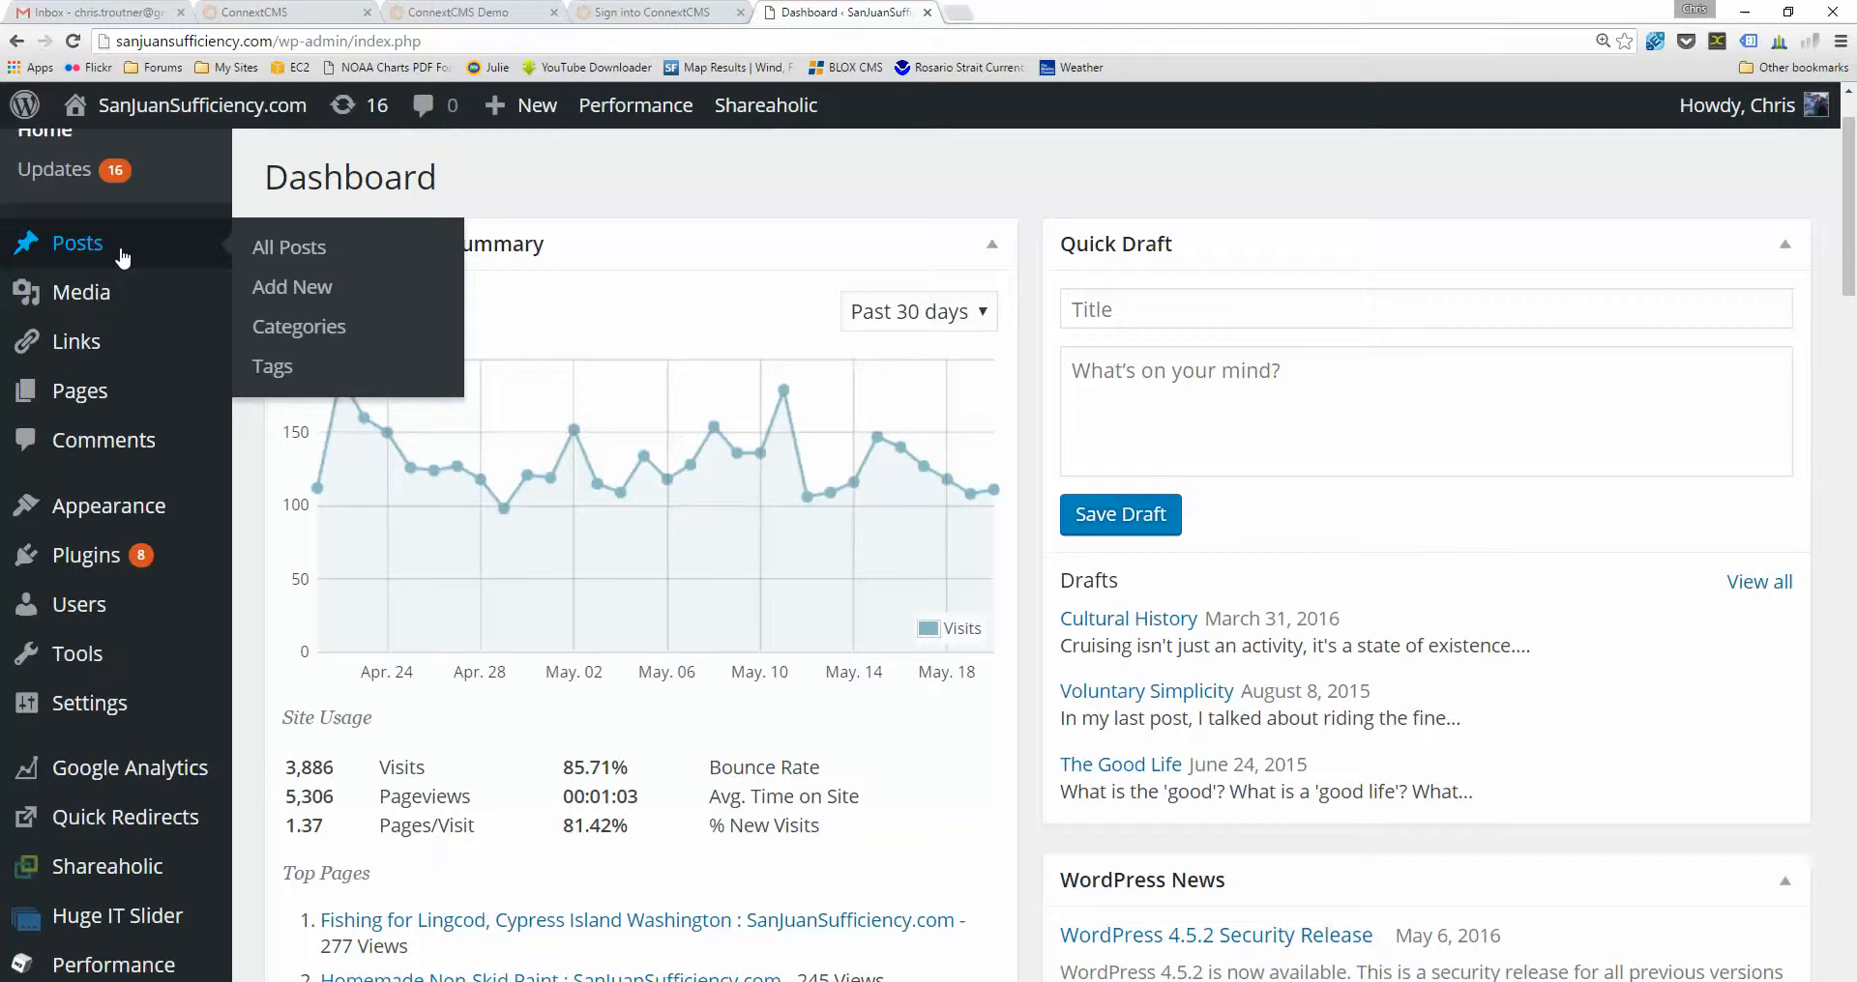
{"action": "mouse_move", "coordinate": [135, 391]}
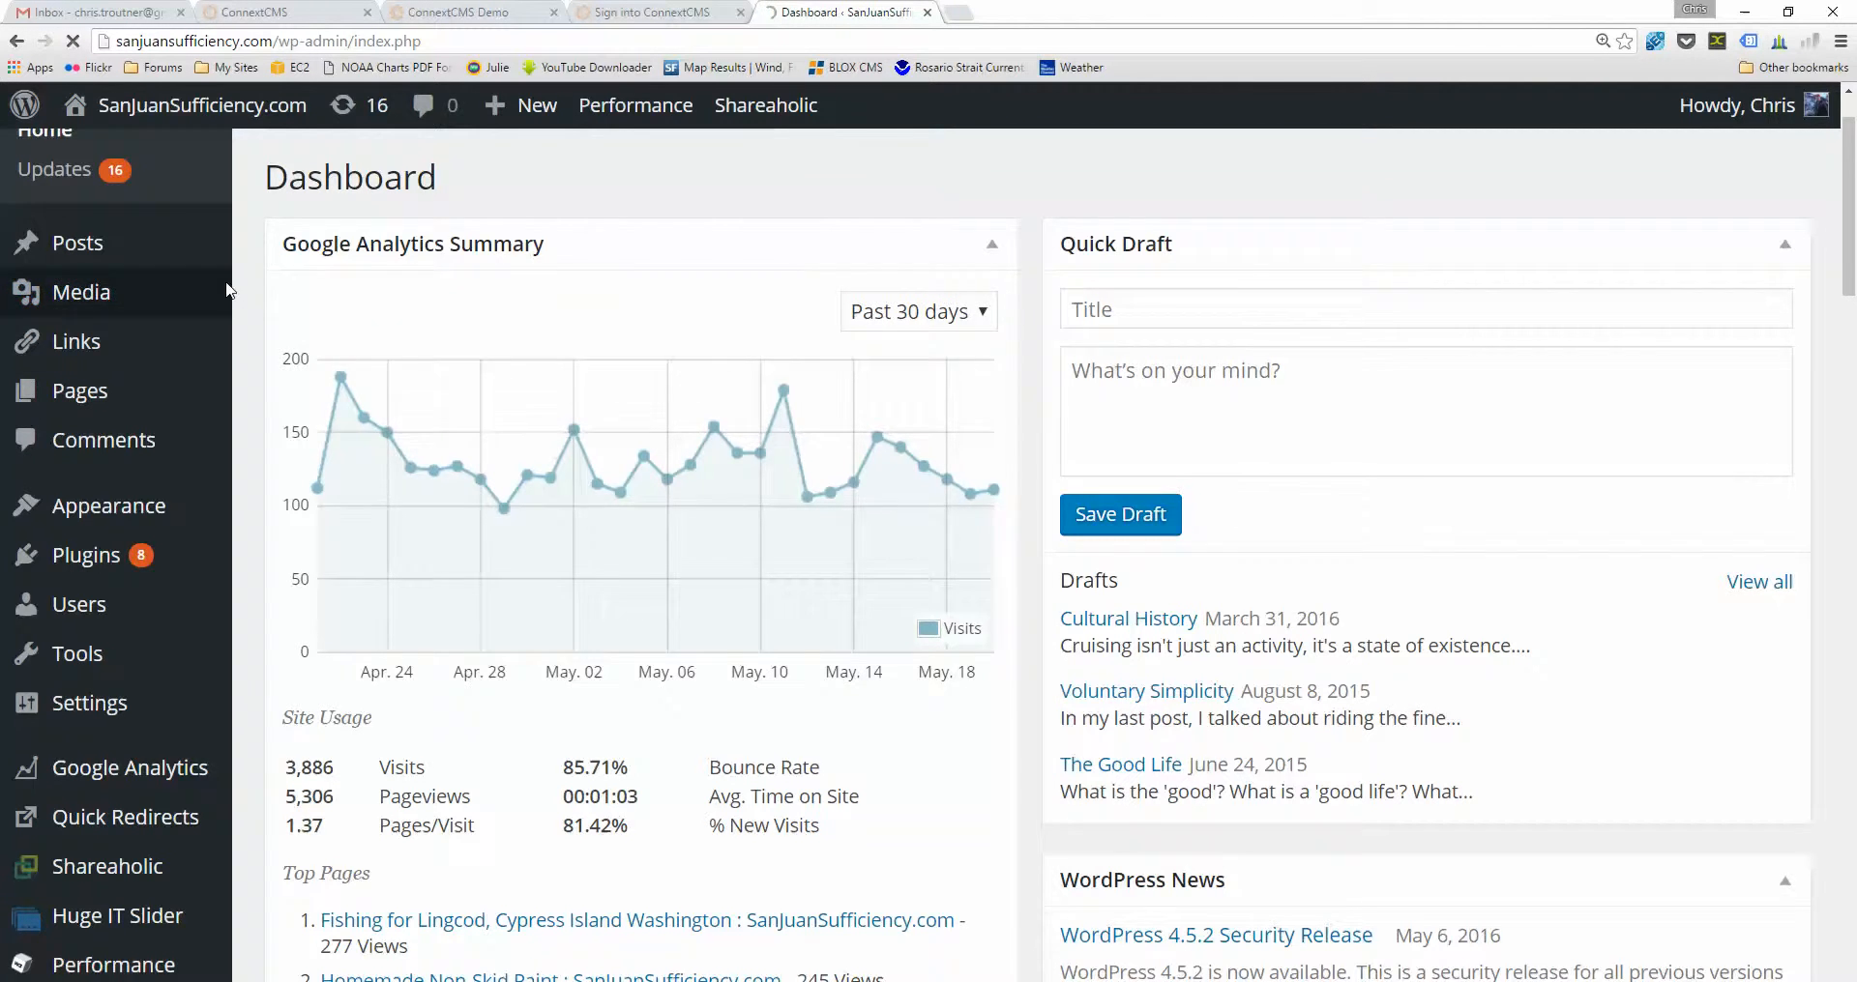
- Go from the site's Media Library to the Upload New Media page
{"action": "left_click", "coordinate": [81, 292]}
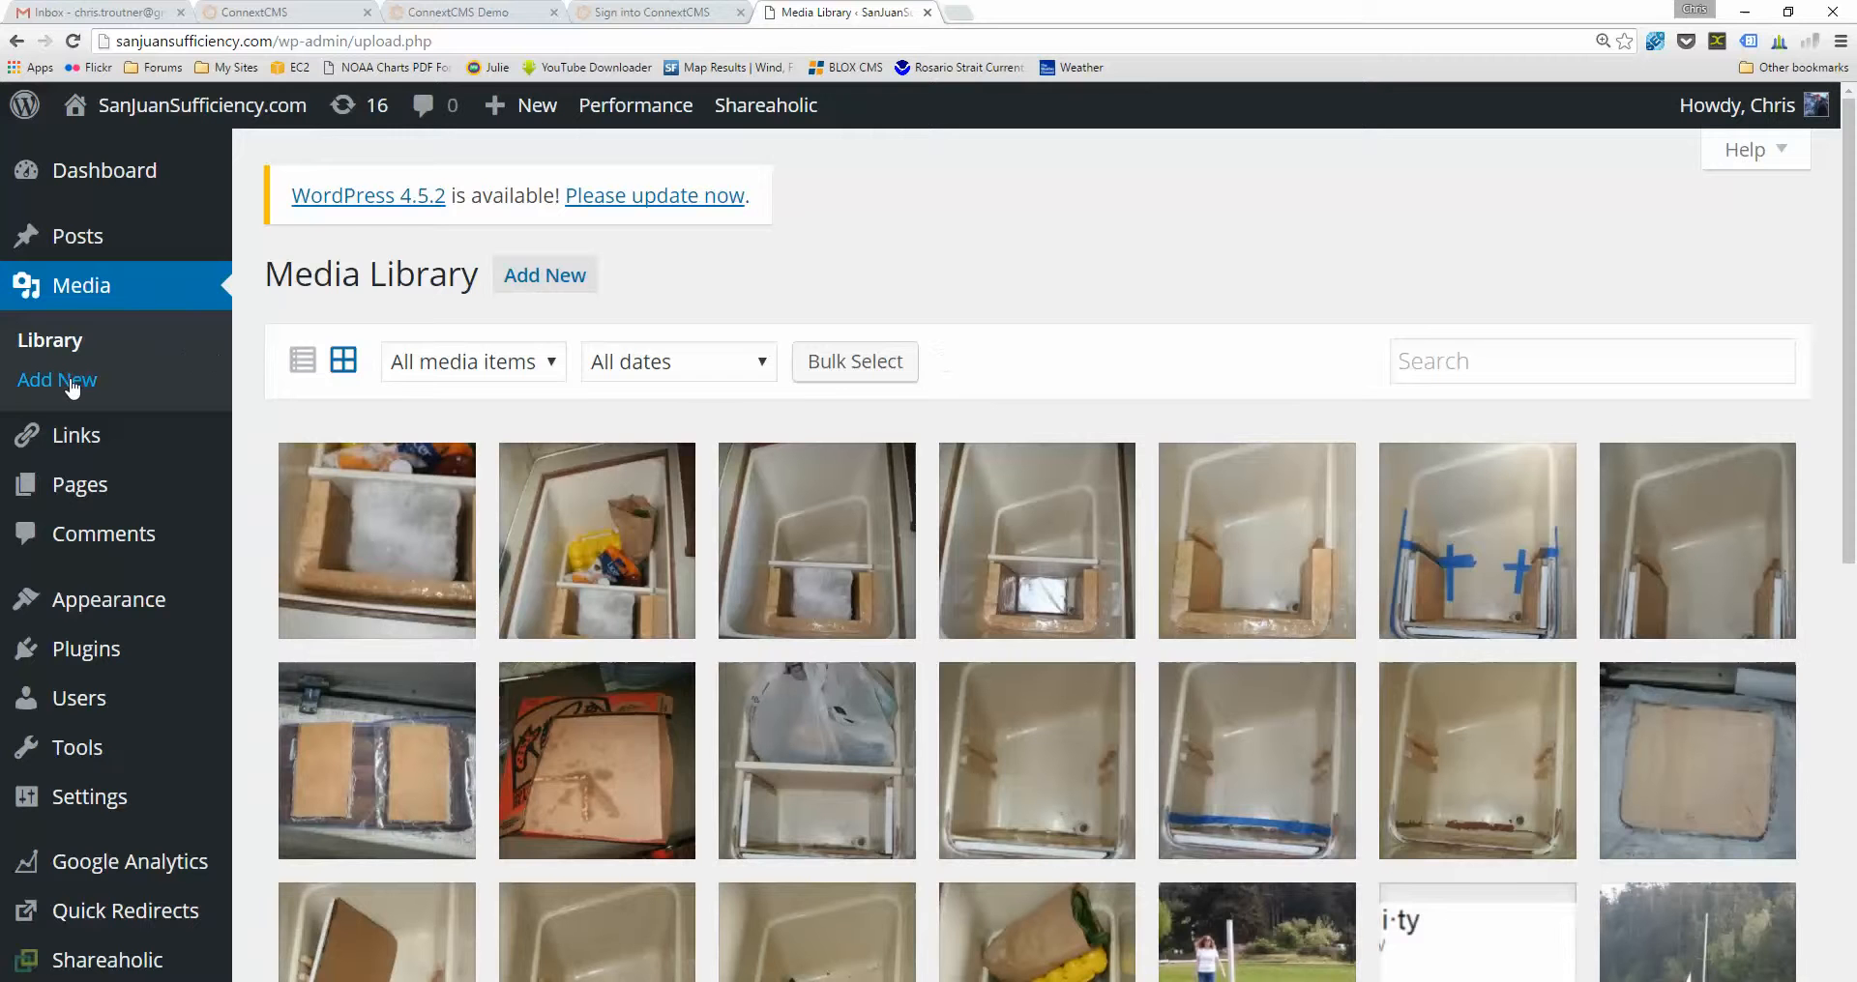
{"action": "left_click", "coordinate": [56, 379]}
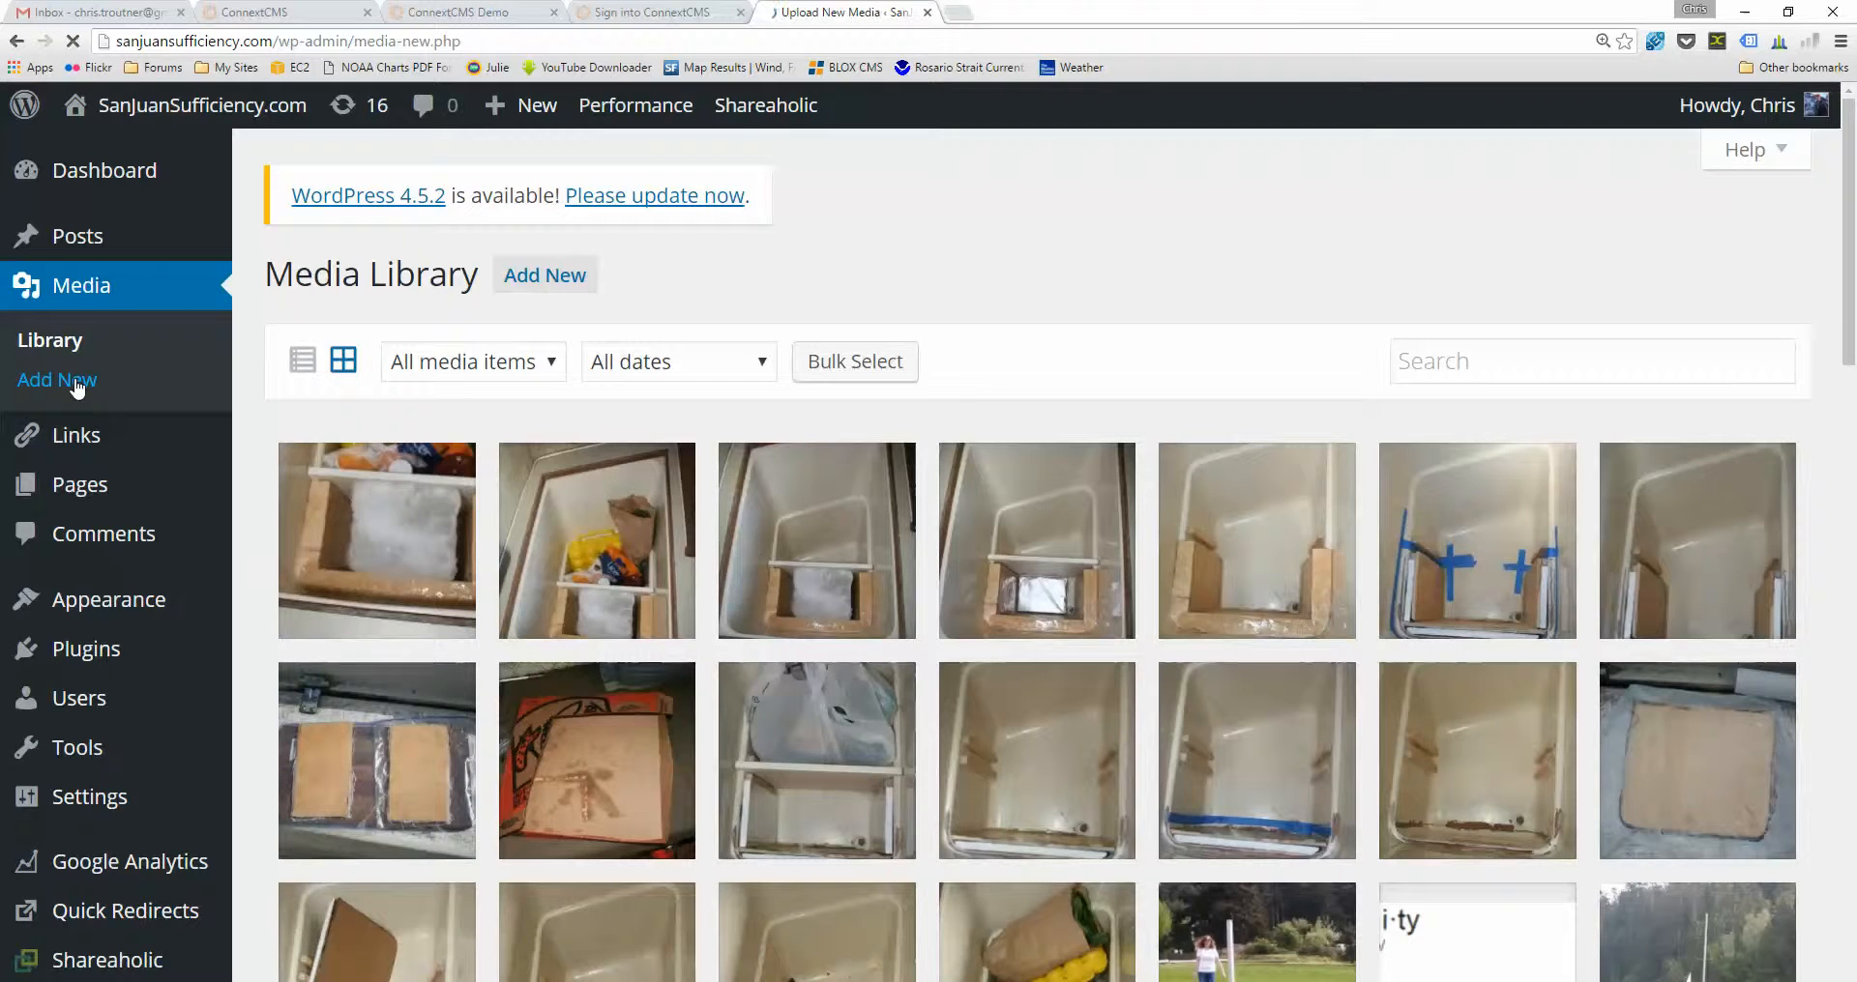
{"action": "left_click", "coordinate": [56, 379]}
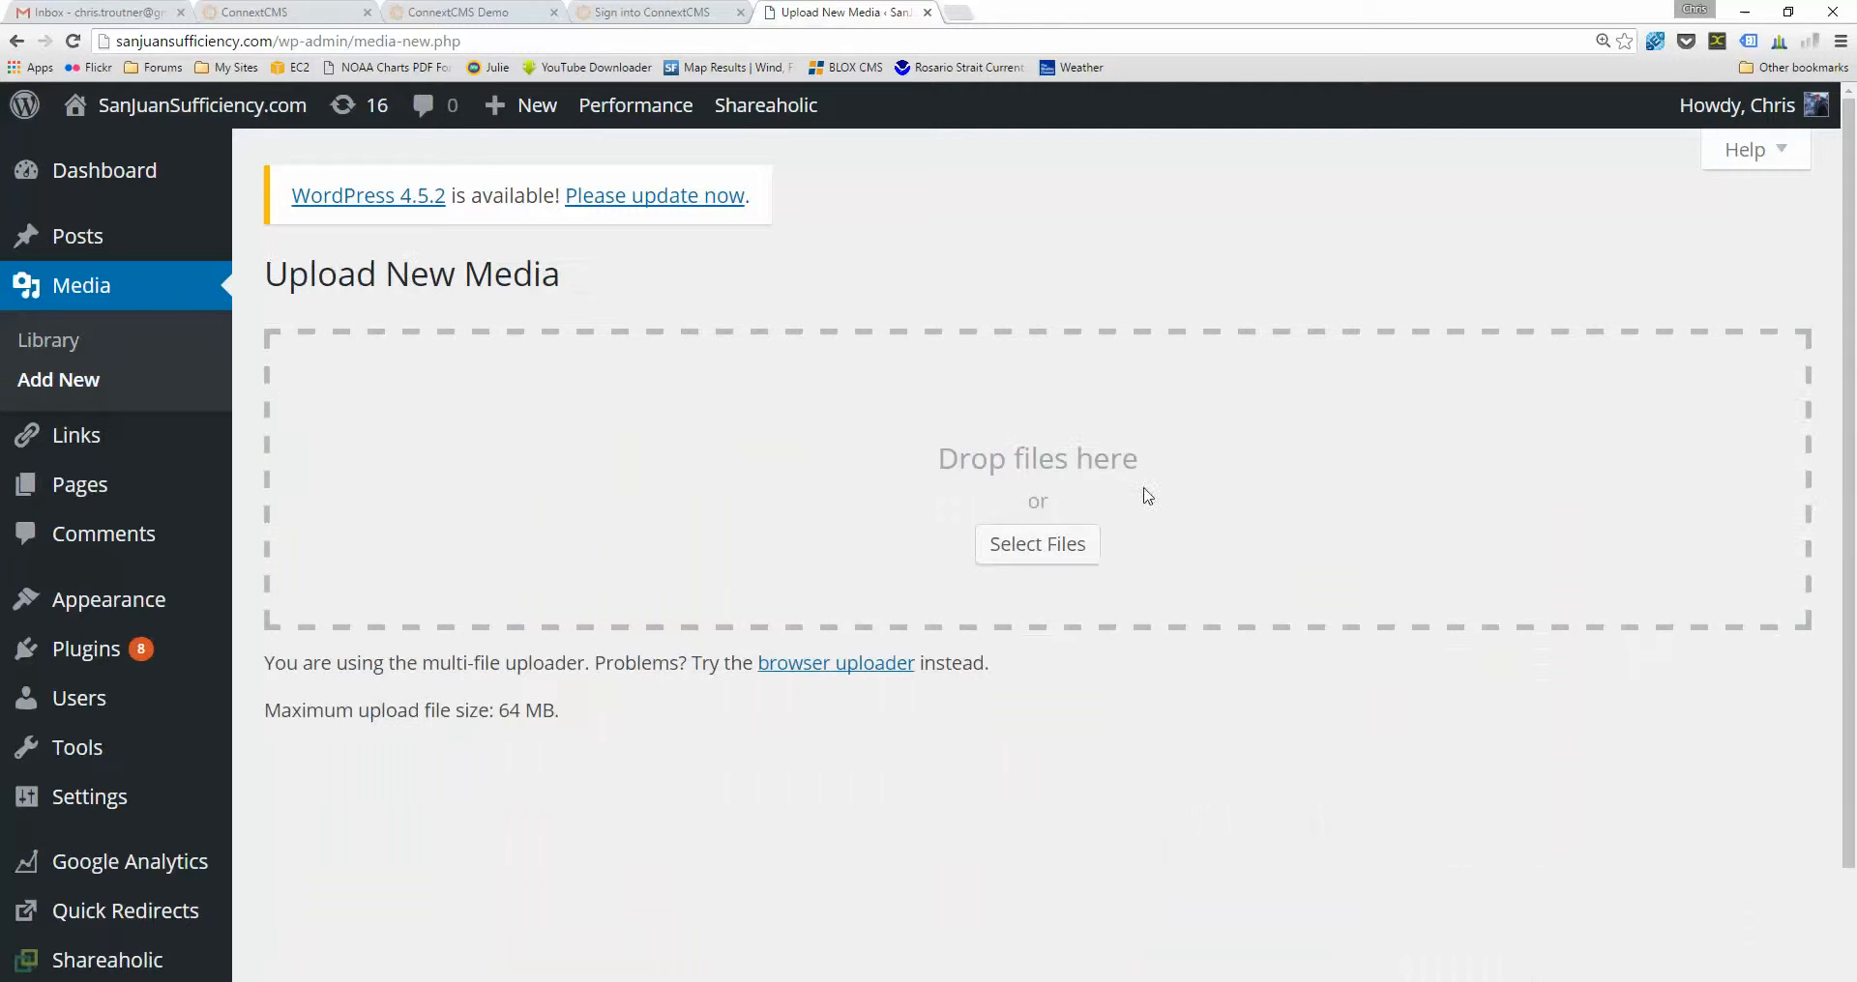
{"action": "mouse_move", "coordinate": [835, 577]}
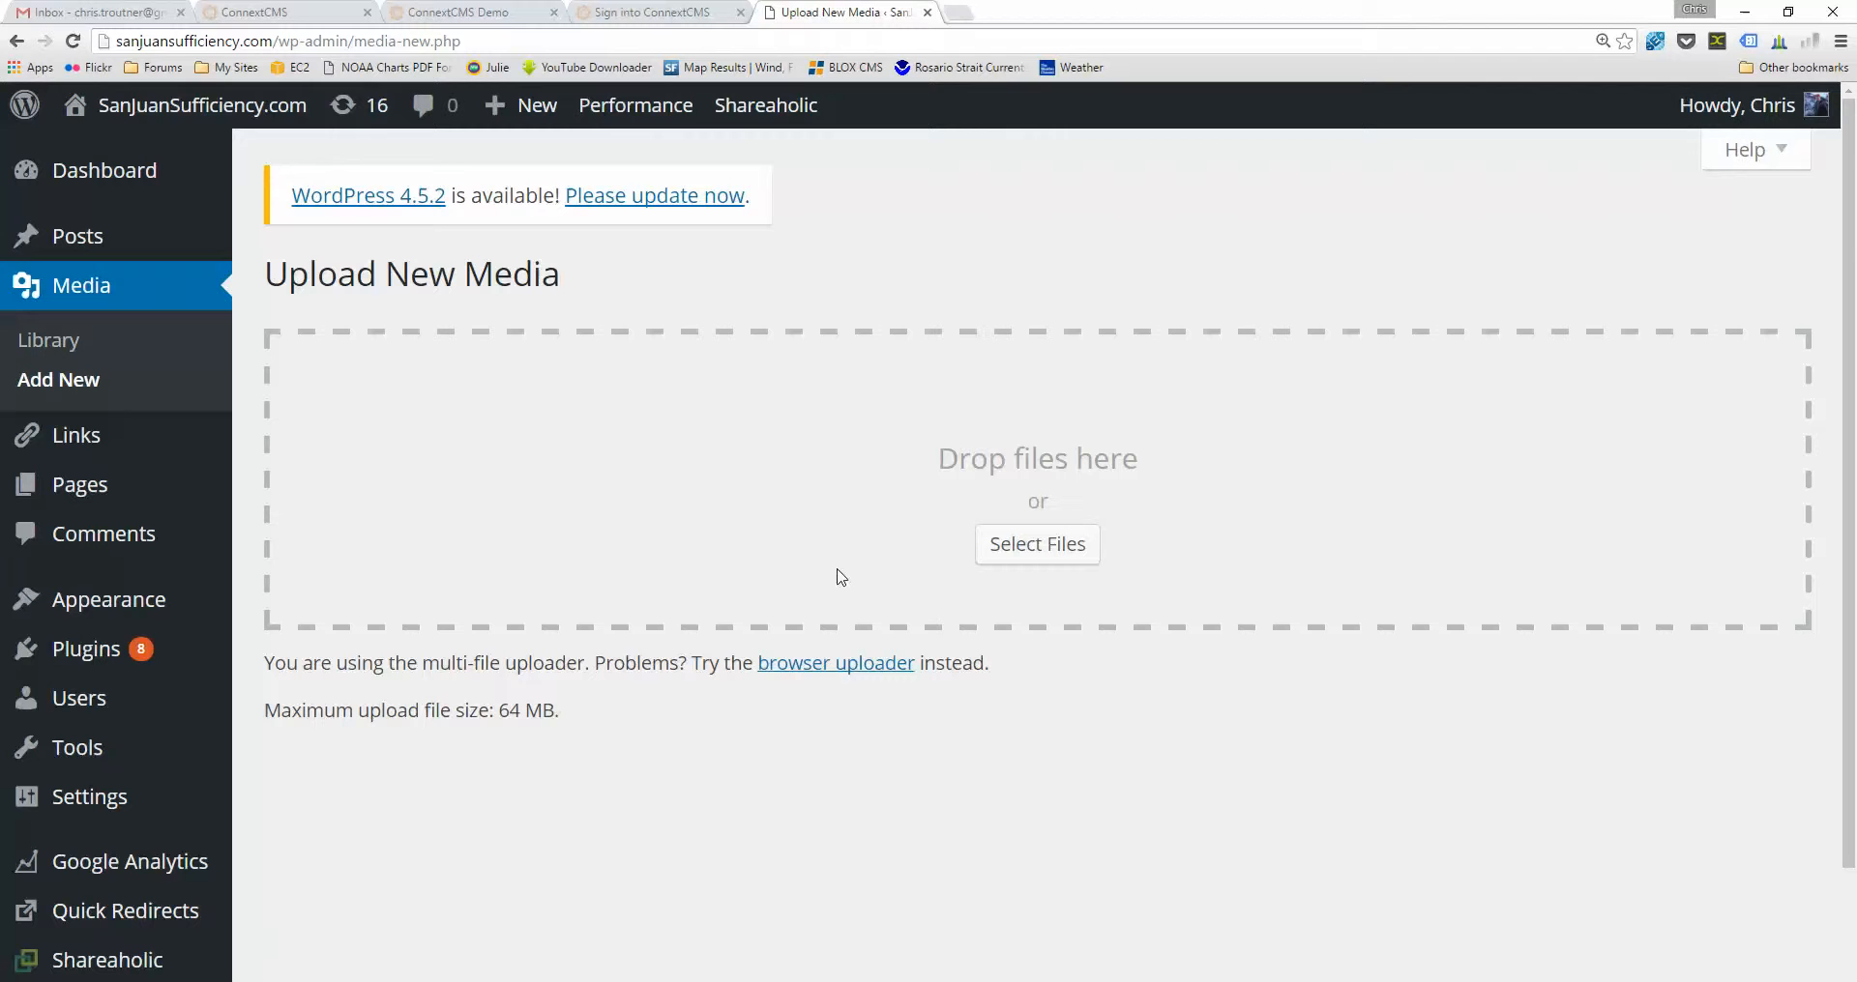
{"action": "mouse_move", "coordinate": [648, 443]}
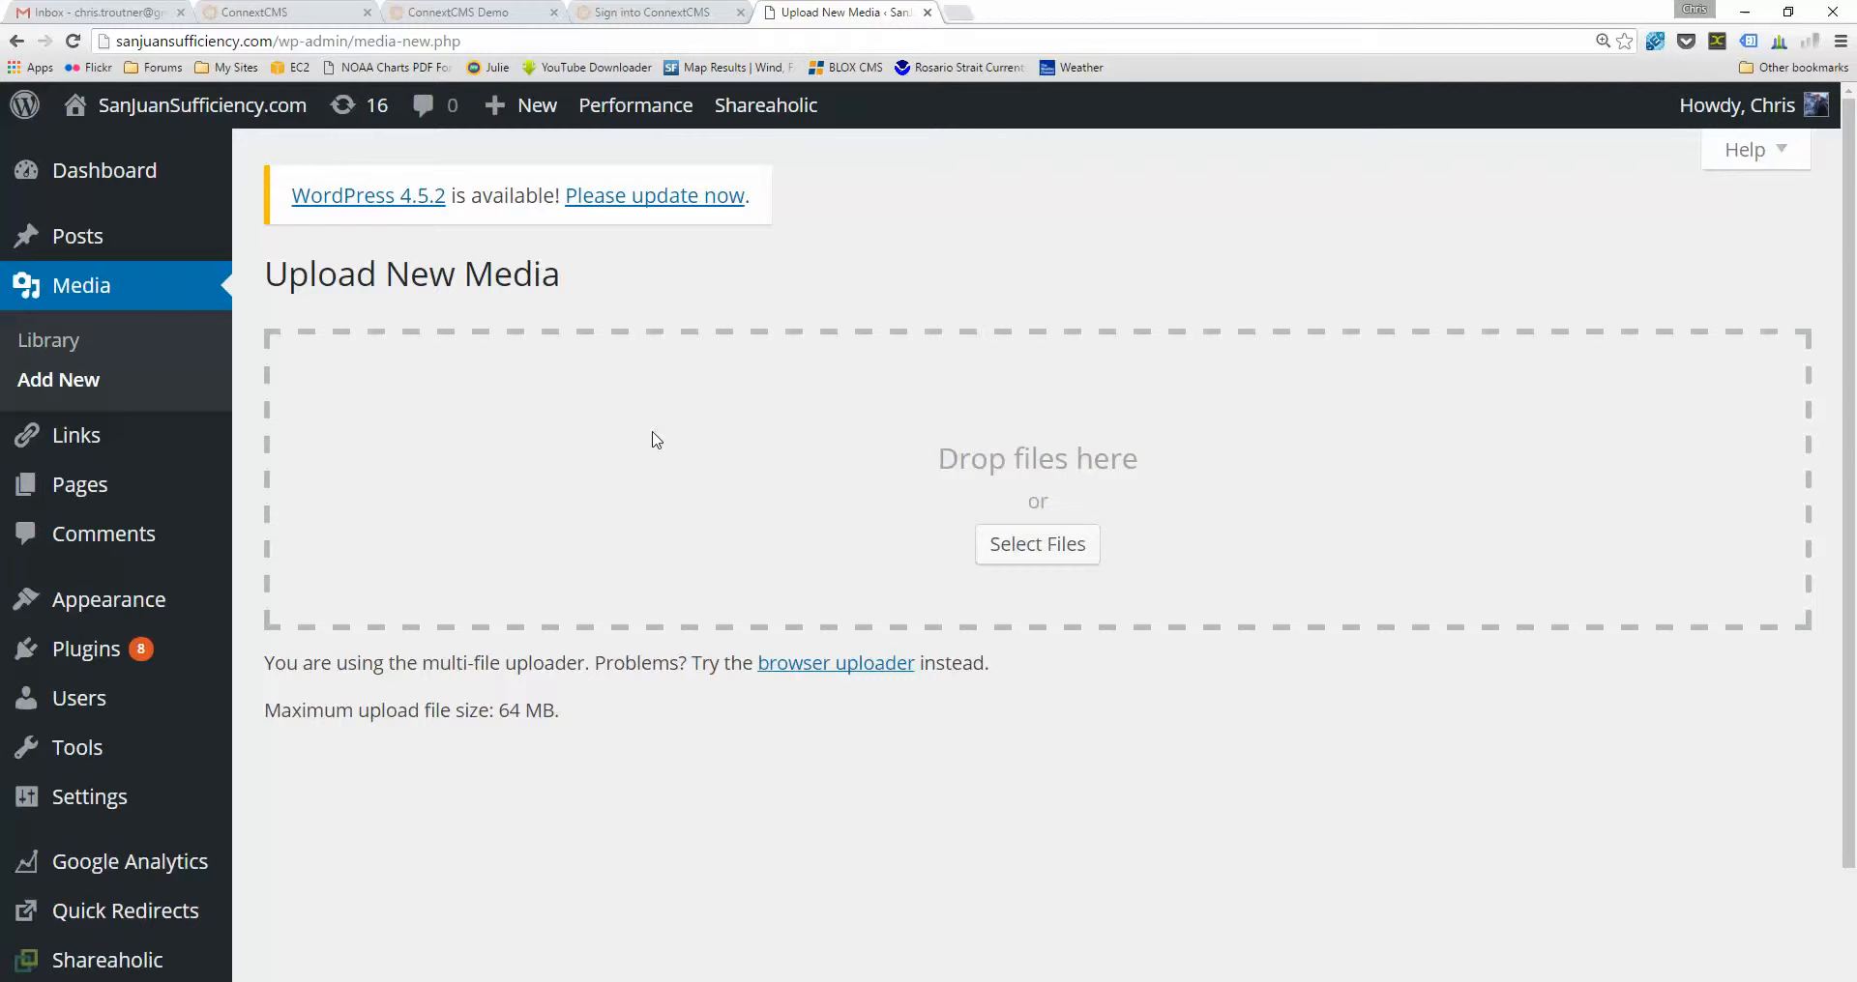
{"action": "mouse_move", "coordinate": [940, 202]}
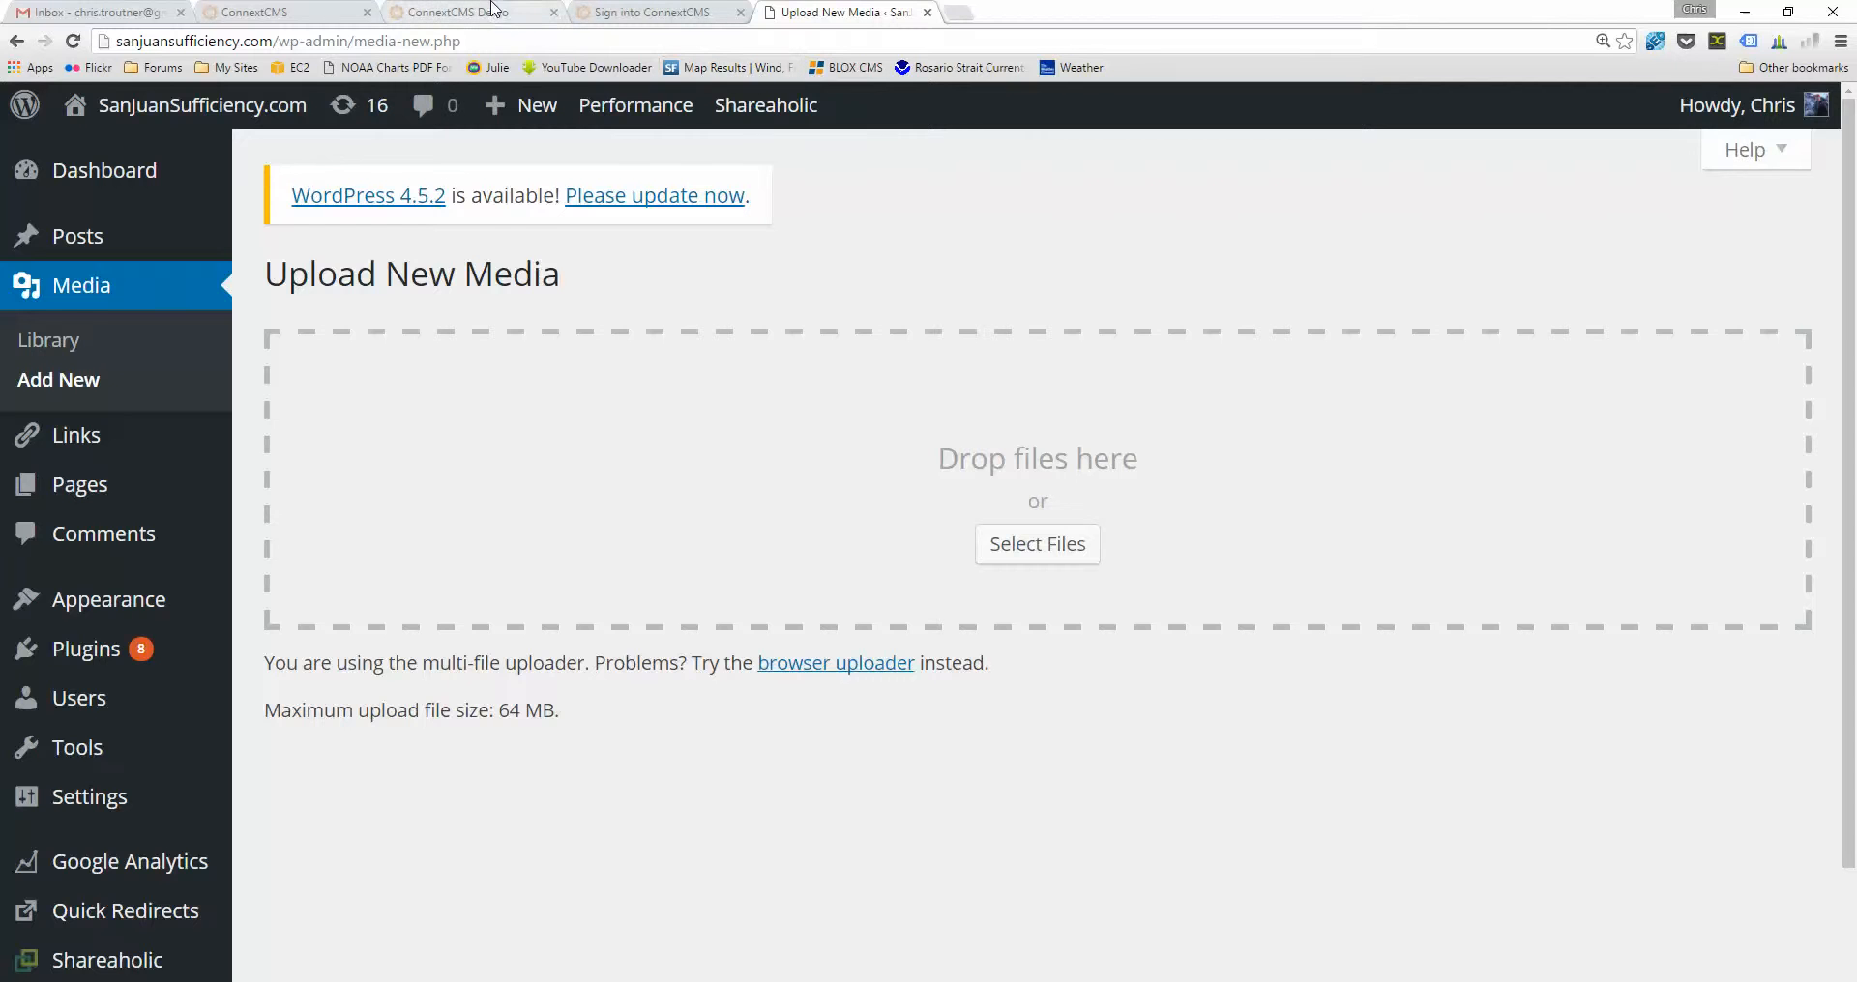
- Reach the demo site's KeystoneJS sign-in page with the saved demo email and password filled in
{"action": "left_click", "coordinate": [285, 12]}
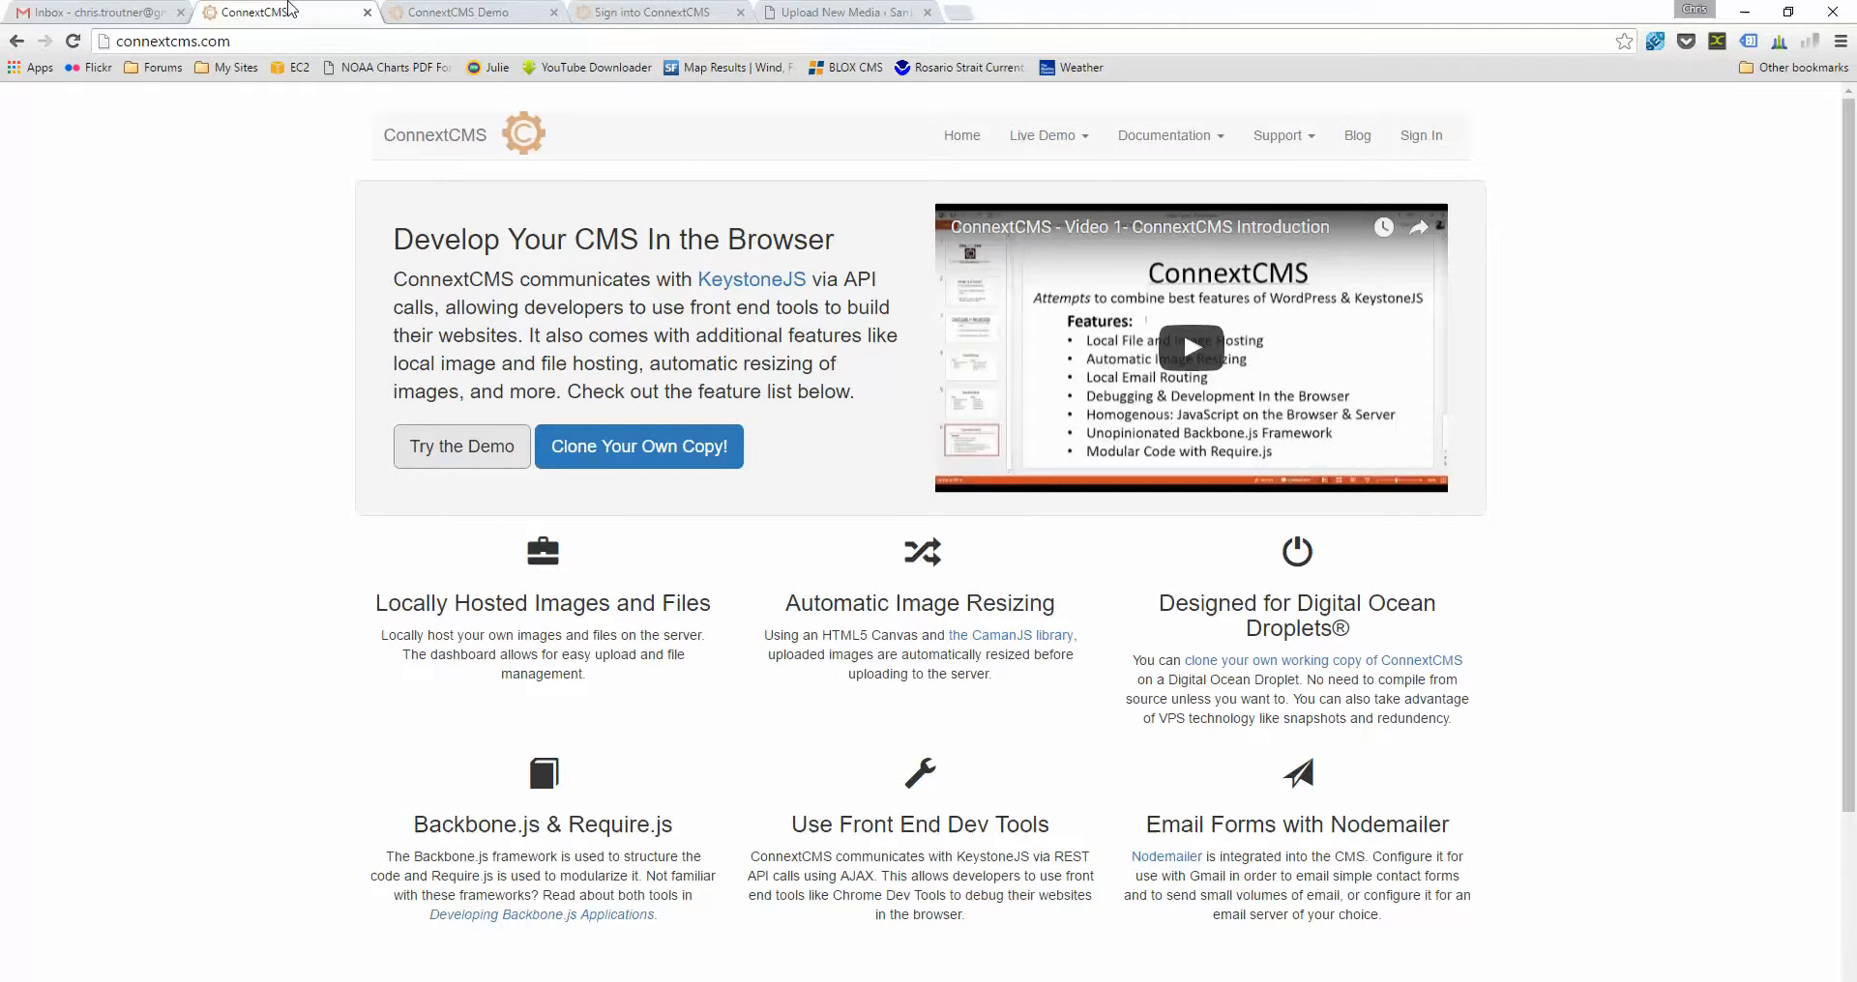
{"action": "mouse_move", "coordinate": [238, 228]}
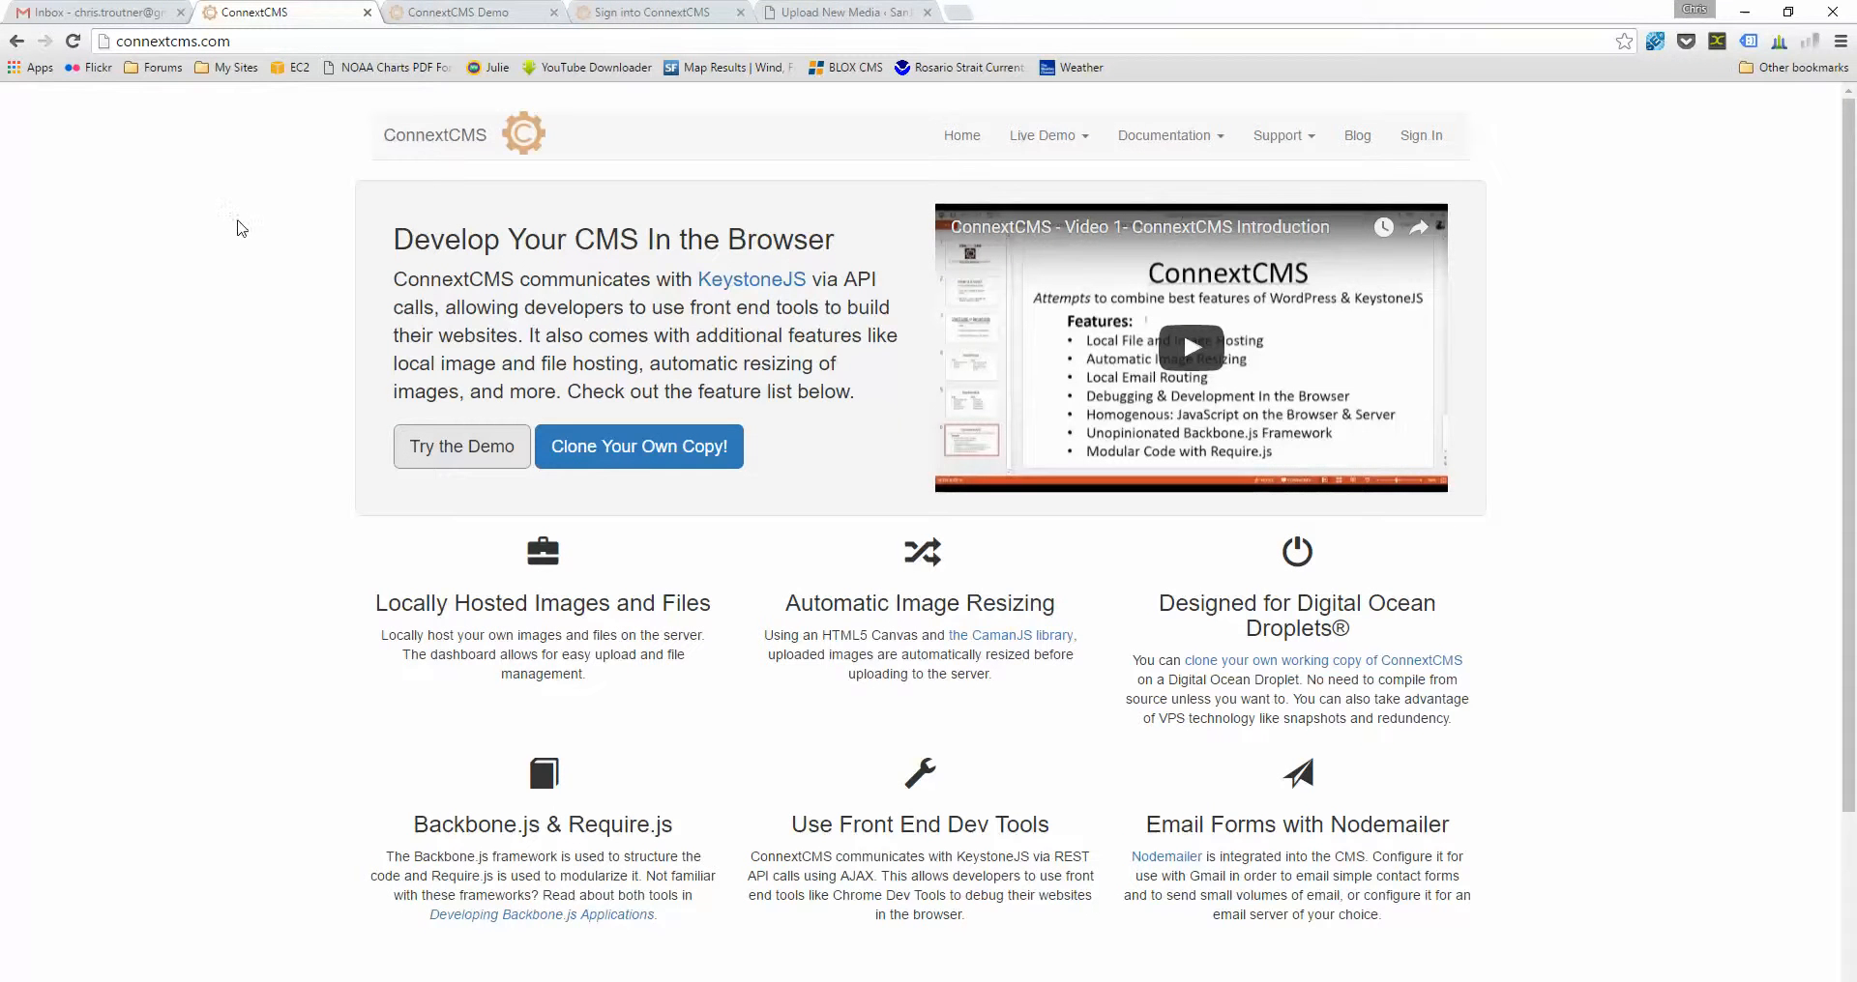
{"action": "left_click", "coordinate": [462, 14]}
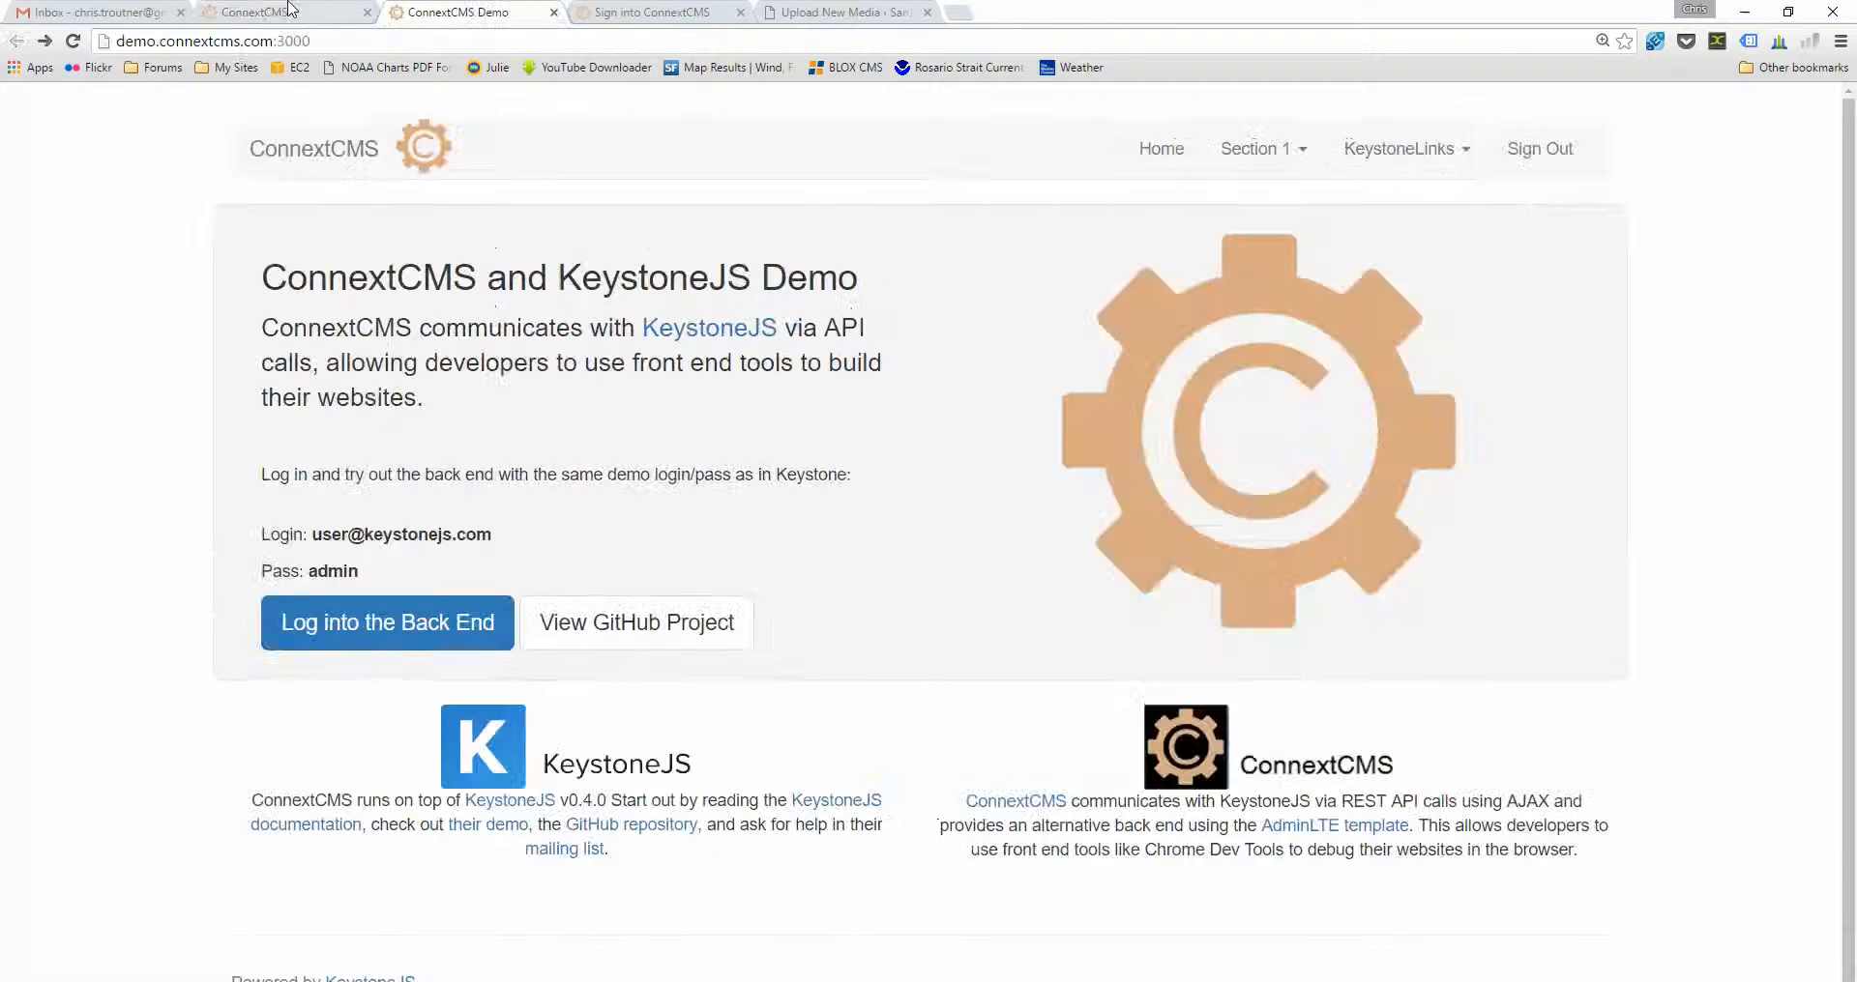
{"action": "left_click", "coordinate": [284, 12]}
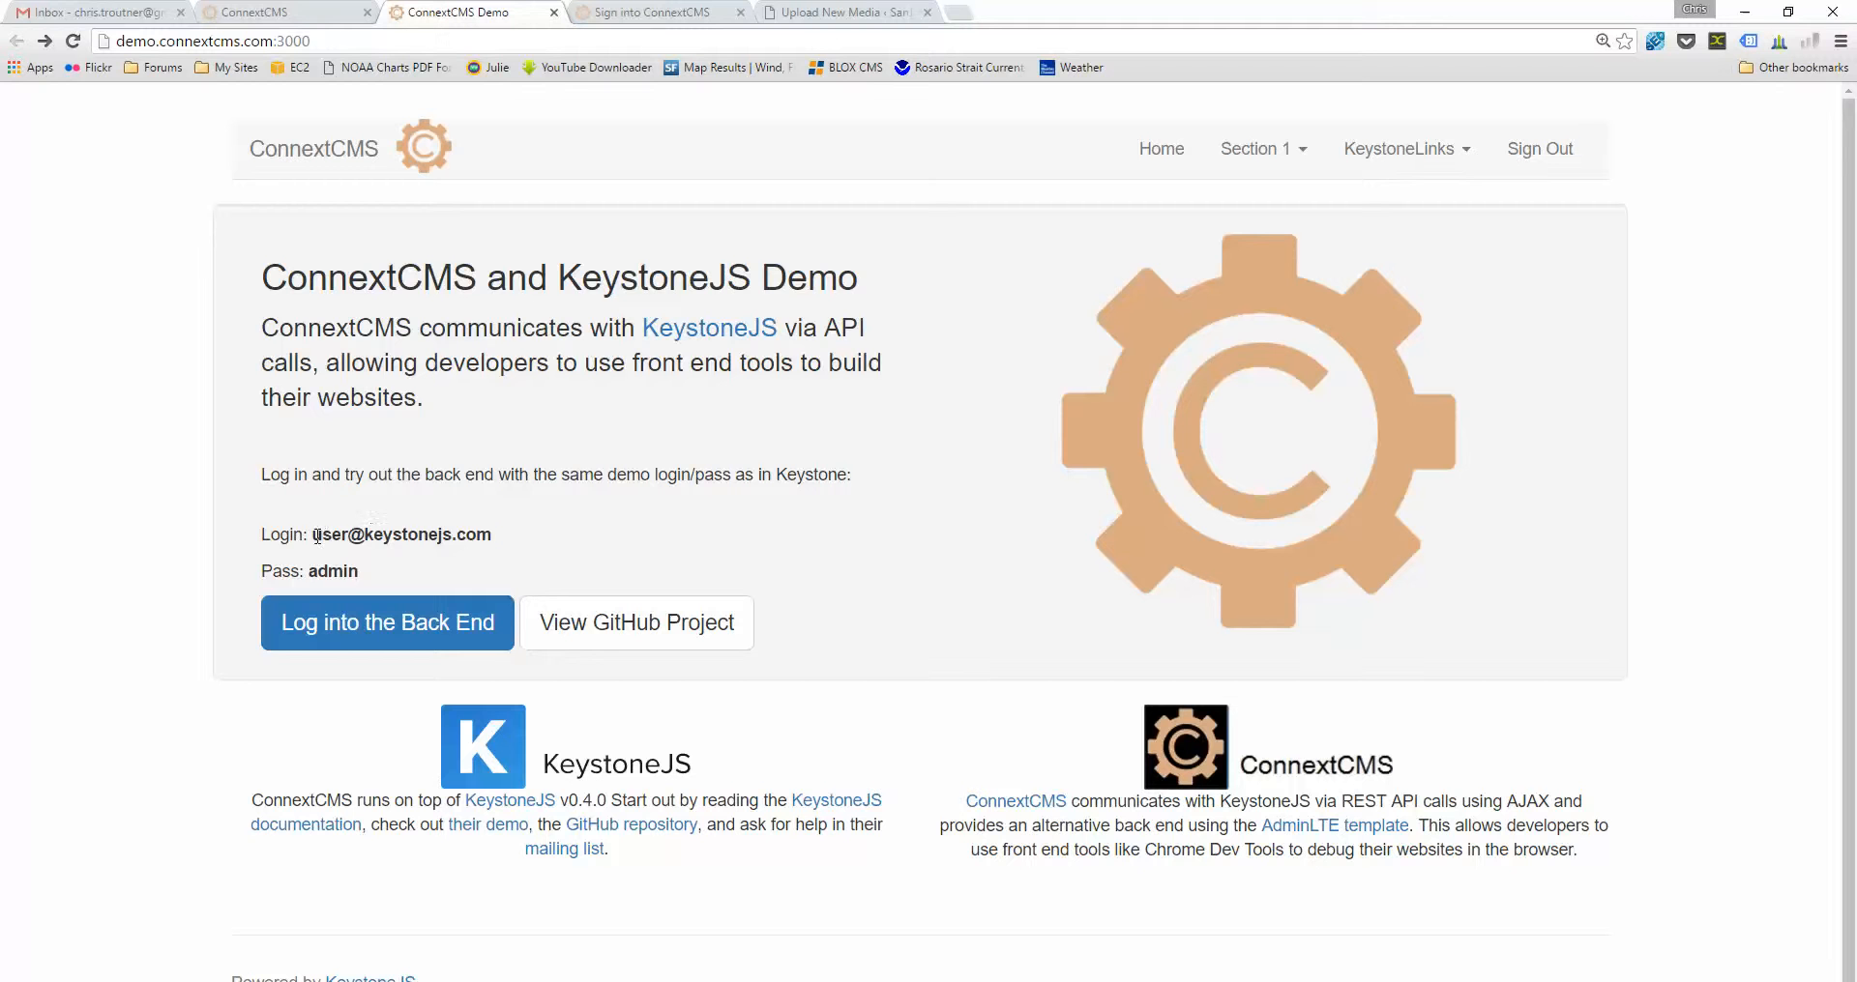
{"action": "mouse_move", "coordinate": [501, 579]}
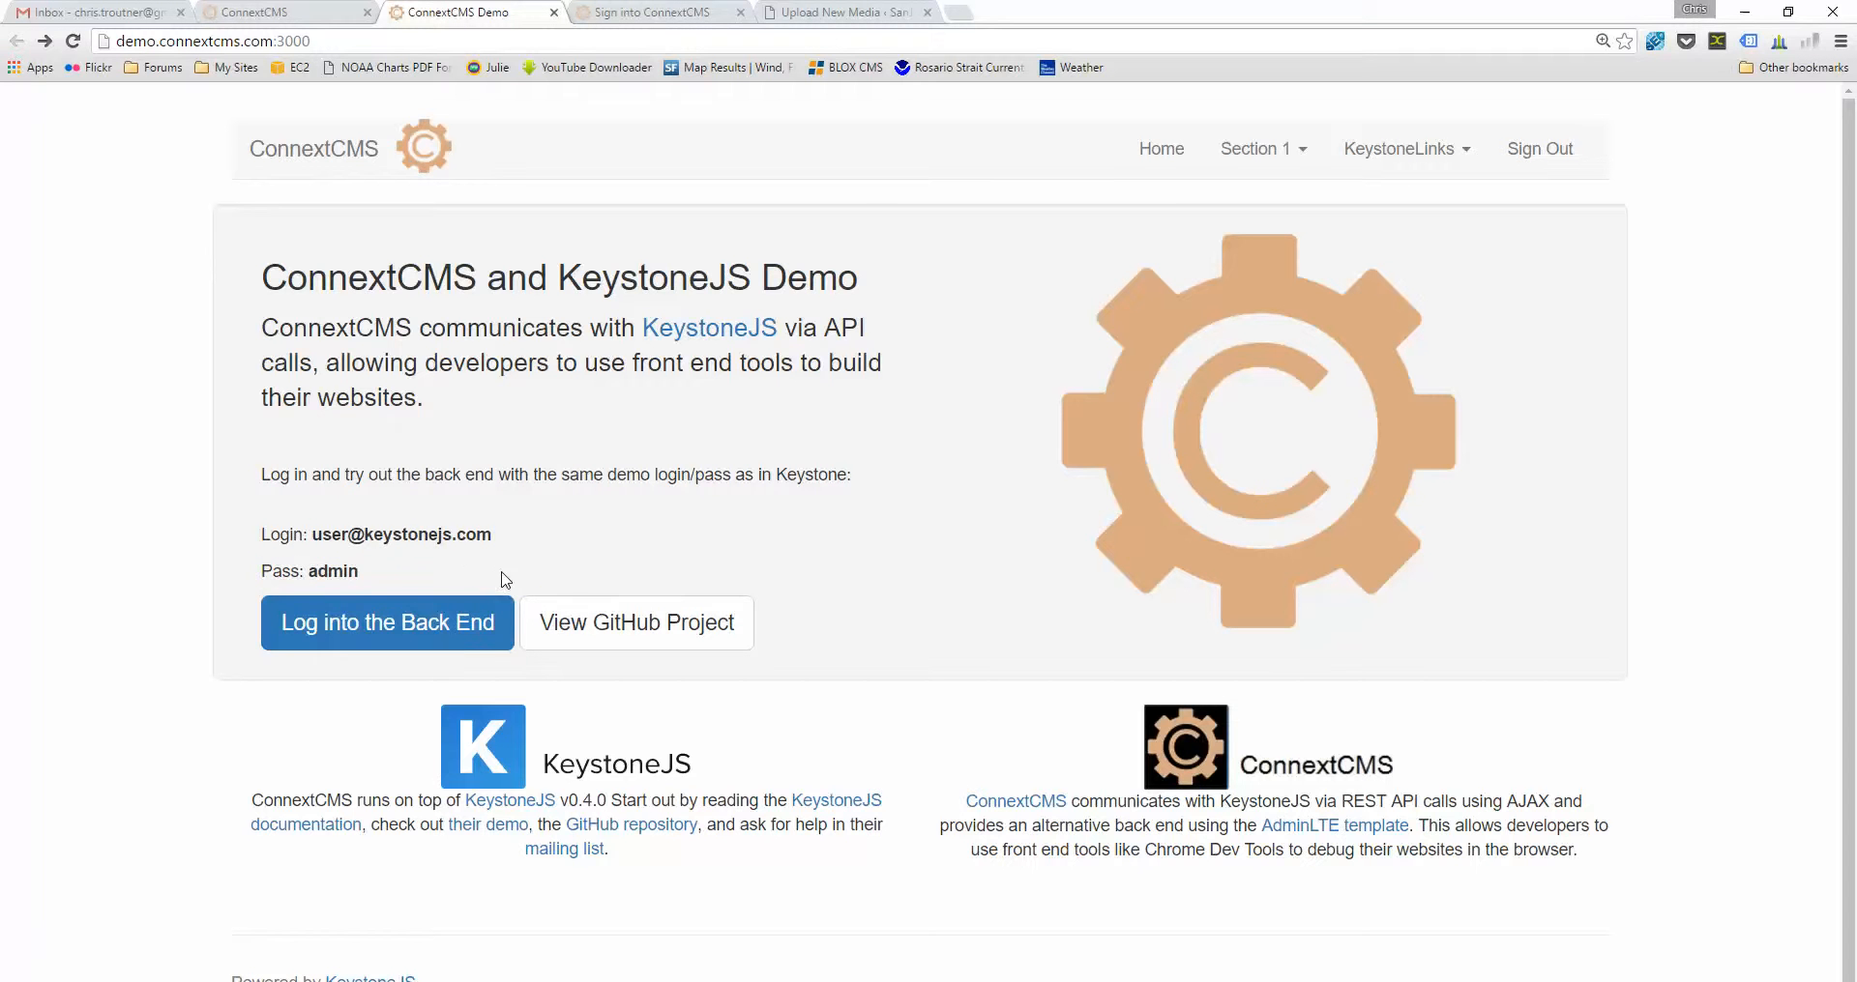
{"action": "mouse_move", "coordinate": [1454, 167]}
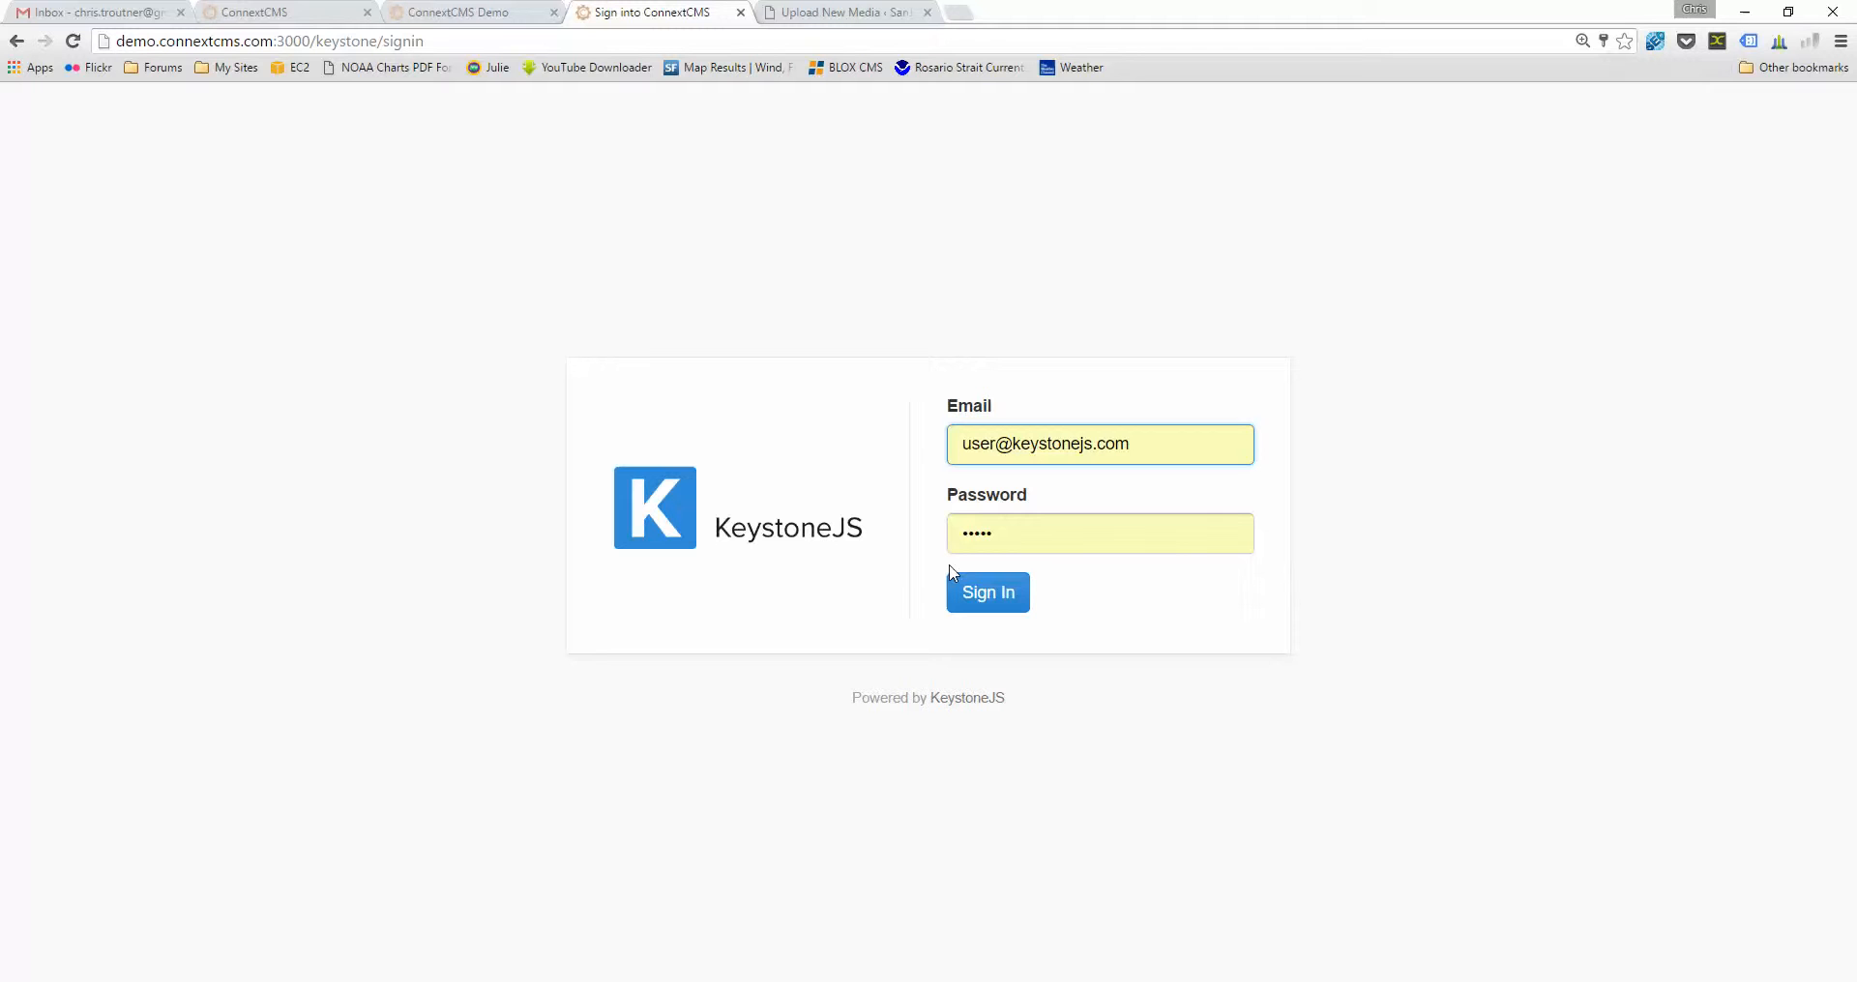
{"action": "mouse_move", "coordinate": [487, 379]}
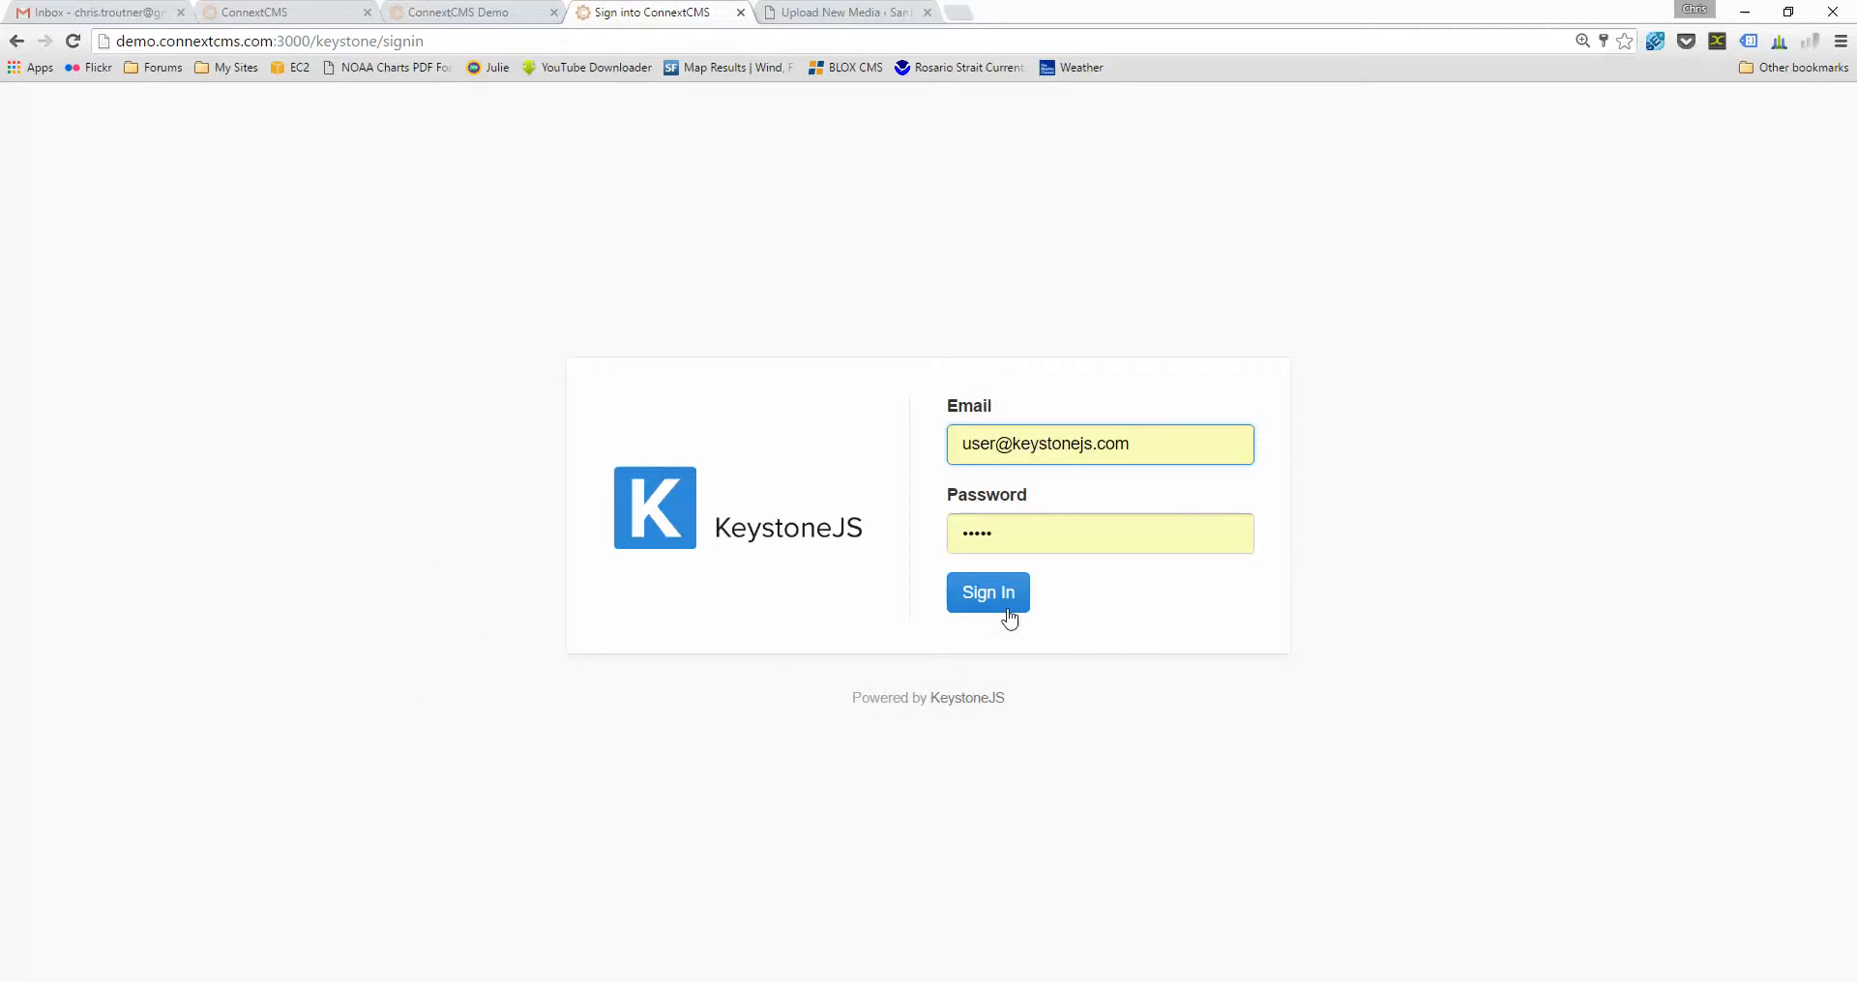
{"action": "left_click", "coordinate": [988, 592]}
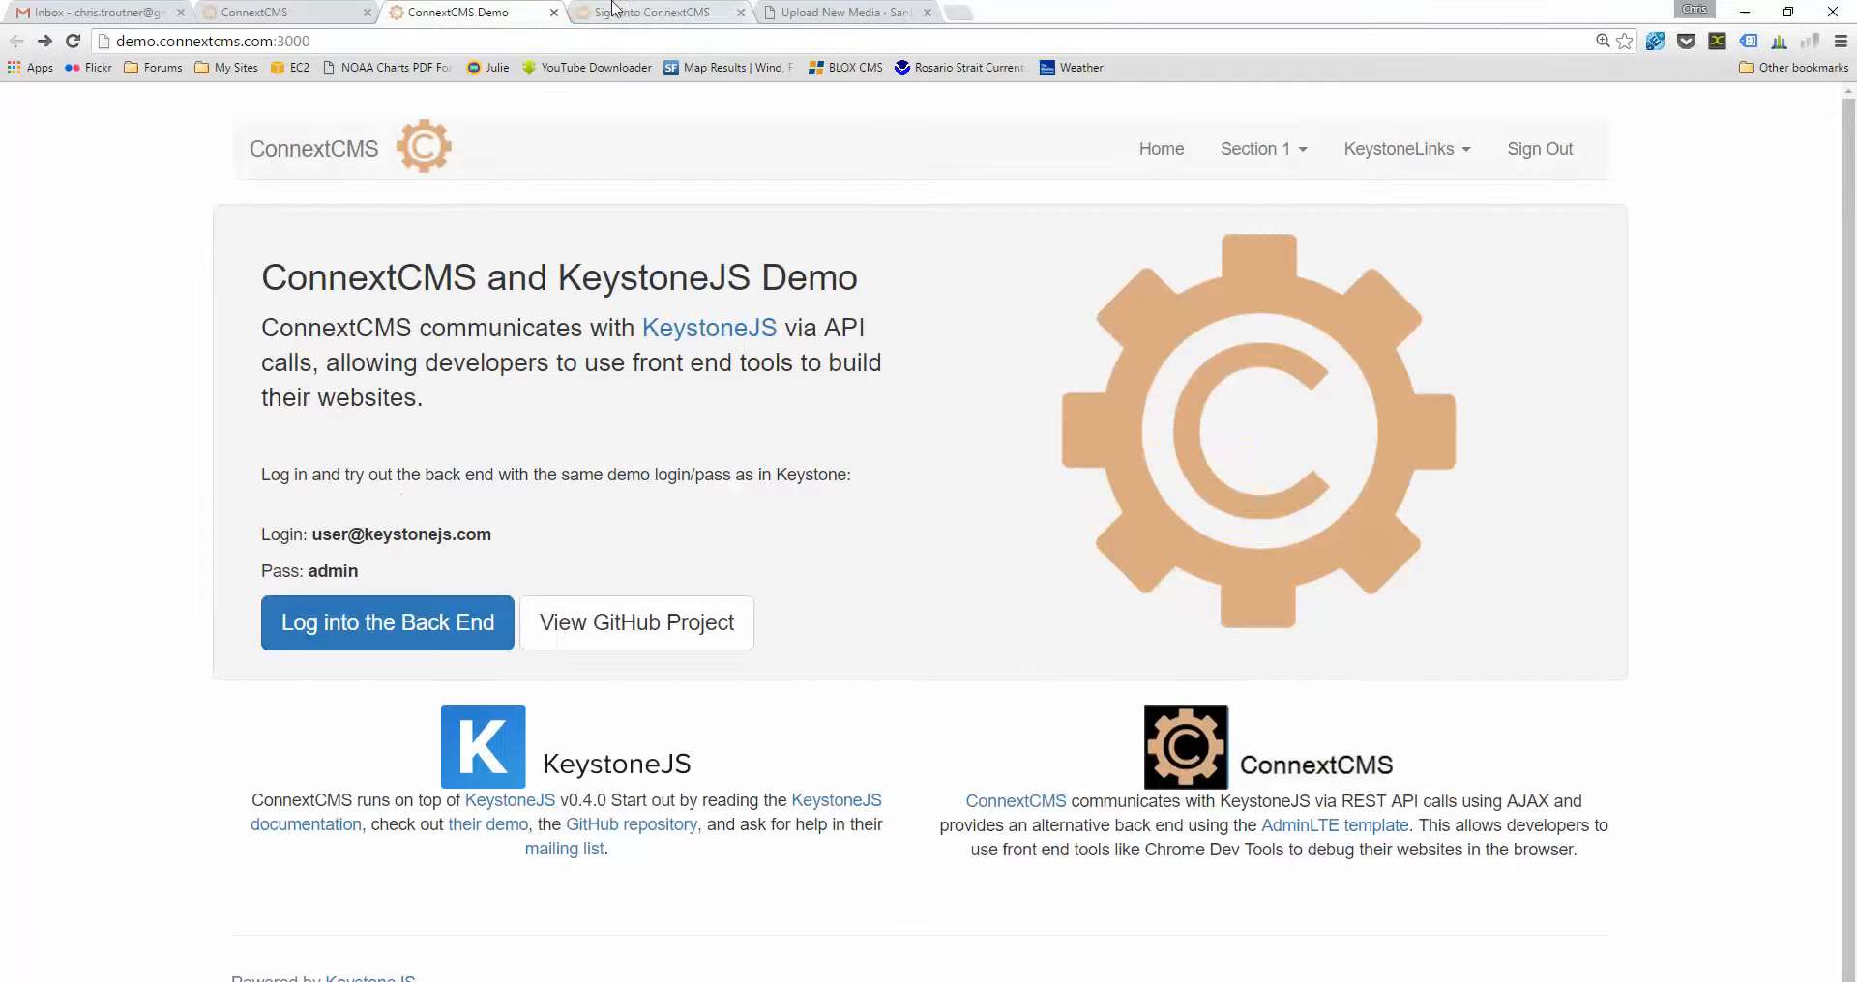
{"action": "left_click", "coordinate": [387, 623]}
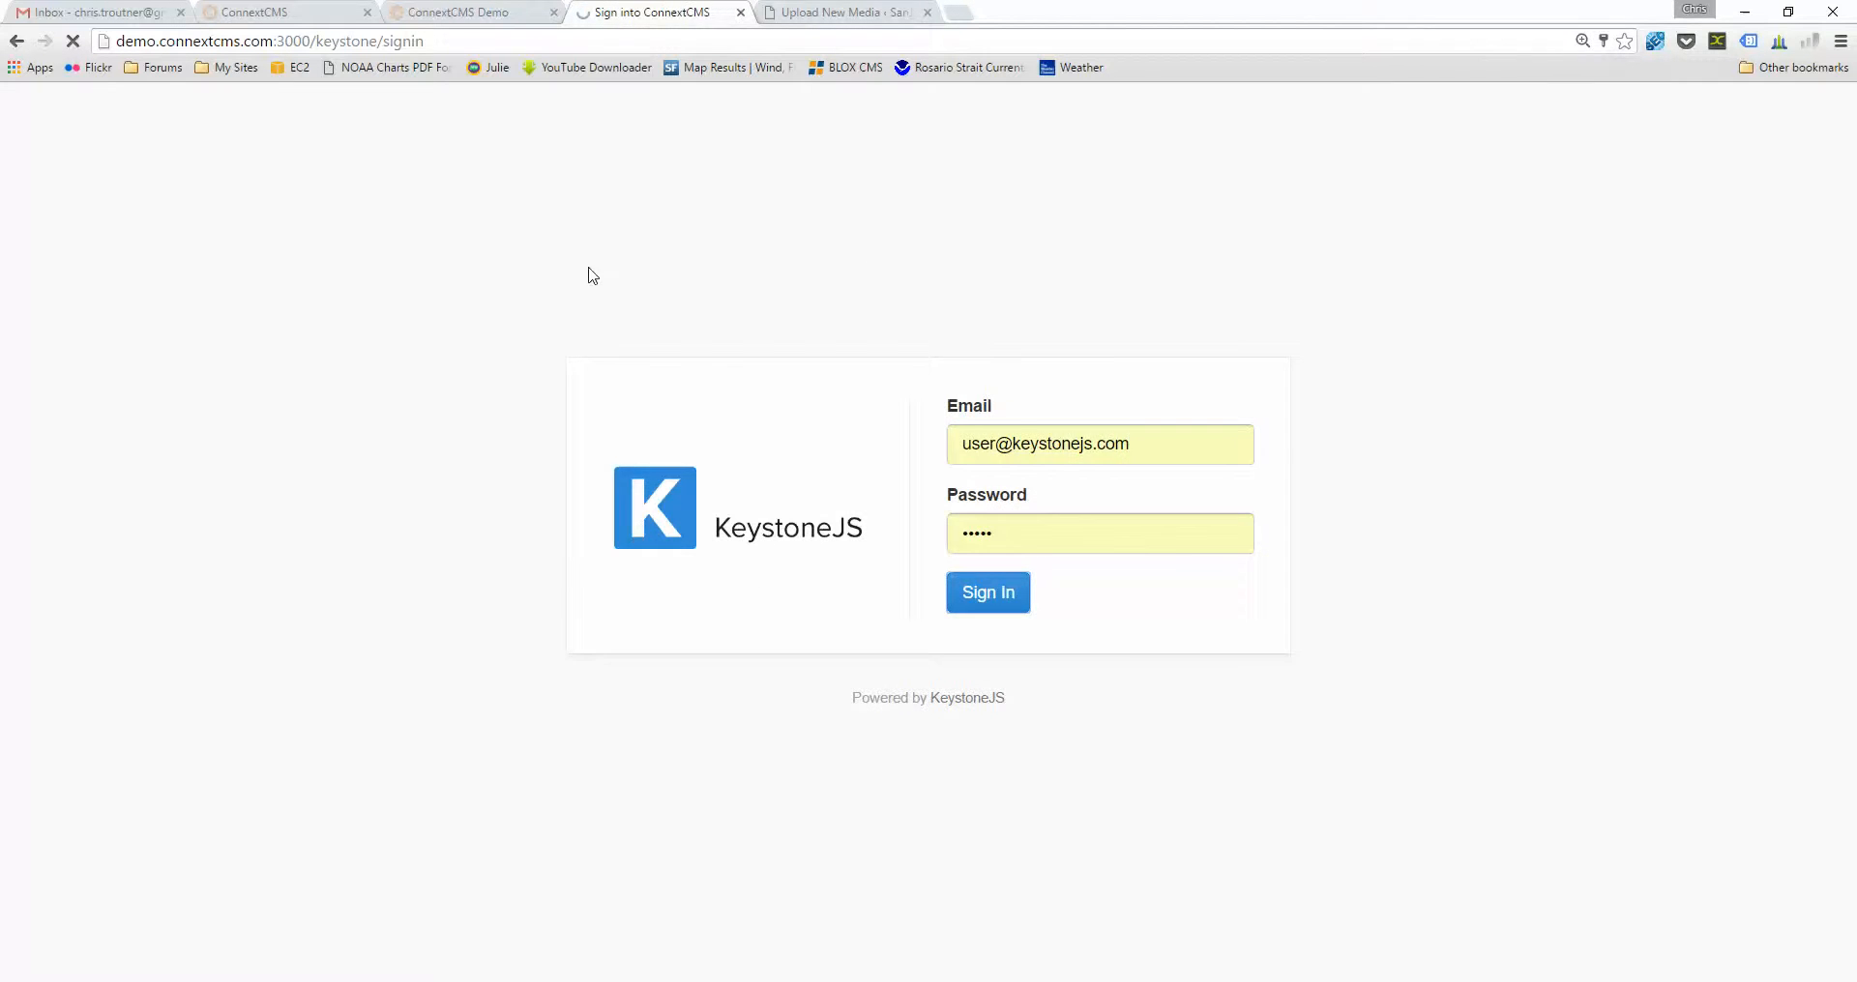
- Sign in to the KeystoneJS admin and reach the ConnextCMS Image Library gallery of three images
{"action": "left_click", "coordinate": [989, 591]}
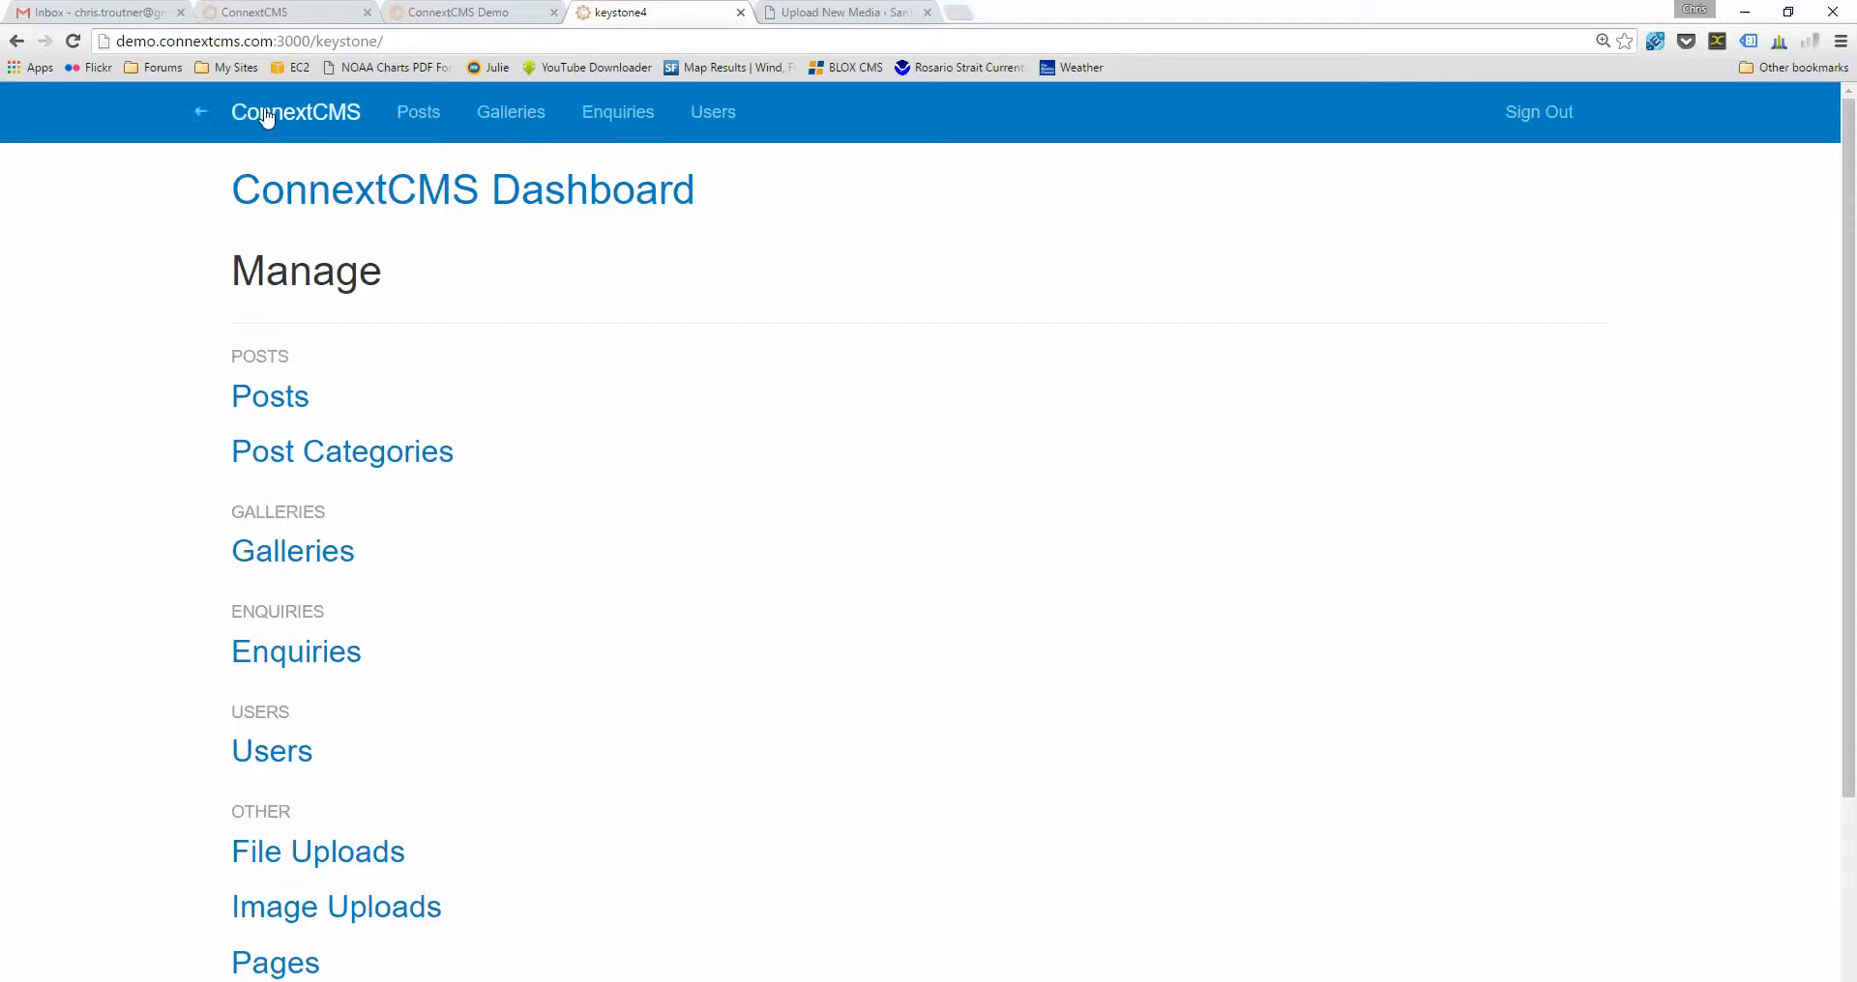
{"action": "mouse_move", "coordinate": [133, 557]}
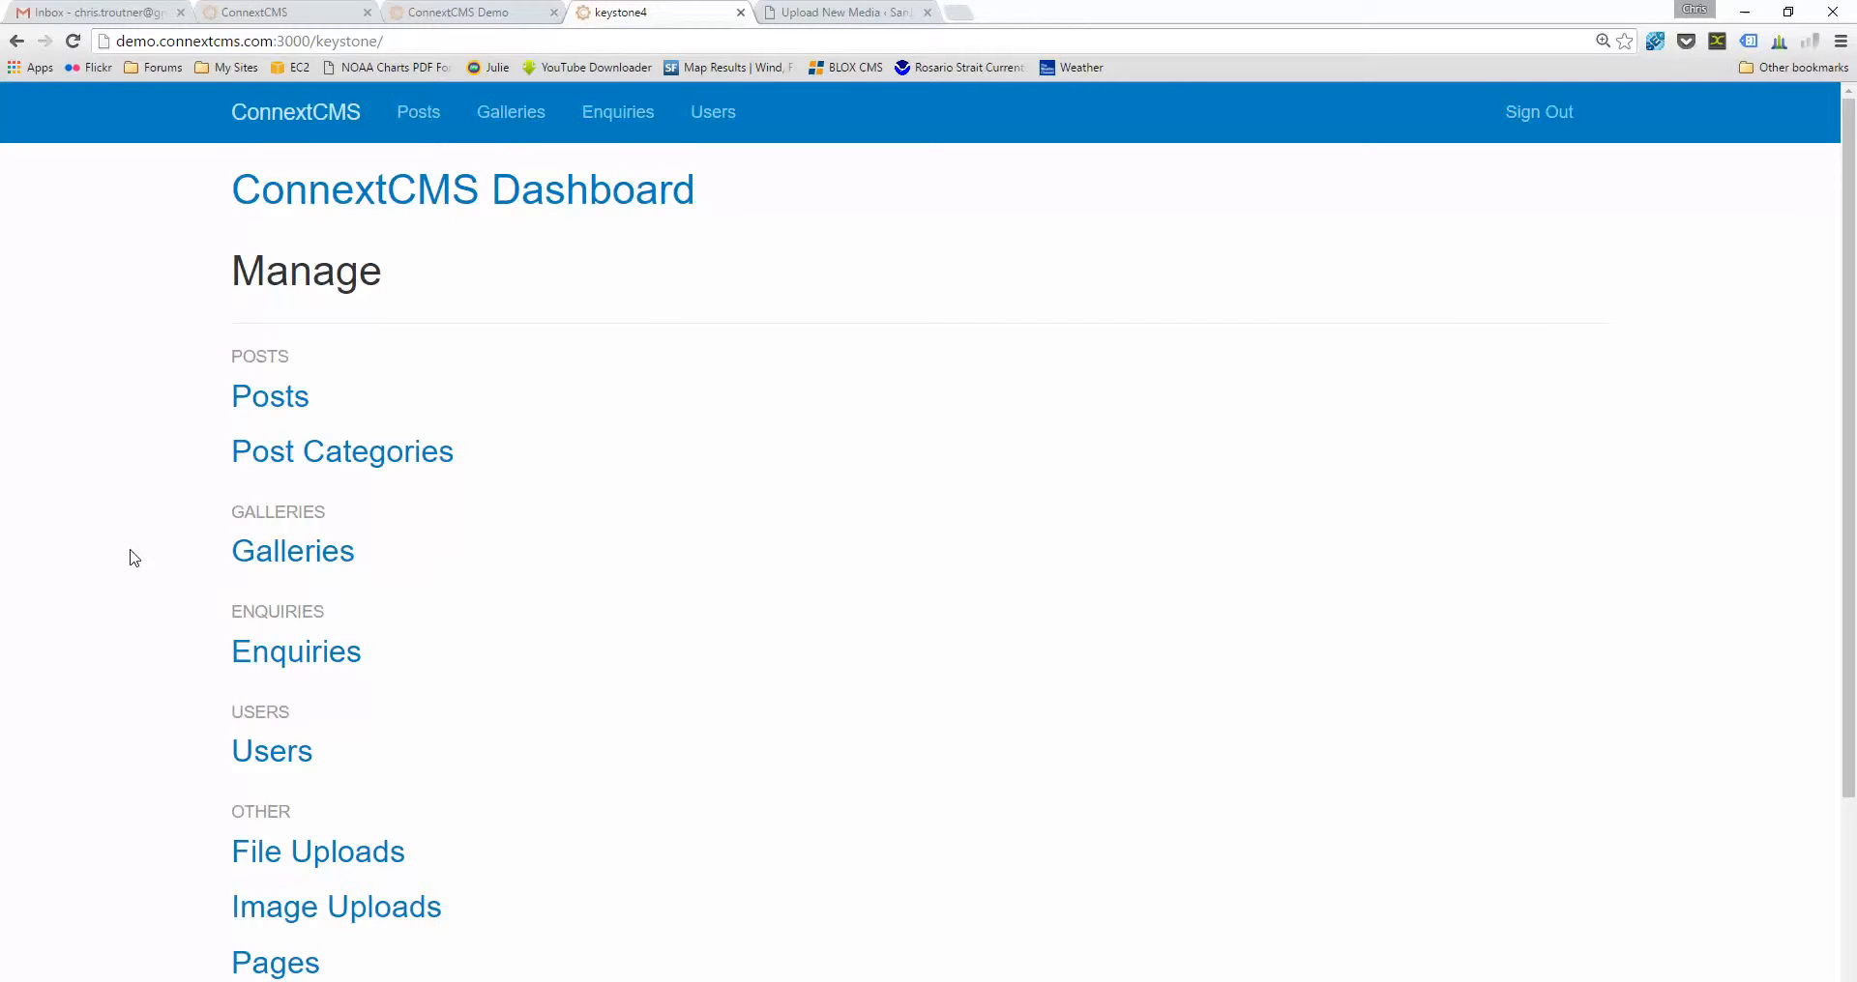
{"action": "mouse_move", "coordinate": [418, 506]}
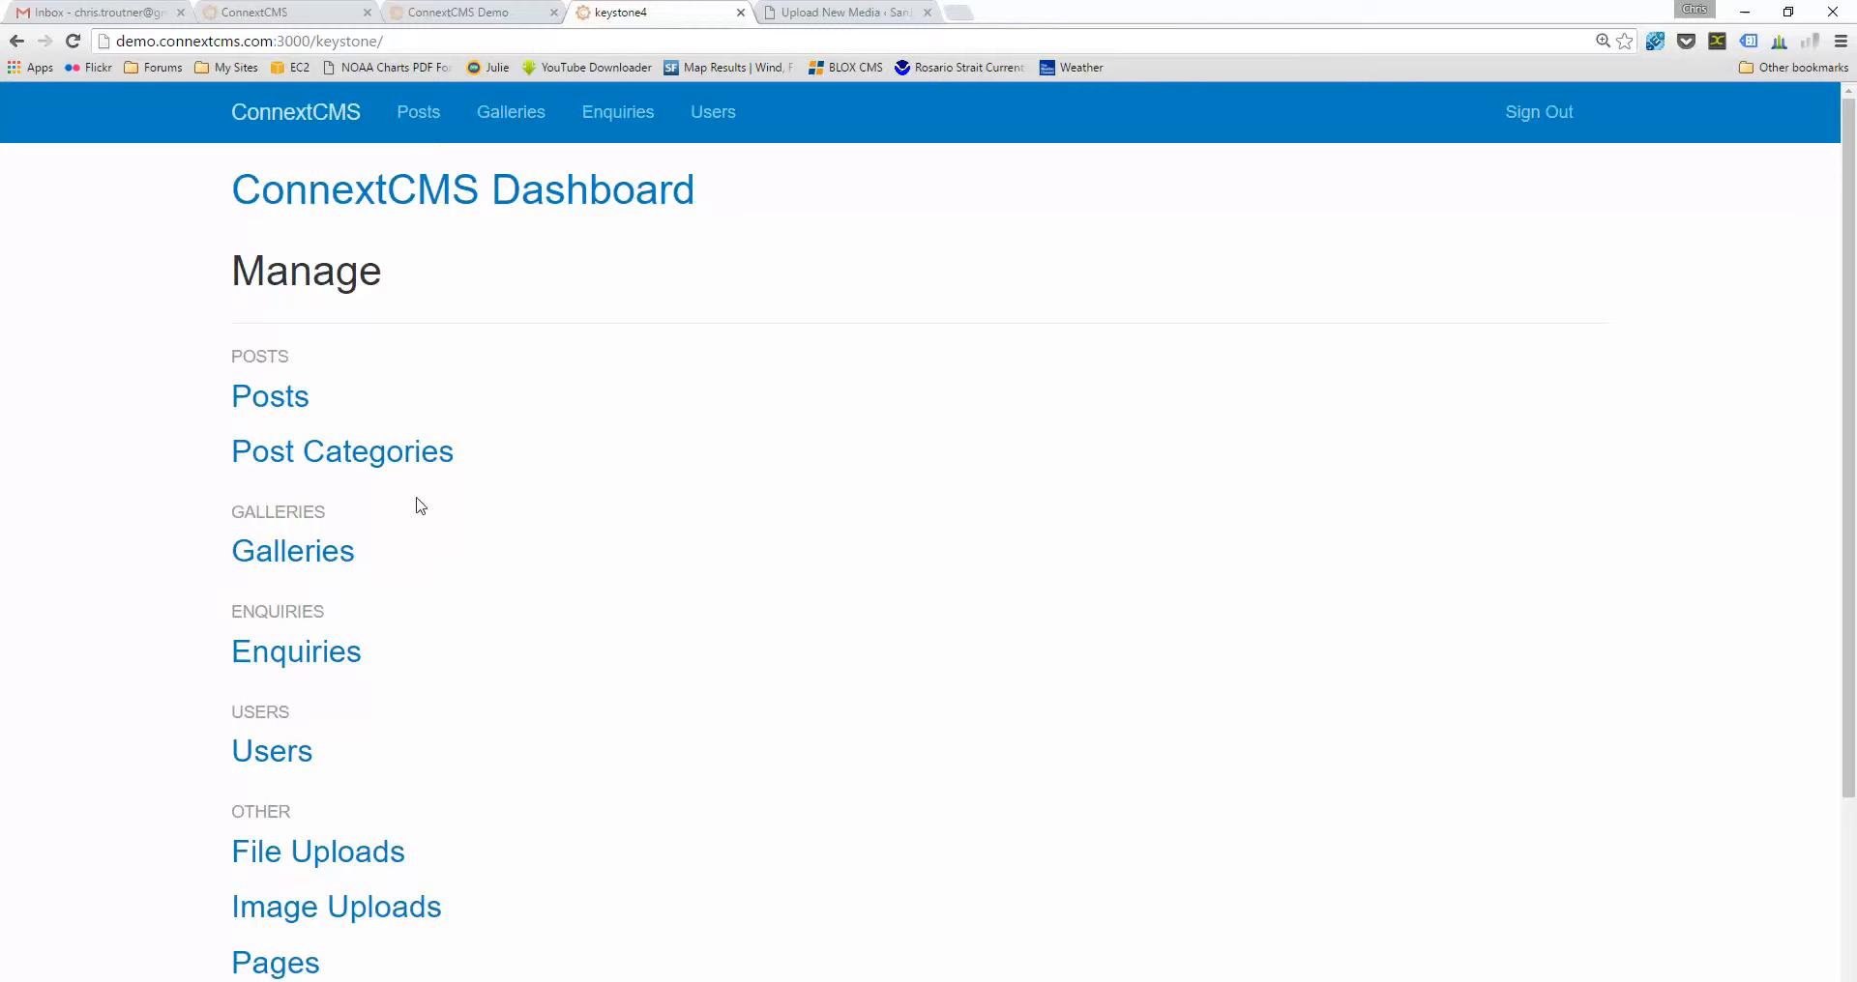
{"action": "mouse_move", "coordinate": [419, 197]}
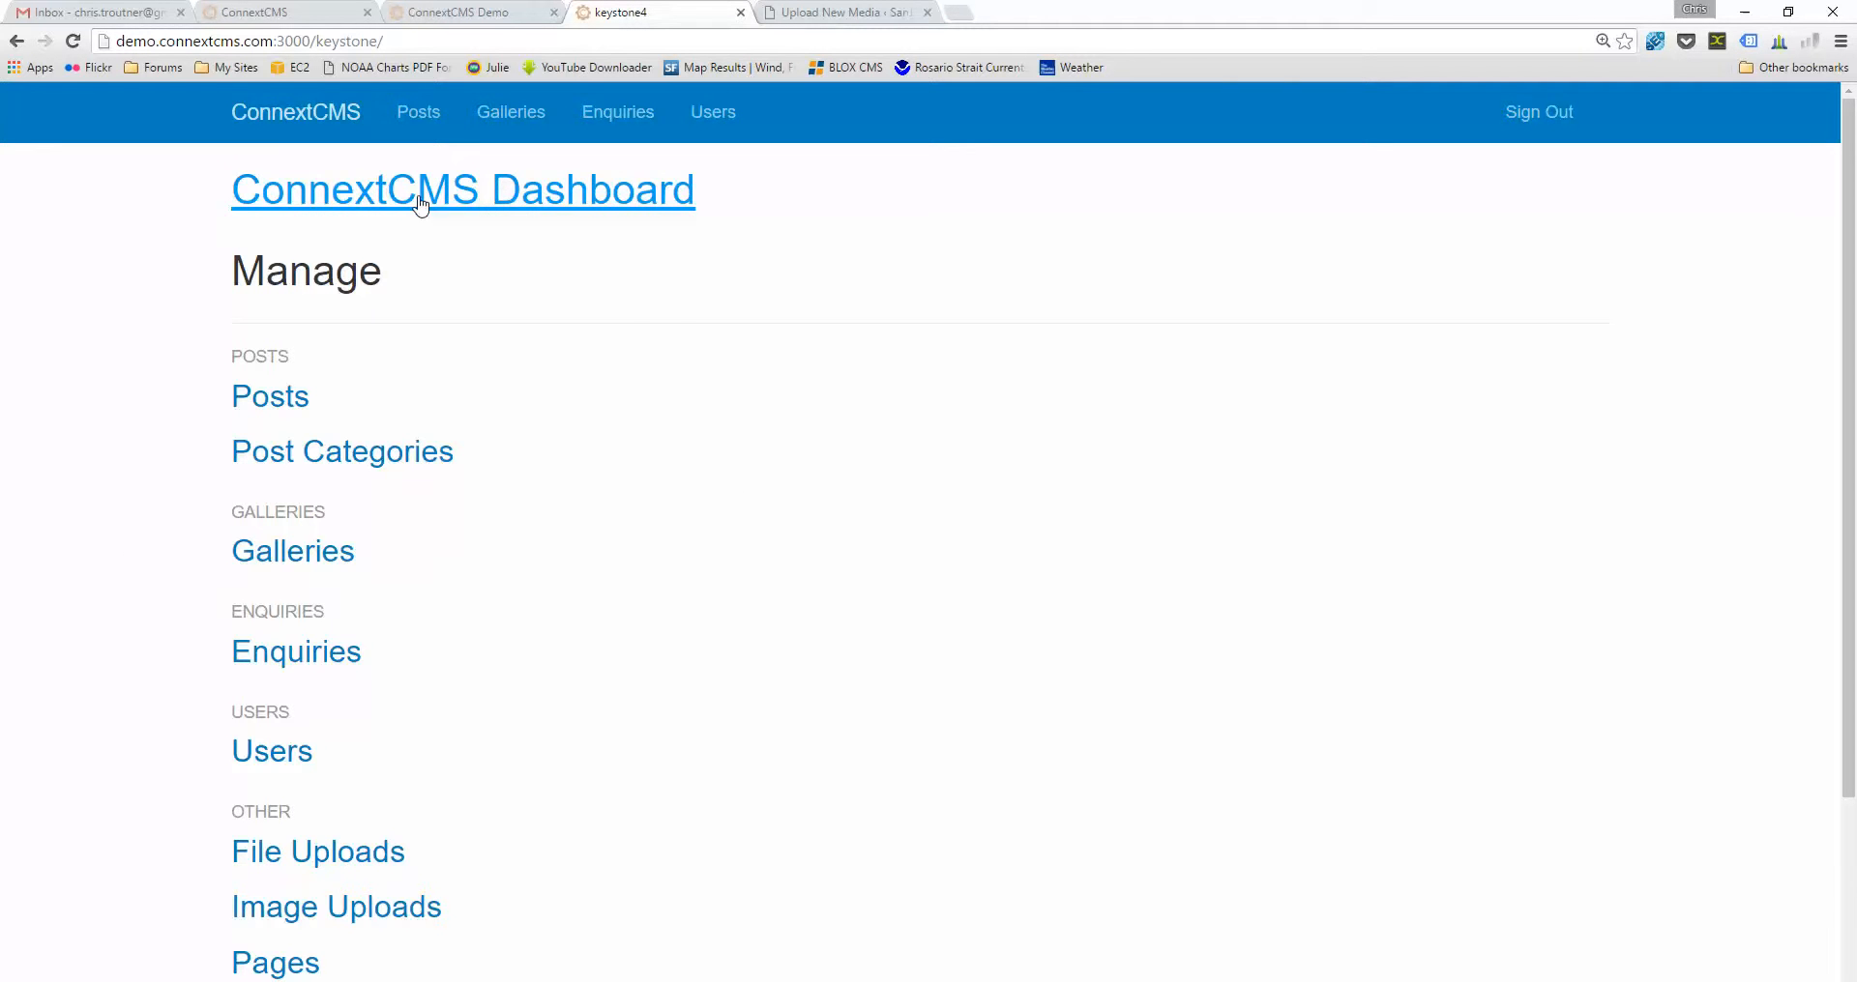
{"action": "mouse_move", "coordinate": [399, 188]}
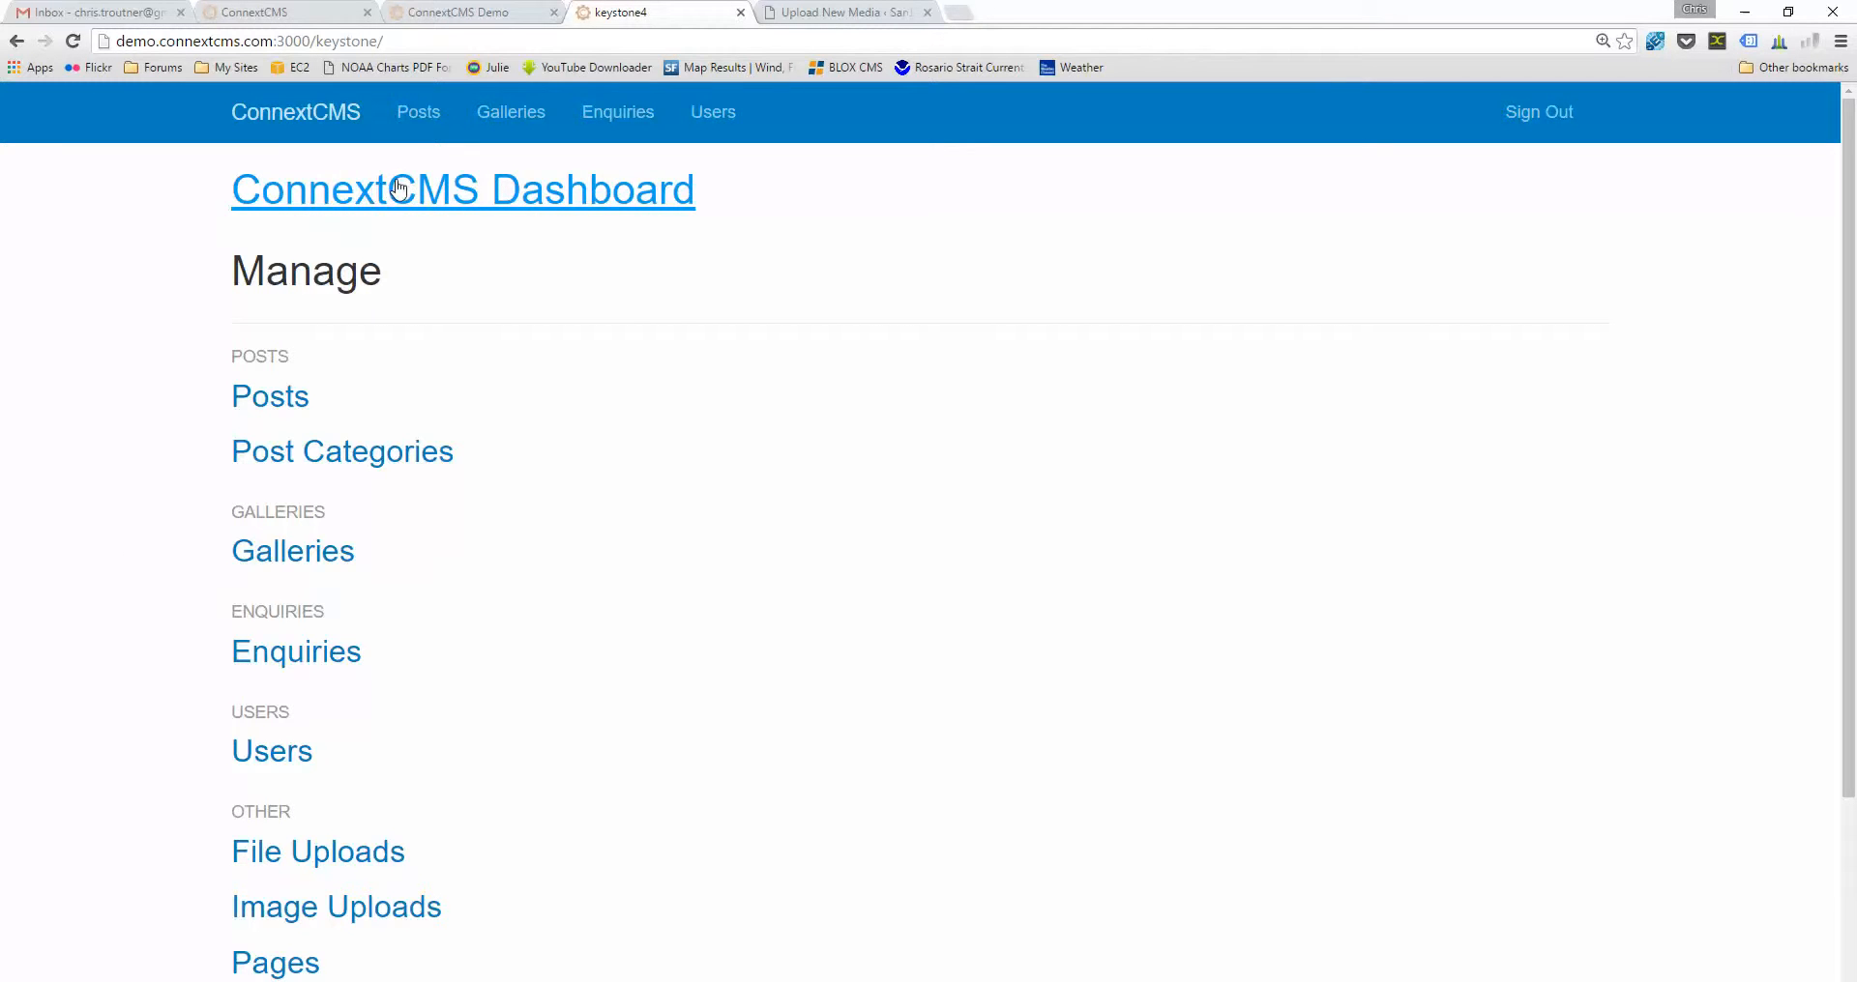
{"action": "mouse_move", "coordinate": [423, 203]}
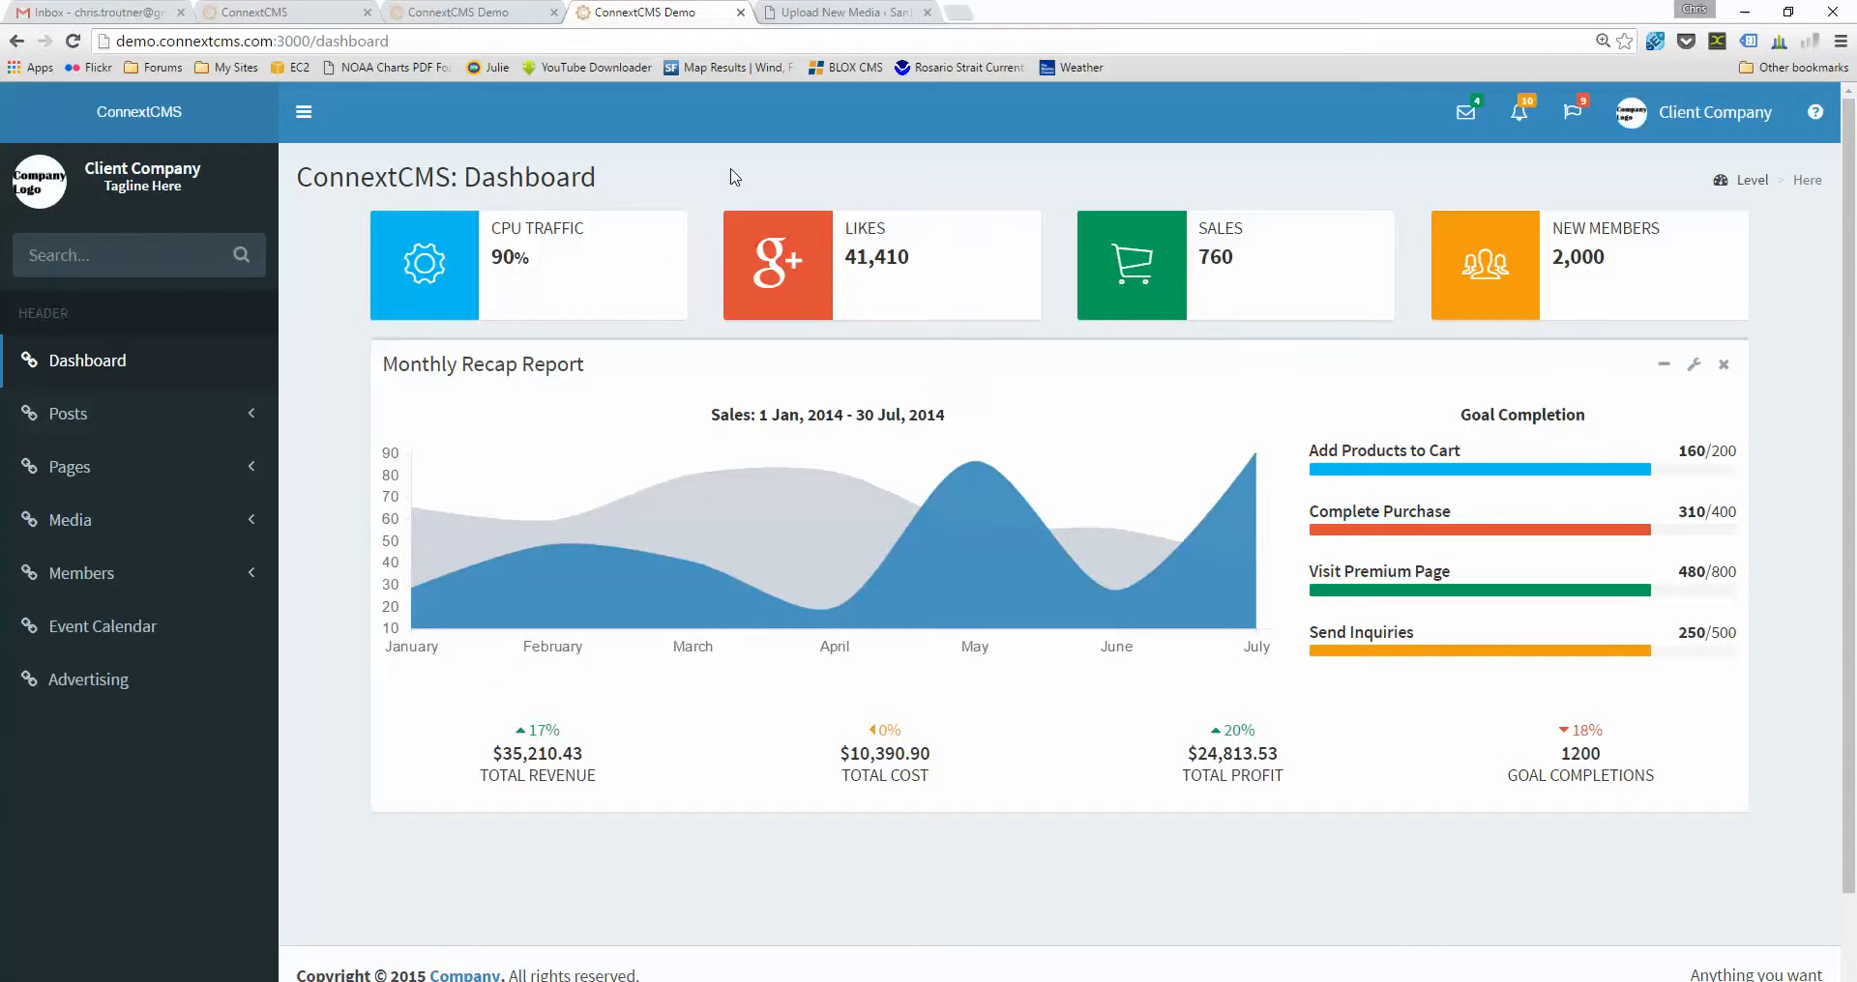
{"action": "mouse_move", "coordinate": [121, 472]}
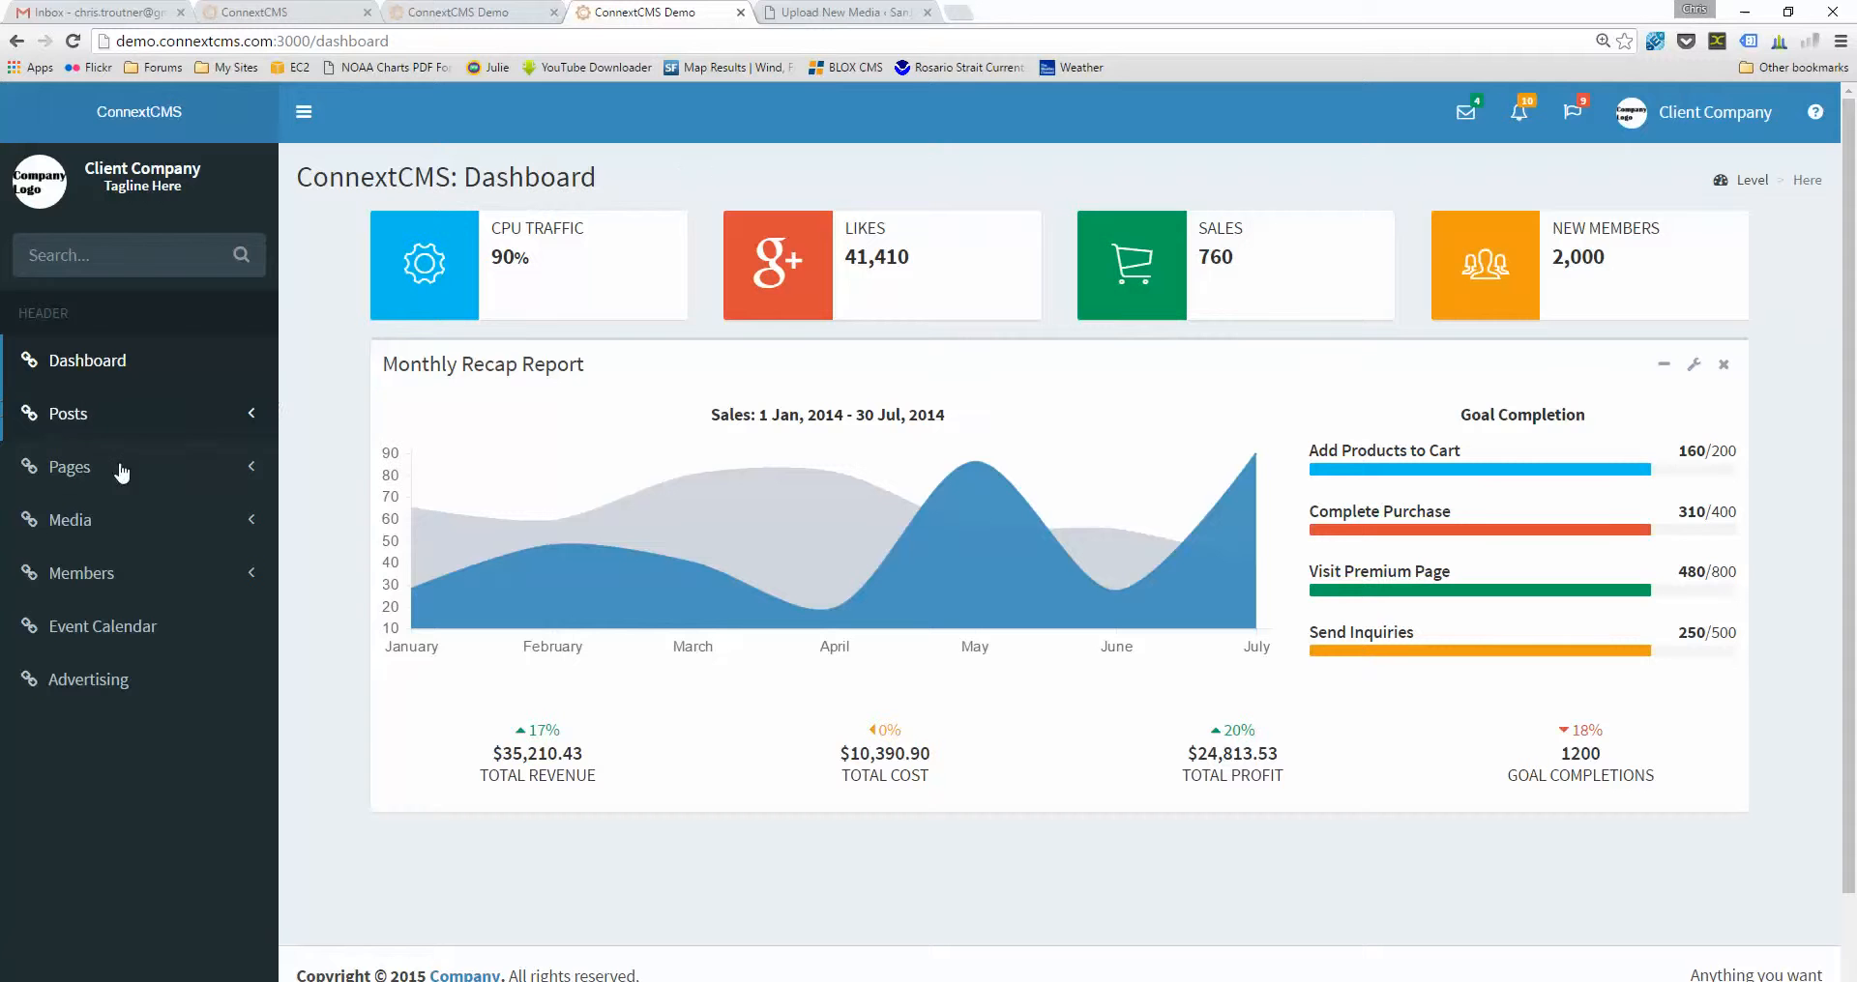
{"action": "mouse_move", "coordinate": [89, 679]}
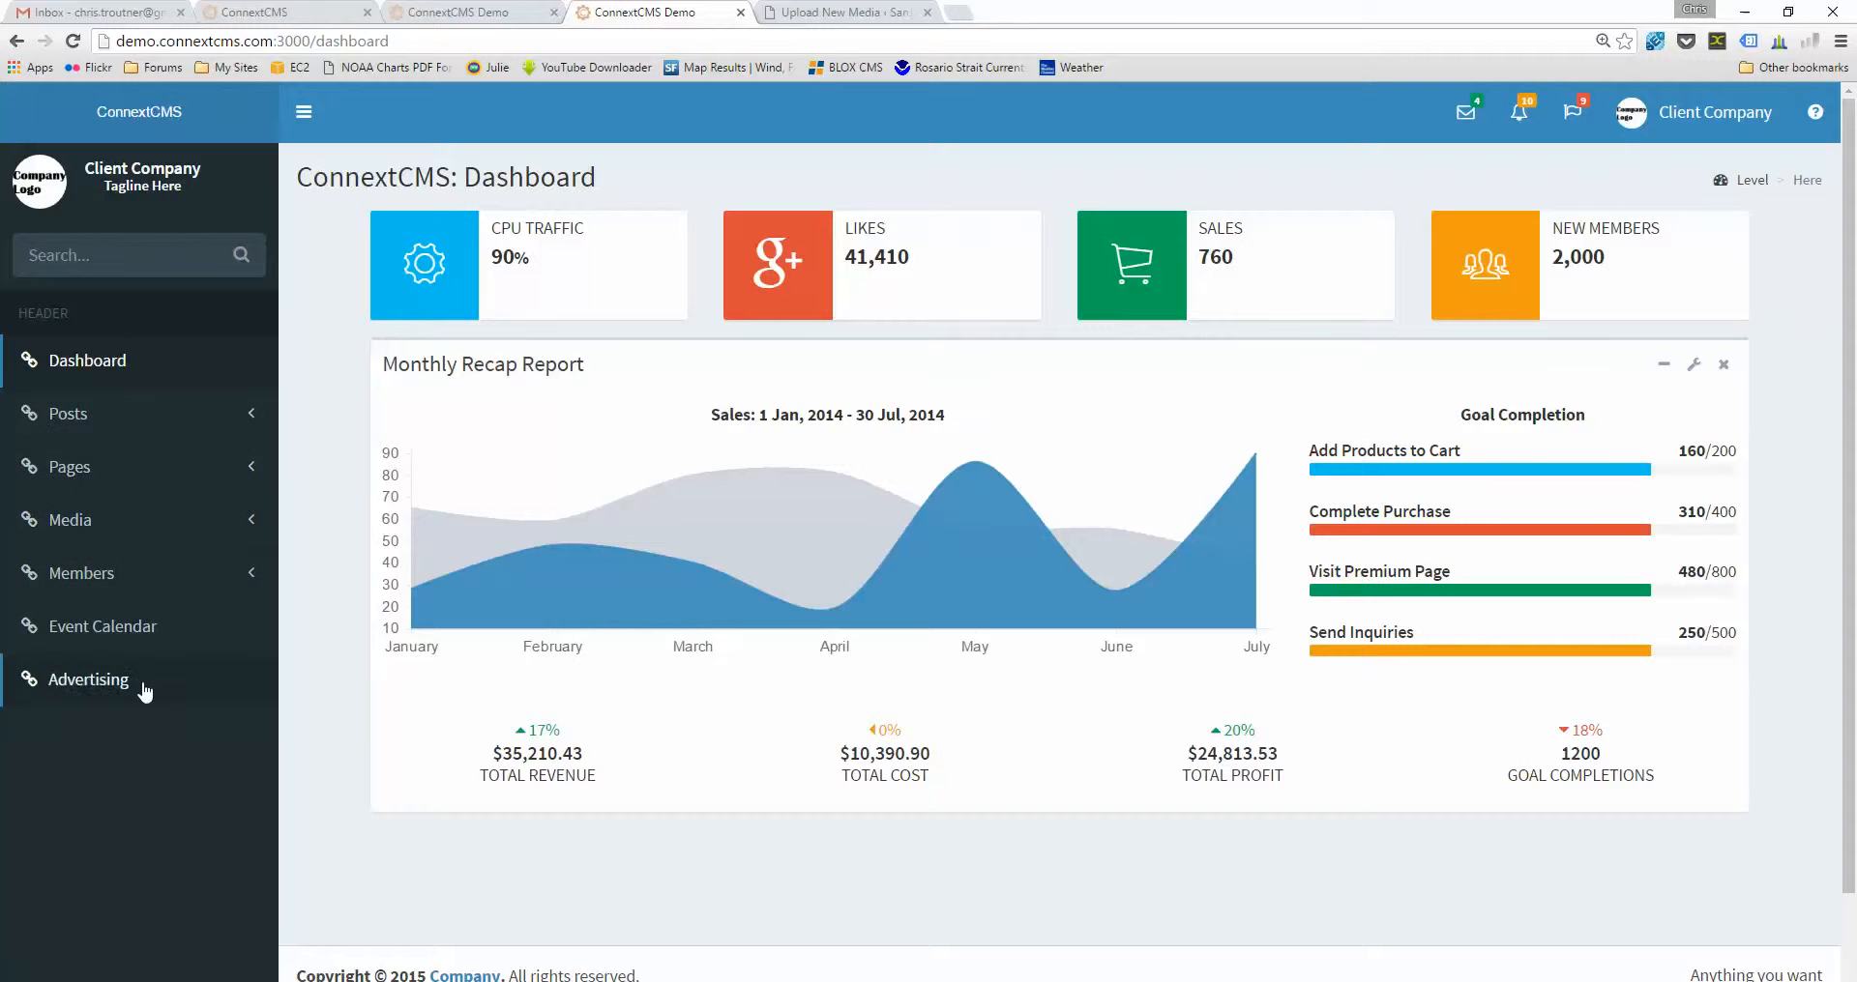
{"action": "left_click", "coordinate": [66, 414]}
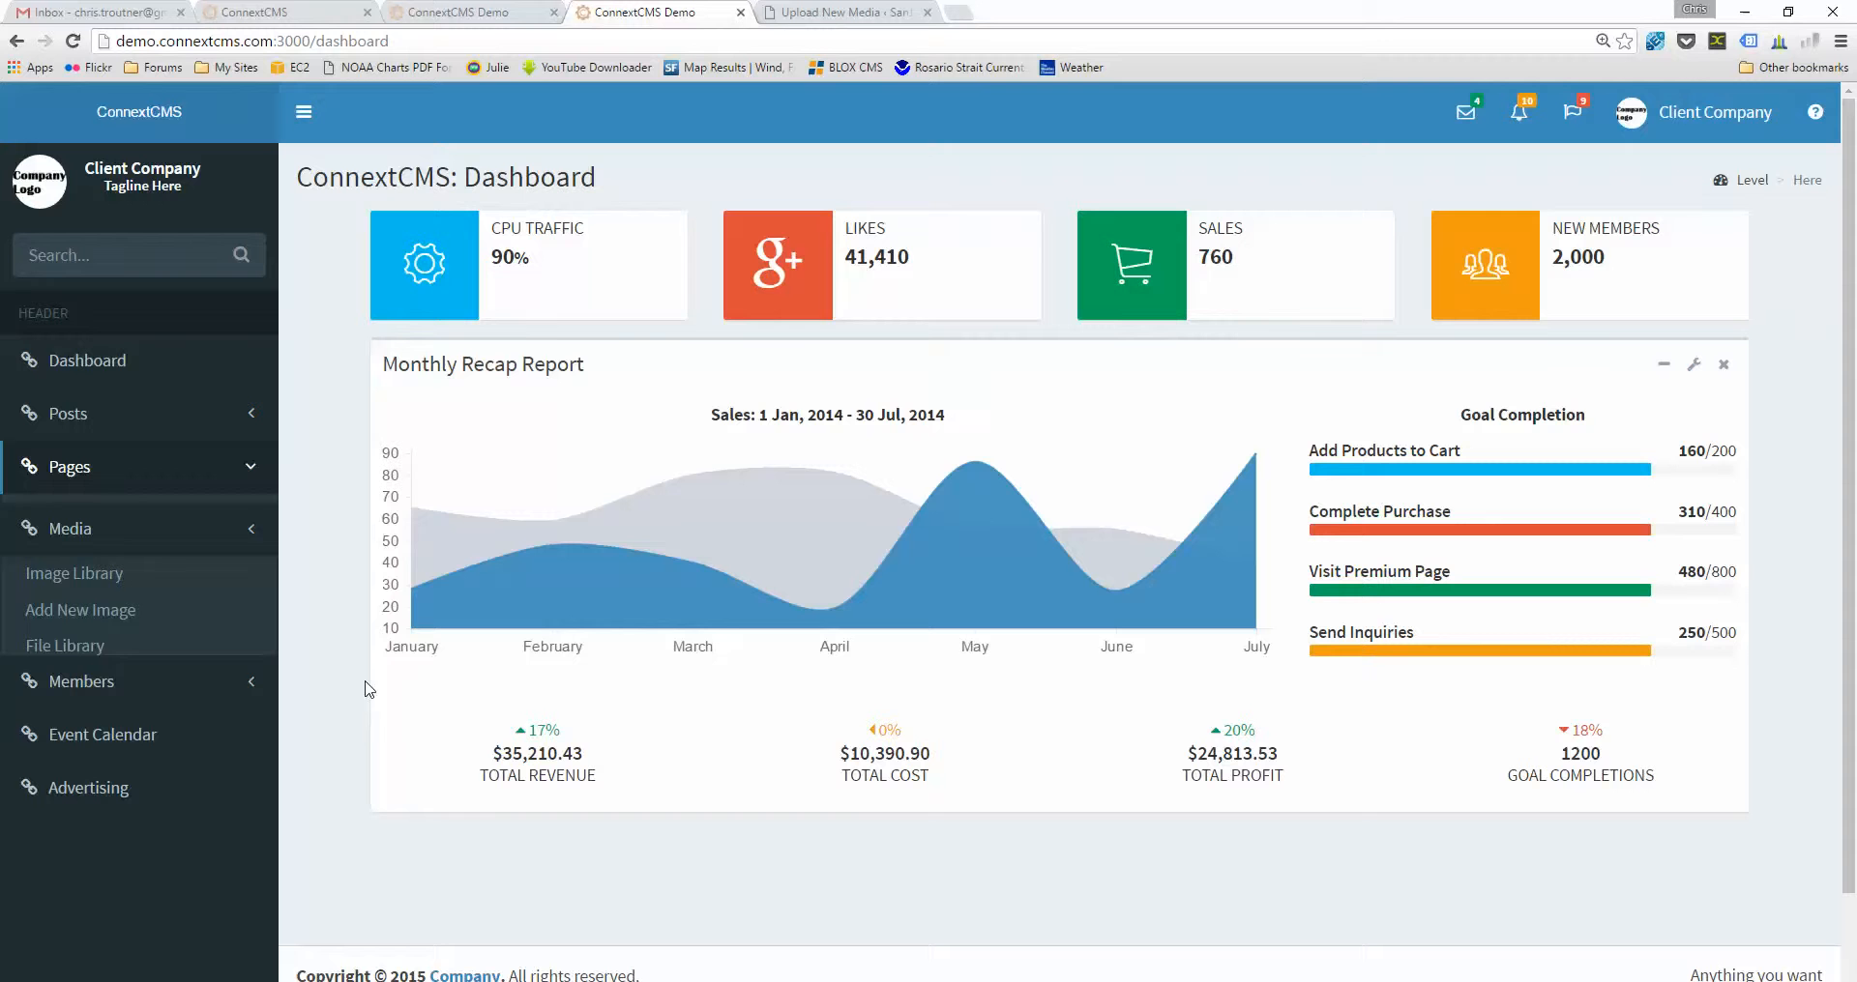
{"action": "left_click", "coordinate": [76, 573]}
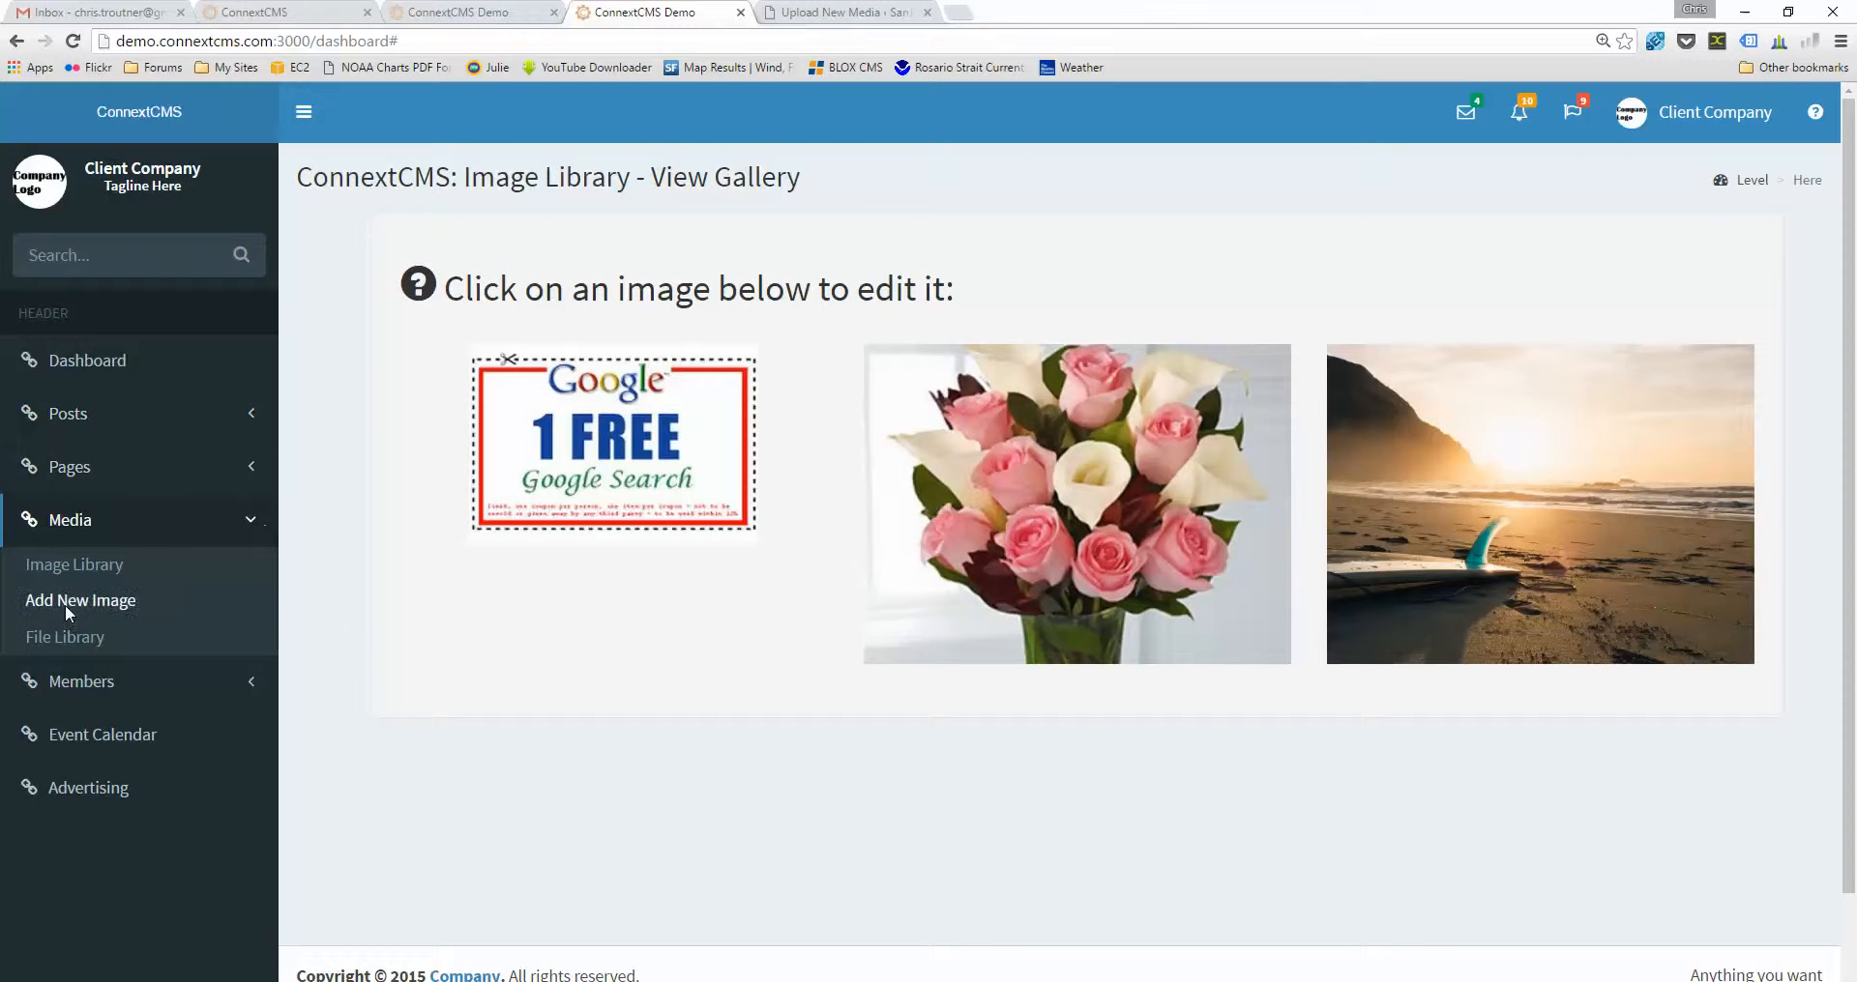
- Visit Add New Image, return to the Image Library, then start a new post in Posts Add New
{"action": "left_click", "coordinate": [82, 599]}
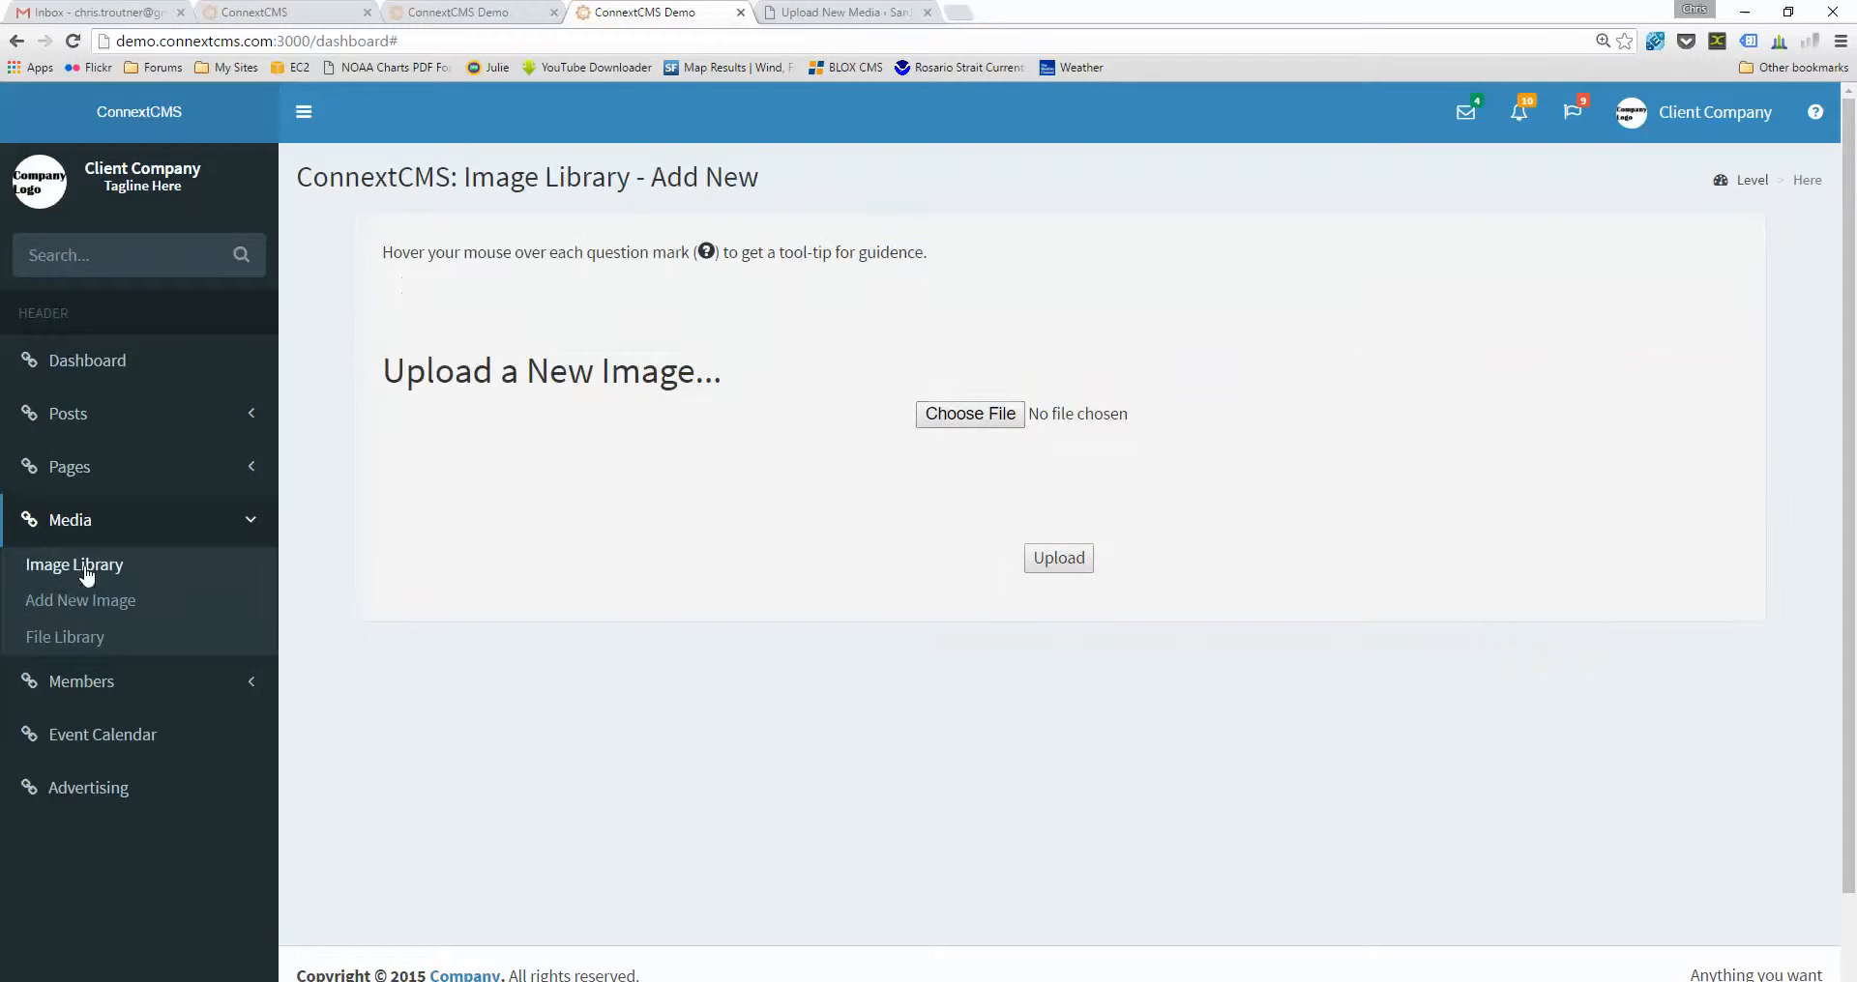
{"action": "left_click", "coordinate": [75, 564]}
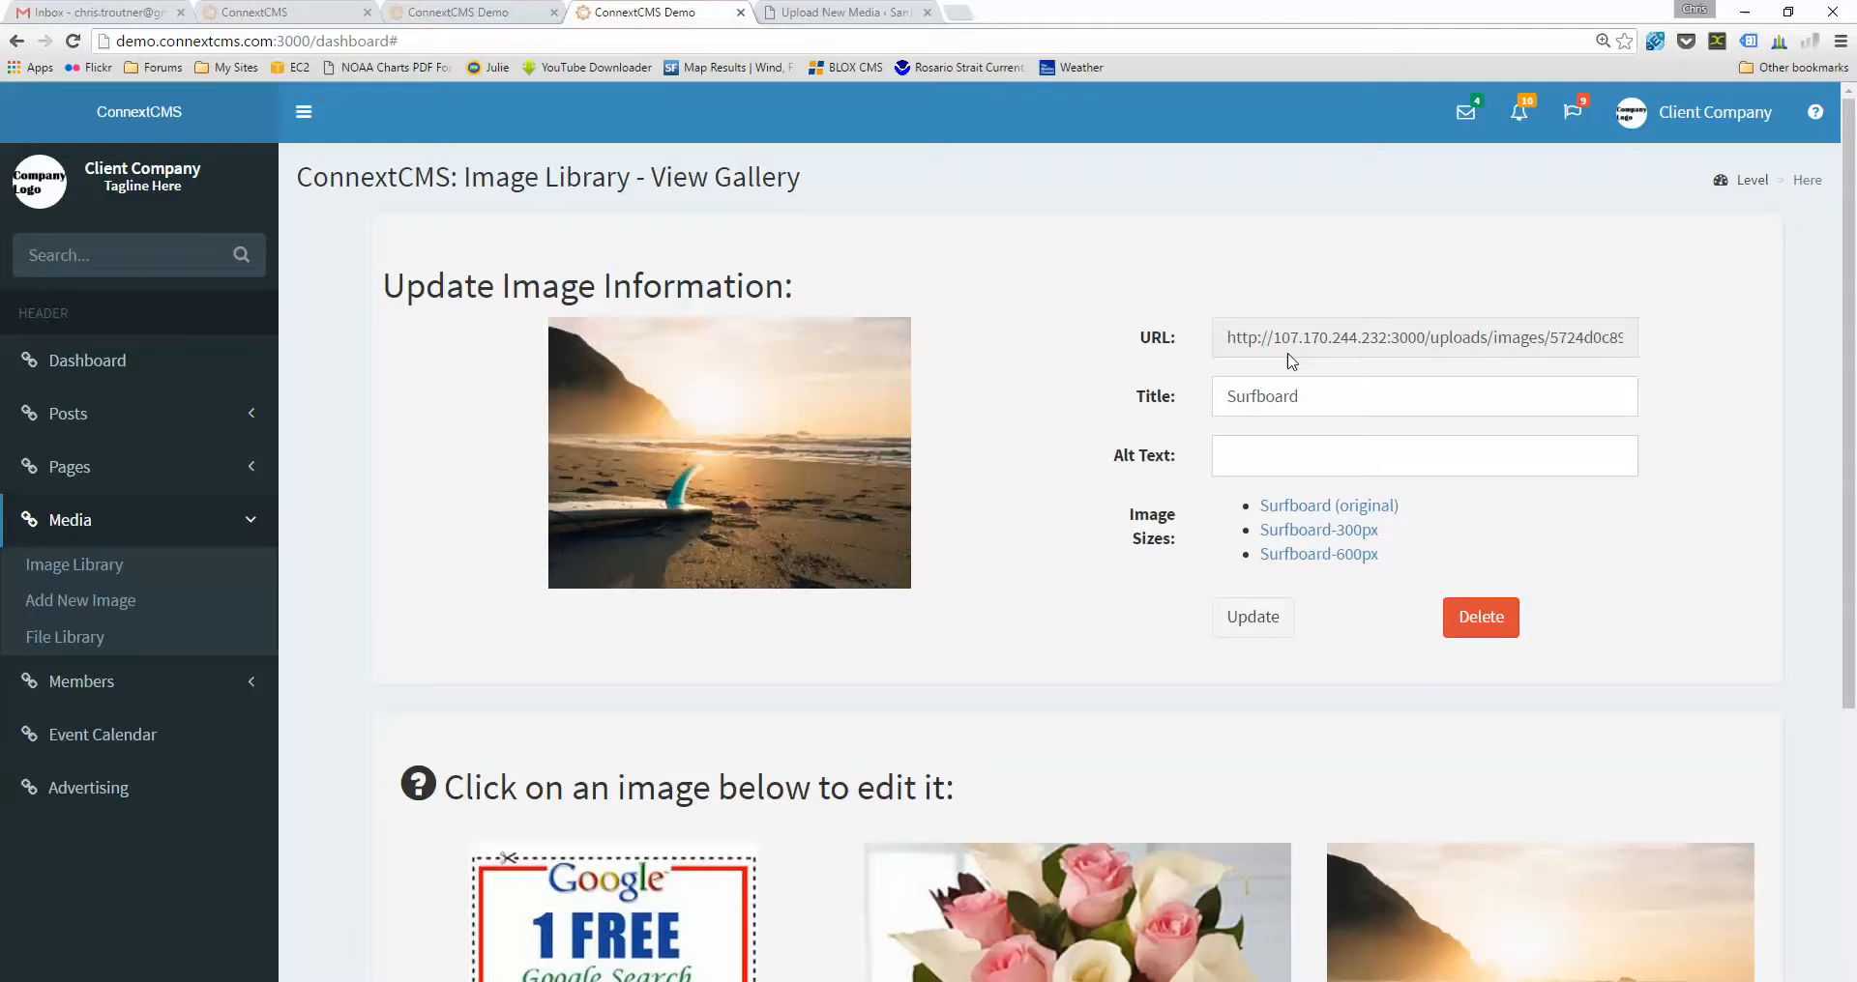
{"action": "mouse_move", "coordinate": [1319, 553]}
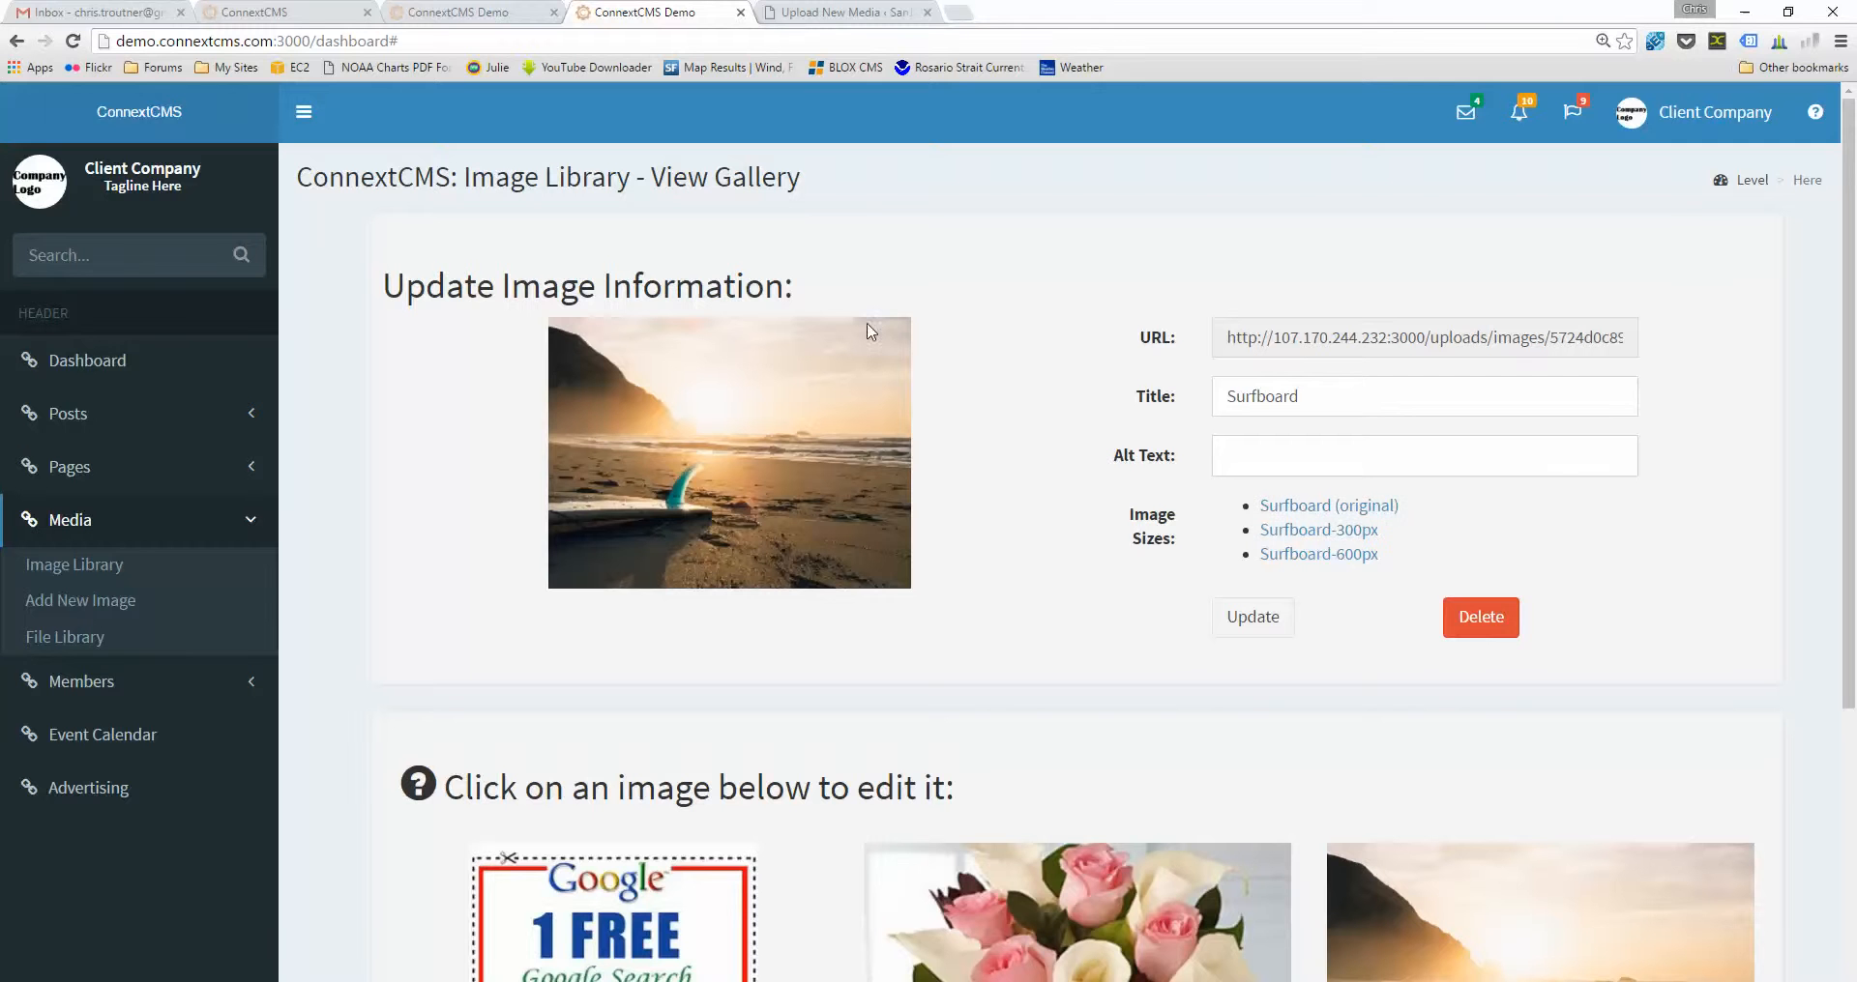
{"action": "left_click", "coordinate": [67, 414]}
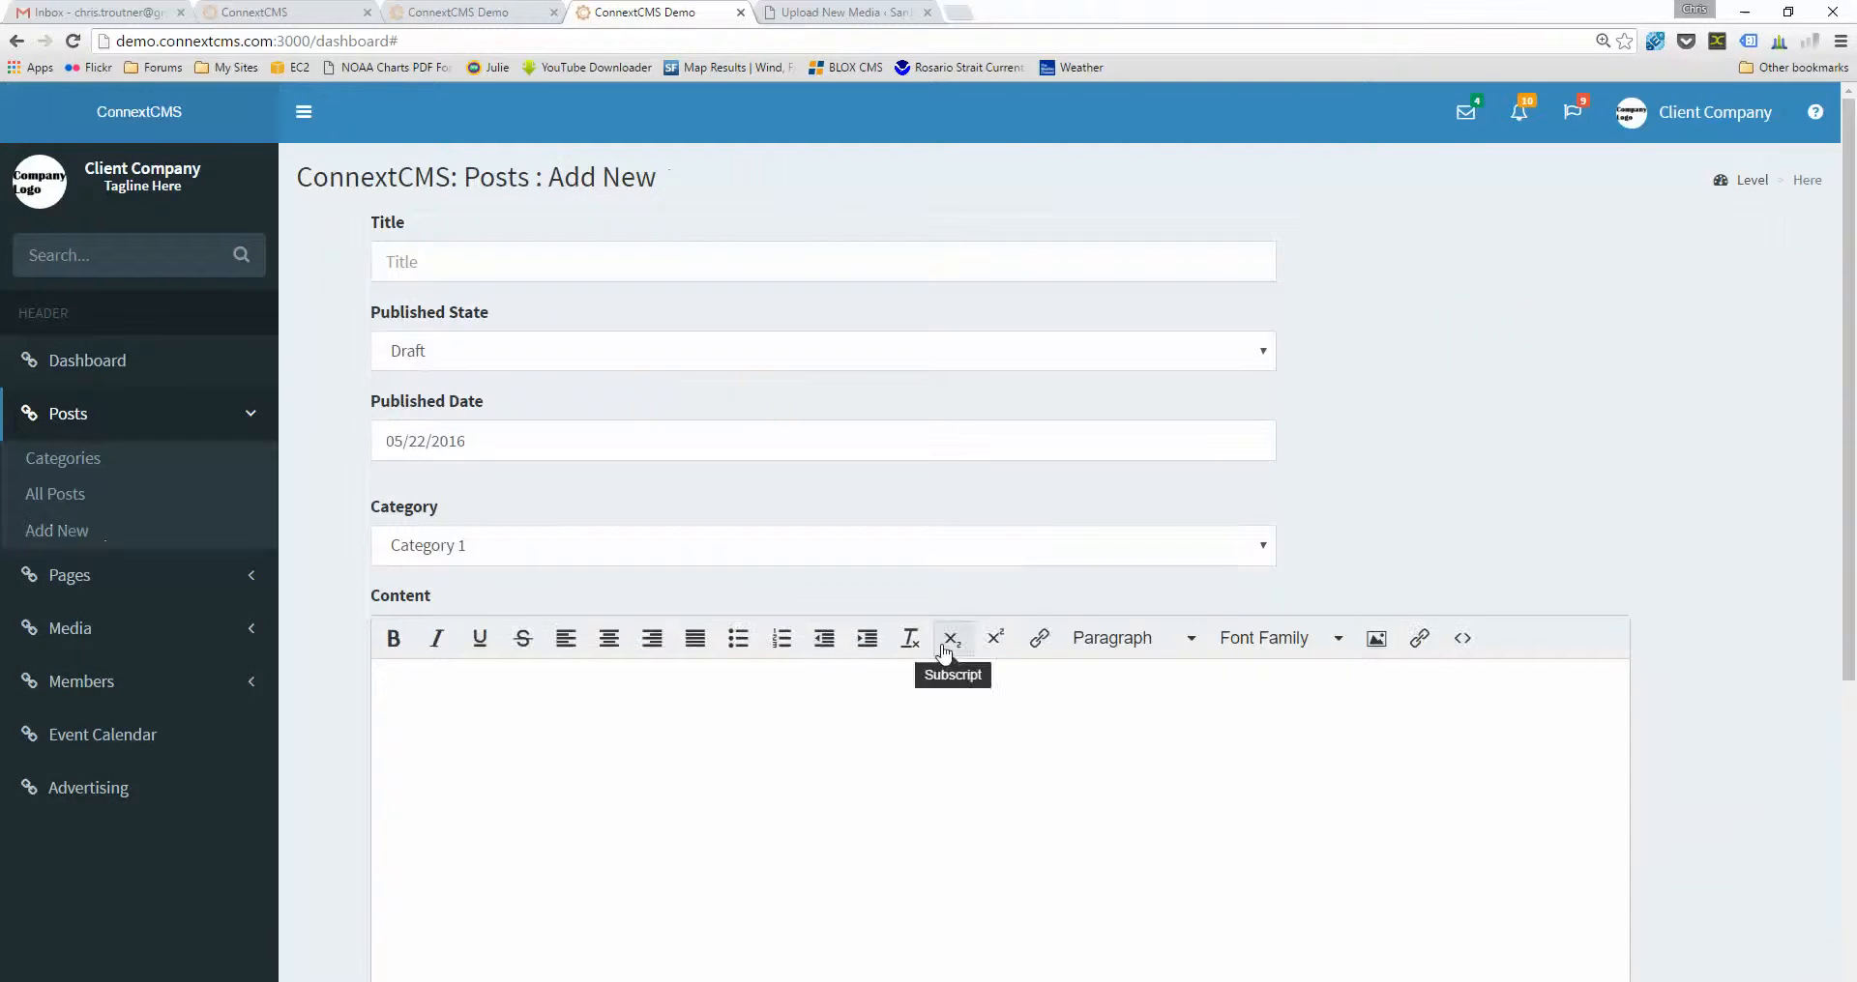
{"action": "scroll", "scroll_direction": "down", "scroll_amount": 3}
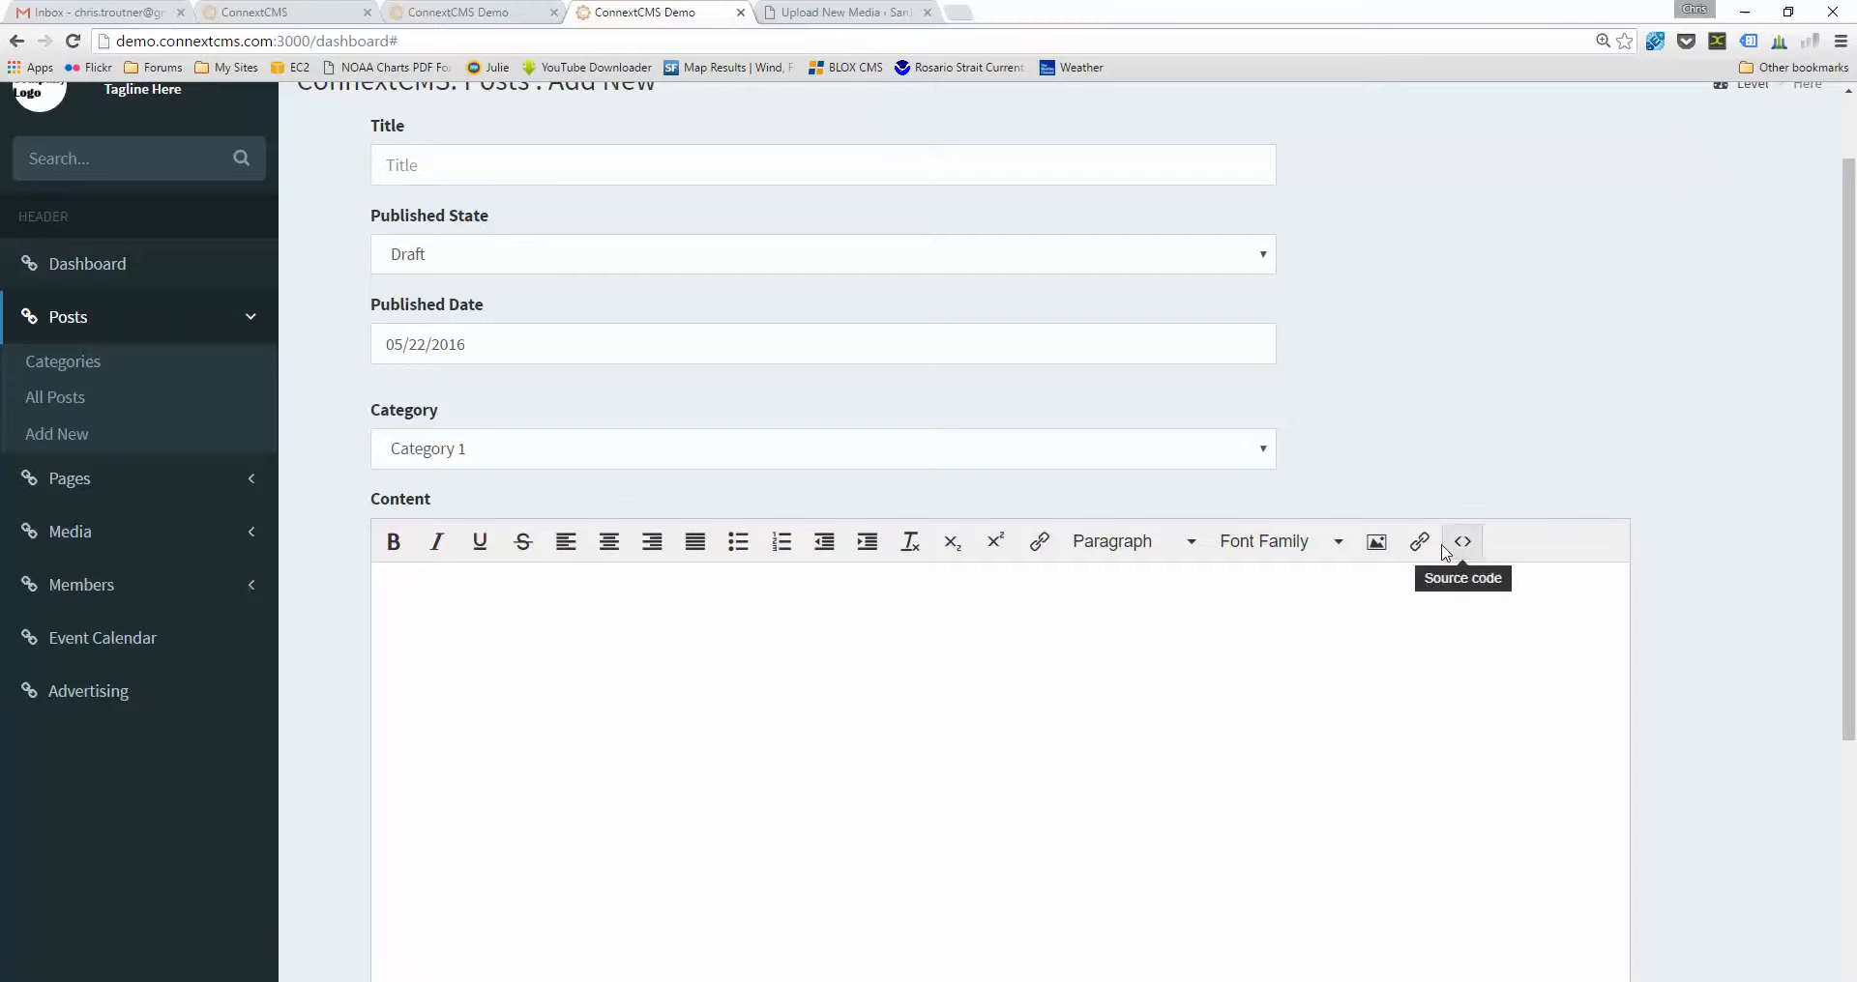
{"action": "mouse_move", "coordinate": [1375, 542]}
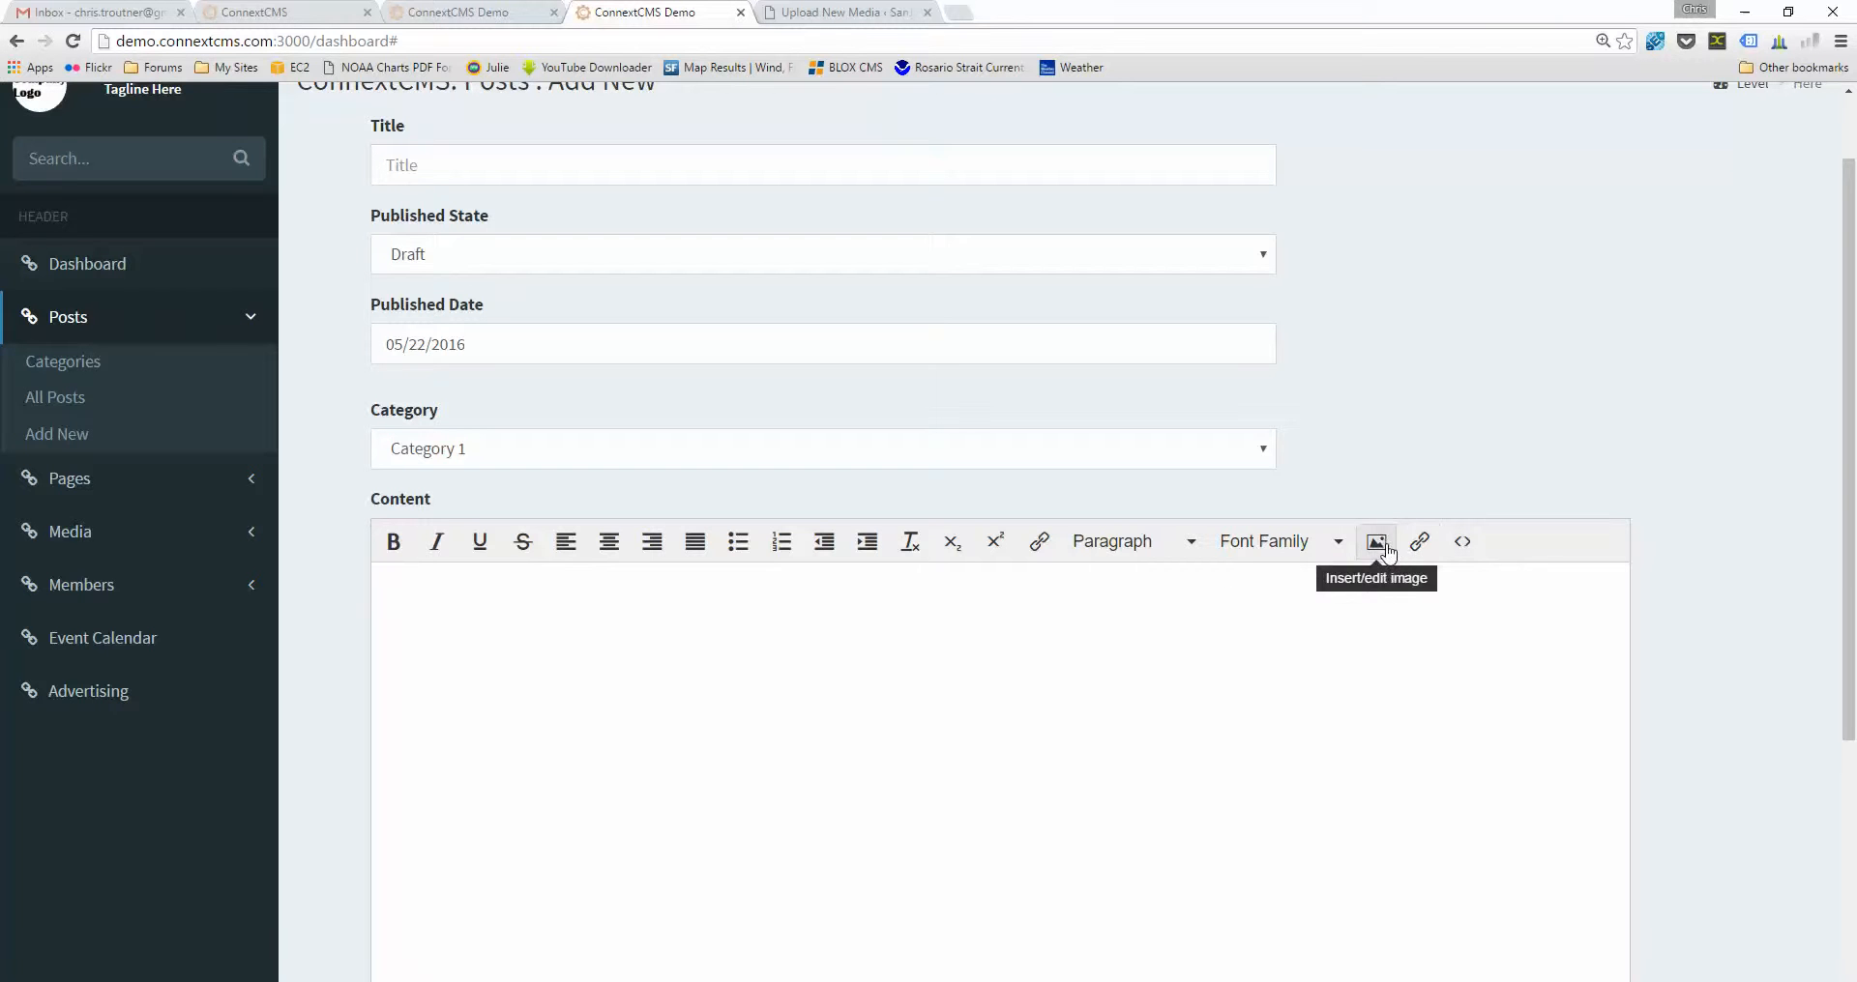
{"action": "left_click", "coordinate": [1375, 541]}
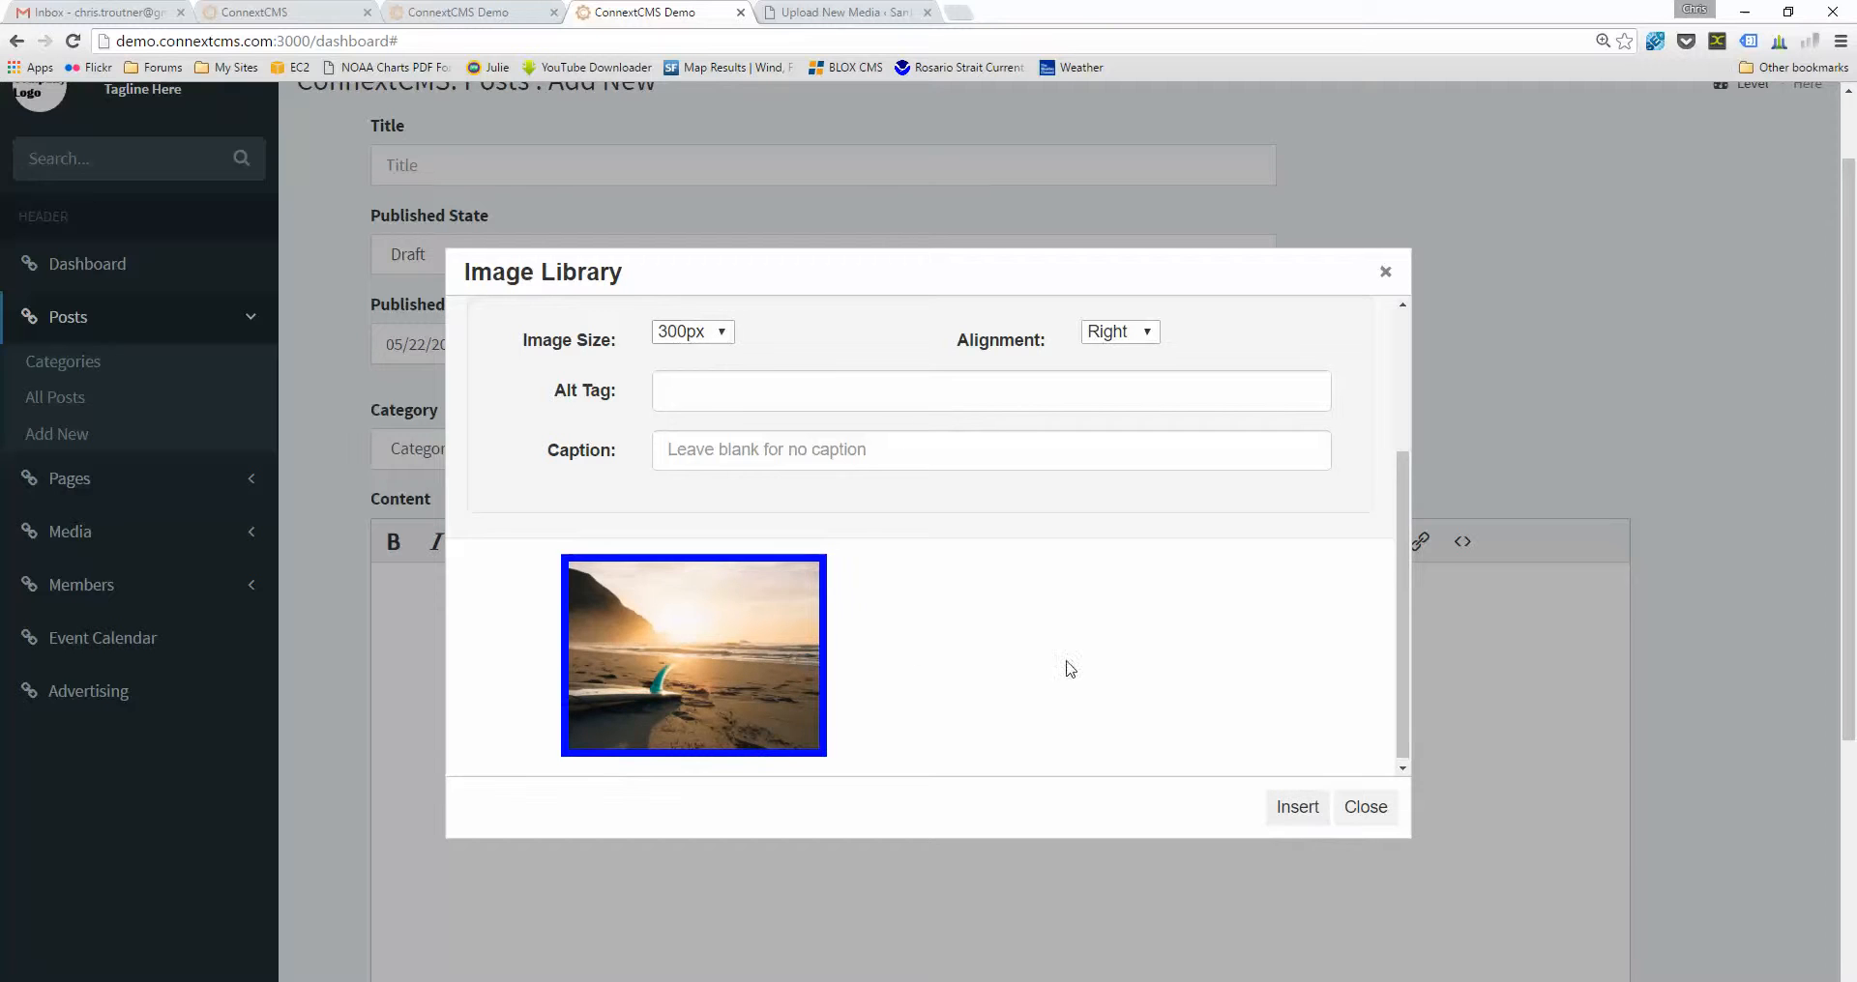
{"action": "left_click", "coordinate": [692, 330]}
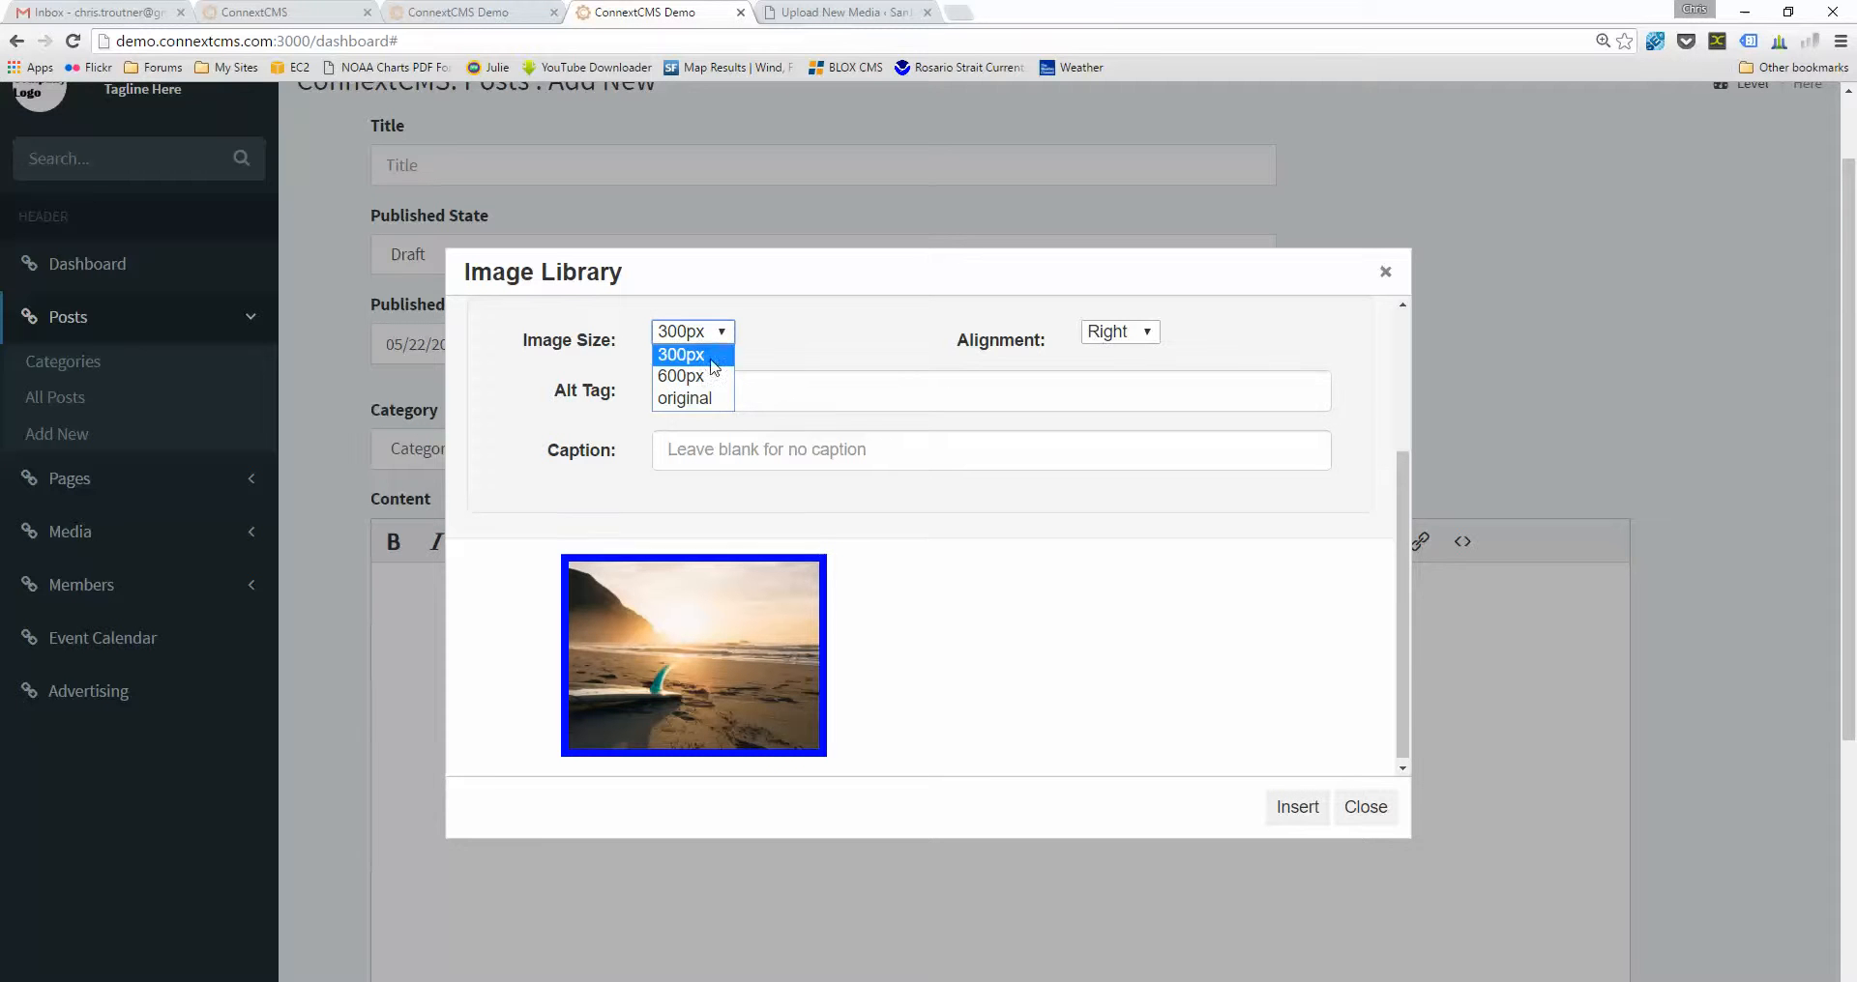
{"action": "left_click", "coordinate": [680, 352]}
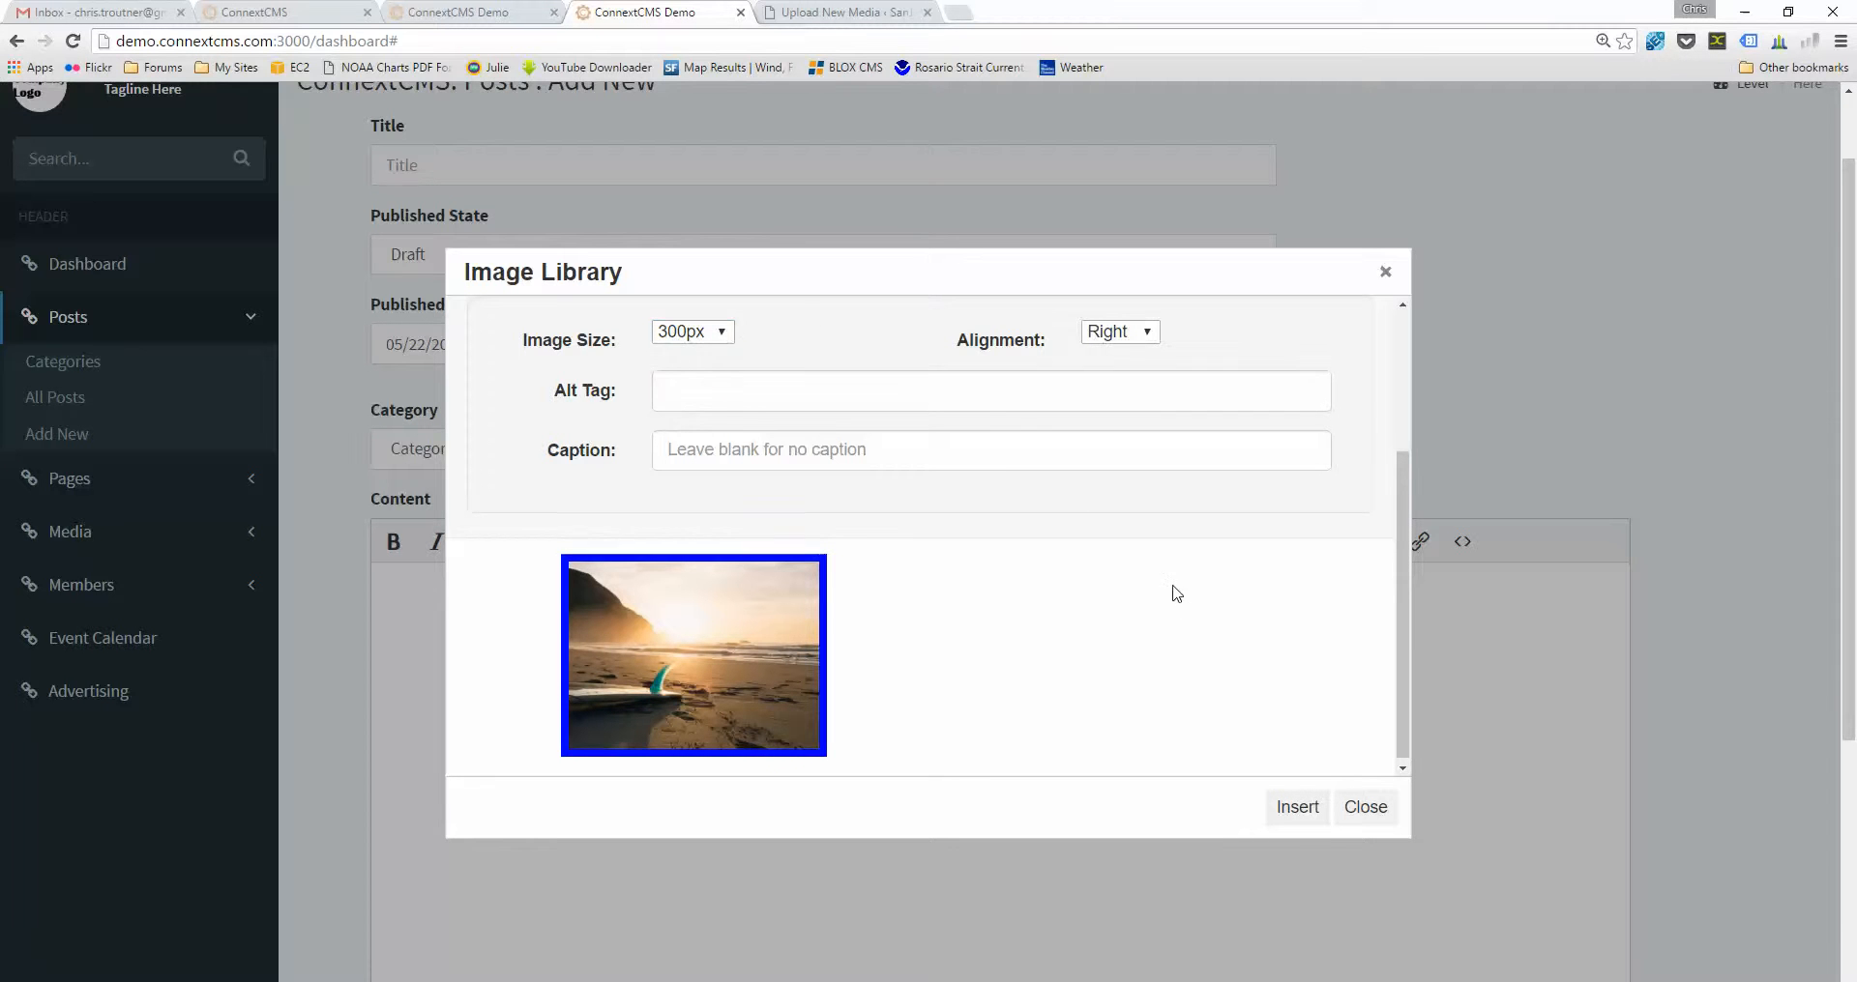
{"action": "left_click", "coordinate": [1363, 807]}
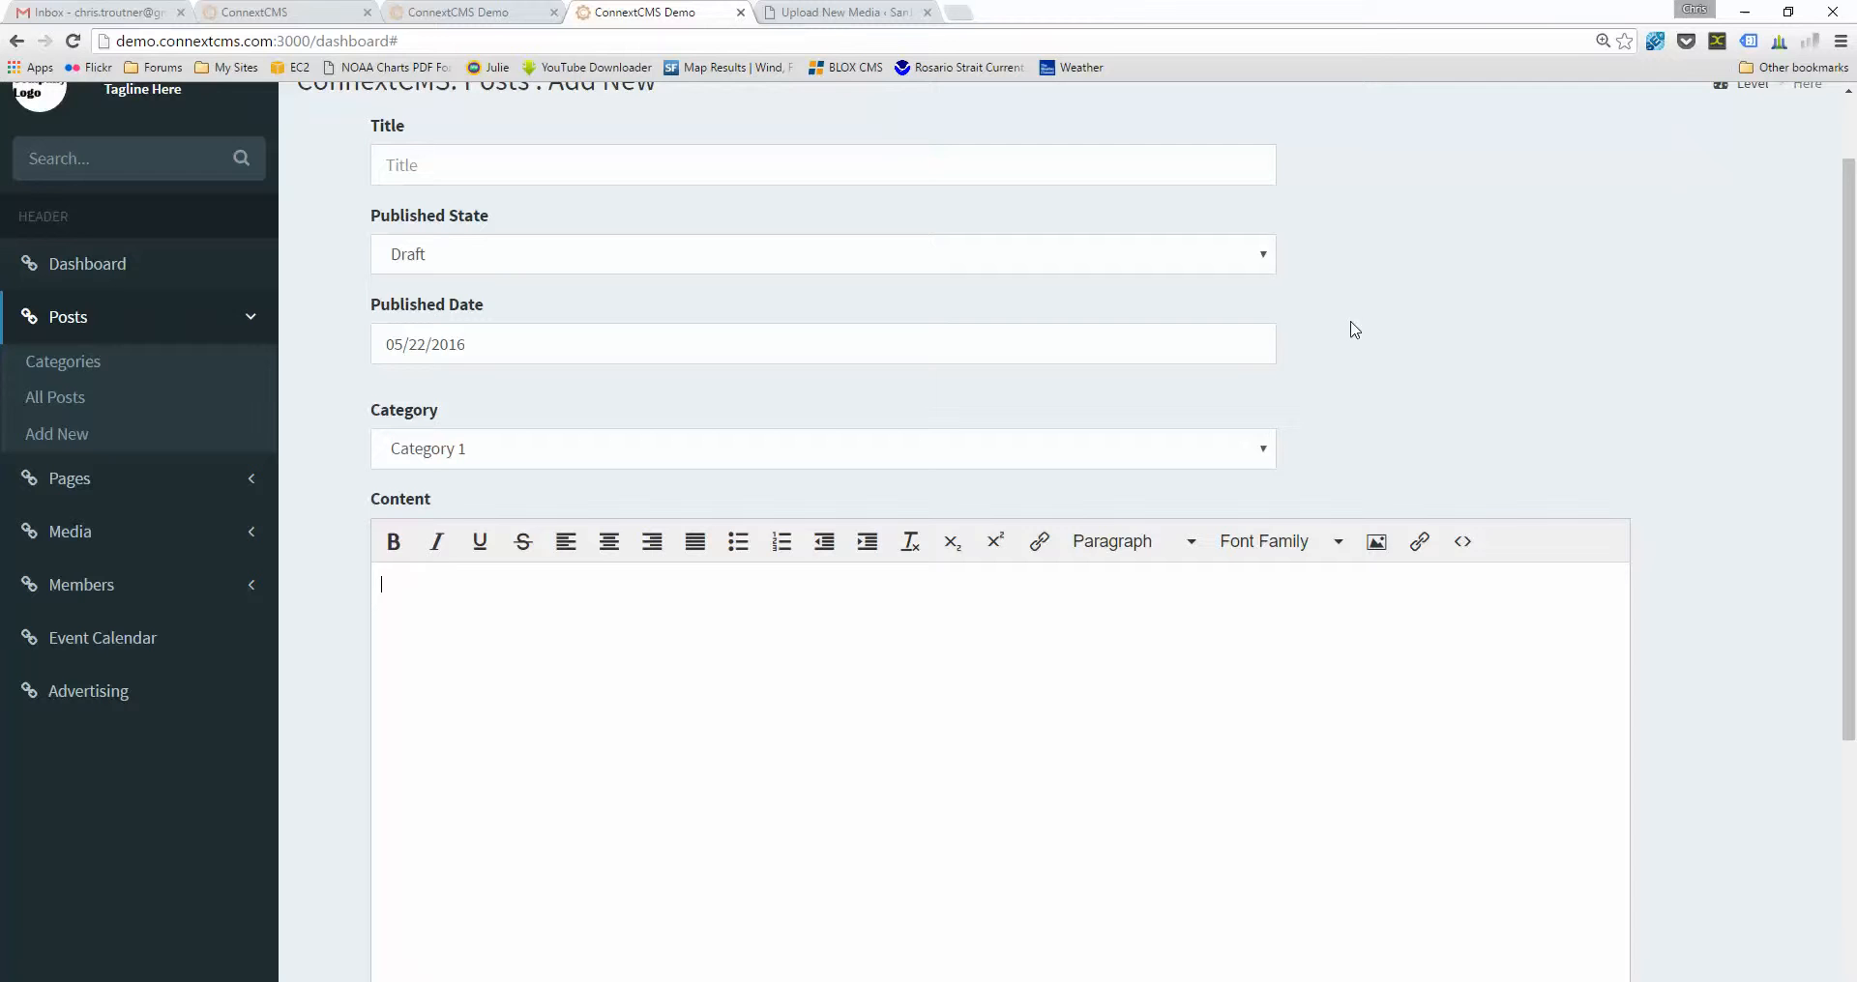
{"action": "mouse_move", "coordinate": [1385, 470]}
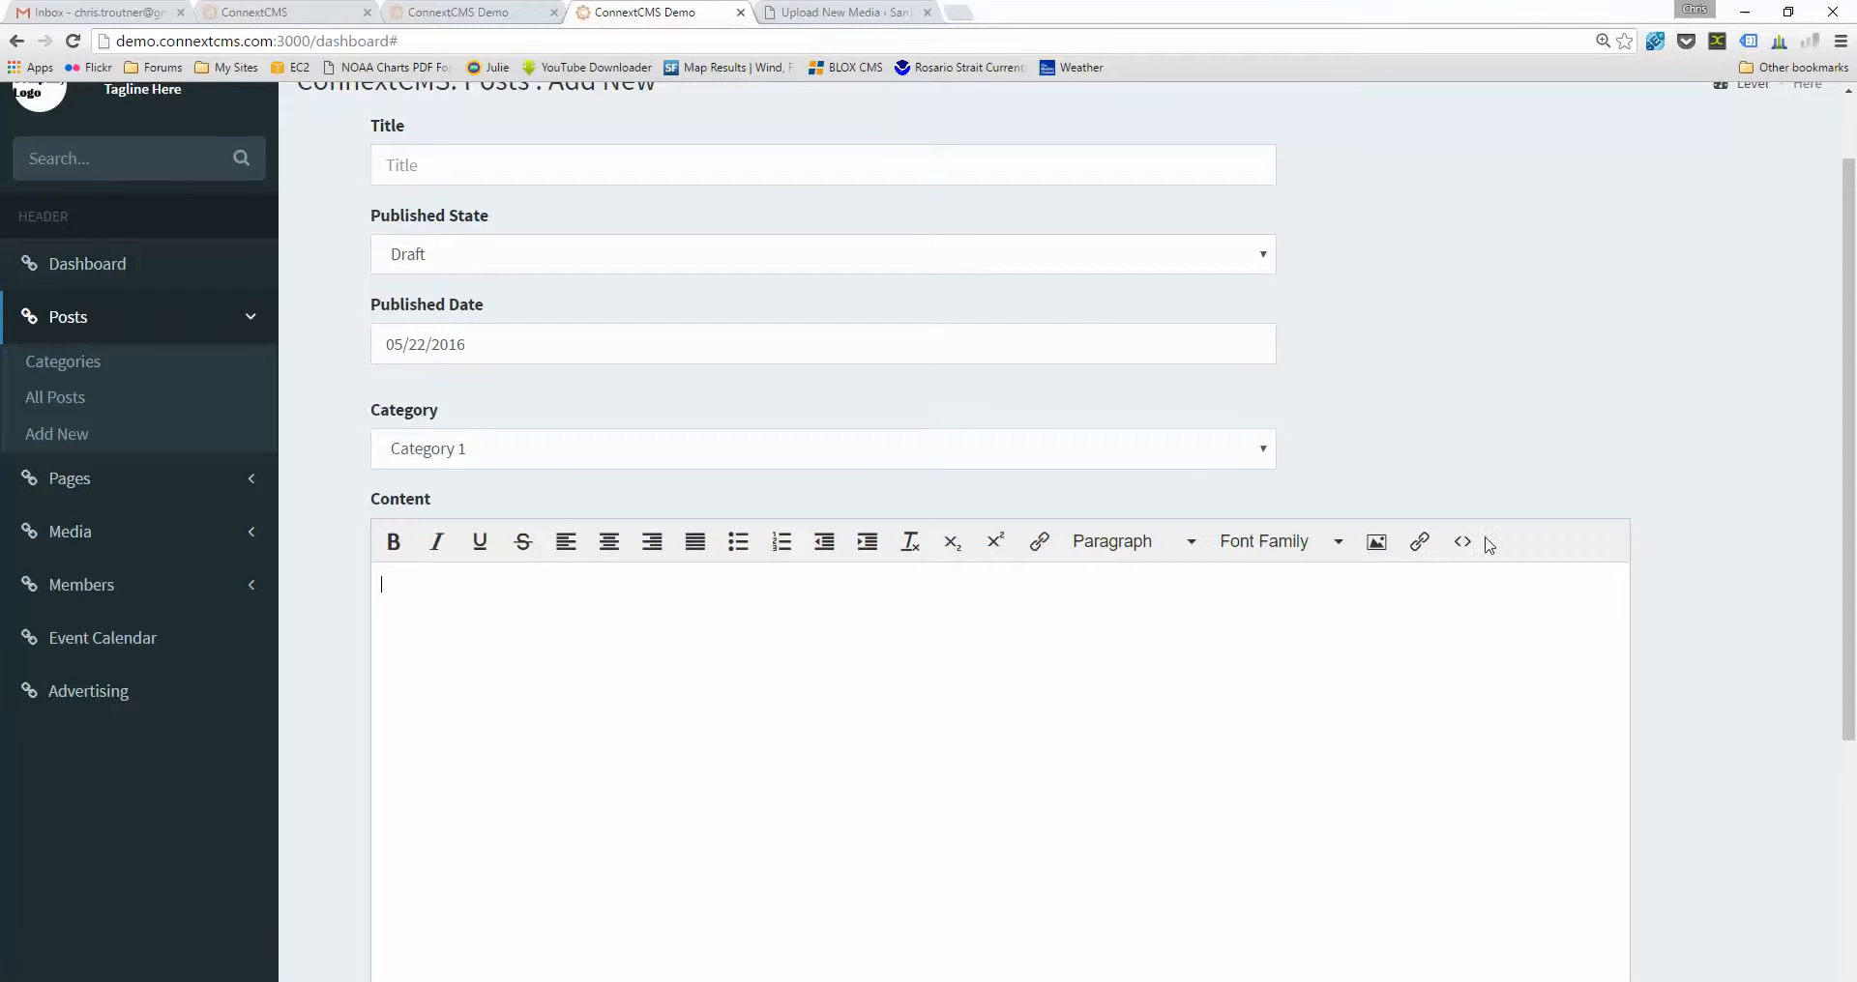
{"action": "mouse_move", "coordinate": [1559, 376]}
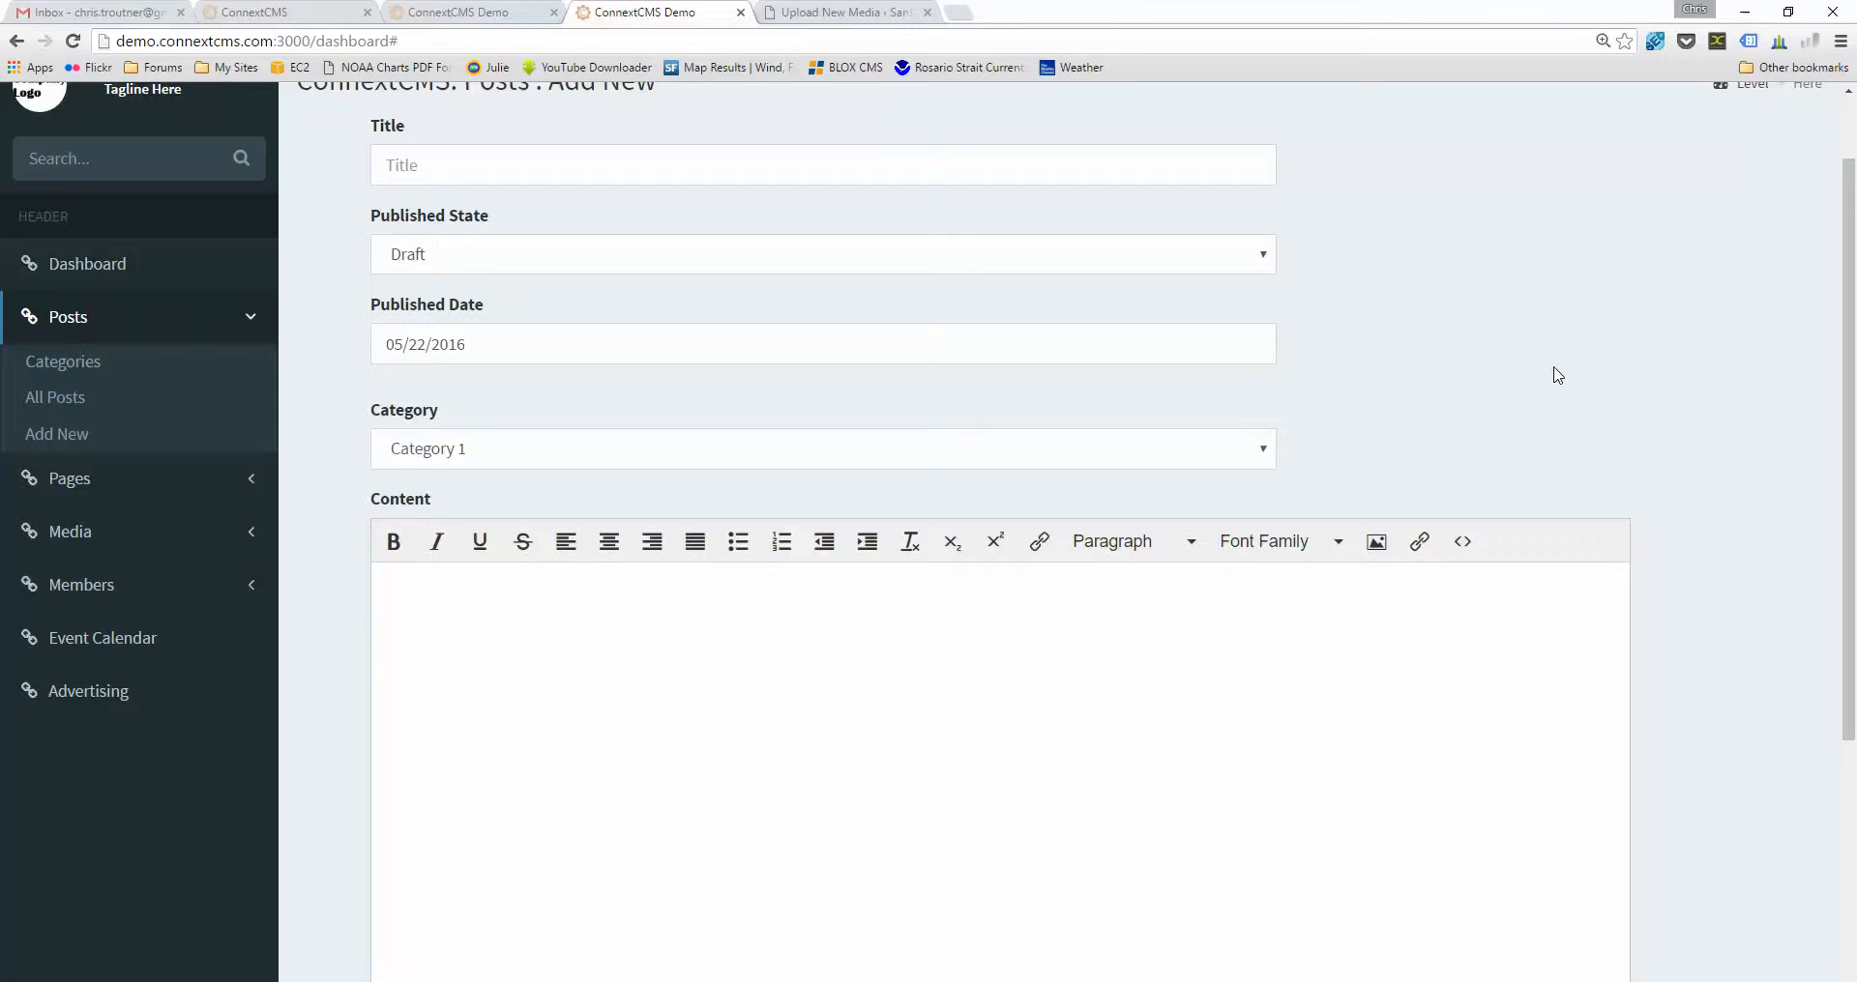
{"action": "mouse_move", "coordinate": [315, 534]}
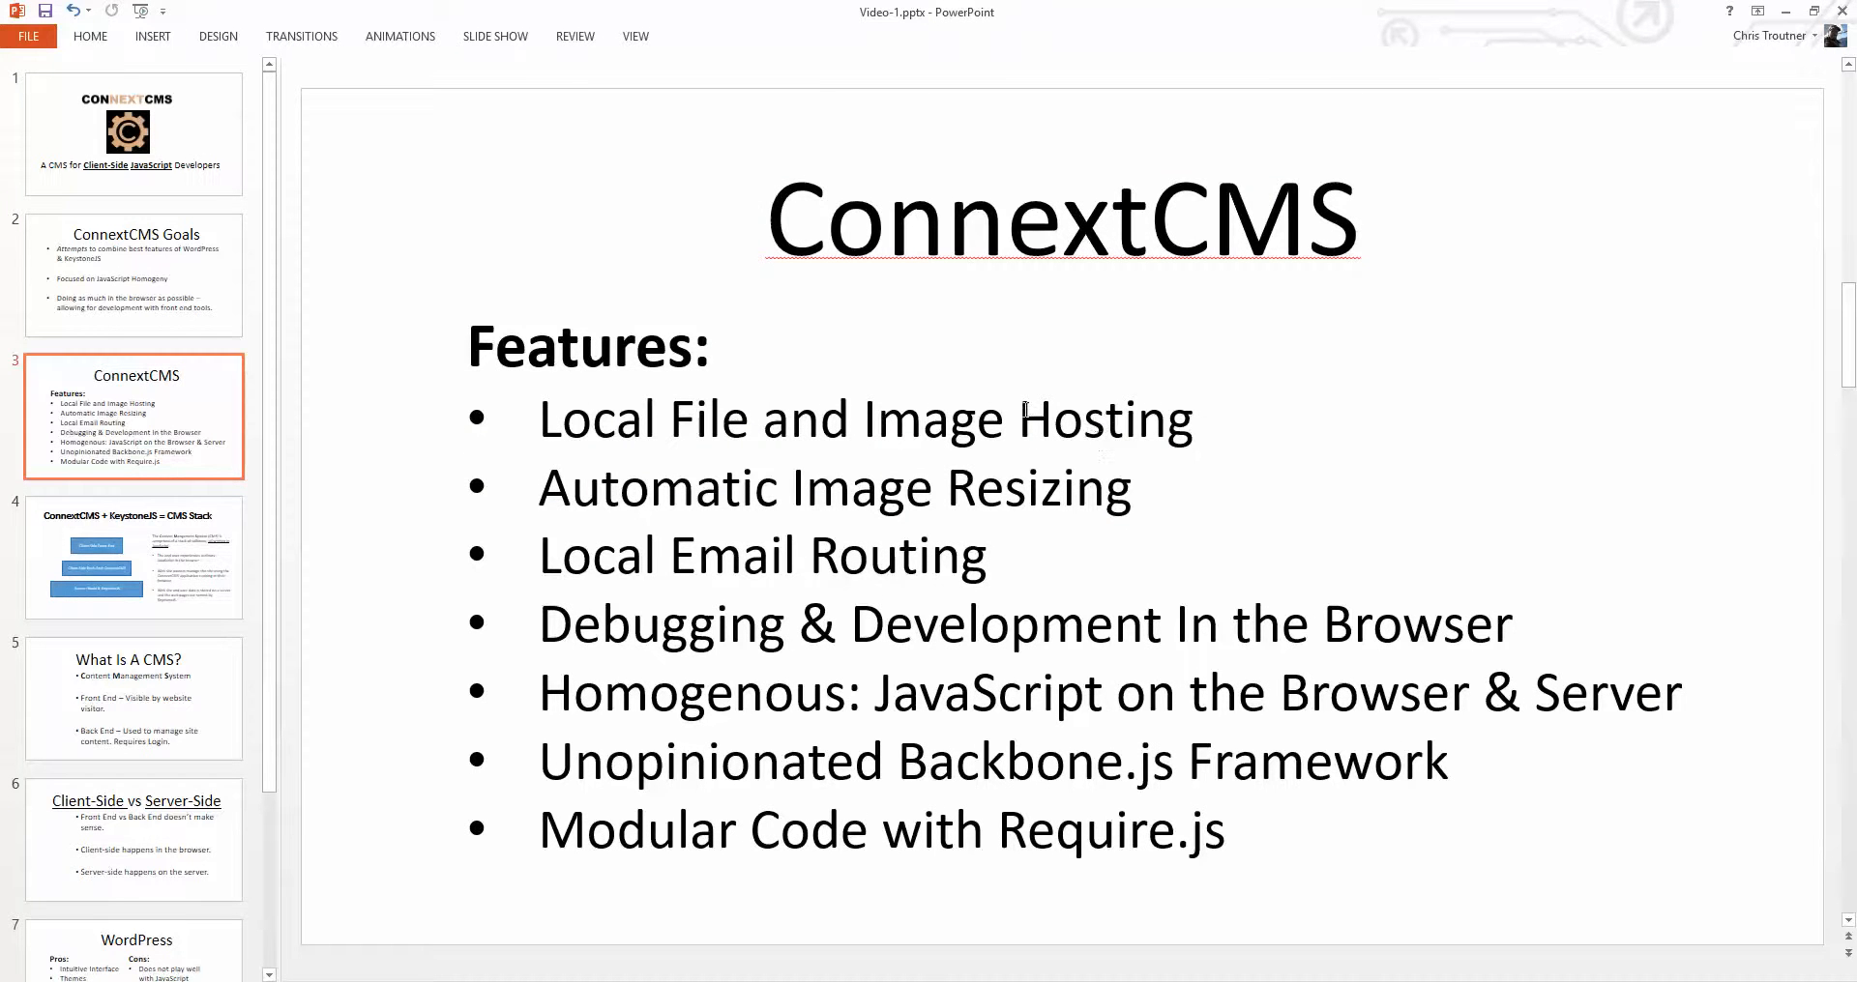
{"action": "mouse_move", "coordinate": [837, 648]}
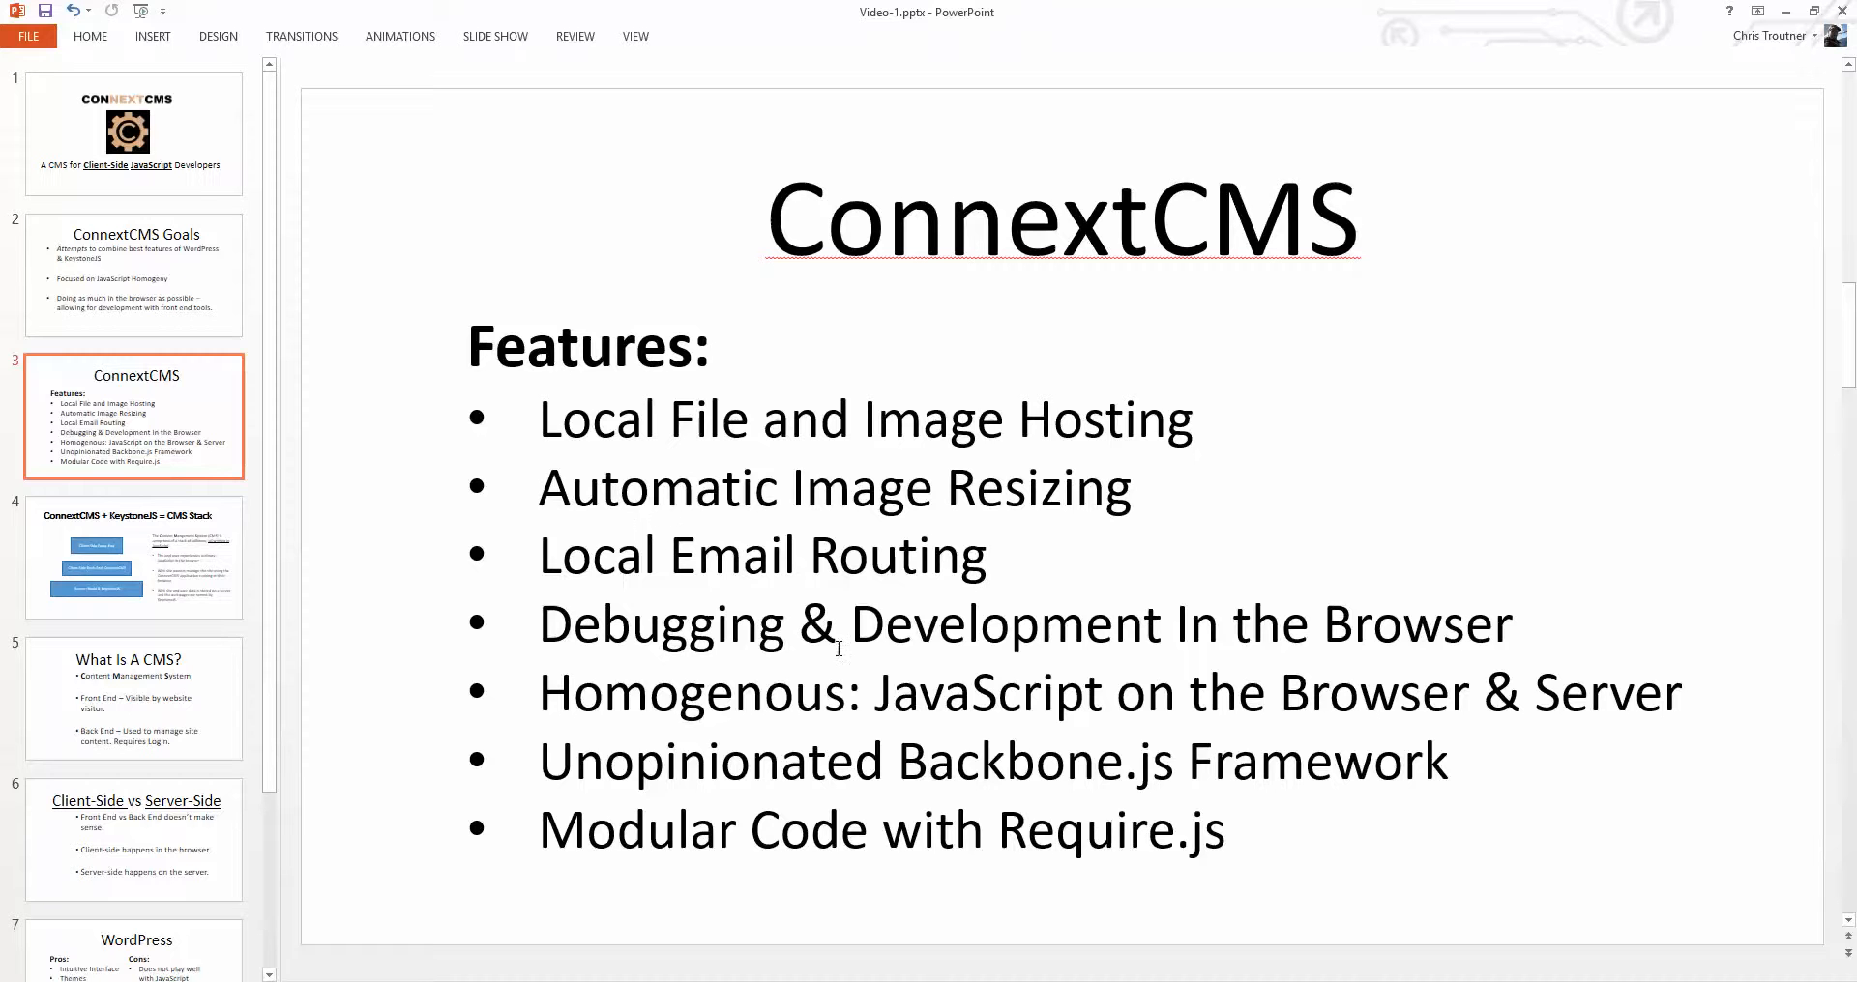
- Show slide 4, 'ConnextCMS + KeystoneJS = CMS Stack'
{"action": "left_click", "coordinate": [133, 557]}
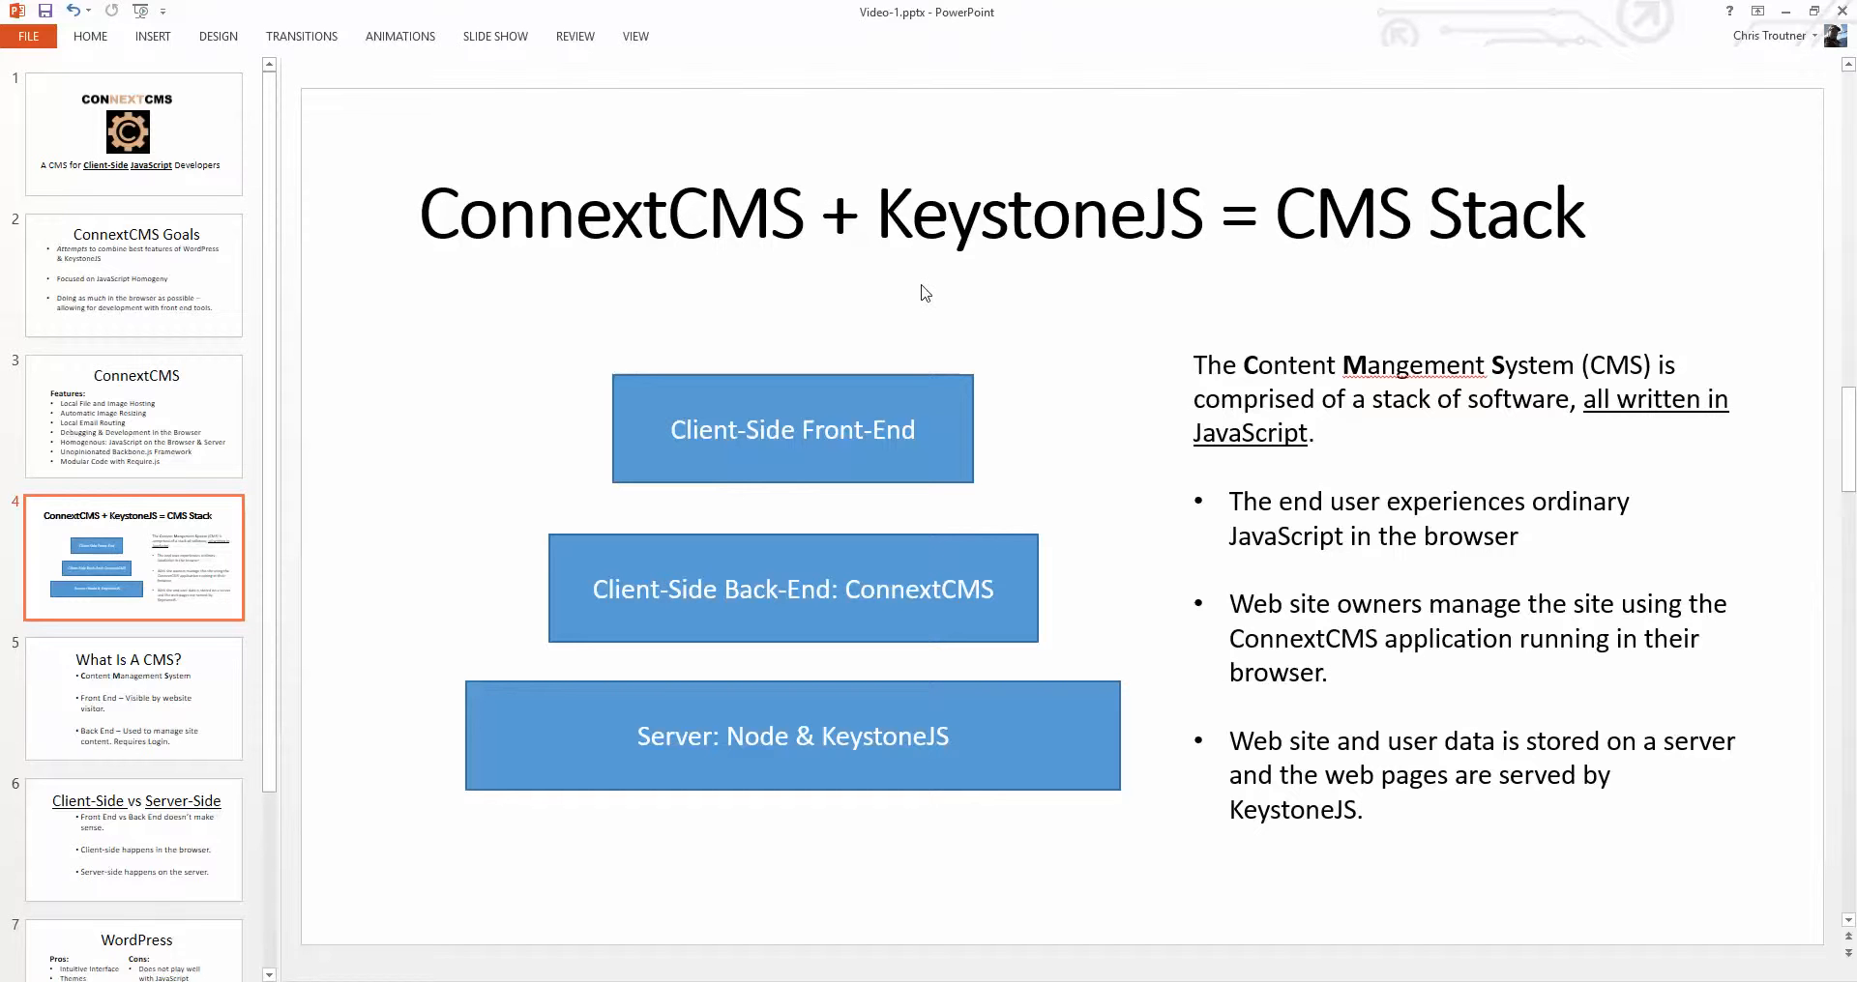
{"action": "mouse_move", "coordinate": [1005, 451]}
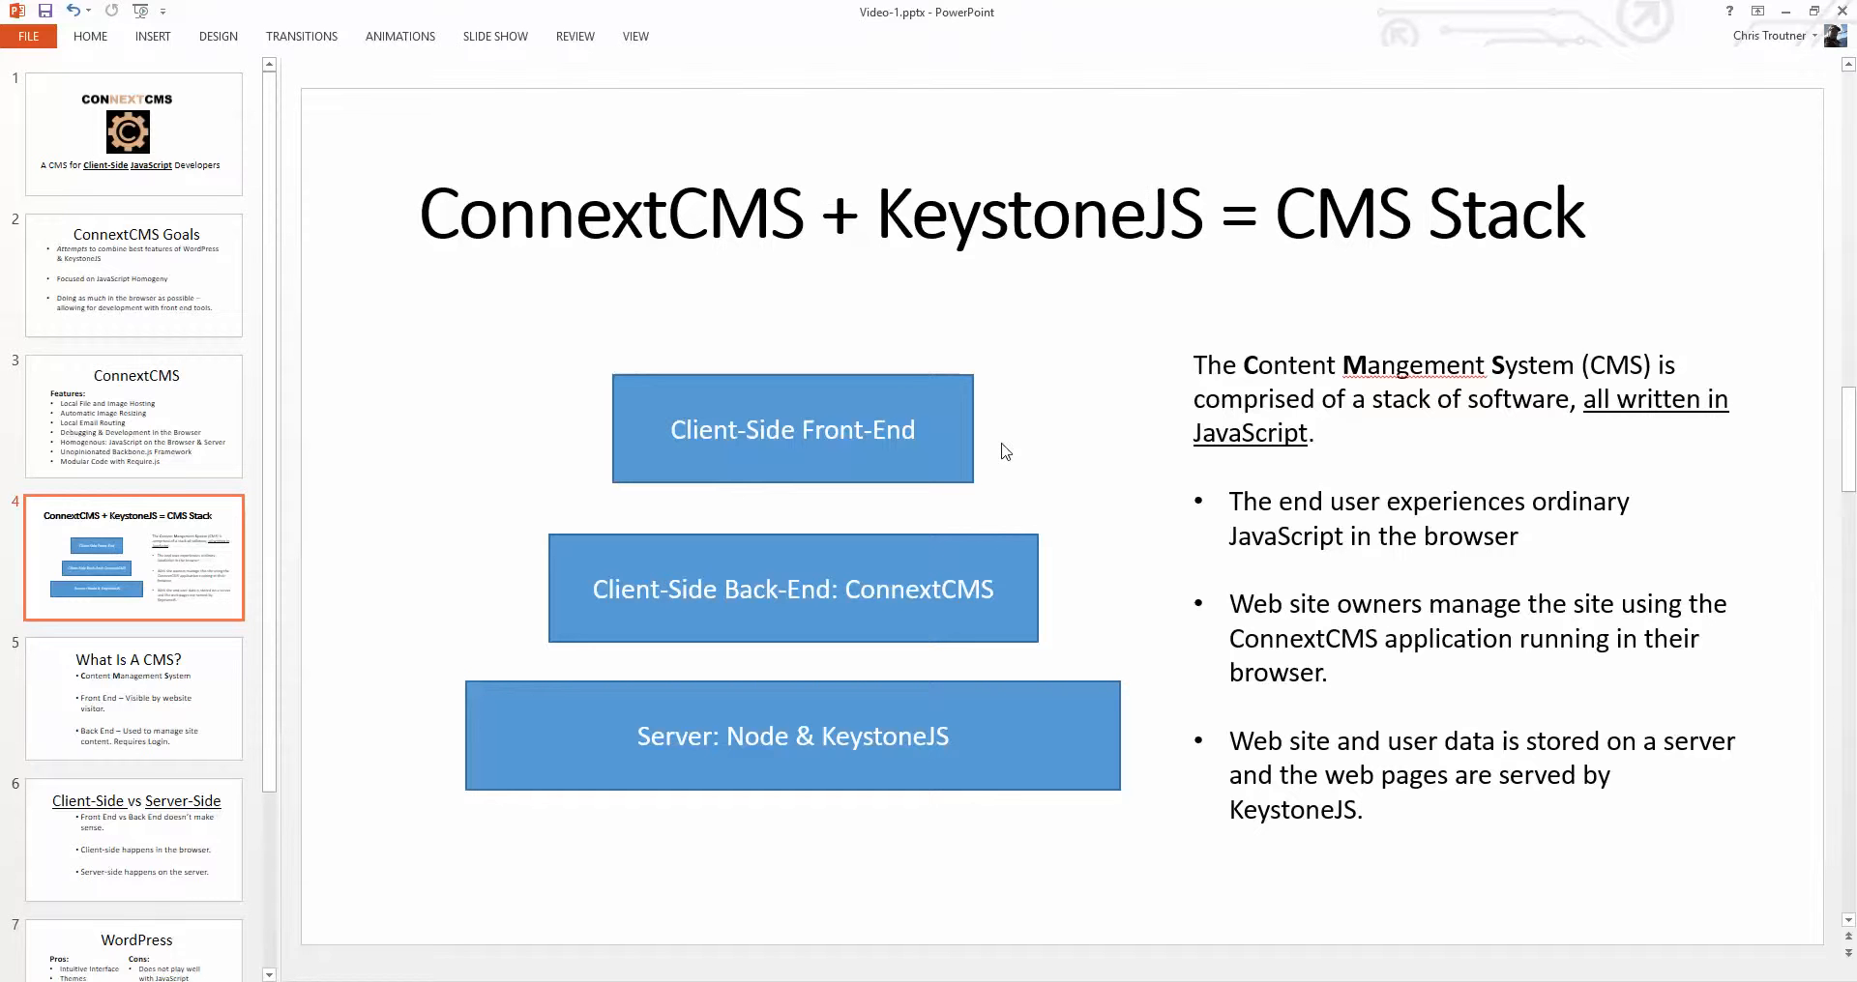
- Cycle through 'What Is A CMS?' and 'Client-Side vs Server-Side' slides, then return to the CMS Stack slide
{"action": "left_click", "coordinate": [133, 698]}
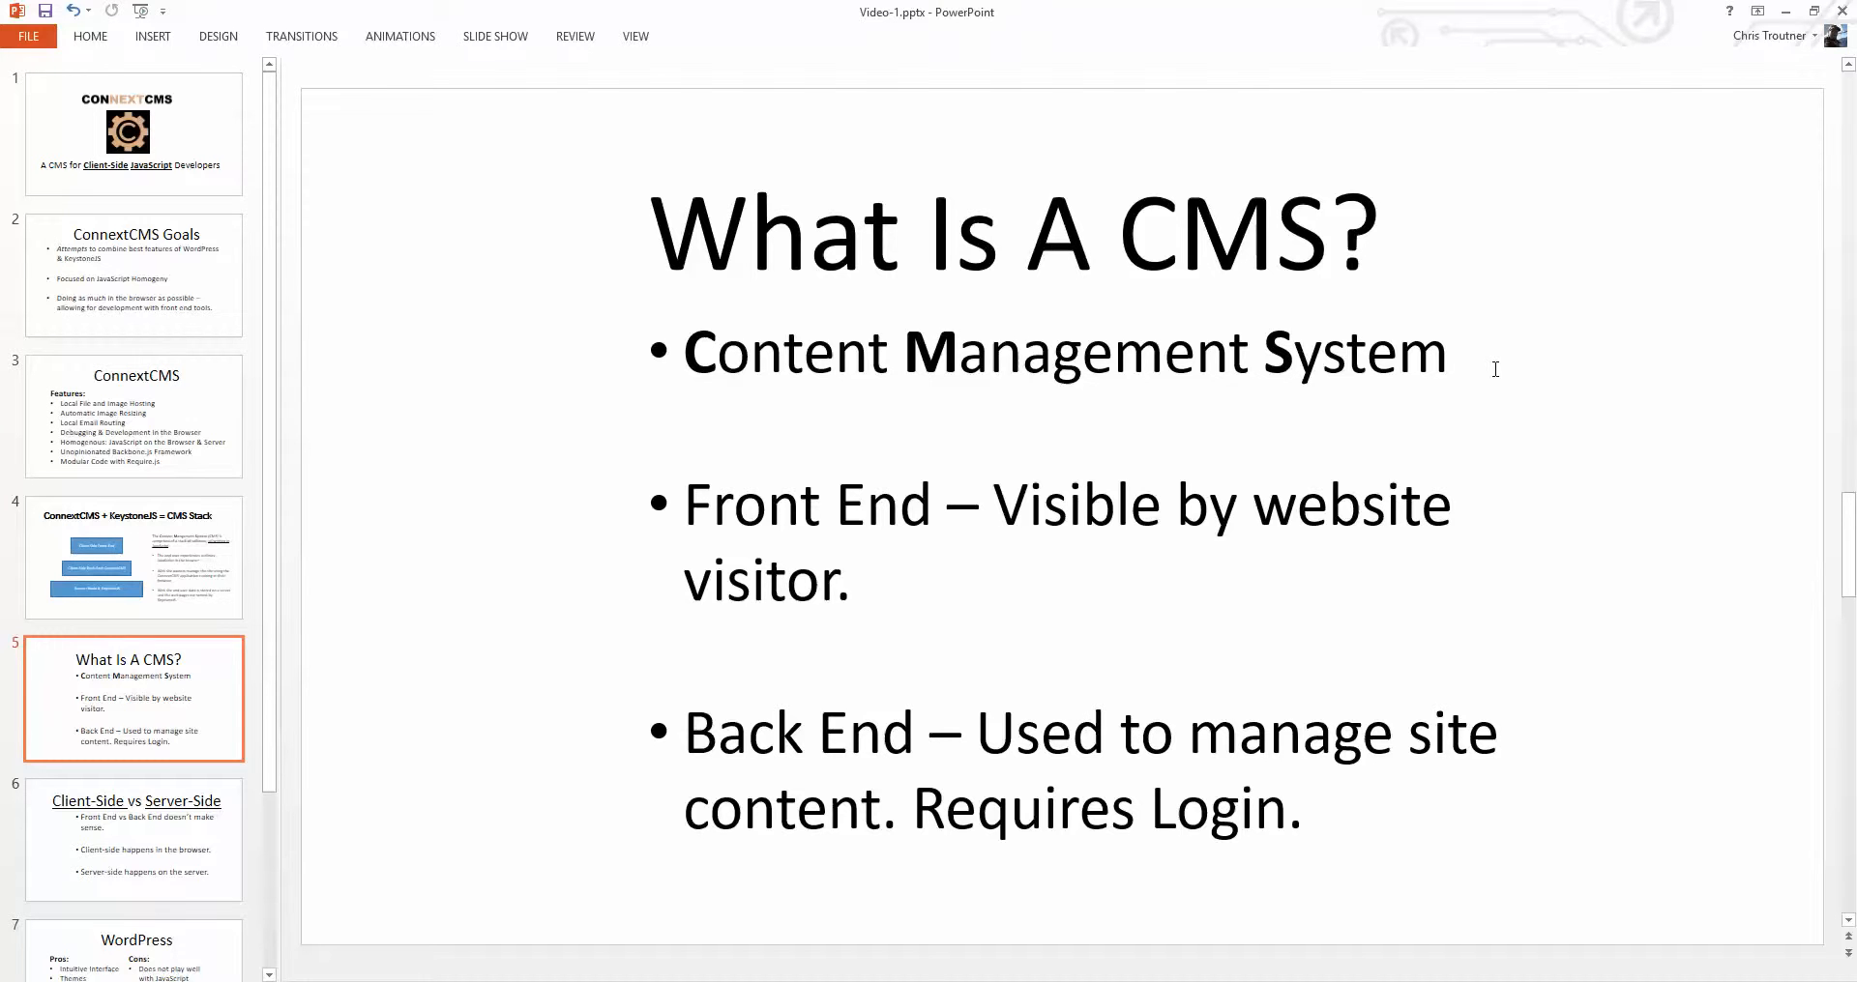
{"action": "left_click", "coordinate": [134, 839]}
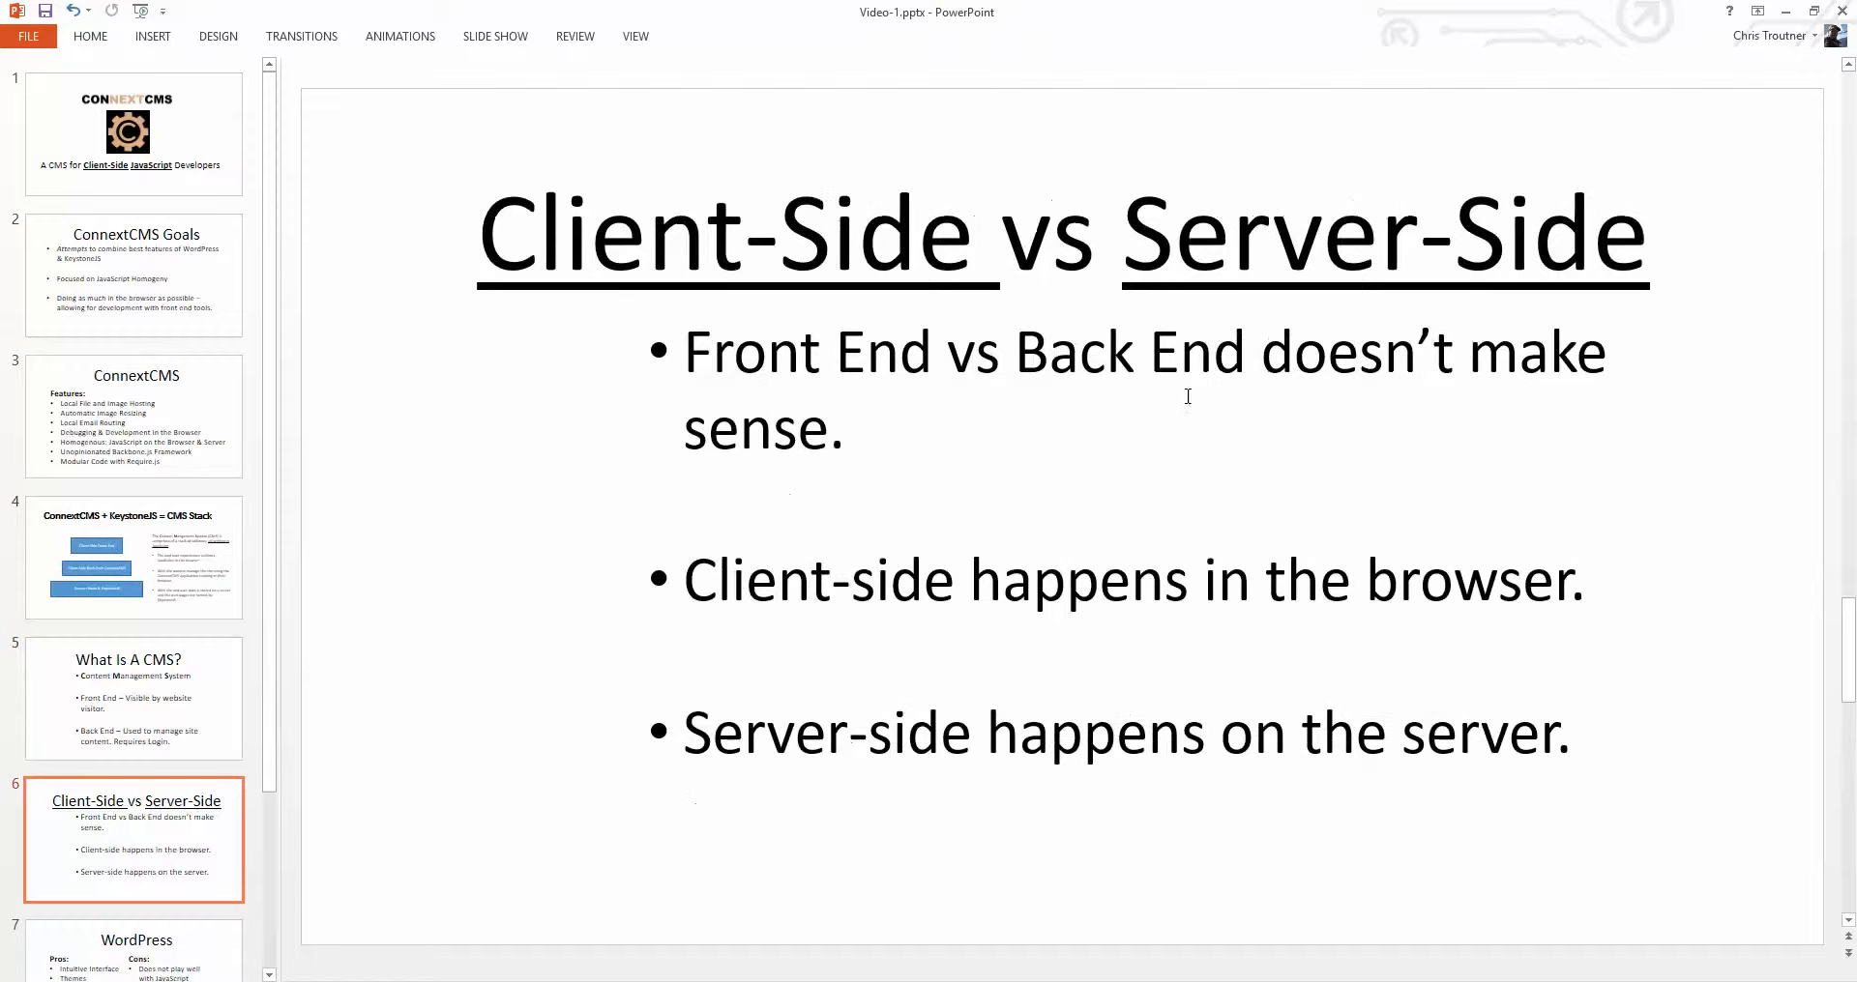
{"action": "mouse_move", "coordinate": [1059, 464]}
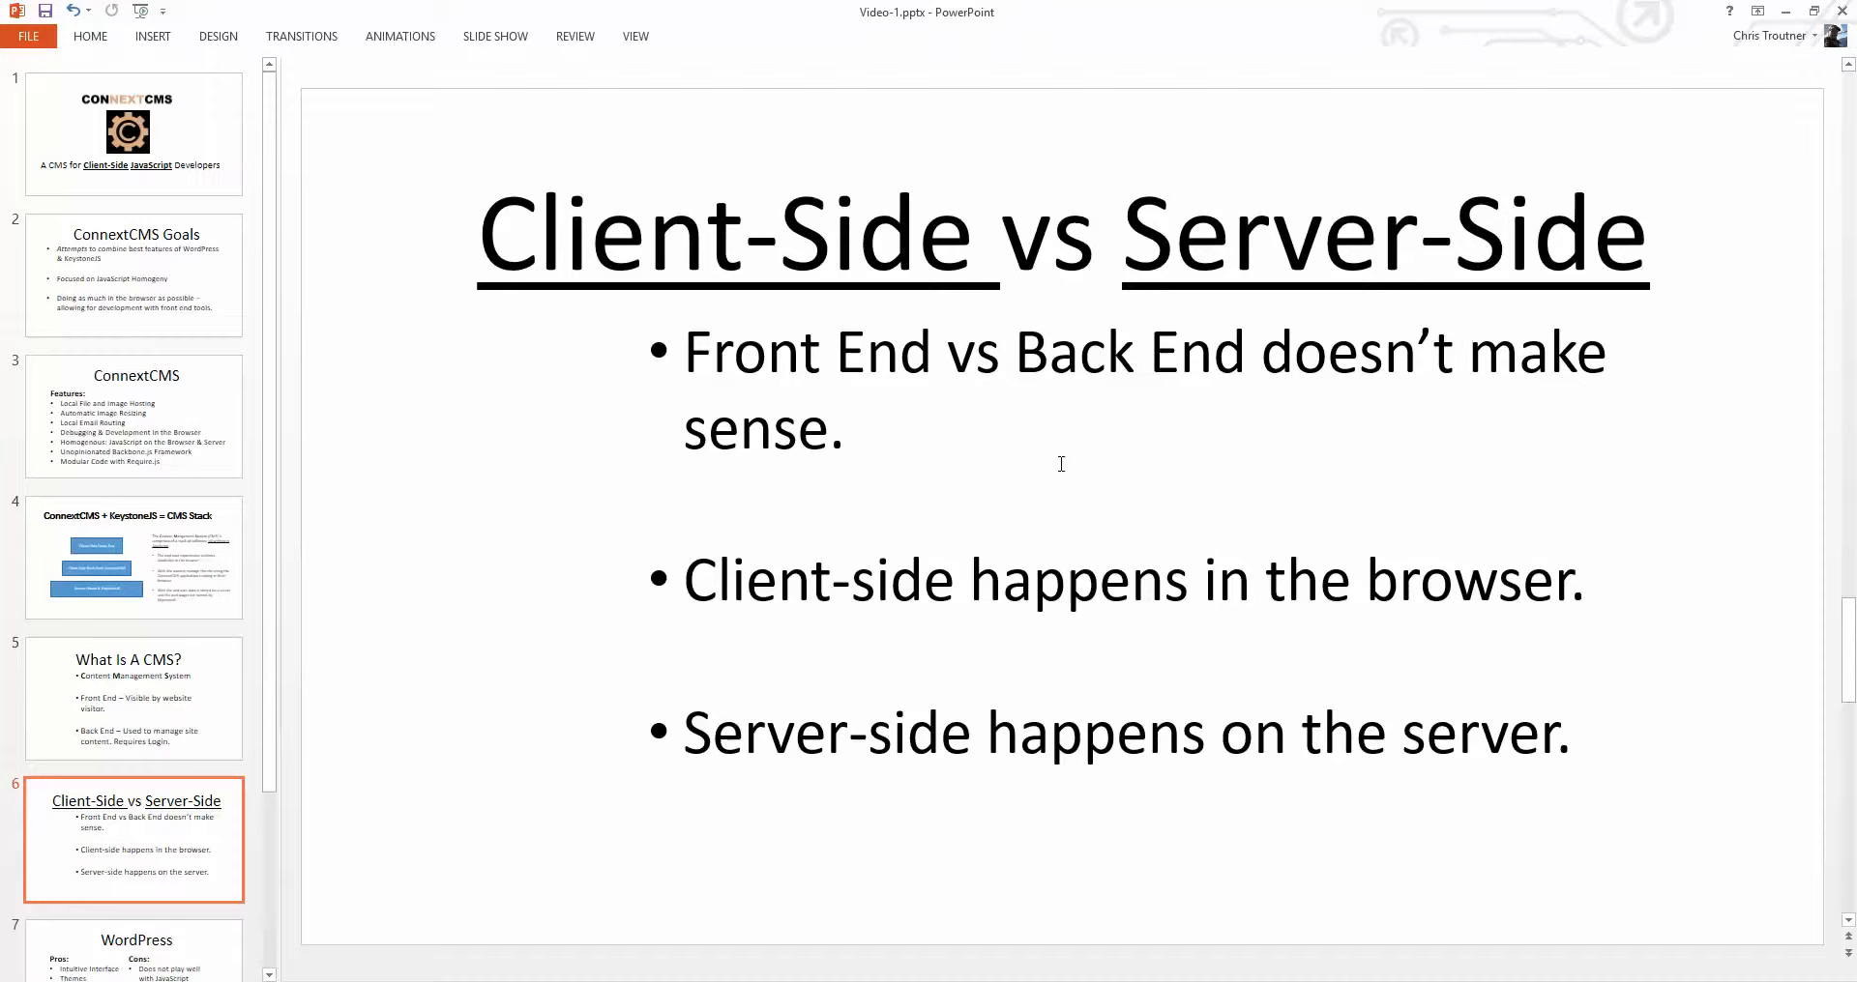
{"action": "left_click", "coordinate": [134, 699]}
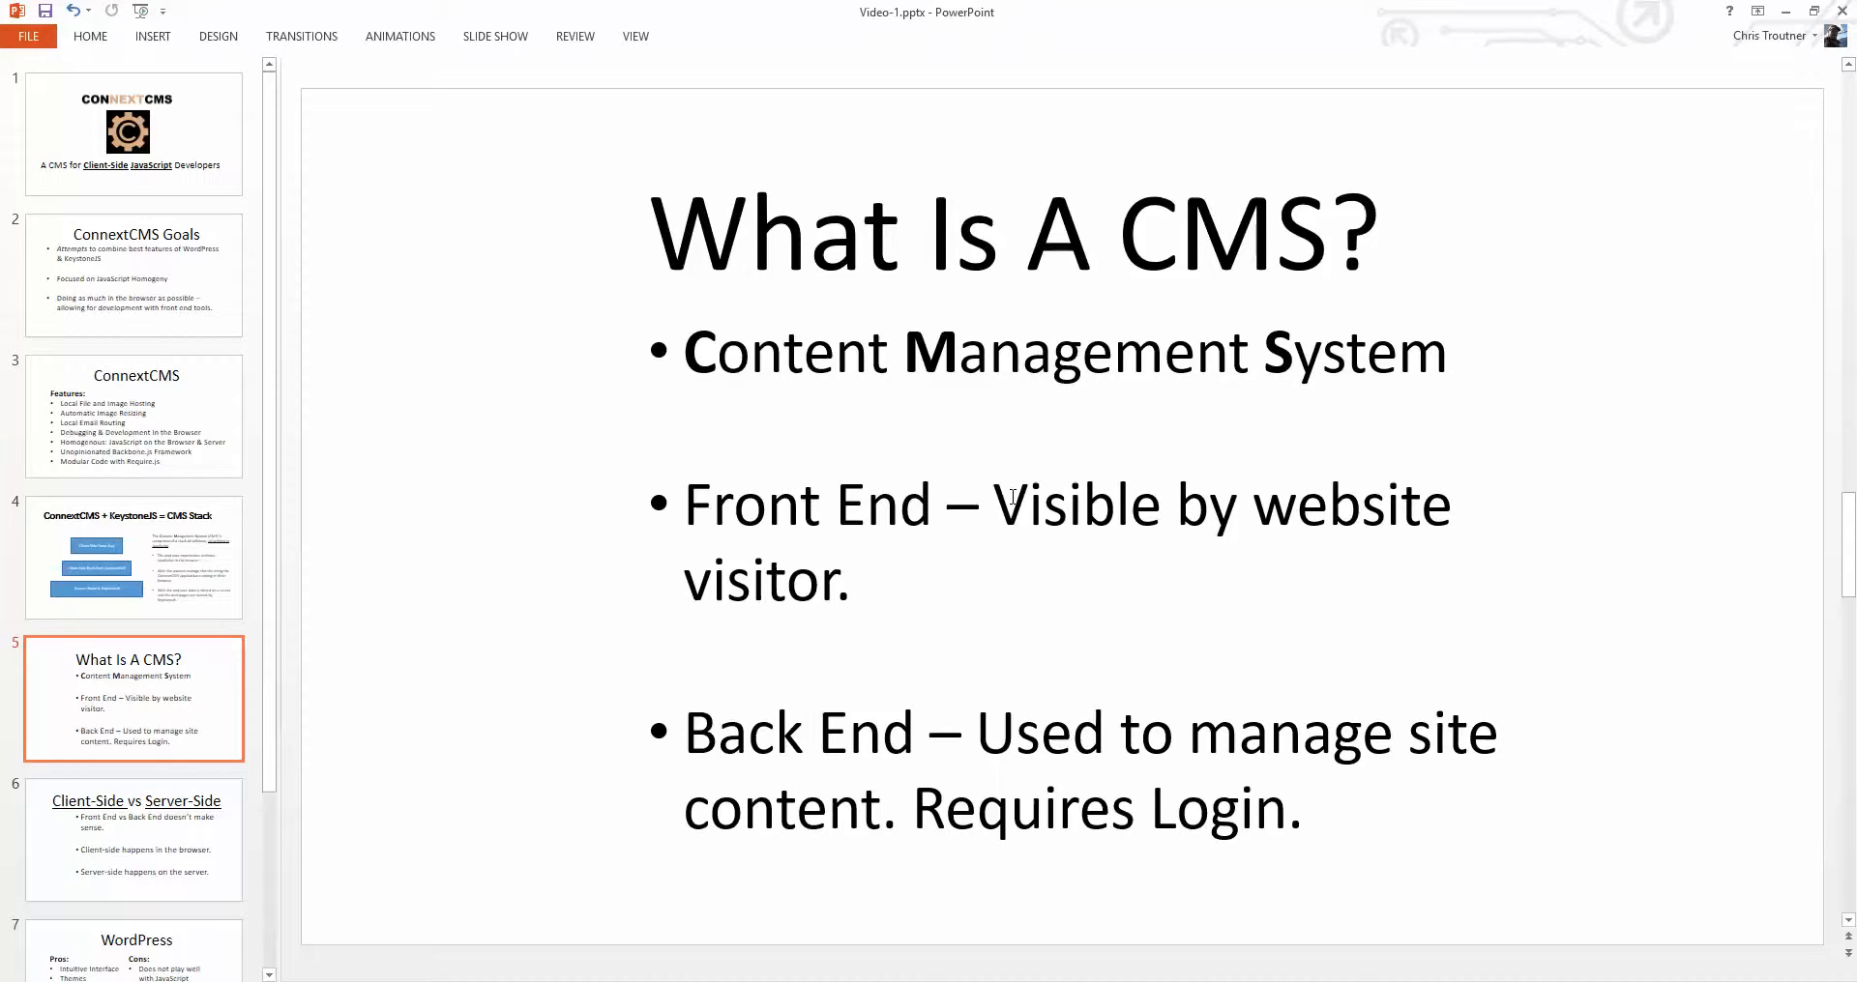
{"action": "left_click", "coordinate": [134, 841]}
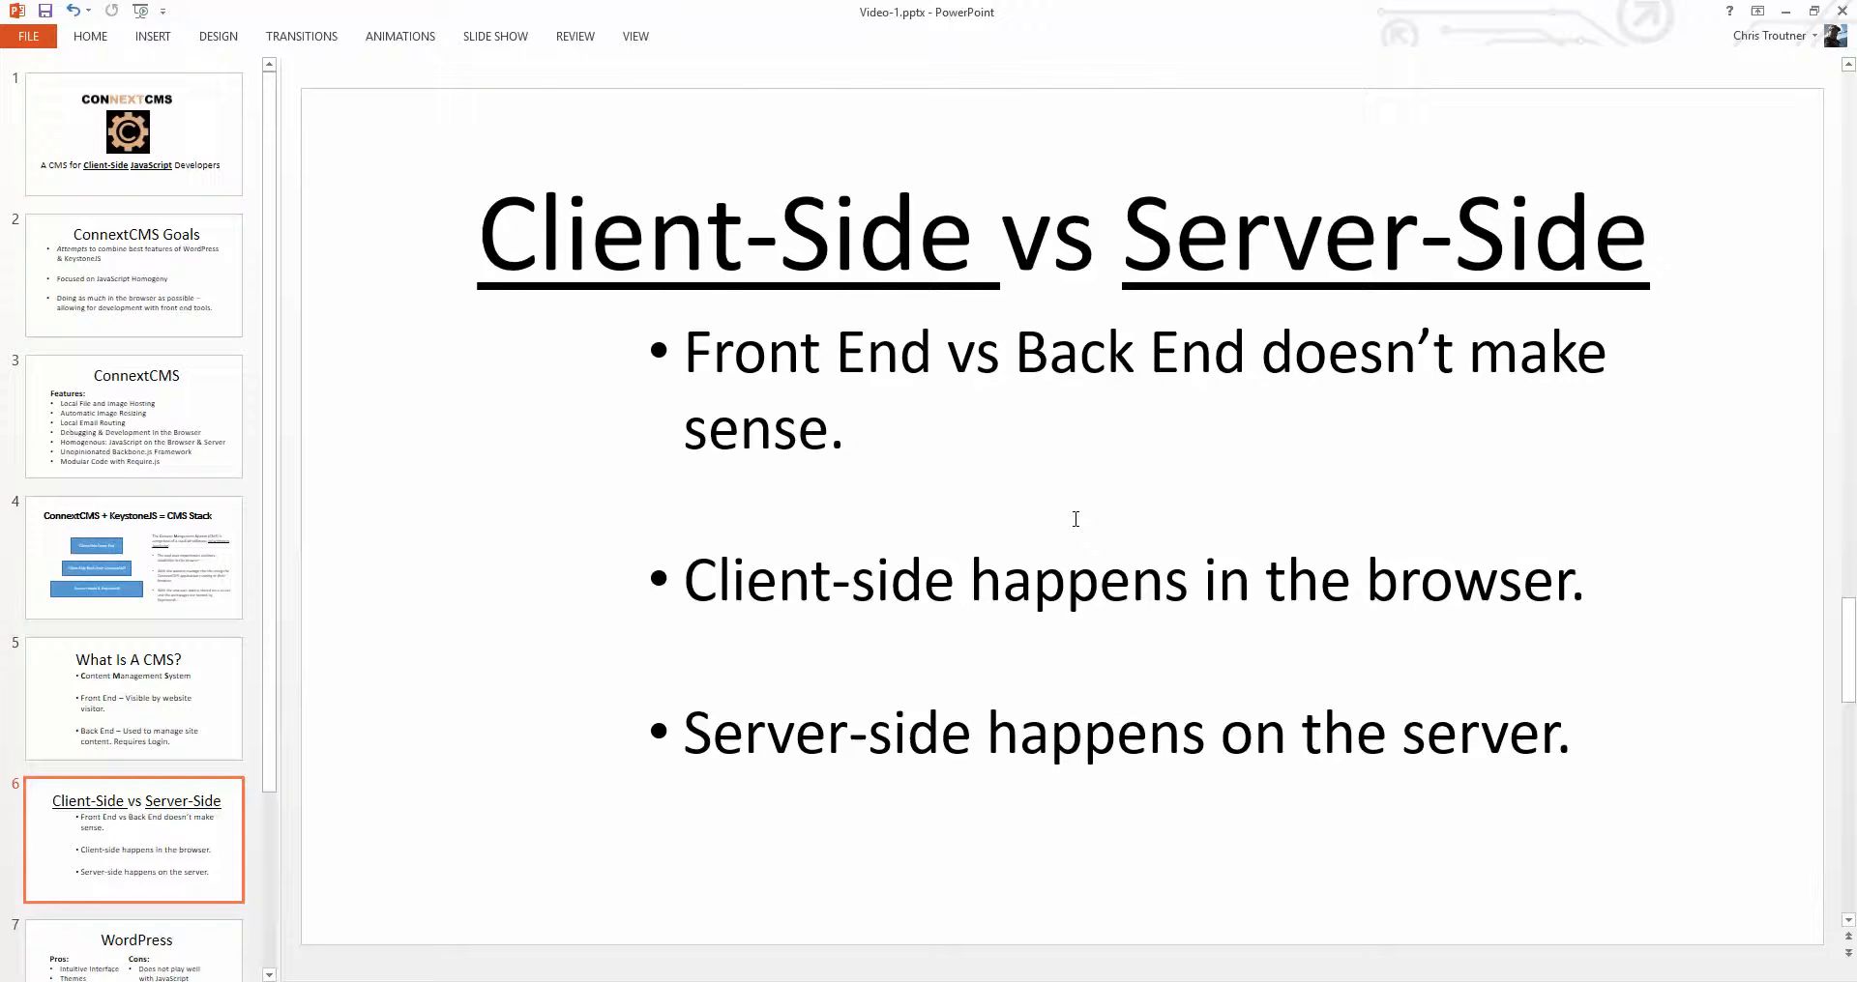
{"action": "left_click", "coordinate": [133, 557]}
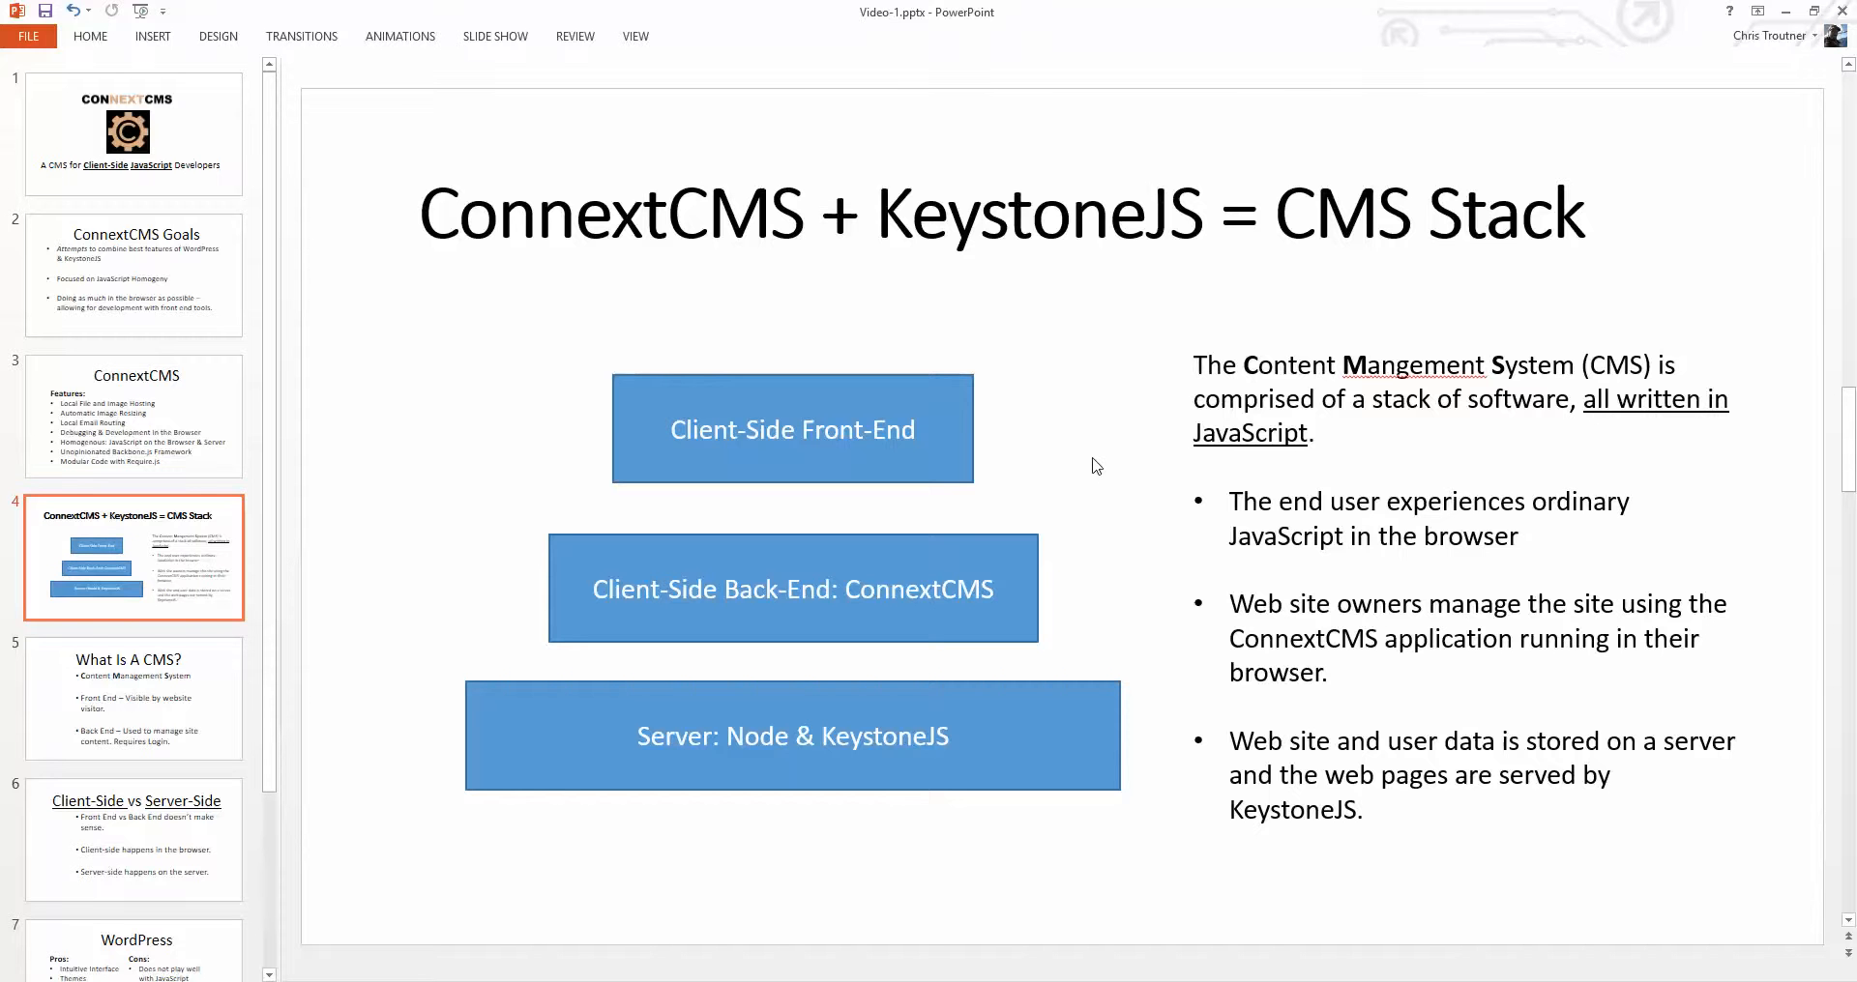
- Show slide 7, the WordPress pros and cons
{"action": "left_click", "coordinate": [133, 841]}
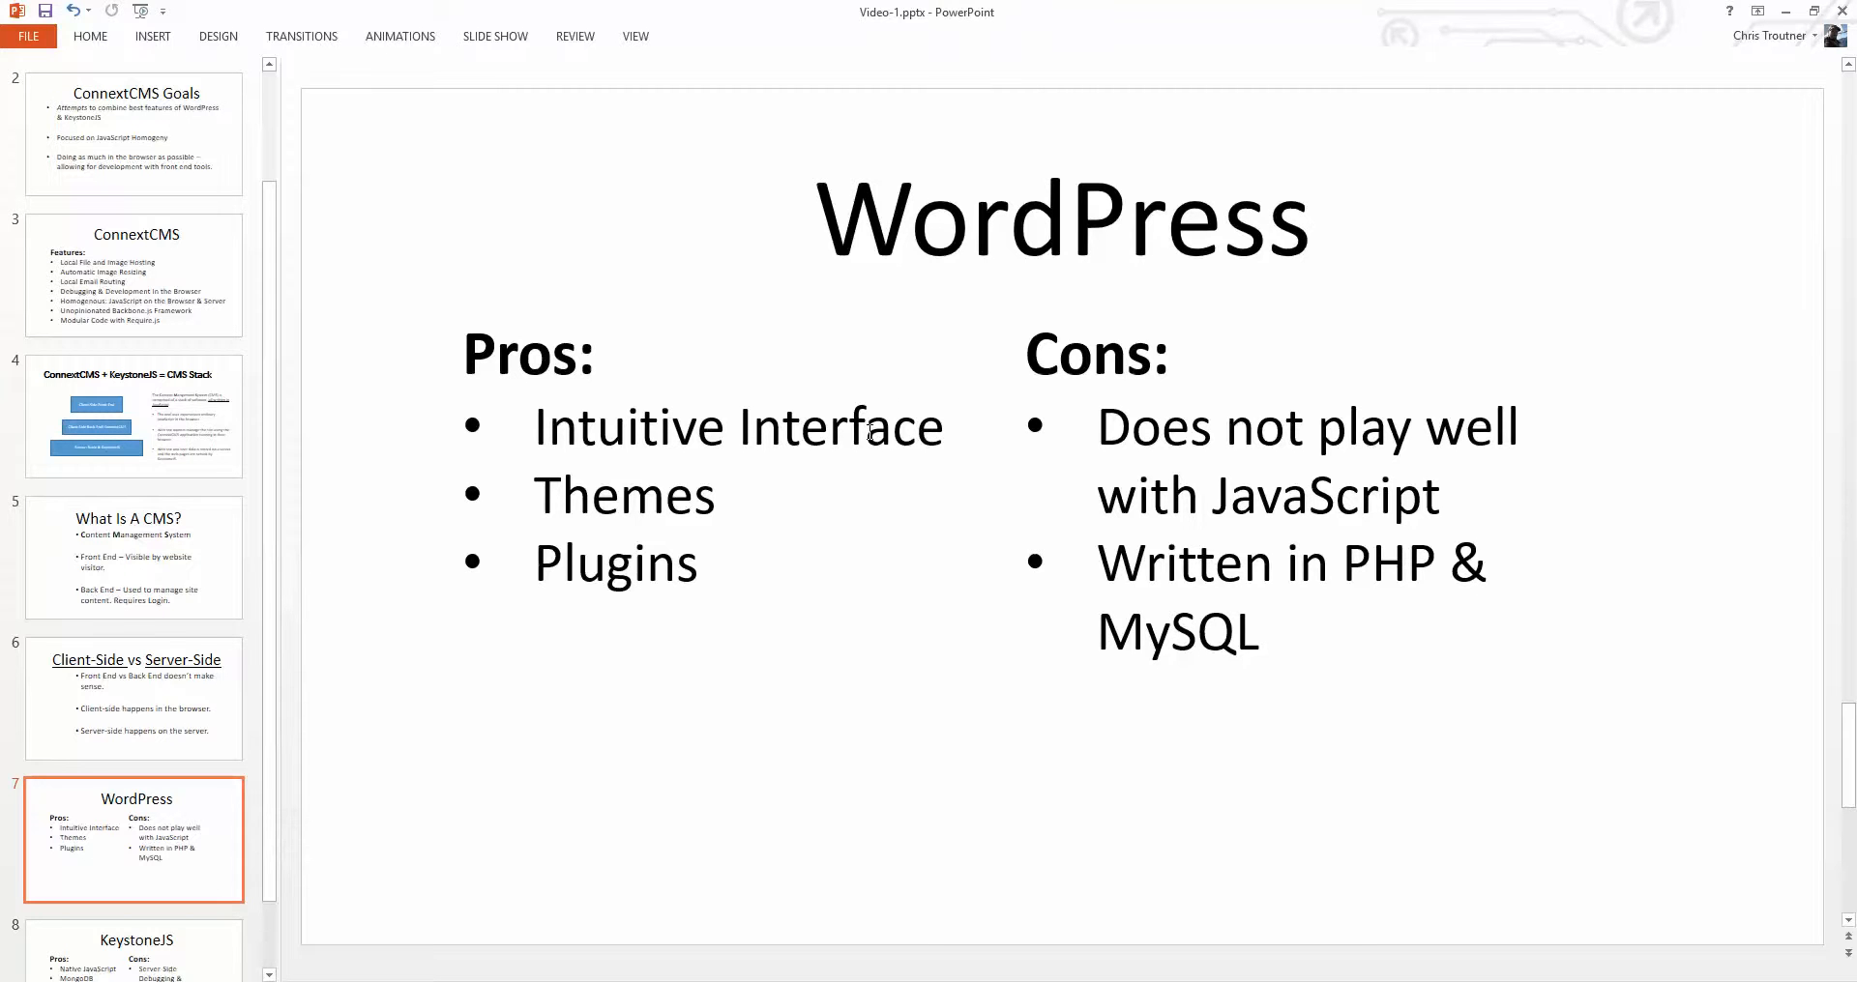
{"action": "mouse_move", "coordinate": [1294, 417]}
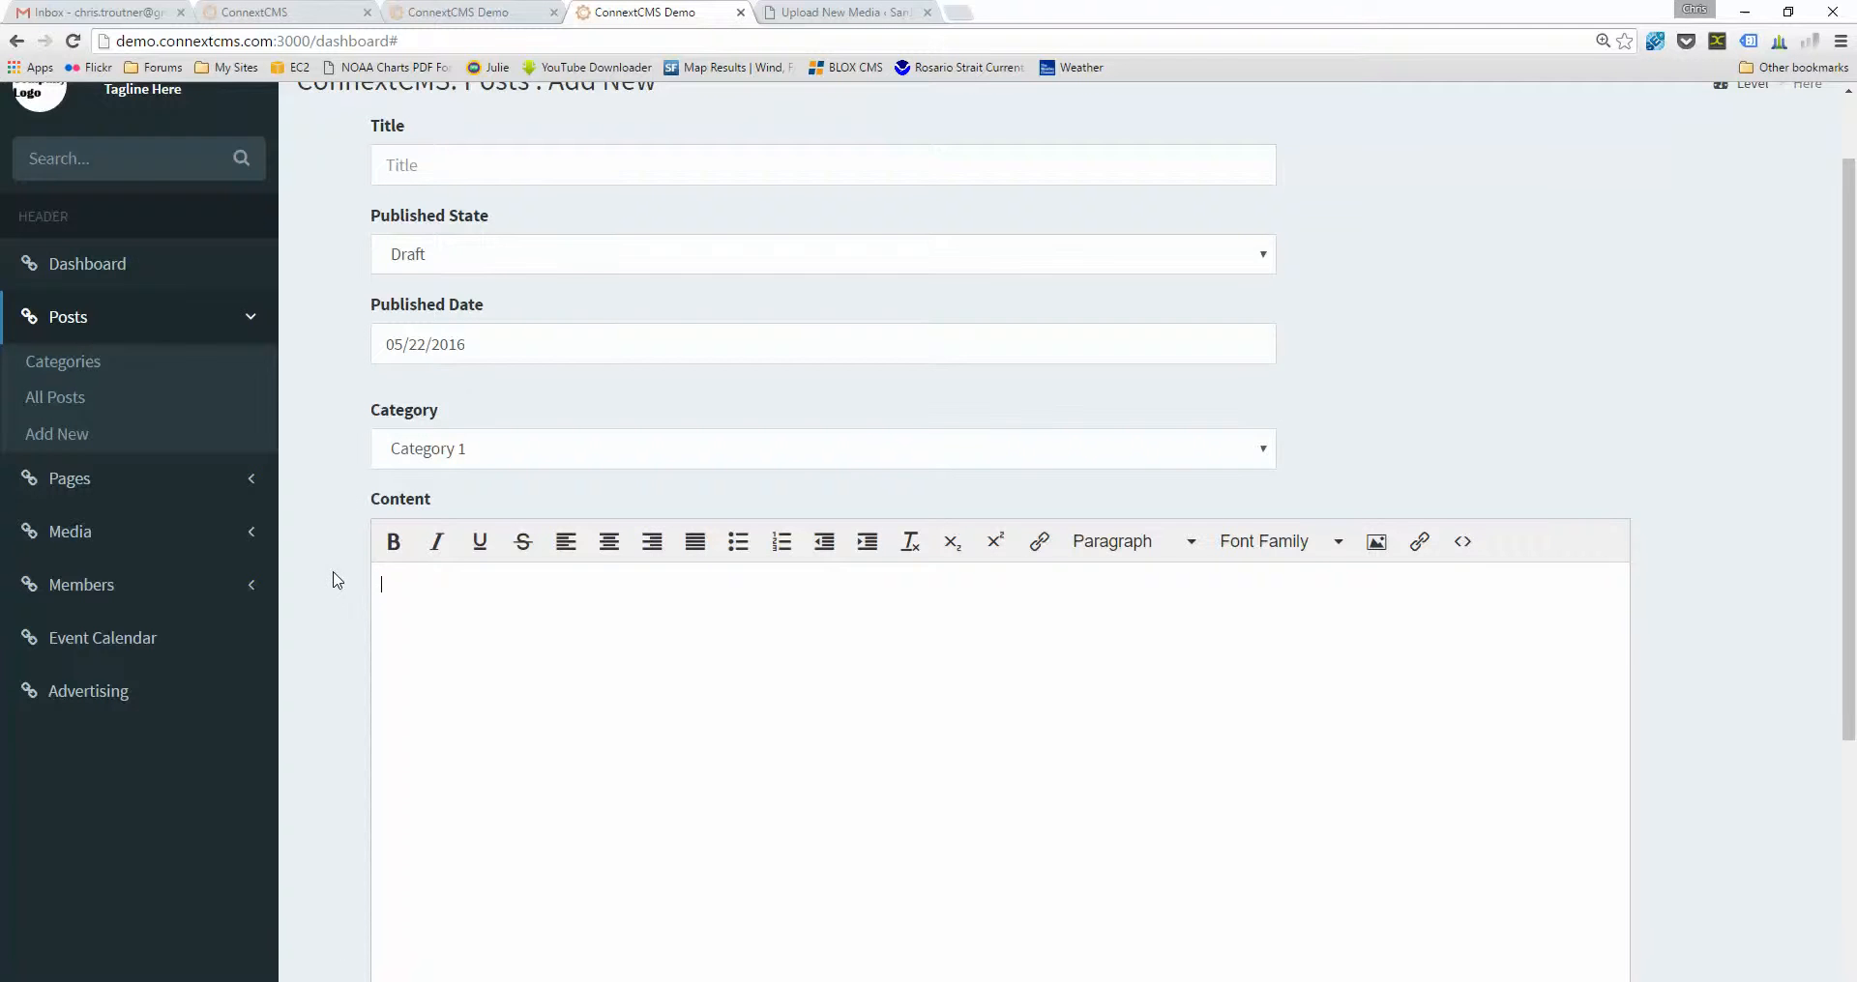
- View WordPress's Upload New Media page, then return to the ConnextCMS demo home page
{"action": "left_click", "coordinate": [845, 11]}
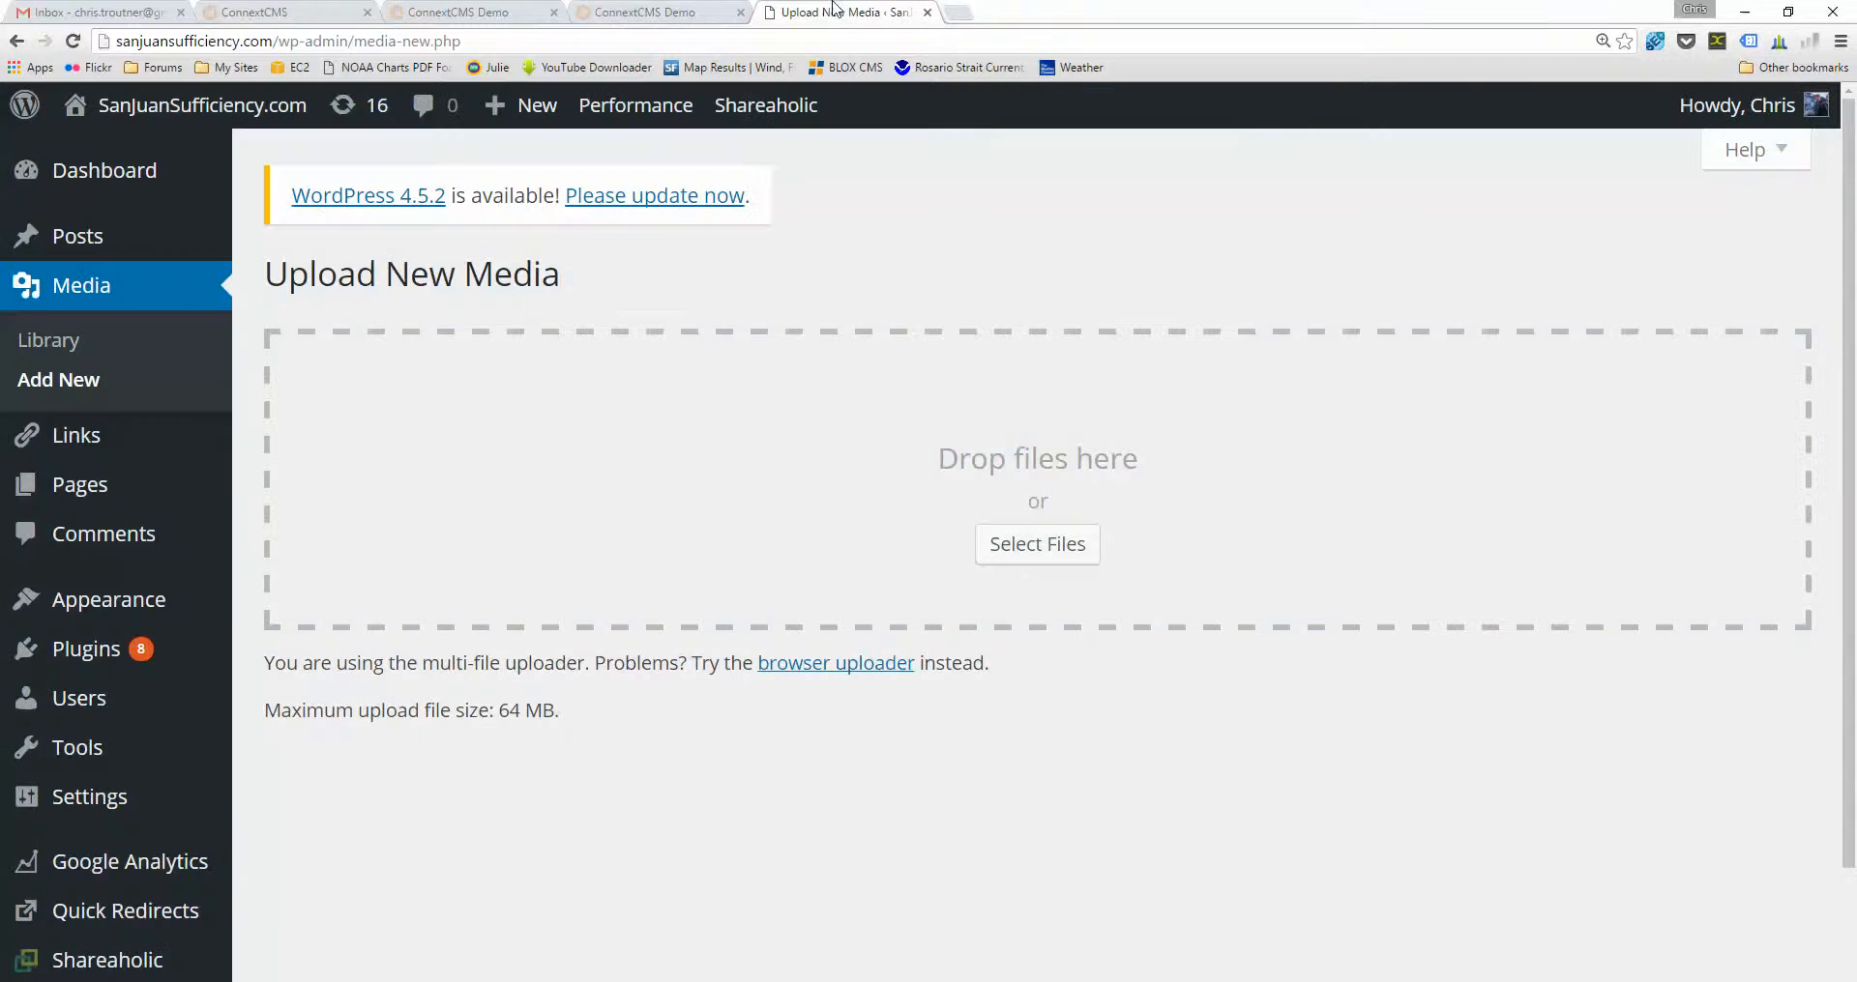
{"action": "mouse_move", "coordinate": [344, 804]}
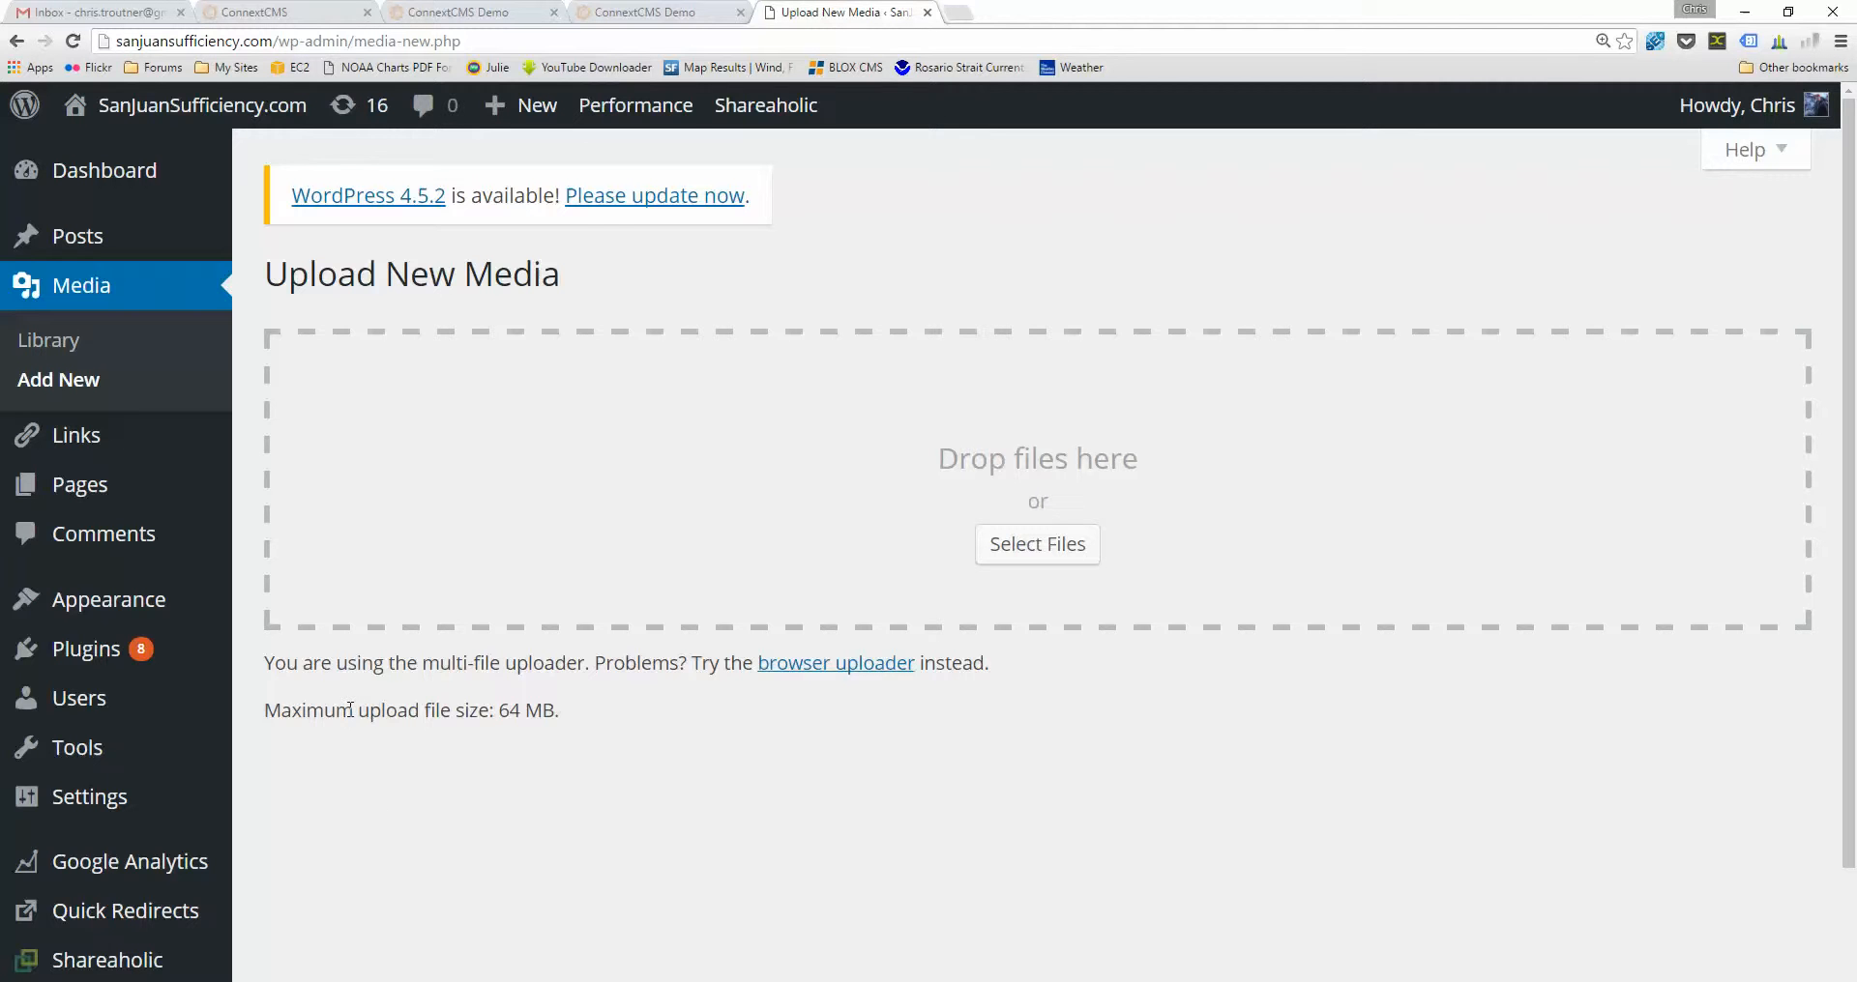
{"action": "mouse_move", "coordinate": [282, 590]}
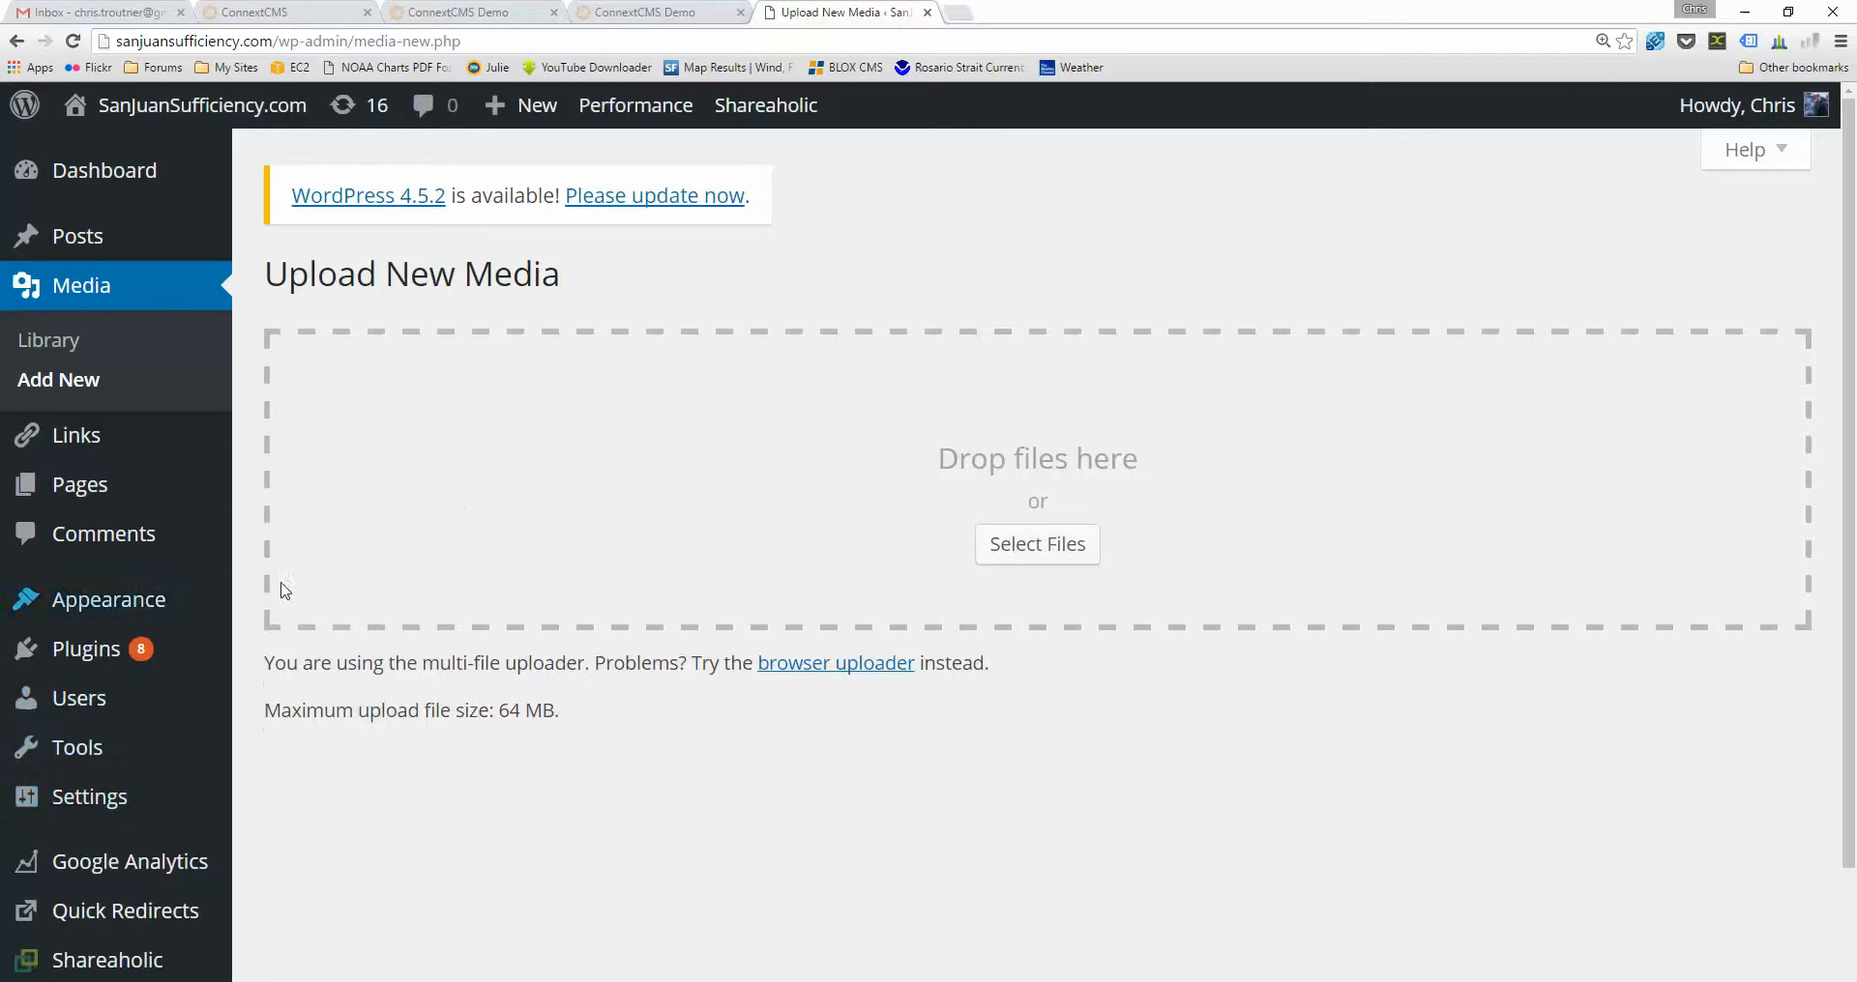
{"action": "mouse_move", "coordinate": [372, 578]}
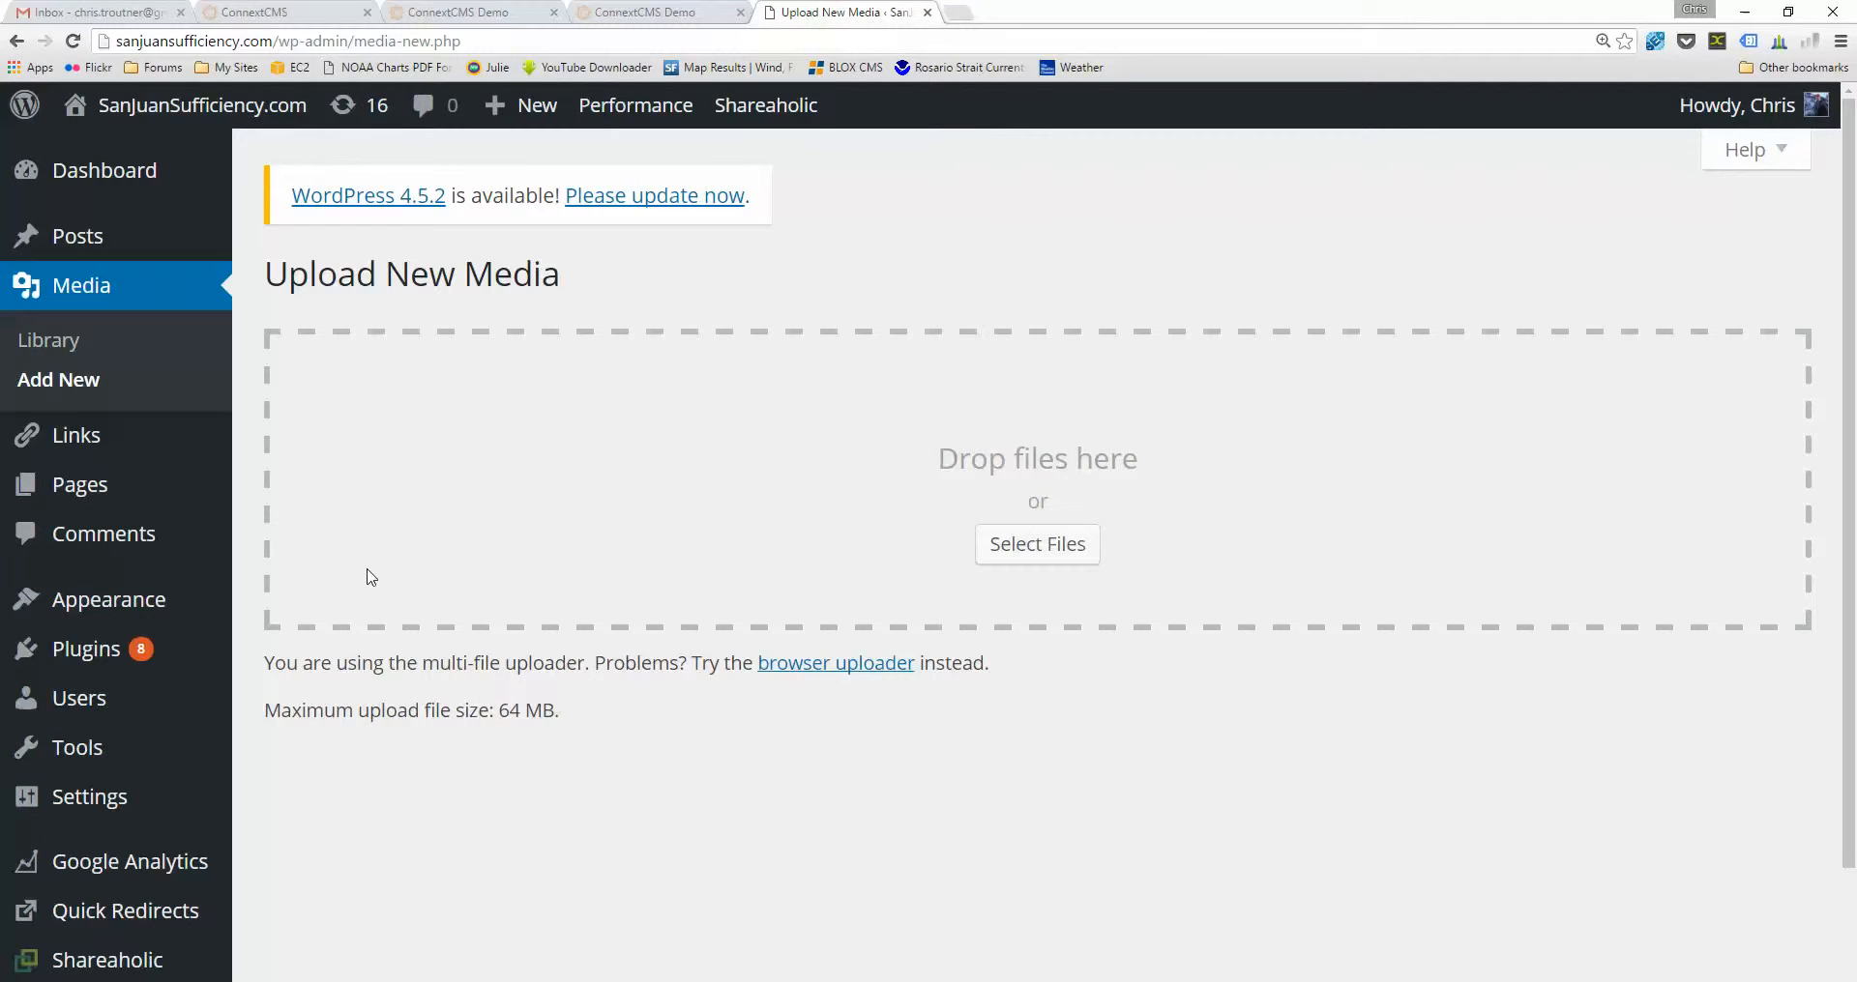
{"action": "scroll", "scroll_direction": "down", "scroll_amount": 3}
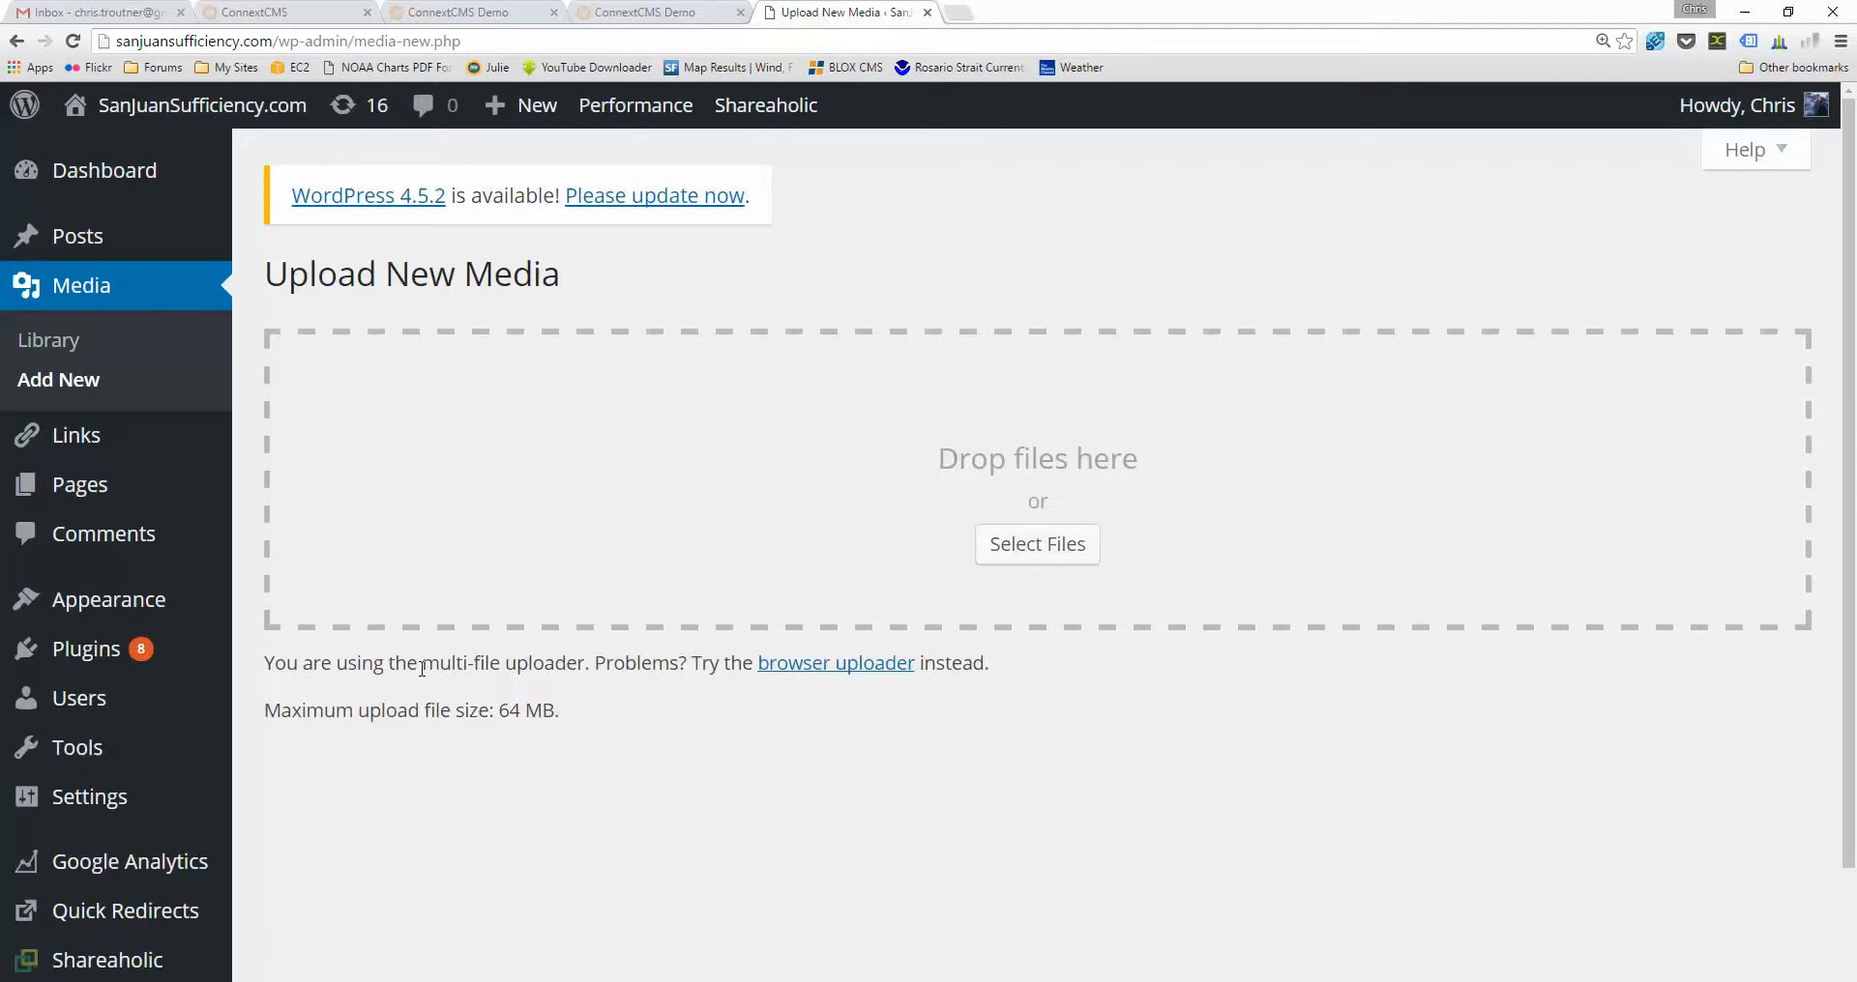
{"action": "left_click", "coordinate": [655, 12]}
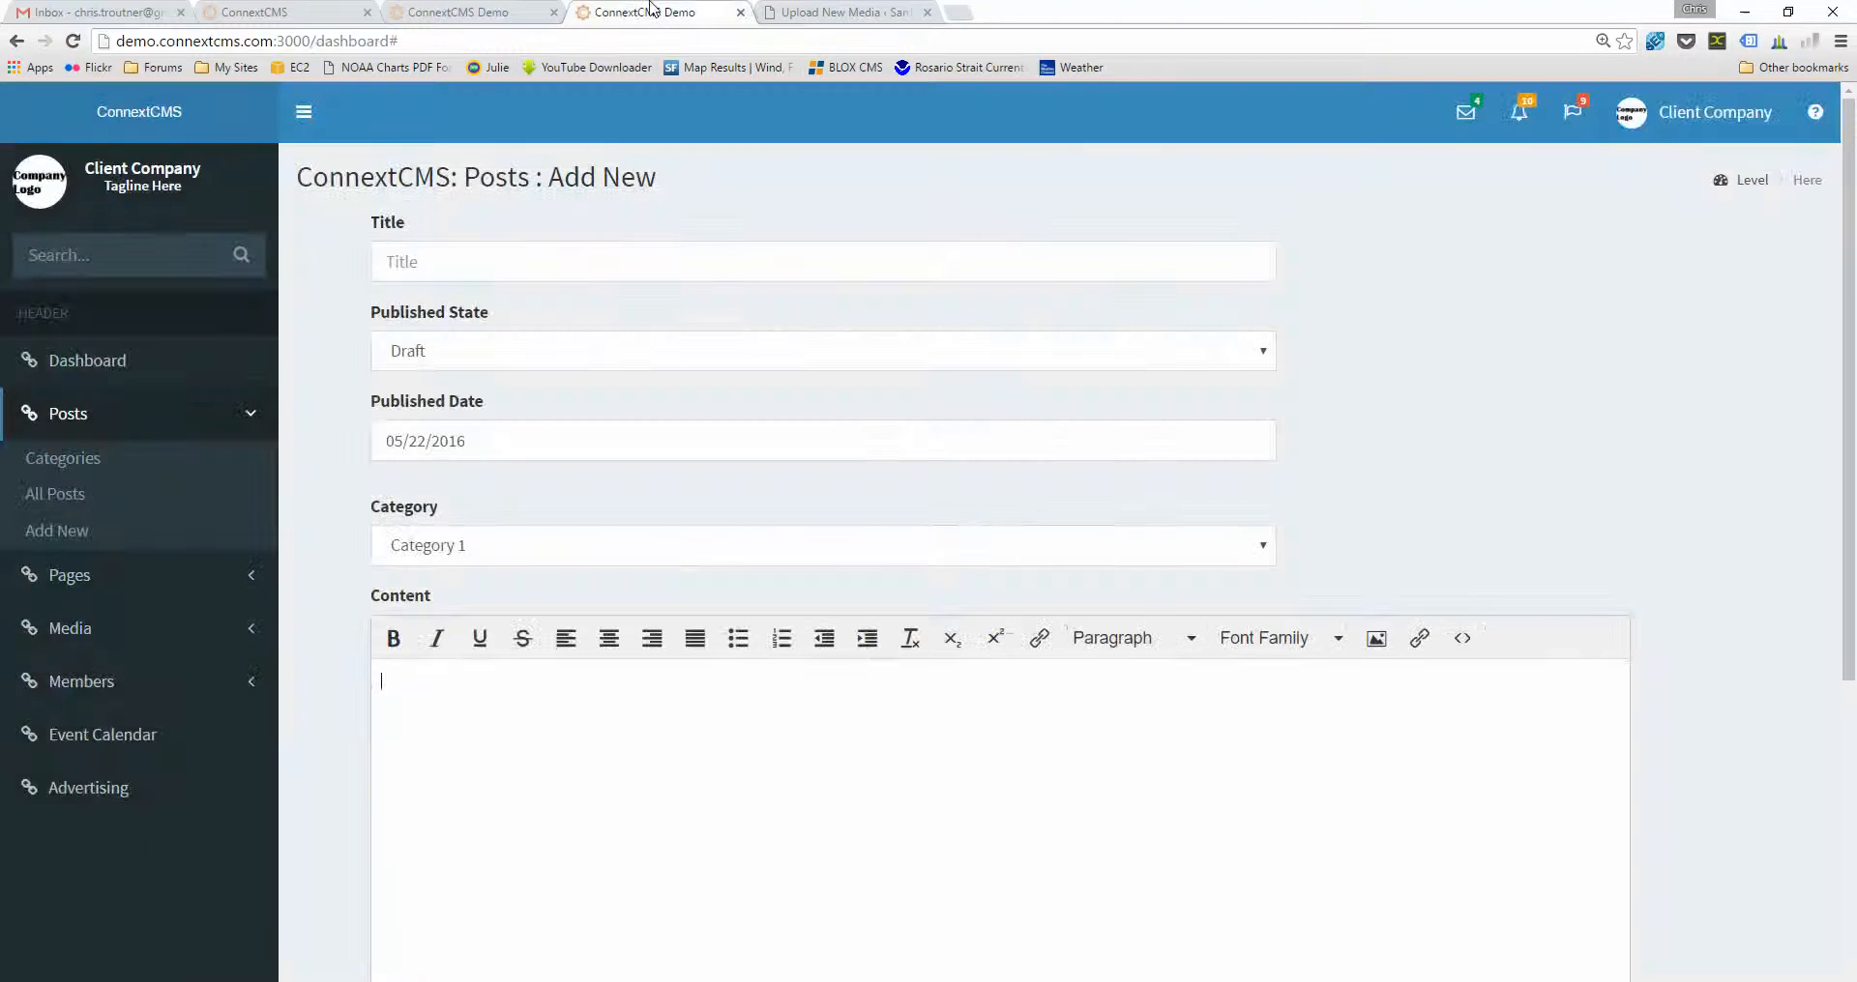
{"action": "left_click", "coordinate": [462, 11]}
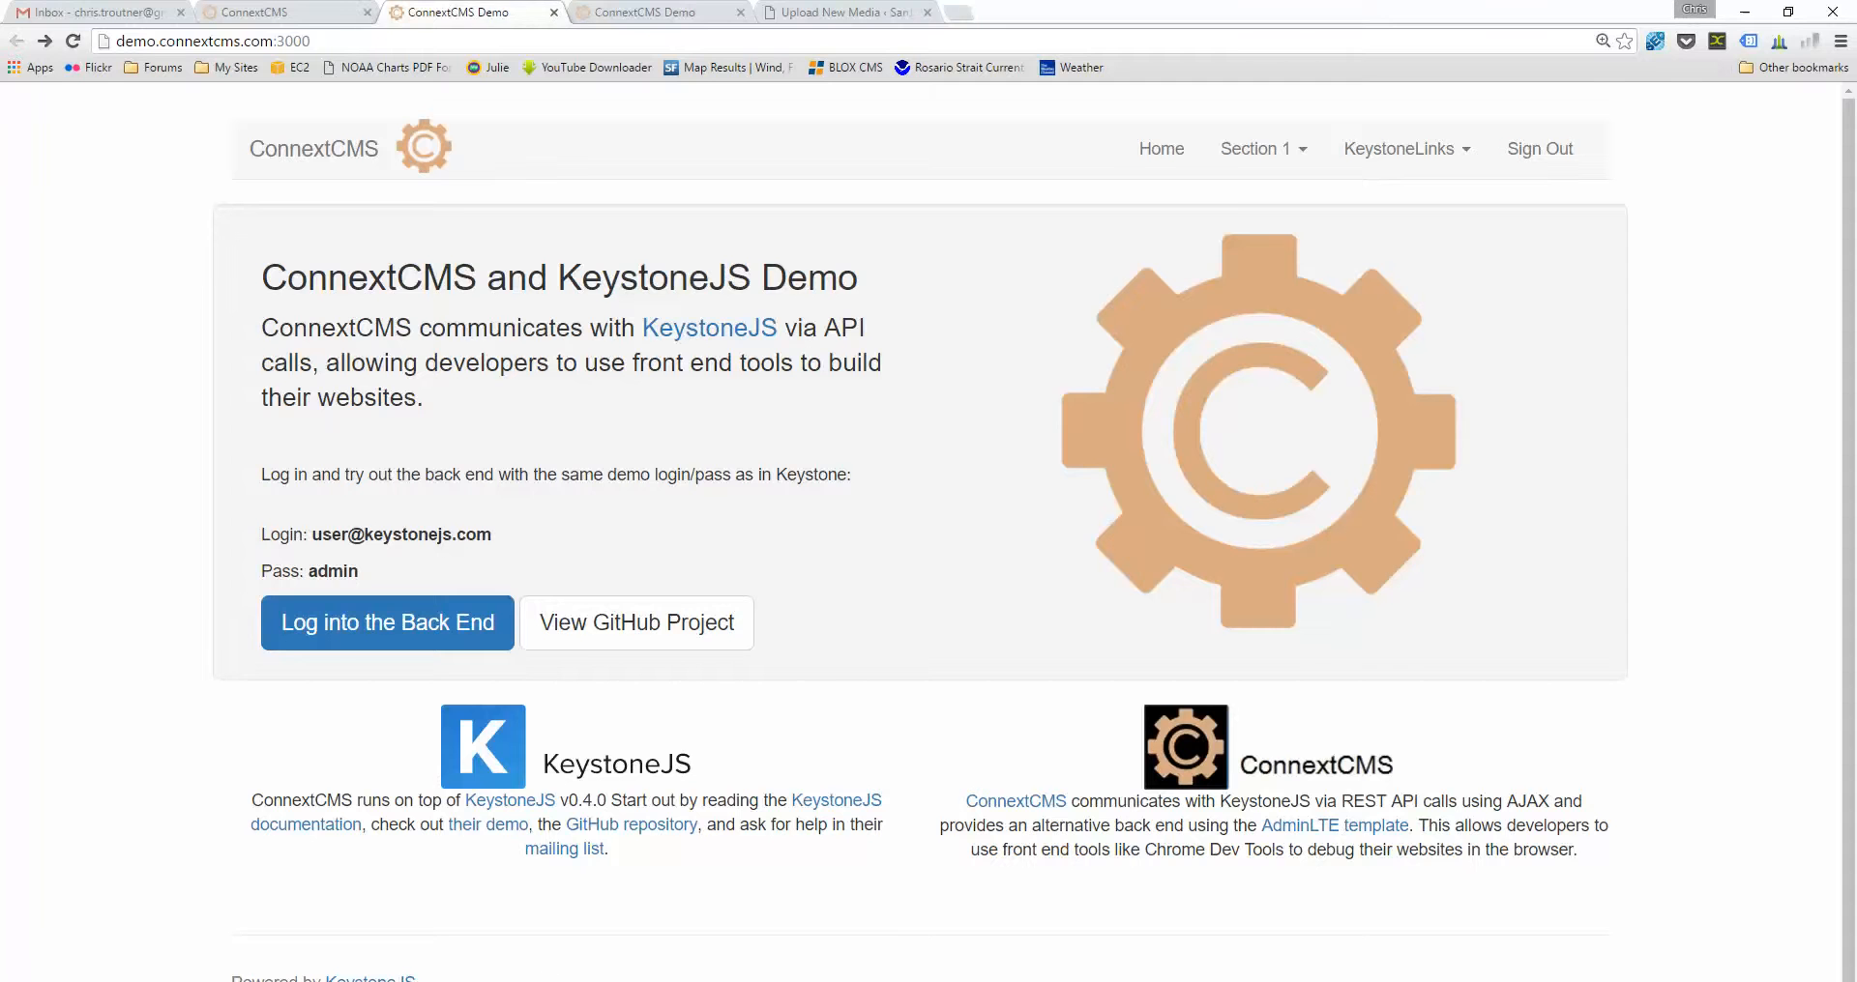
- Bring the PowerPoint presentation back to the front with Alt+Tab
{"action": "key", "text": "alt+tab"}
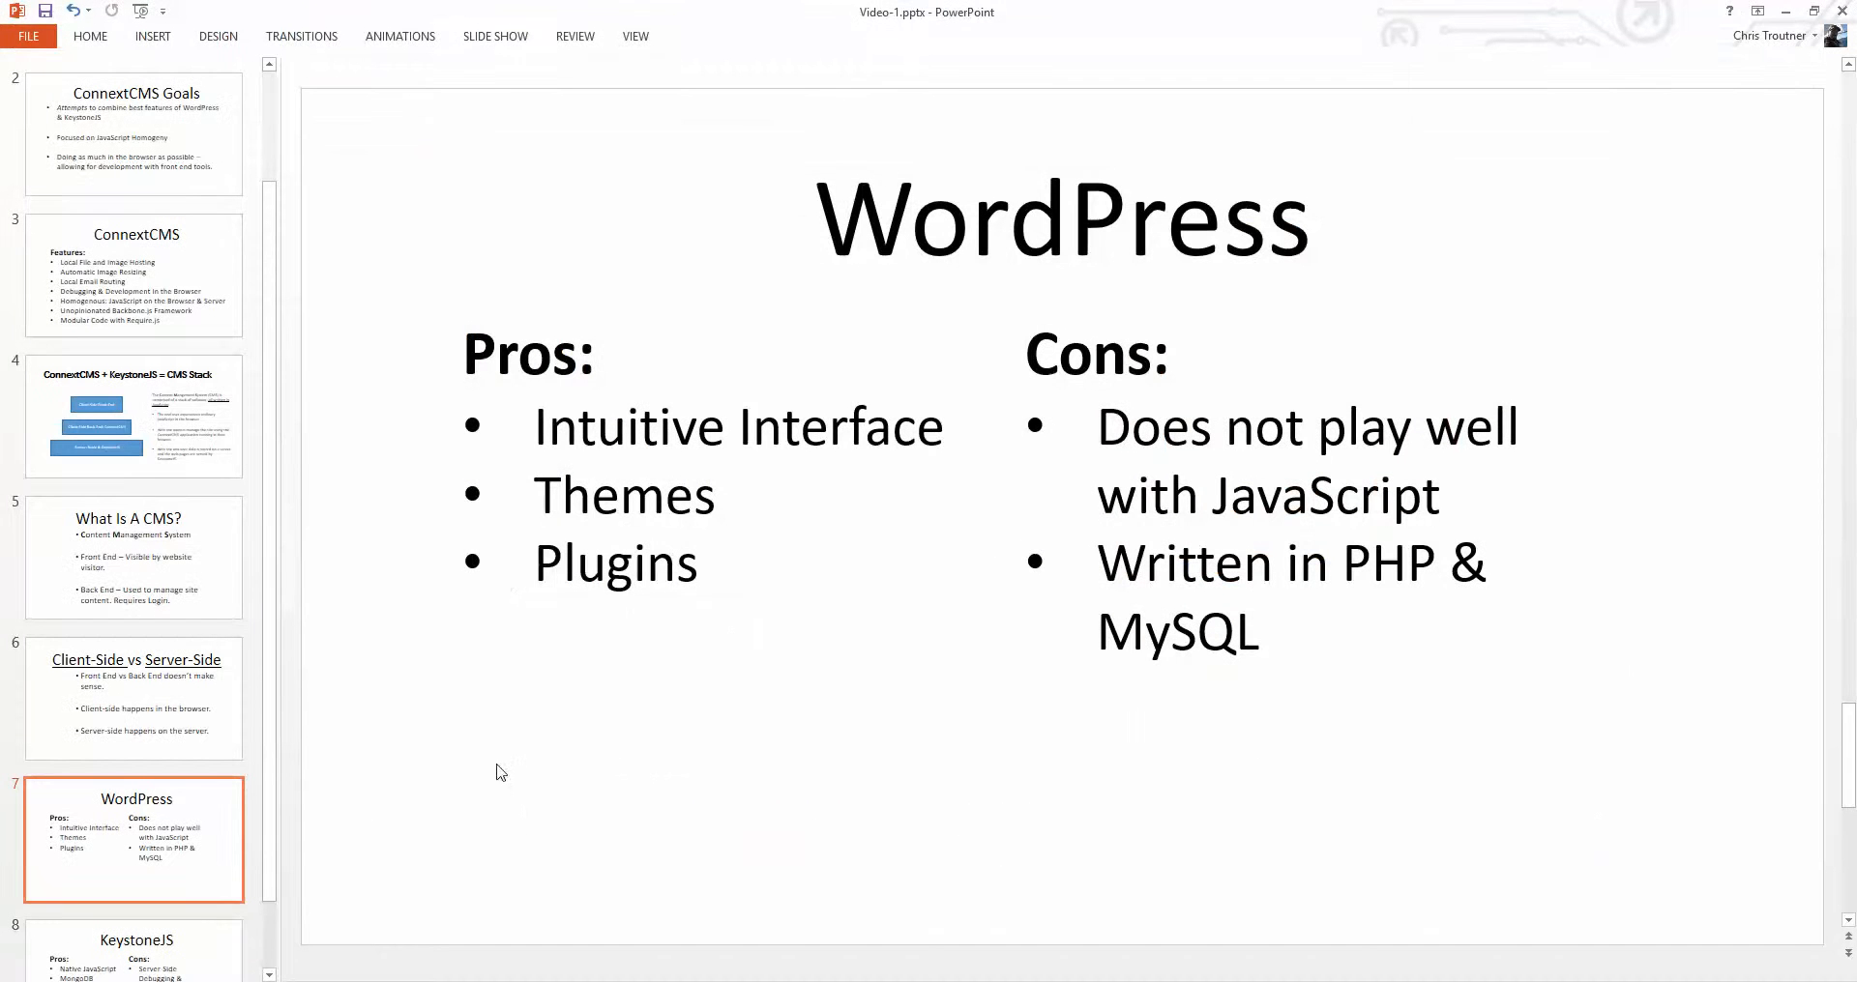
{"action": "mouse_move", "coordinate": [497, 712]}
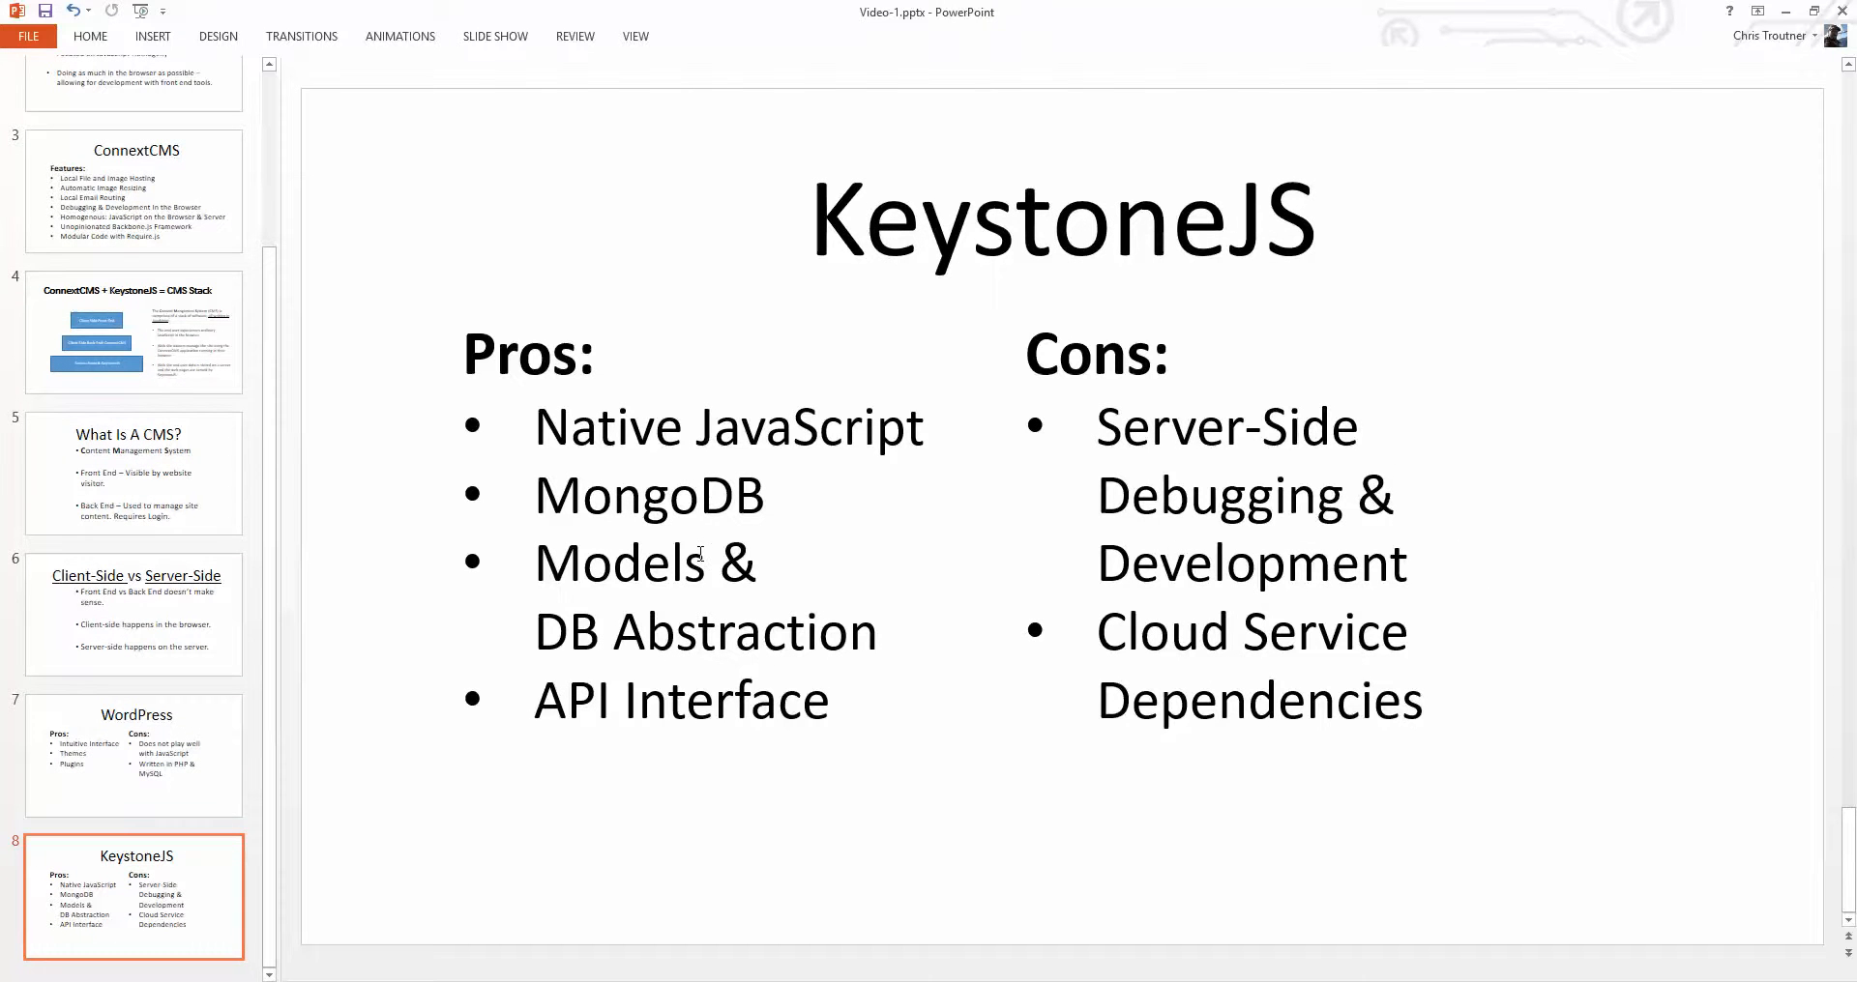
{"action": "mouse_move", "coordinate": [721, 596]}
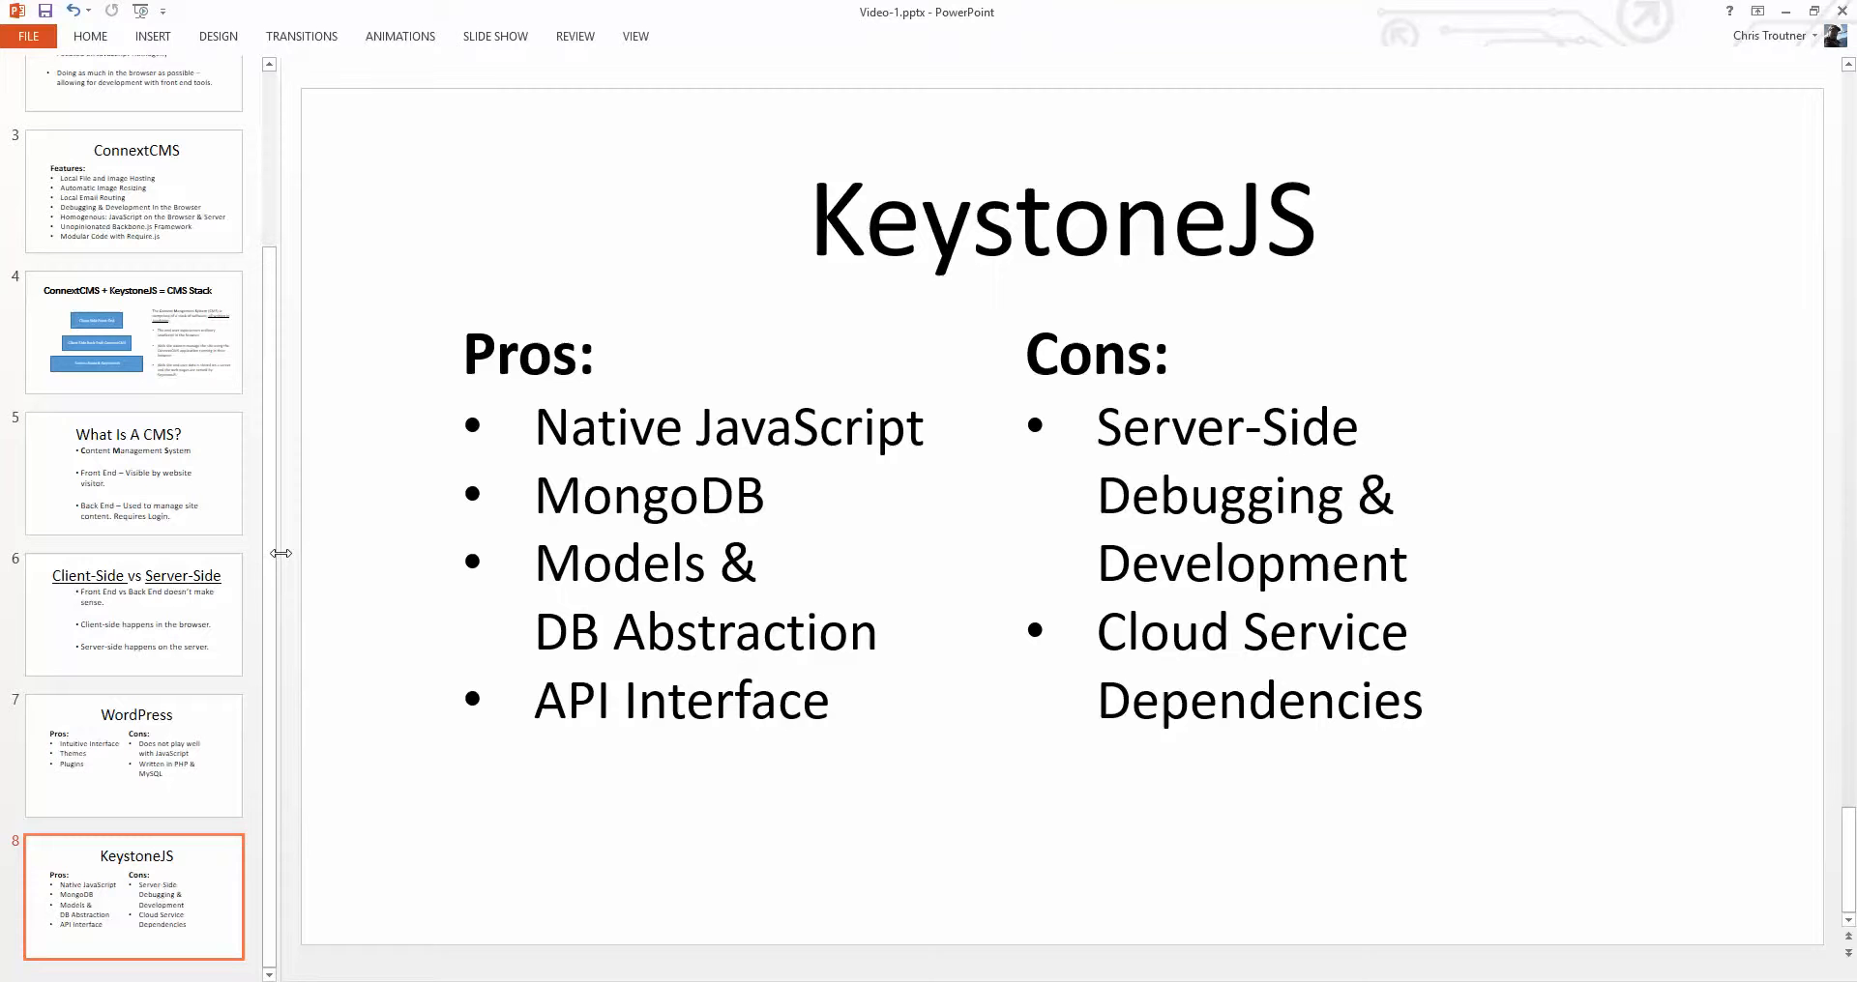
{"action": "mouse_move", "coordinate": [472, 631]}
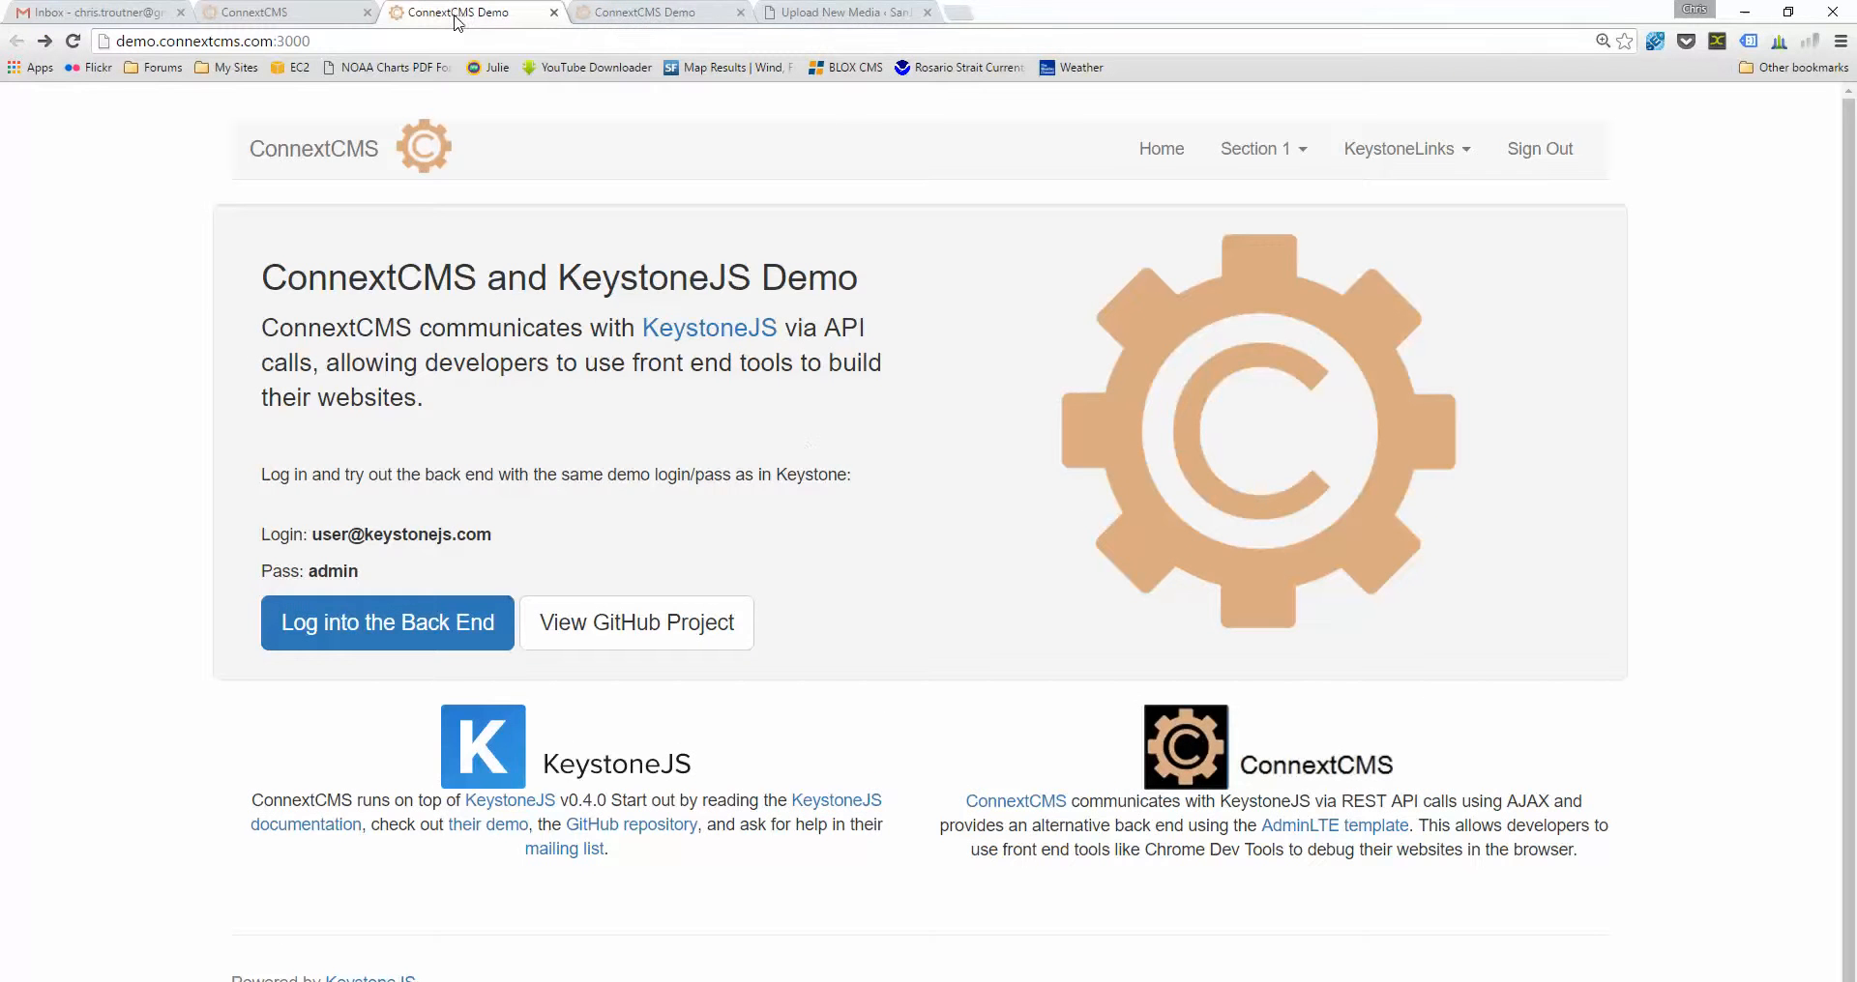
{"action": "mouse_move", "coordinate": [456, 12]}
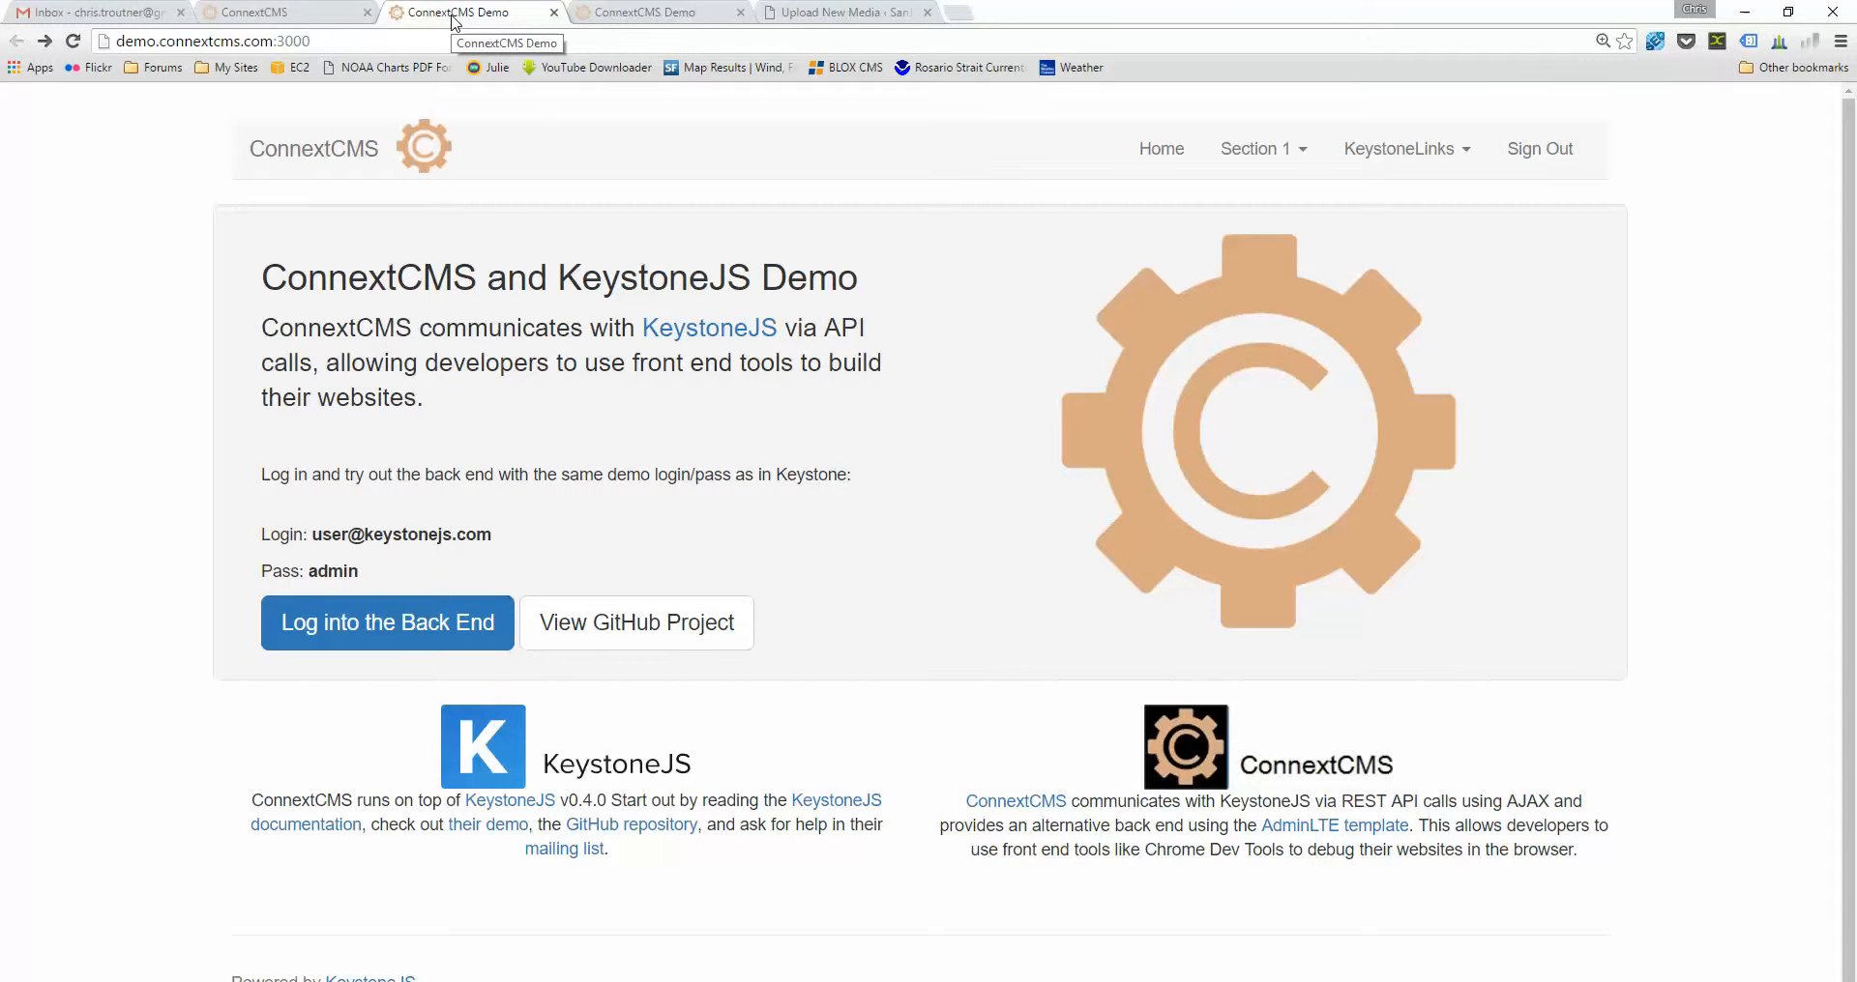
- From the demo site home, choose Page 1 under the Section 1 dropdown
{"action": "left_click", "coordinate": [285, 12]}
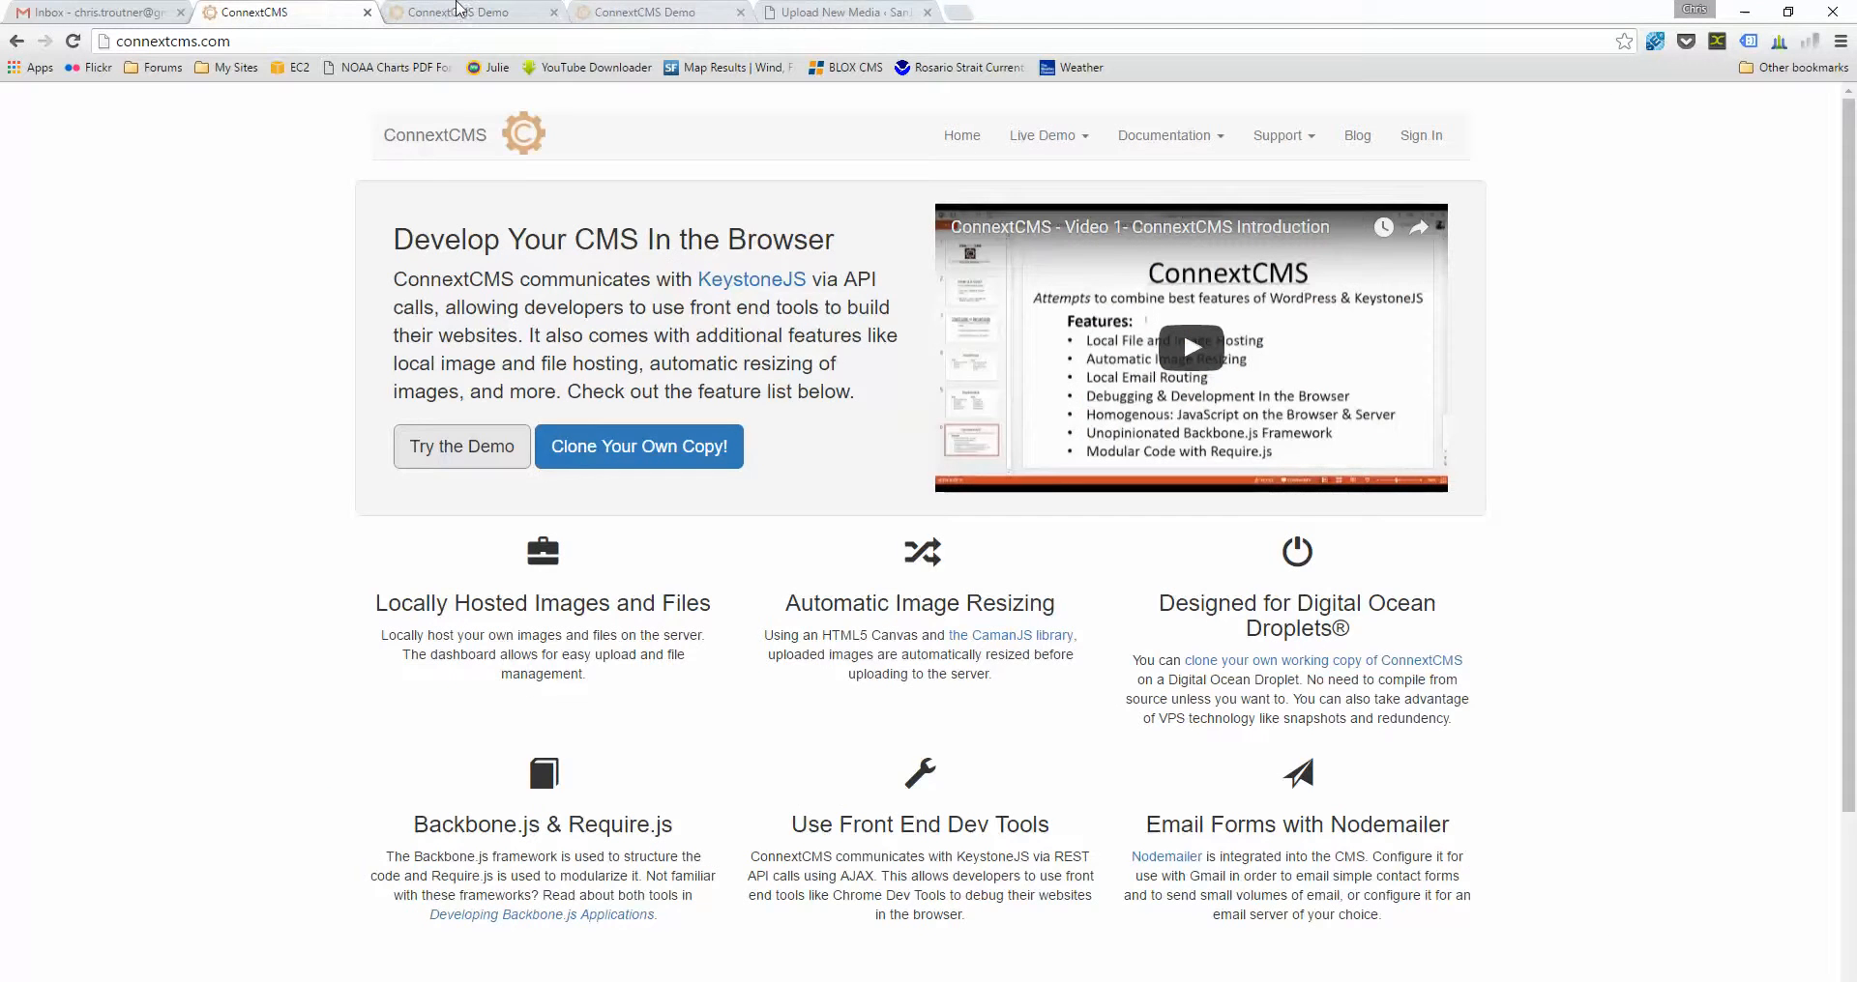
{"action": "left_click", "coordinate": [463, 11]}
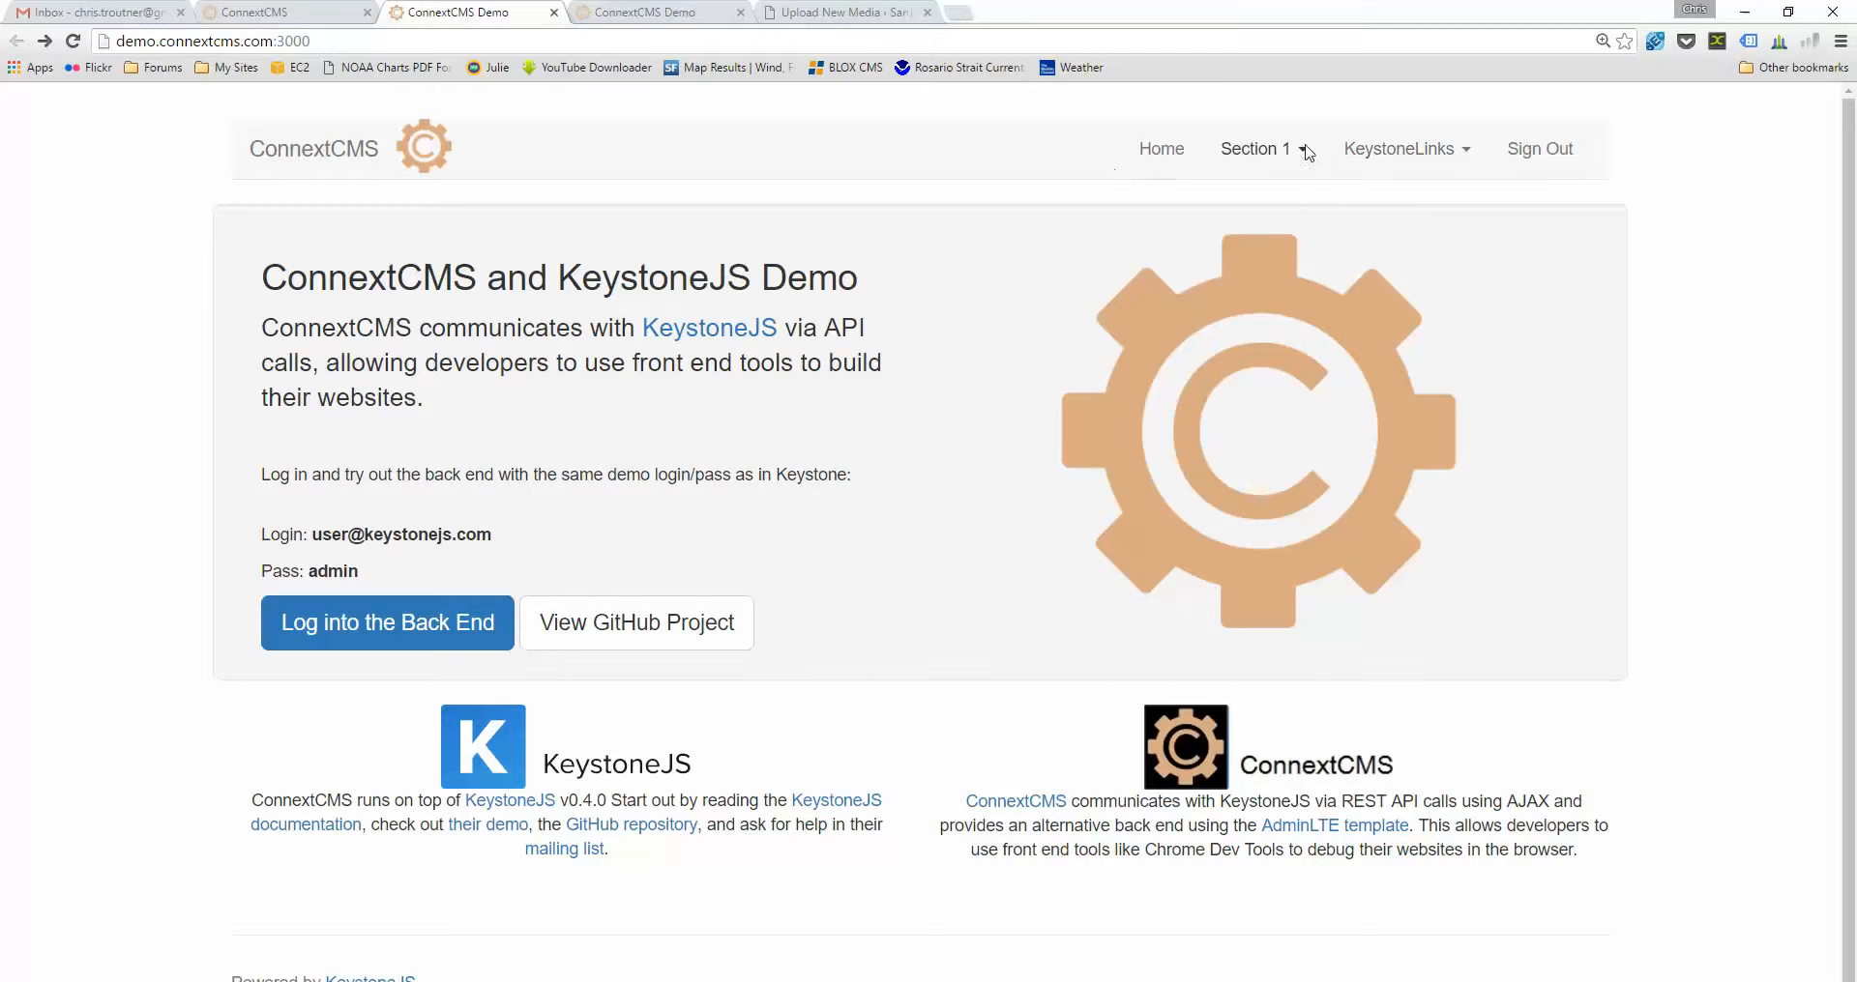
{"action": "left_click", "coordinate": [1253, 149]}
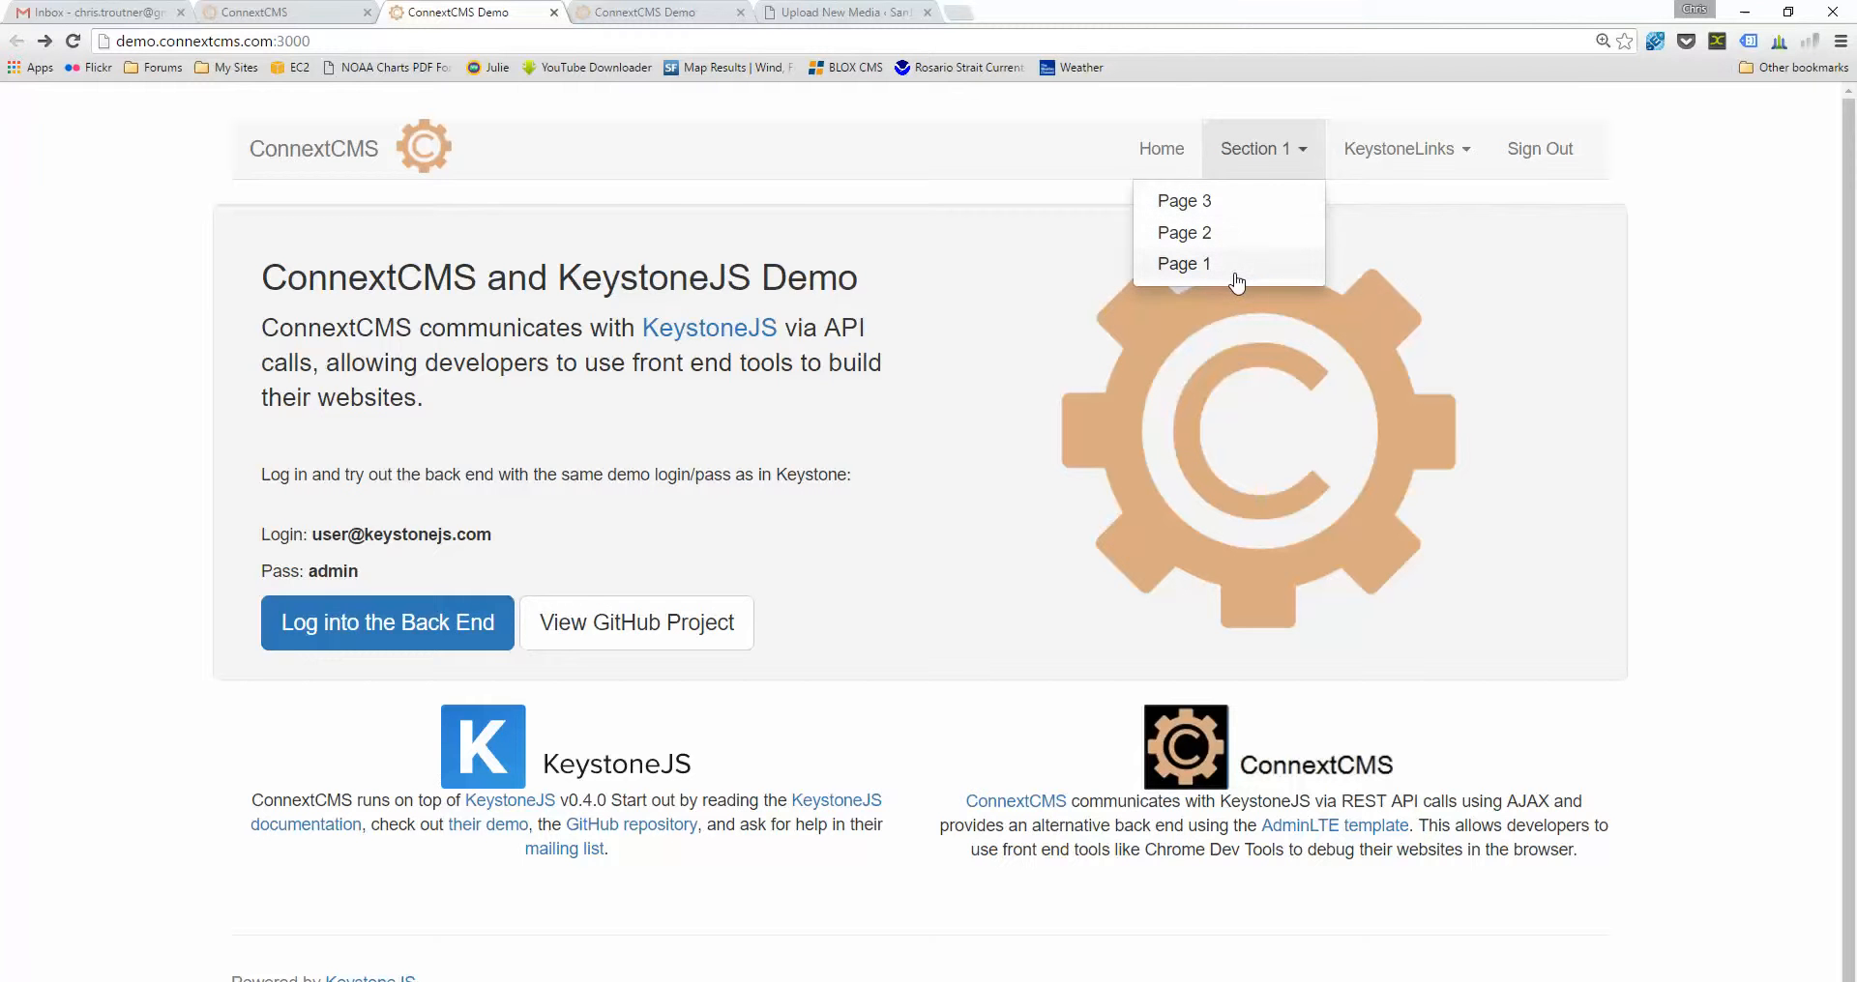
{"action": "mouse_move", "coordinate": [1226, 286]}
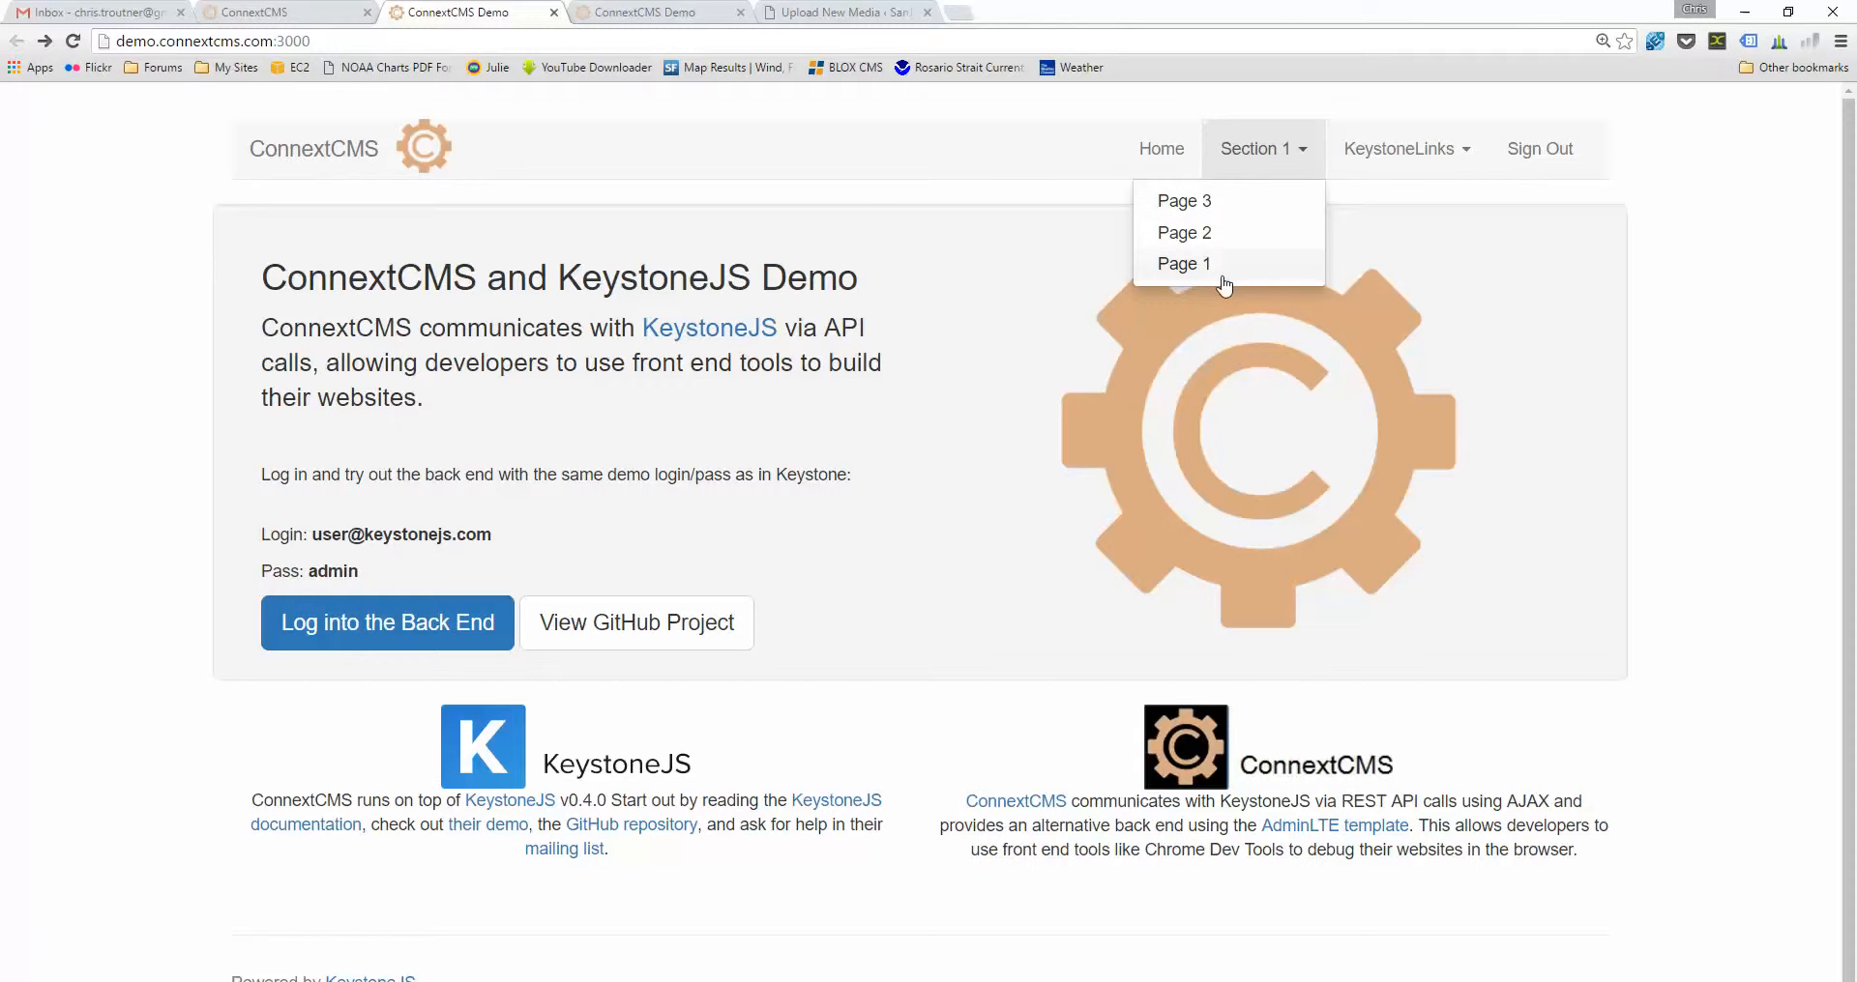
{"action": "left_click", "coordinate": [1184, 263]}
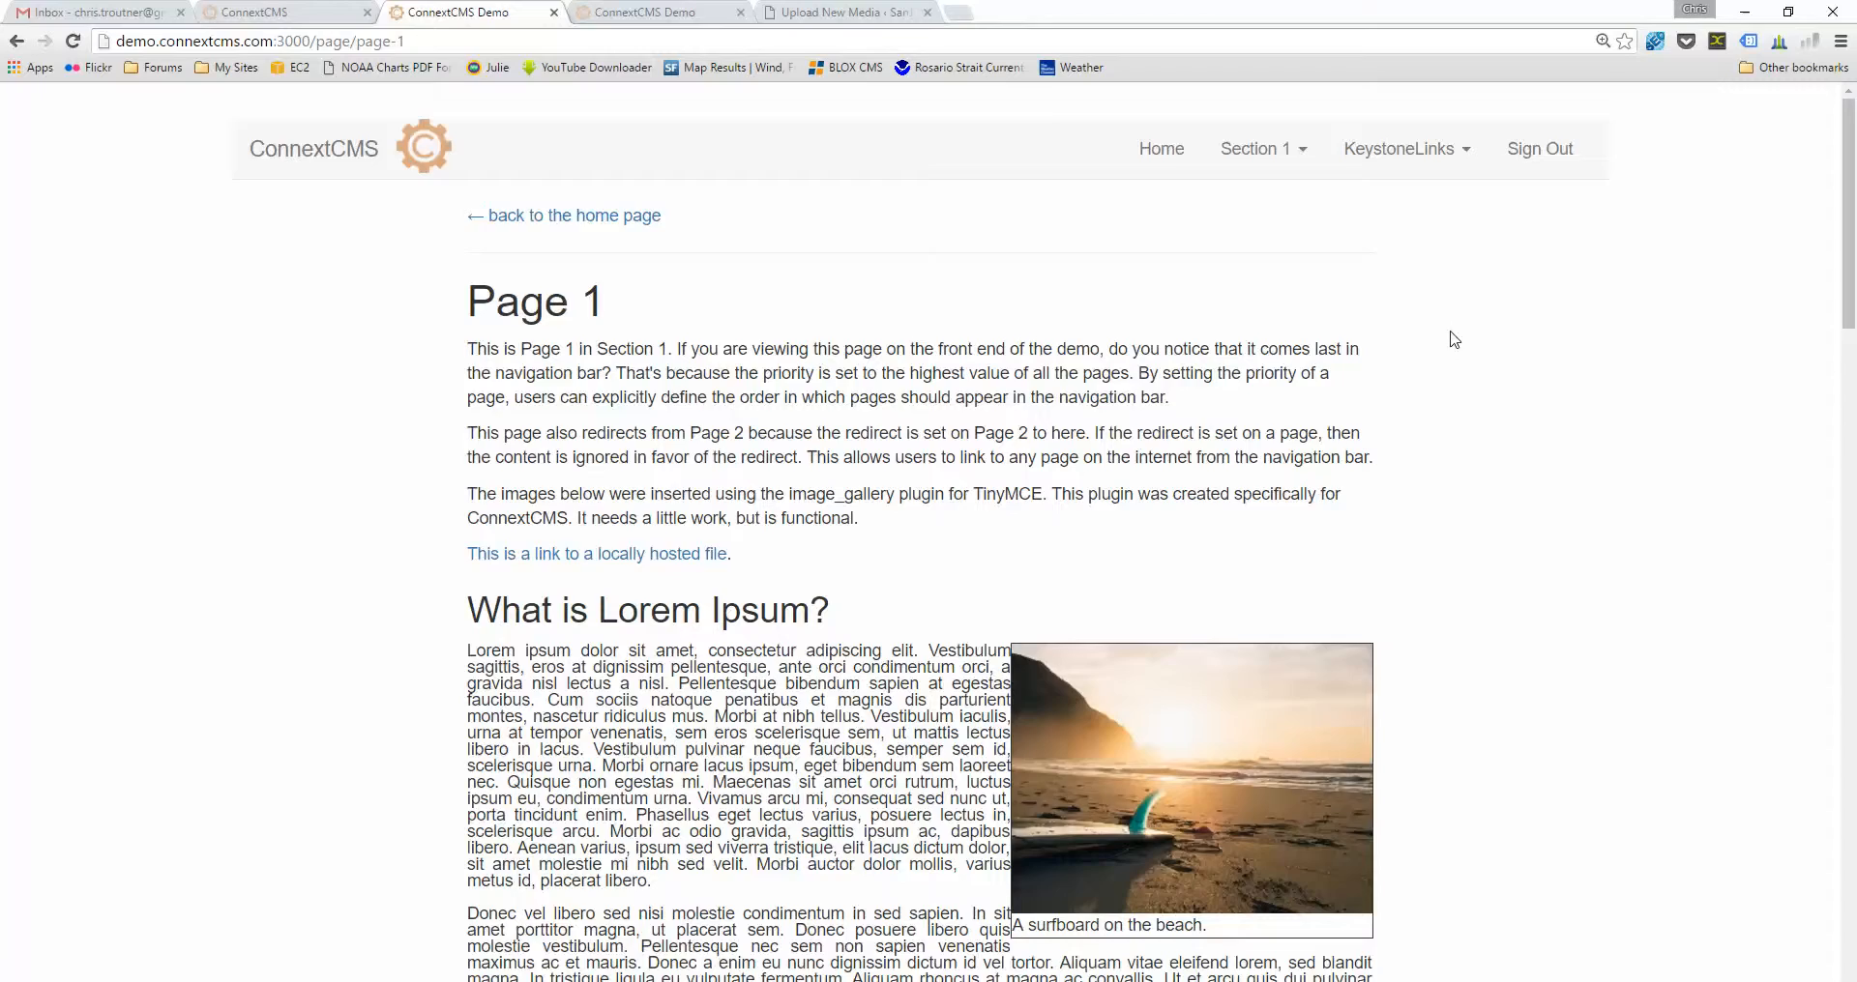
- Scroll through Page 1's pictures, then switch to the ConnextCMS new post form
{"action": "scroll", "scroll_direction": "down", "scroll_amount": 3}
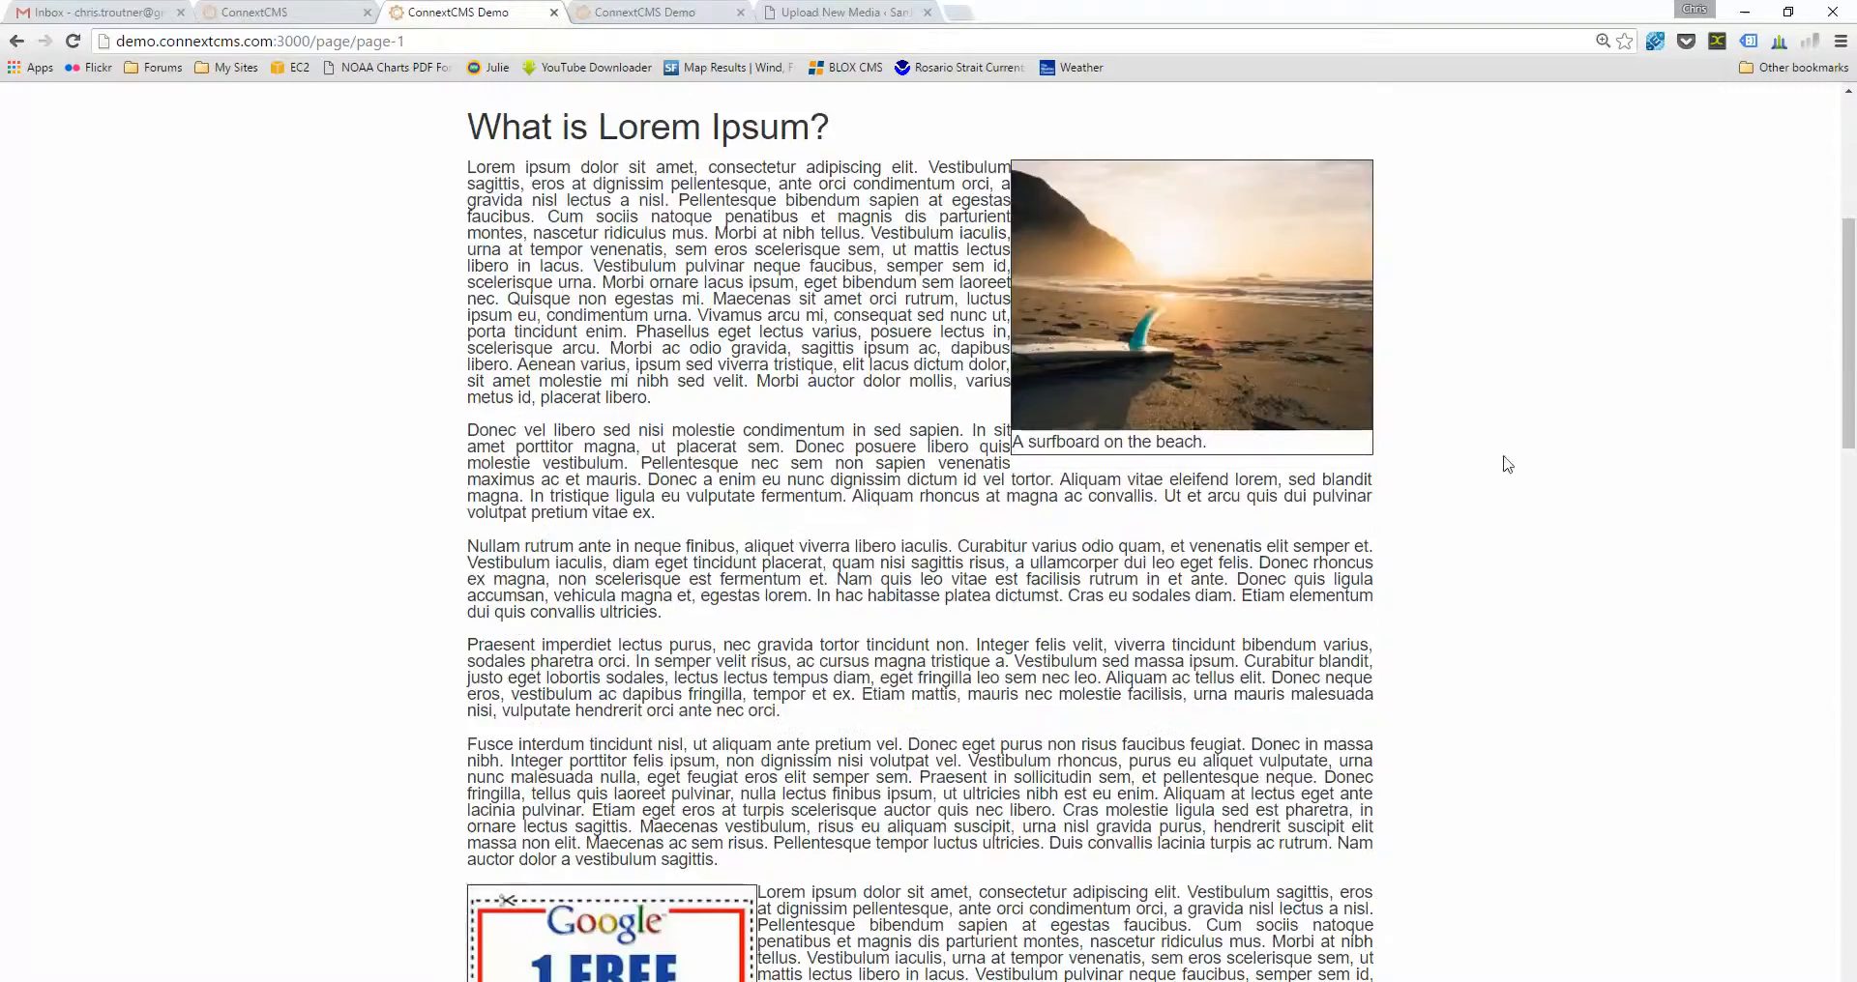
{"action": "scroll", "scroll_direction": "down", "scroll_amount": 3}
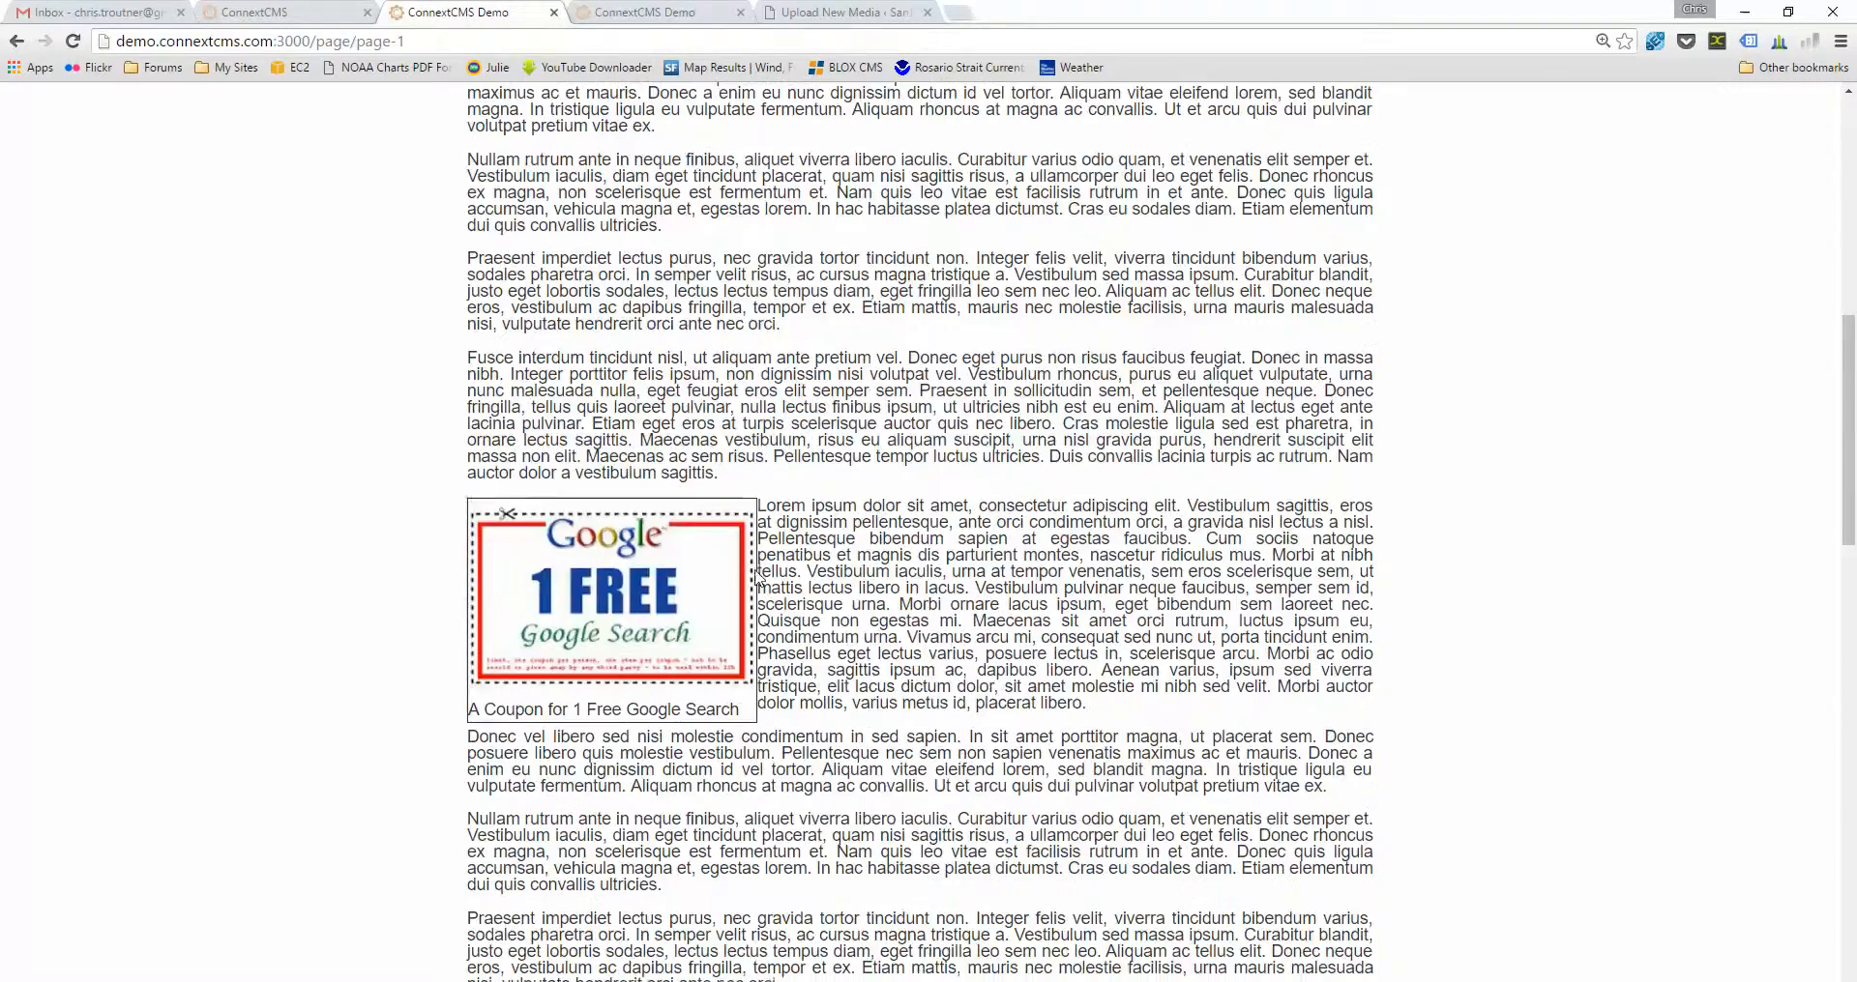
{"action": "scroll", "scroll_direction": "down", "scroll_amount": 3}
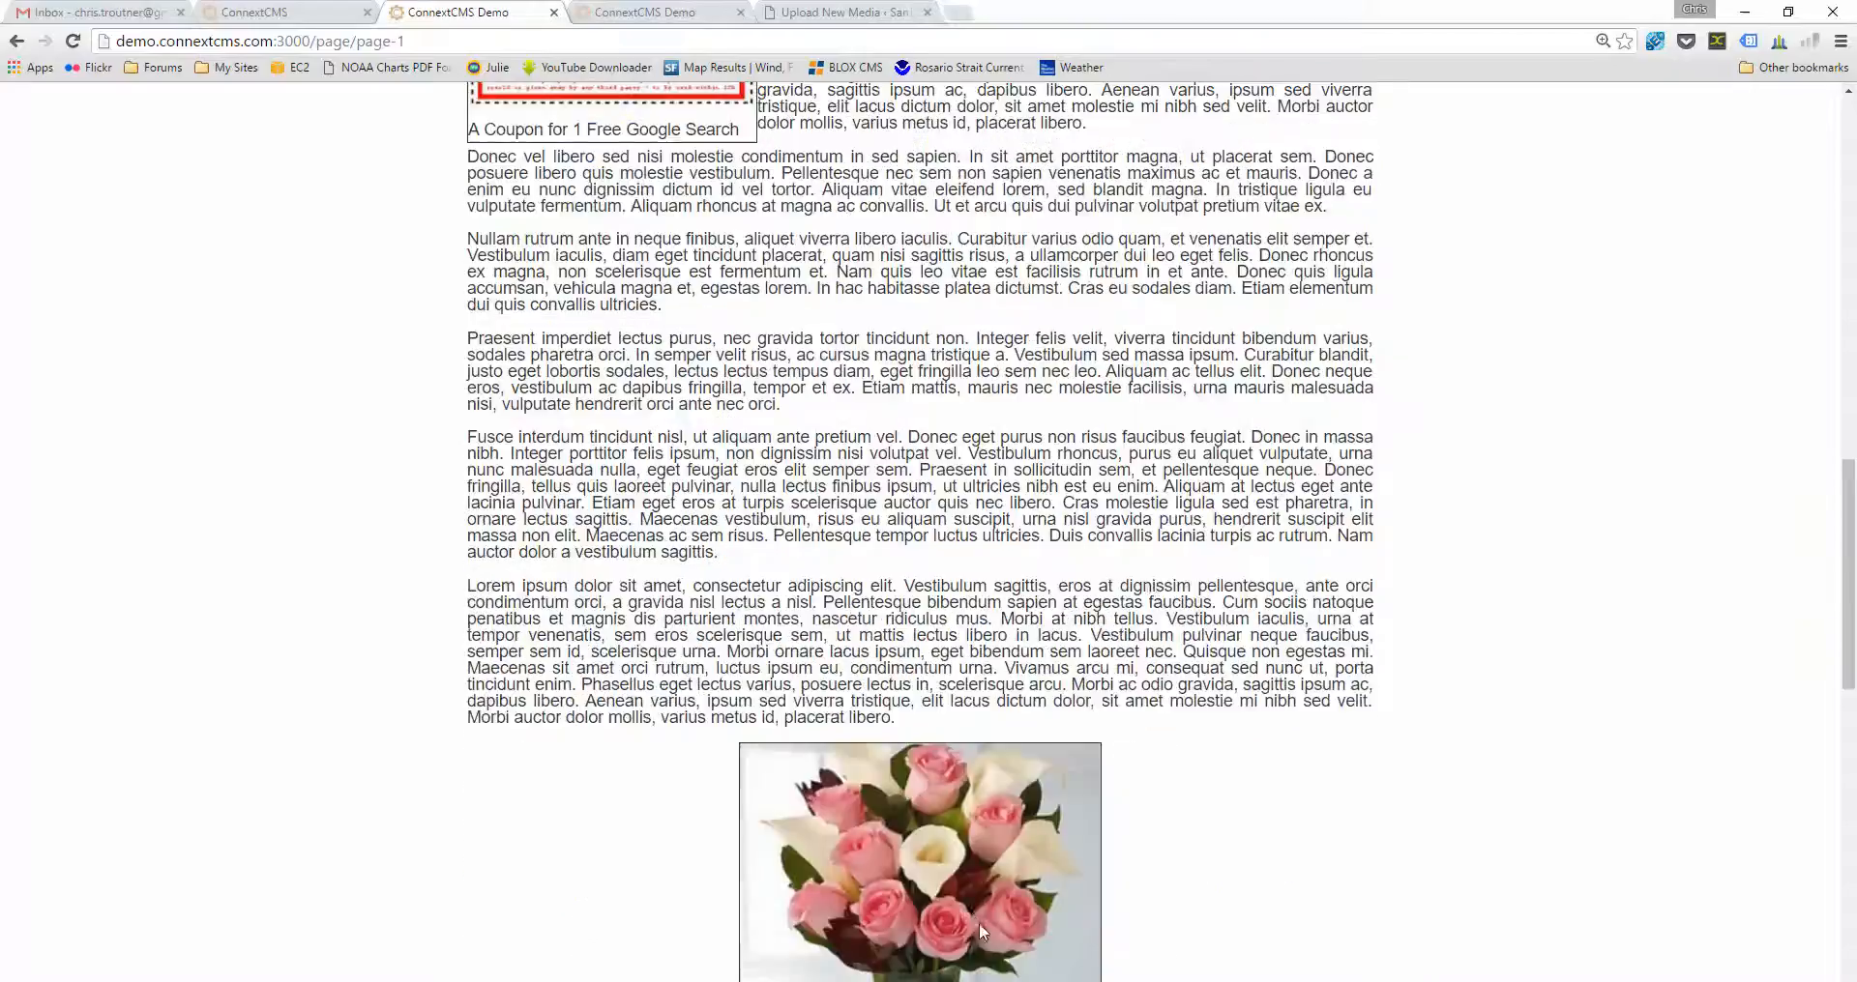
{"action": "scroll", "scroll_direction": "down", "scroll_amount": 3}
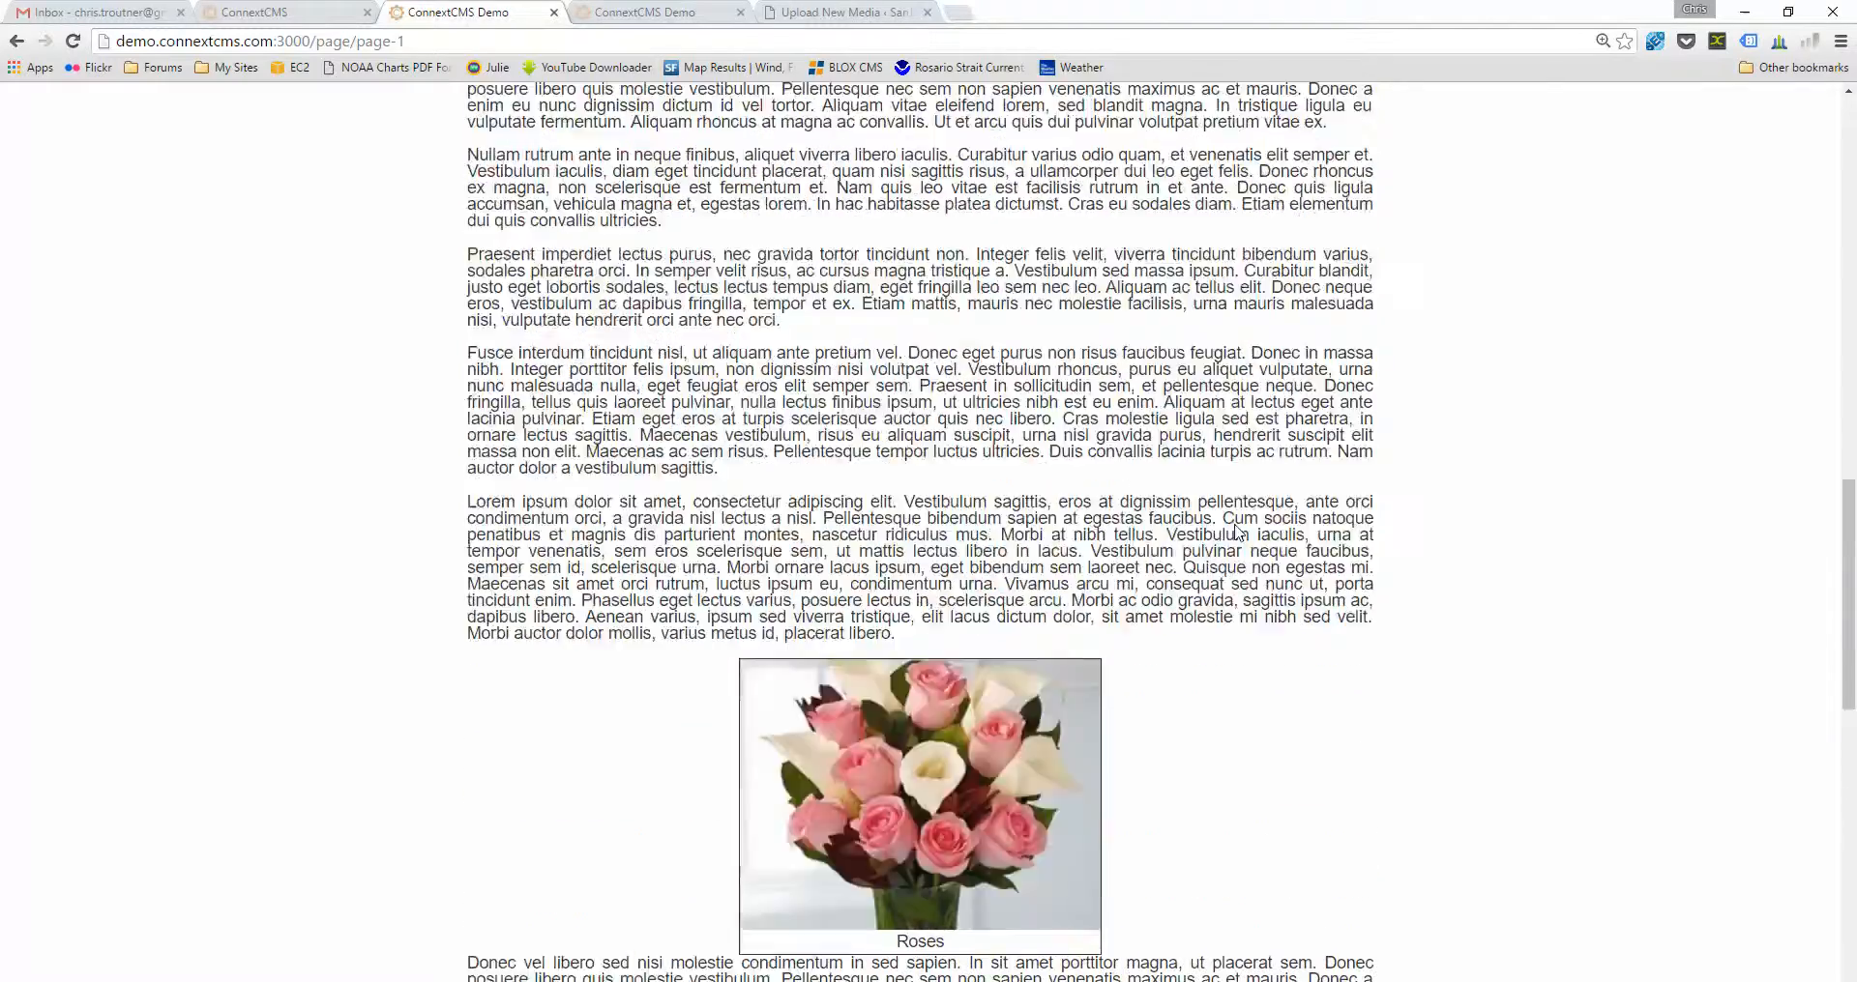
{"action": "scroll", "scroll_direction": "up", "scroll_amount": 3}
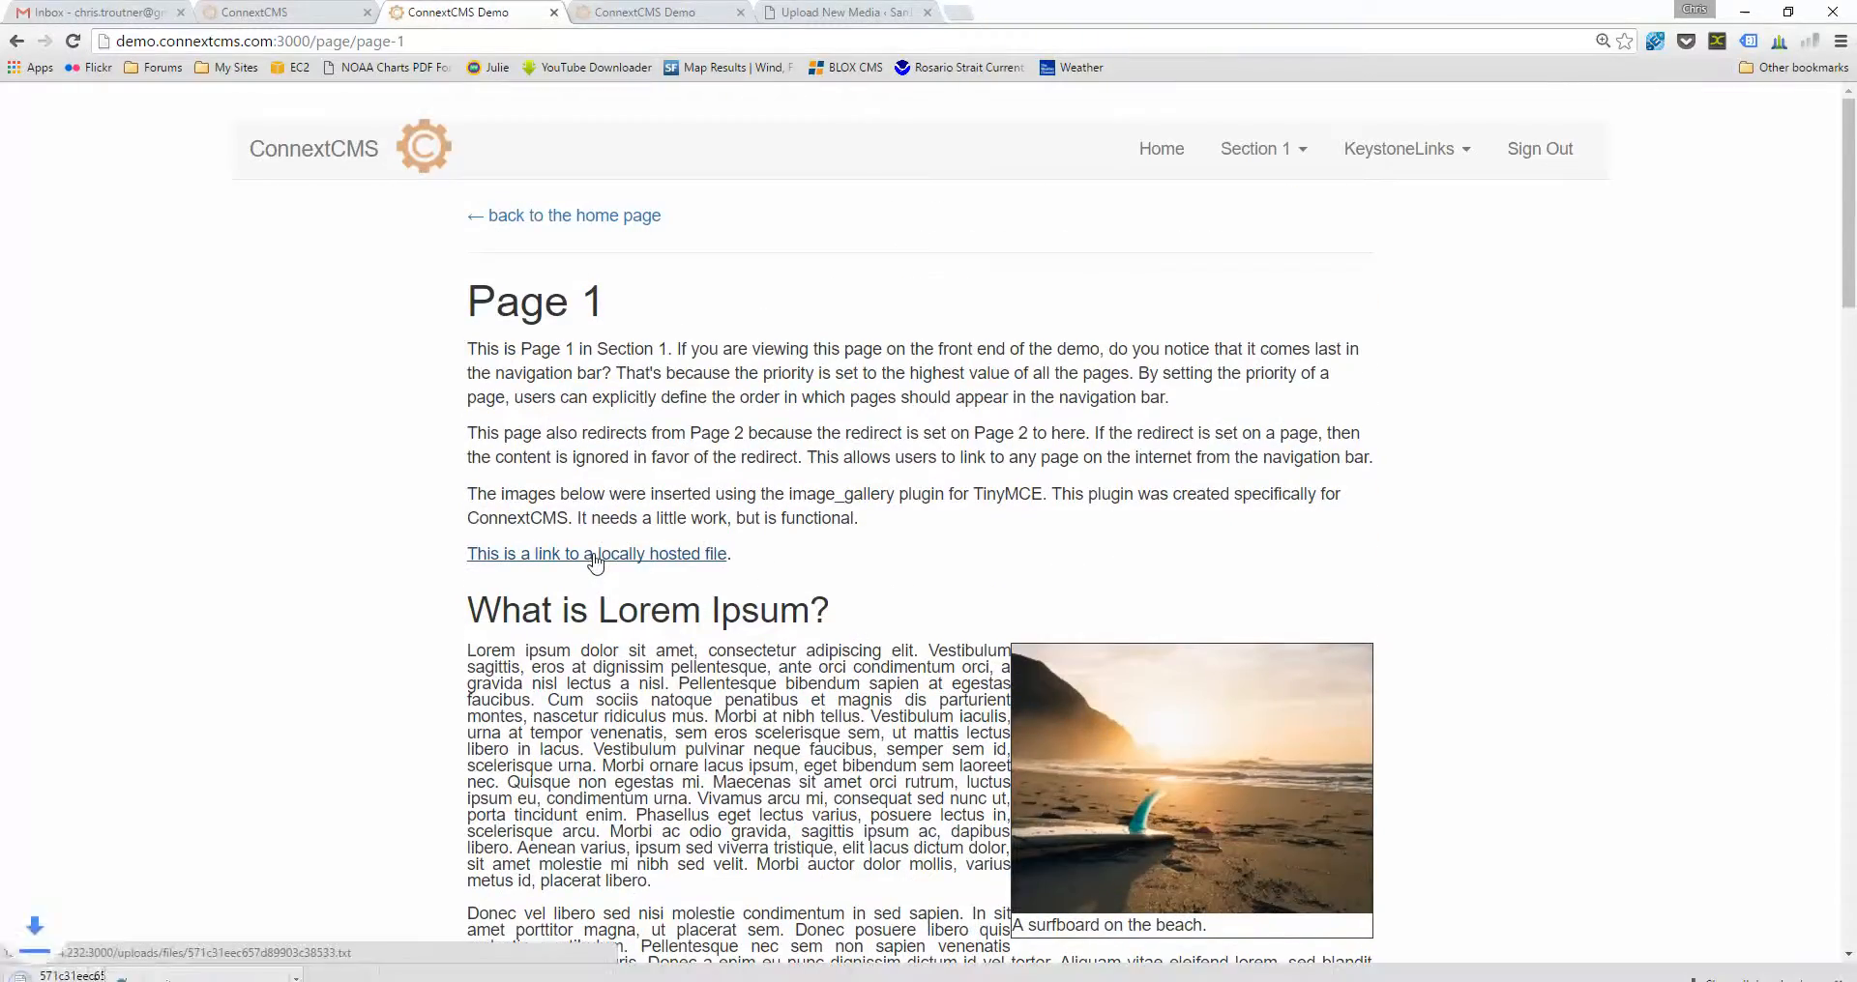
{"action": "mouse_move", "coordinate": [613, 578]}
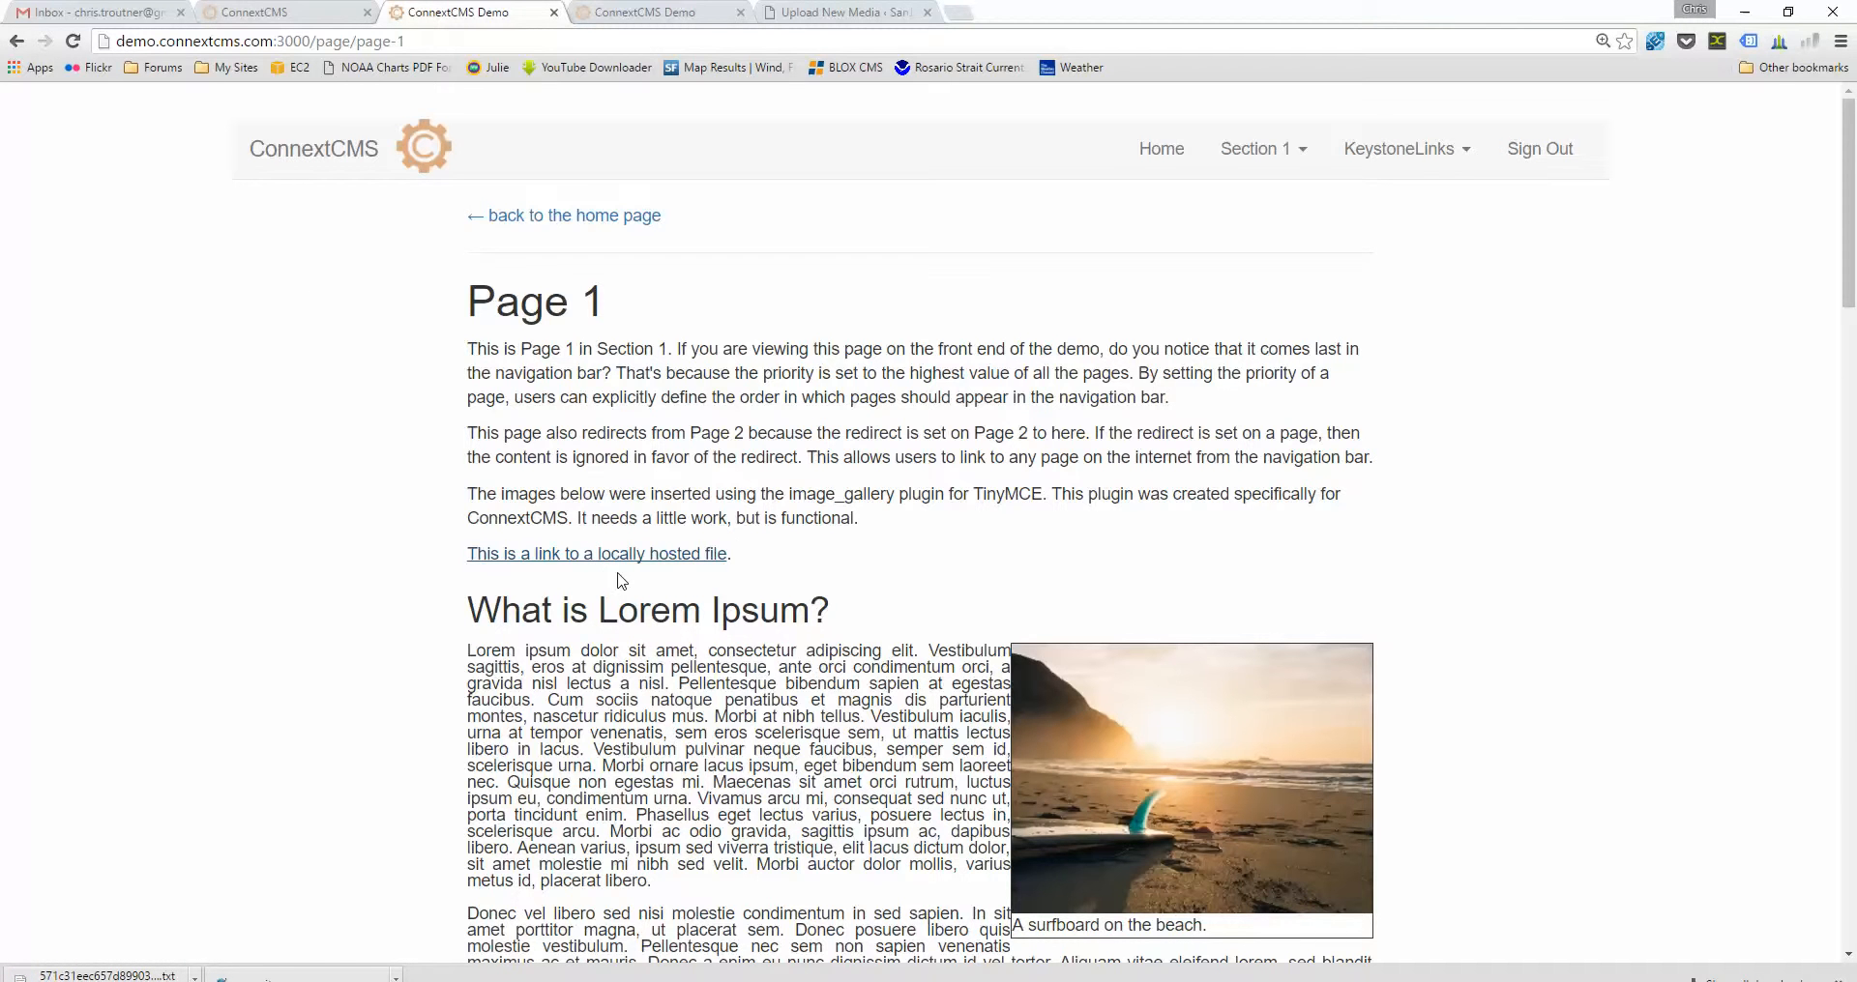
{"action": "left_click", "coordinate": [657, 11]}
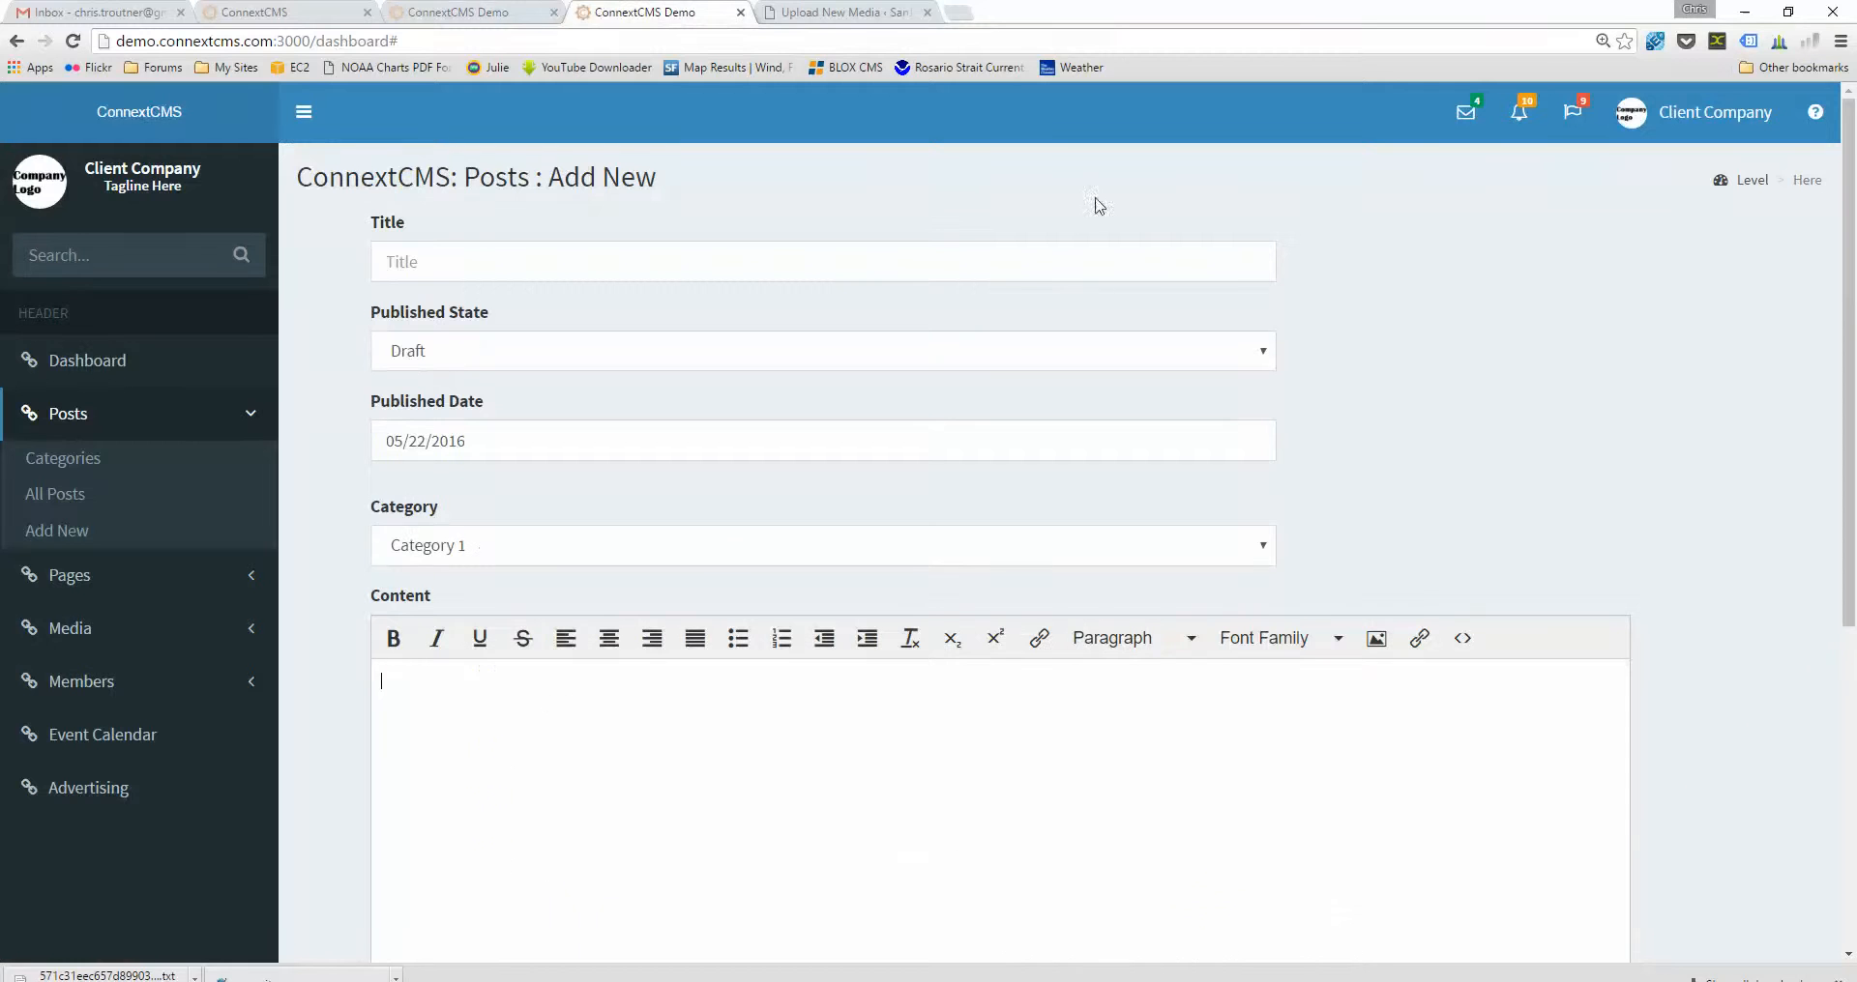
{"action": "mouse_move", "coordinate": [64, 458]}
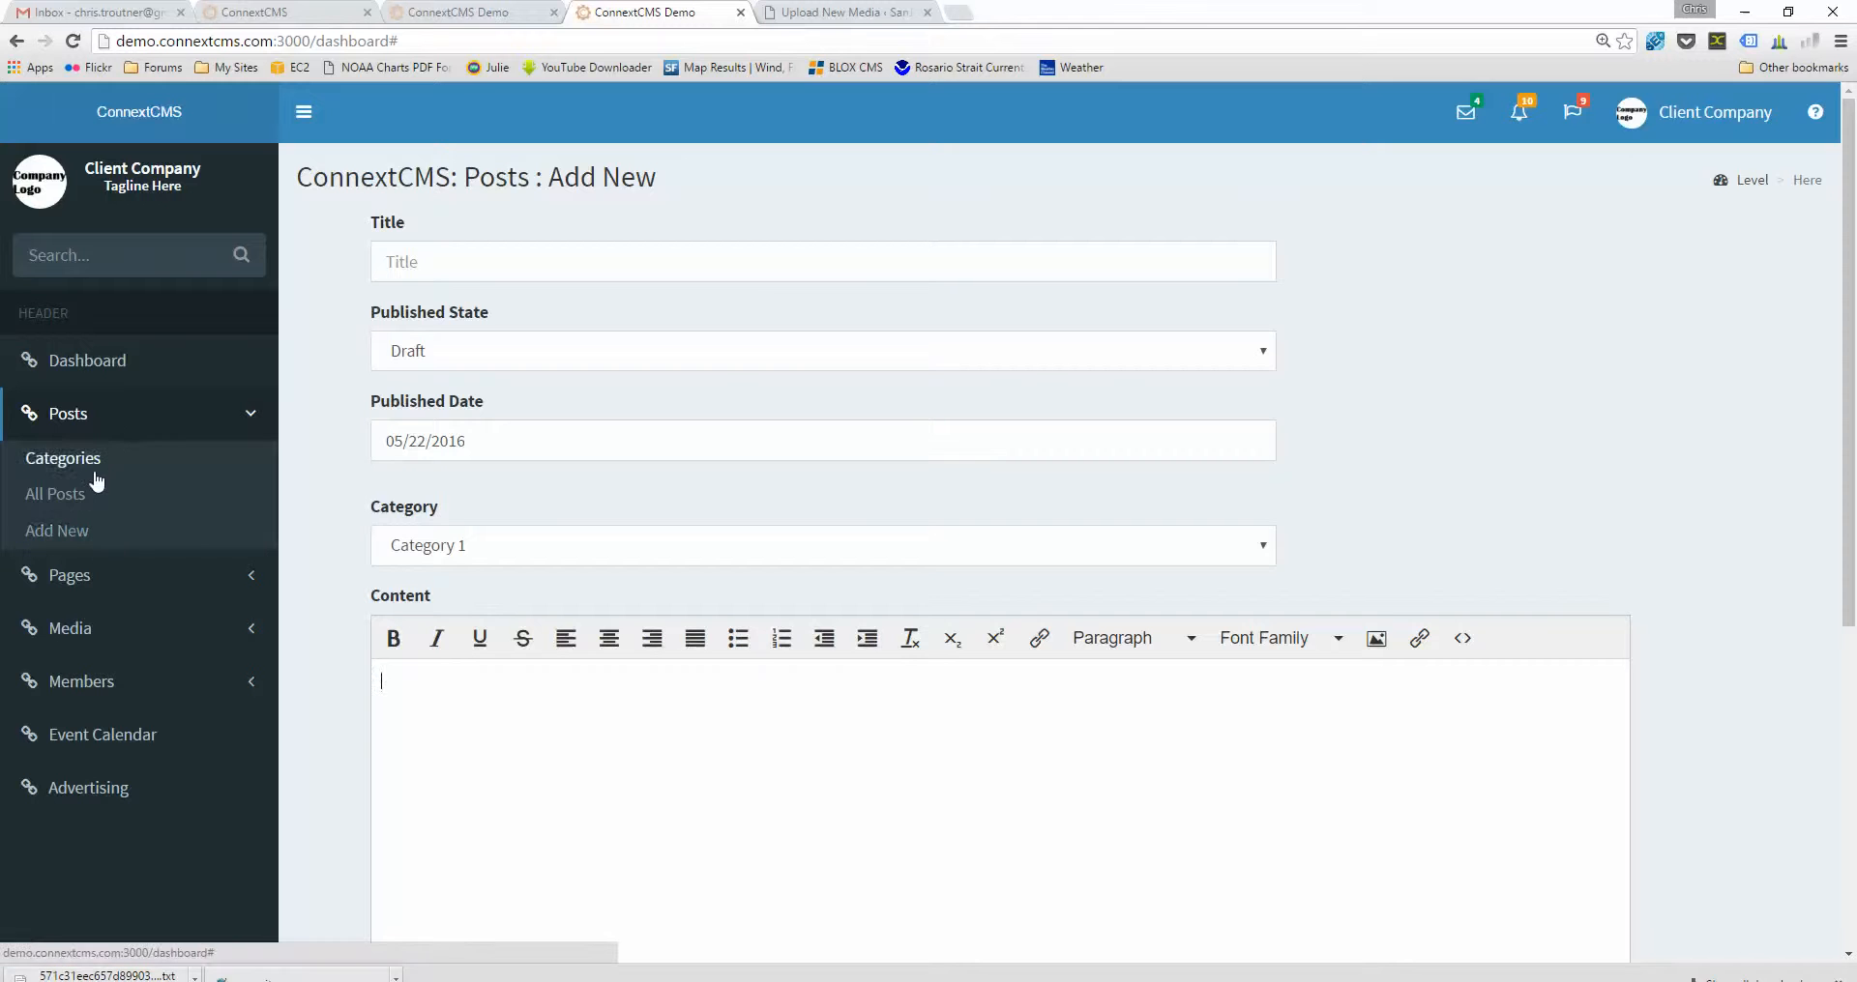
- Go through All Posts to All Pages and open Page 1 for editing
{"action": "left_click", "coordinate": [54, 493]}
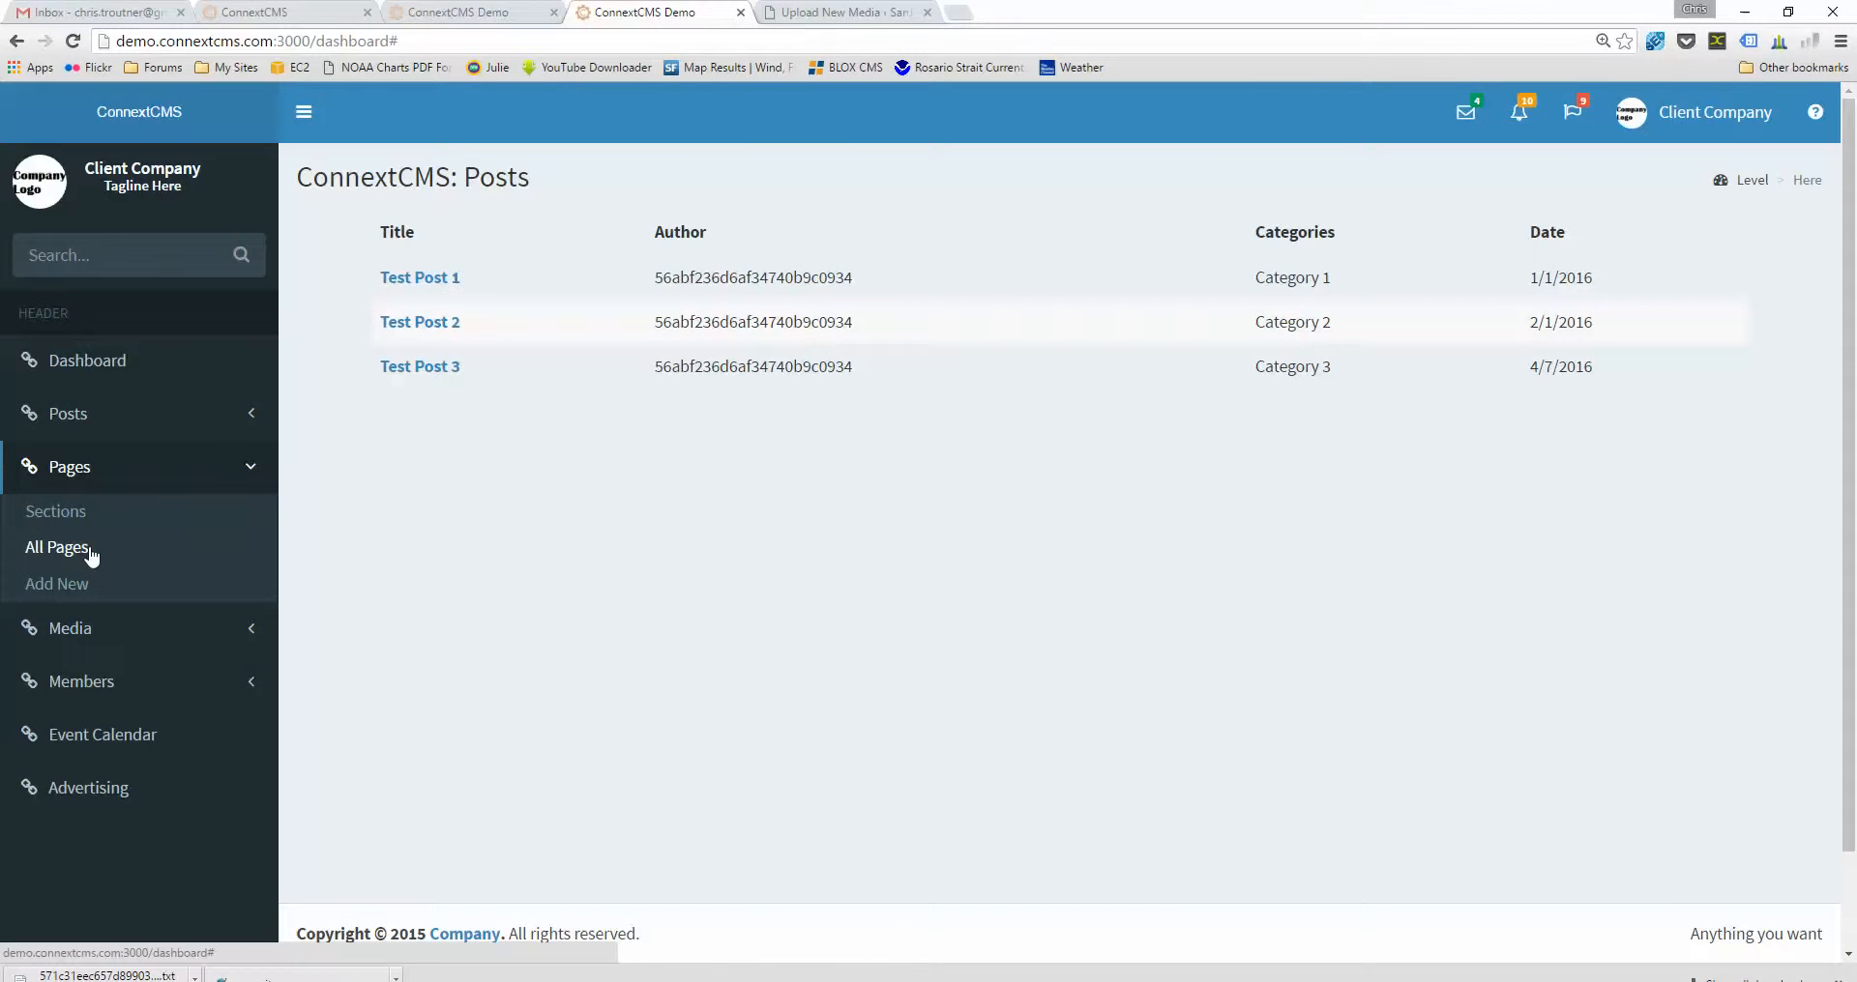
{"action": "left_click", "coordinate": [56, 548]}
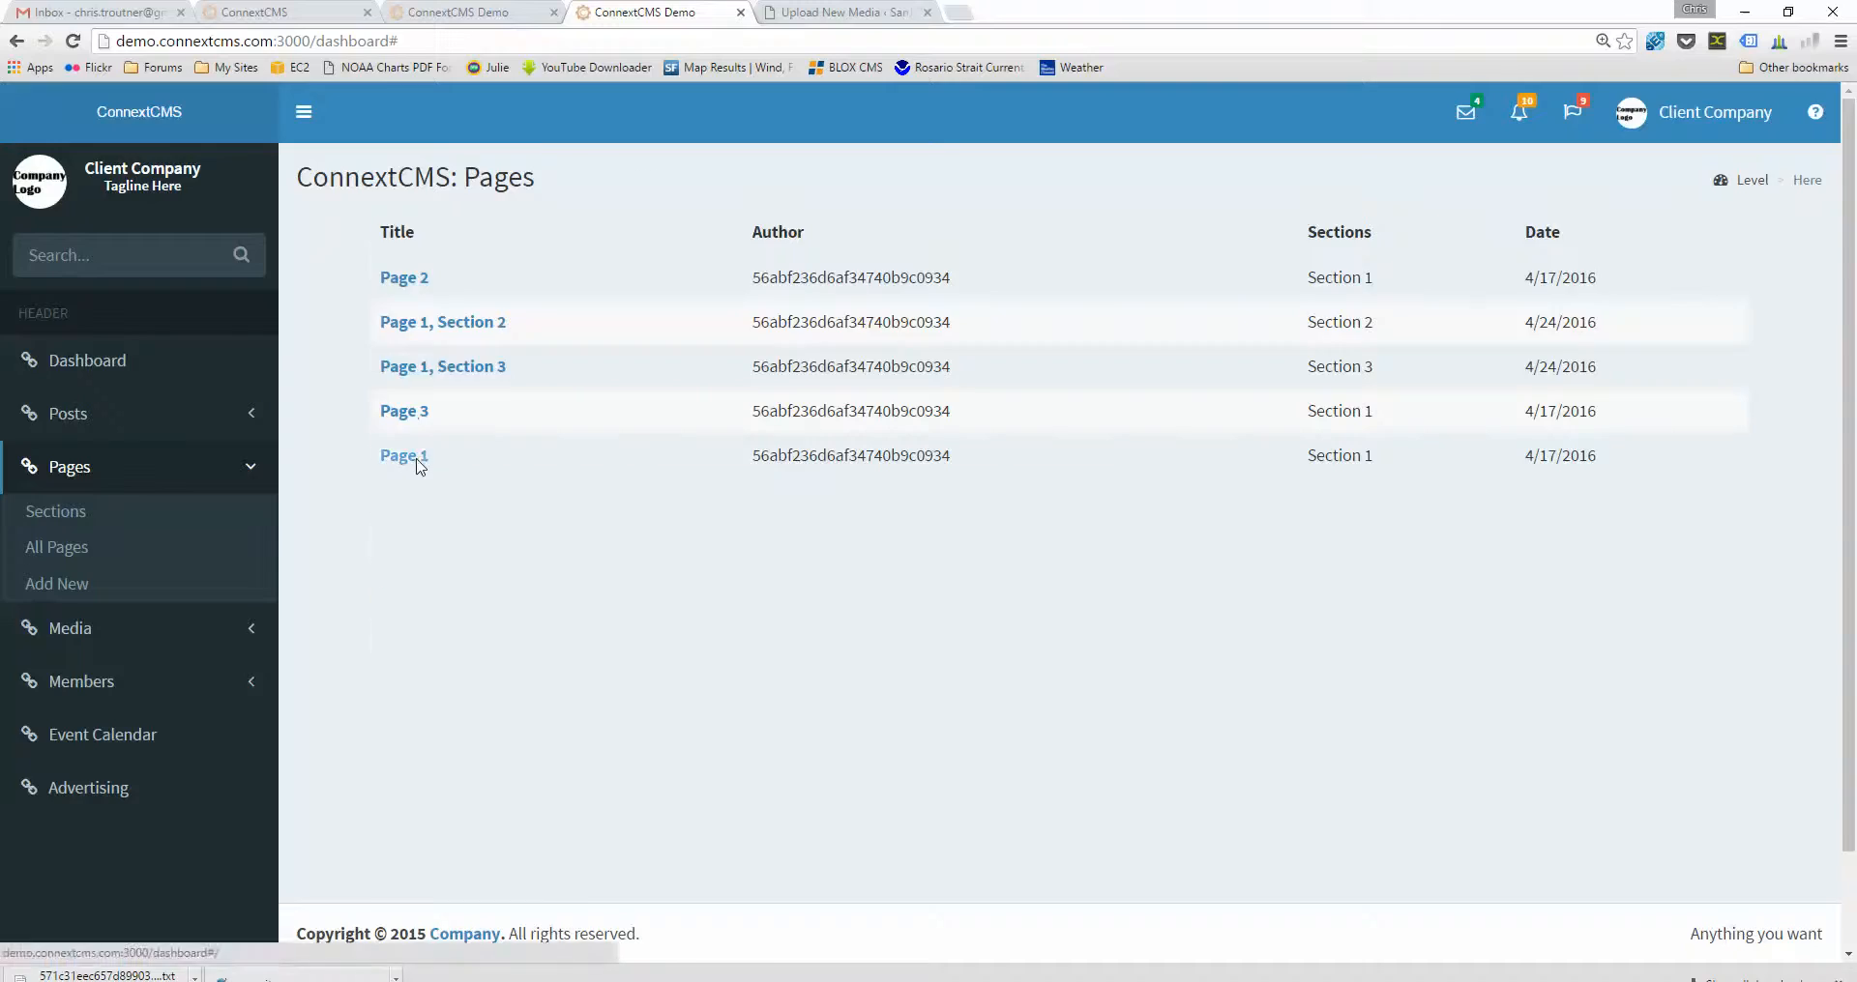
{"action": "left_click", "coordinate": [404, 456]}
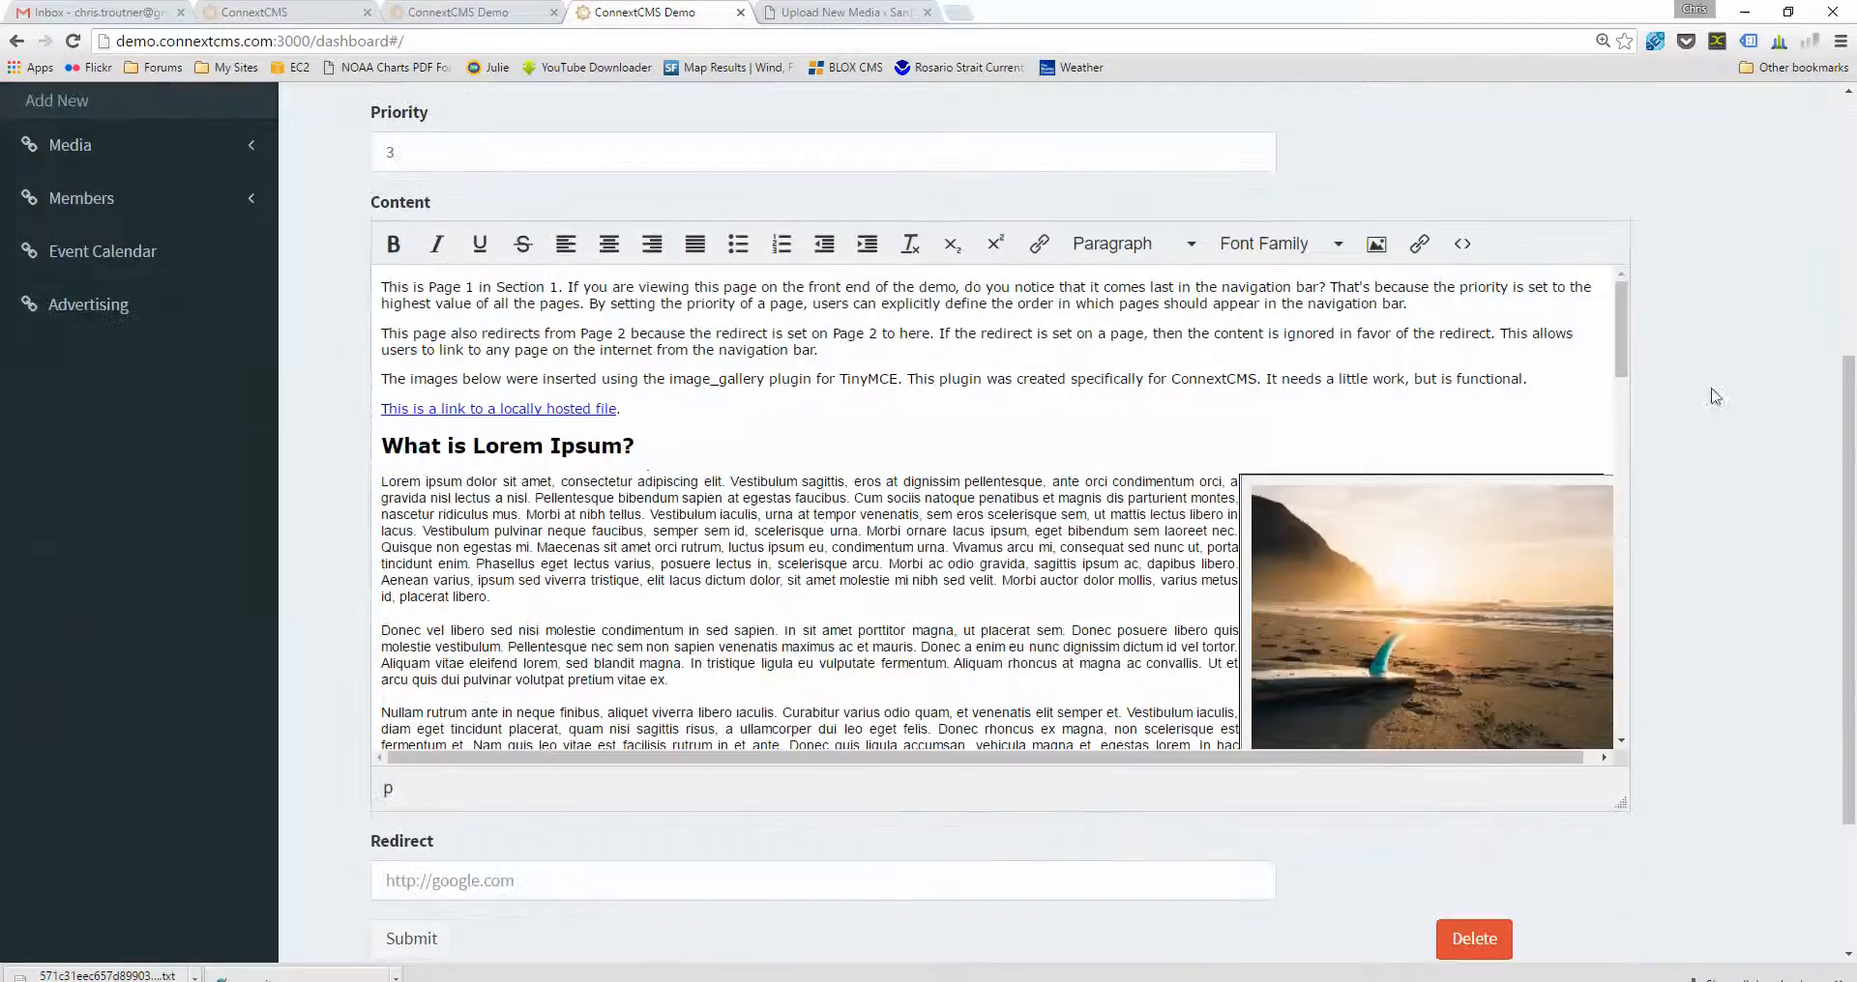
- Scroll through Page 1's body text and bring up the Insert/edit image library
{"action": "scroll", "scroll_direction": "down", "scroll_amount": 3}
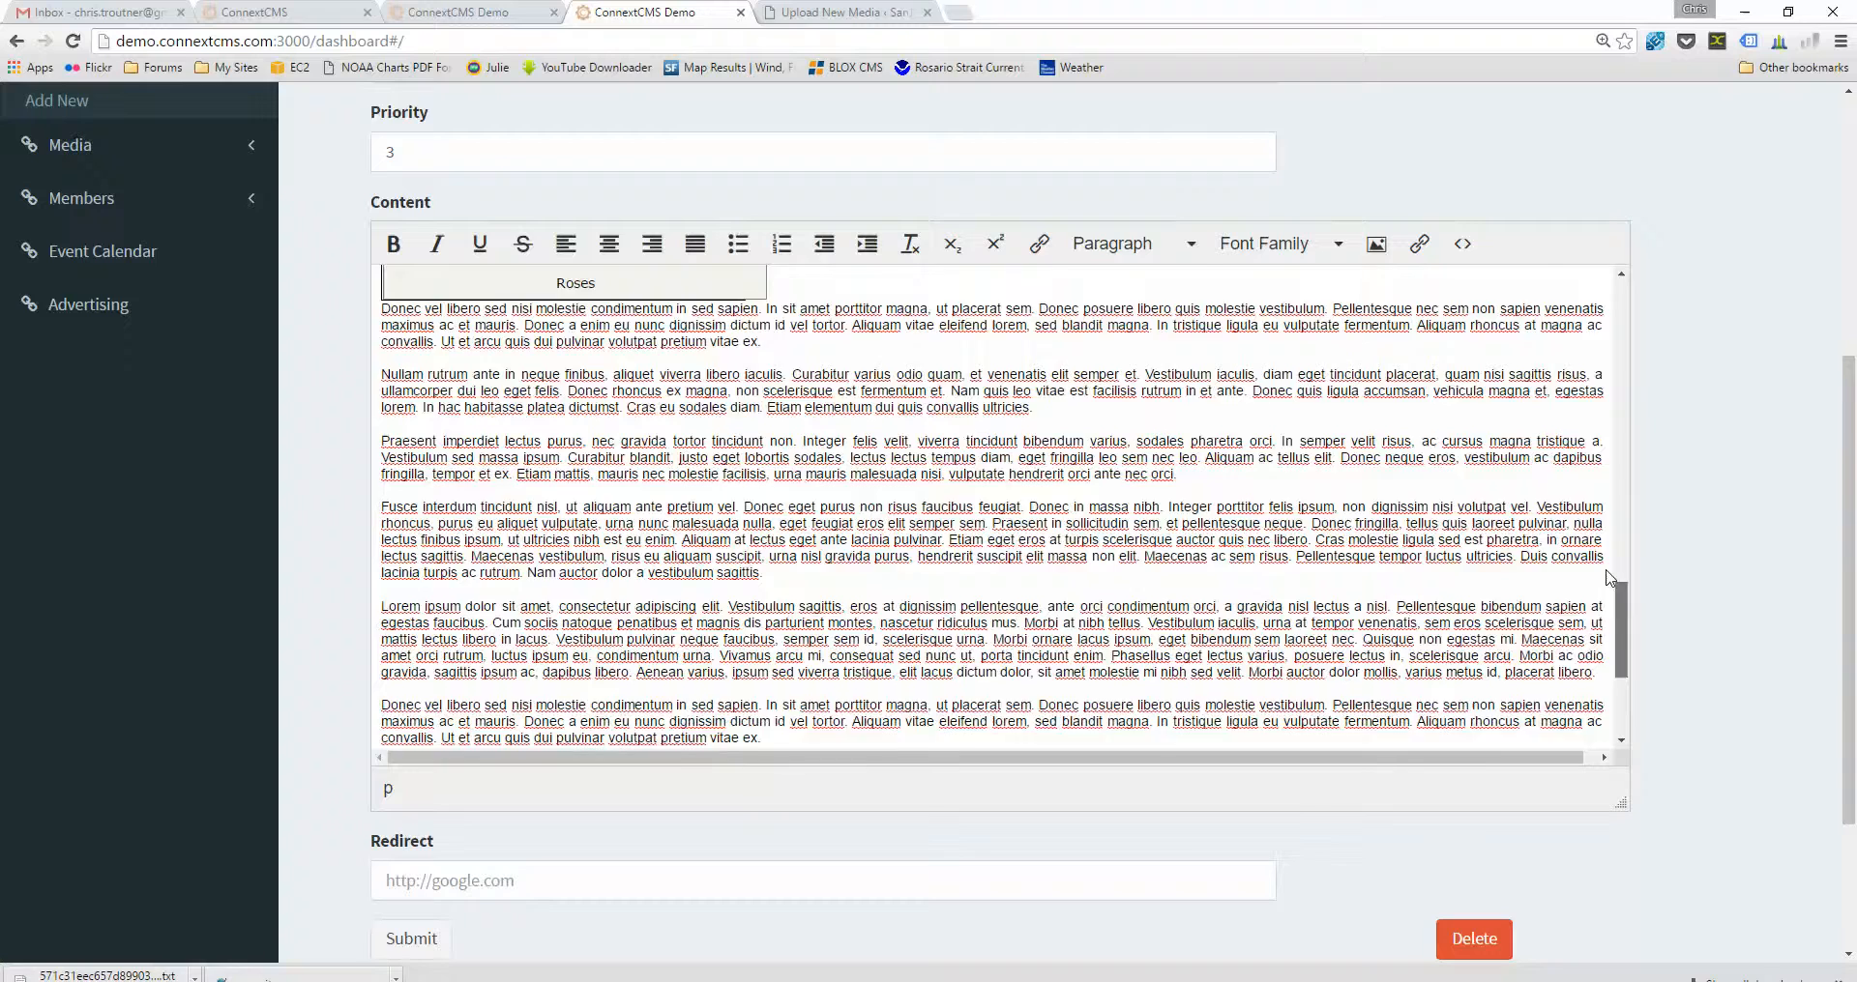
{"action": "scroll", "scroll_direction": "up", "scroll_amount": 3}
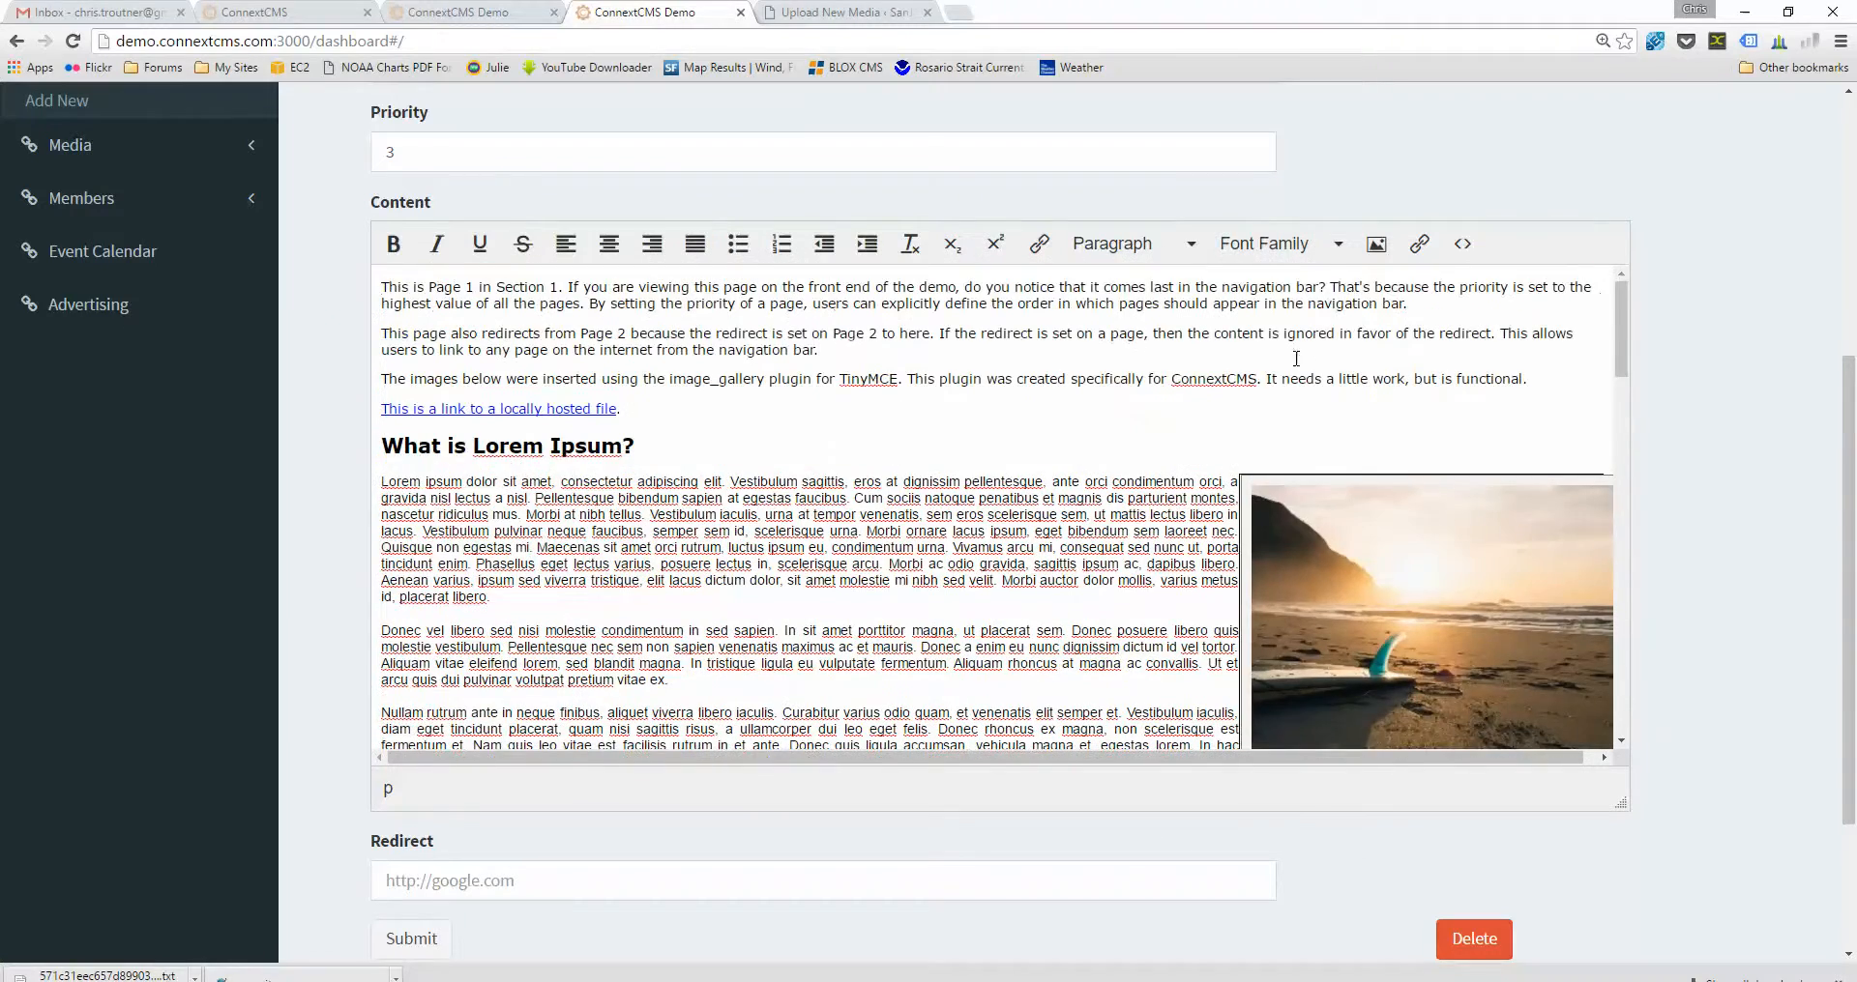
{"action": "mouse_move", "coordinate": [1375, 244]}
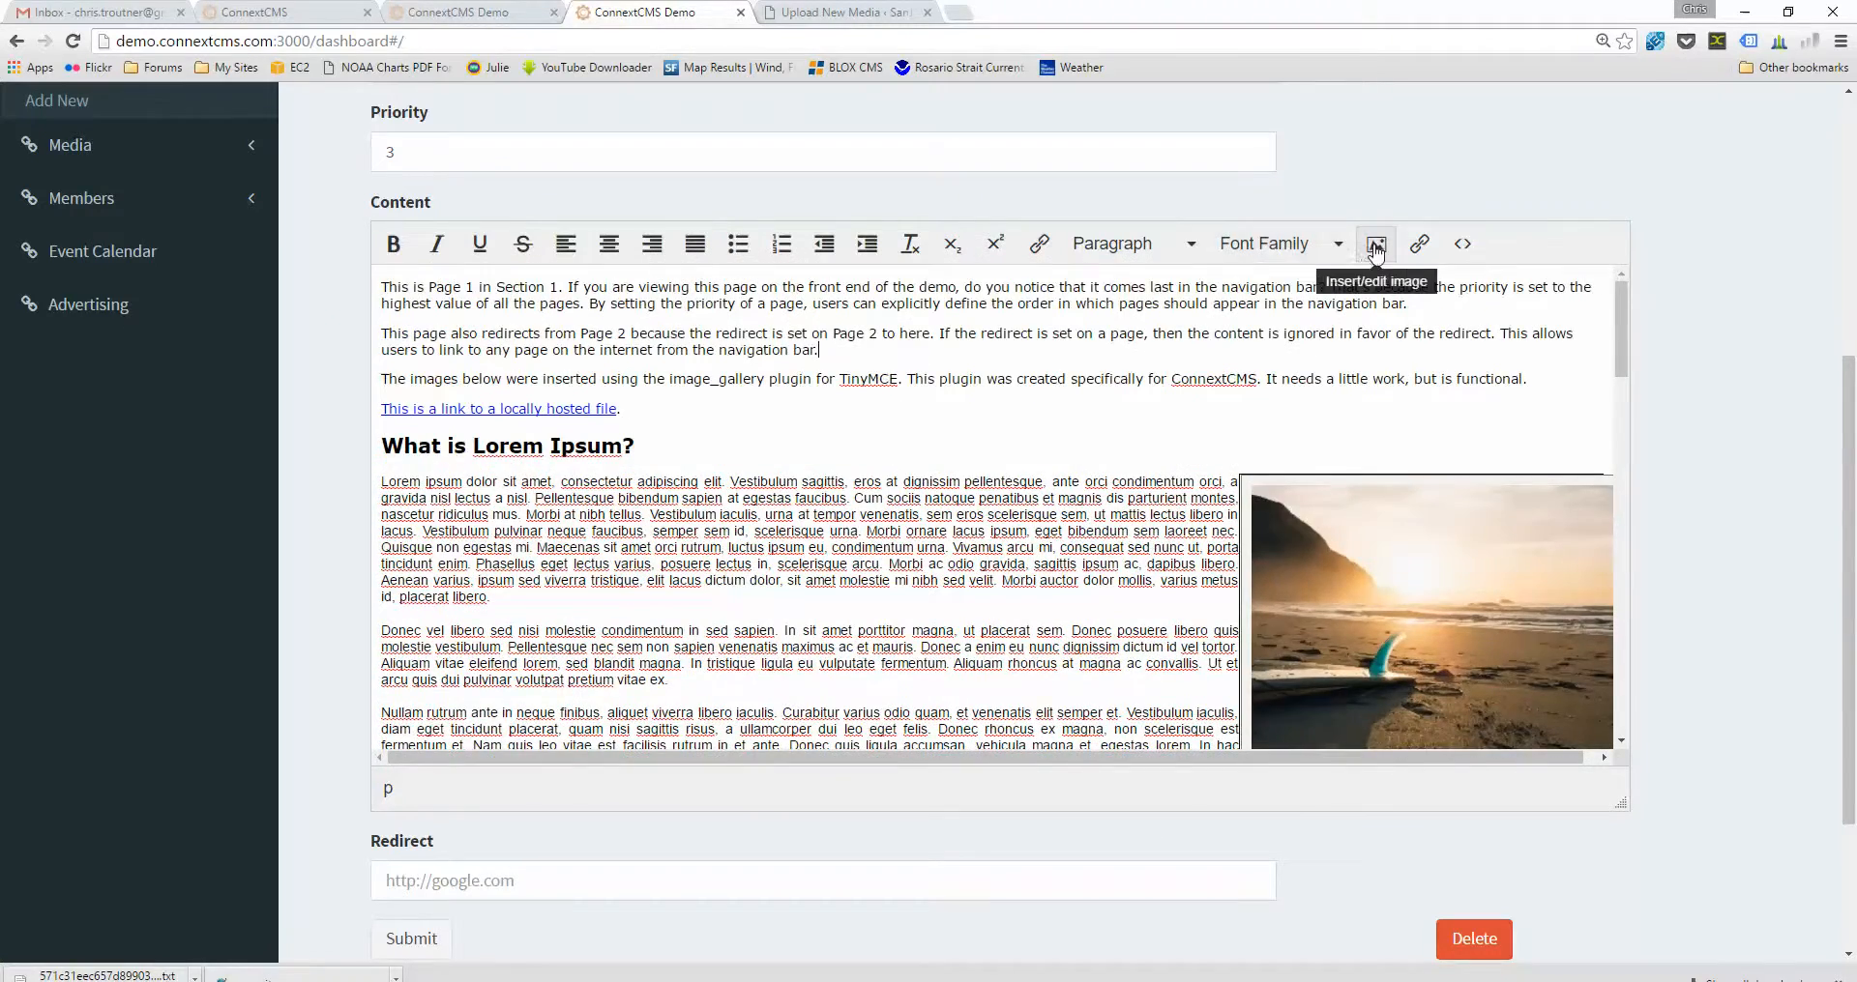
{"action": "left_click", "coordinate": [1375, 244]}
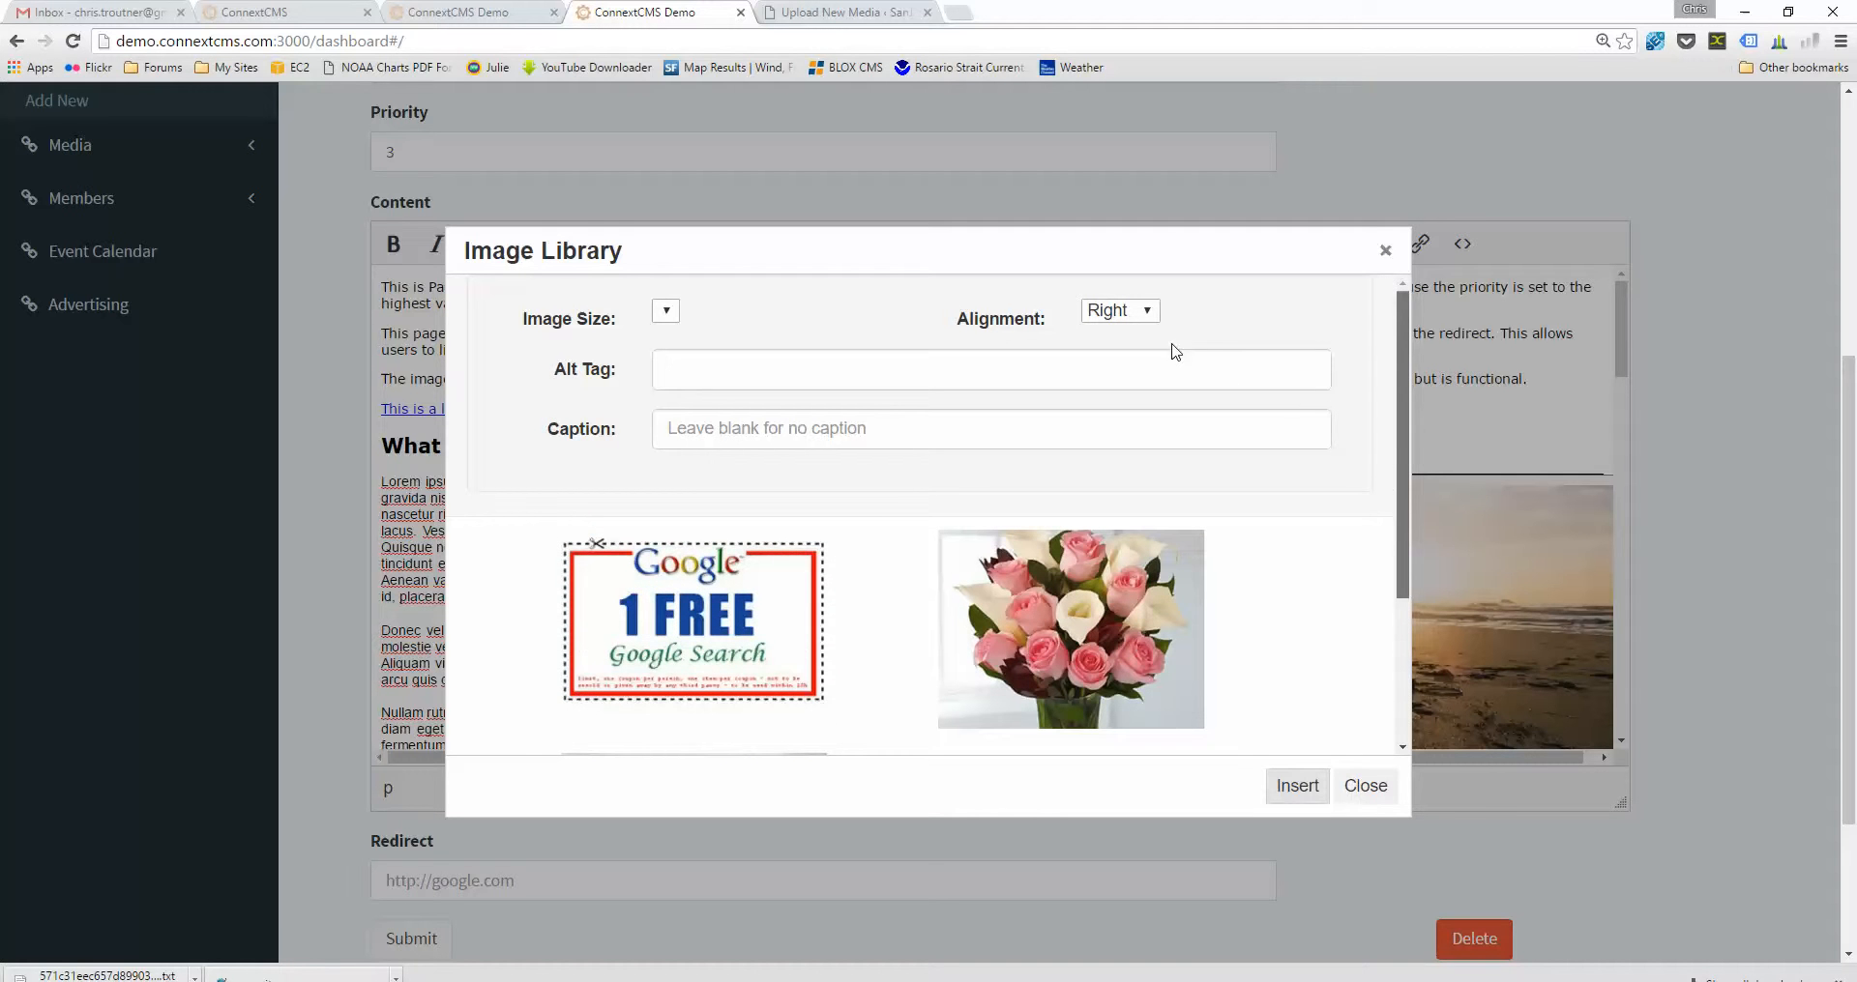
- Select the Google and Roses thumbnails at 300px size, then close without inserting
{"action": "left_click", "coordinate": [692, 625]}
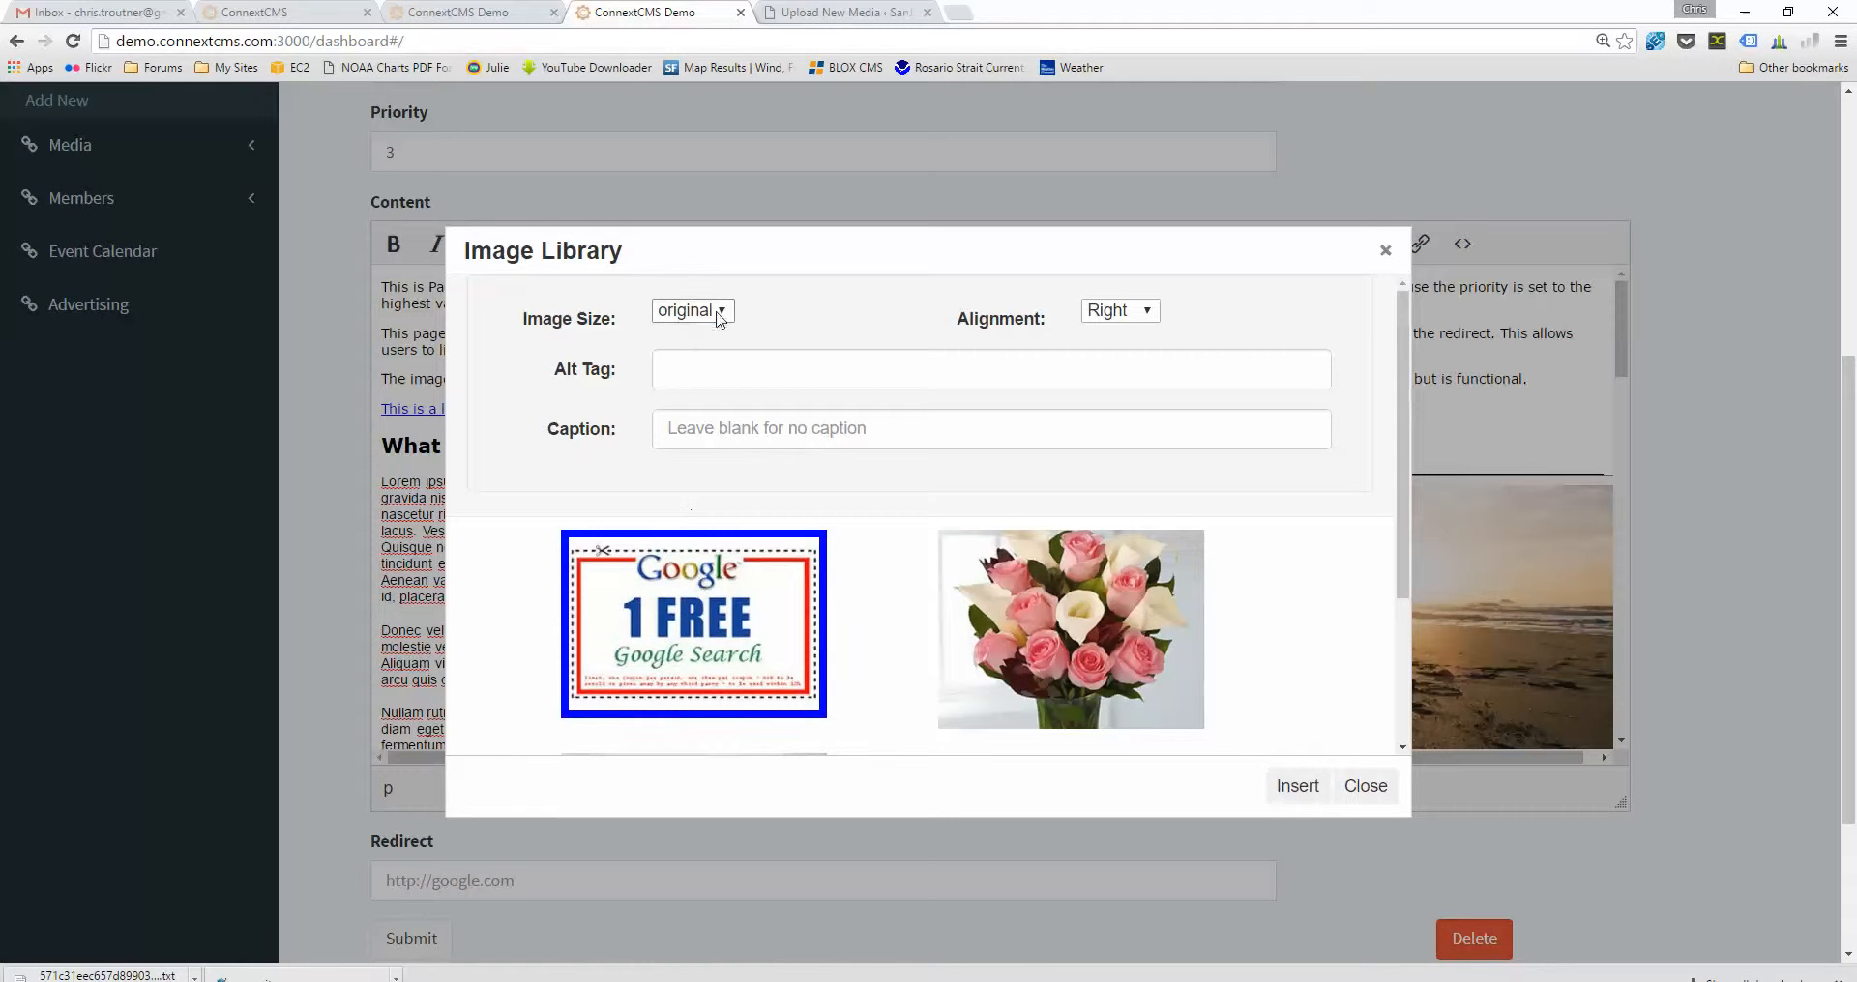
{"action": "left_click", "coordinate": [692, 309]}
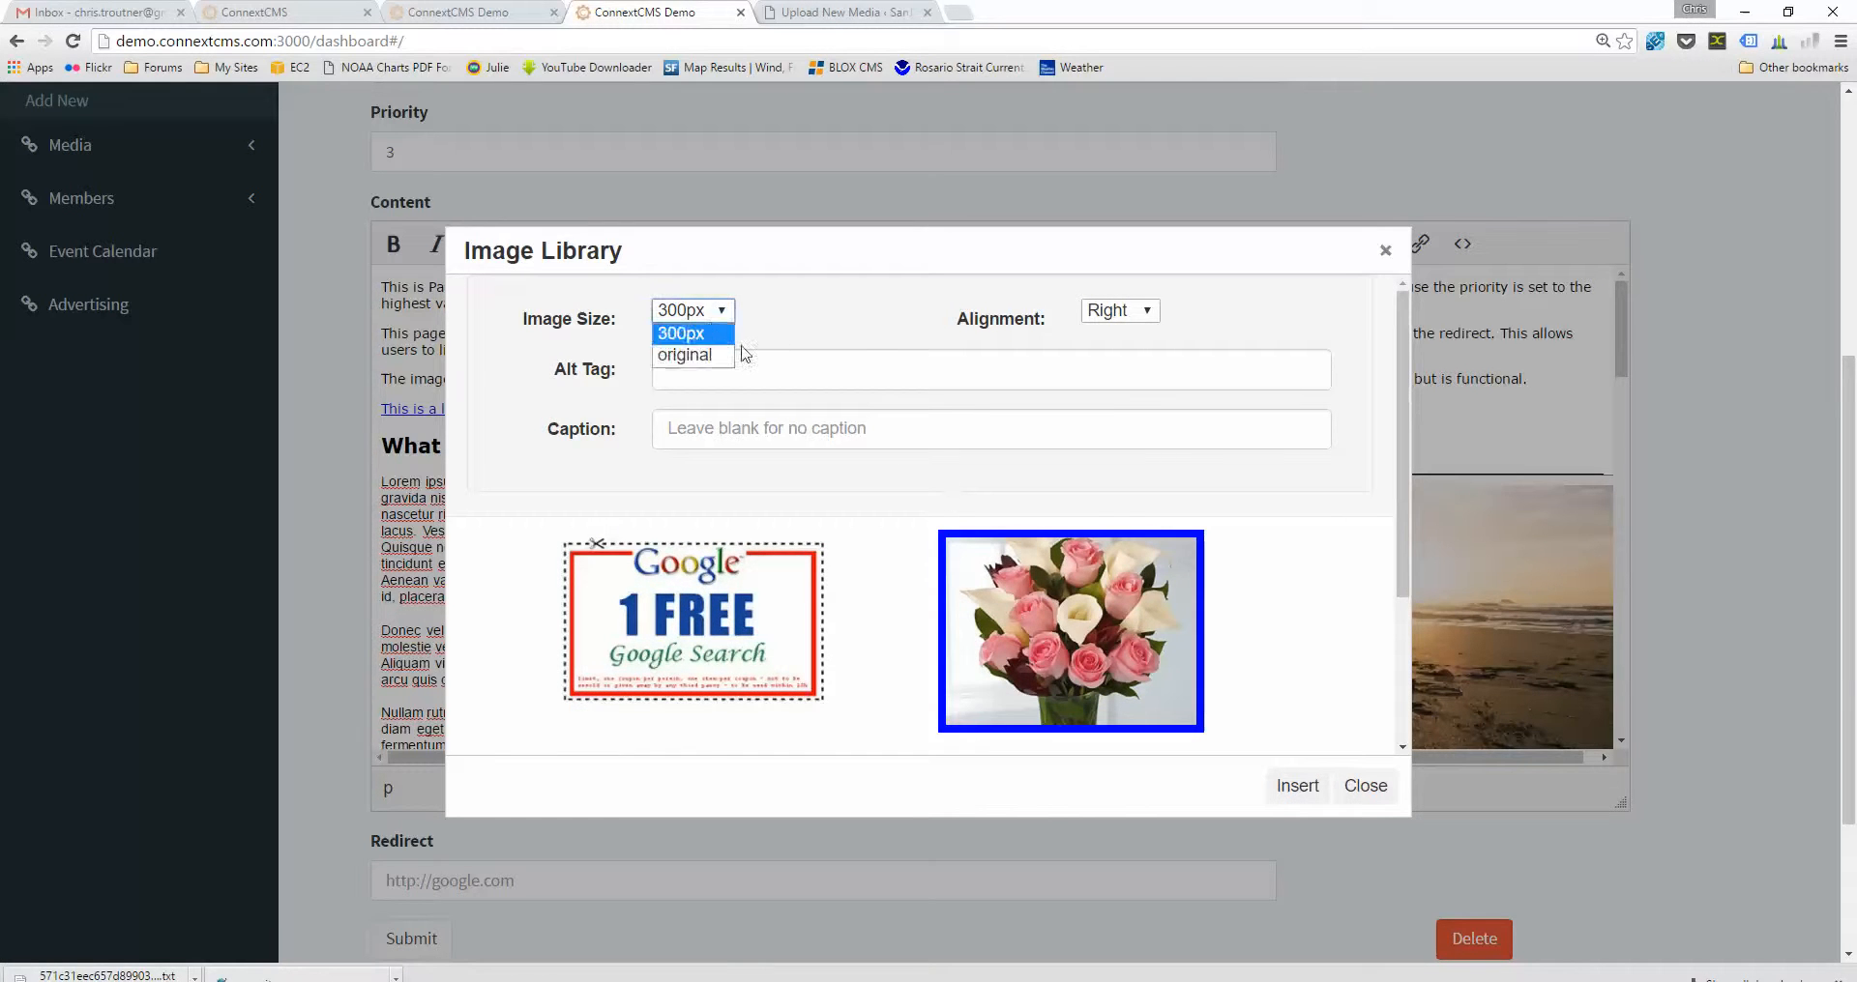
{"action": "left_click", "coordinate": [693, 333]}
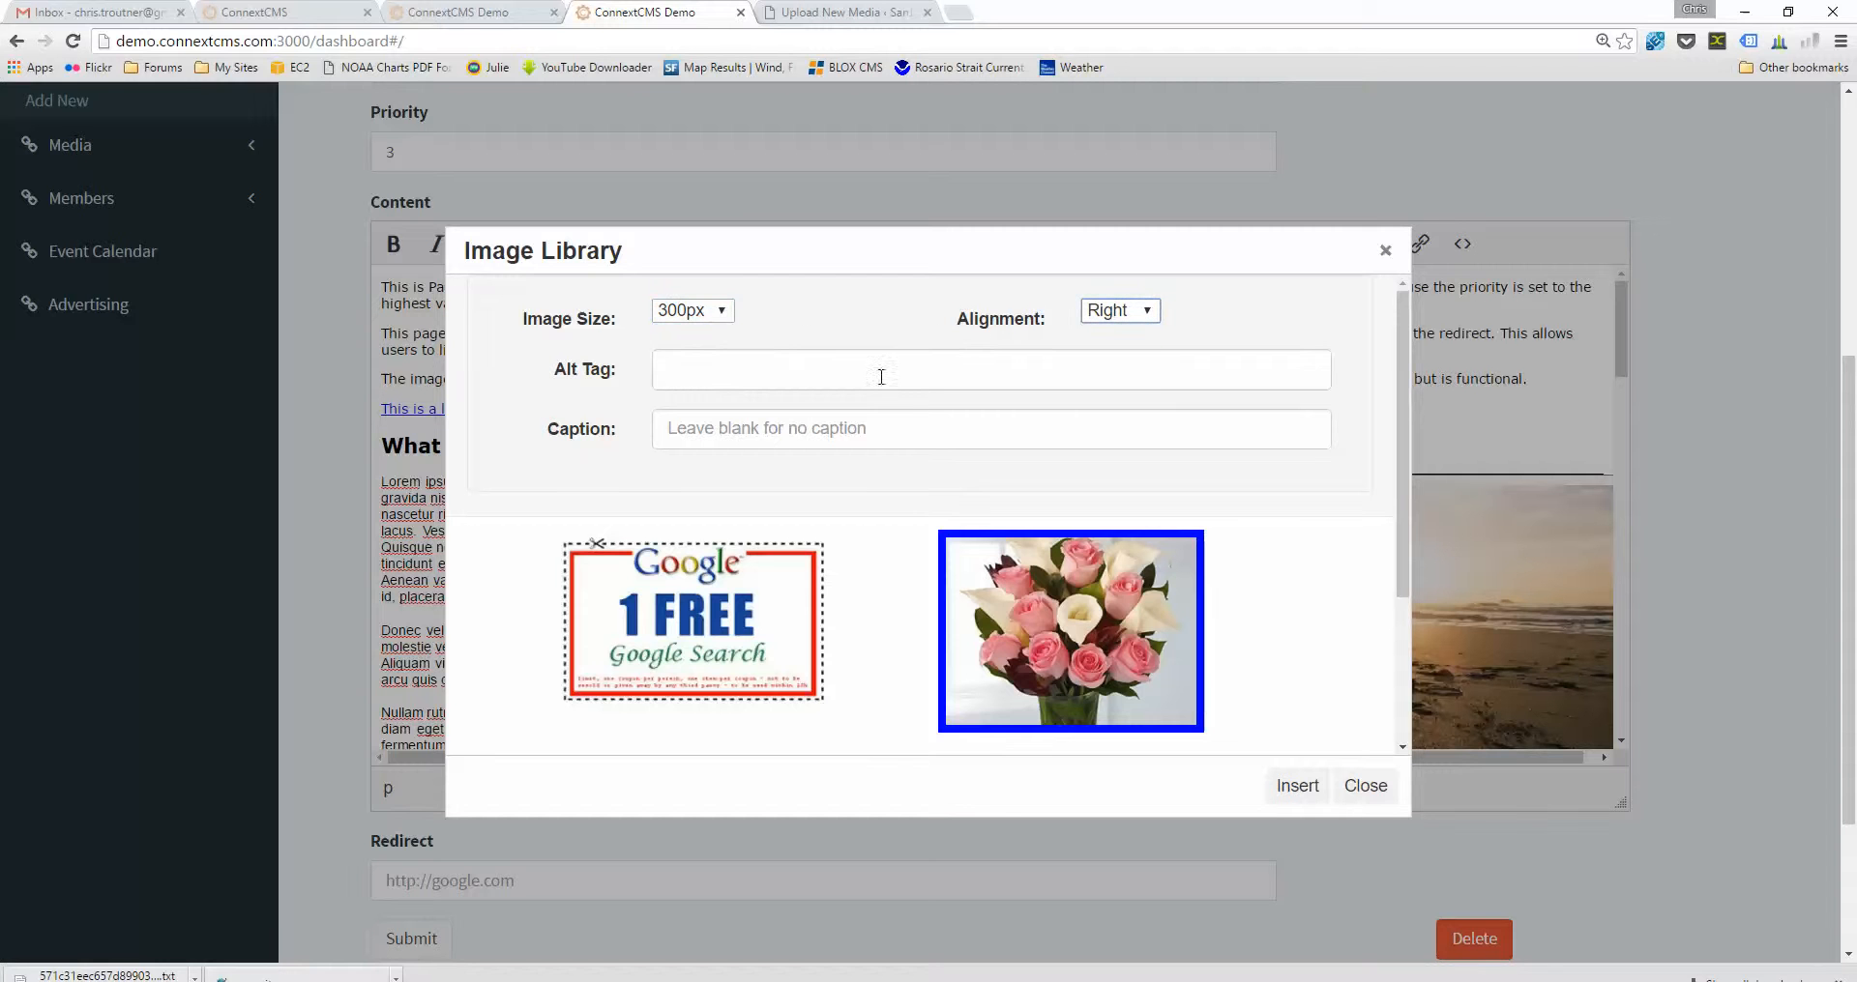
{"action": "left_click", "coordinate": [1364, 785]}
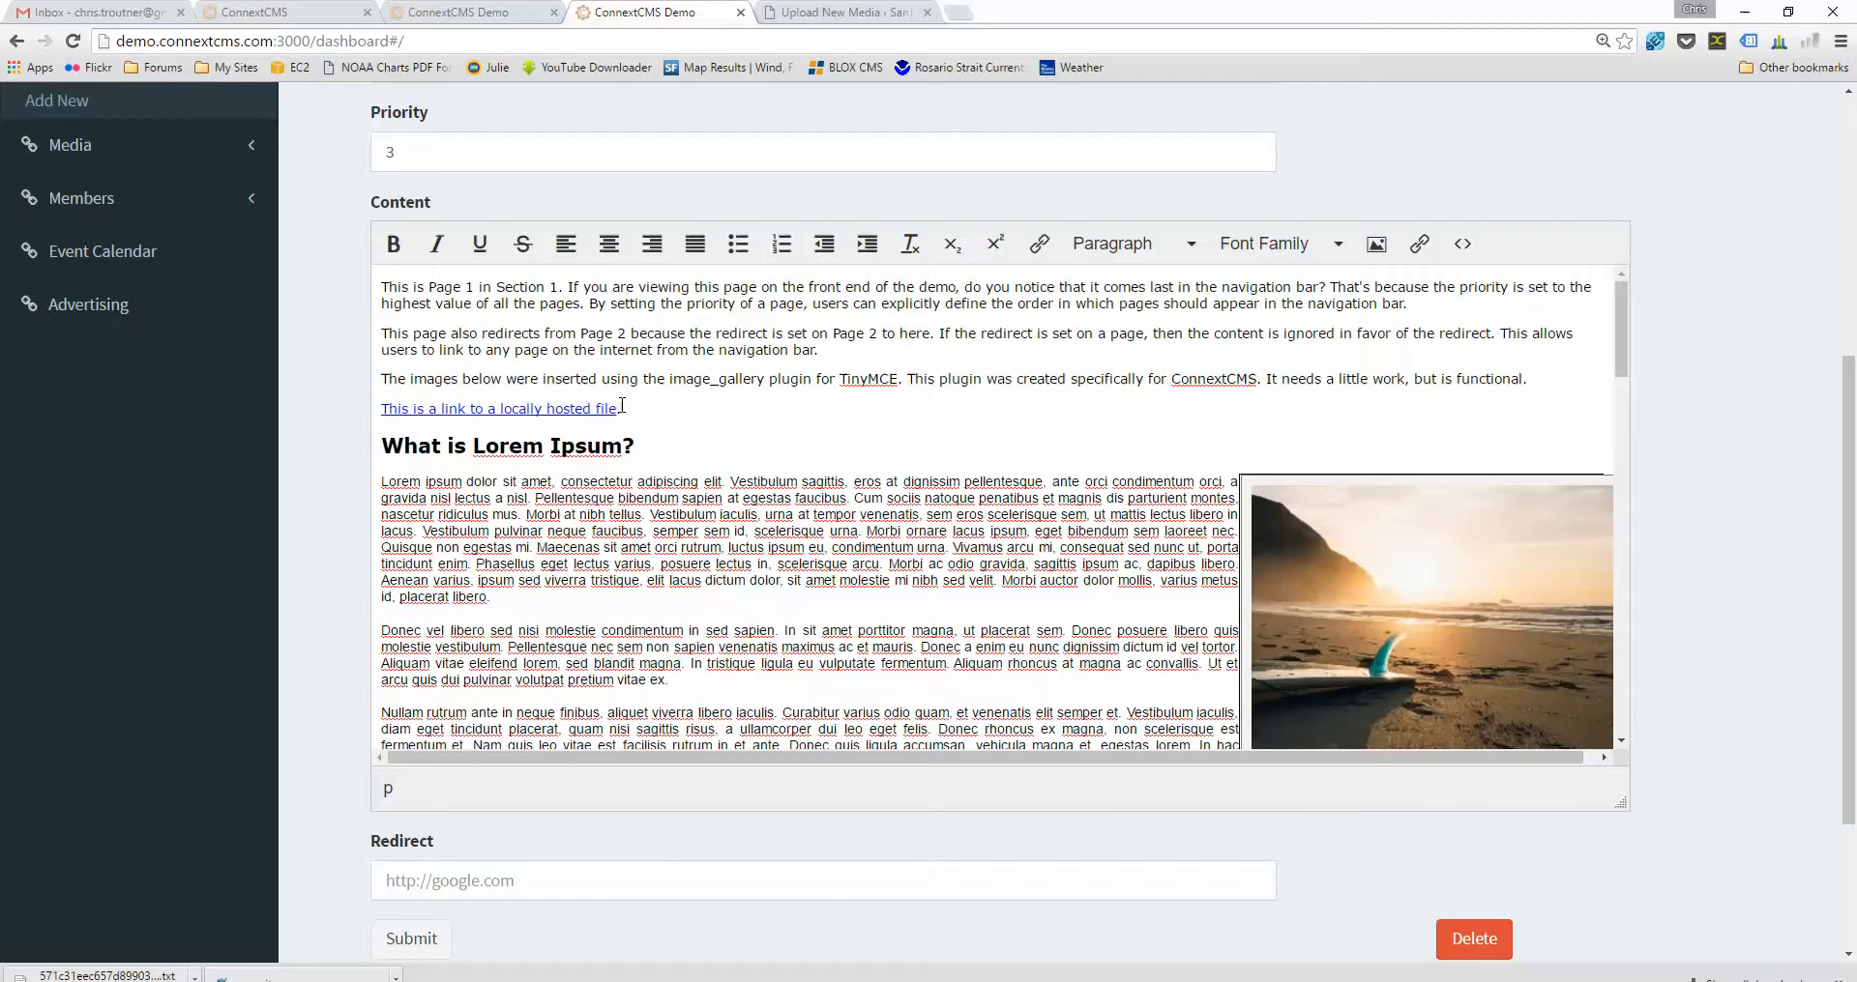
{"action": "double_click", "coordinate": [700, 379]}
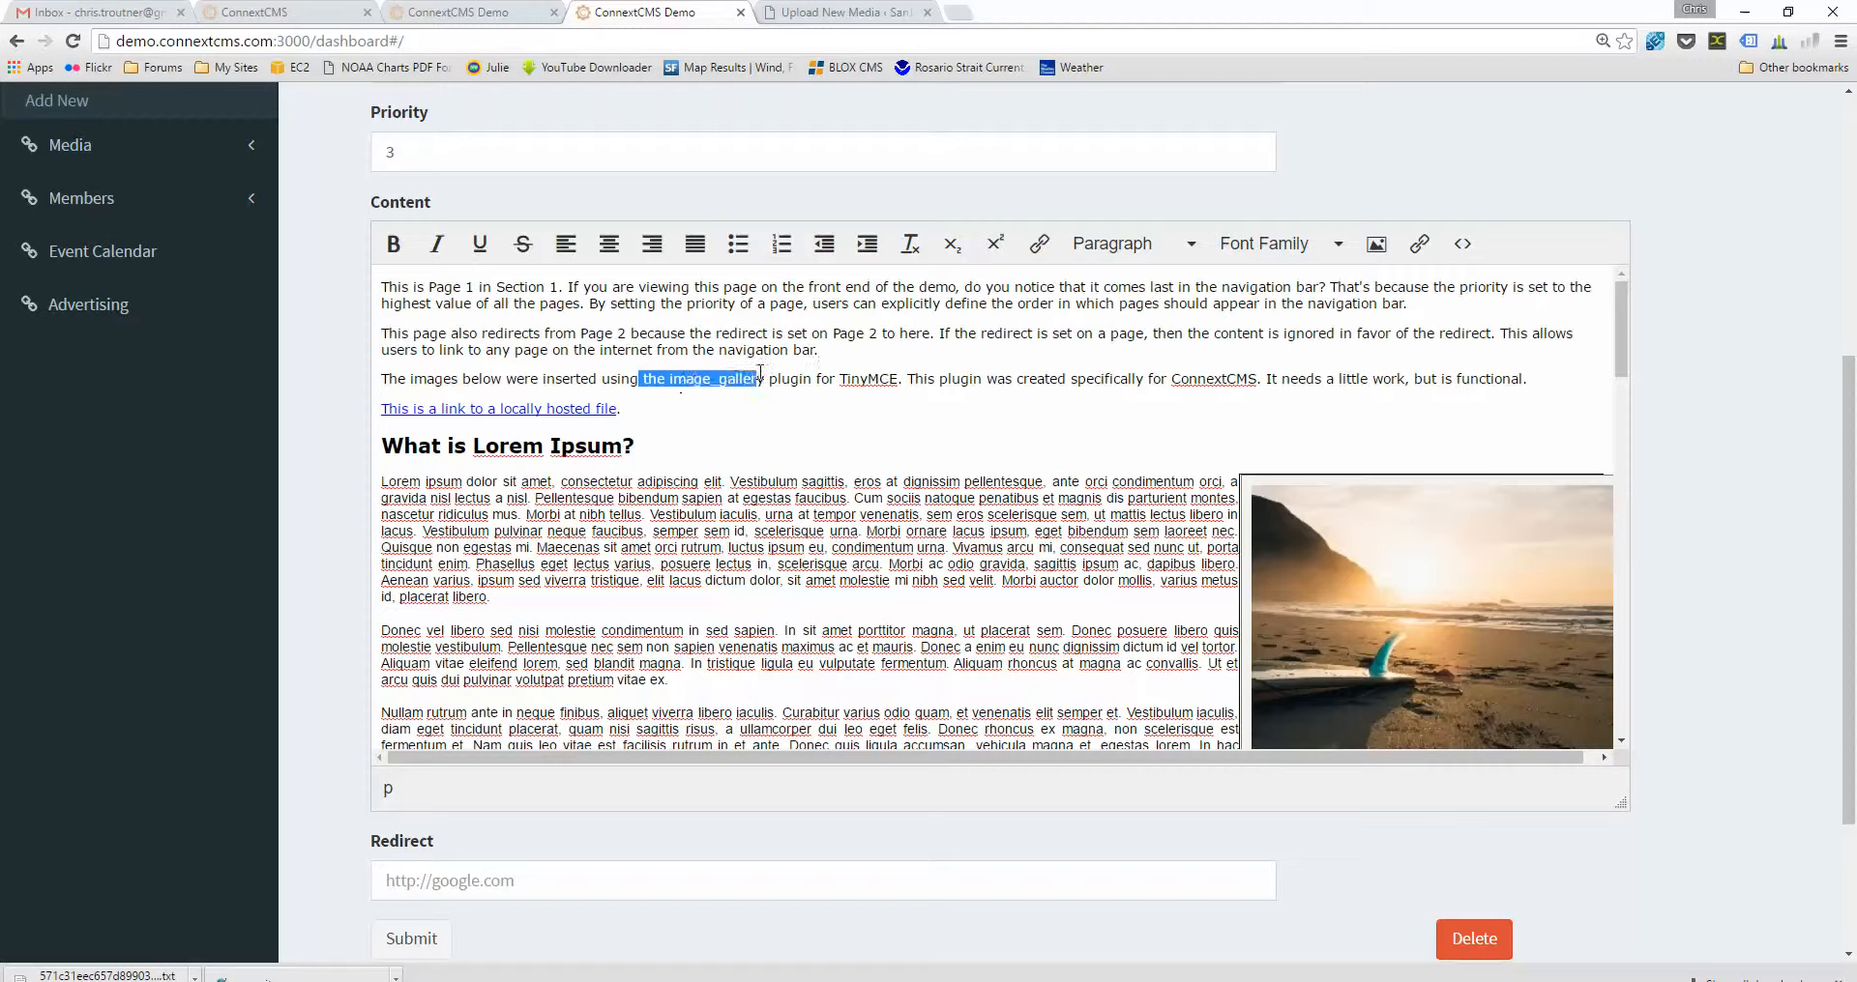
{"action": "mouse_move", "coordinate": [1418, 243]}
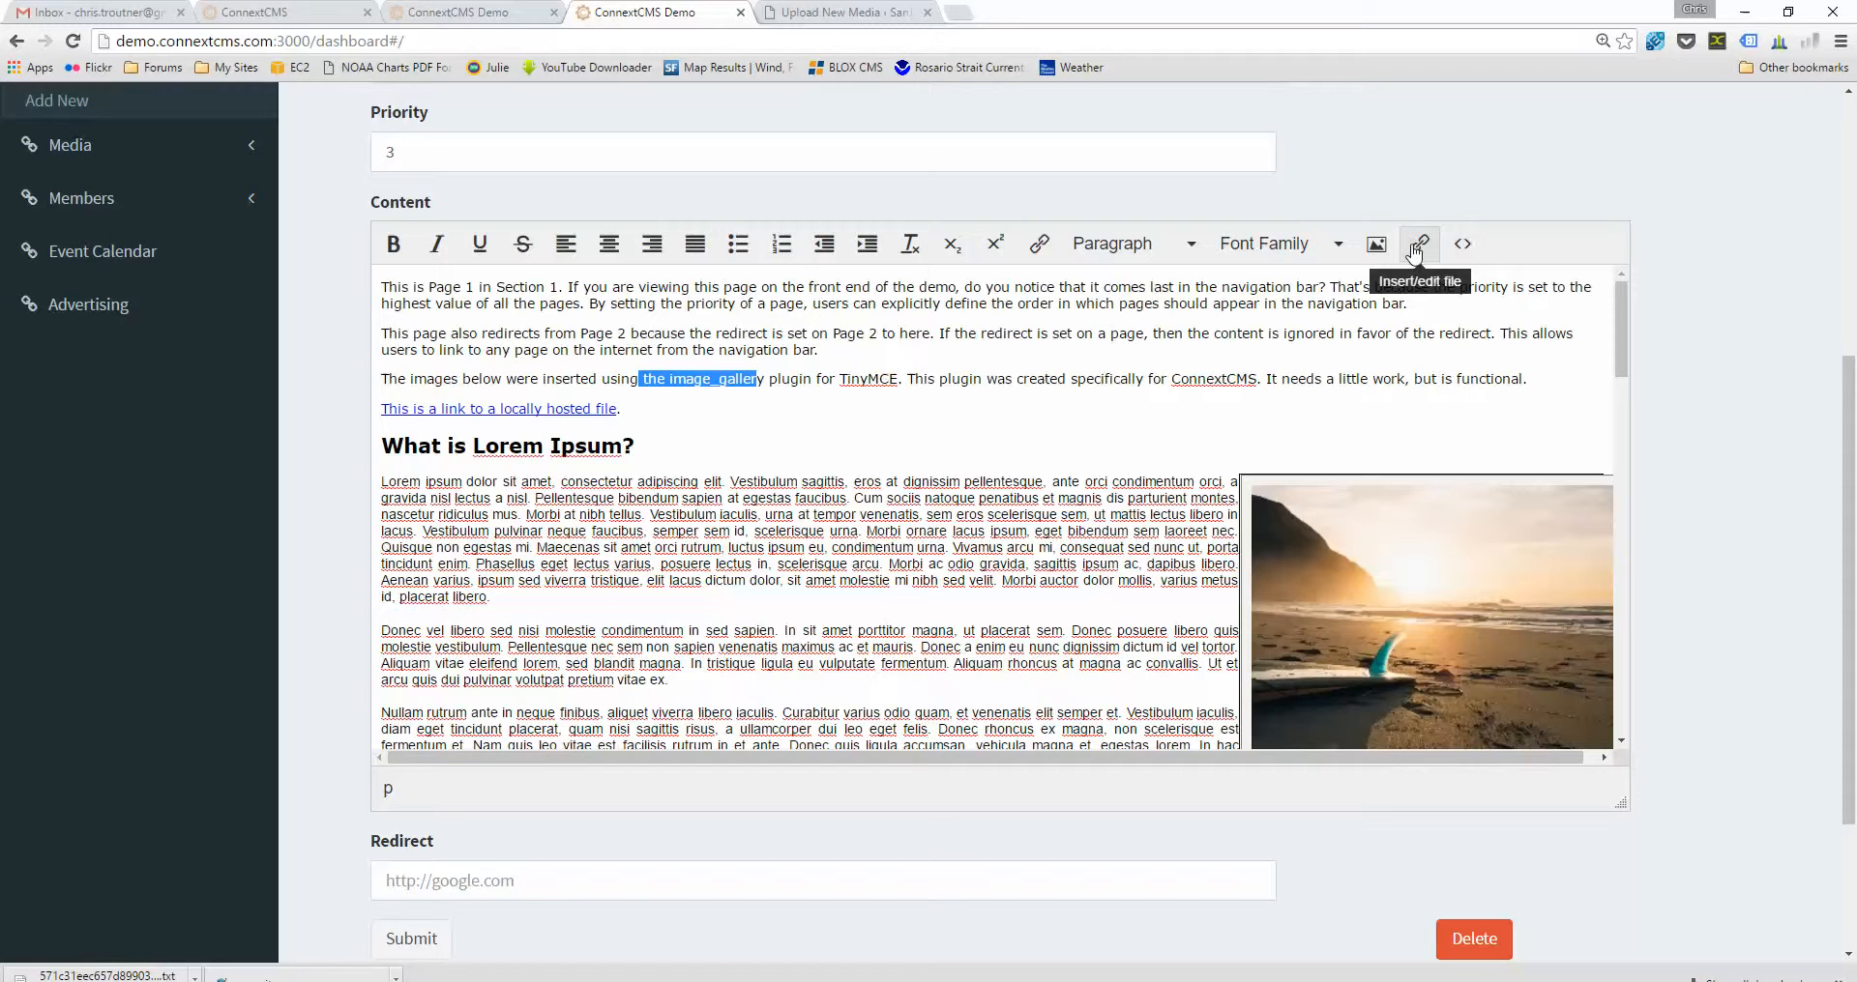
{"action": "left_click", "coordinate": [1417, 244]}
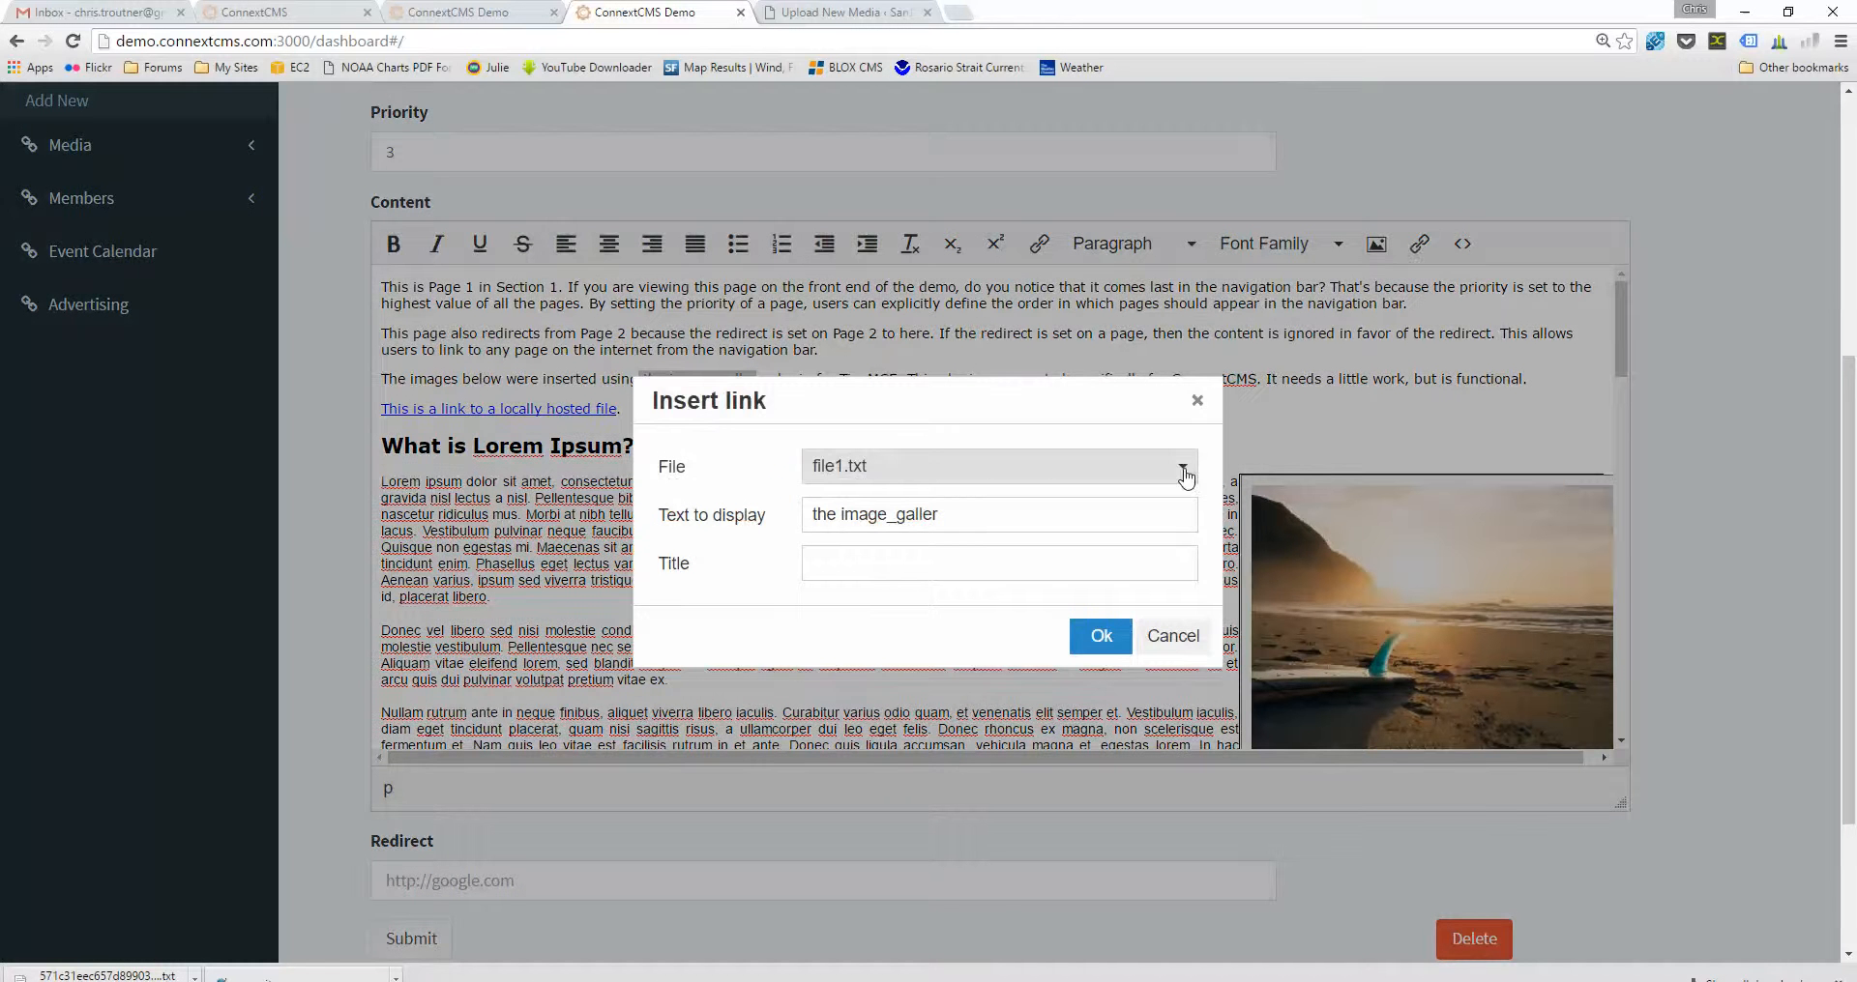
{"action": "left_click", "coordinate": [1180, 466]}
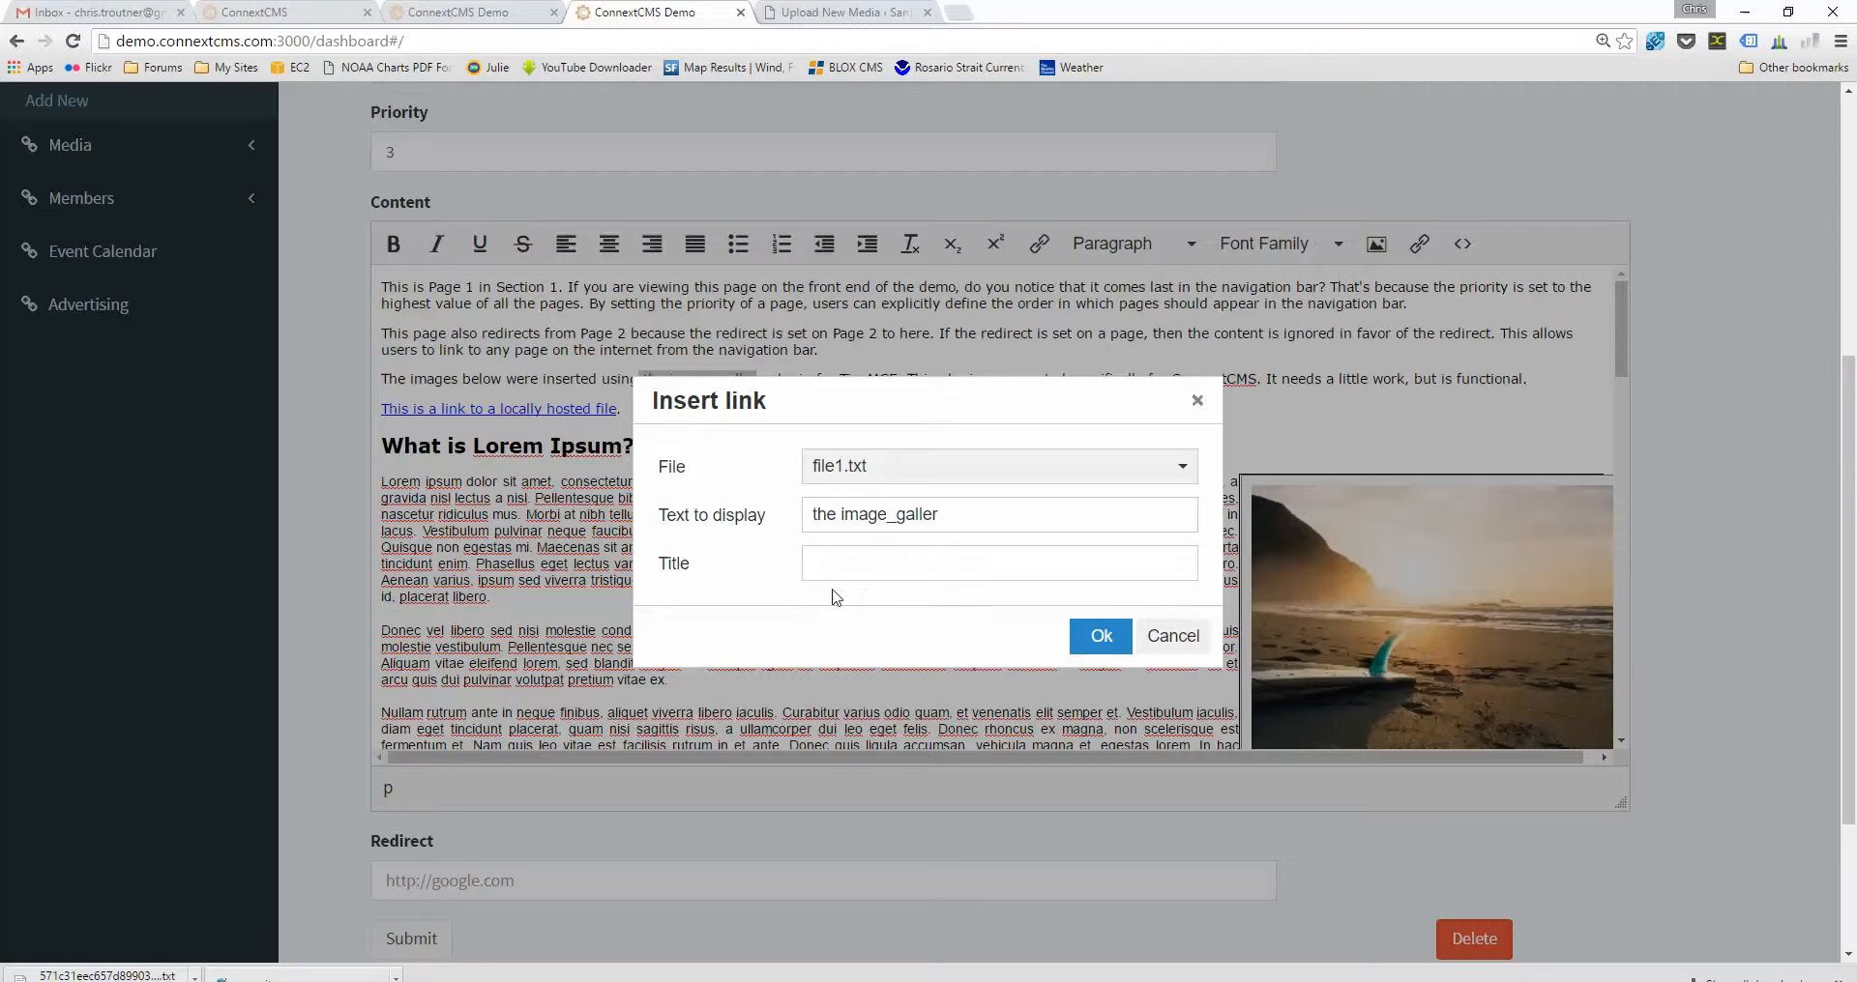
{"action": "left_click", "coordinate": [1099, 636]}
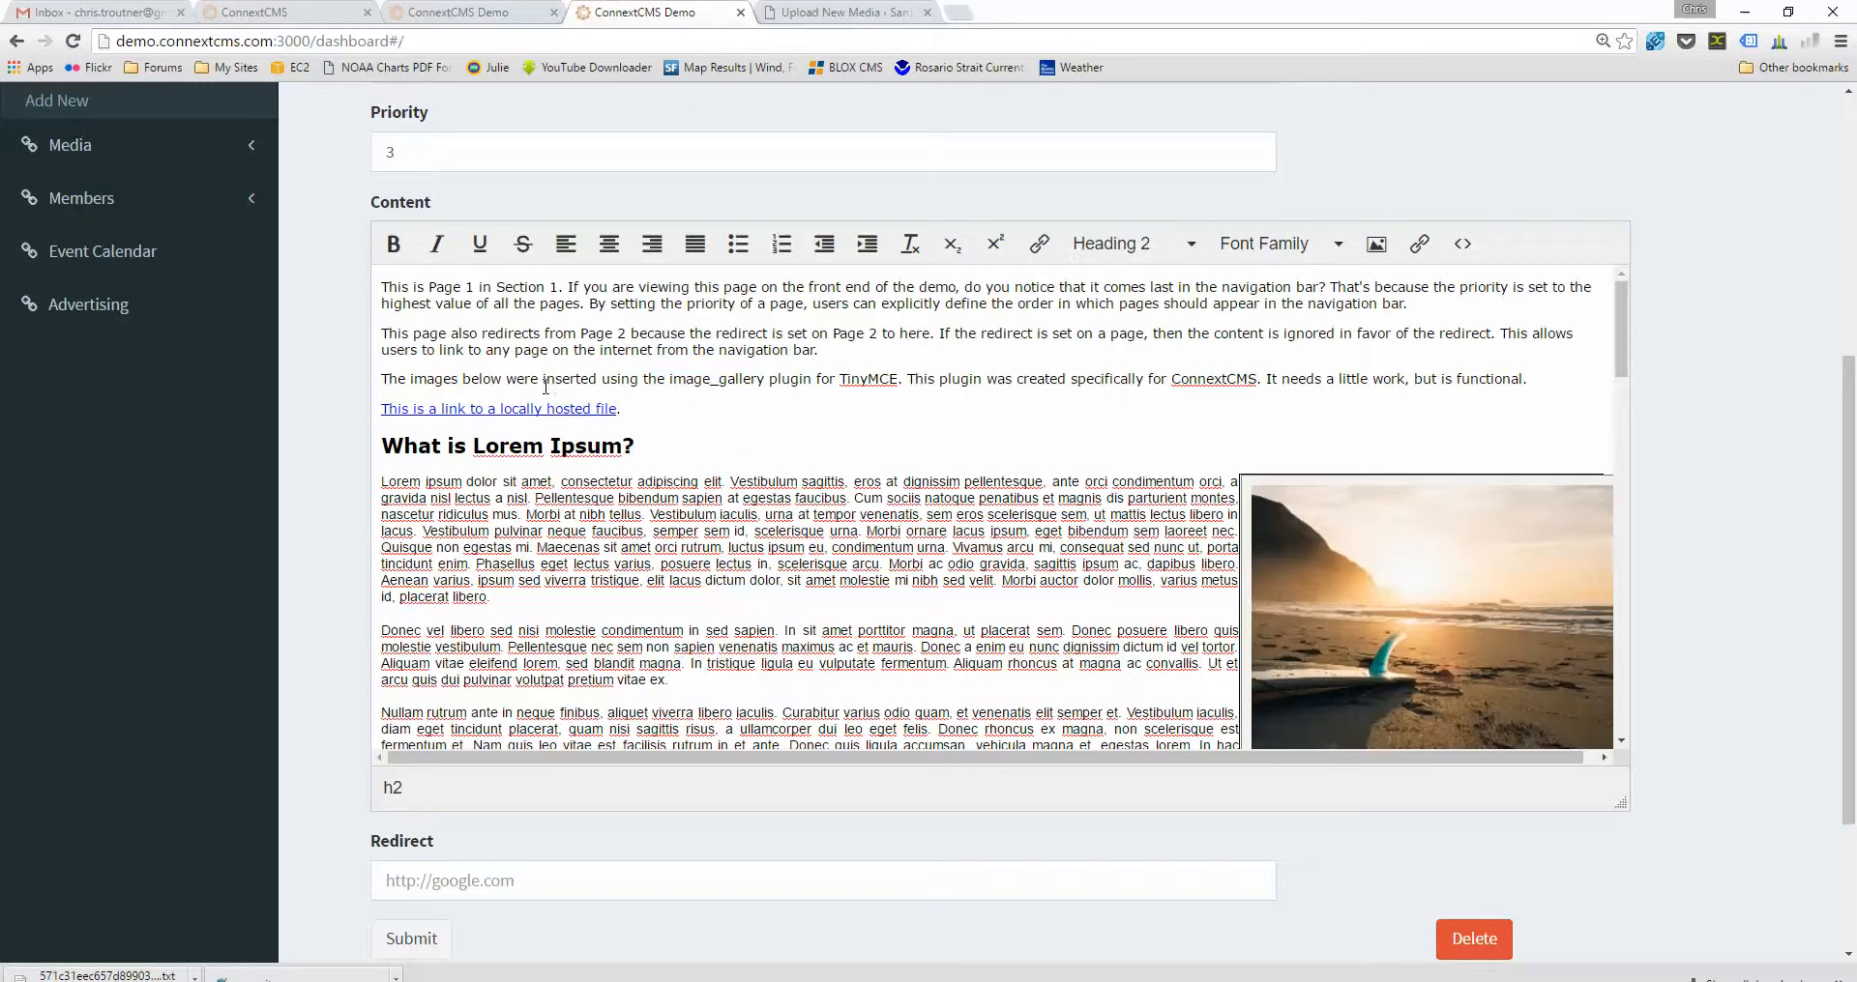
{"action": "left_click", "coordinate": [69, 176]}
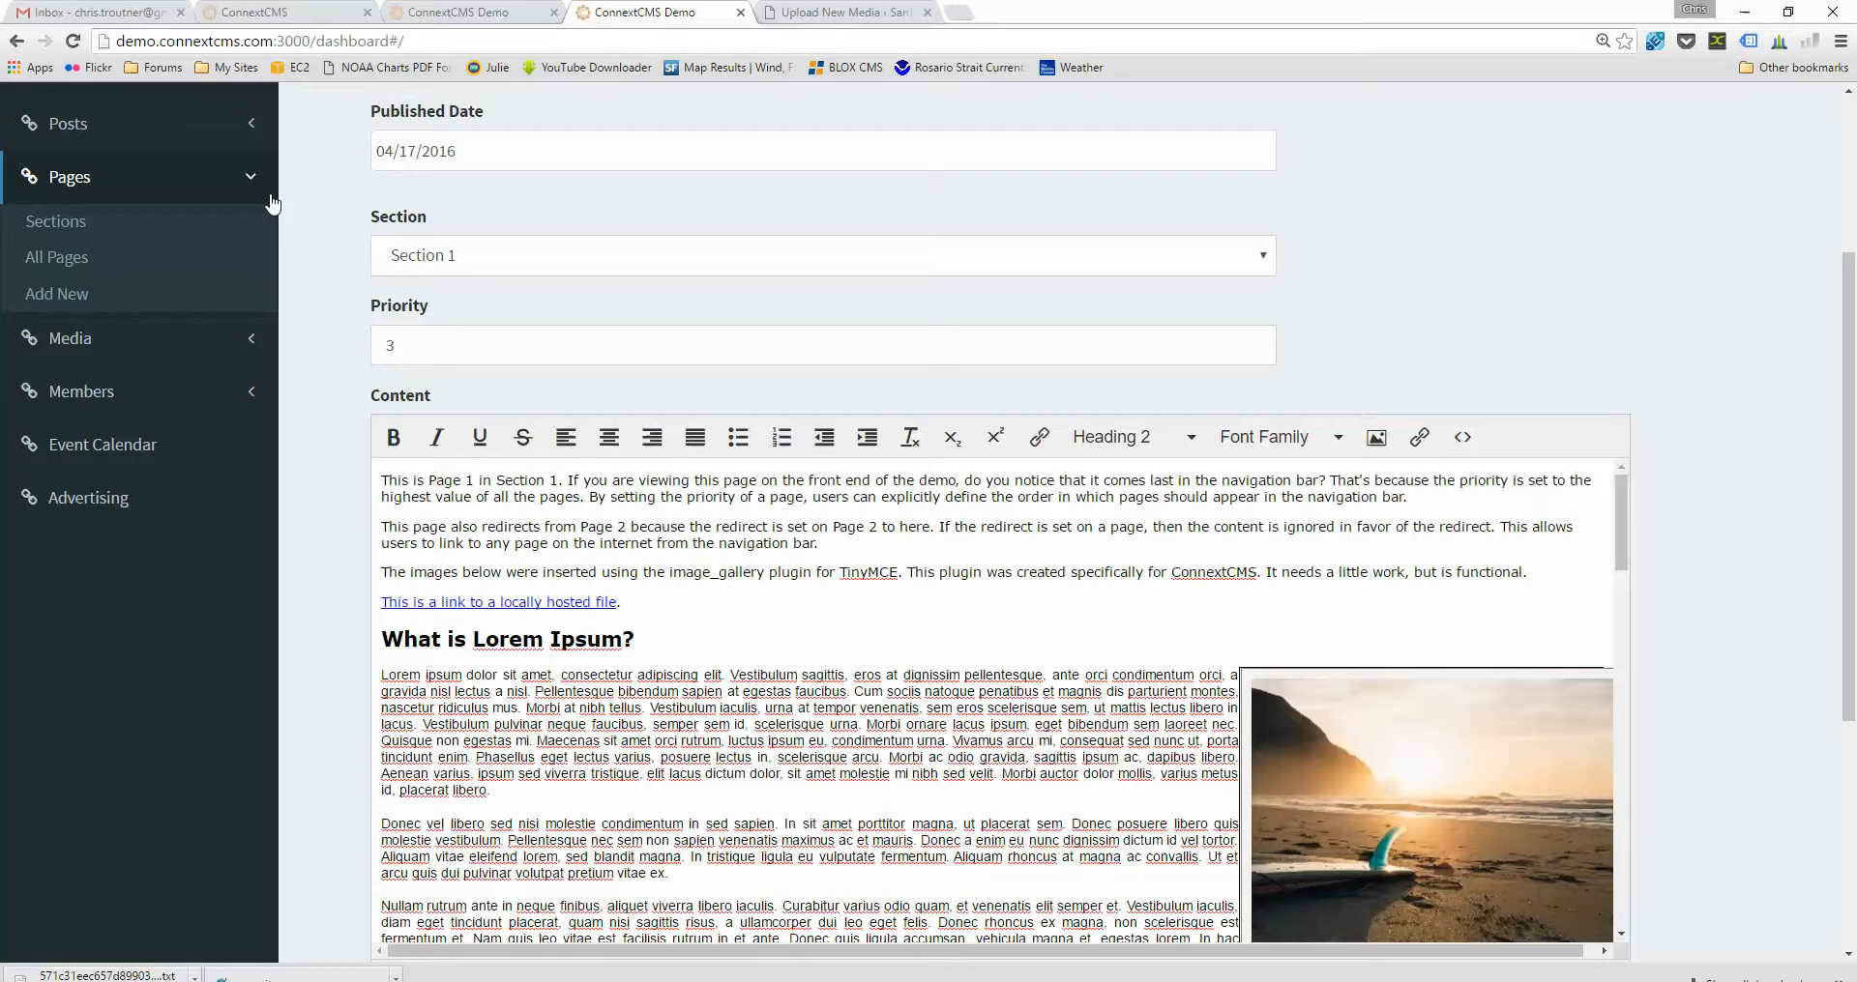
- Navigate through Media's Image Library and Add New Image to the File Library of file1-5.txt
{"action": "left_click", "coordinate": [69, 230]}
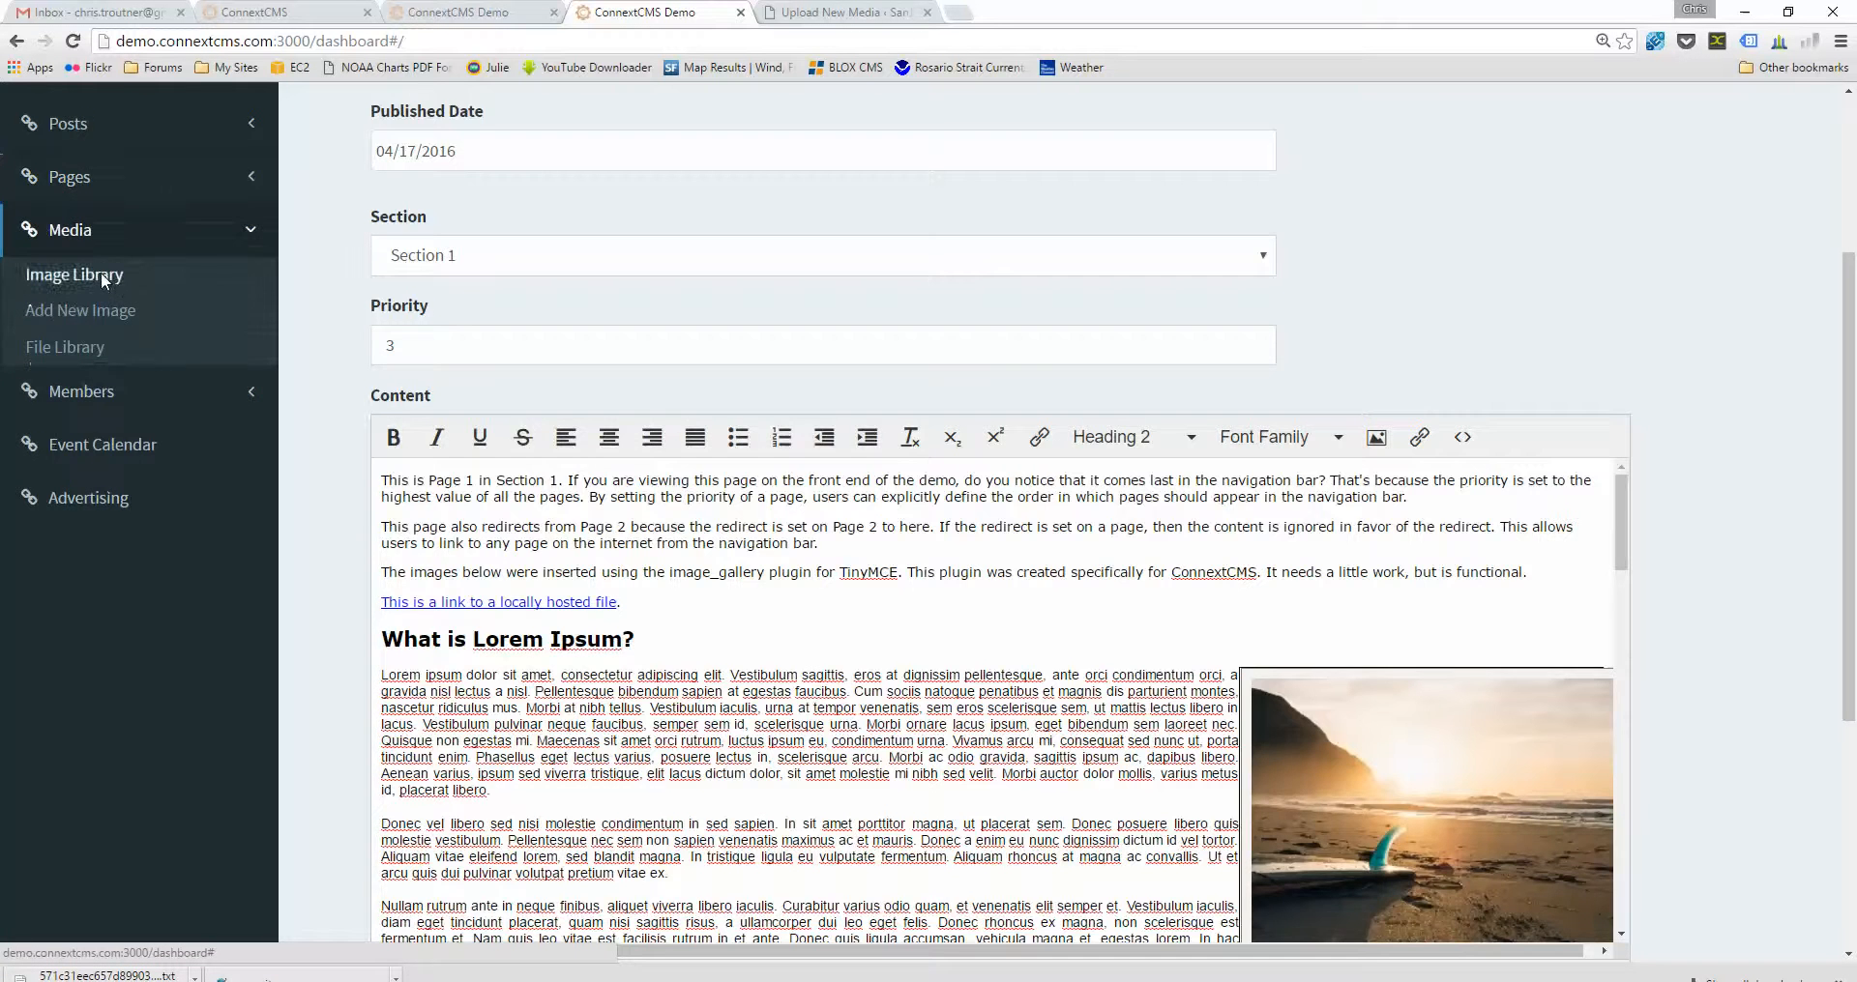
{"action": "left_click", "coordinate": [76, 275]}
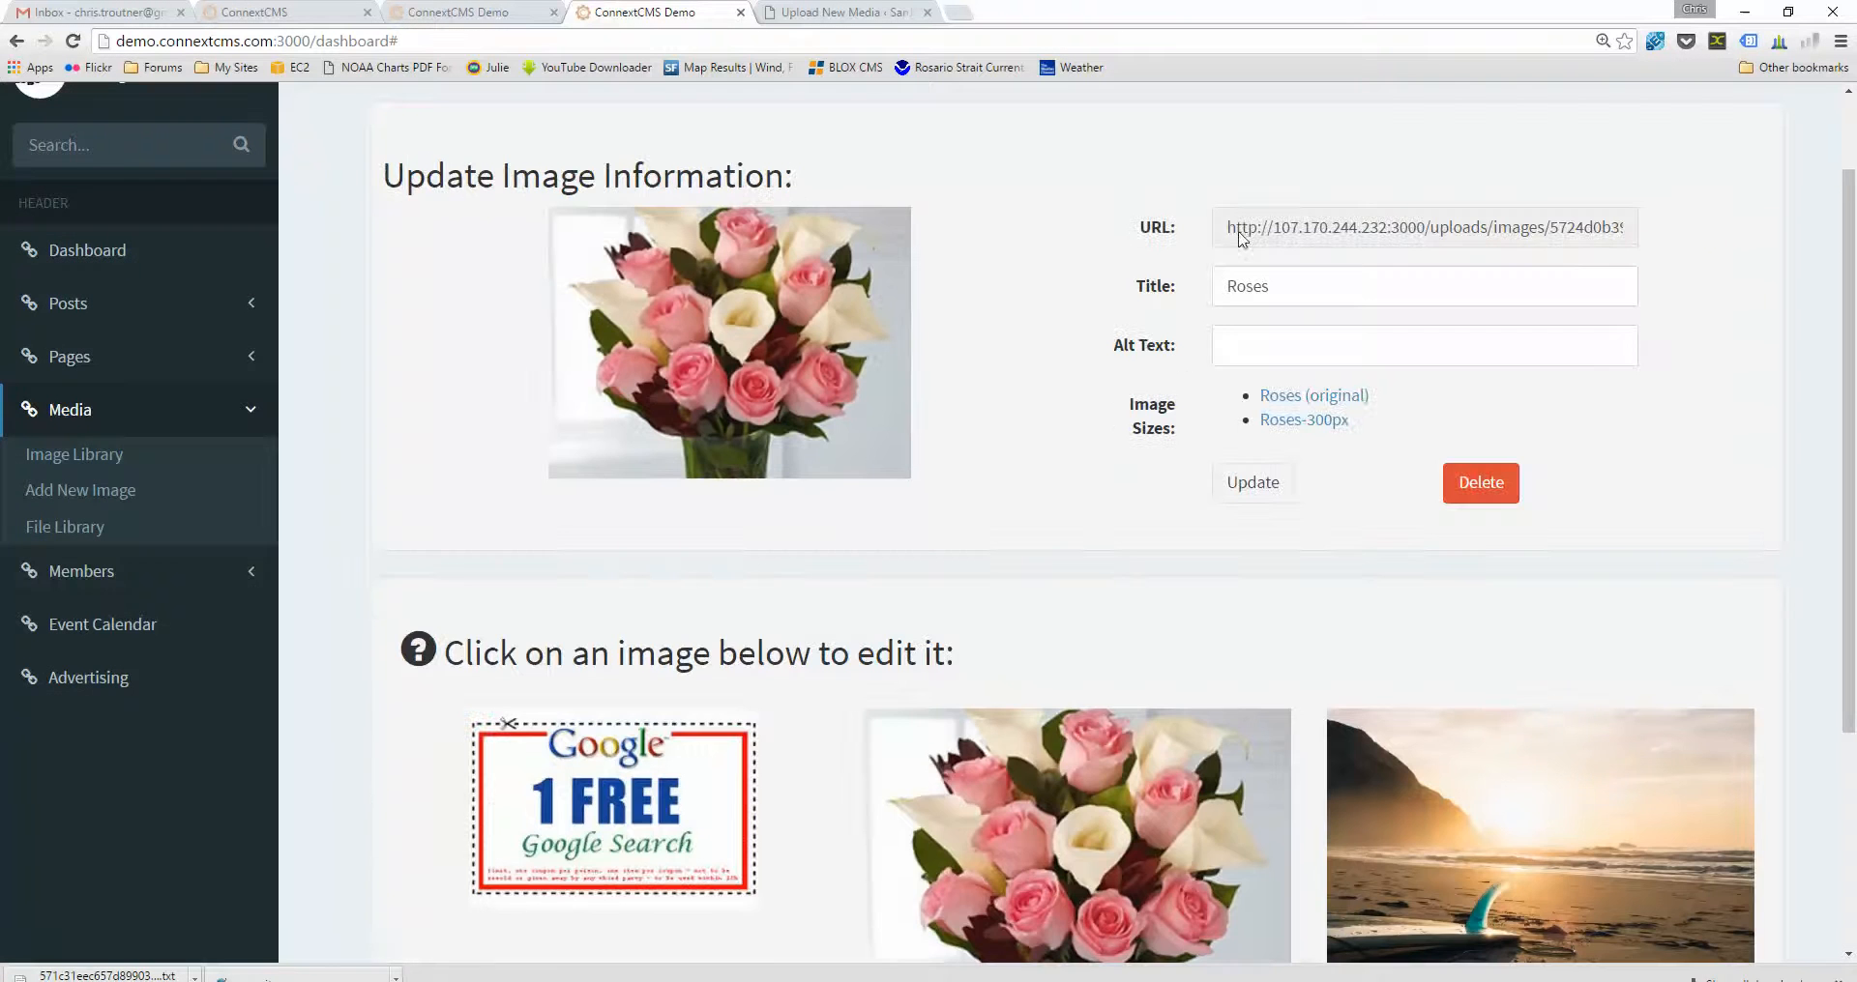
{"action": "left_click", "coordinate": [81, 489]}
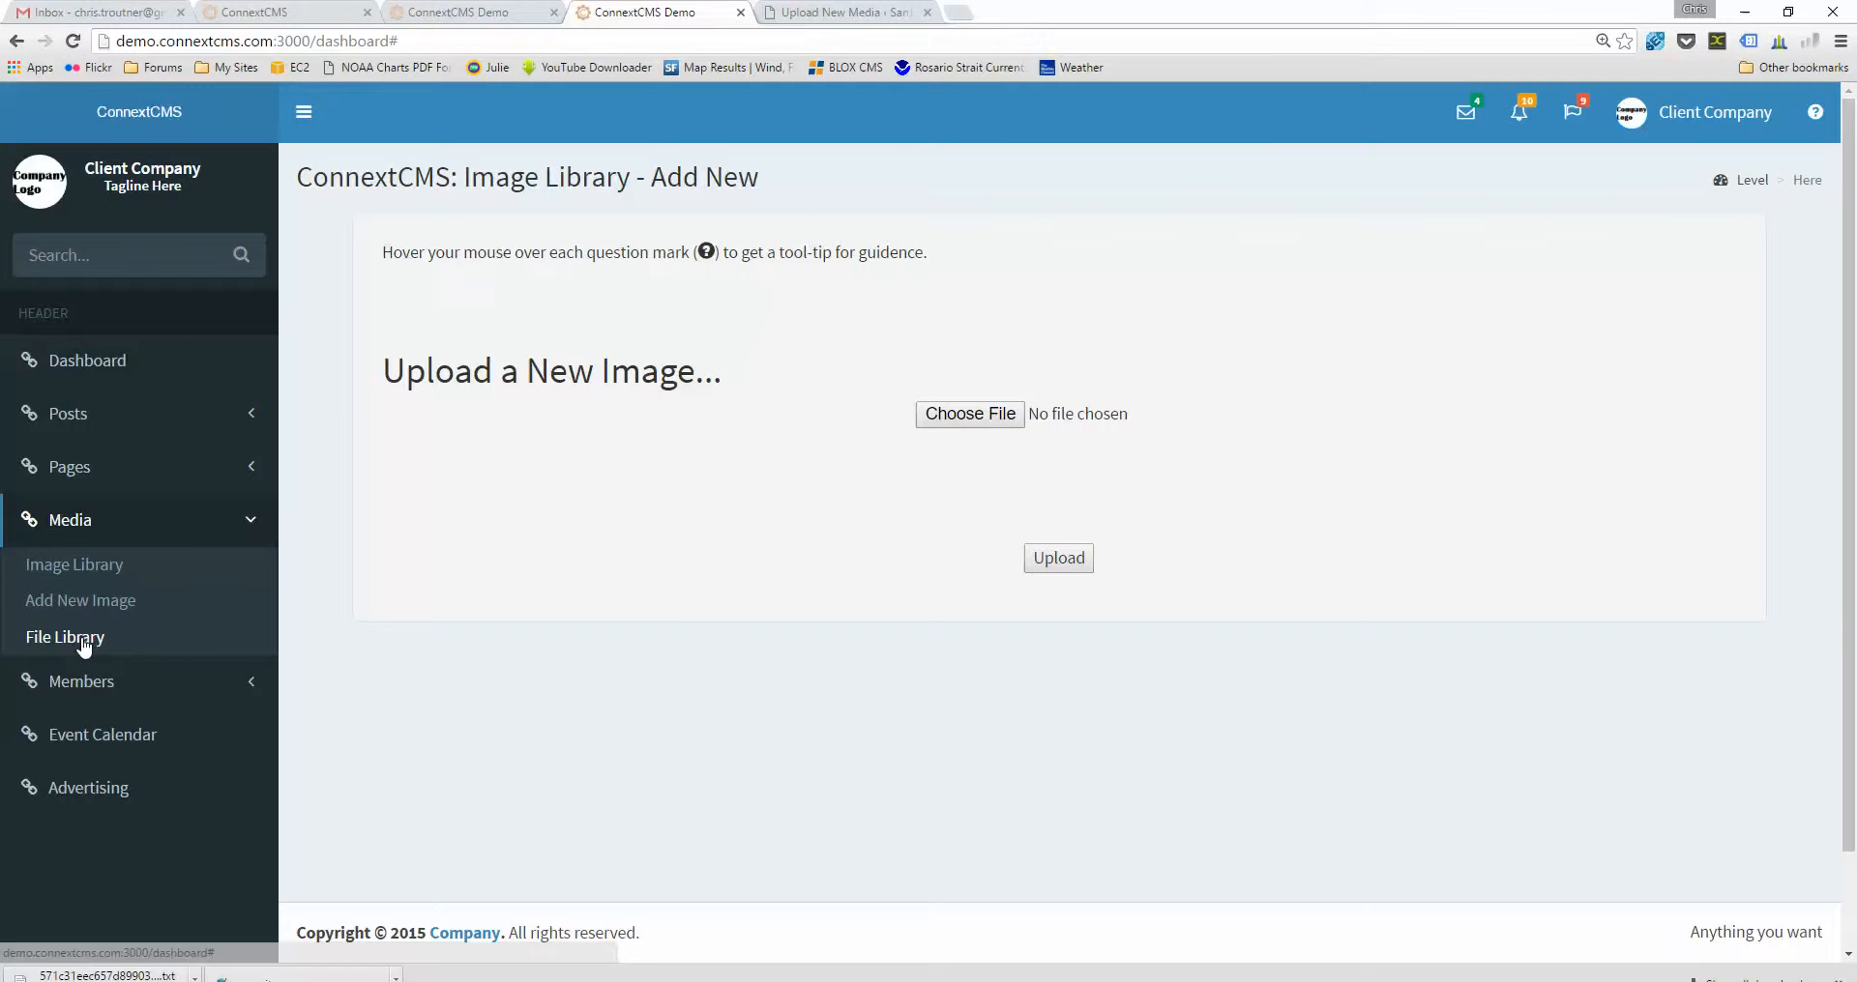
{"action": "left_click", "coordinate": [66, 636]}
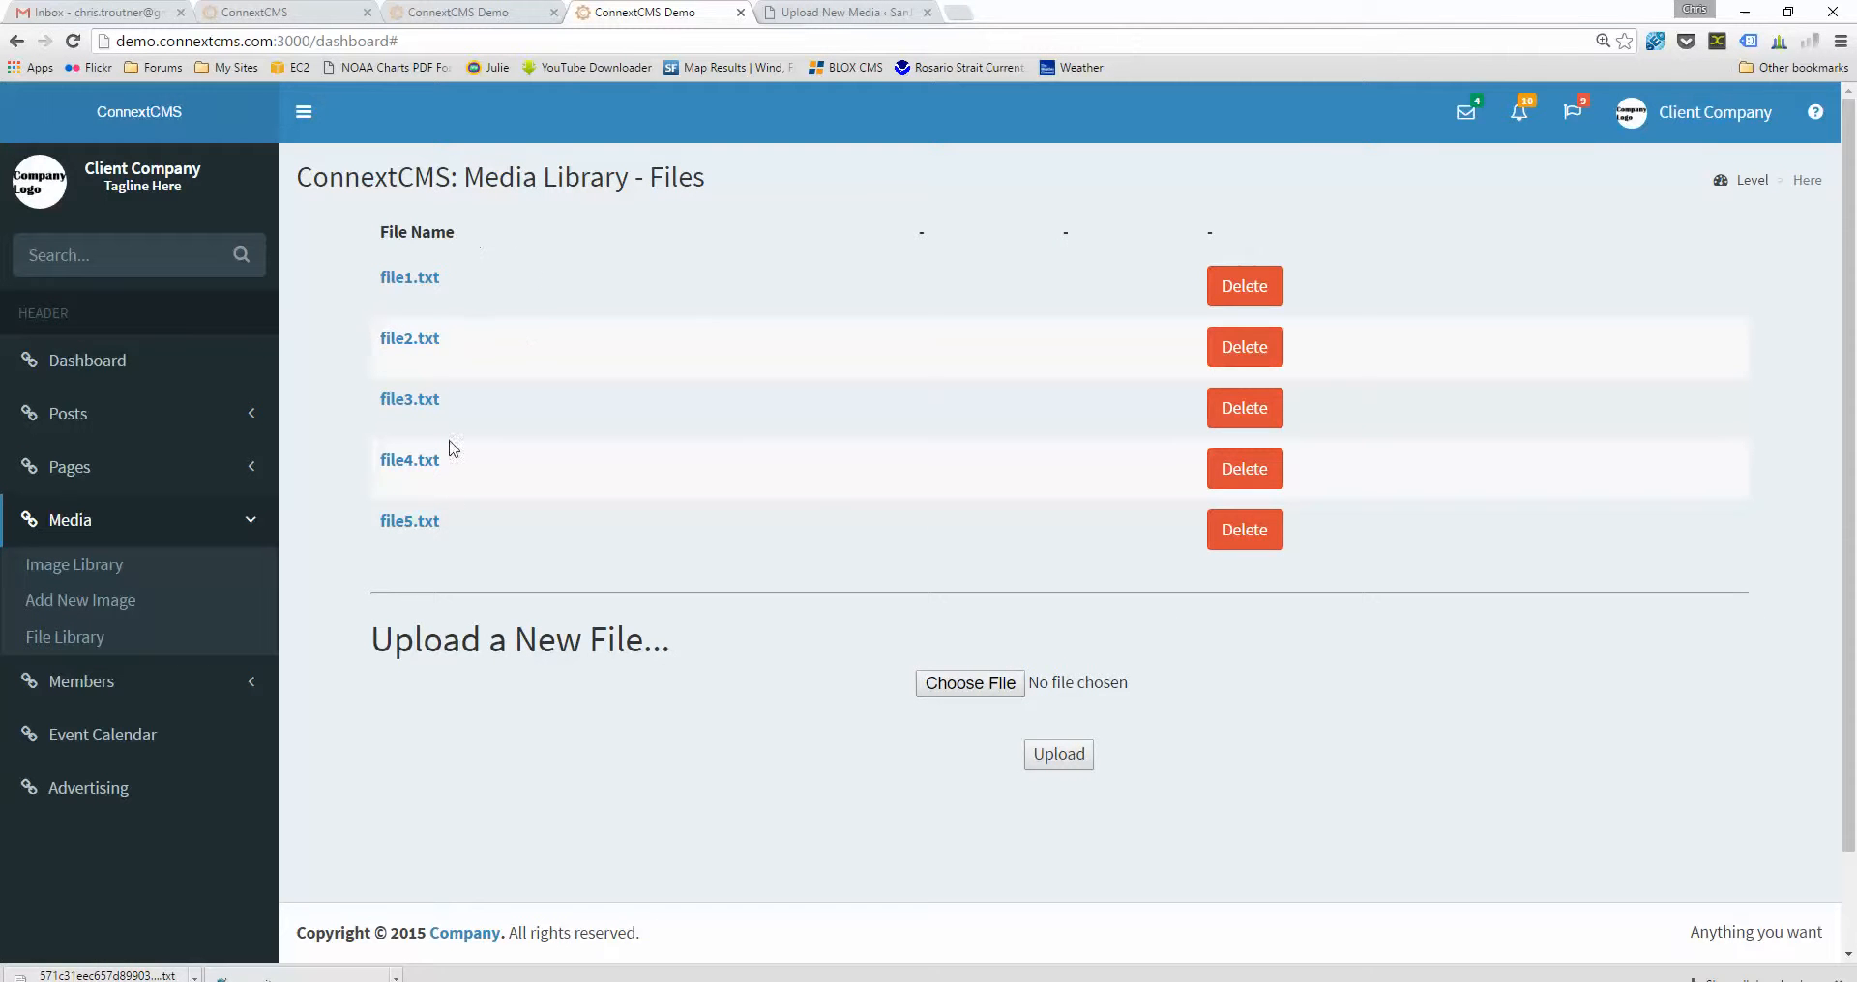
{"action": "mouse_move", "coordinate": [423, 346]}
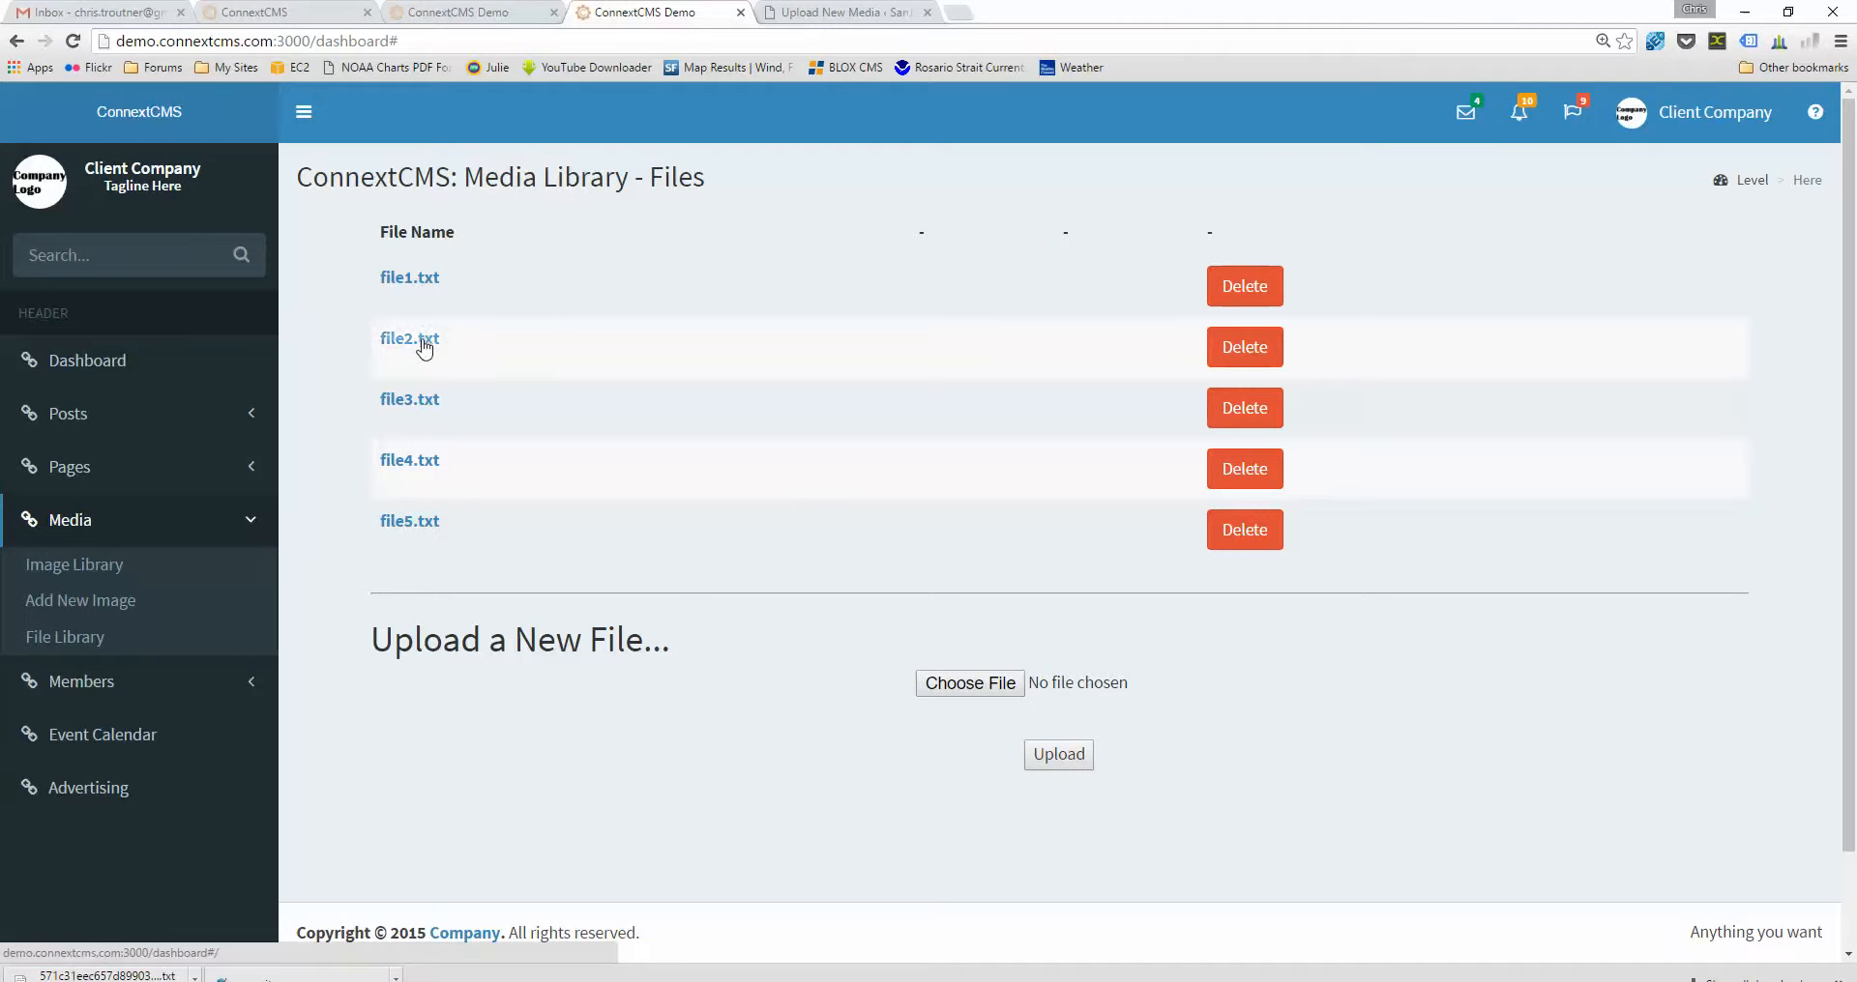
{"action": "mouse_move", "coordinate": [759, 524]}
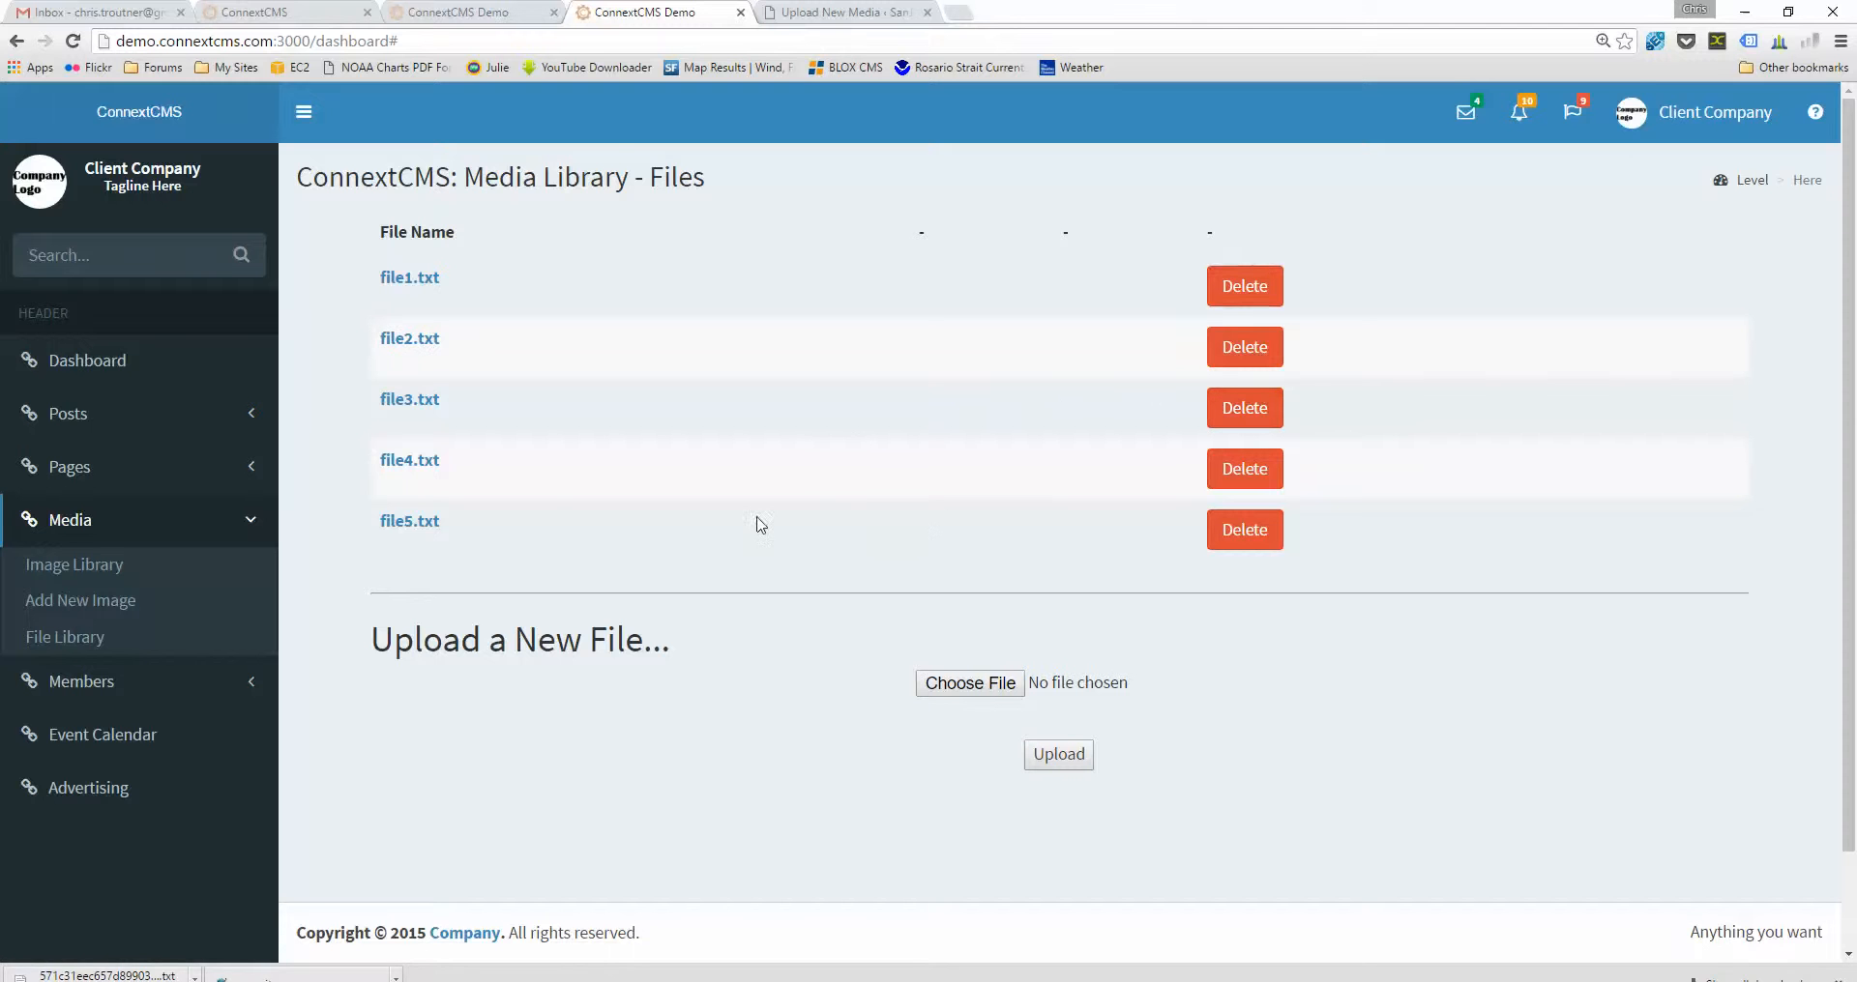
- Start Choose File, cancel the Open dialog, and switch to the public view of Page 1
{"action": "left_click", "coordinate": [969, 682]}
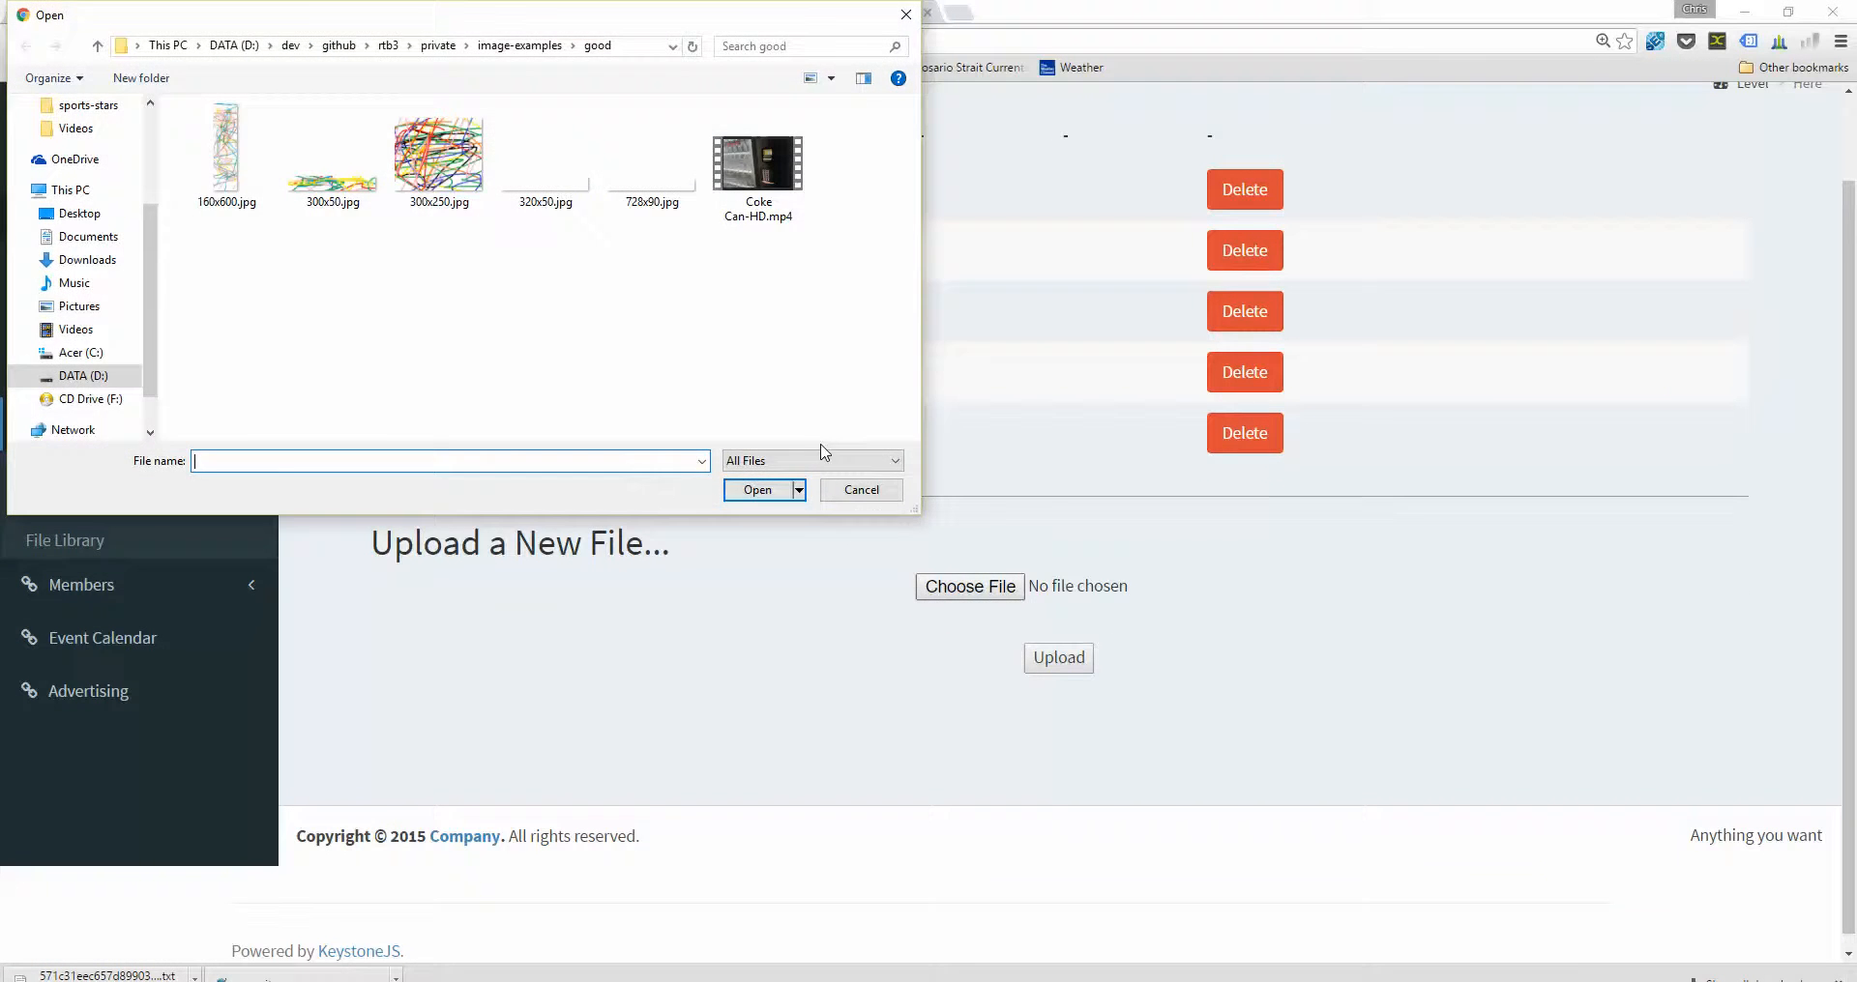
{"action": "left_click", "coordinate": [859, 489]}
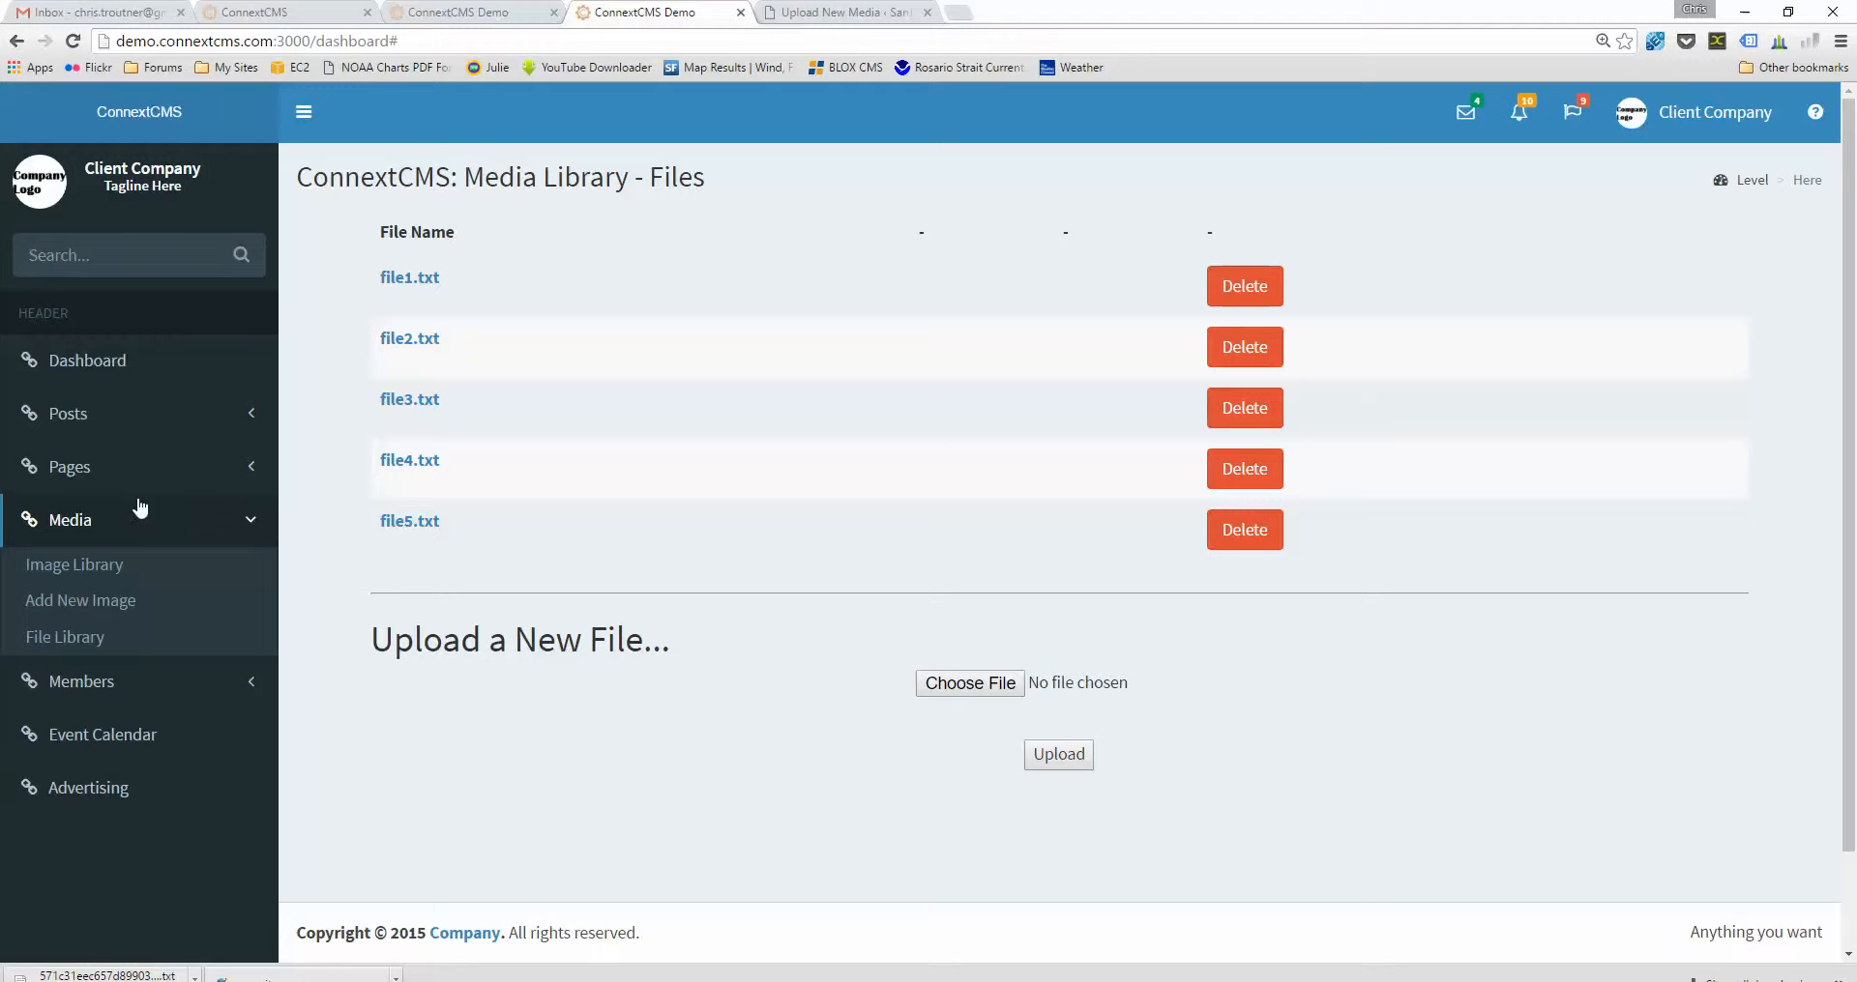
{"action": "left_click", "coordinate": [70, 466]}
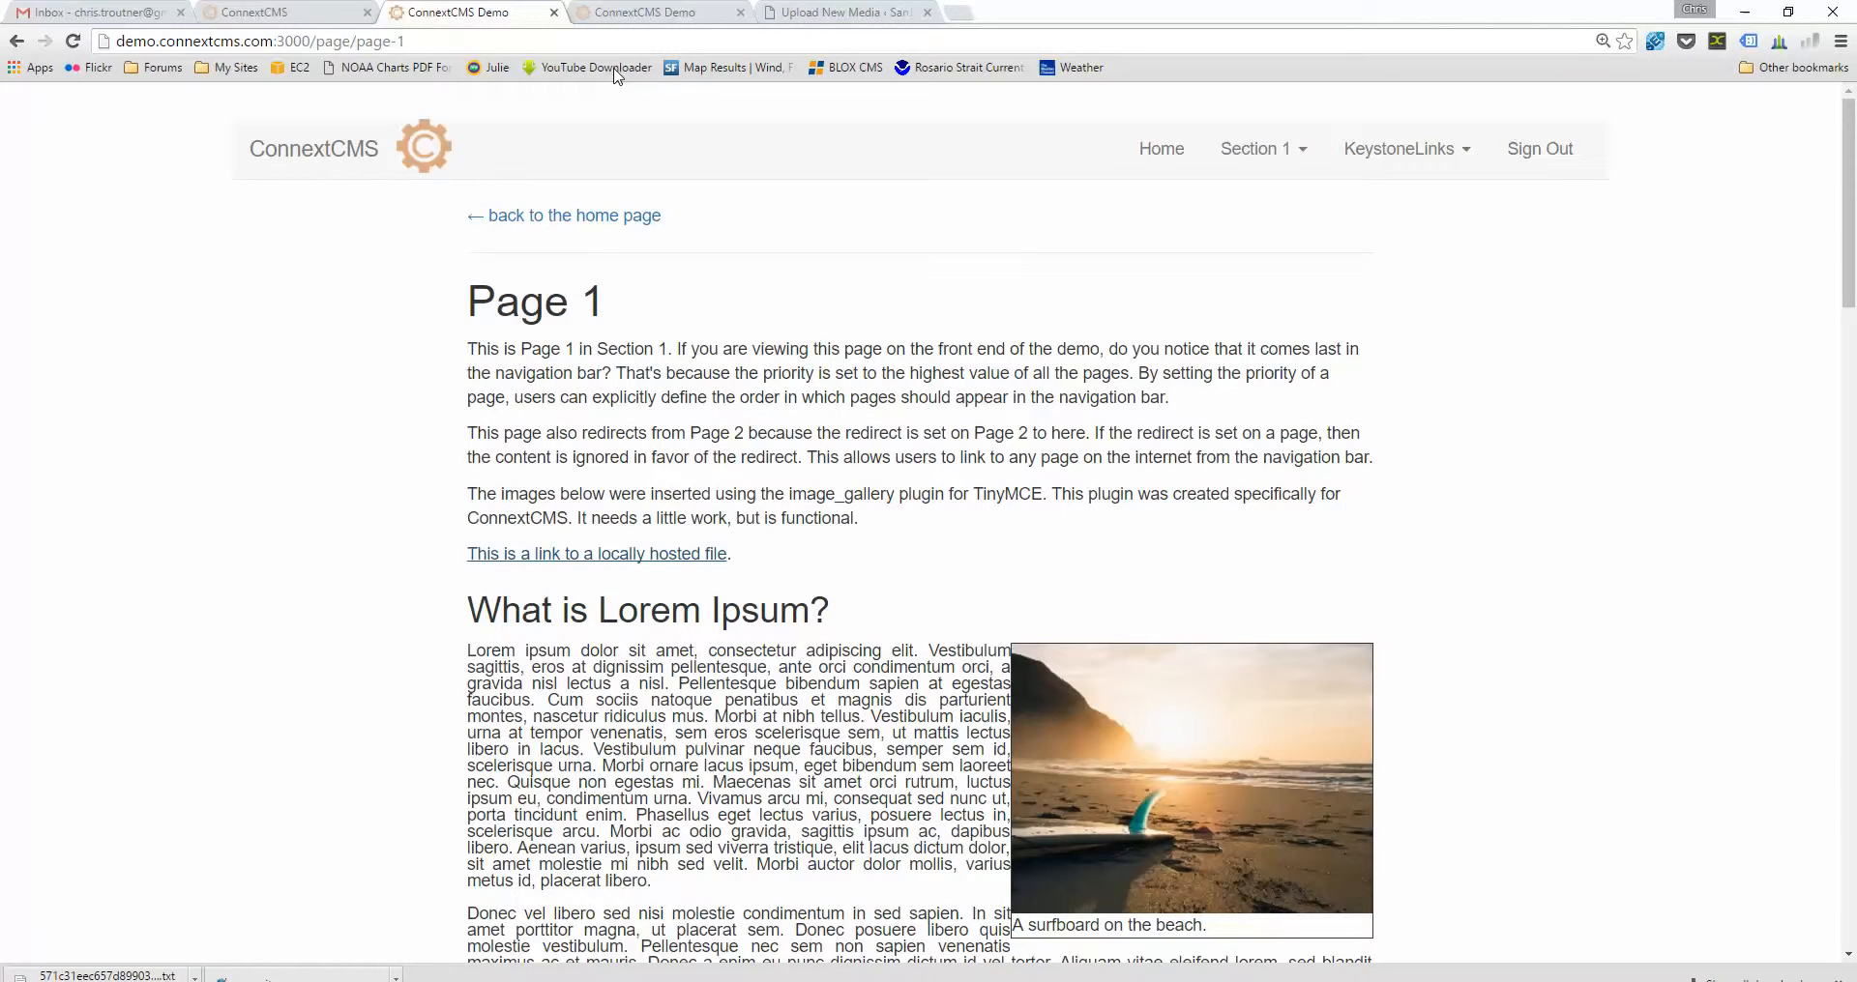
- Switch to Page 1 served from the IP address, then close that demo tab
{"action": "left_click", "coordinate": [1256, 149]}
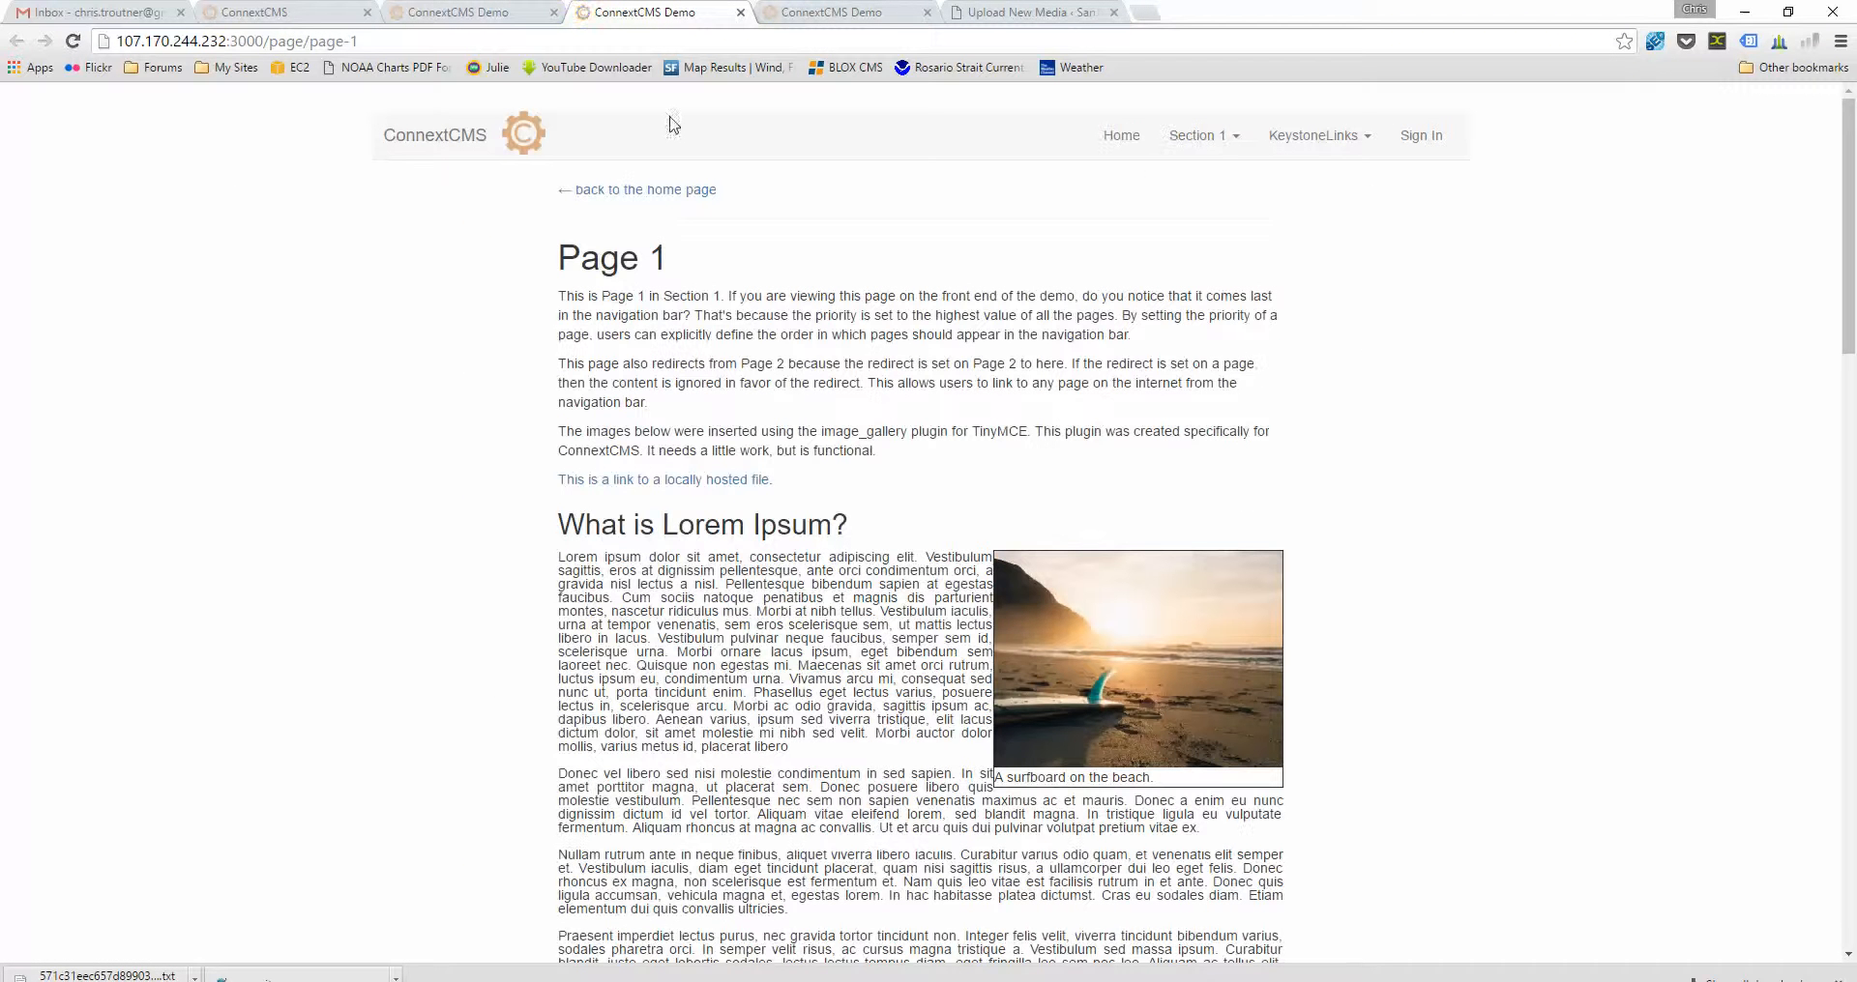
{"action": "mouse_move", "coordinate": [650, 480]}
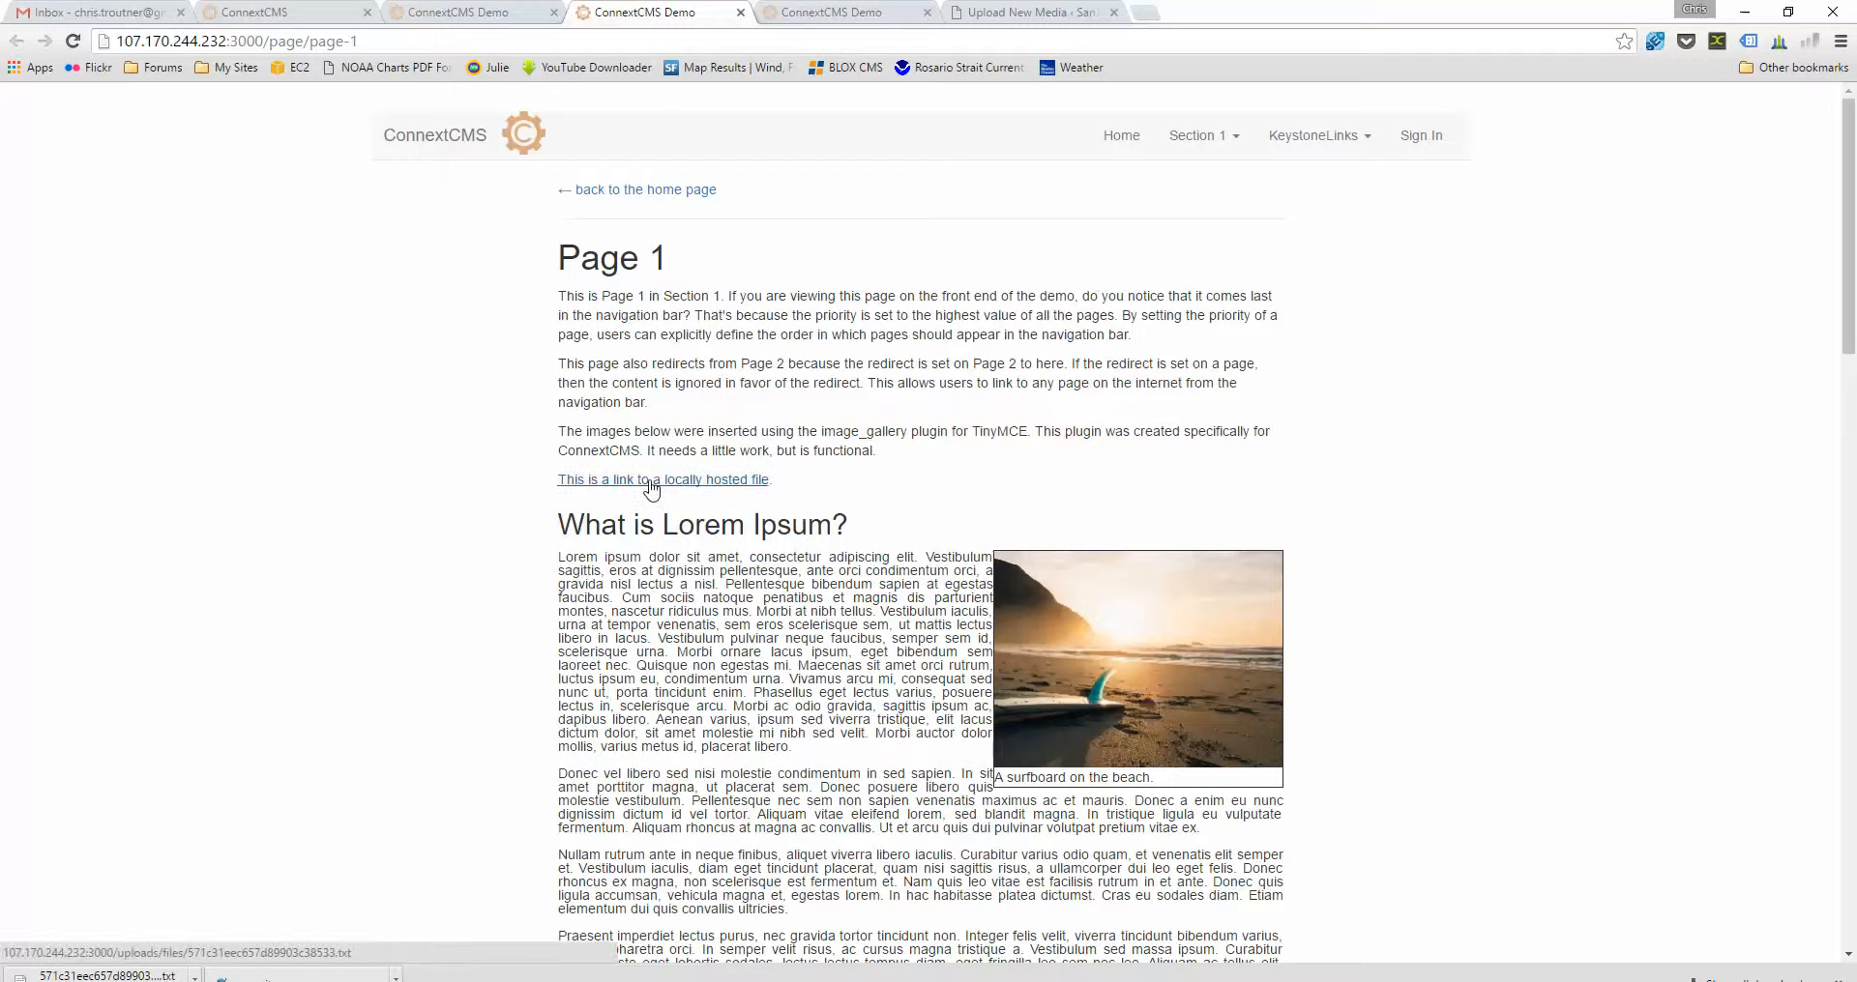
{"action": "mouse_move", "coordinate": [657, 331]}
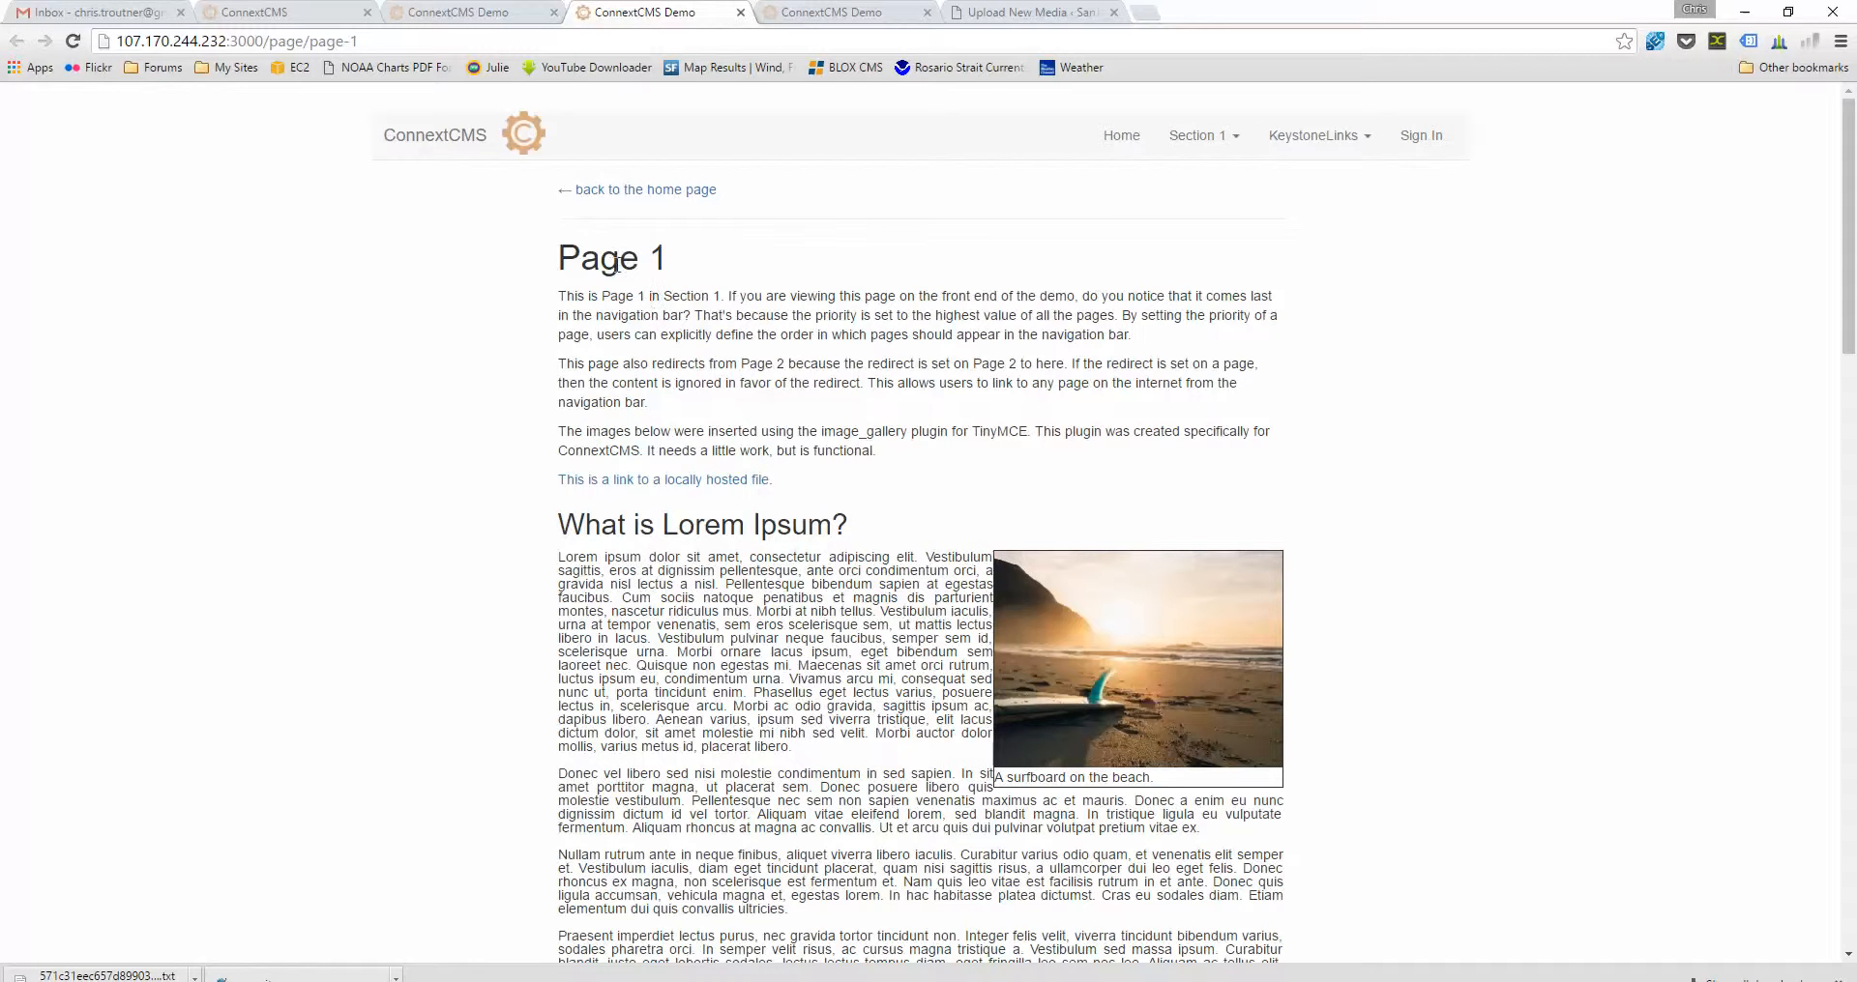
{"action": "left_click", "coordinate": [468, 12]}
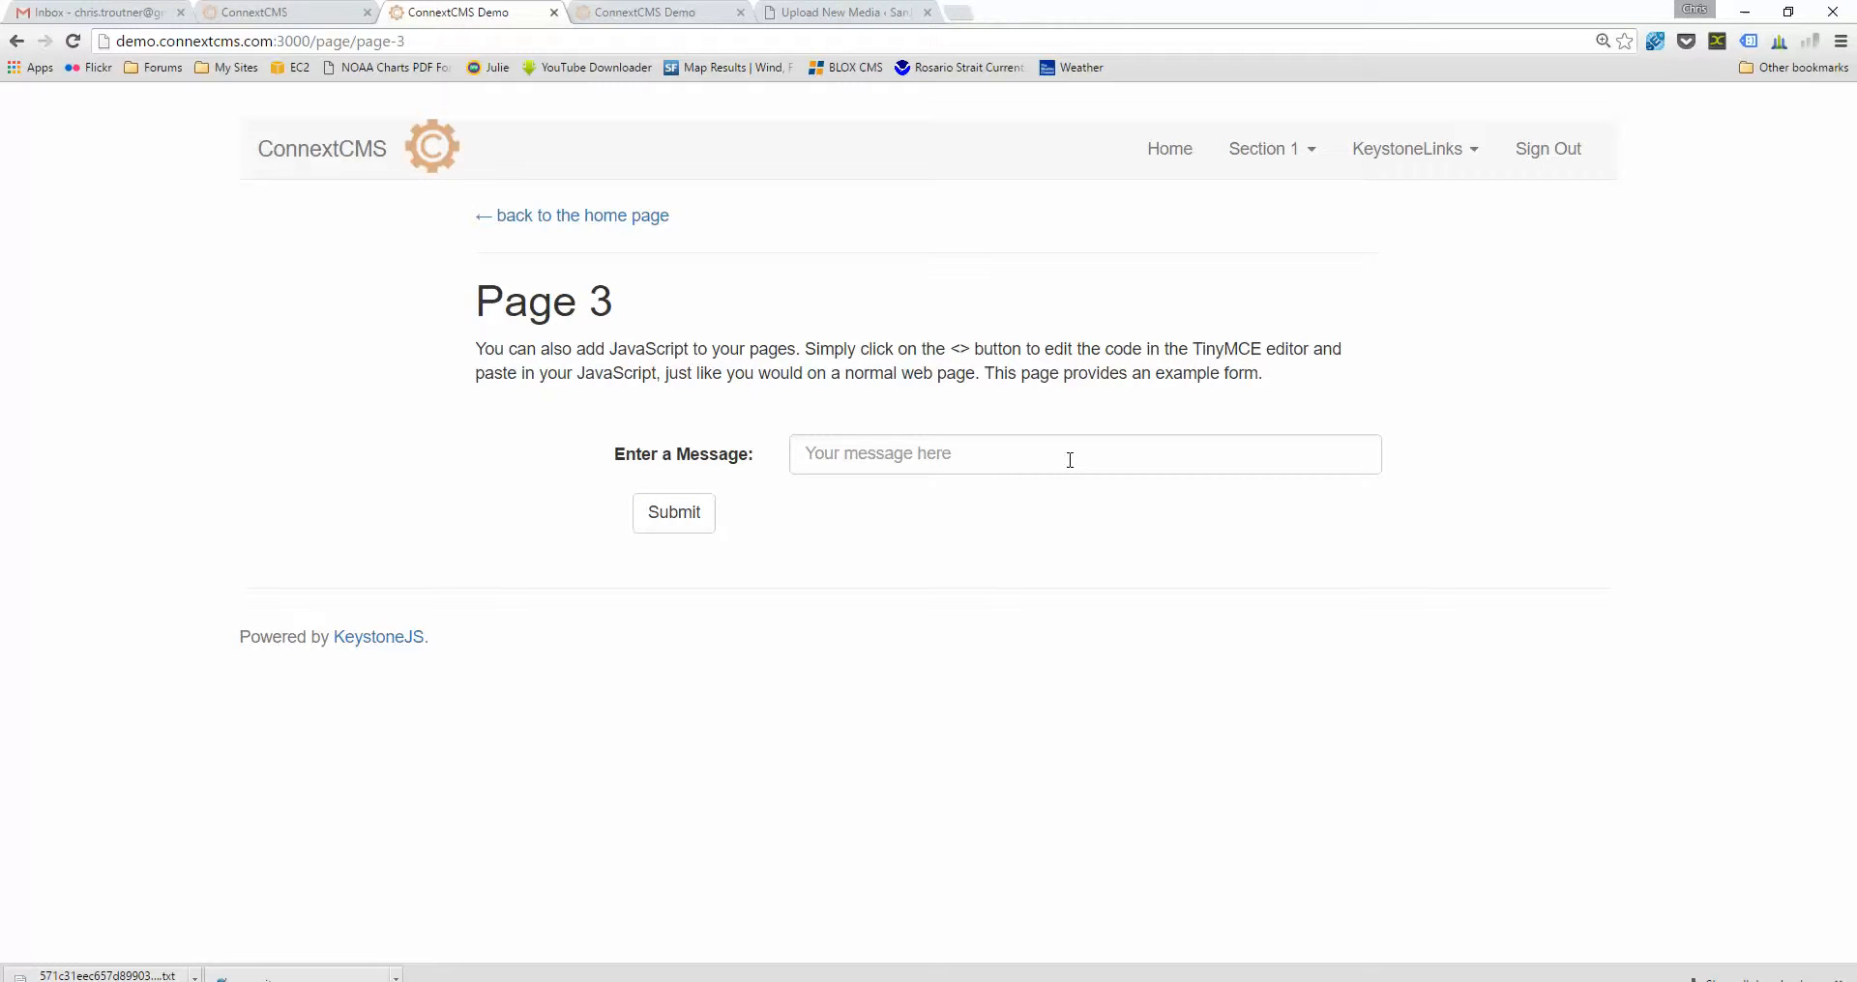
- Submit the message 'test' through Page 3's example form, then open the element inspector
{"action": "left_click", "coordinate": [1083, 453]}
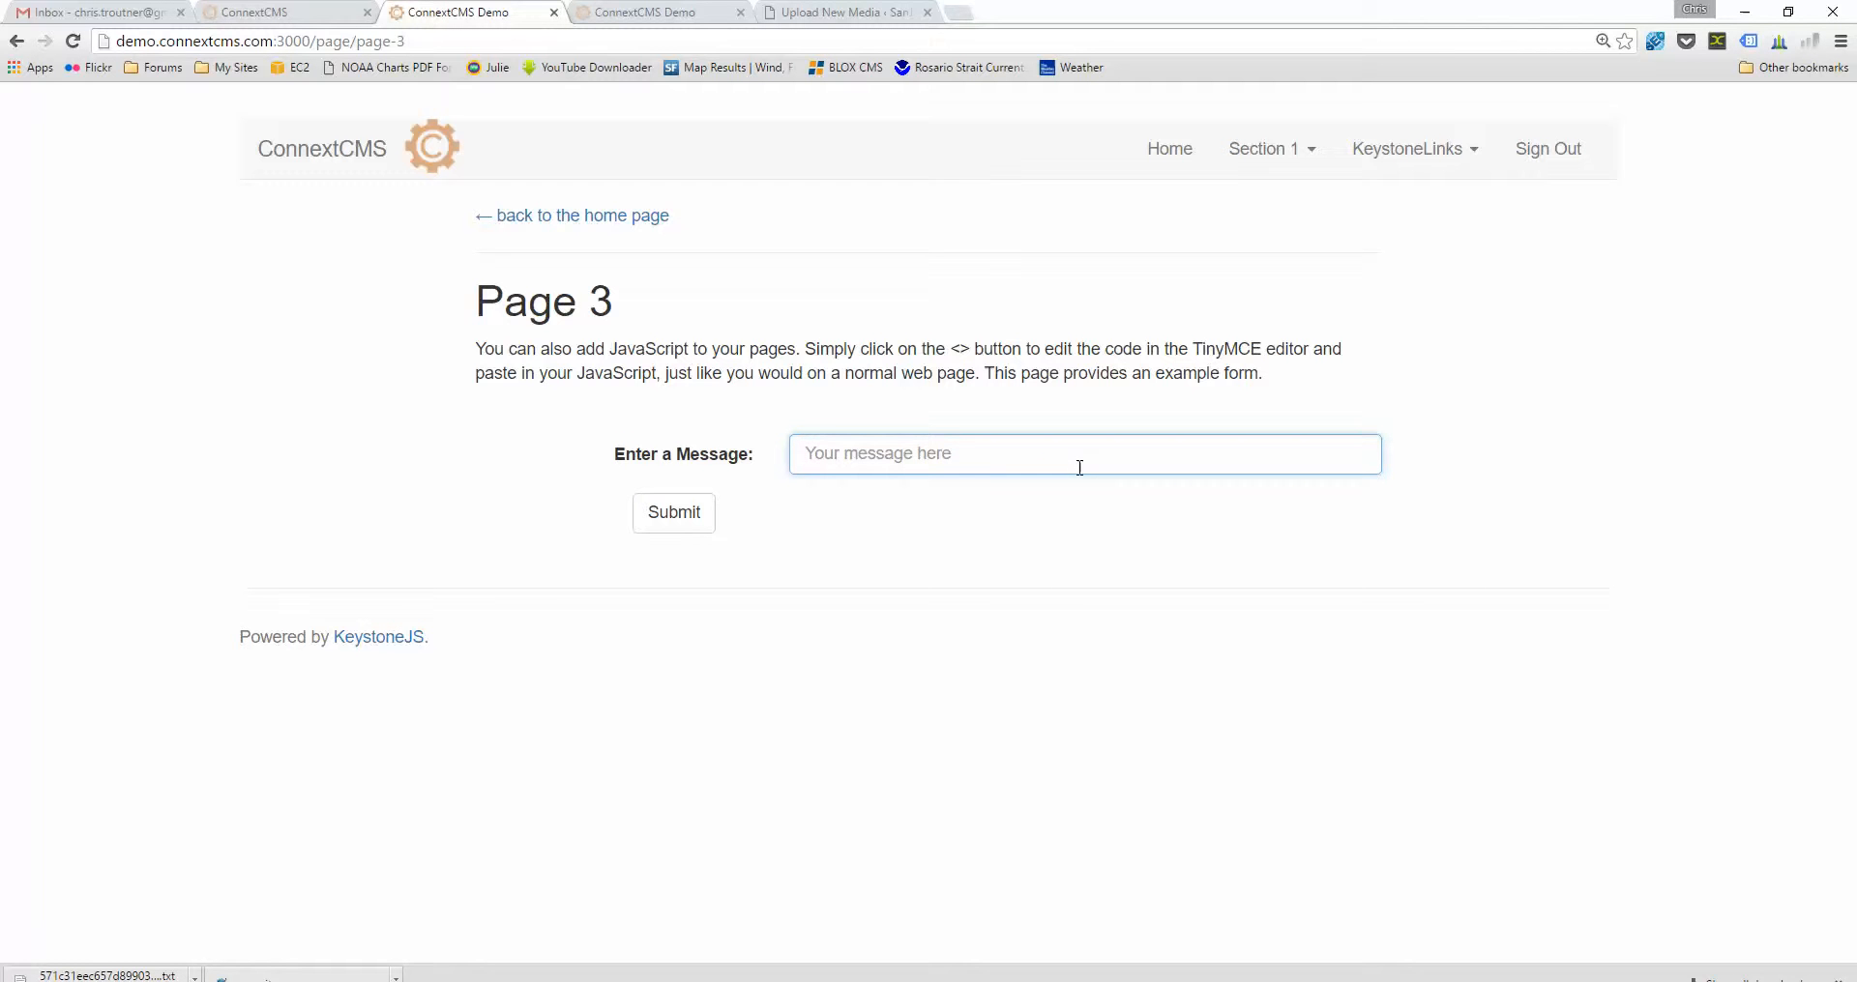
{"action": "type", "text": "test"}
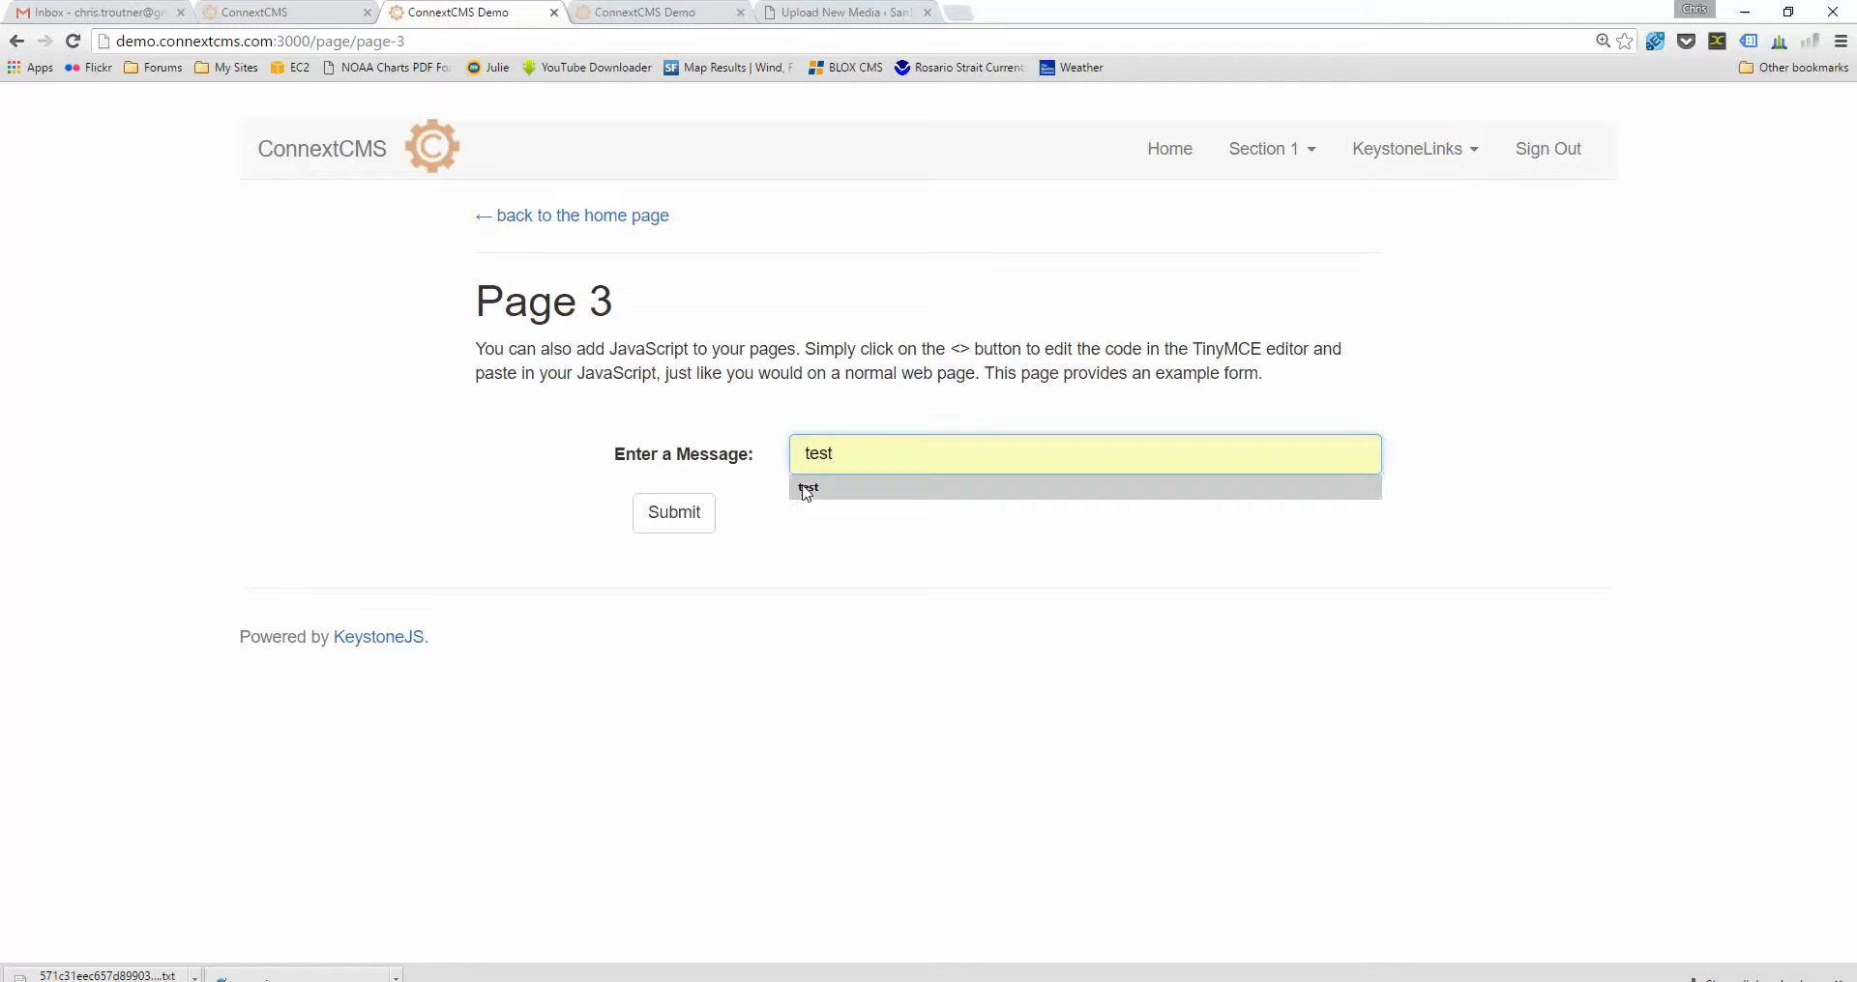
{"action": "left_click", "coordinate": [673, 513]}
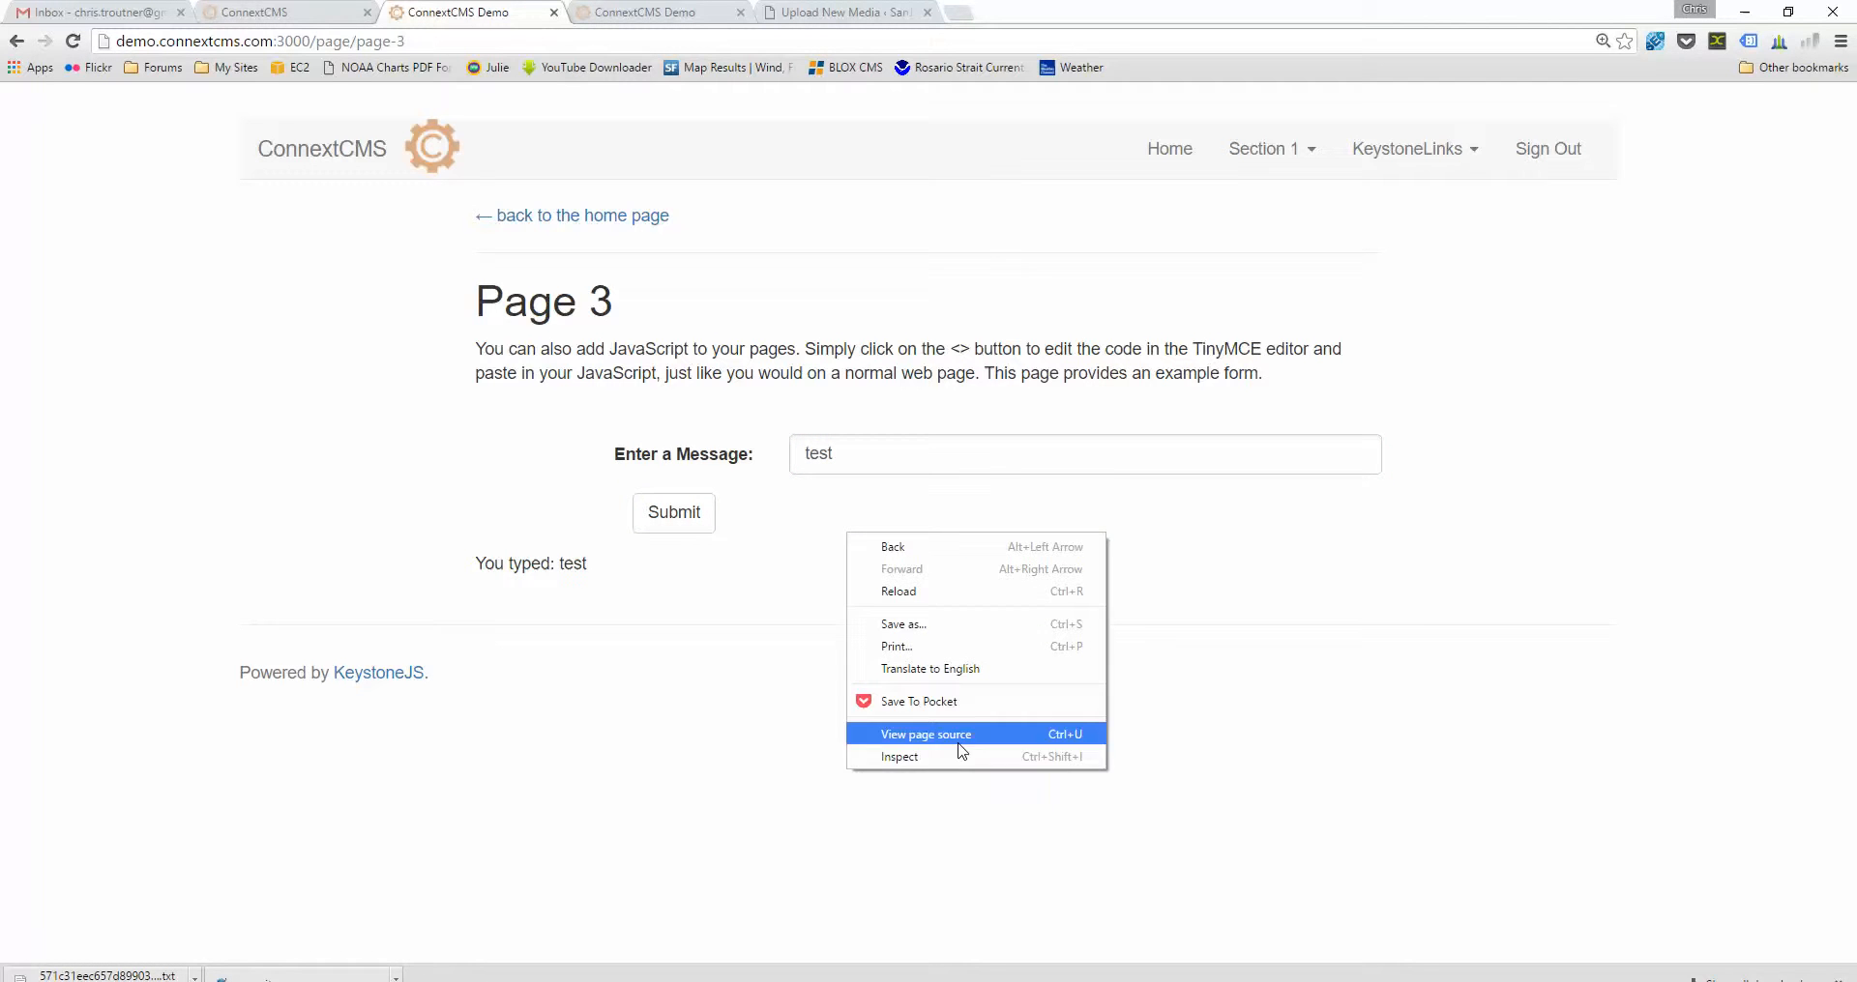
{"action": "left_click", "coordinate": [899, 756]}
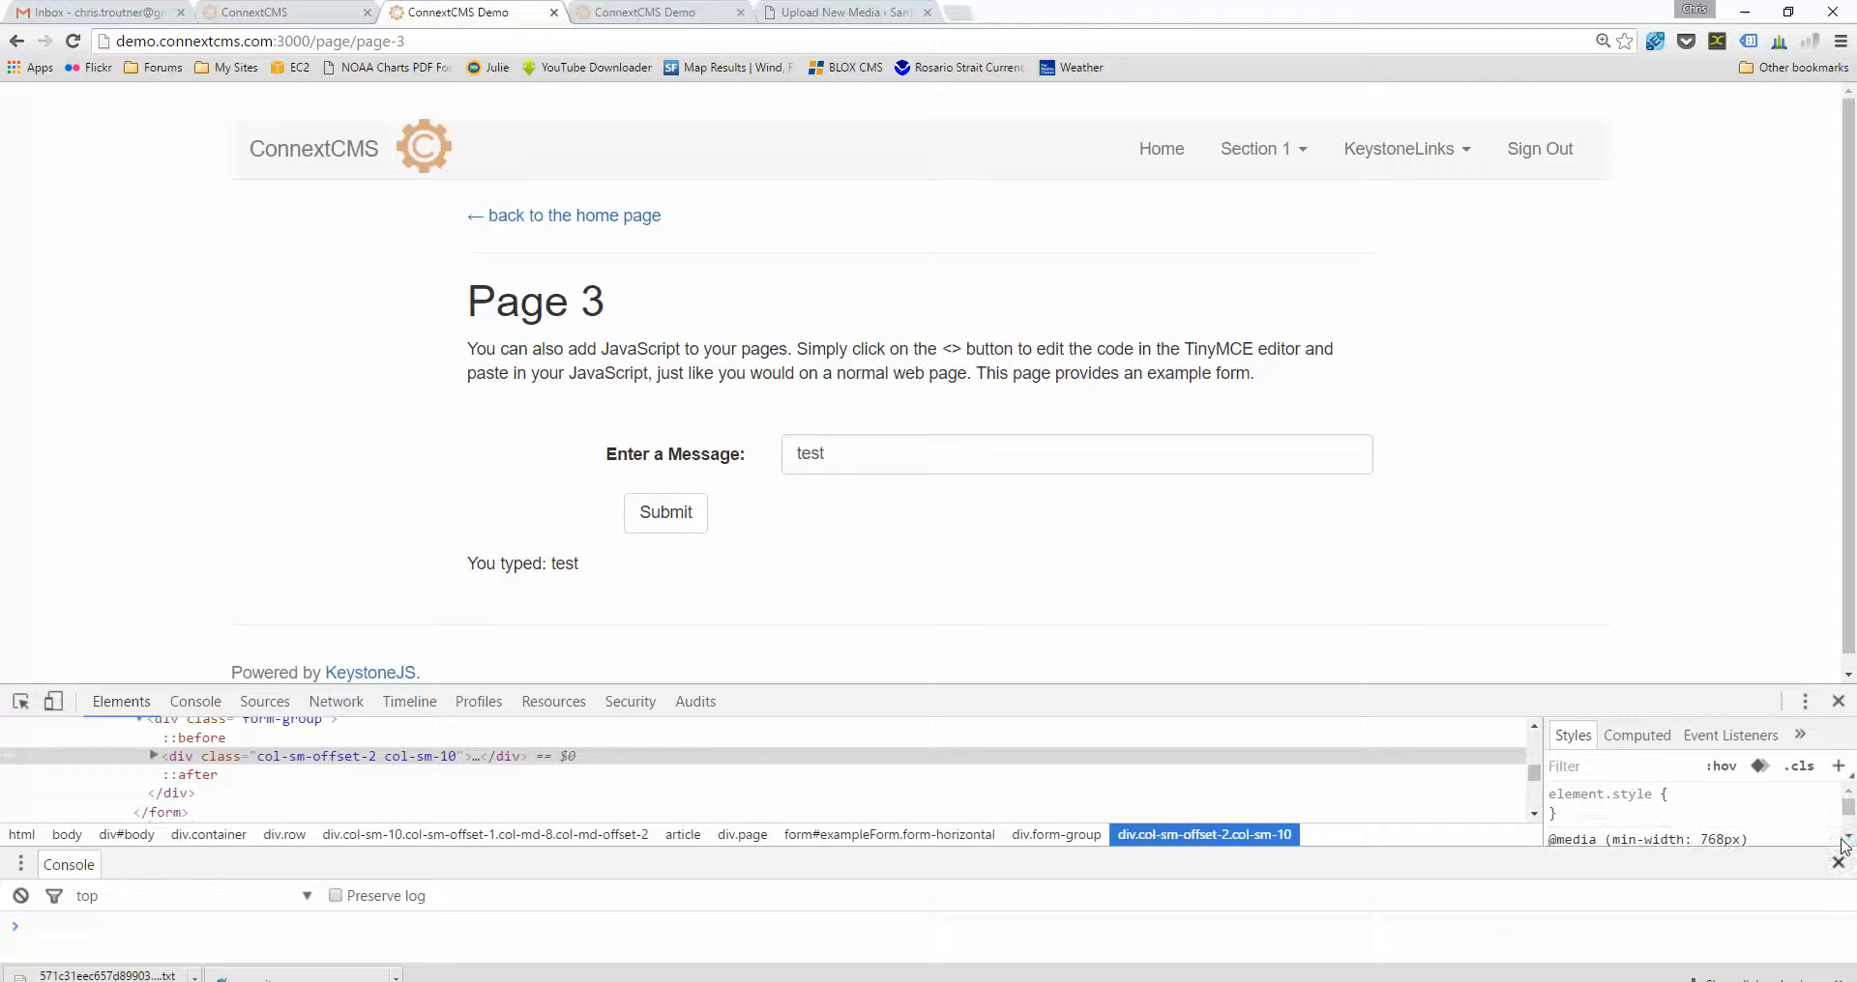
- Show the page-3 document source in the DevTools Sources panel after a brief look at the Console
{"action": "left_click", "coordinate": [265, 700]}
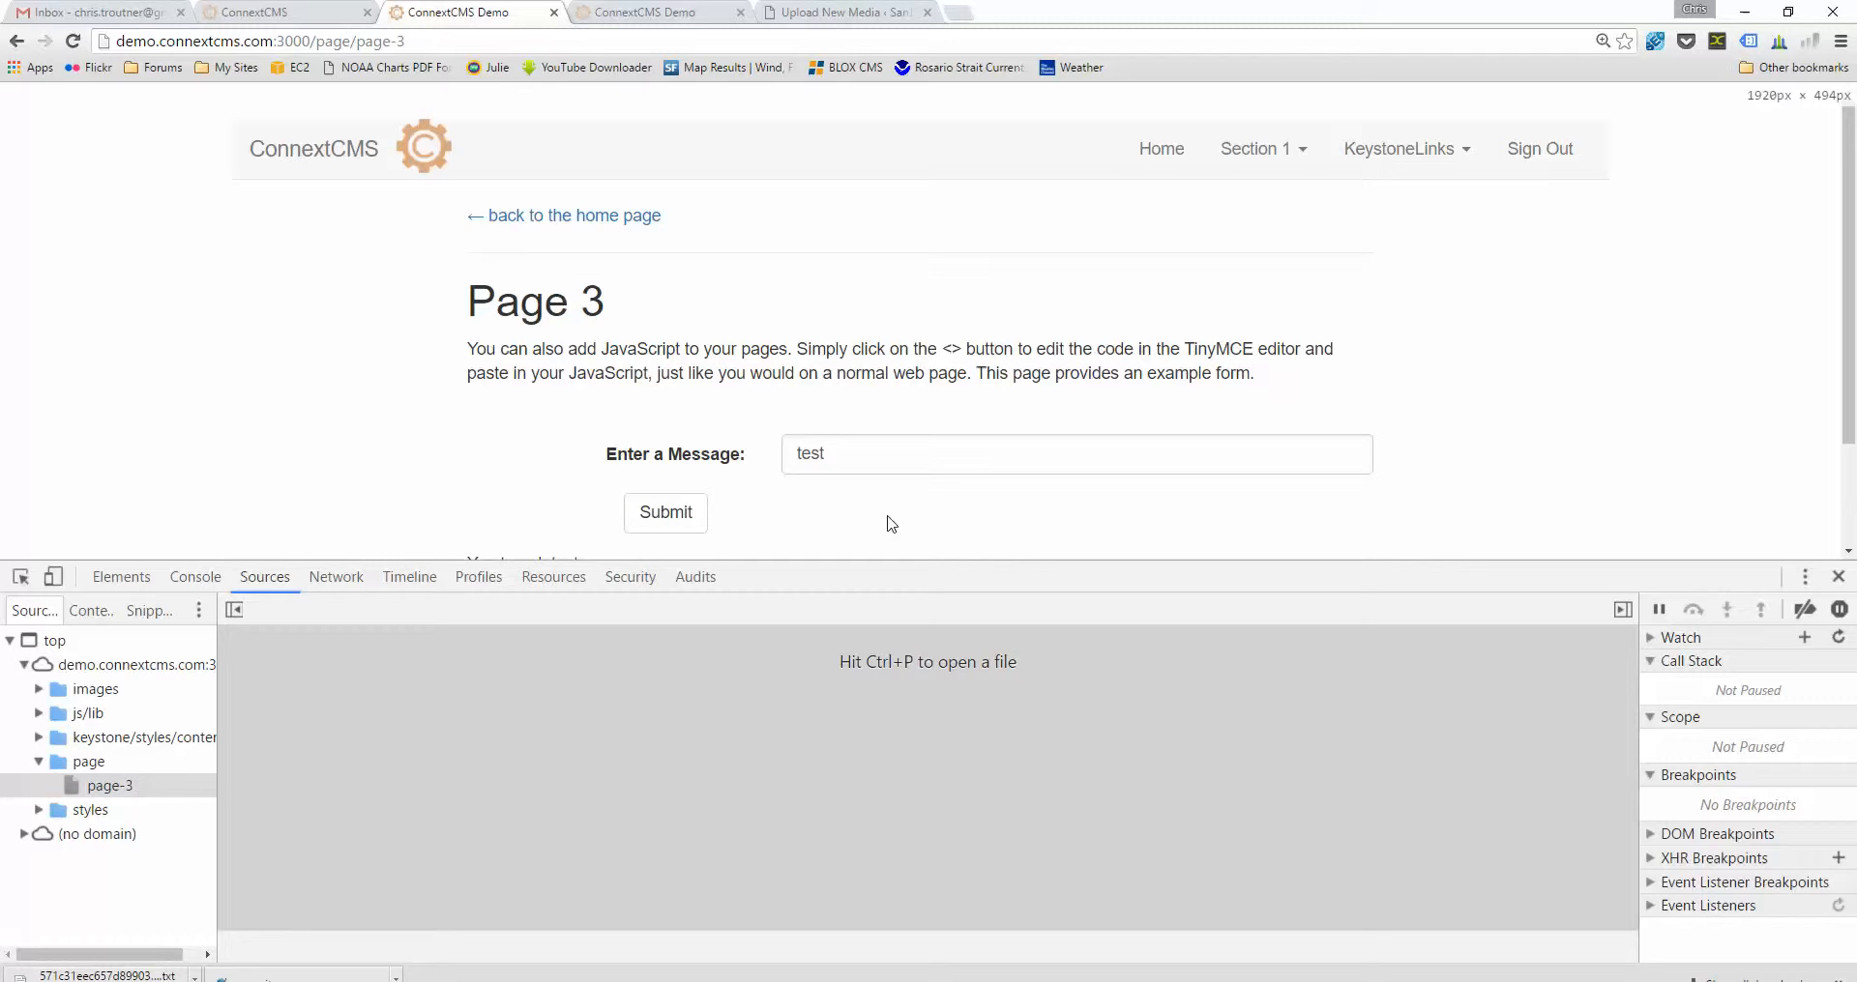
{"action": "left_click", "coordinate": [194, 577]}
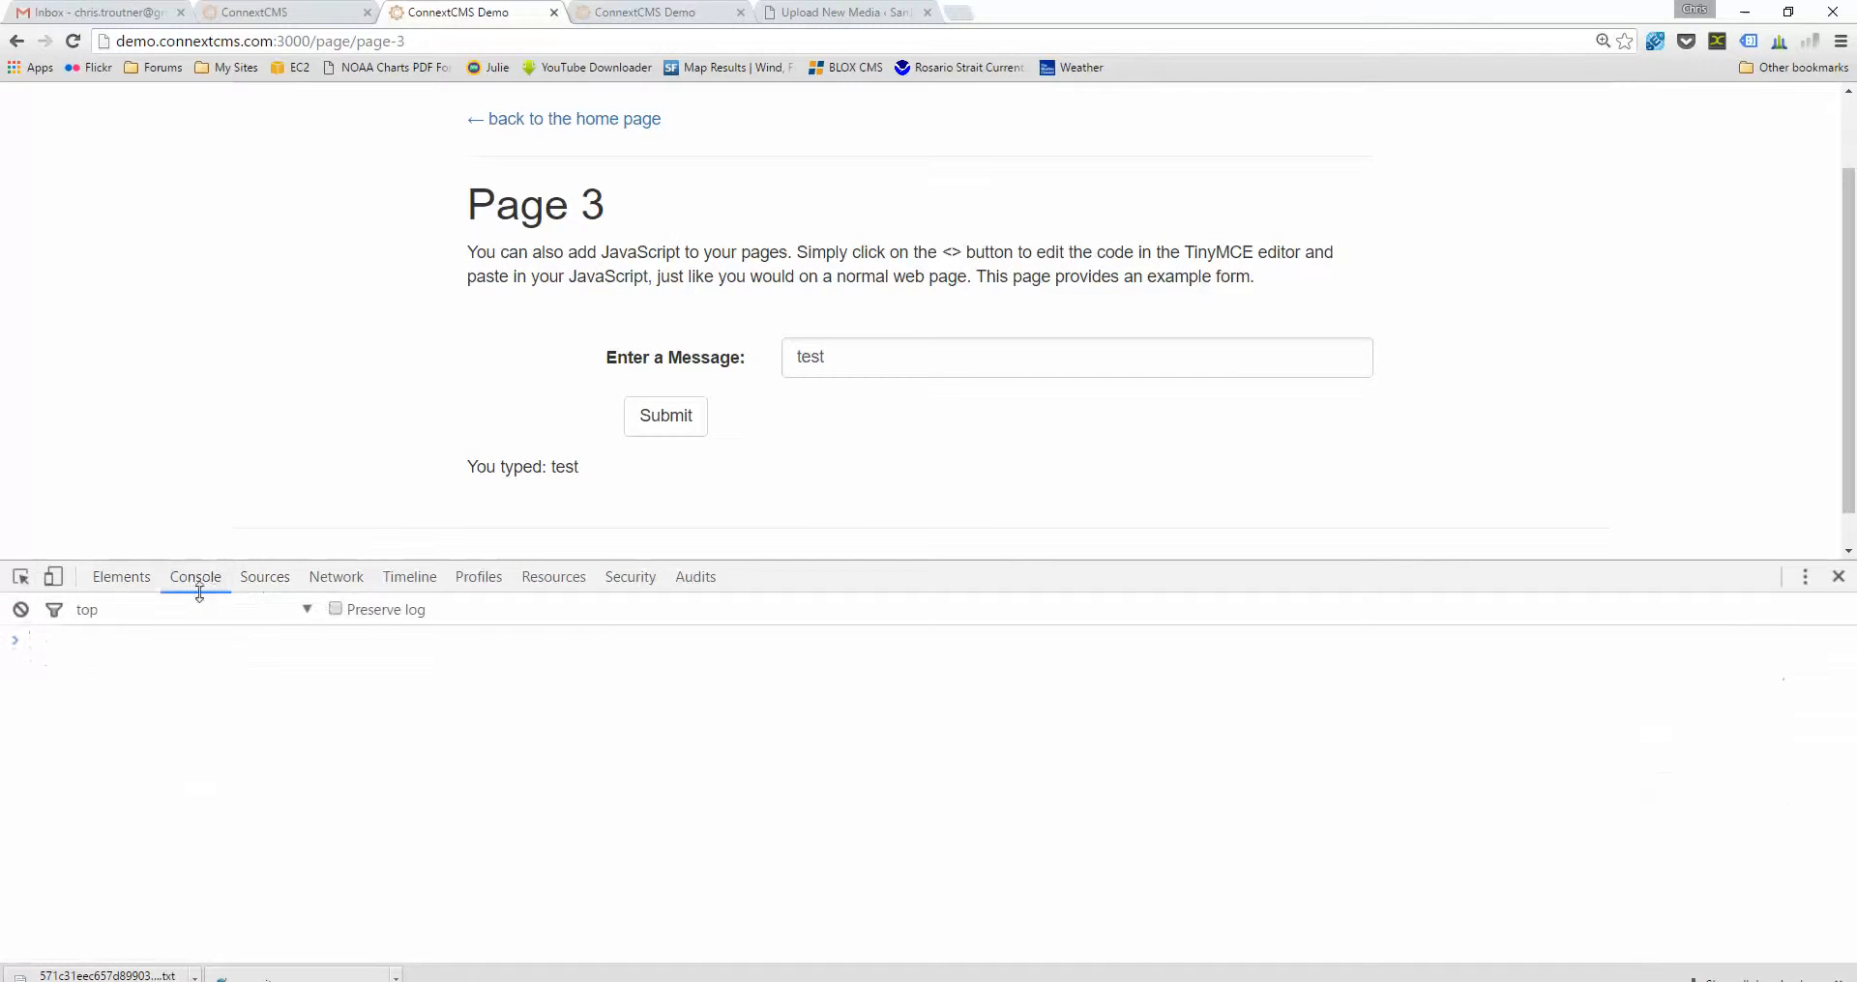
{"action": "left_click", "coordinate": [265, 576]}
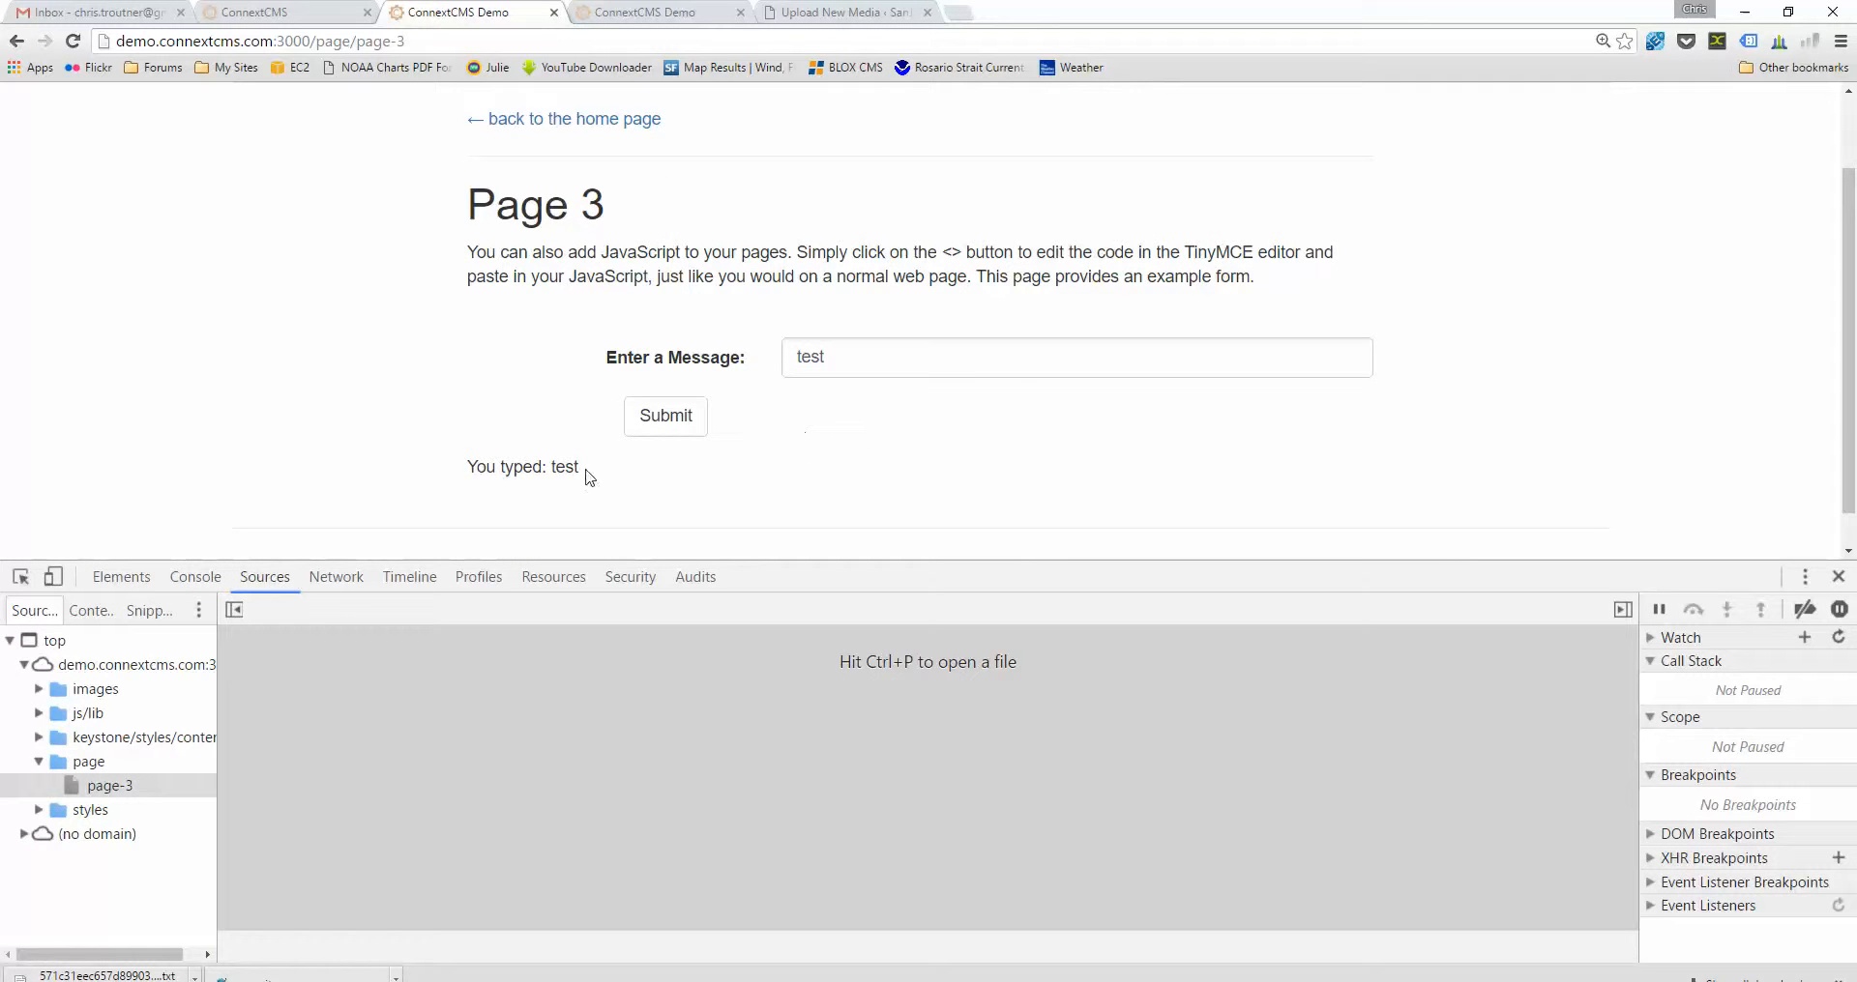
{"action": "mouse_move", "coordinate": [466, 782]}
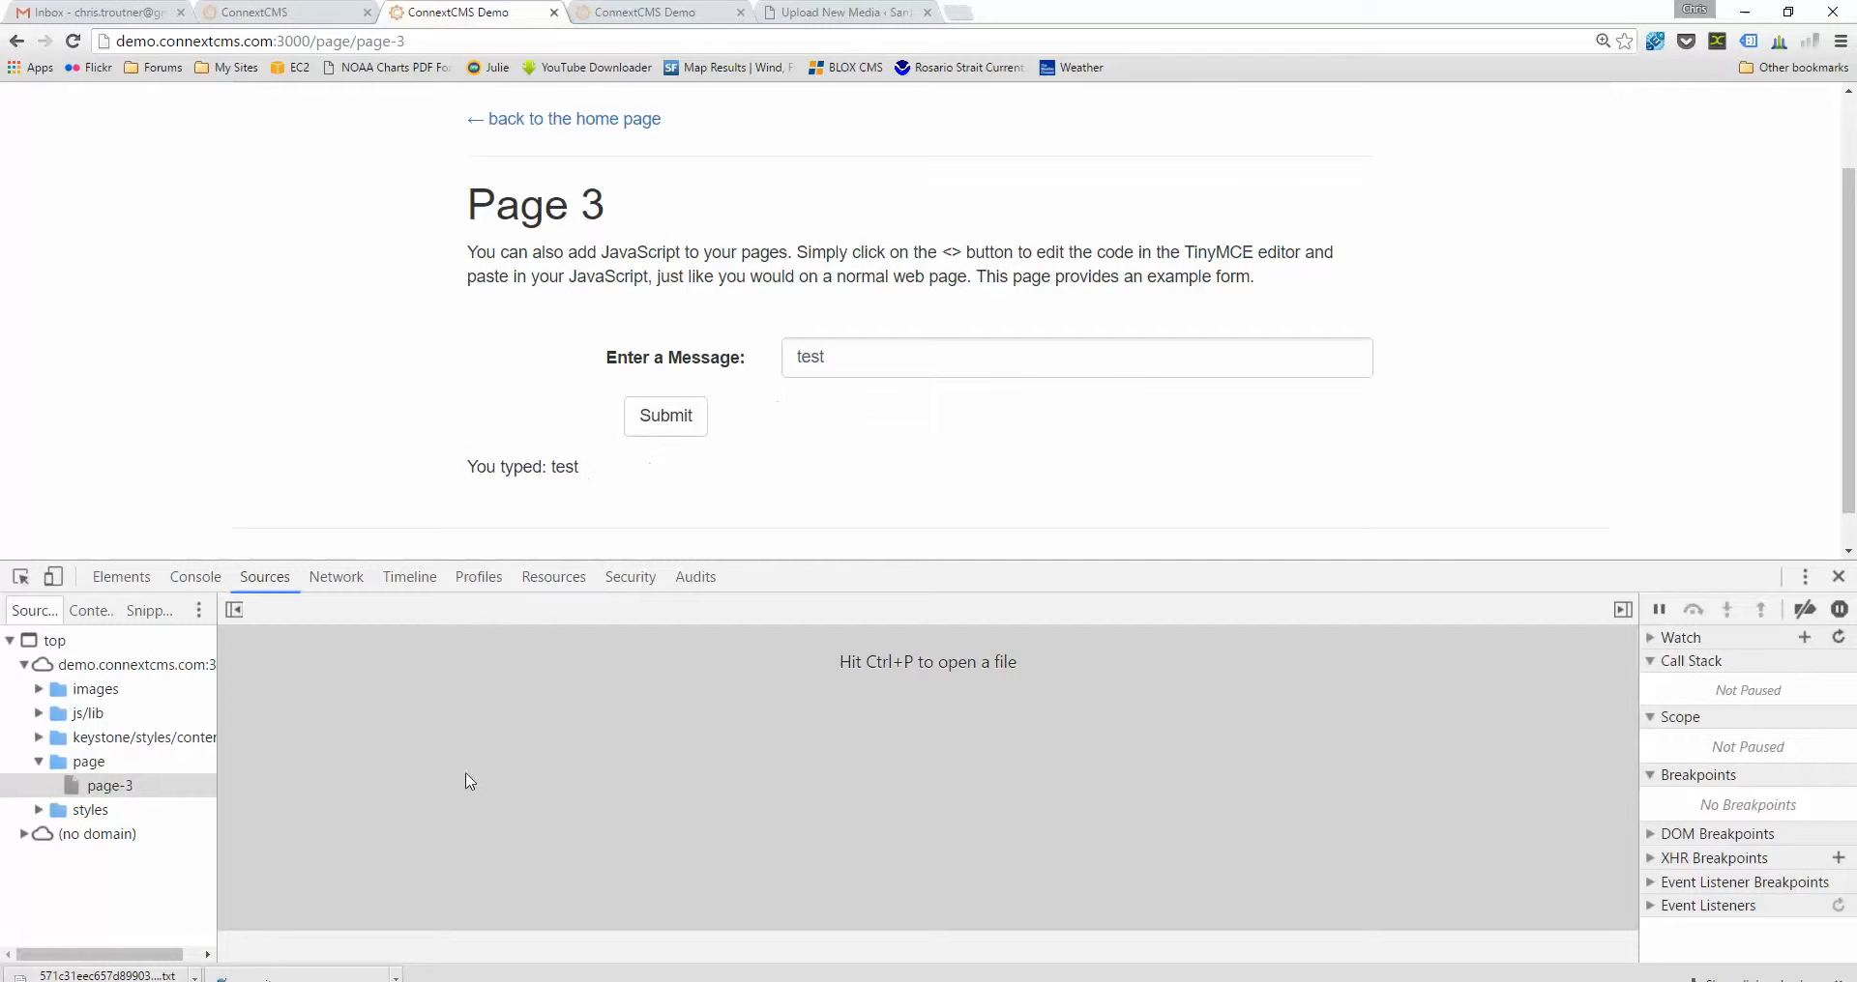
{"action": "left_click", "coordinate": [110, 786]}
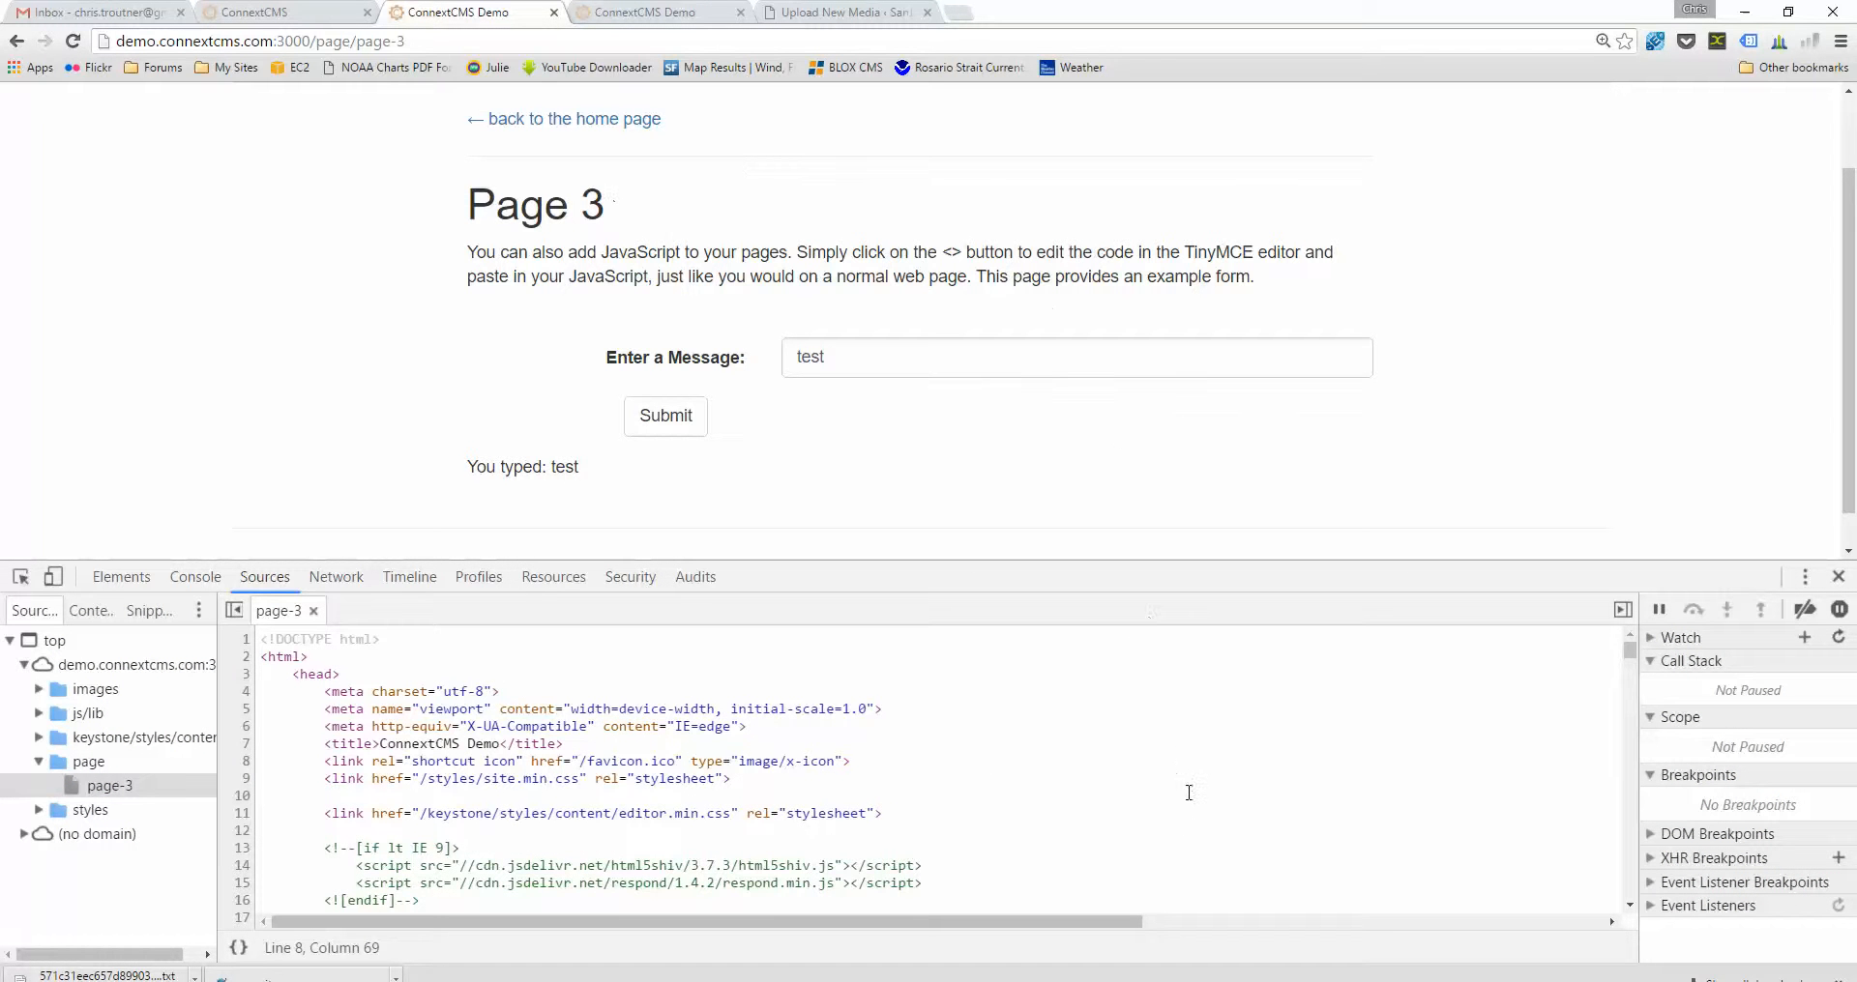
- Locate the submit script and select its commented-out debugger statement
{"action": "scroll", "scroll_direction": "down", "scroll_amount": 3}
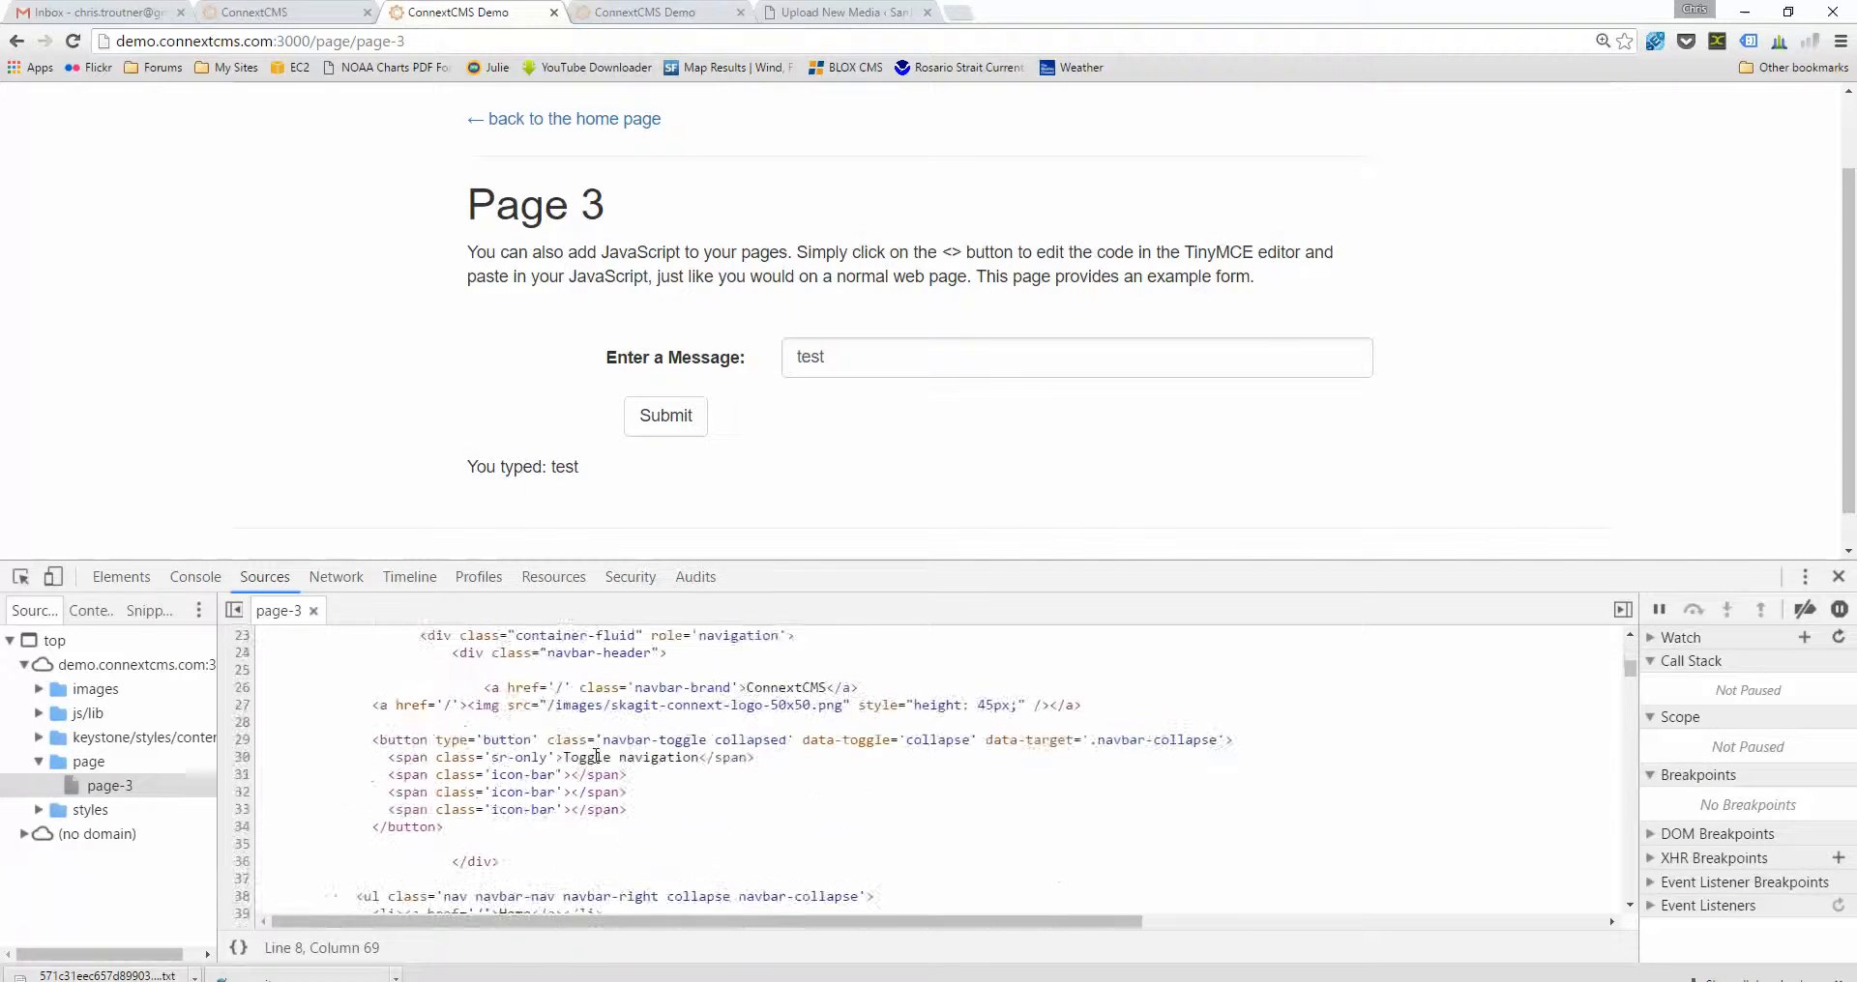
{"action": "scroll", "scroll_direction": "down", "scroll_amount": 3}
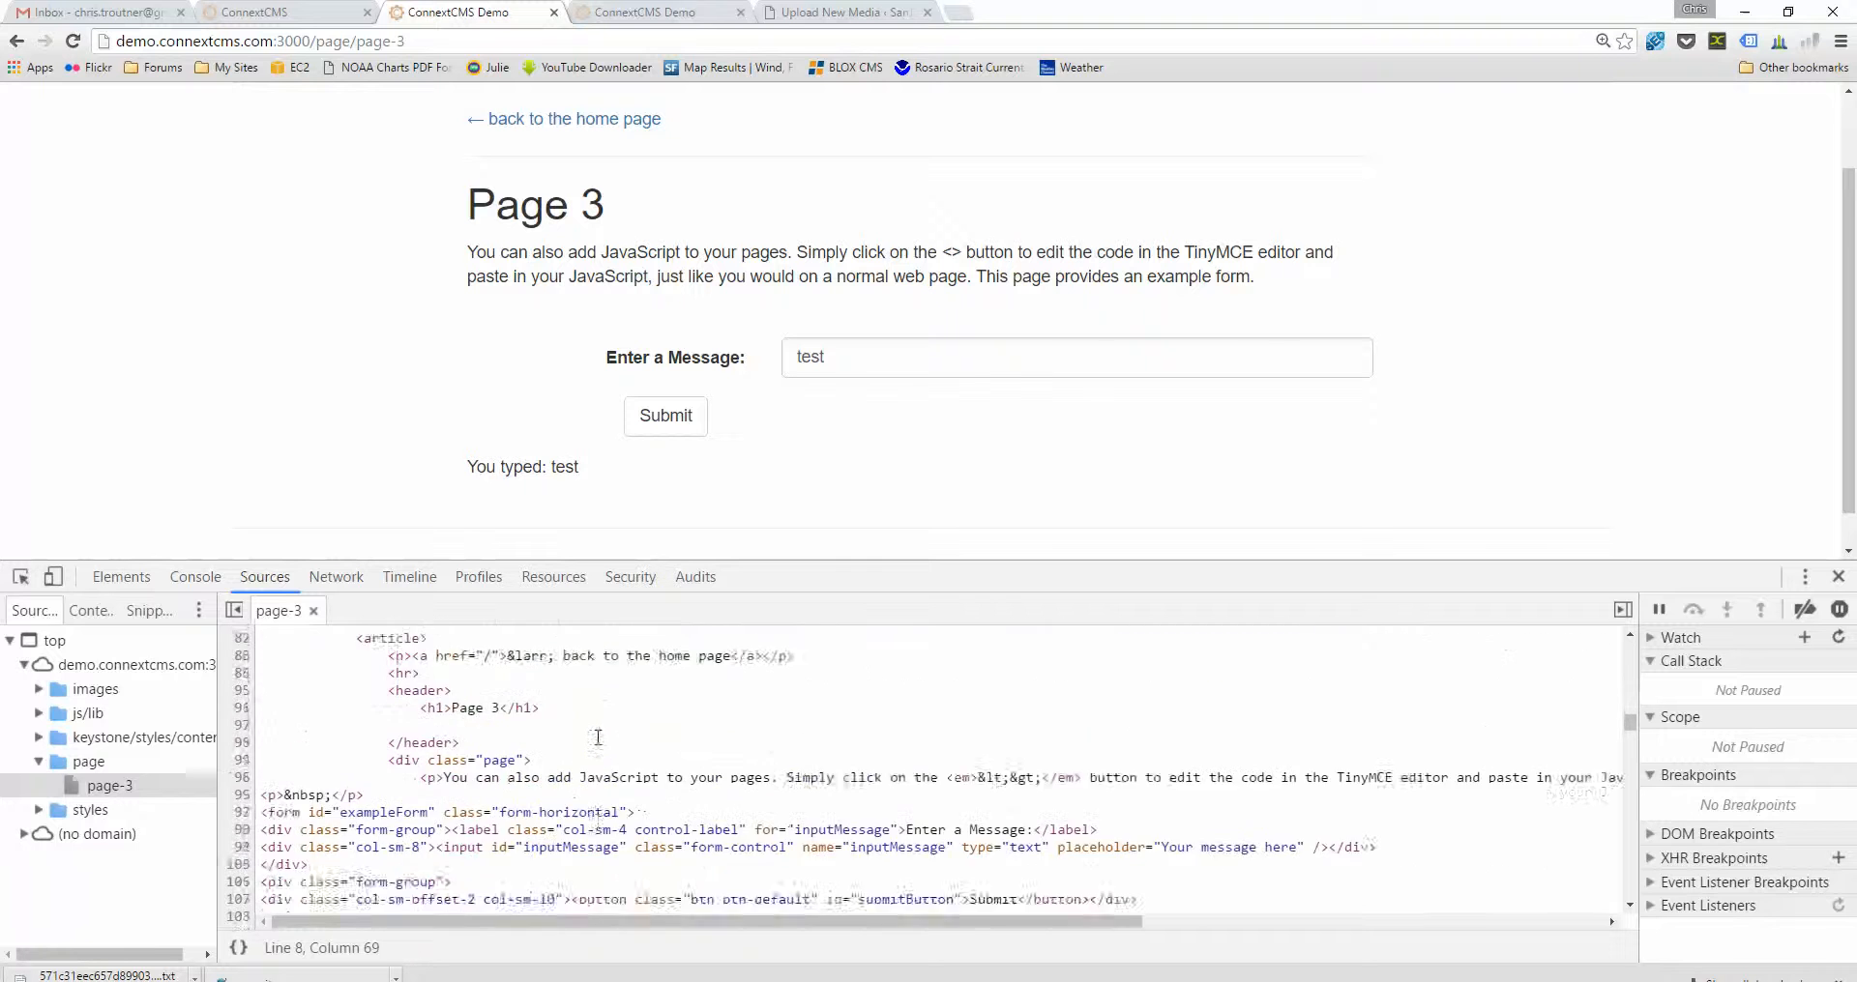
{"action": "scroll", "scroll_direction": "down", "scroll_amount": 3}
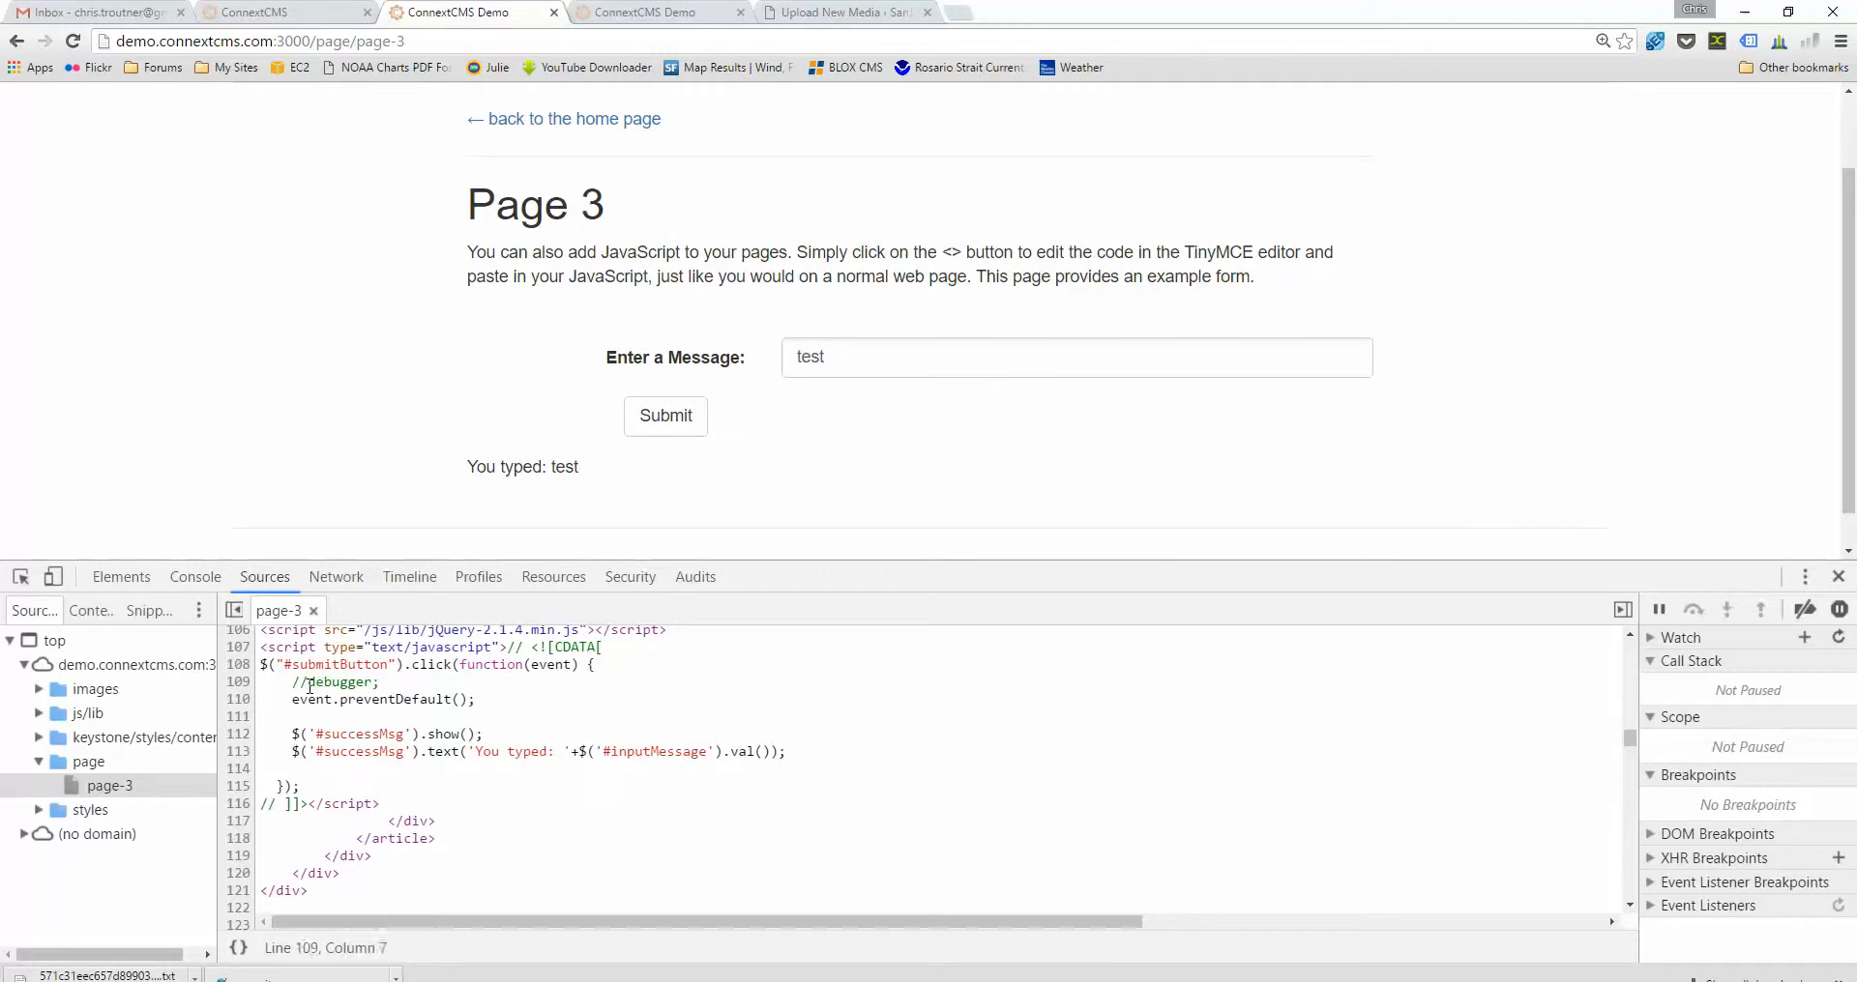
{"action": "double_click", "coordinate": [336, 683]}
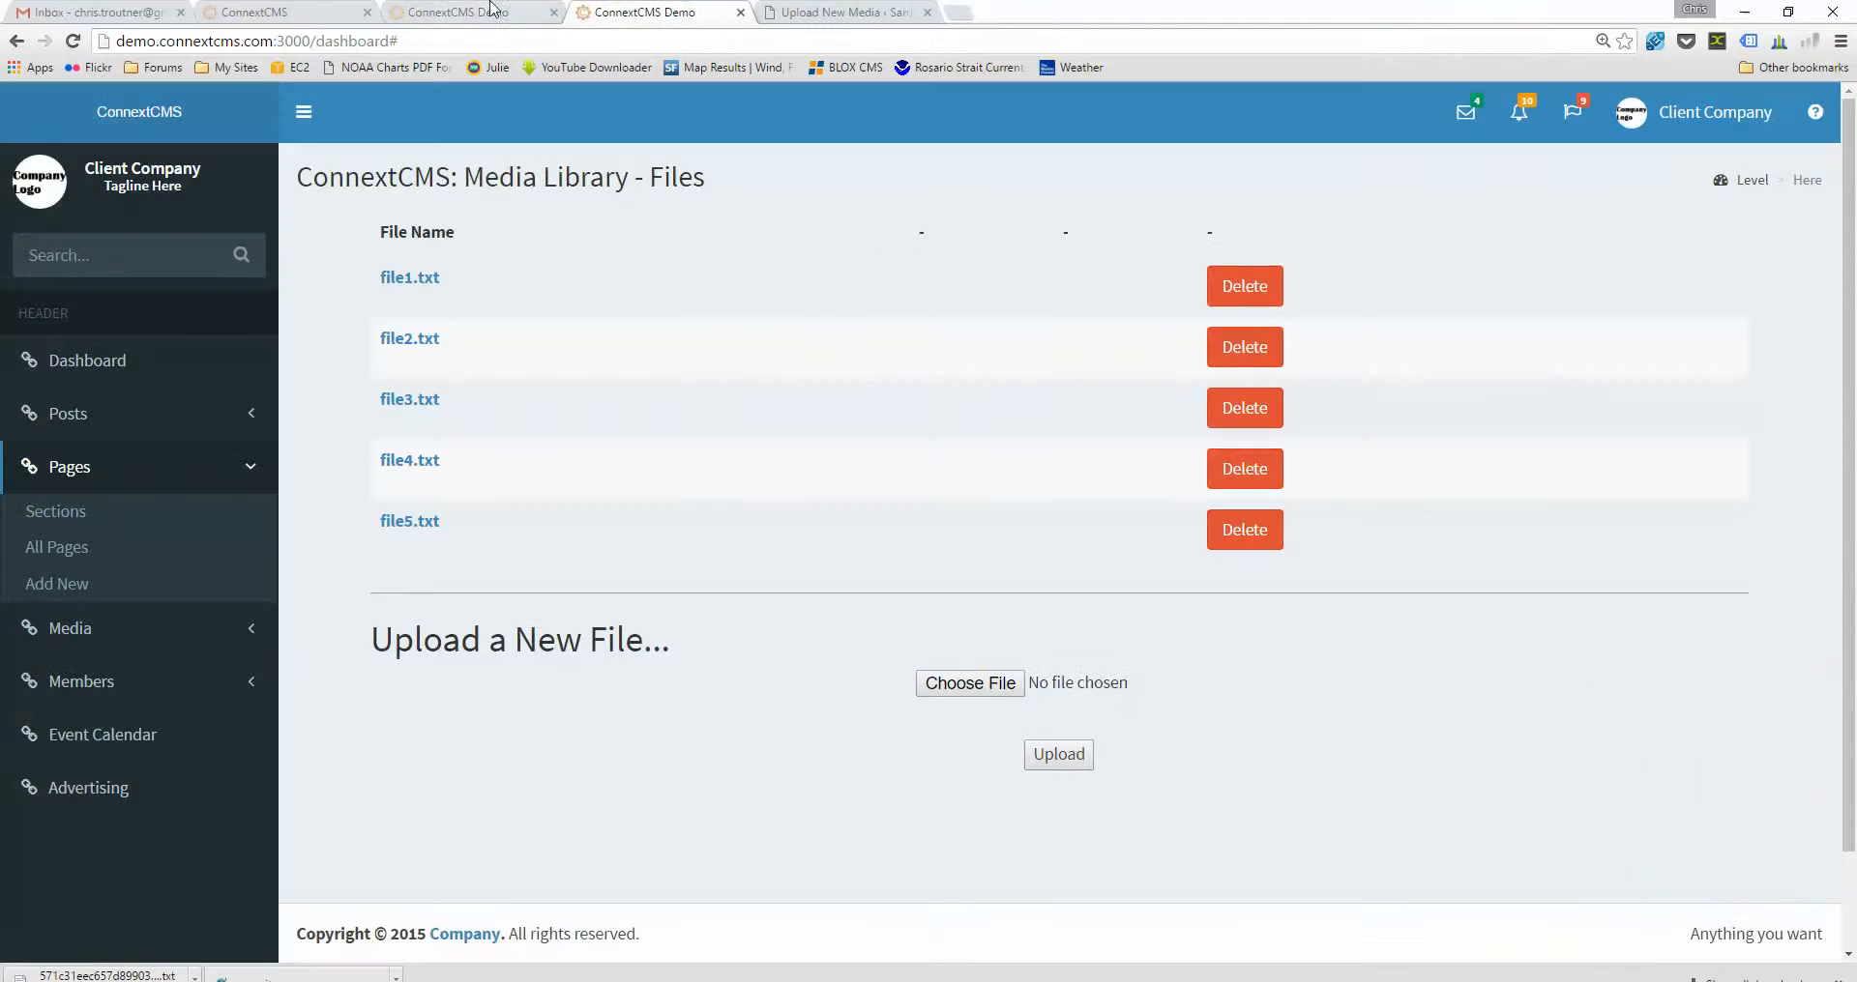
- Open Page 3 for editing and show its content's raw HTML via the TinyMCE source-code button
{"action": "left_click", "coordinate": [68, 414]}
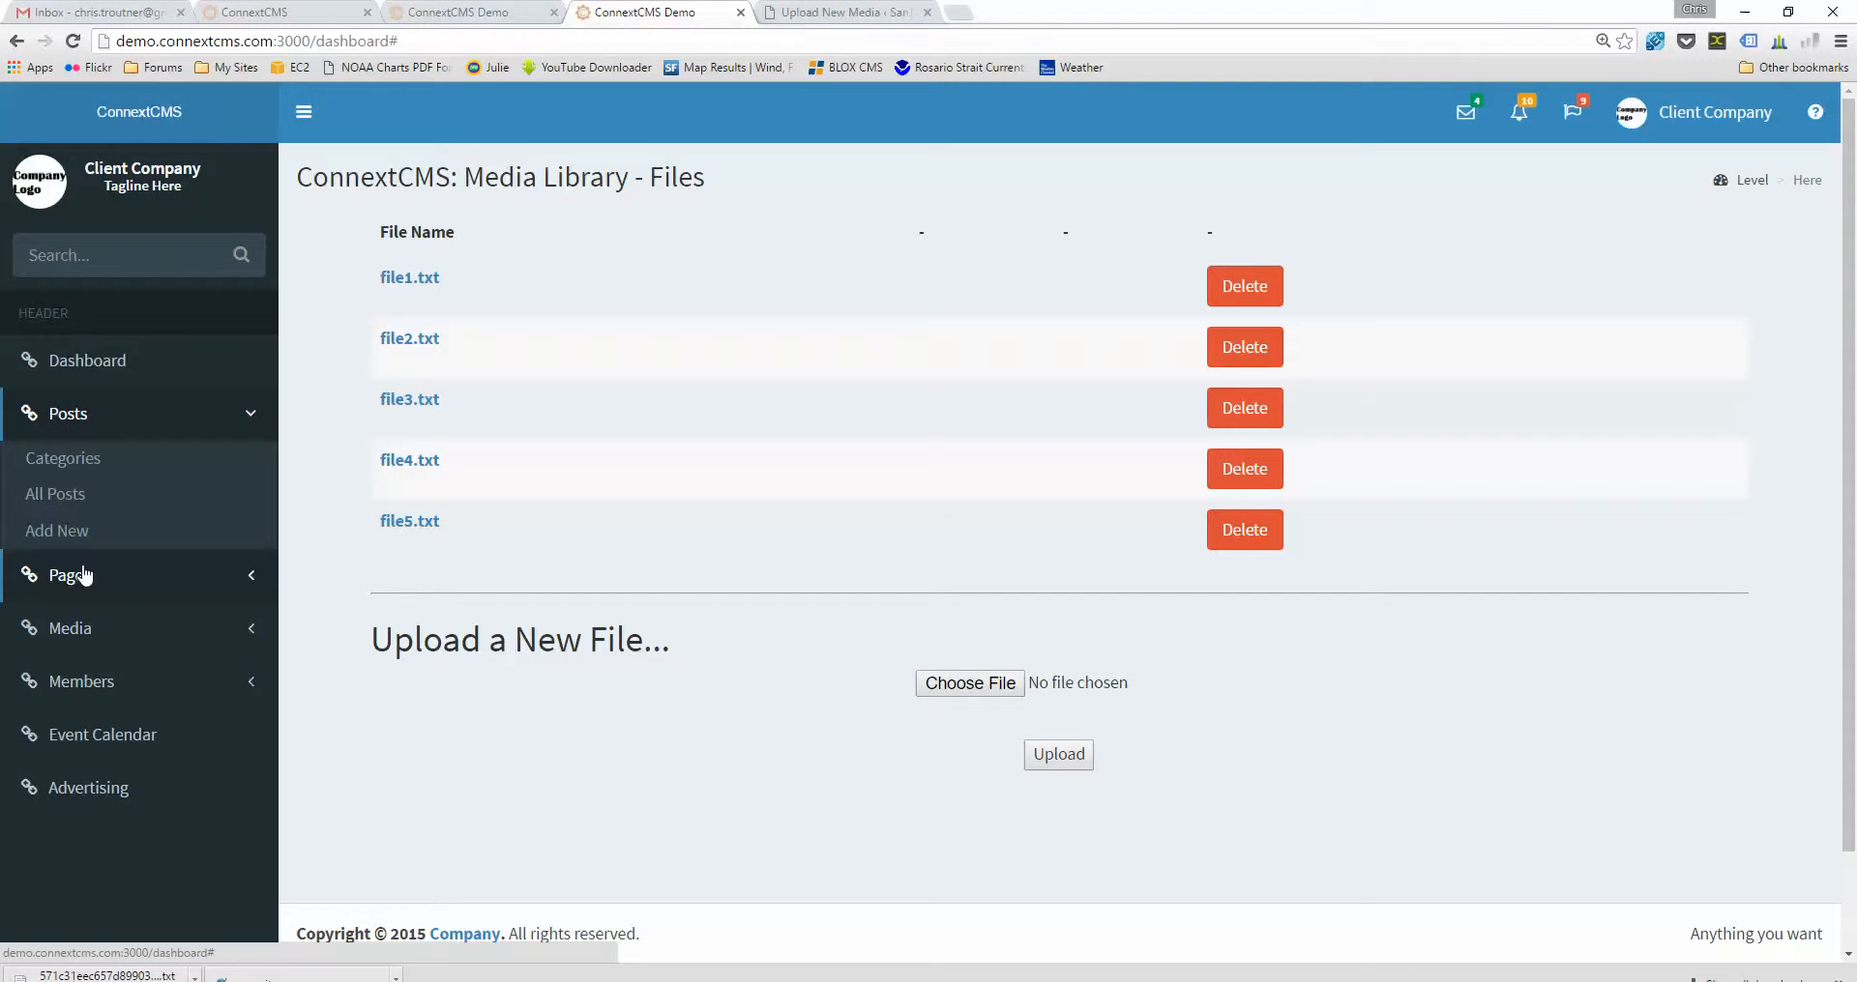
{"action": "left_click", "coordinate": [68, 575]}
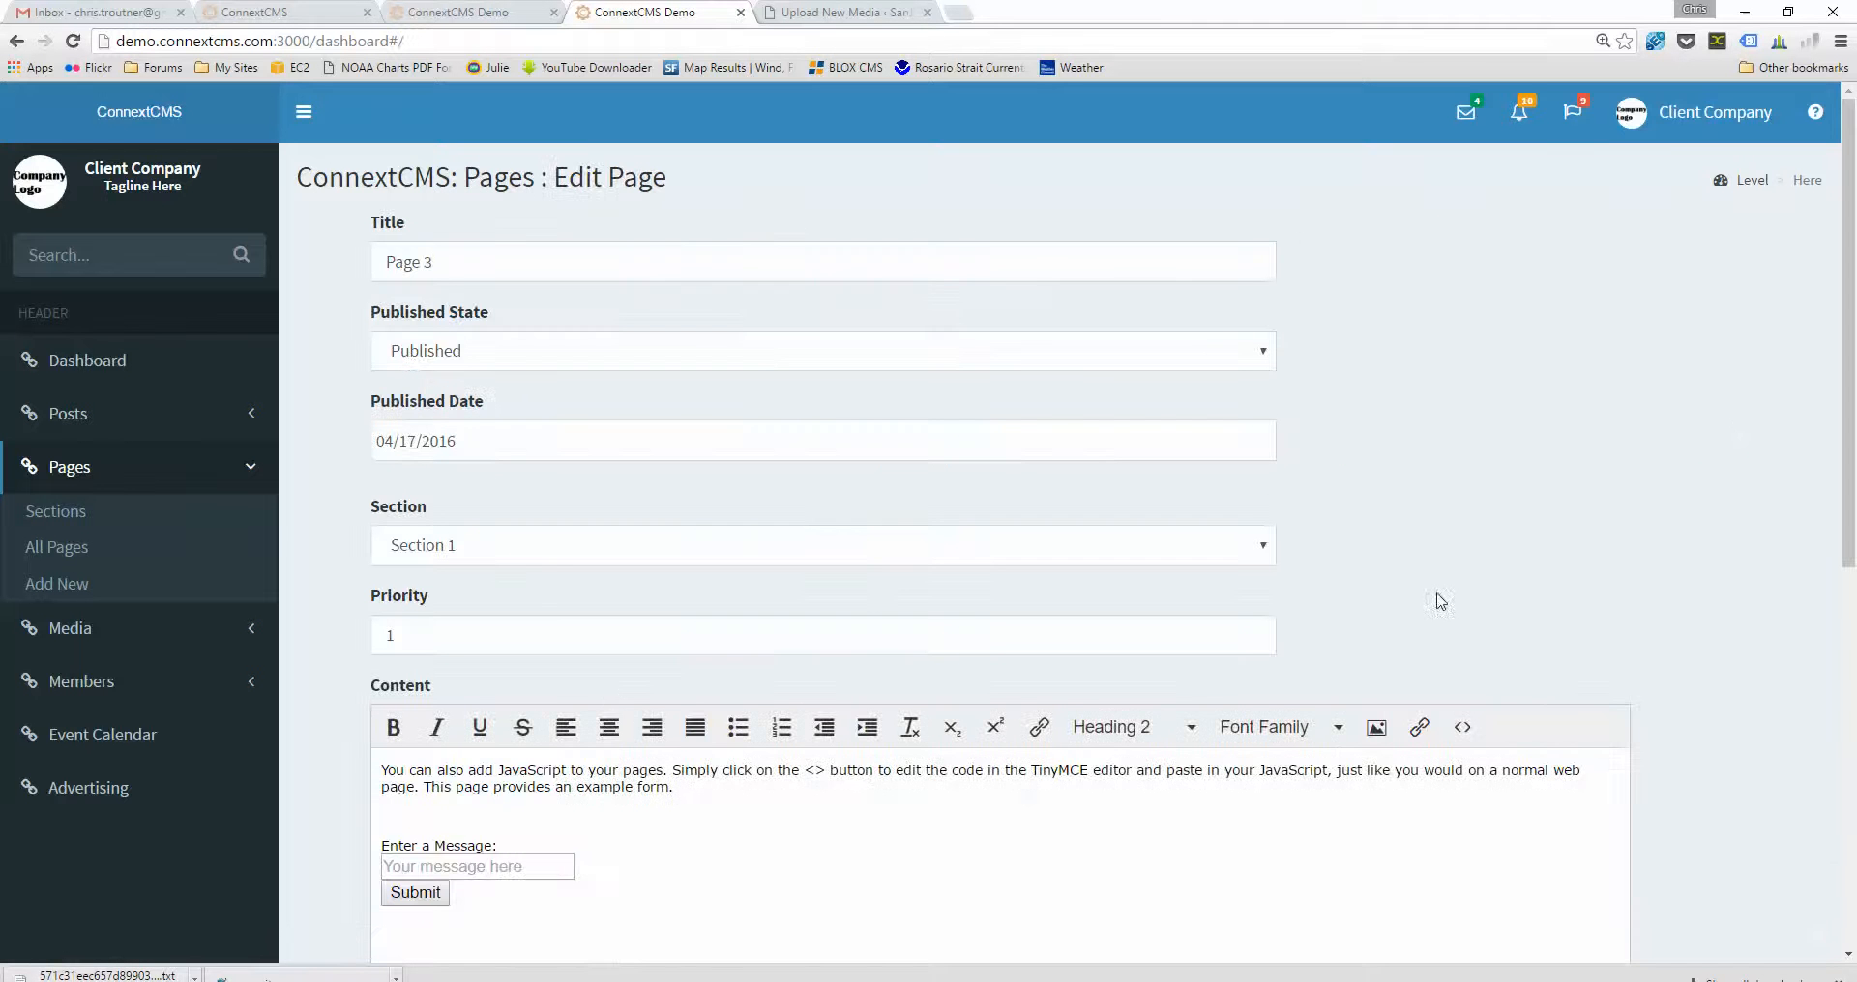
{"action": "scroll", "scroll_direction": "down", "scroll_amount": 3}
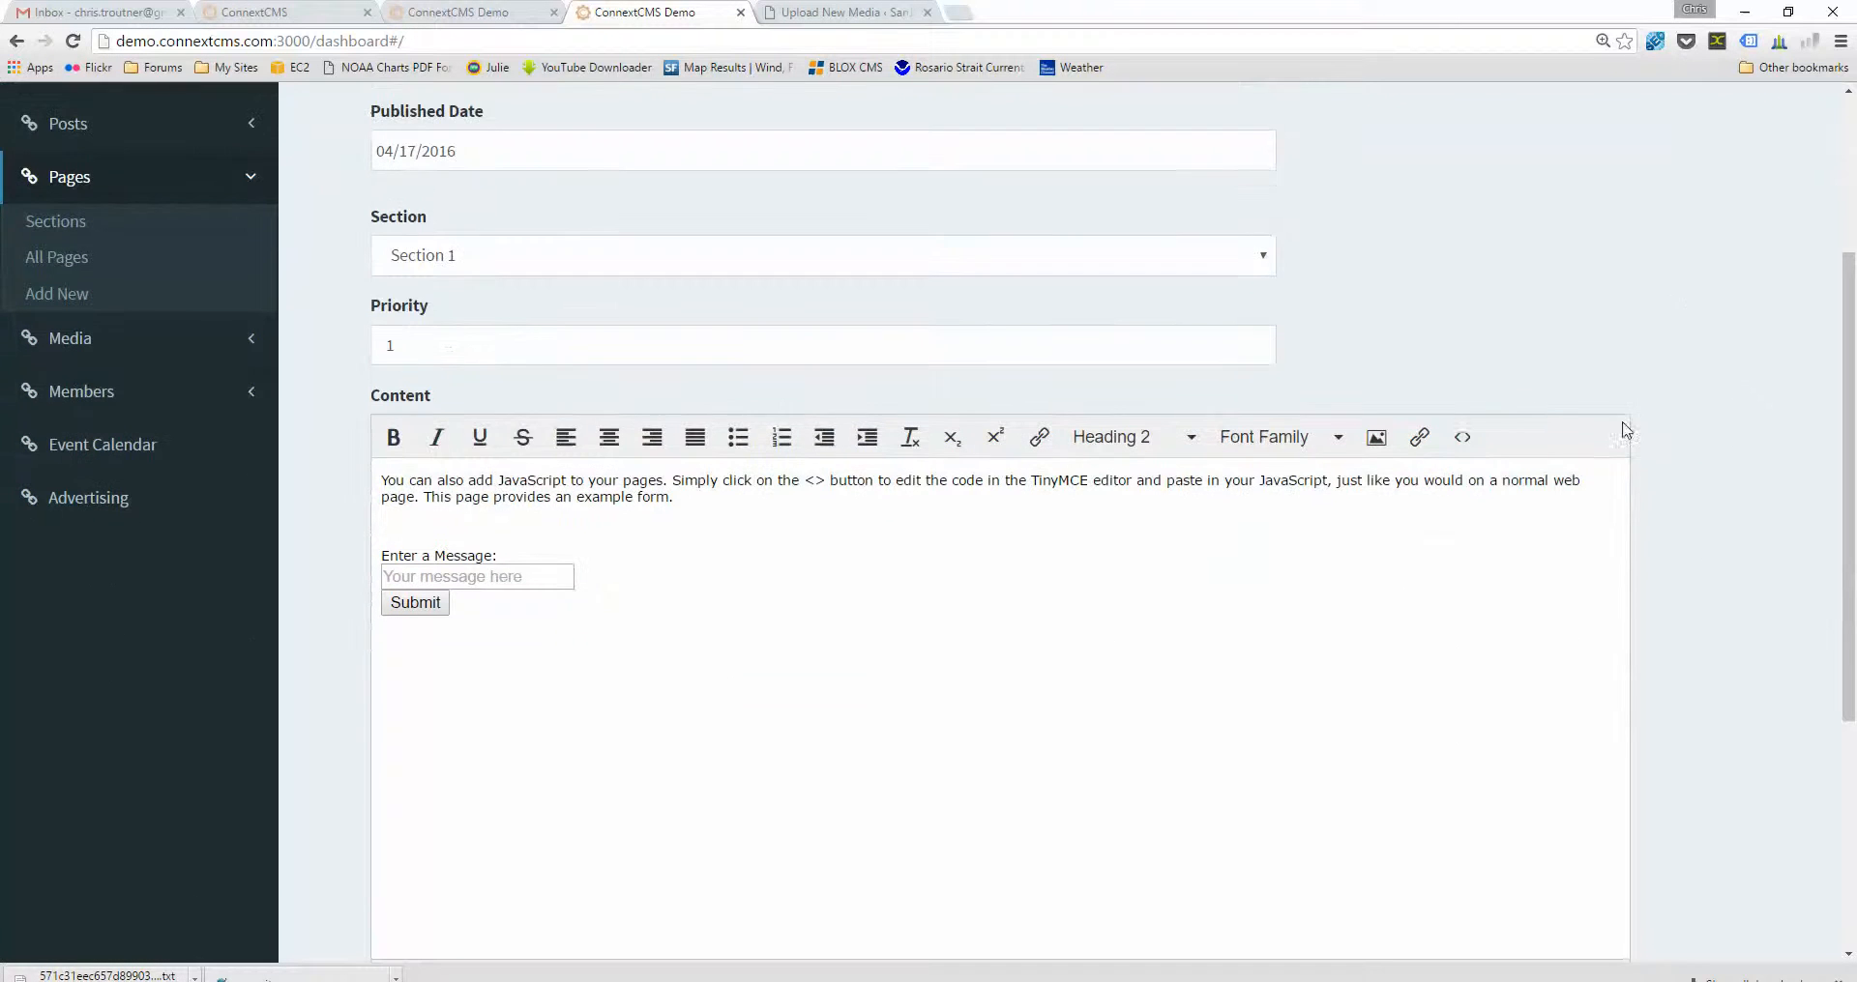
{"action": "left_click", "coordinate": [1462, 437]}
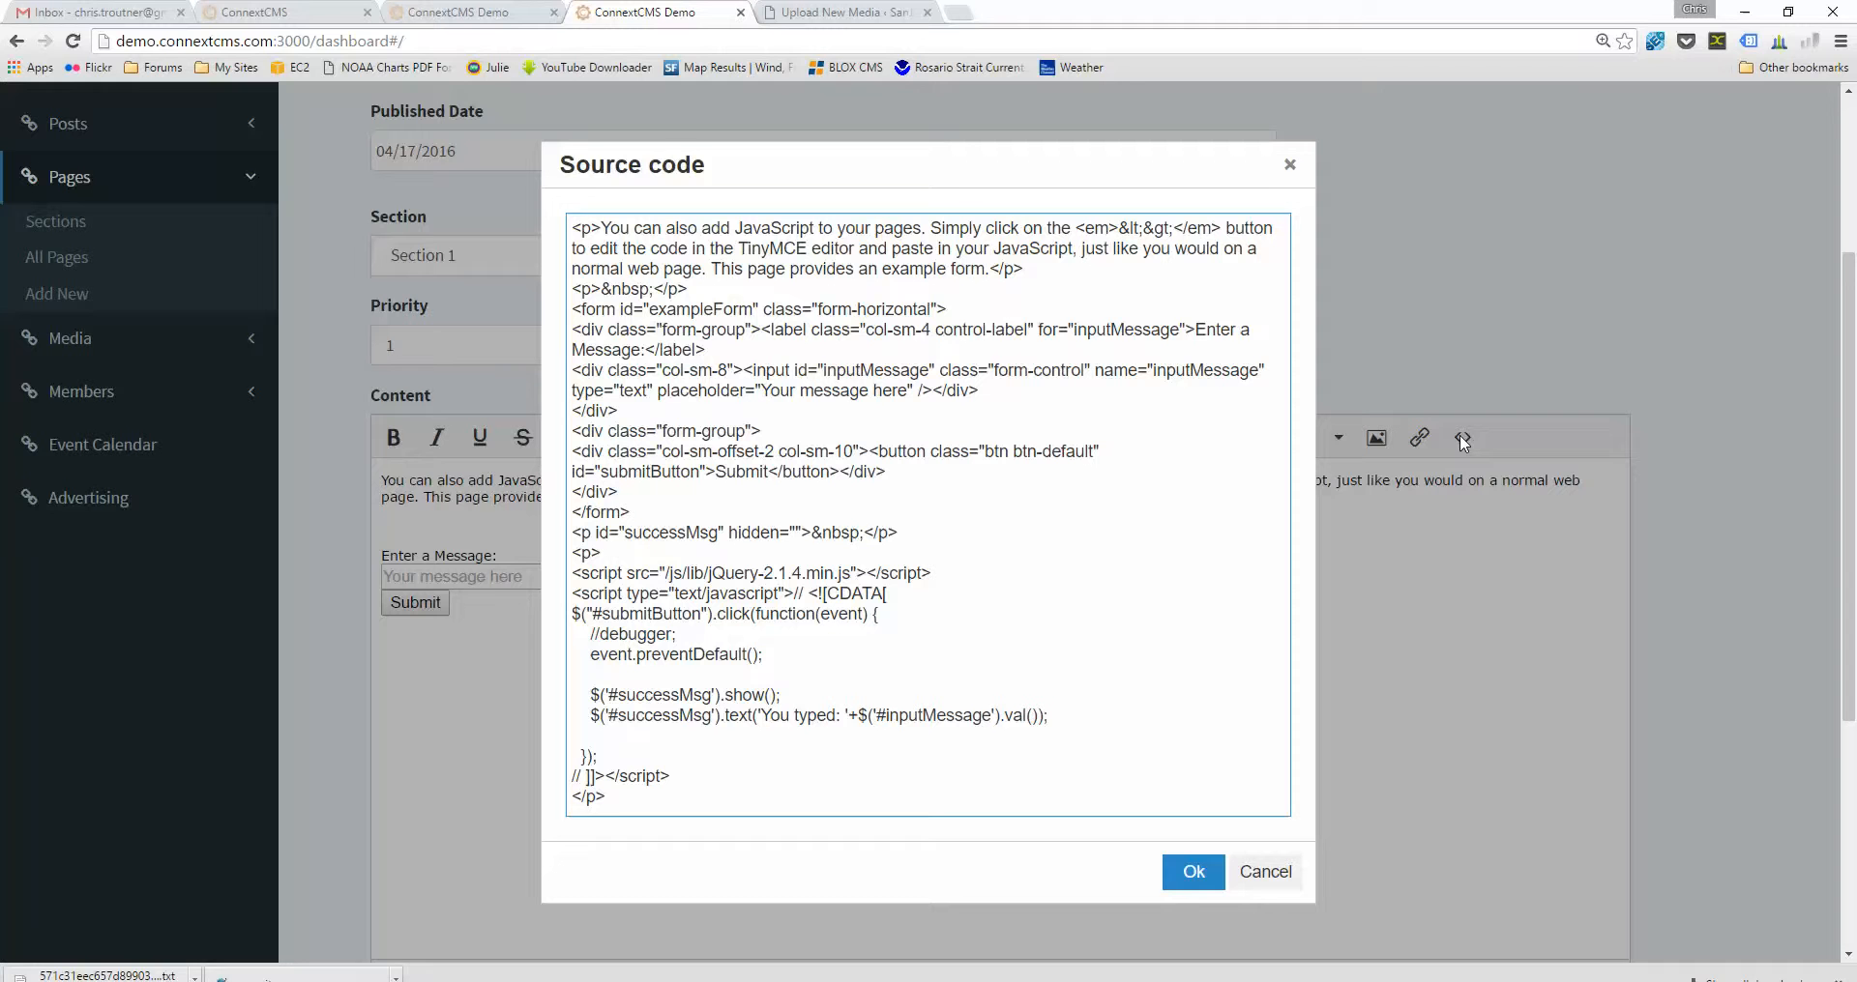
{"action": "mouse_move", "coordinate": [1474, 444]}
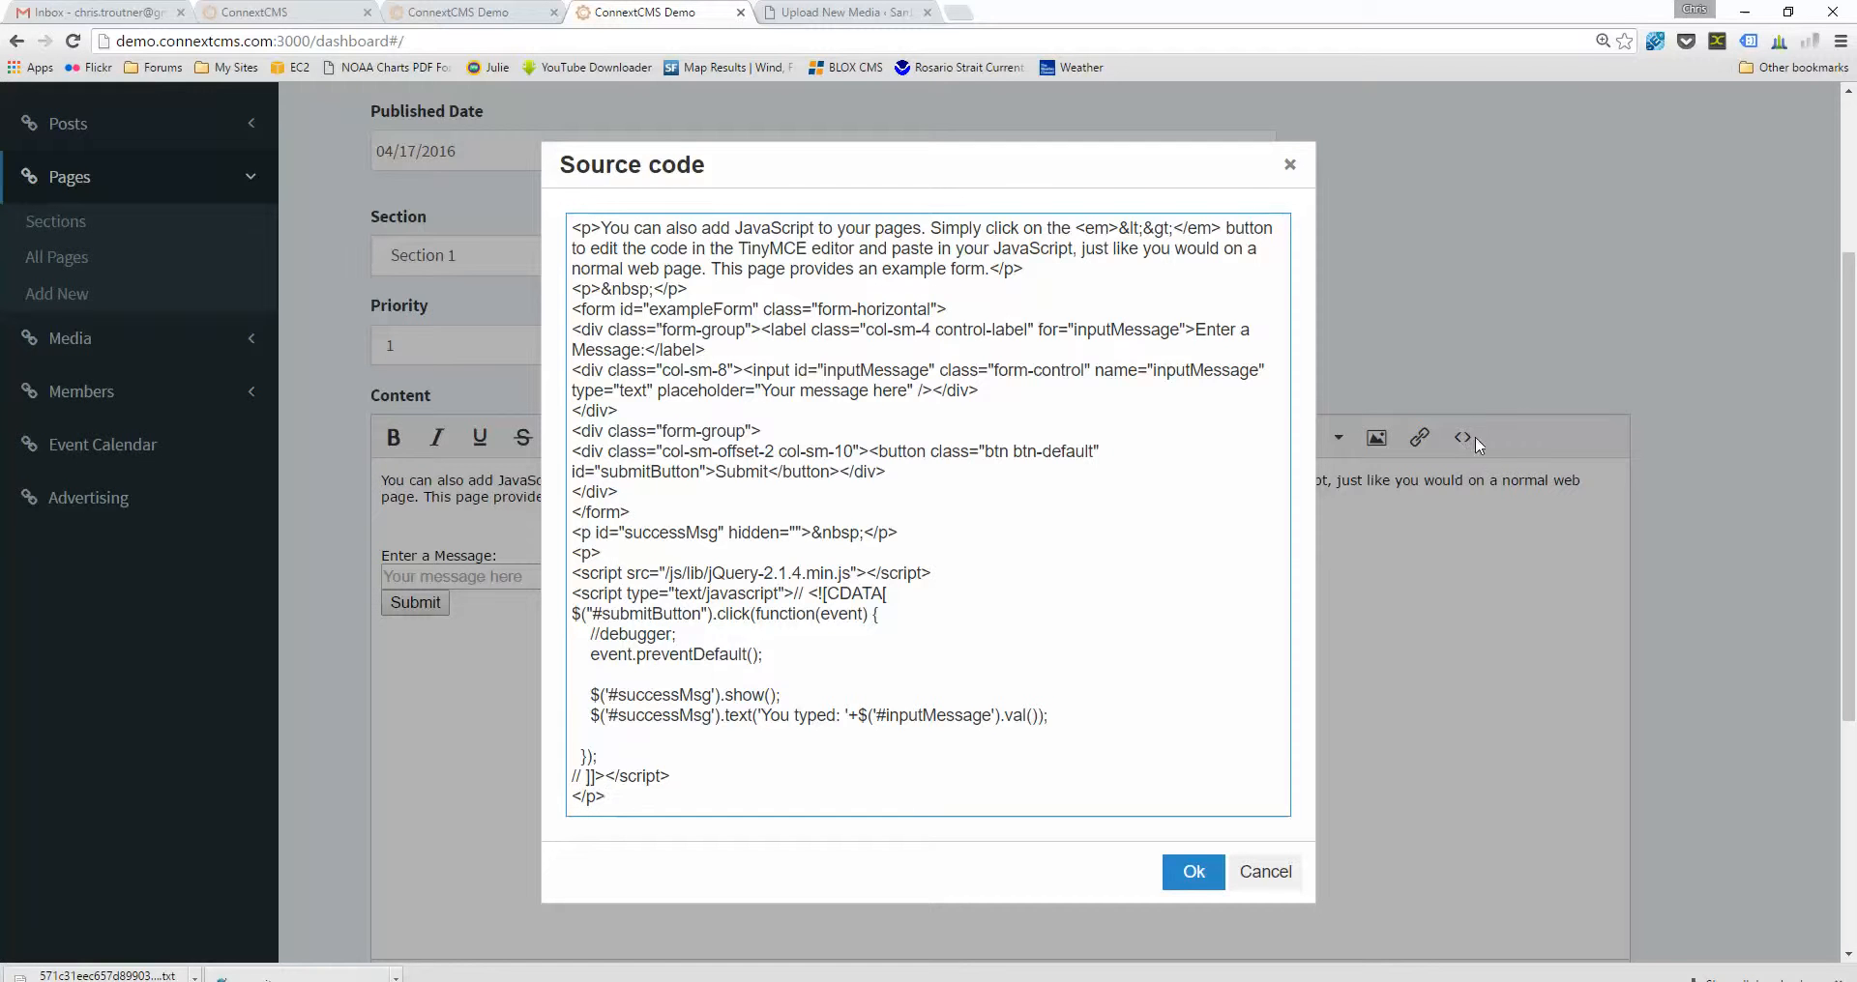
{"action": "mouse_move", "coordinate": [1019, 573]}
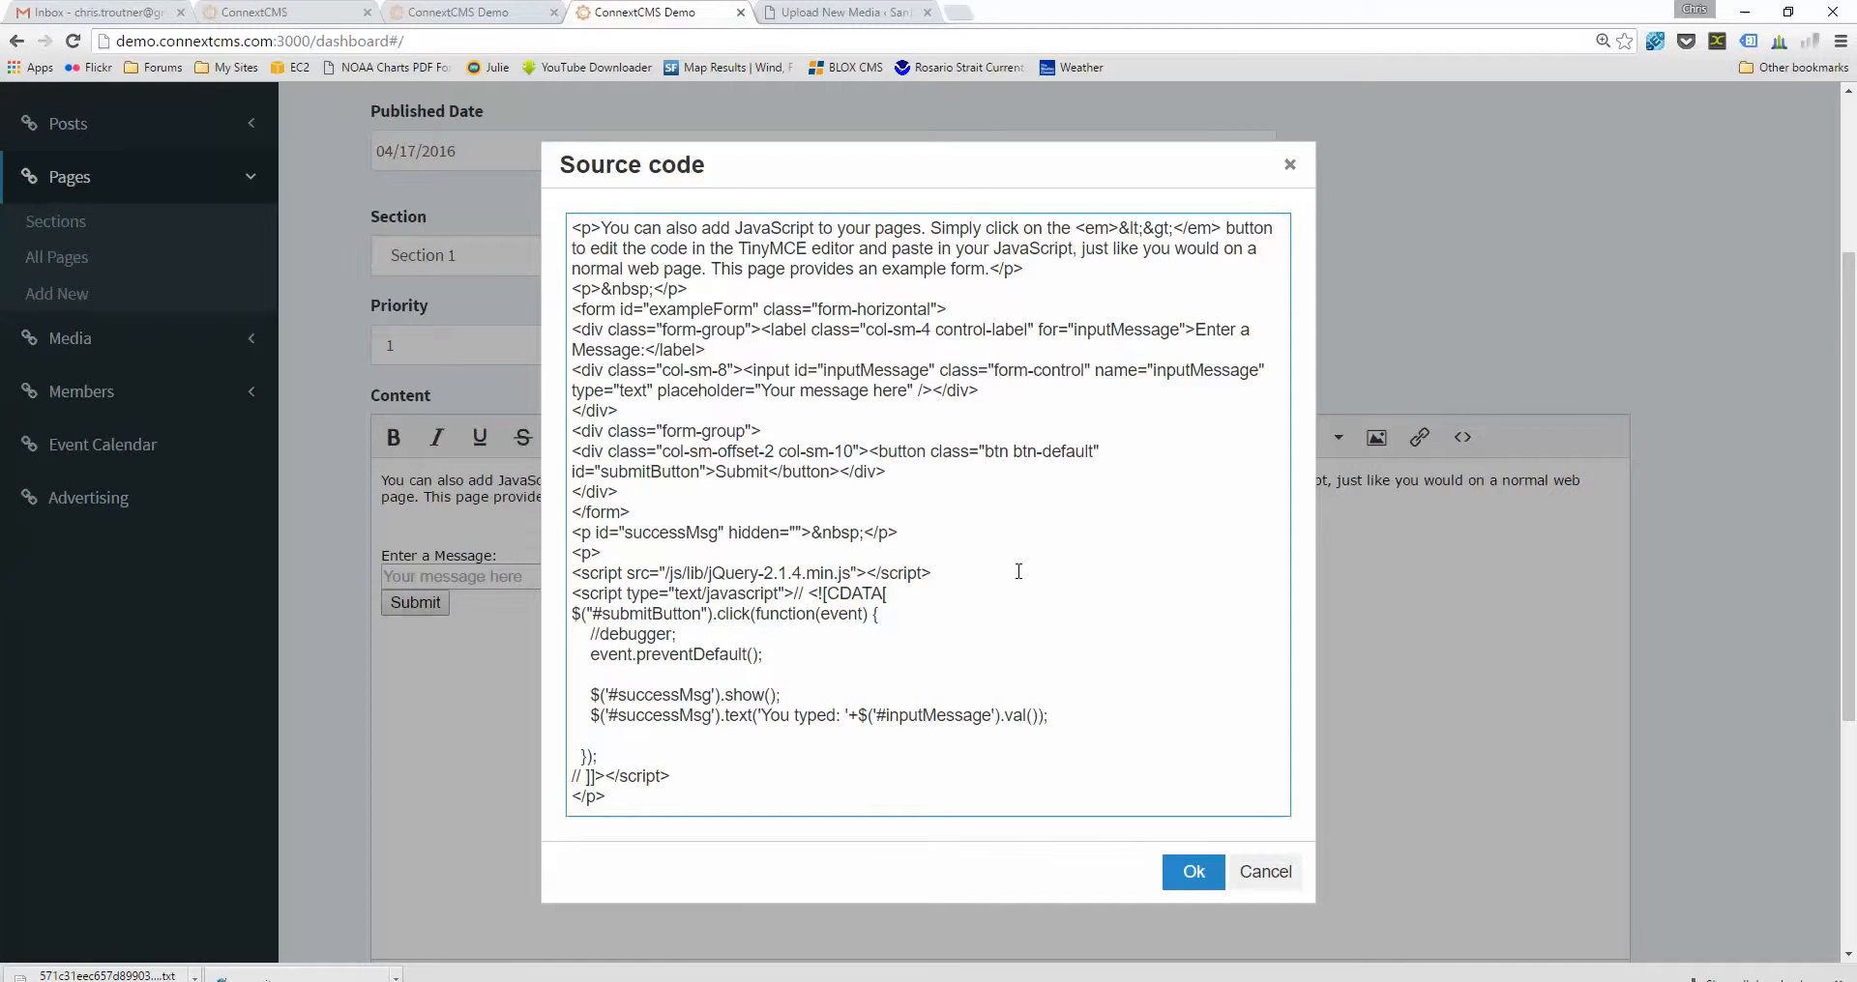
- Review the form and jQuery submit script HTML, then return to the live Page 3 browser tab
{"action": "scroll", "scroll_direction": "down", "scroll_amount": 3}
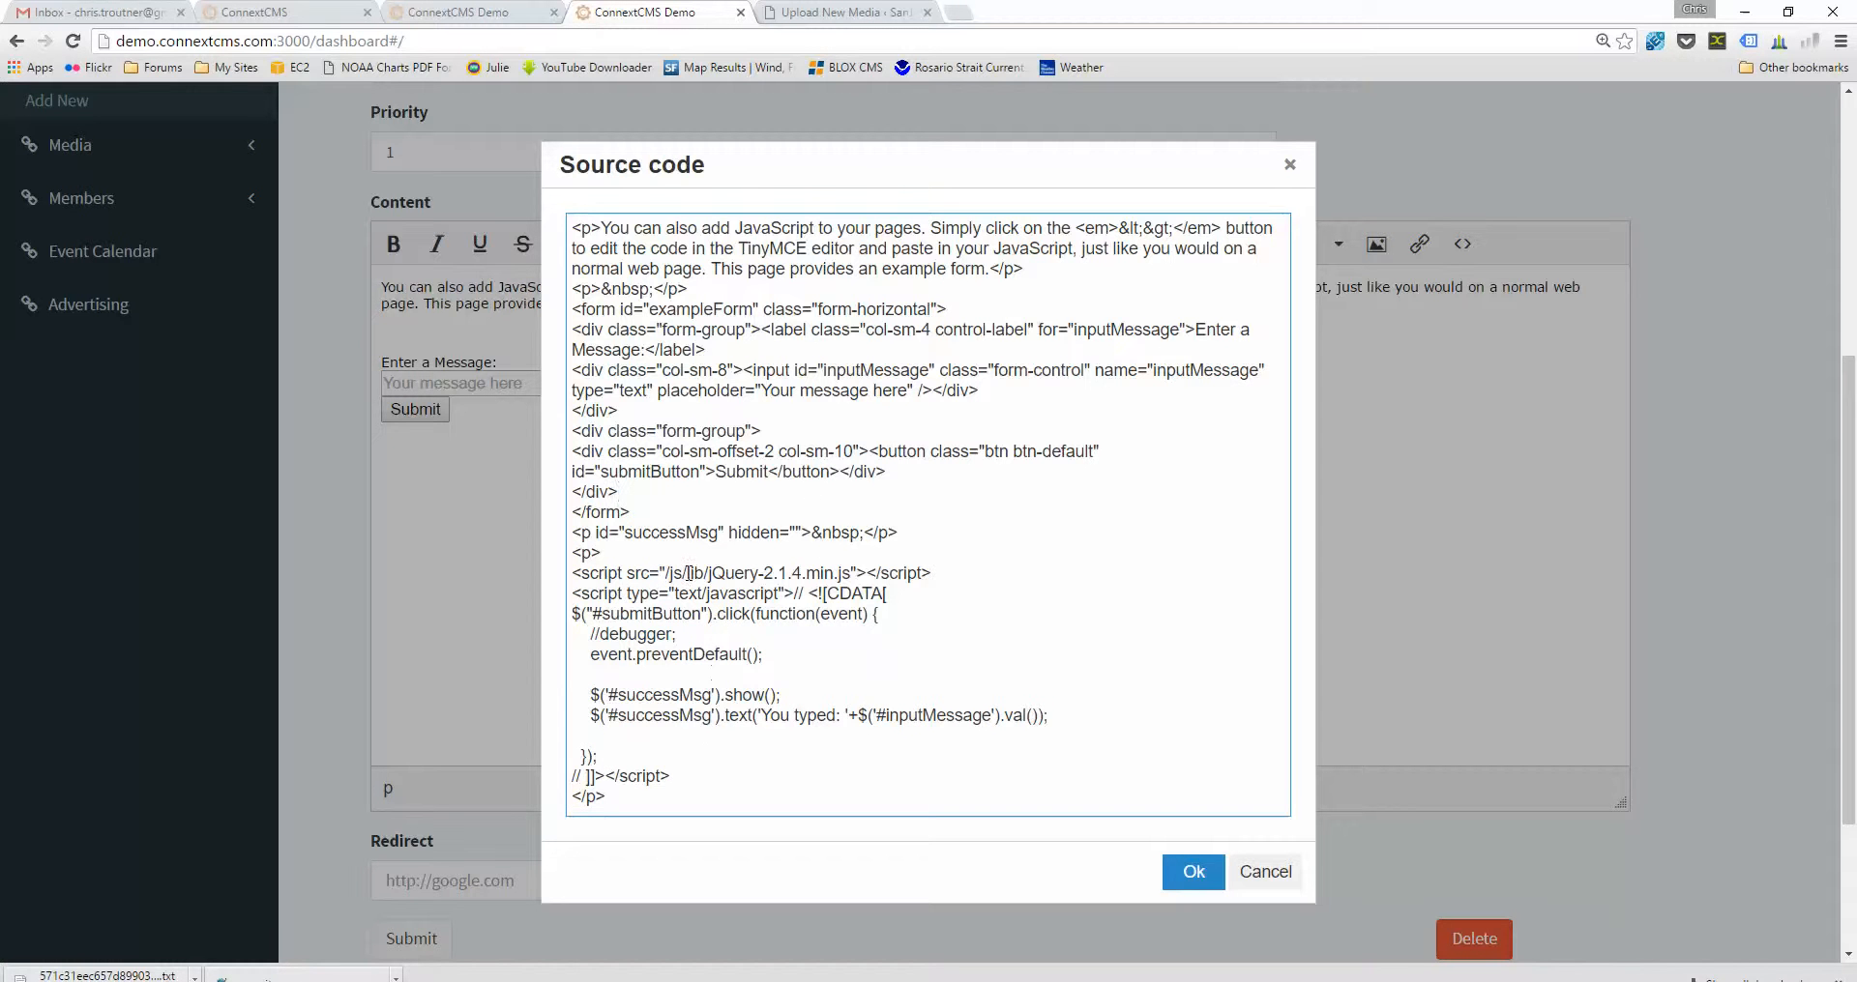
{"action": "left_click", "coordinate": [845, 12]}
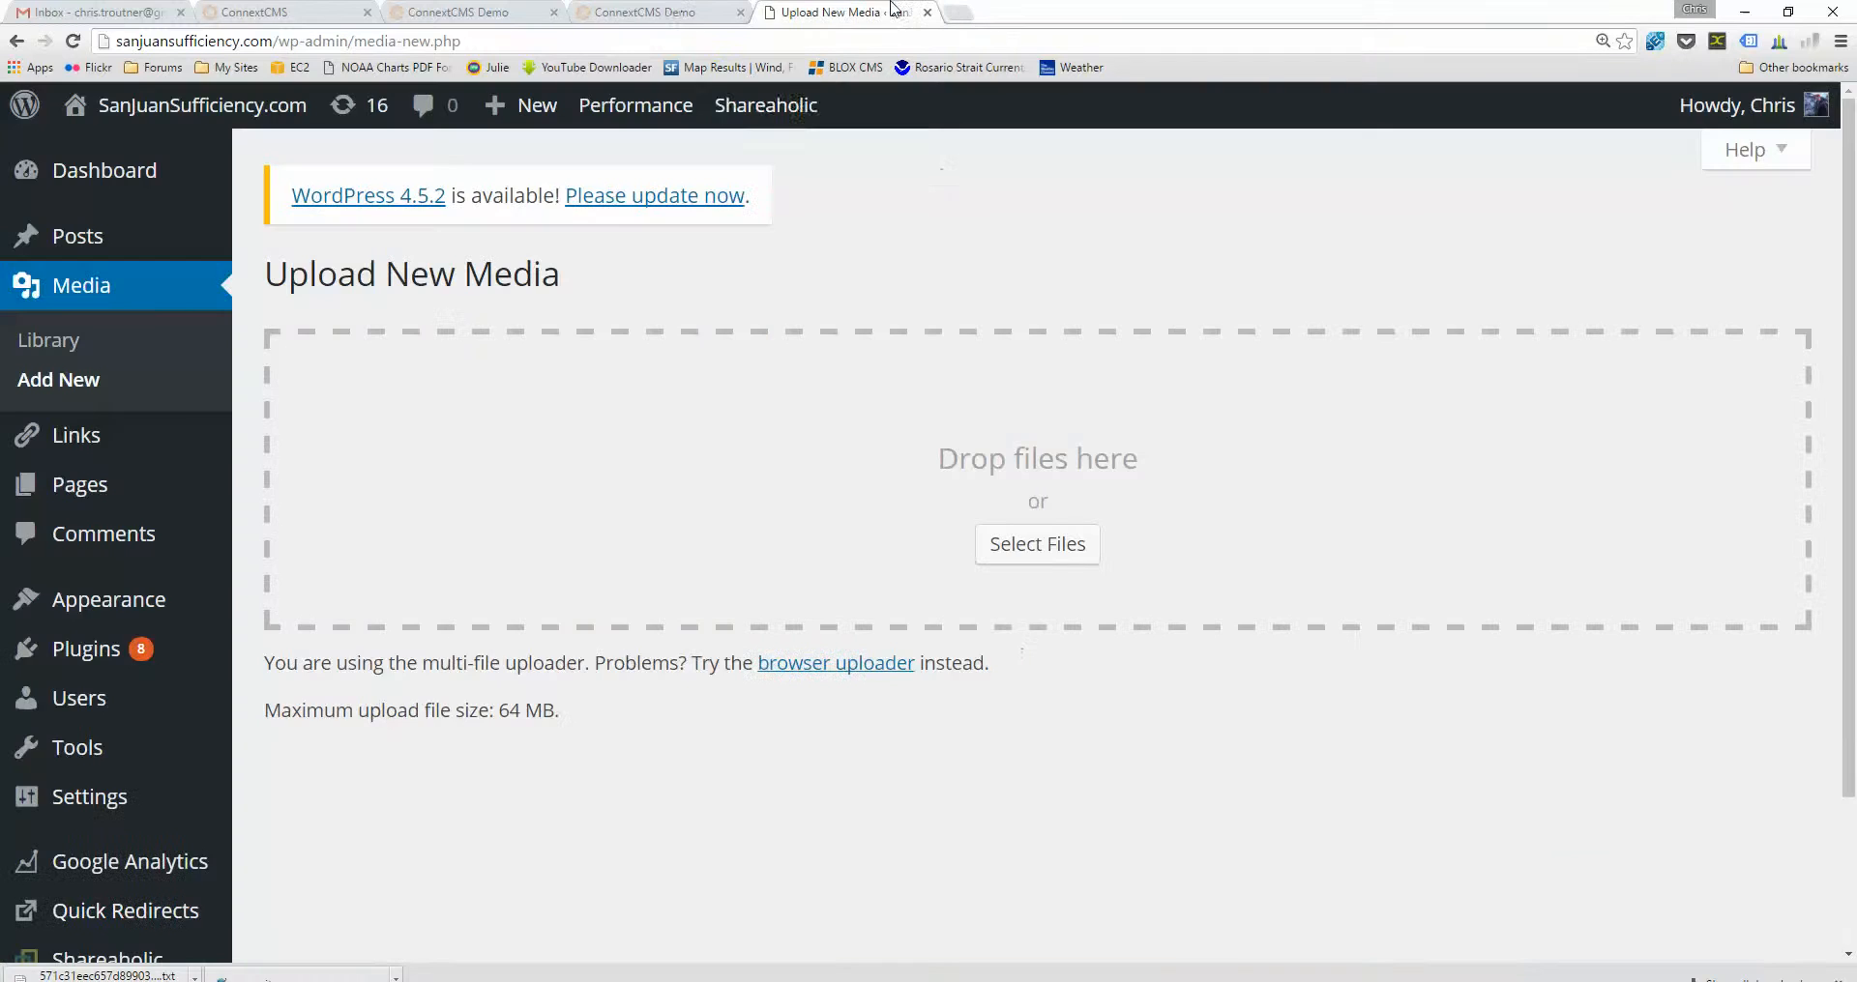
{"action": "left_click", "coordinate": [463, 12]}
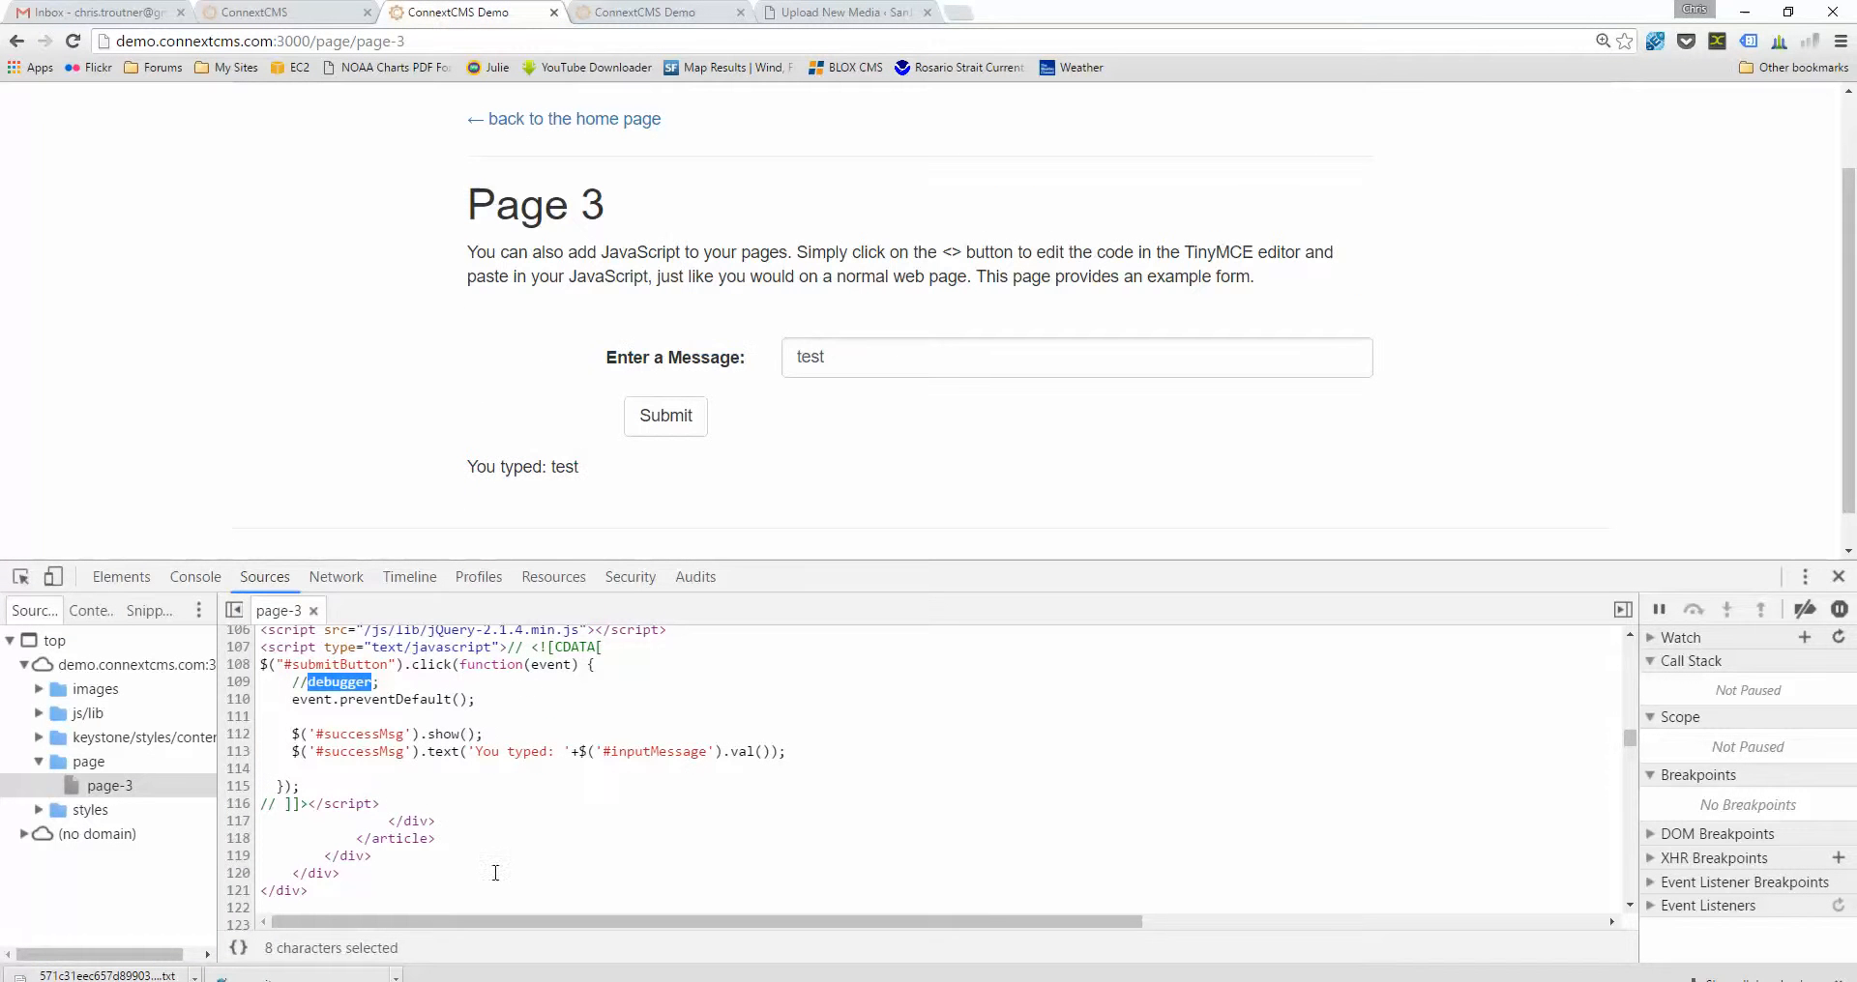
{"action": "left_click", "coordinate": [646, 12]}
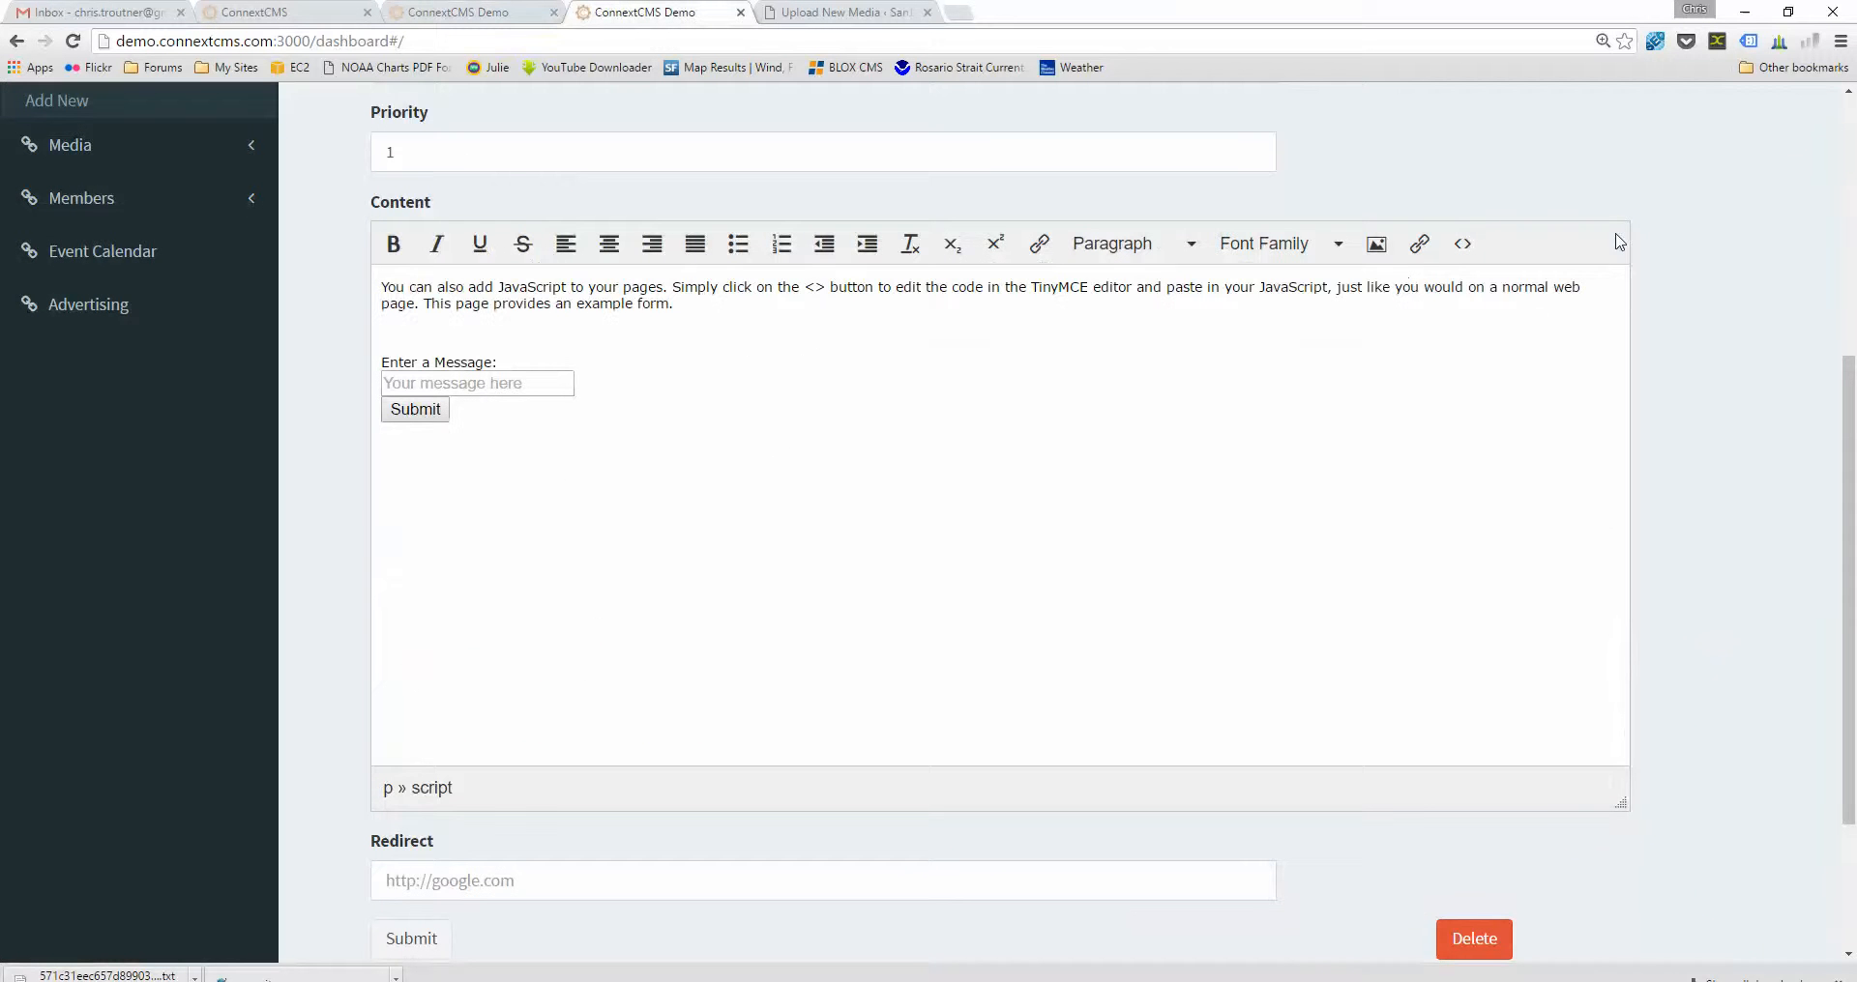
{"action": "mouse_move", "coordinate": [817, 74]}
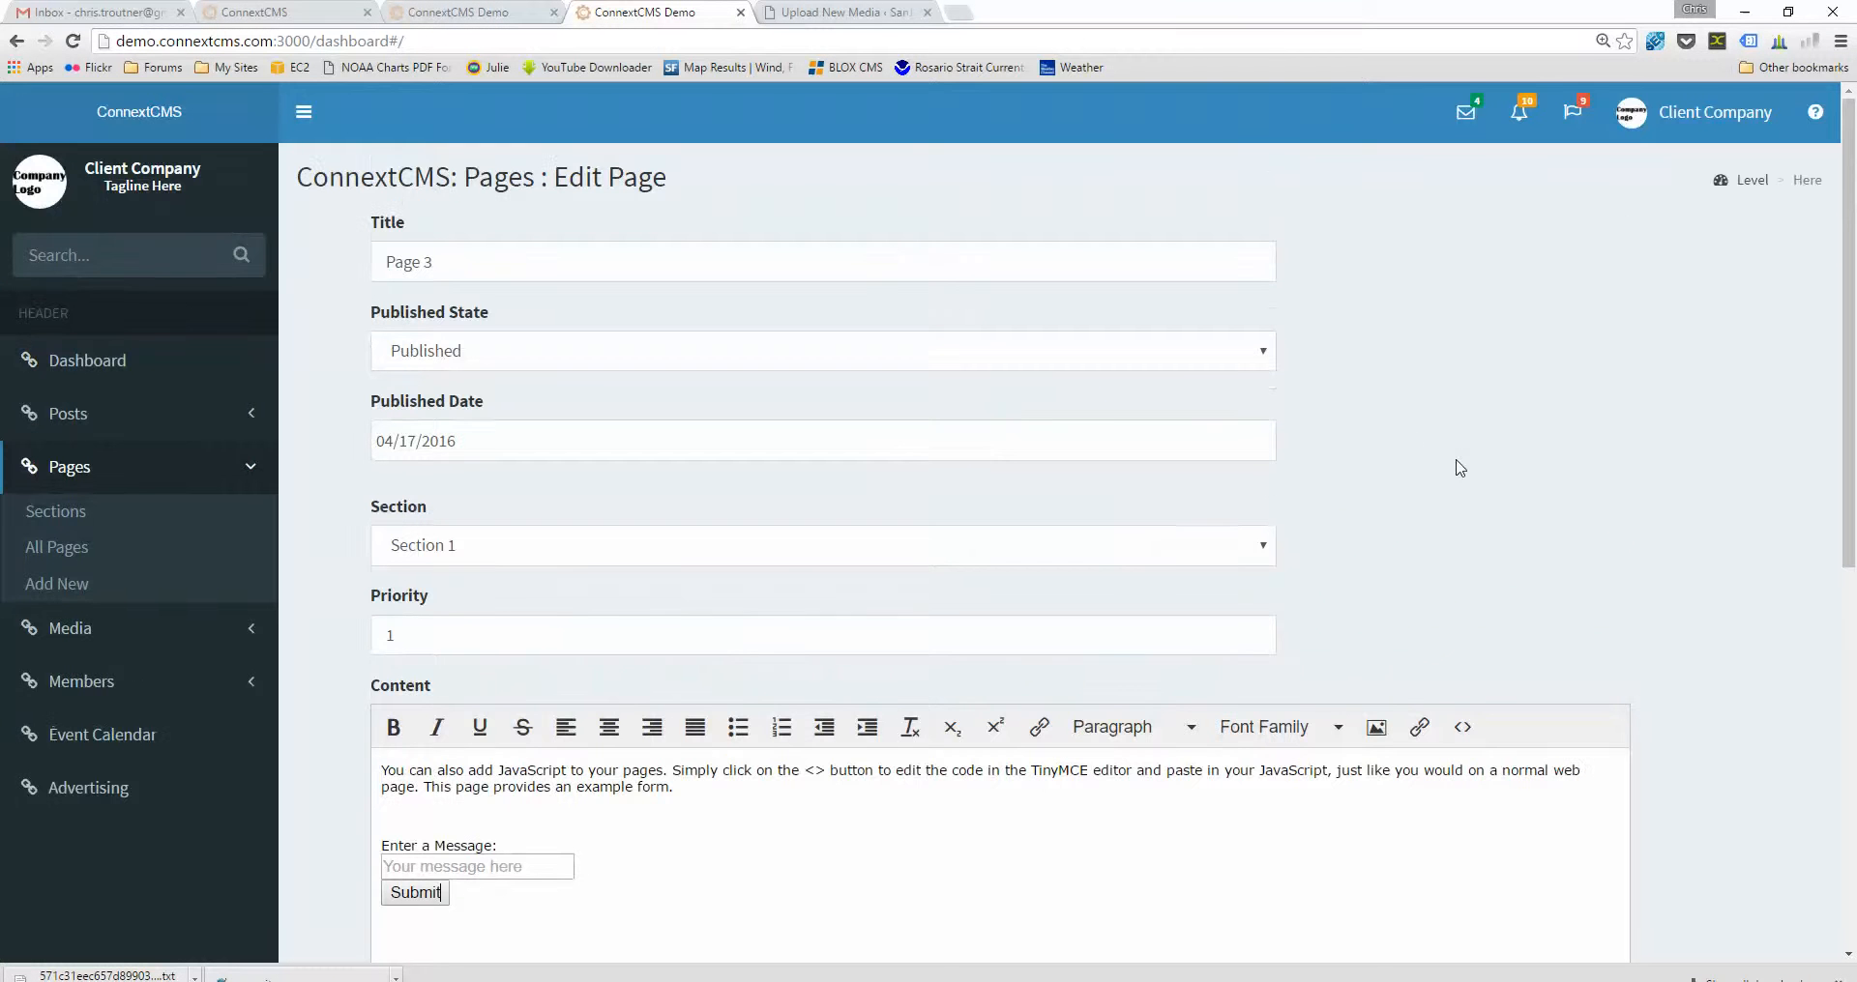
{"action": "mouse_move", "coordinate": [740, 517]}
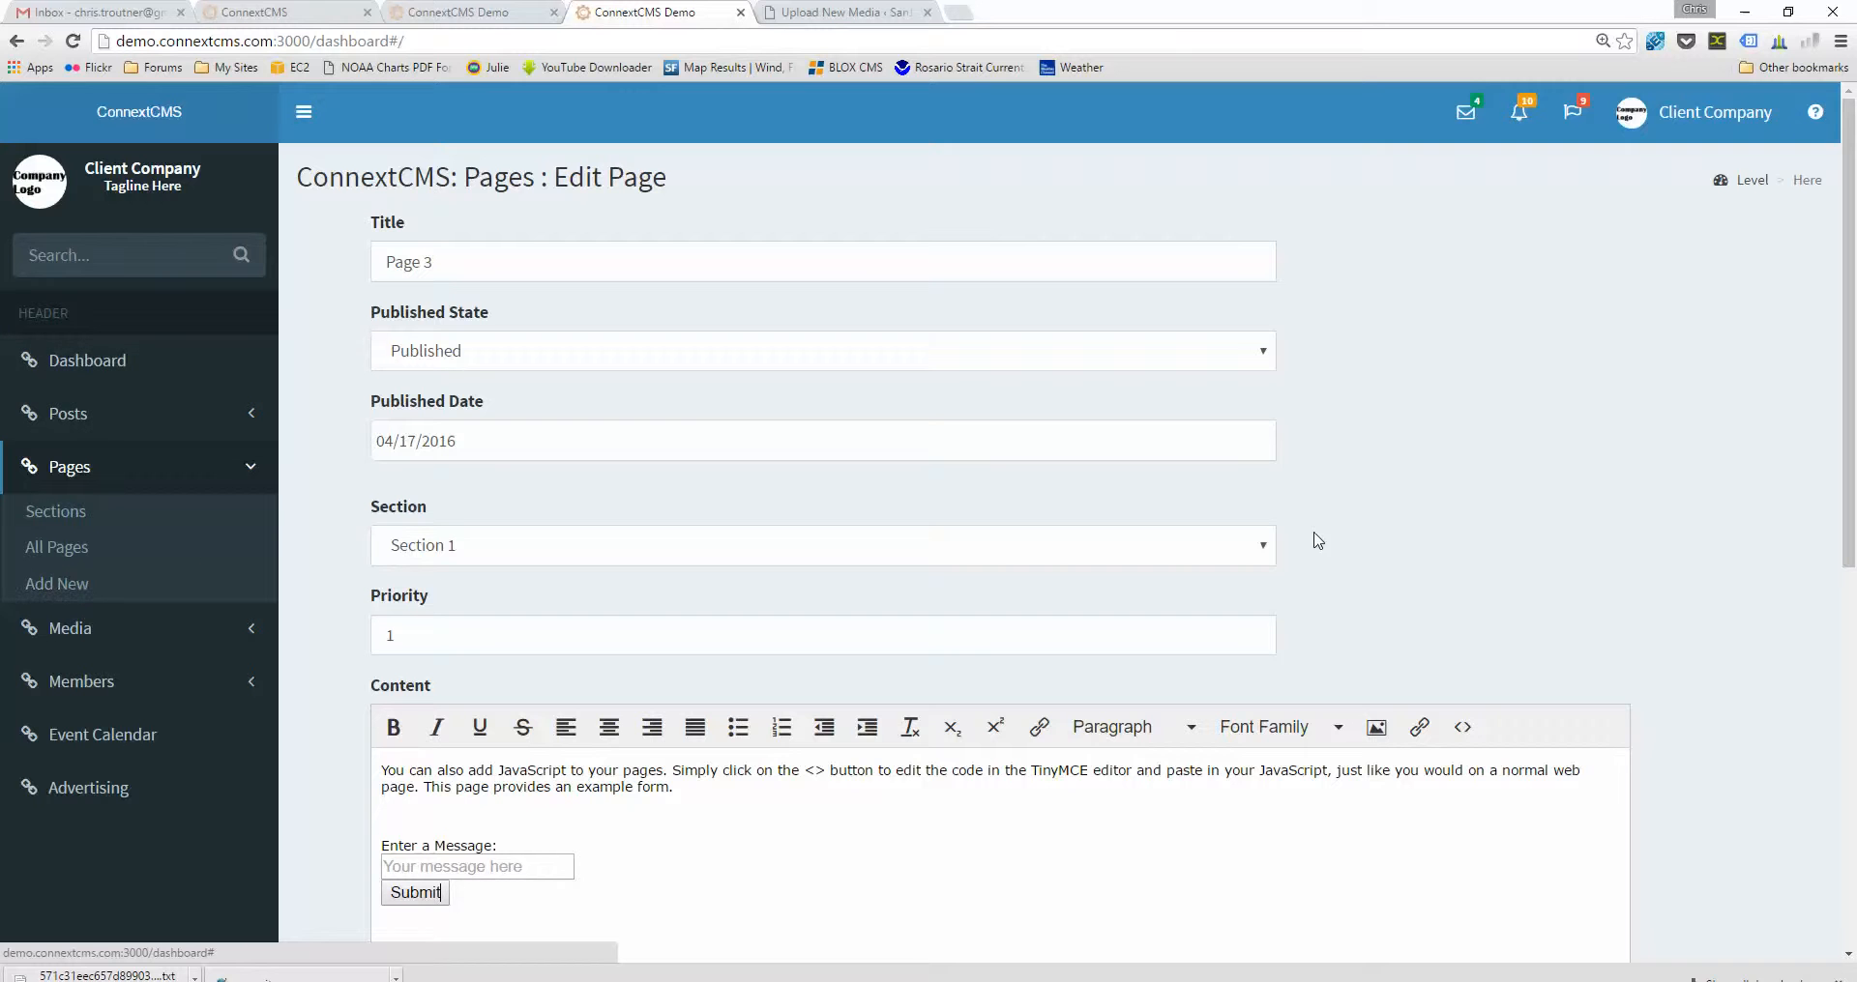
{"action": "mouse_move", "coordinate": [1459, 497]}
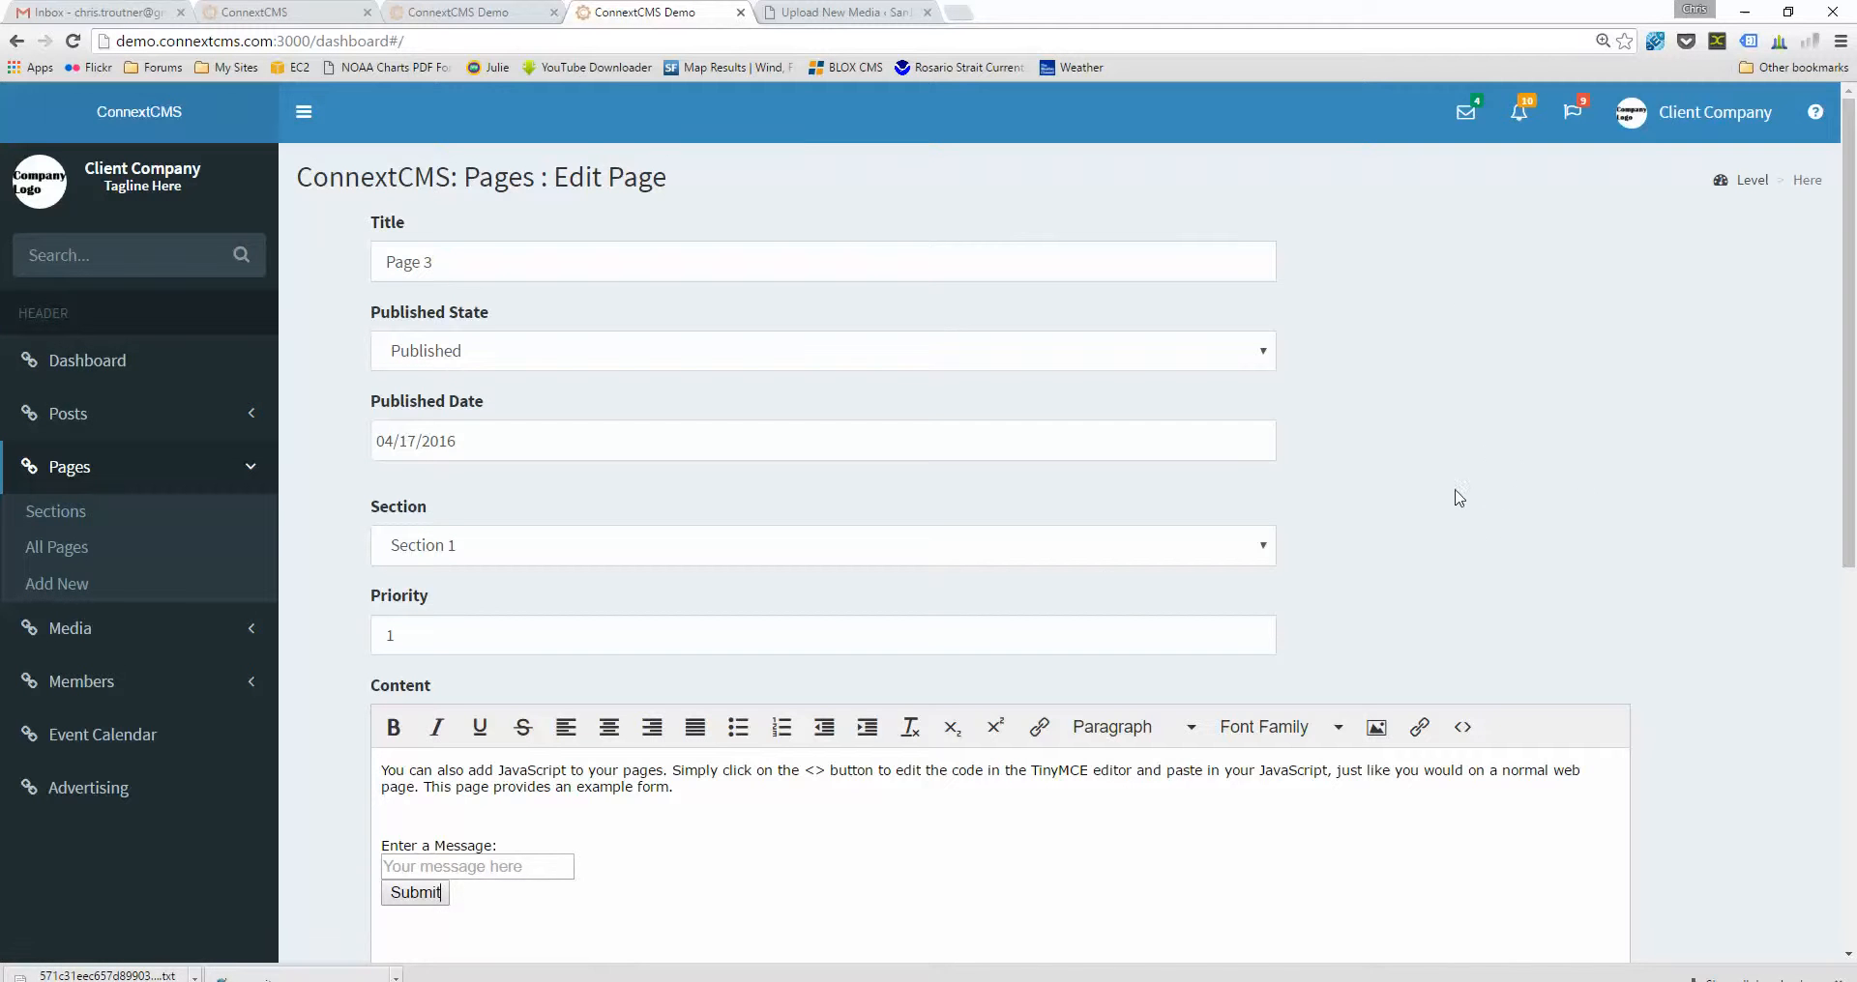
{"action": "scroll", "scroll_direction": "down", "scroll_amount": 3}
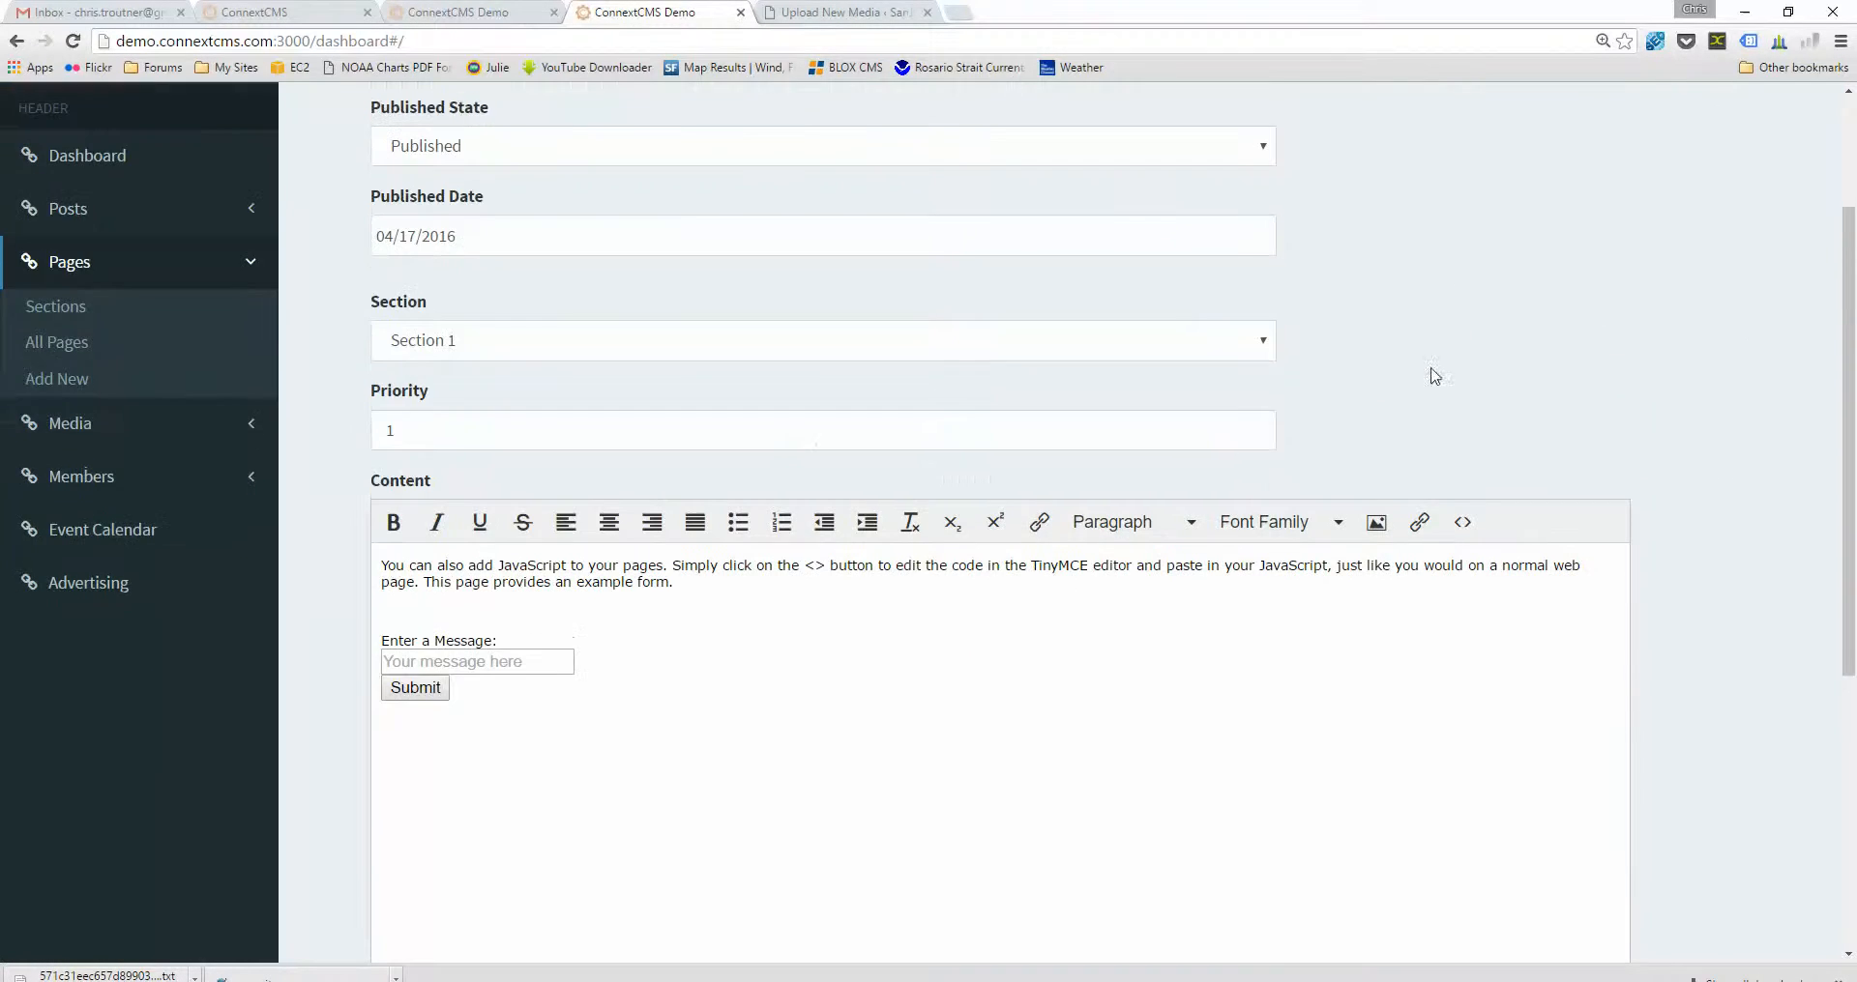
{"action": "scroll", "scroll_direction": "down", "scroll_amount": 3}
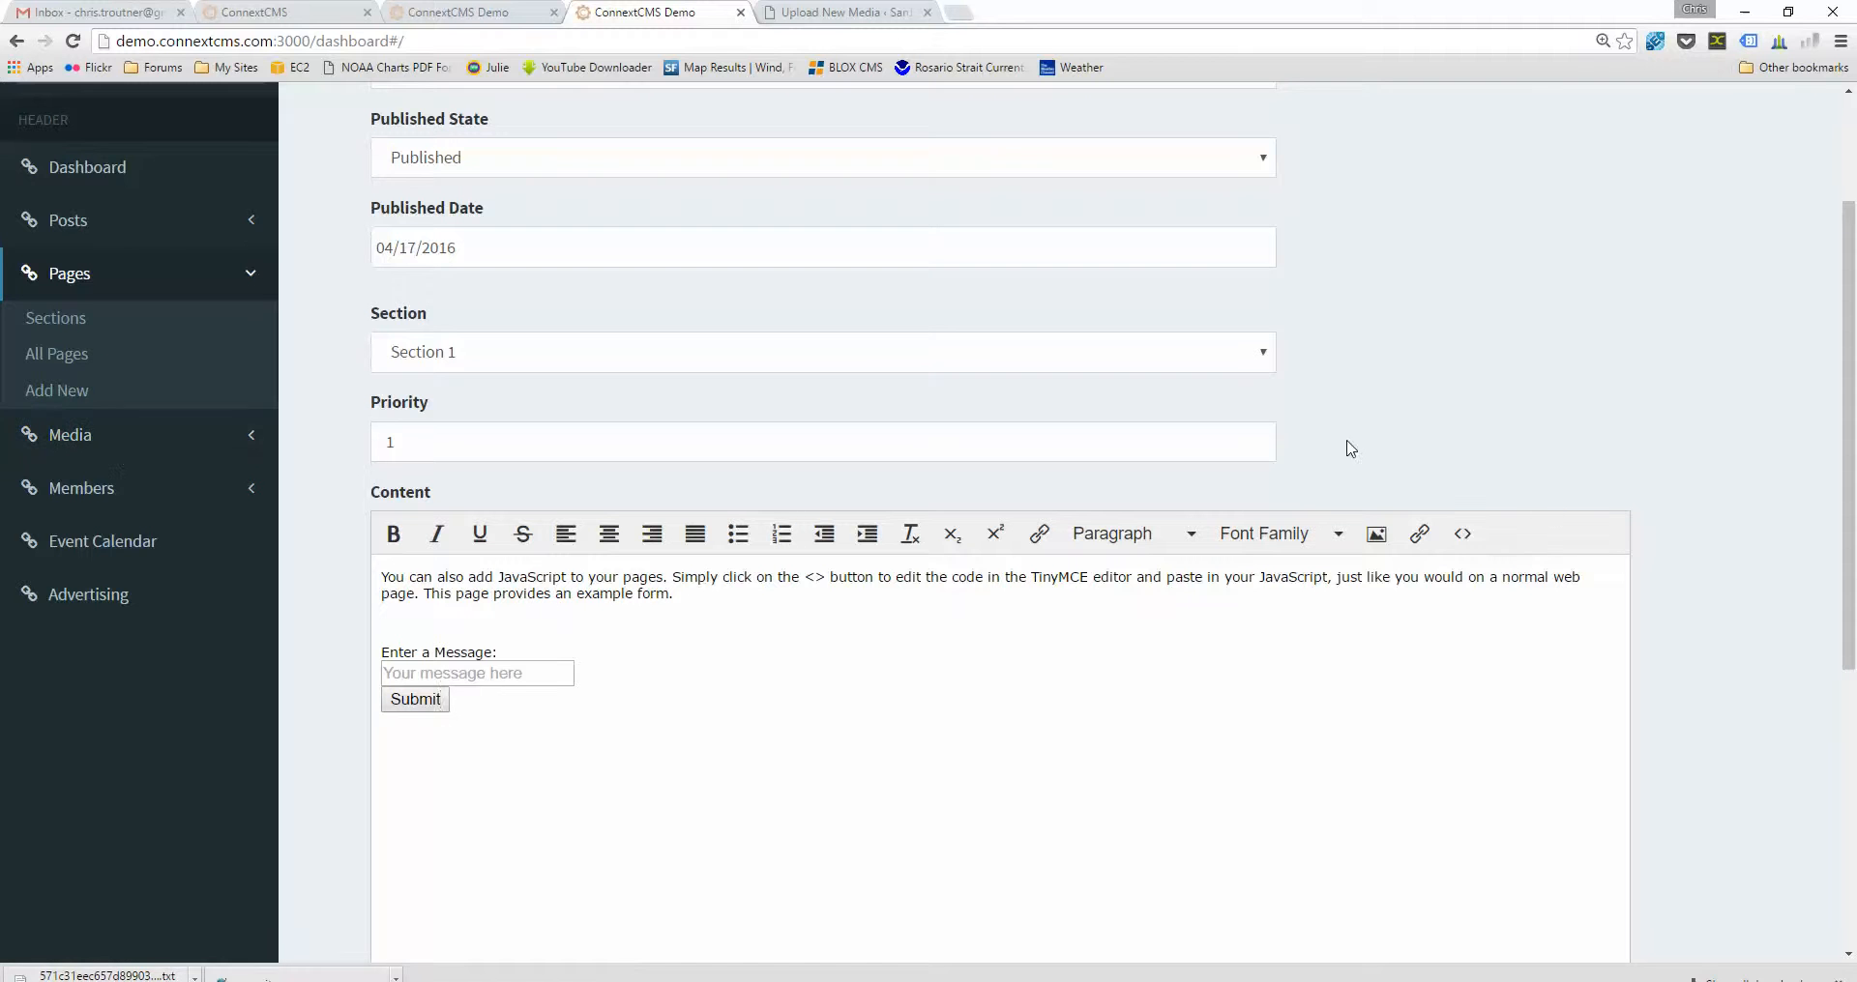
- Inspect the page to open Chrome DevTools and switch to the Sources panel
{"action": "right_click", "coordinate": [1350, 451]}
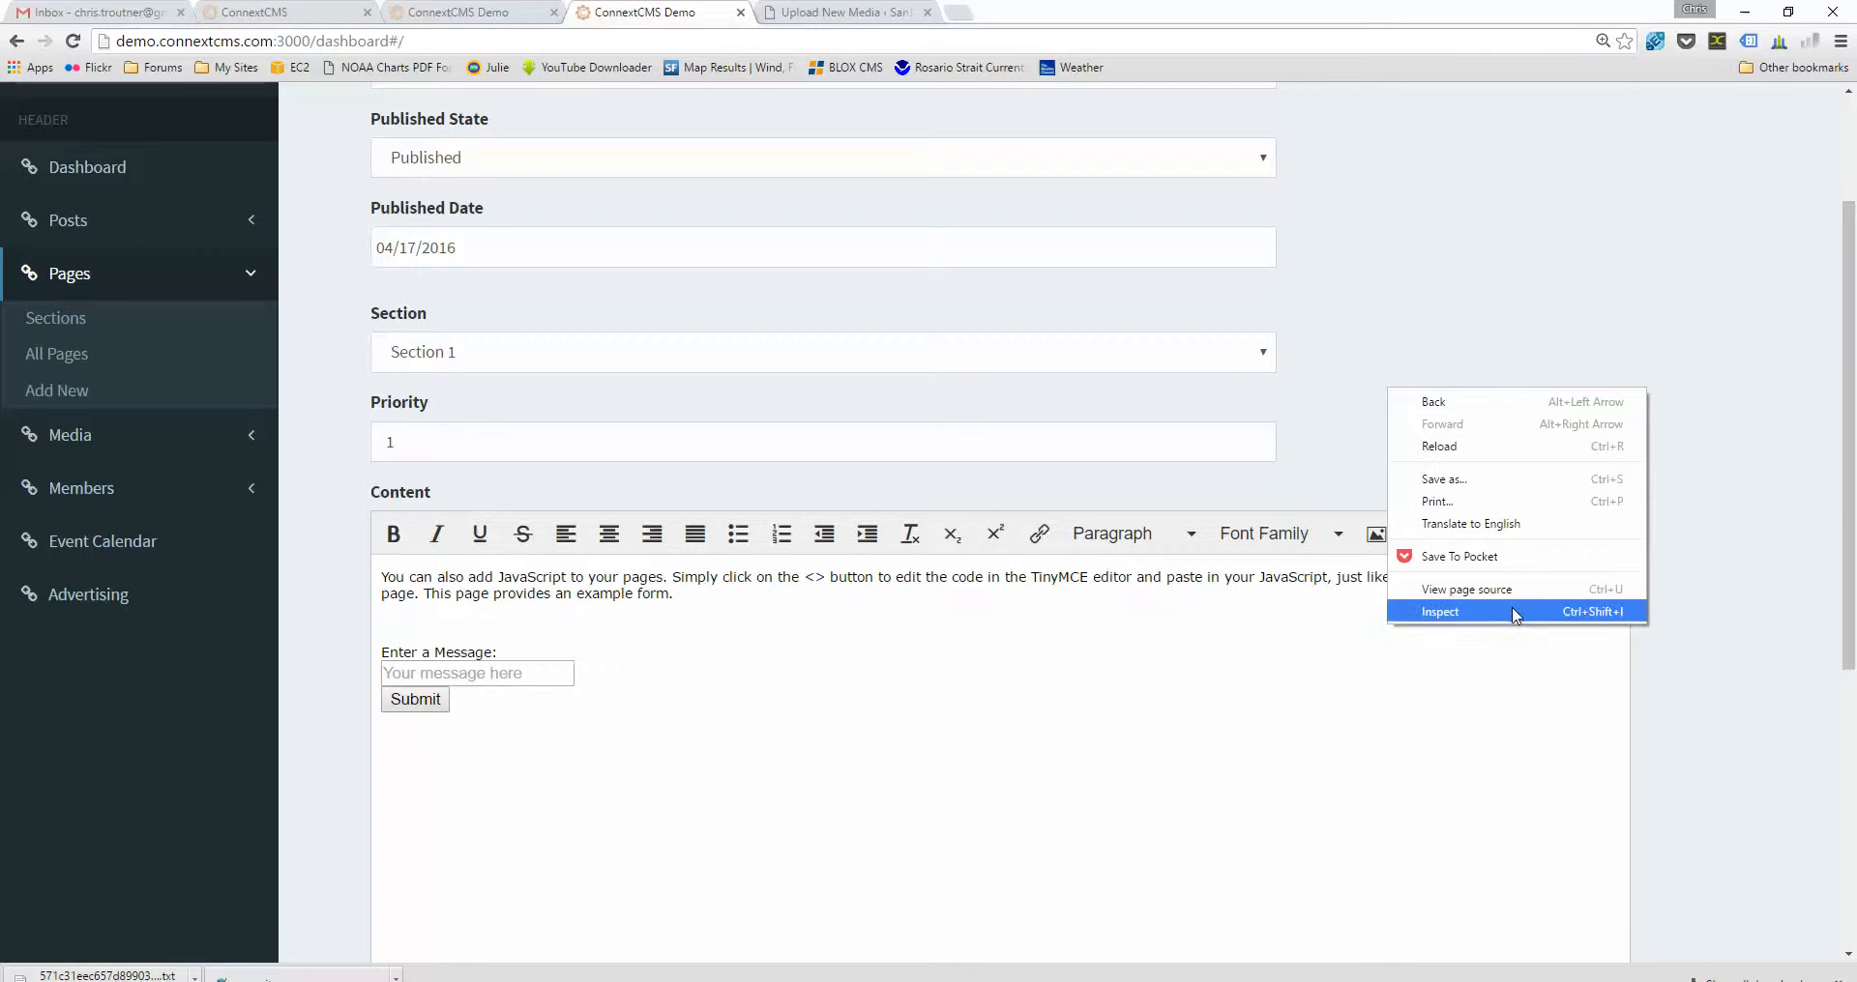
{"action": "mouse_move", "coordinate": [1466, 590]}
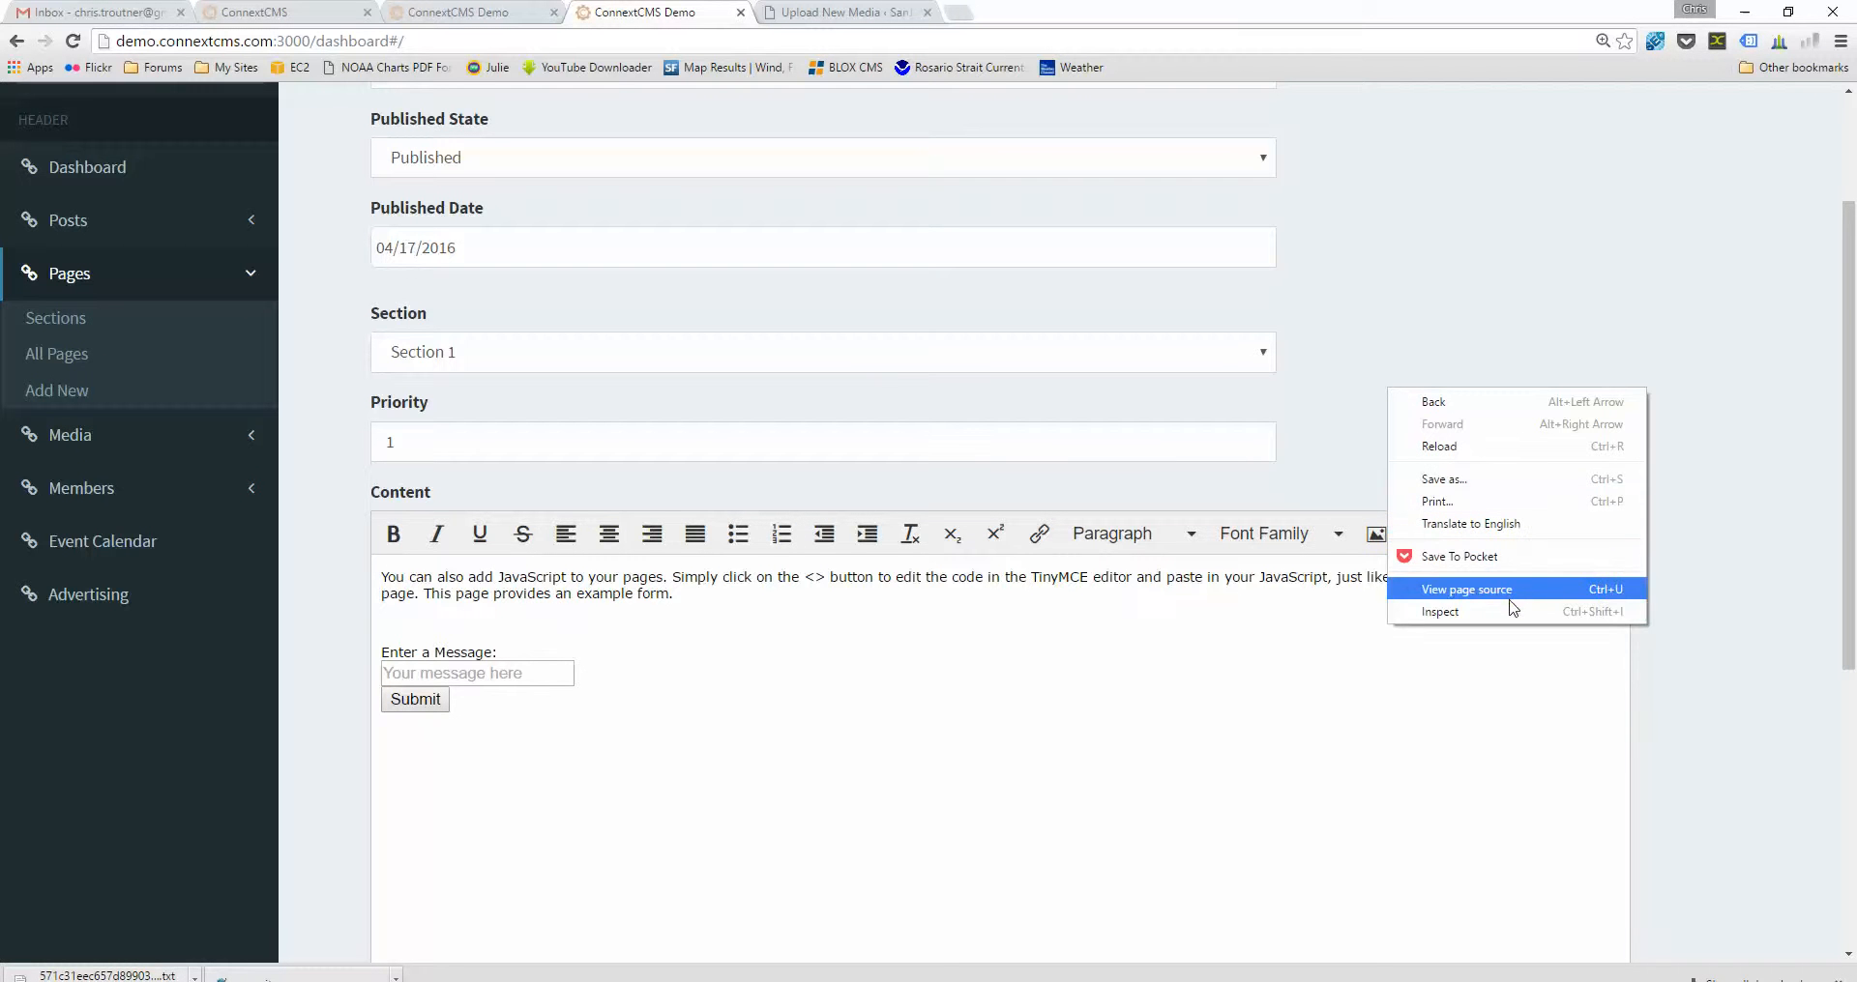
{"action": "left_click", "coordinate": [1439, 611]}
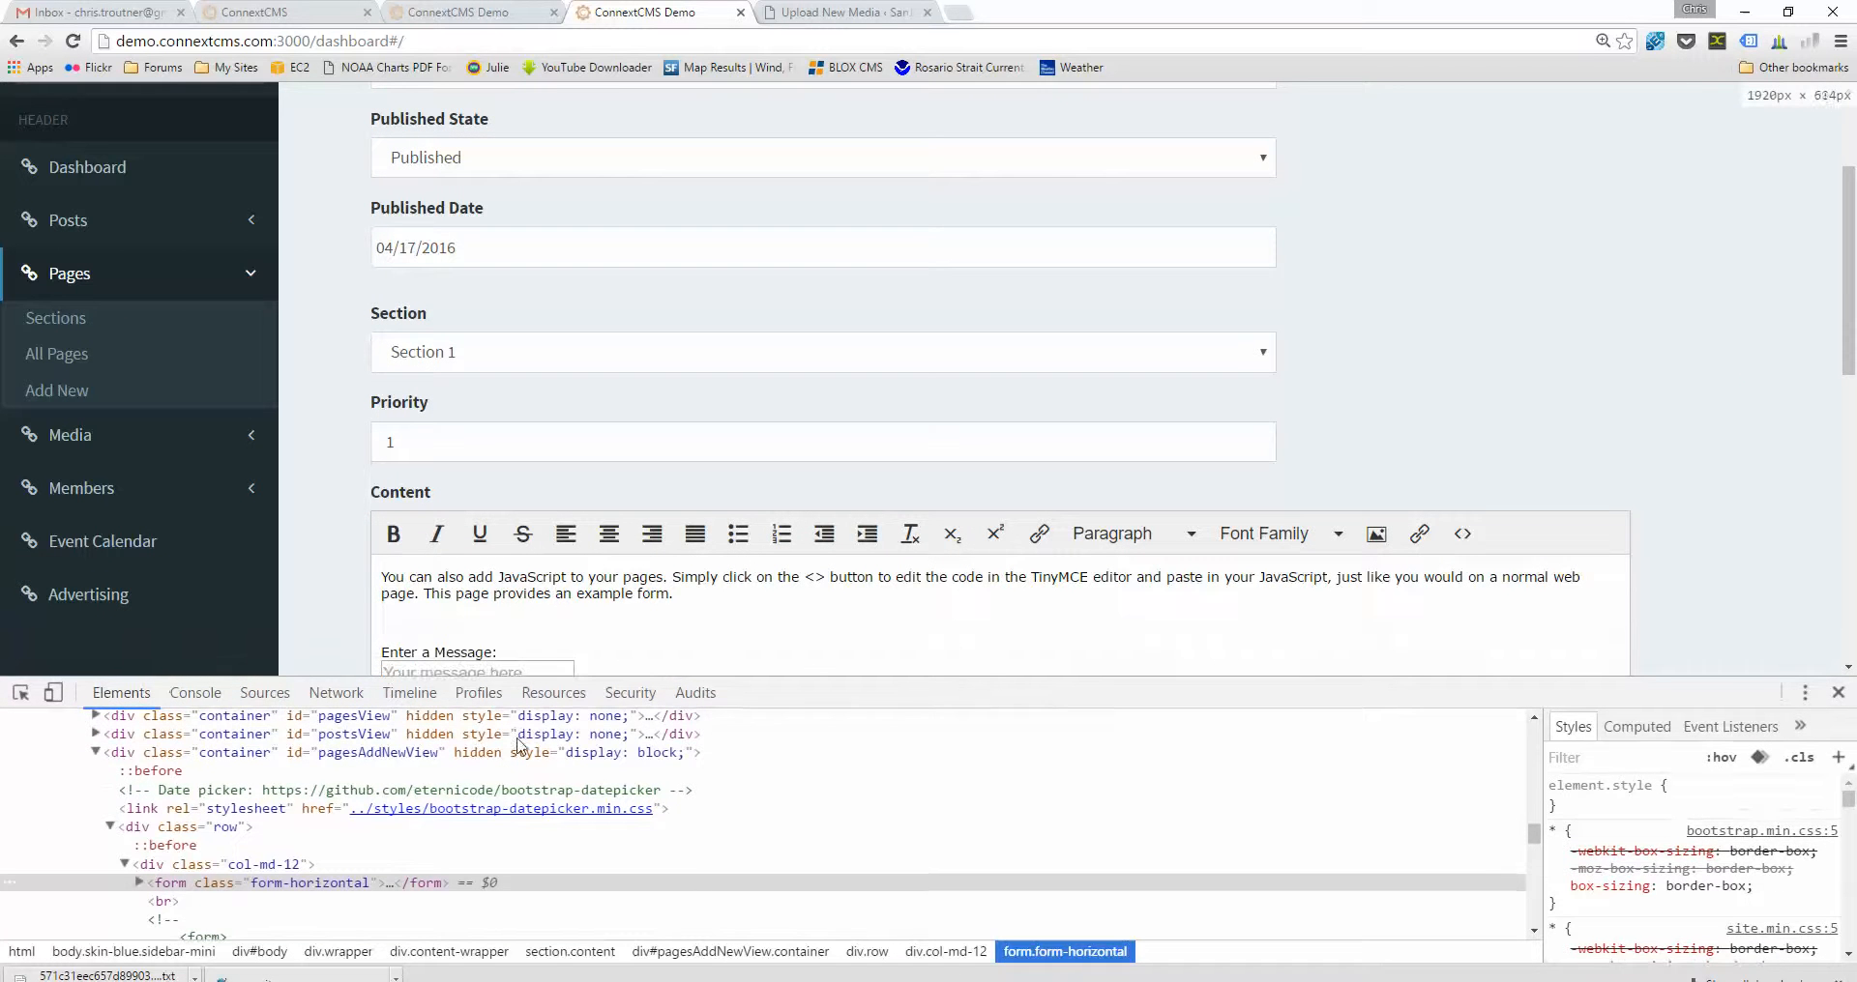
{"action": "left_click", "coordinate": [265, 692]}
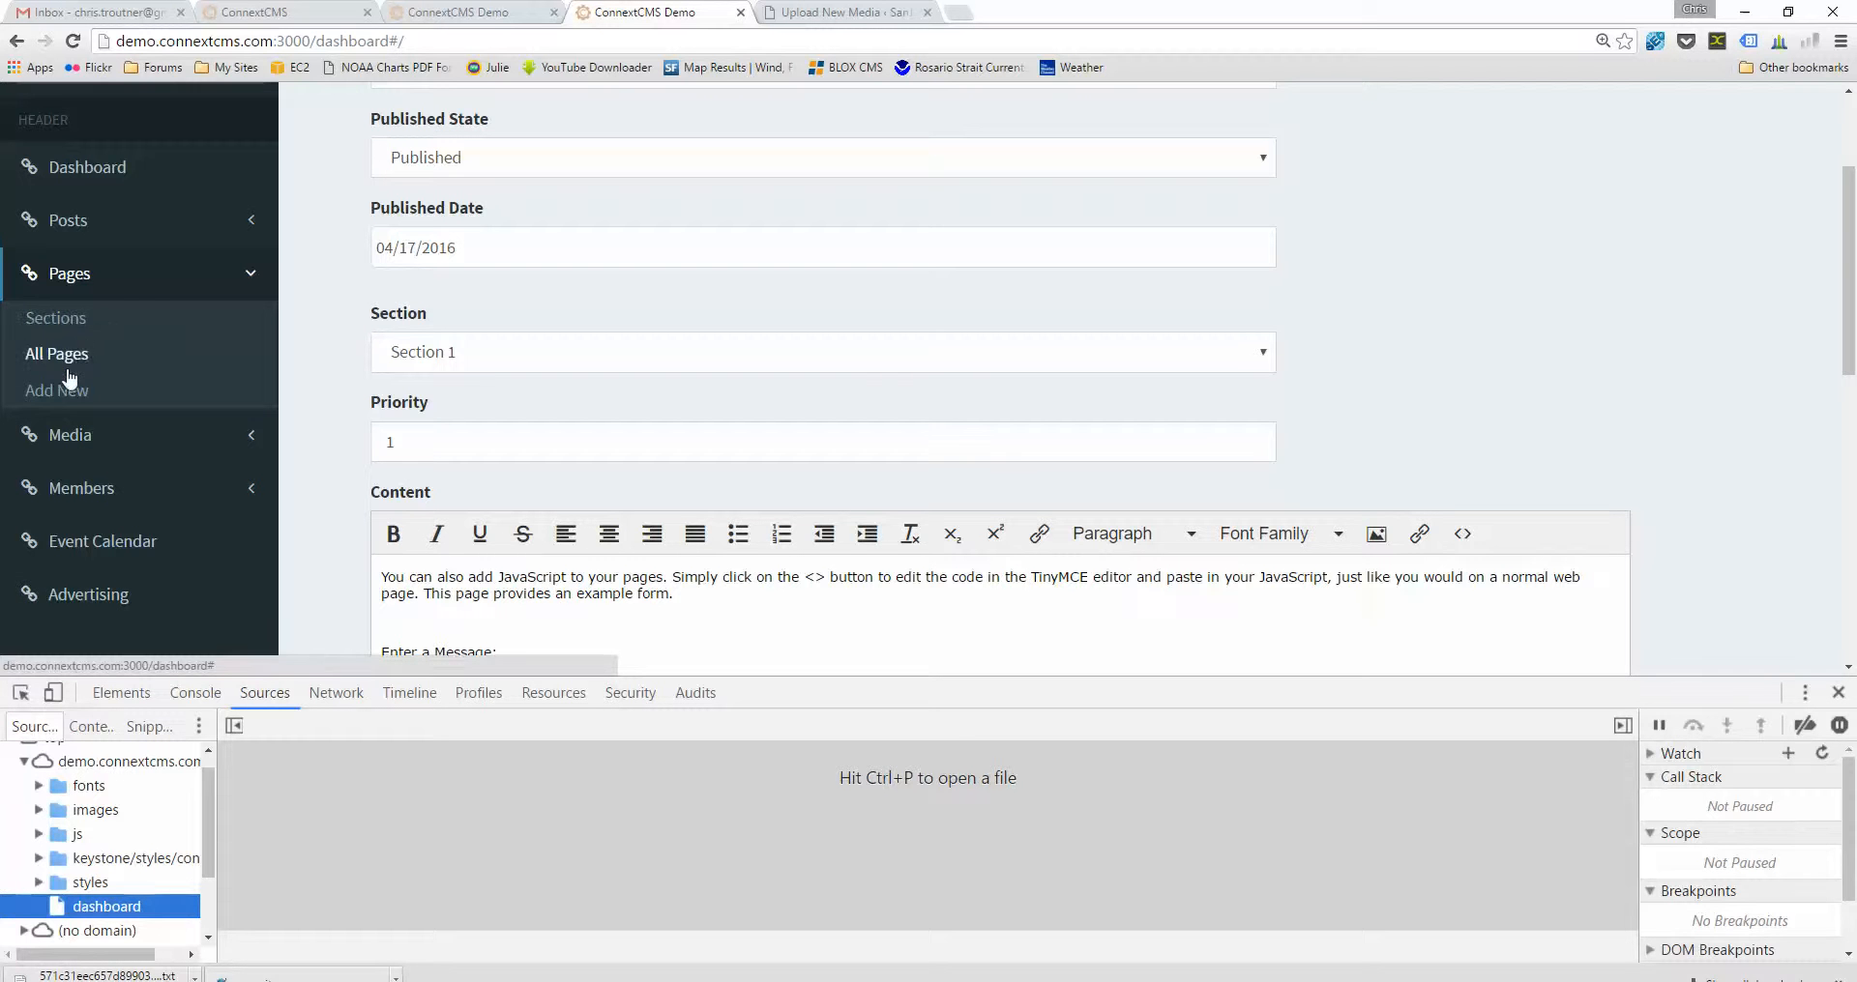
{"action": "mouse_move", "coordinate": [56, 390]}
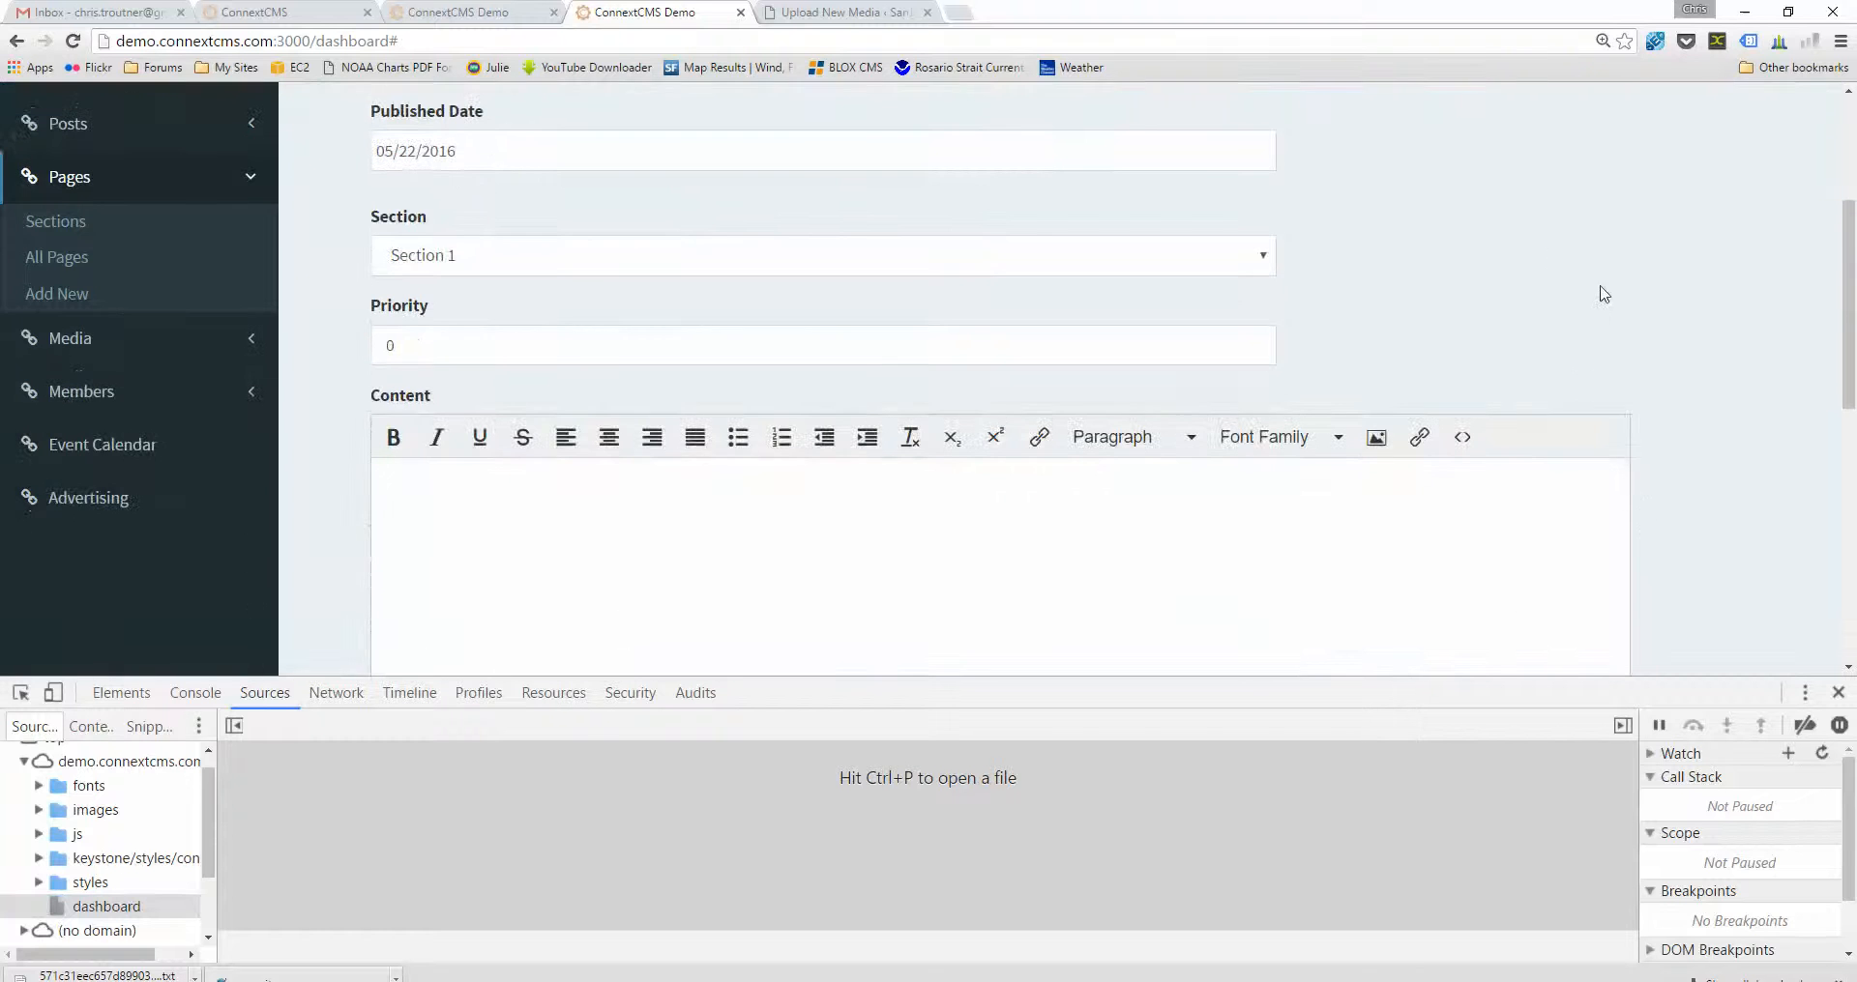
- Expand js > app > views in the source tree to list view scripts such as pagesAddNewView.js
{"action": "scroll", "scroll_direction": "up", "scroll_amount": 3}
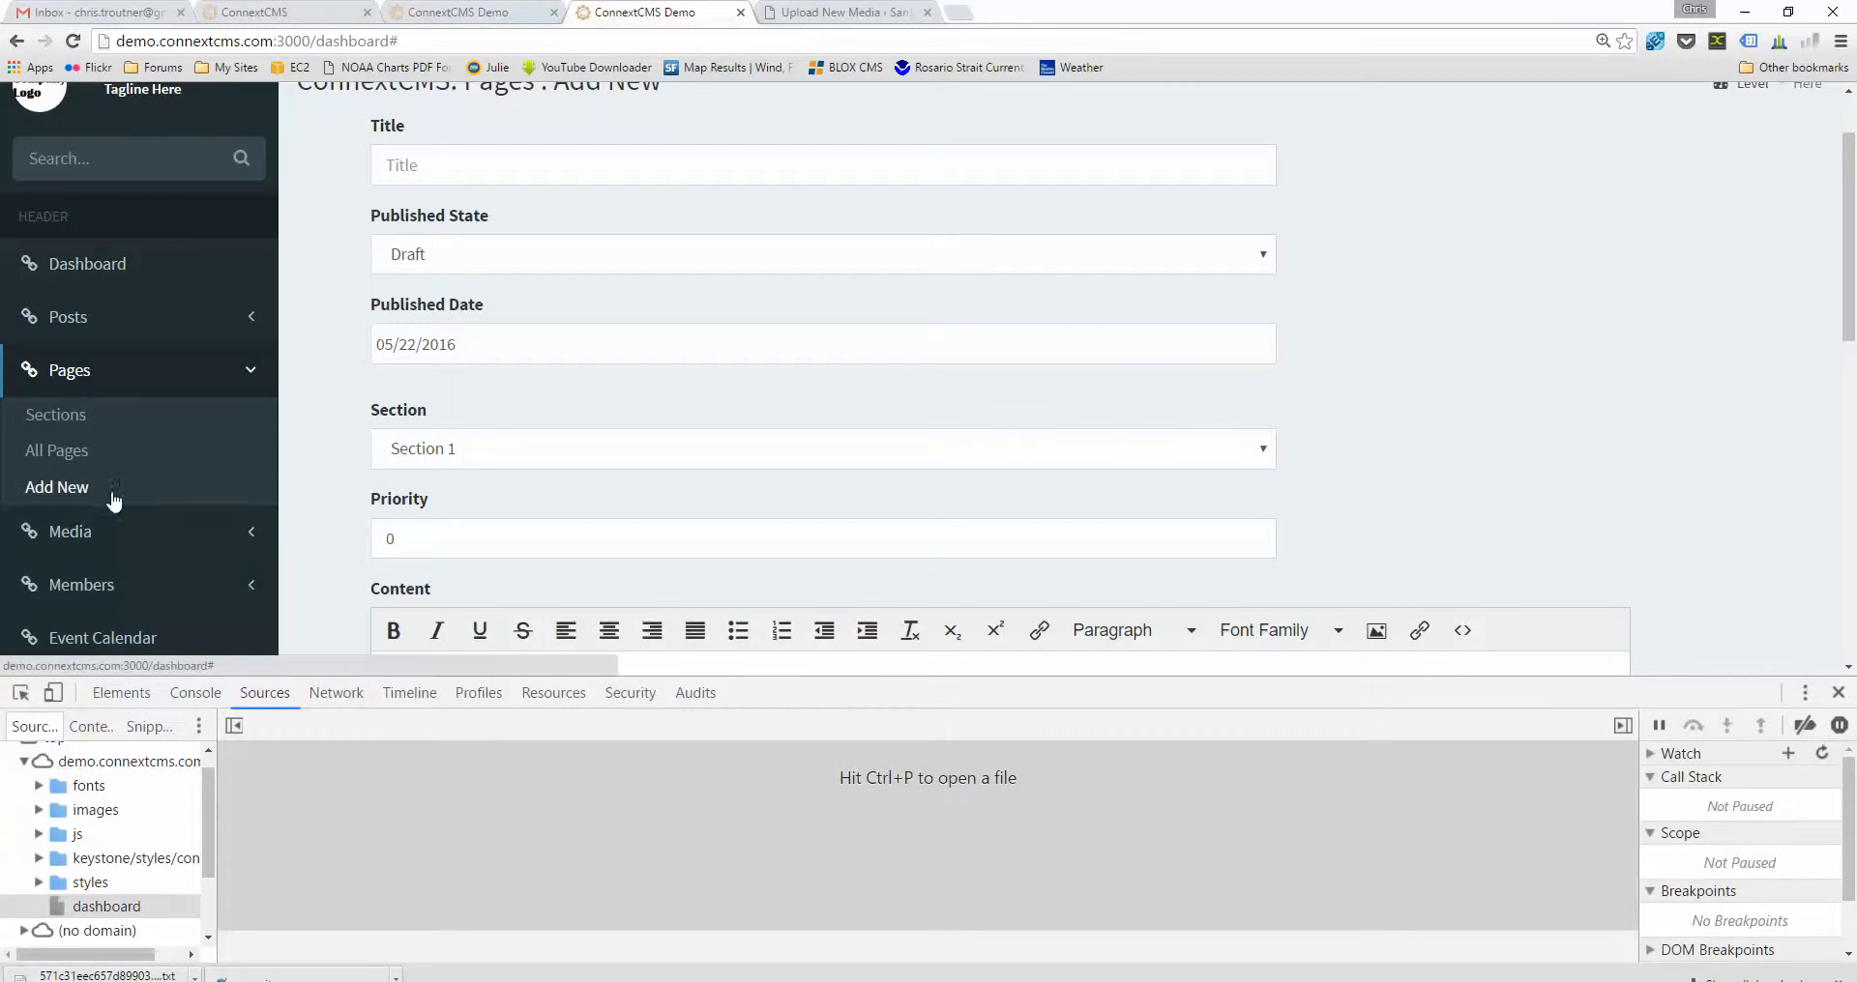
{"action": "mouse_move", "coordinate": [68, 811]}
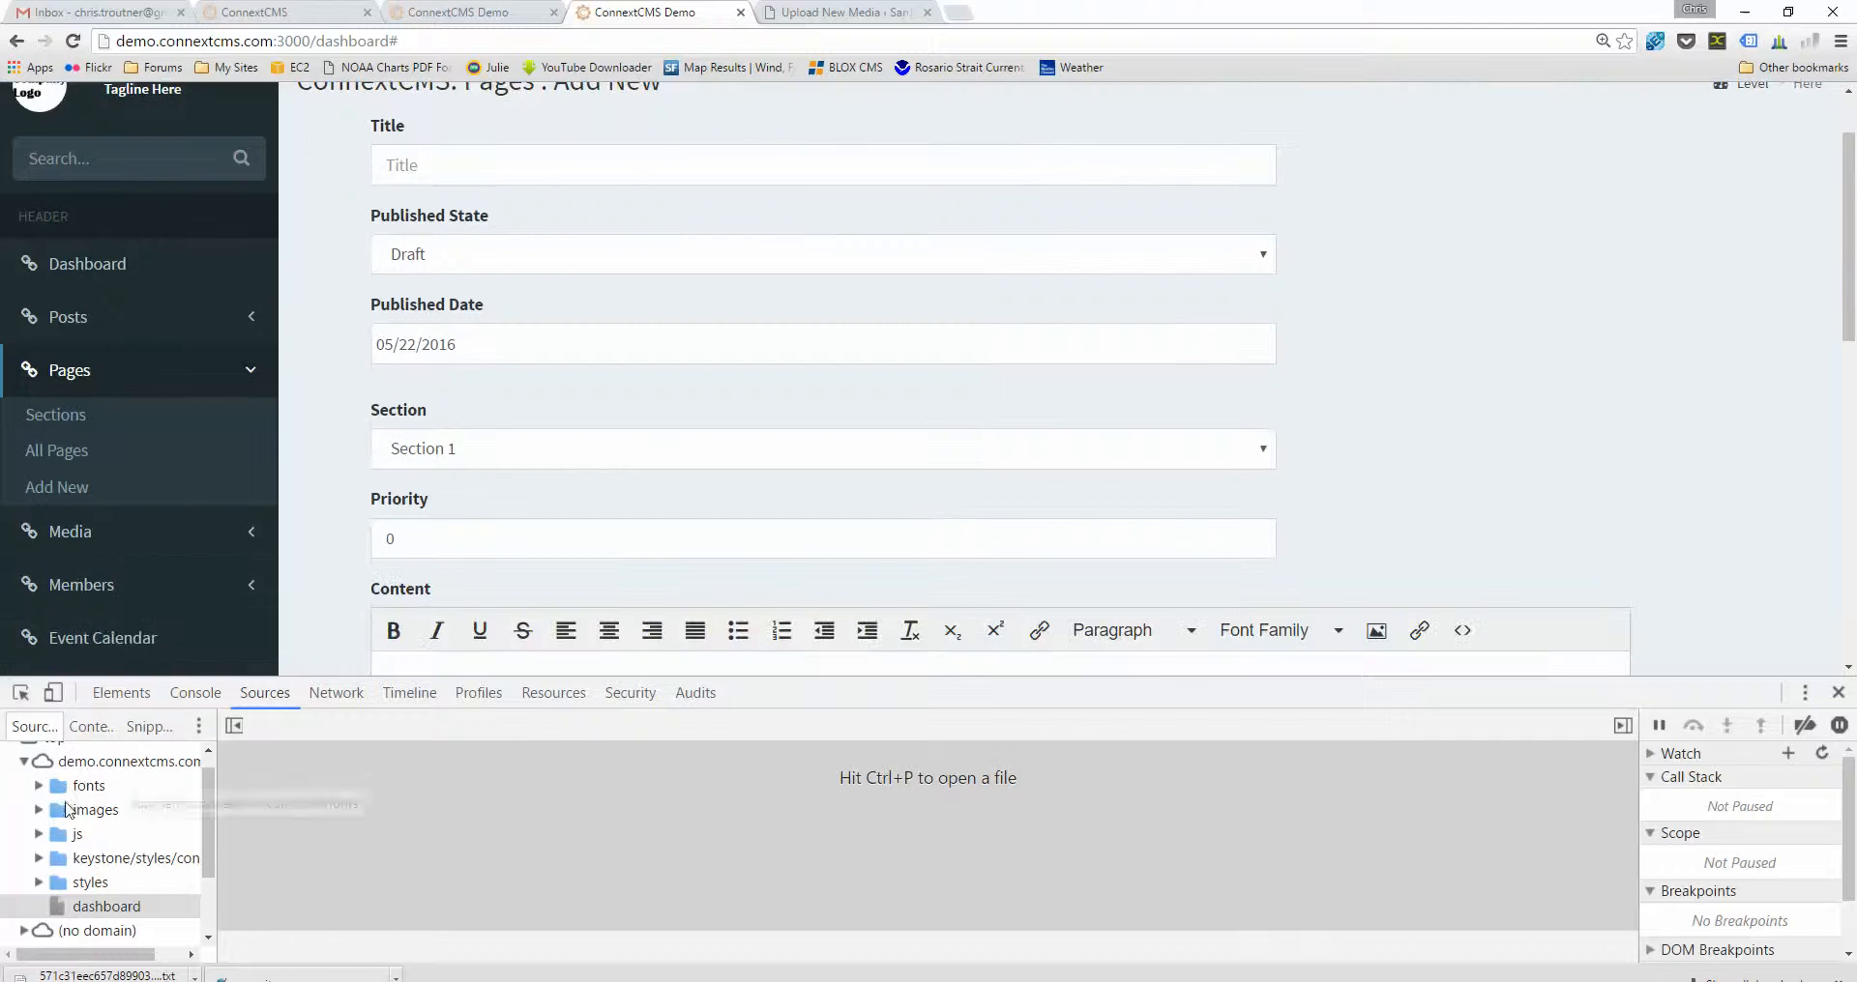
{"action": "left_click", "coordinate": [104, 906]}
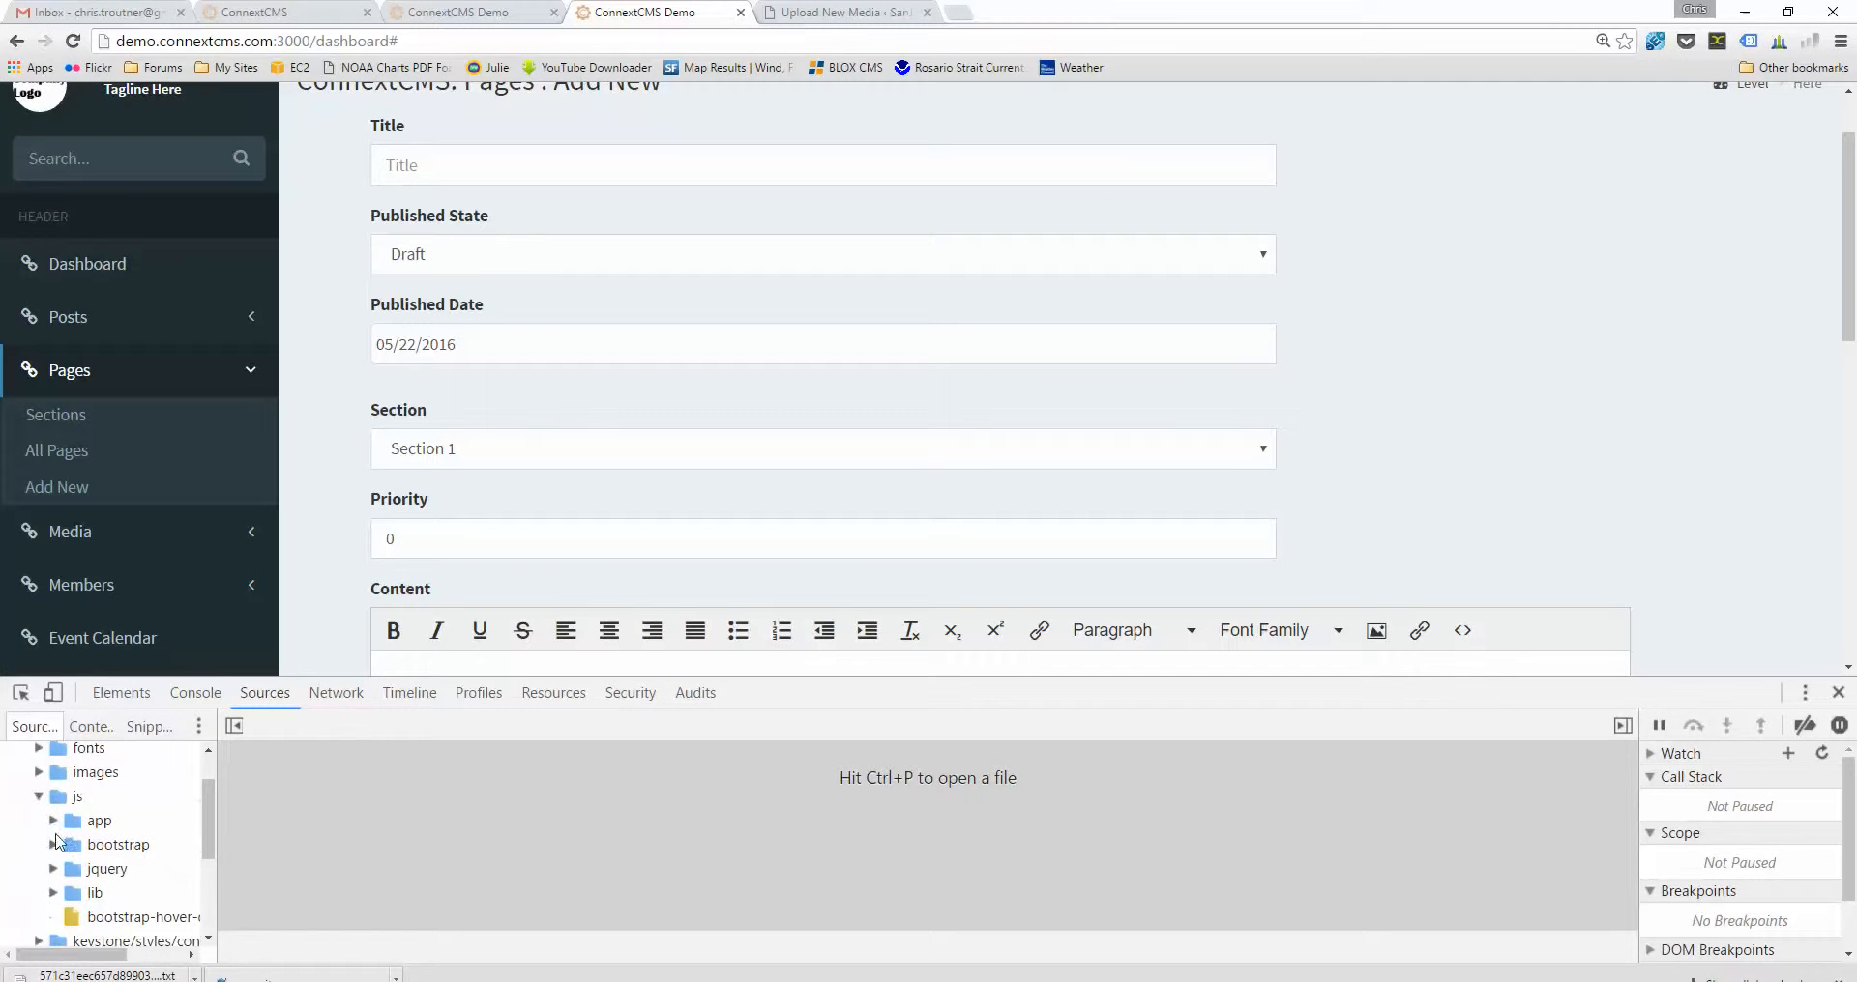
{"action": "left_click", "coordinate": [54, 820]}
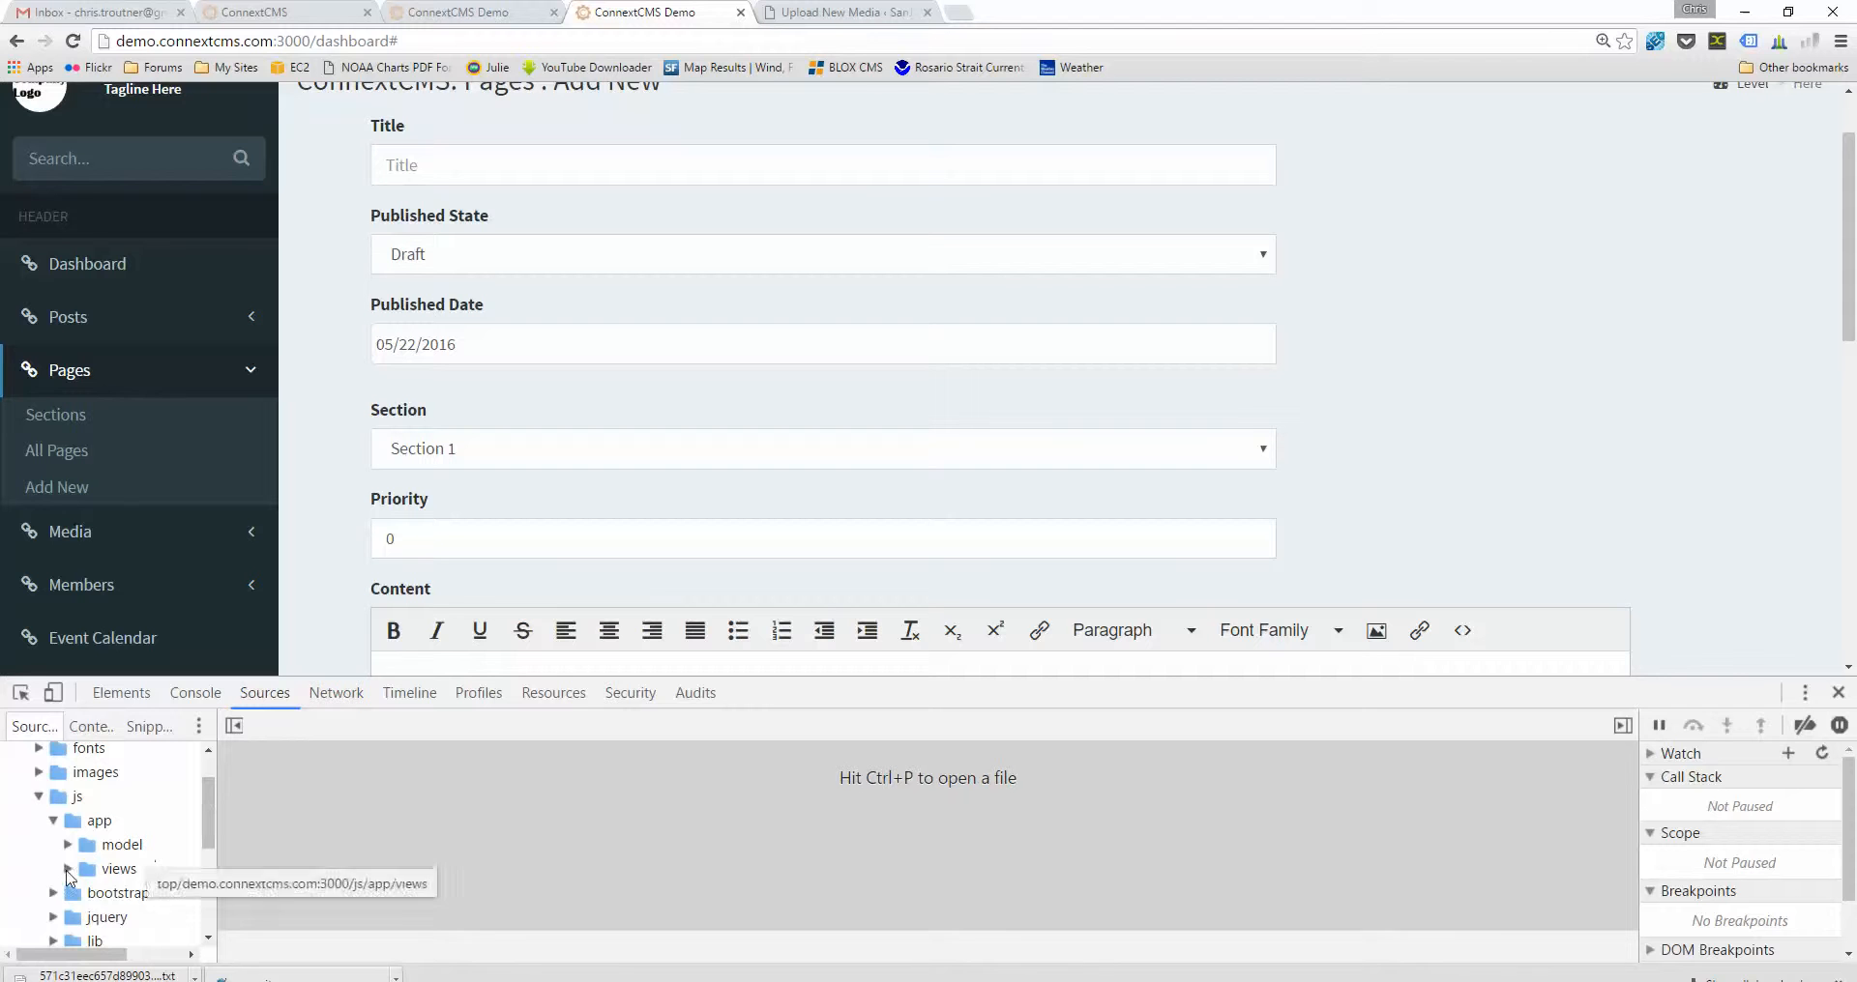
{"action": "left_click", "coordinate": [118, 869]}
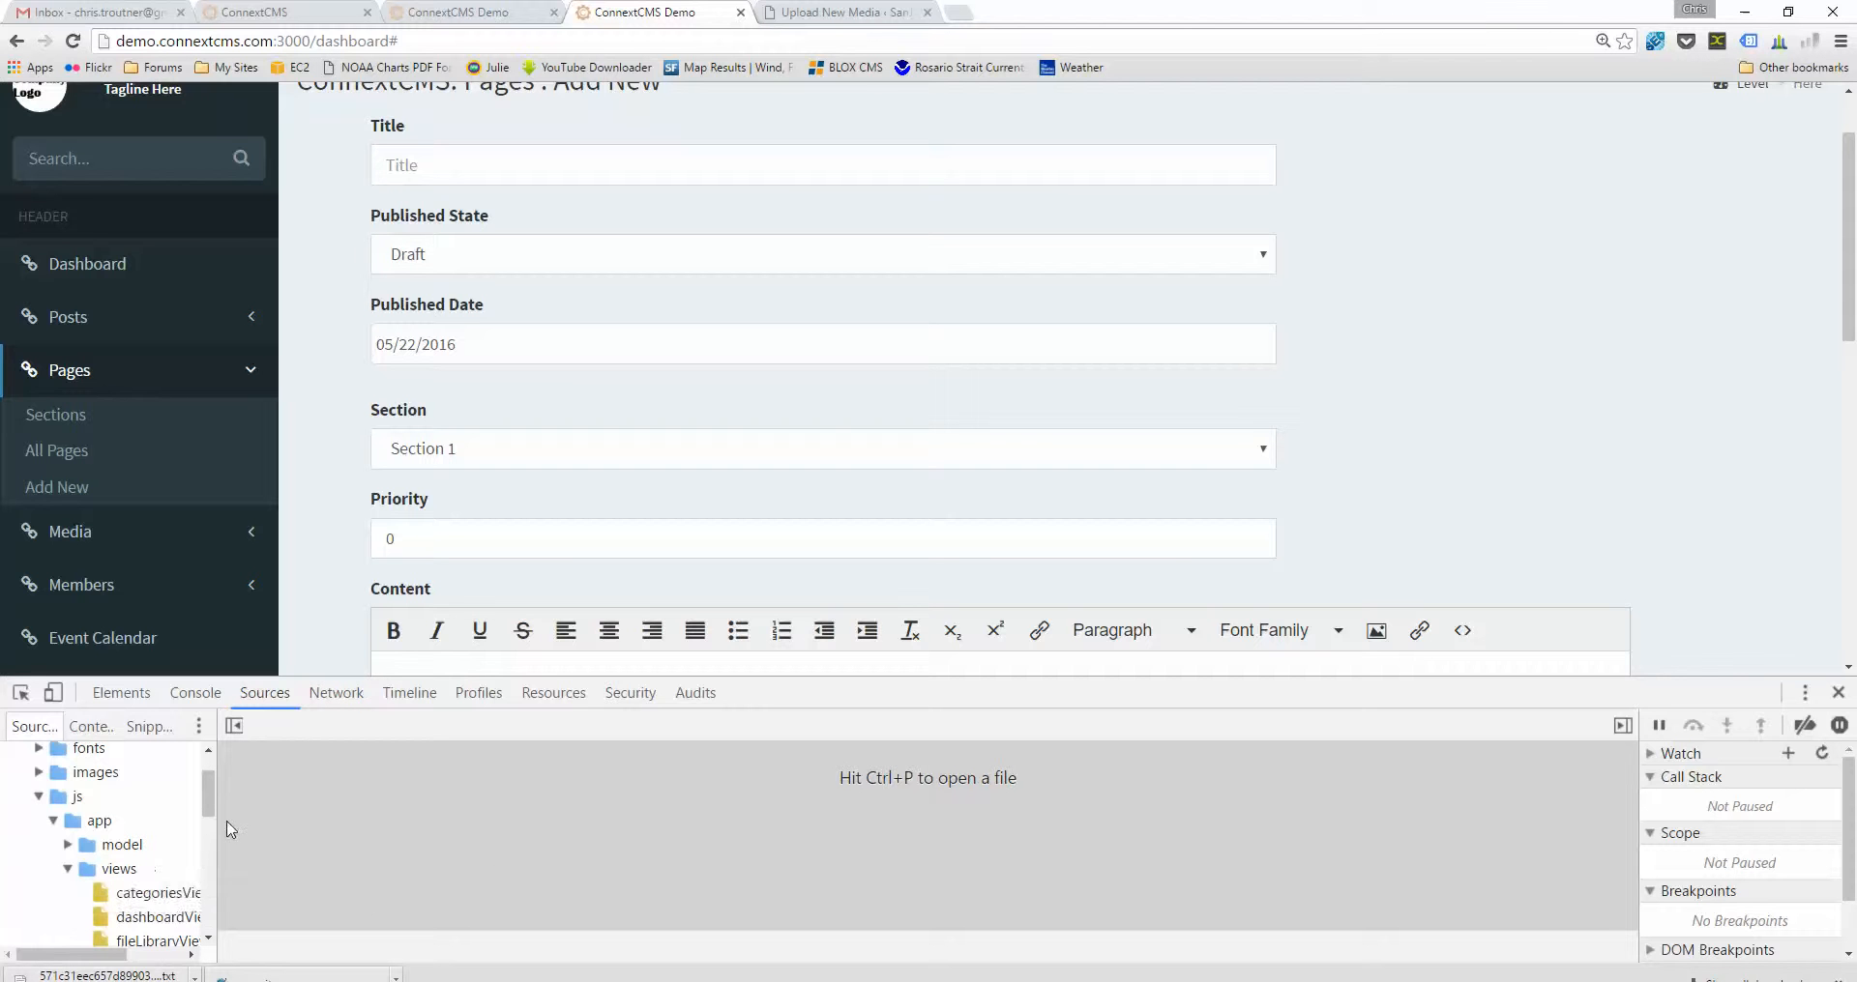
{"action": "scroll", "scroll_direction": "down", "scroll_amount": 3}
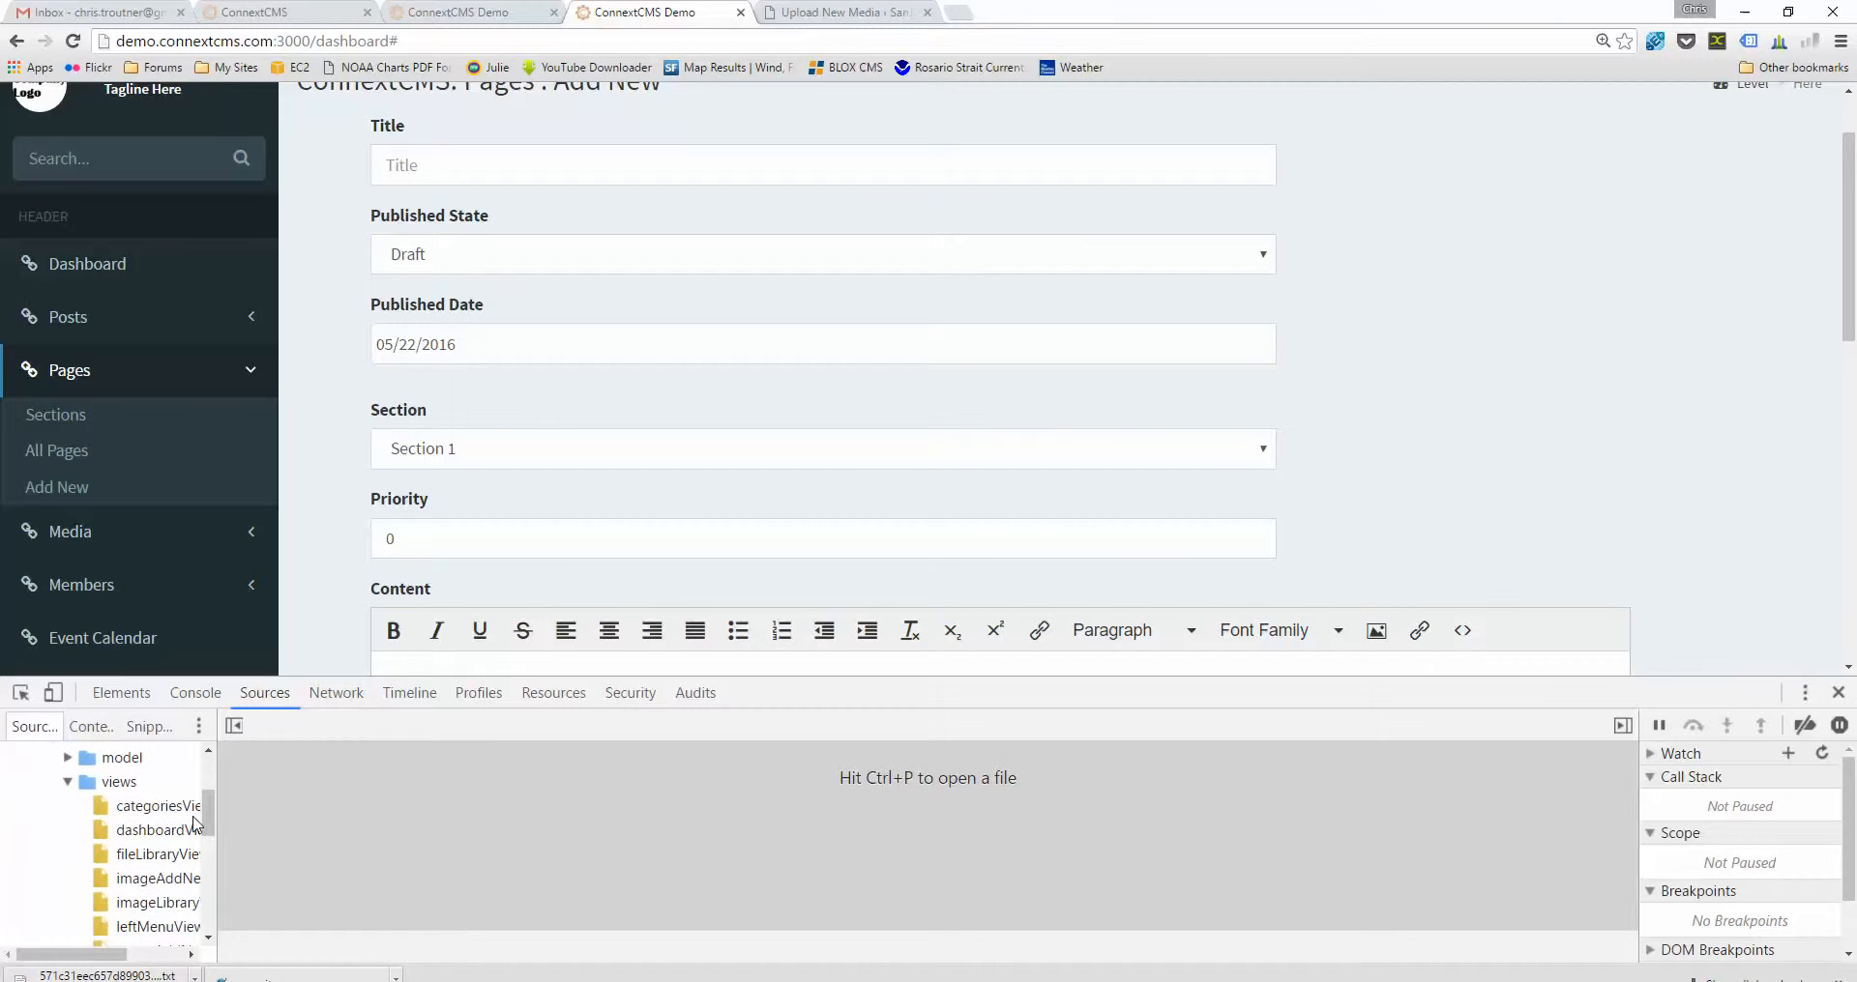
{"action": "mouse_move", "coordinate": [155, 805]}
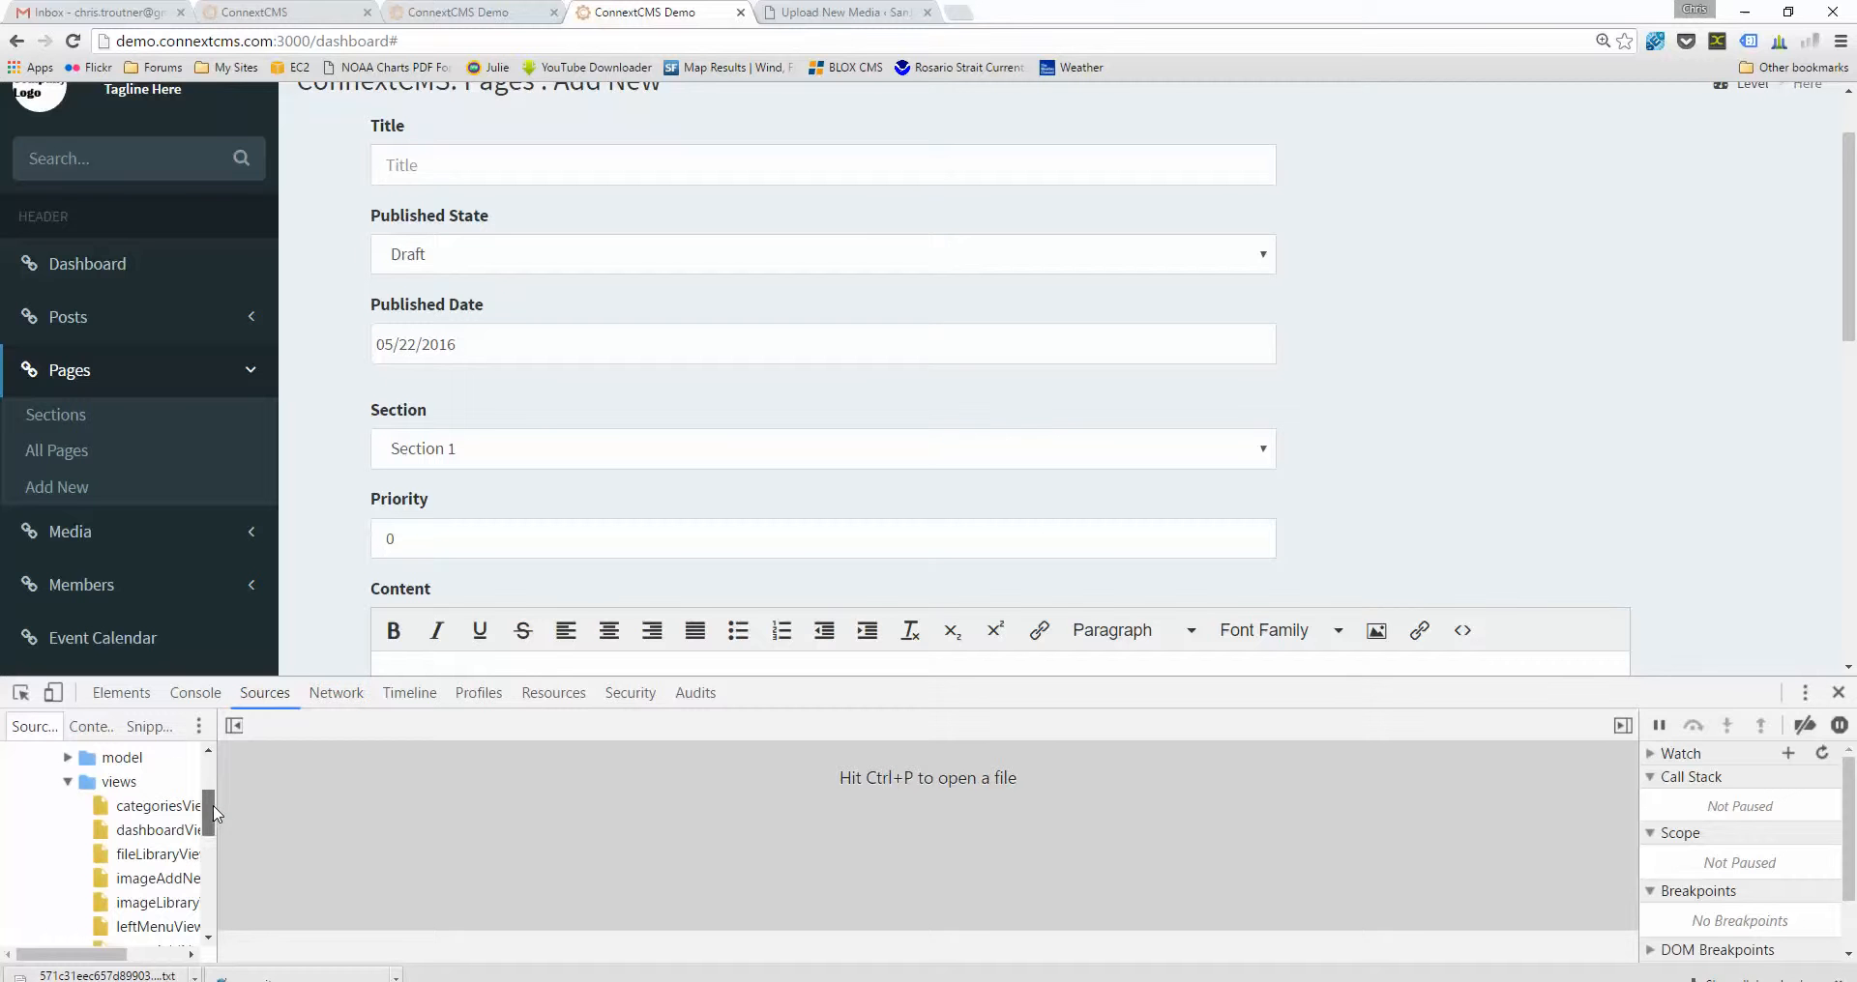
{"action": "scroll", "scroll_direction": "down", "scroll_amount": 3}
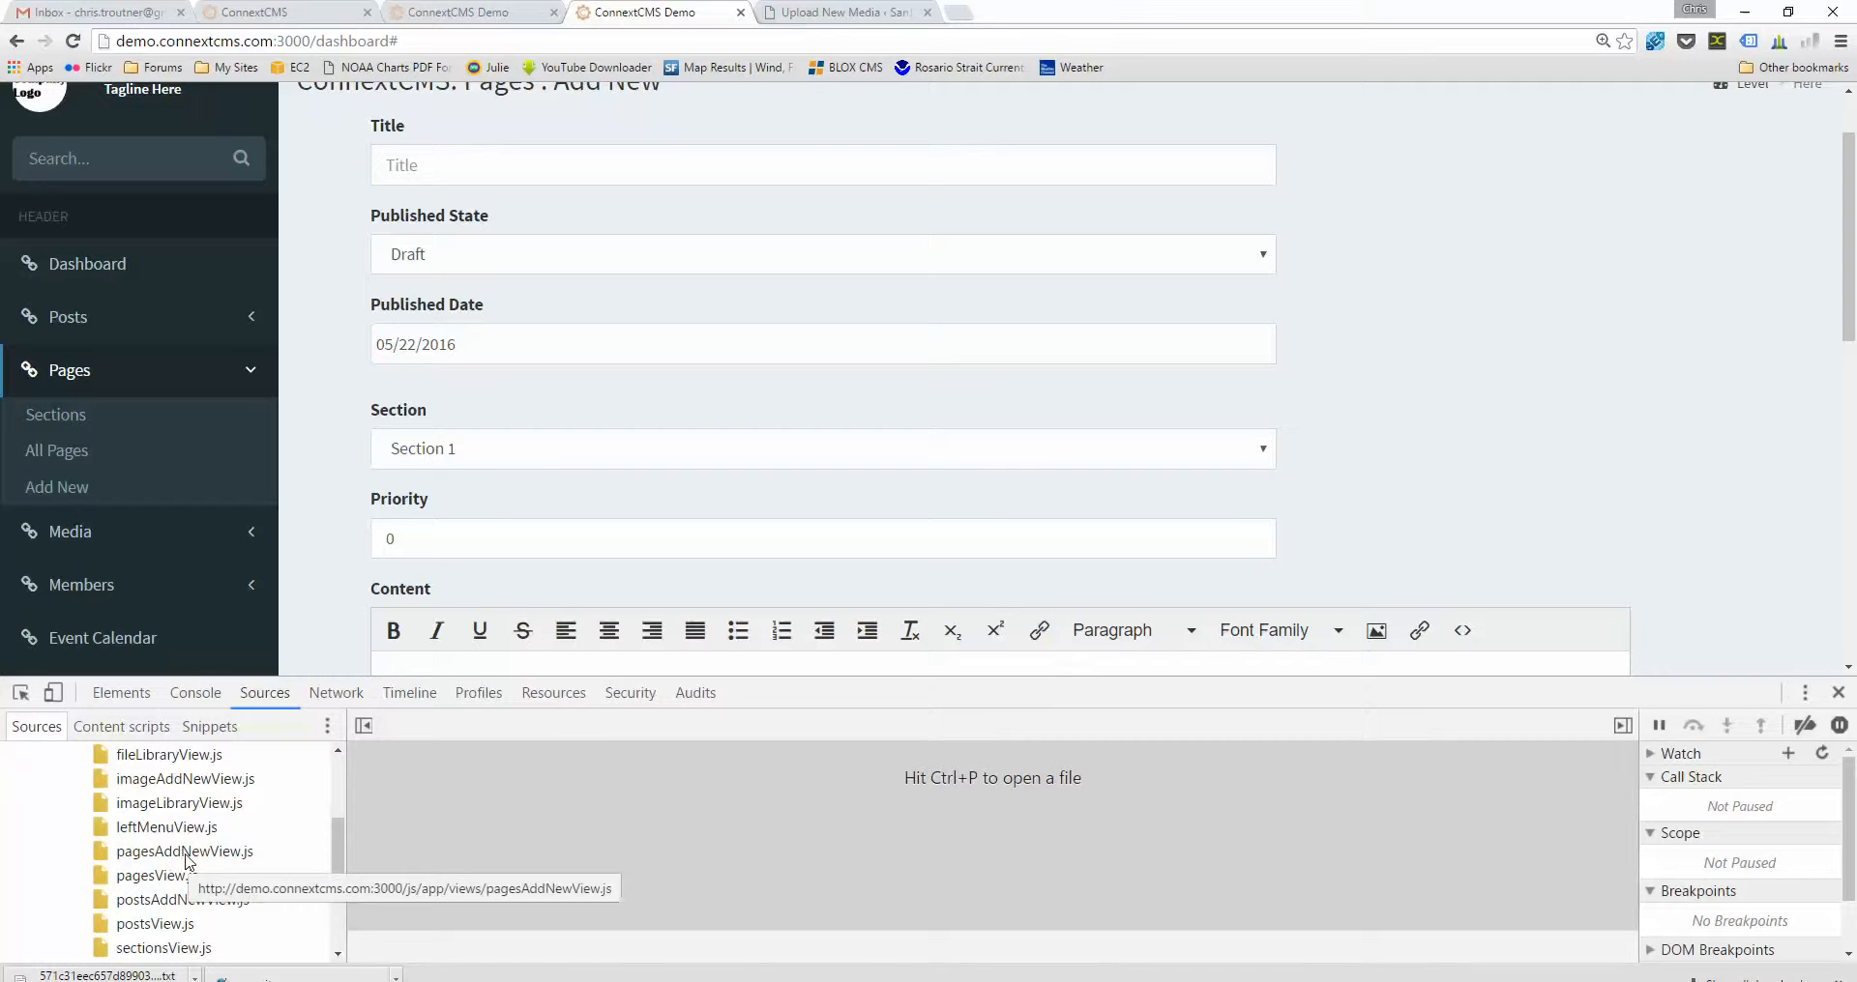
- Read pagesAddNewView.js down to its newPage function that sets blank page defaults
{"action": "left_click", "coordinate": [185, 851]}
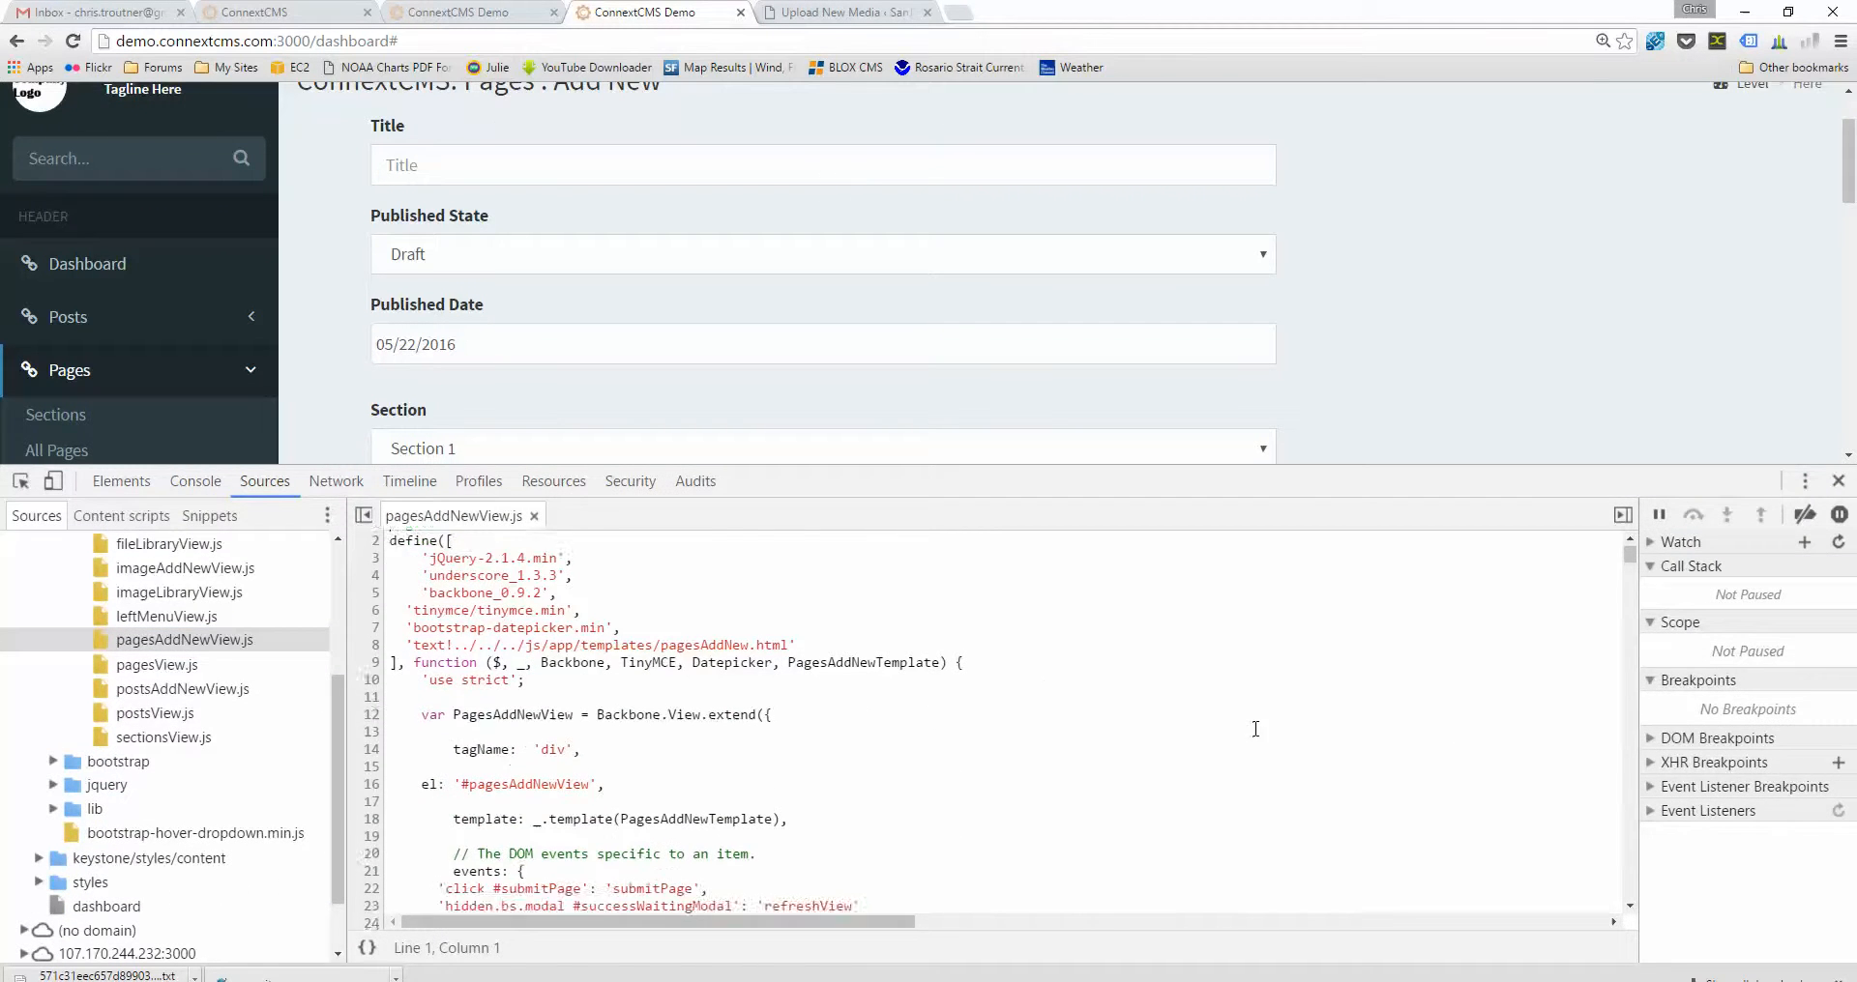
{"action": "scroll", "scroll_direction": "down", "scroll_amount": 3}
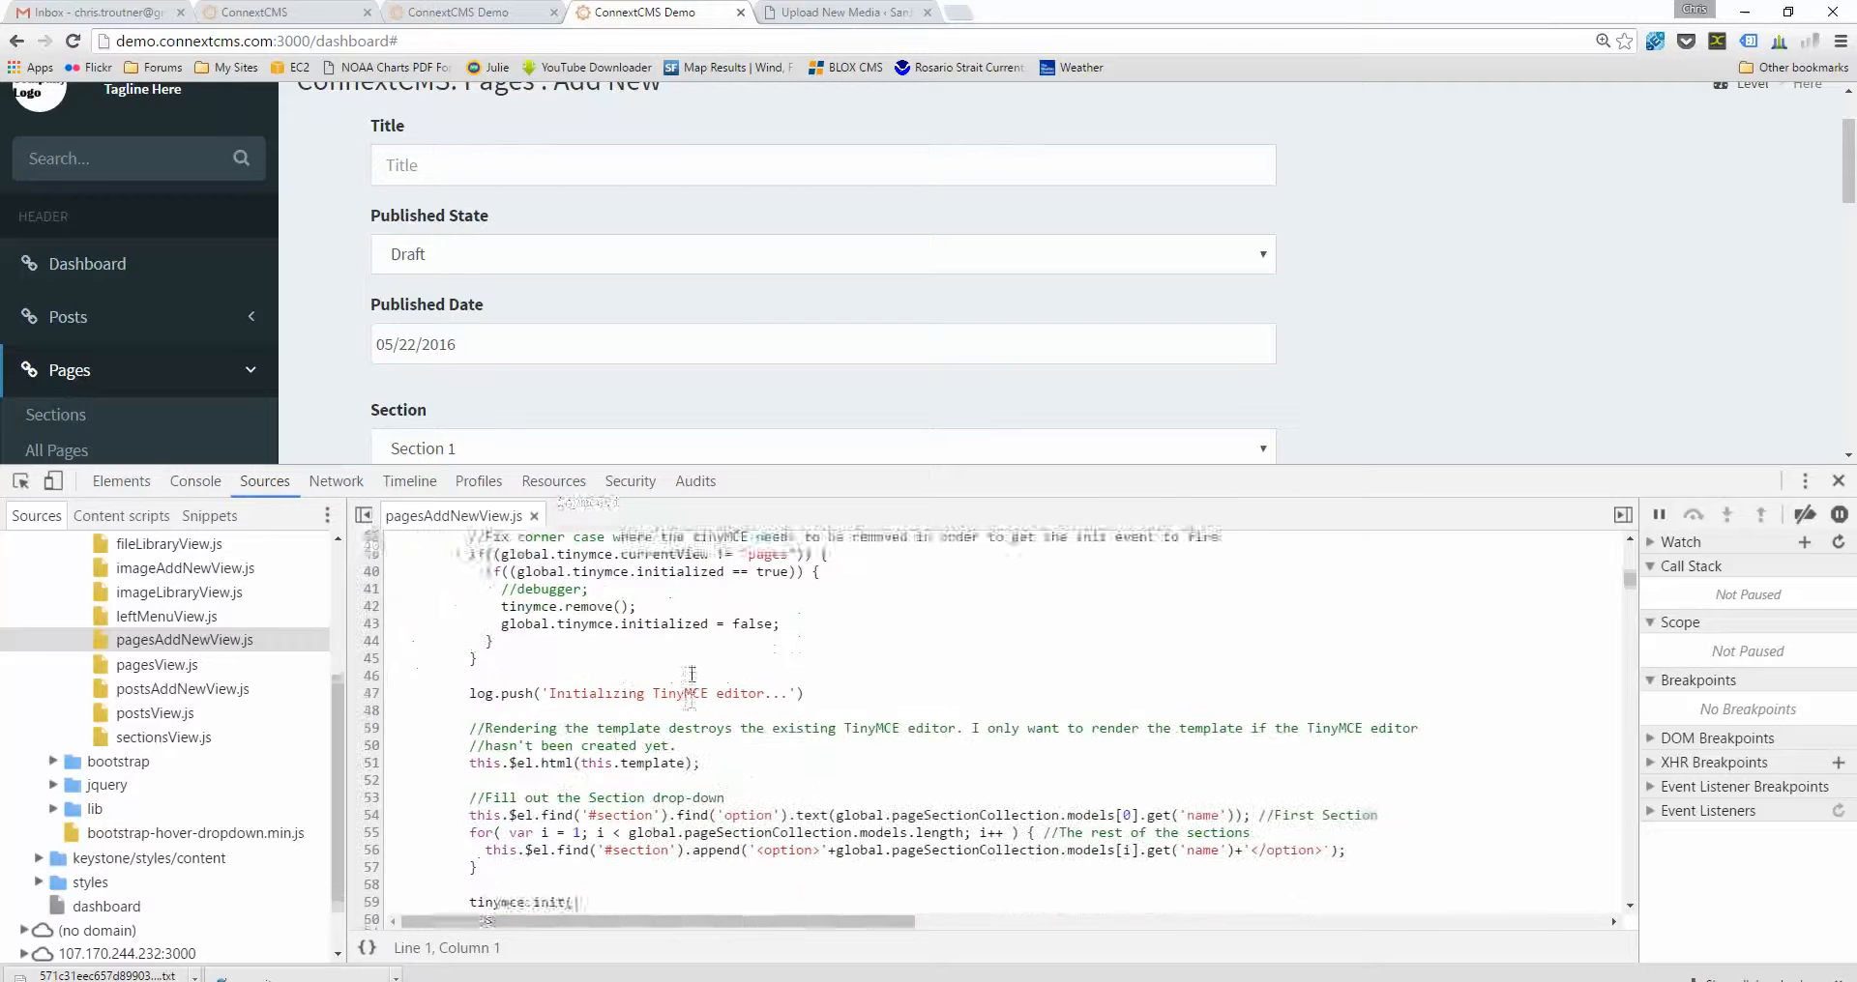
{"action": "scroll", "scroll_direction": "down", "scroll_amount": 3}
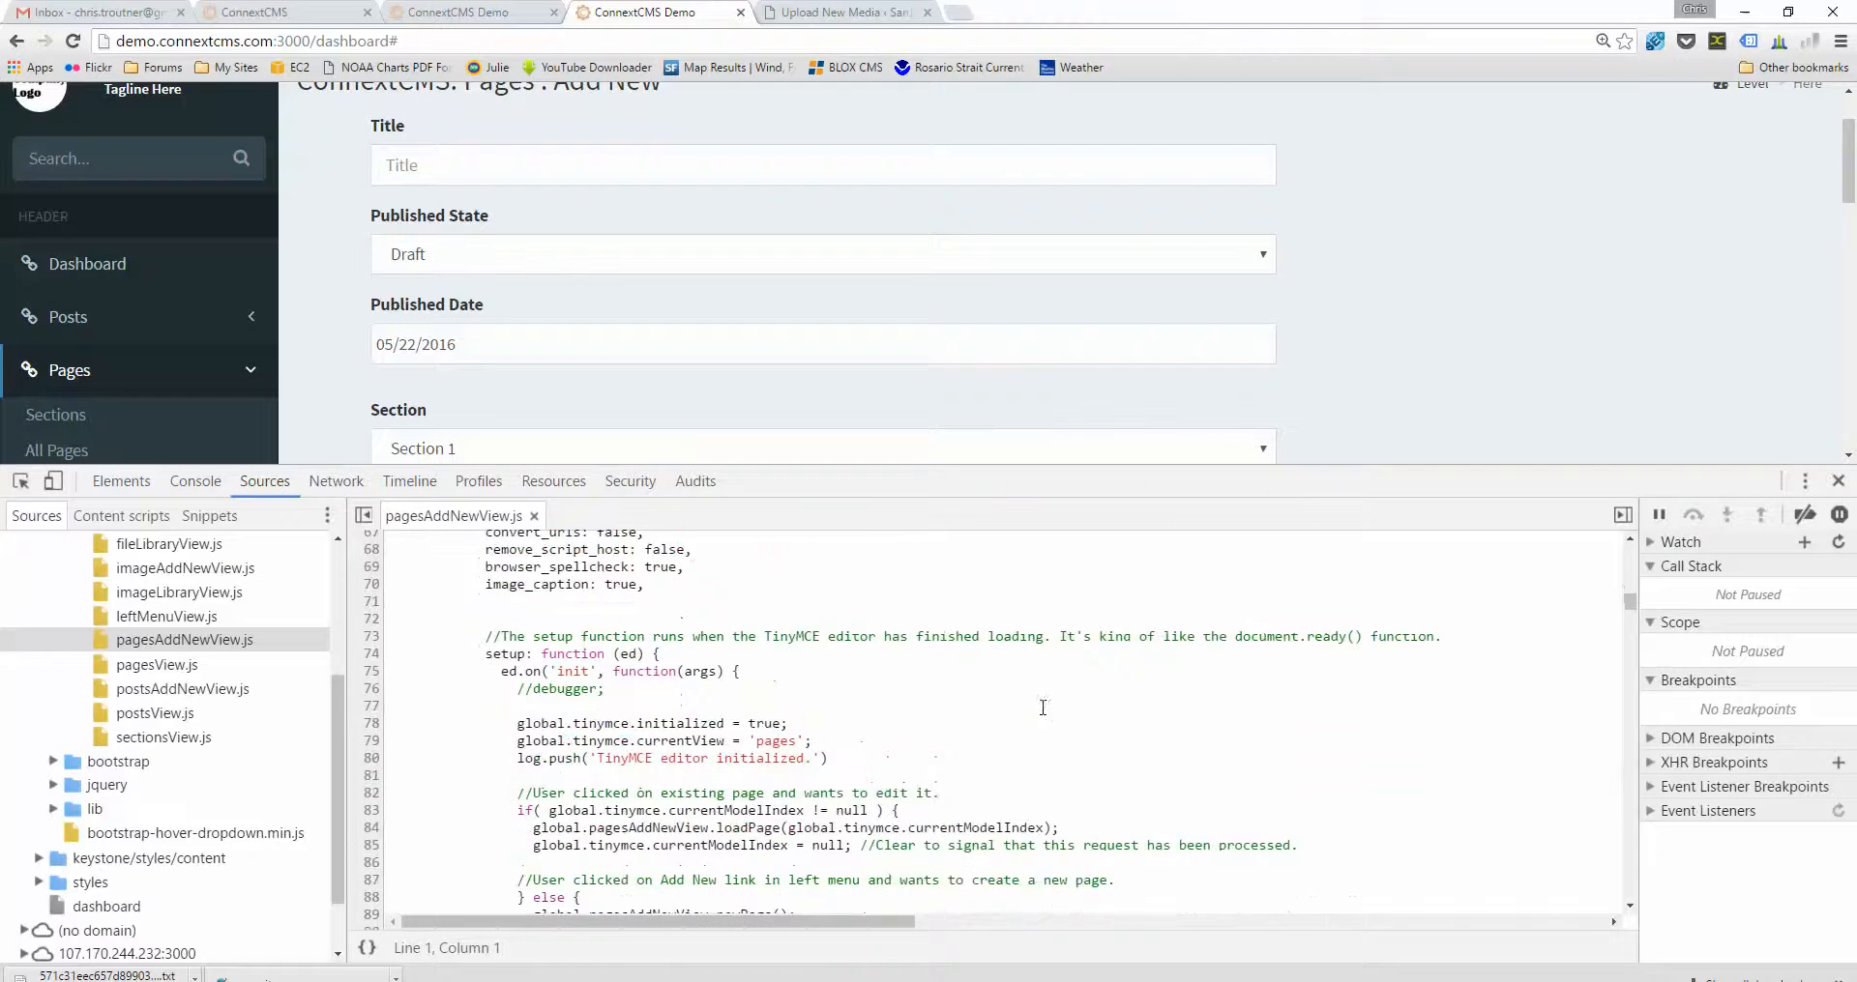
{"action": "scroll", "scroll_direction": "down", "scroll_amount": 3}
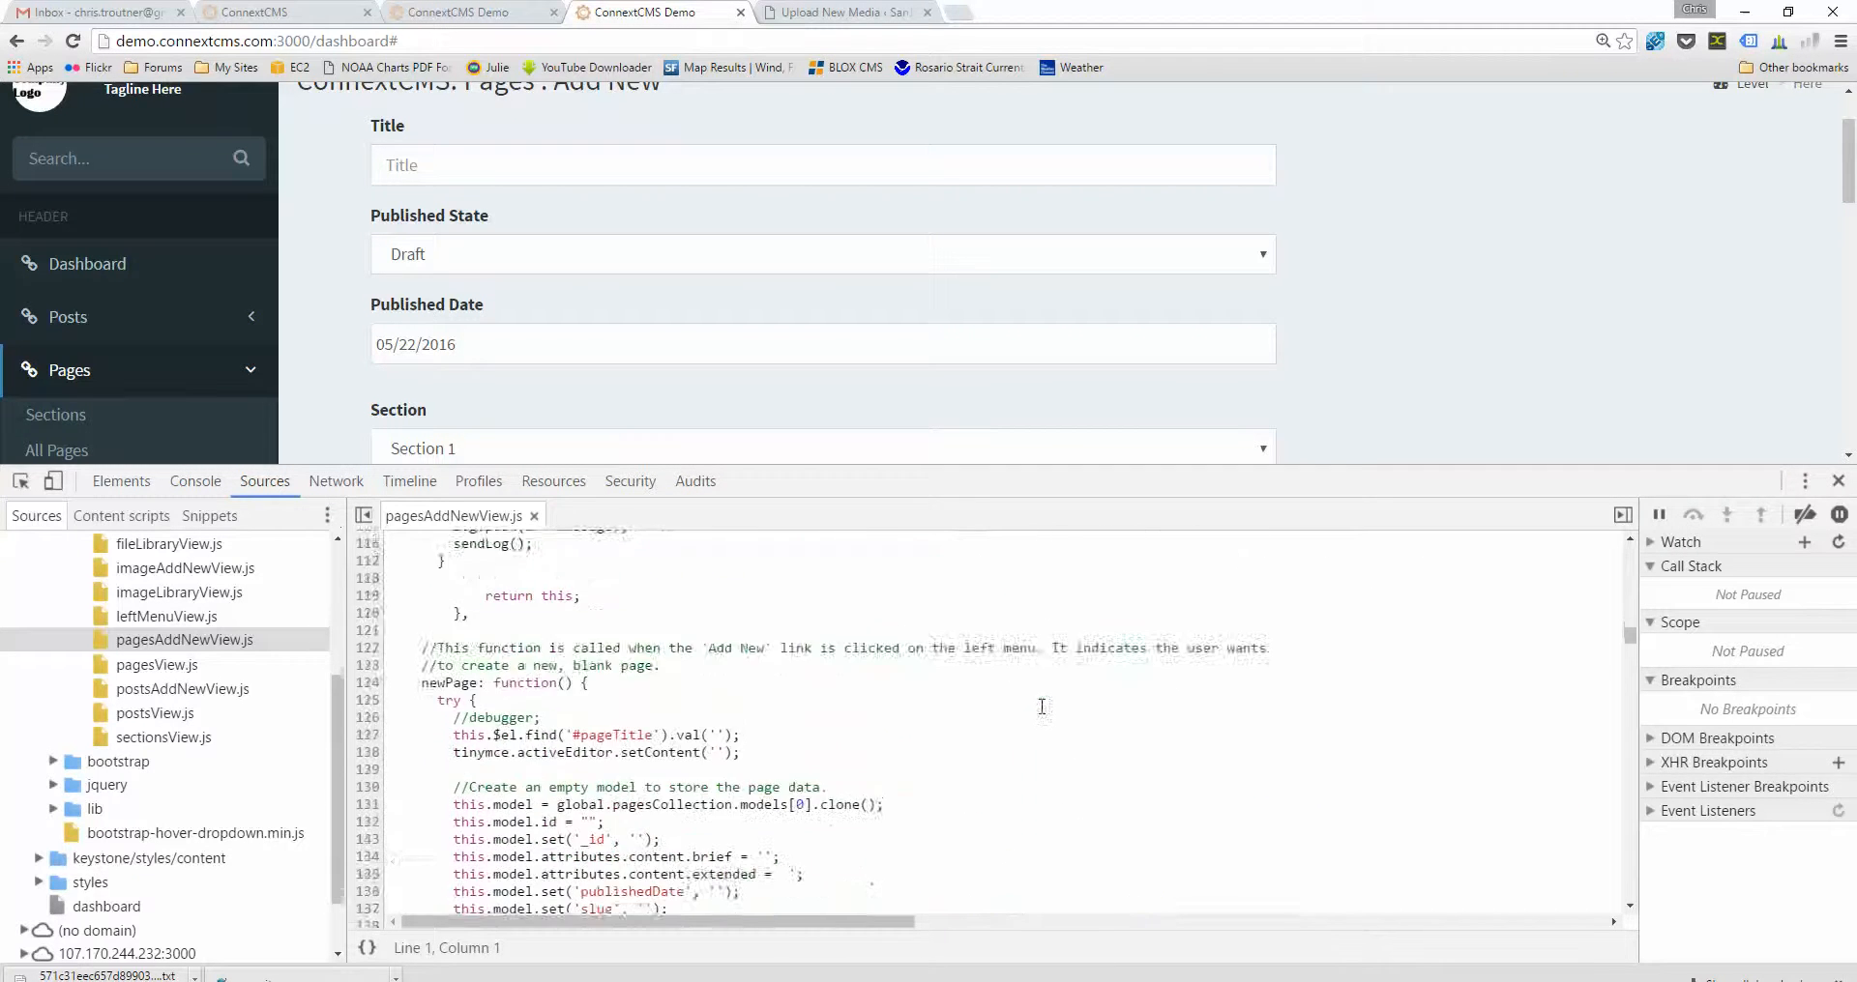
{"action": "scroll", "scroll_direction": "down", "scroll_amount": 3}
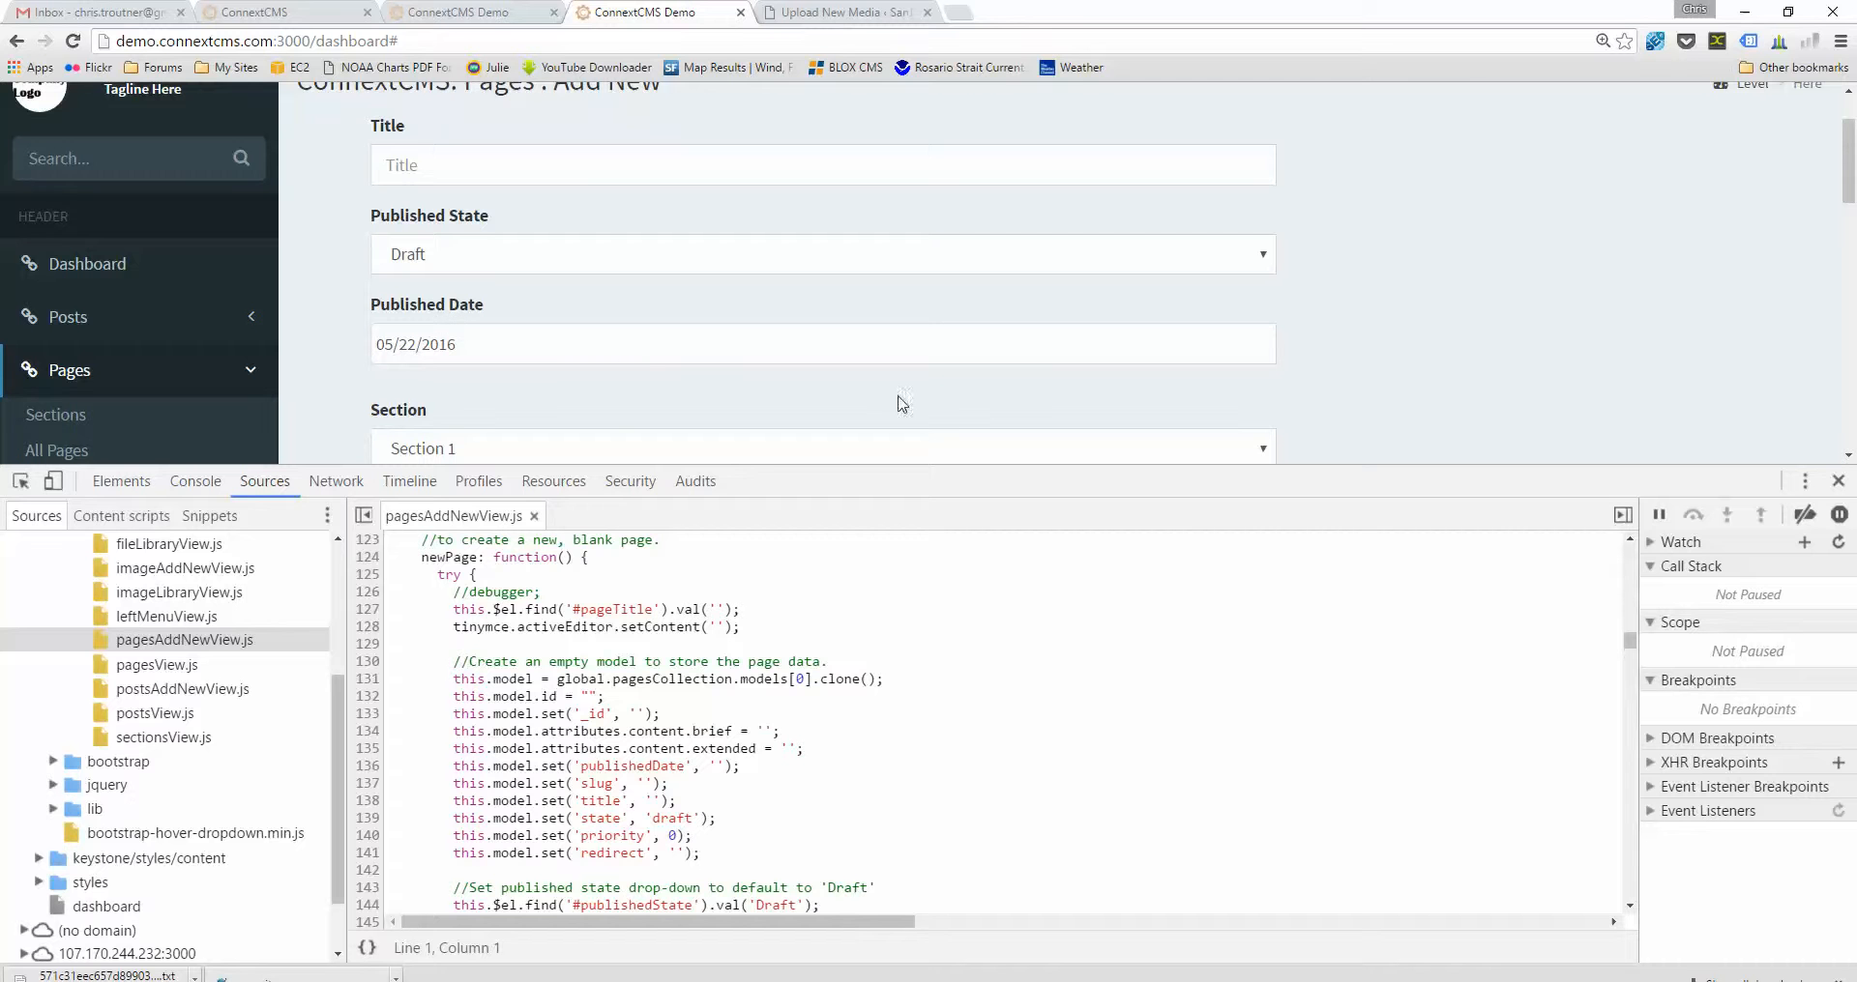
{"action": "scroll", "scroll_direction": "down", "scroll_amount": 3}
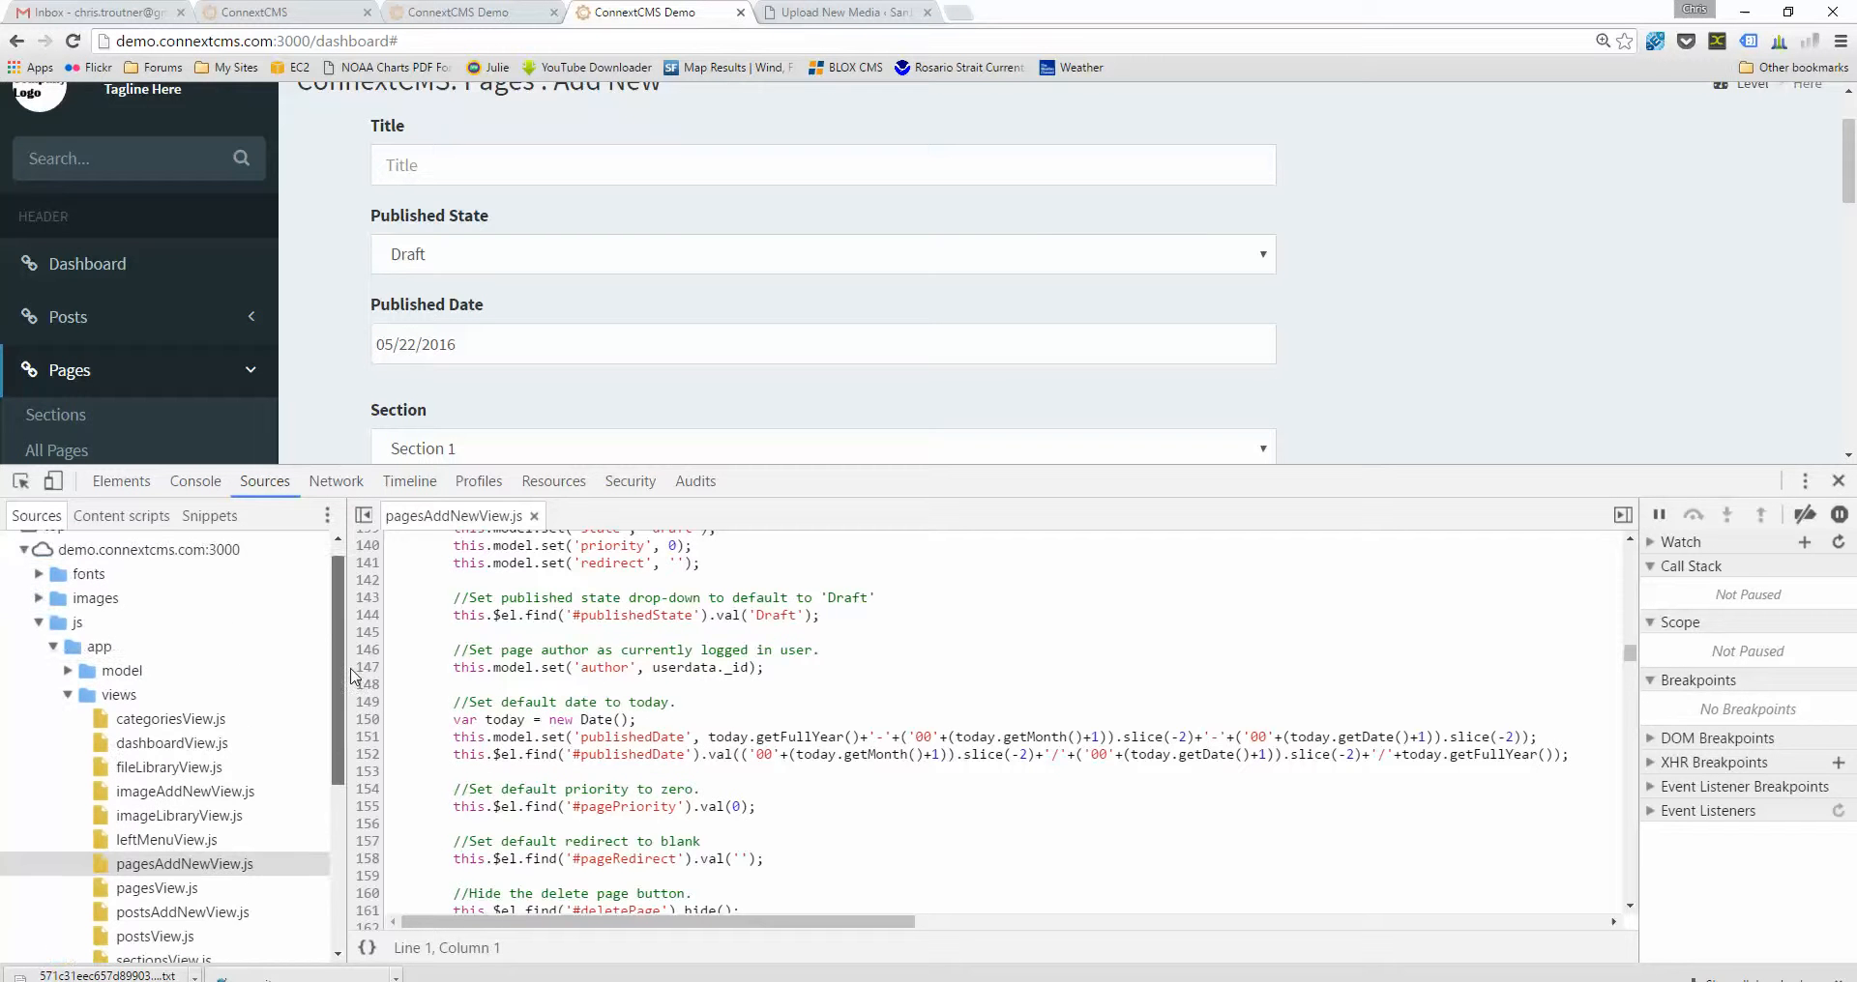
{"action": "scroll", "scroll_direction": "down", "scroll_amount": 3}
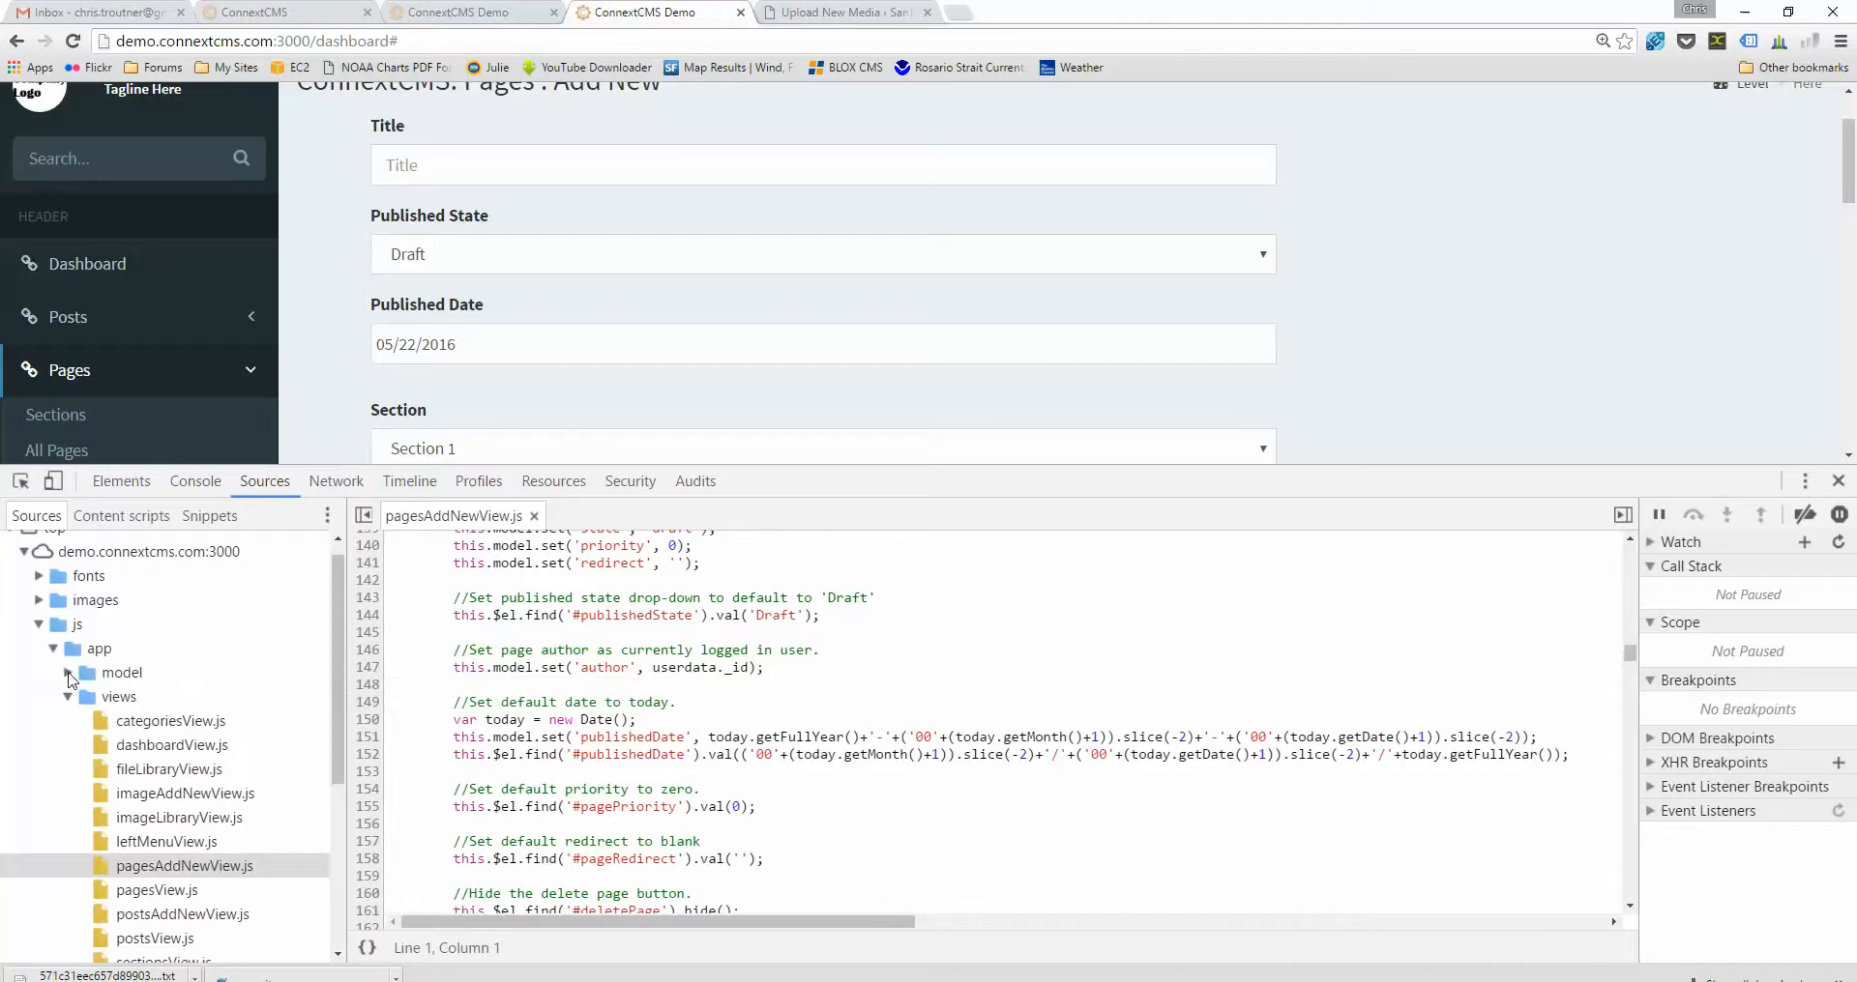
- View PageModel.js from the model folder, then close DevTools to return to the Dashboard
{"action": "left_click", "coordinate": [121, 673]}
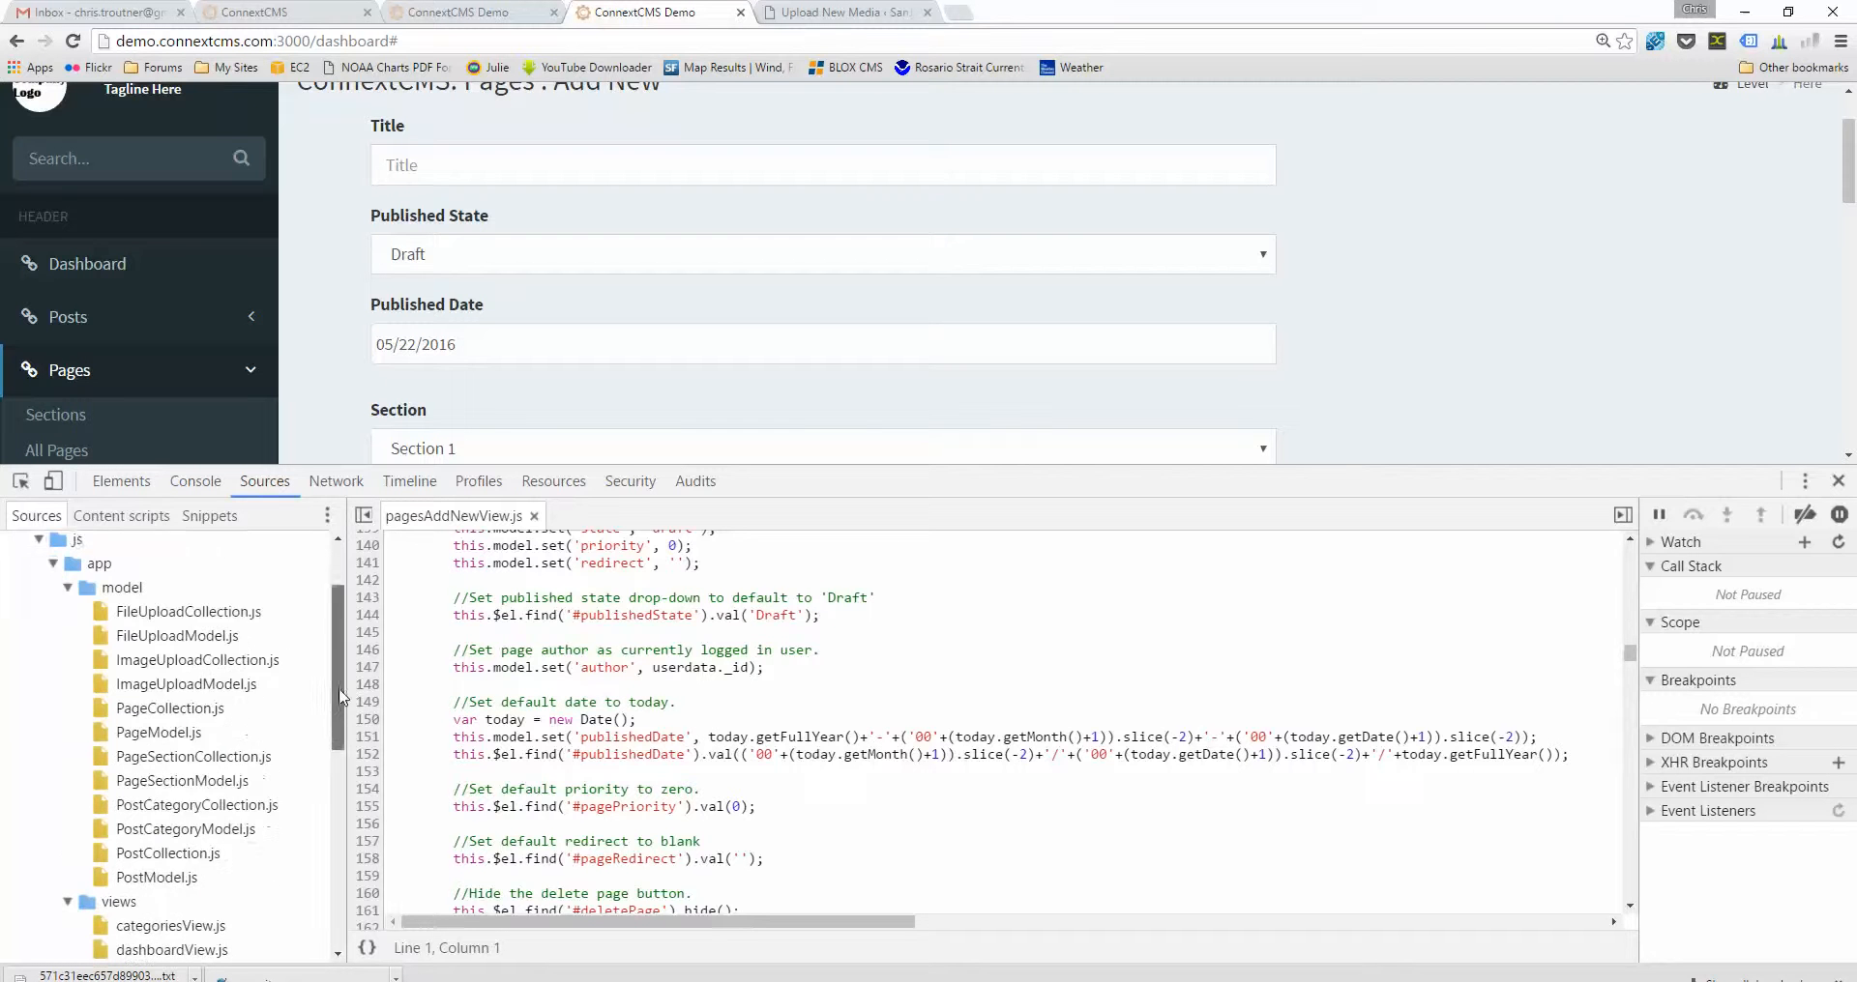
{"action": "scroll", "scroll_direction": "down", "scroll_amount": 3}
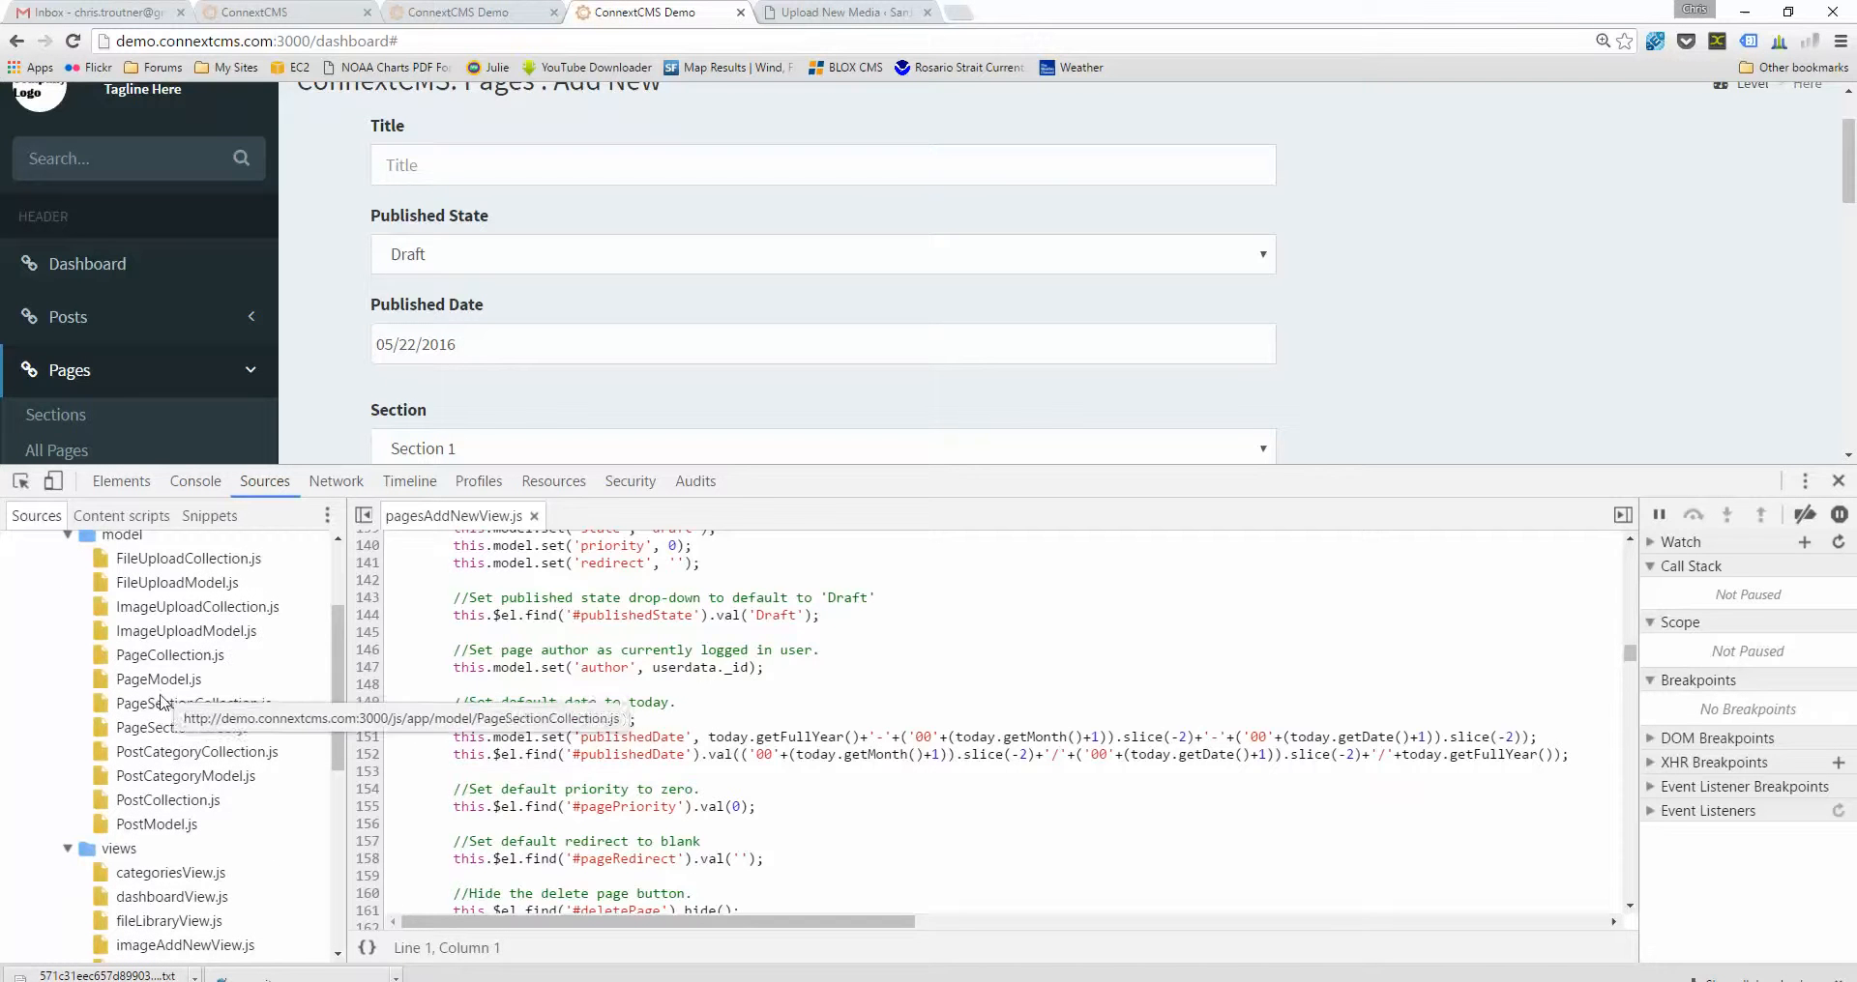
{"action": "left_click", "coordinate": [158, 678]}
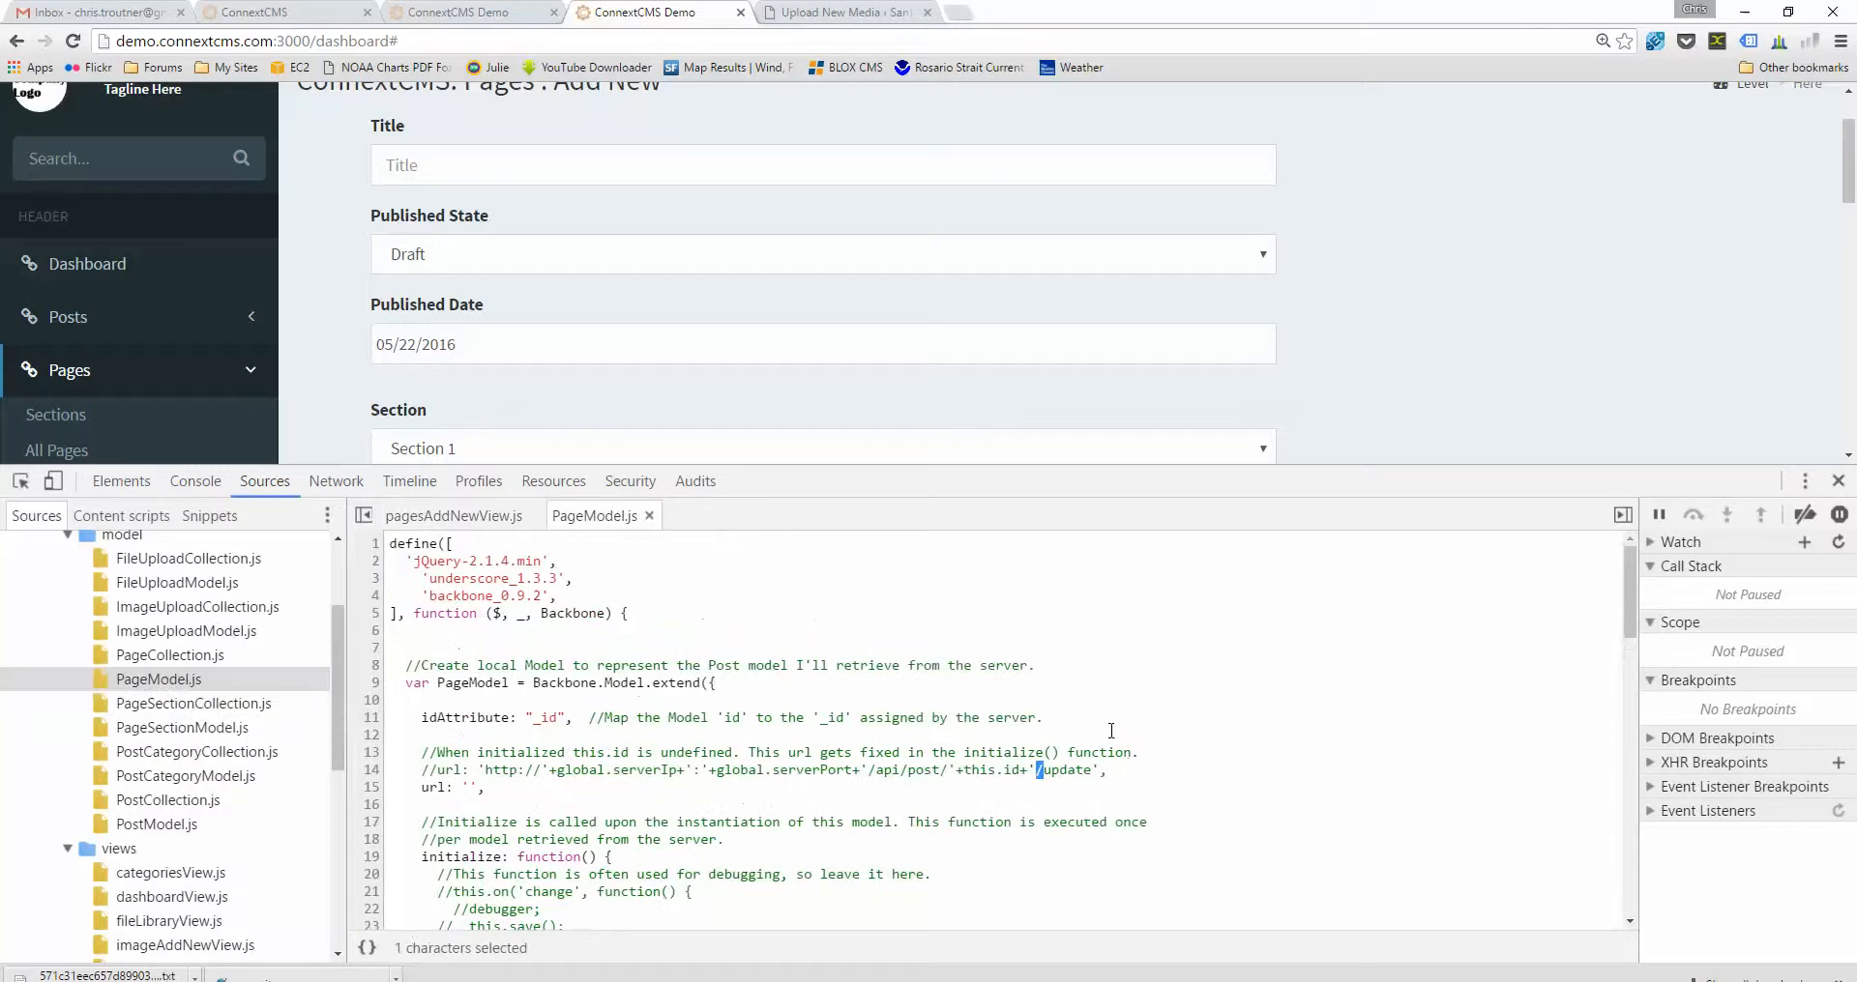
{"action": "left_click", "coordinate": [822, 344]}
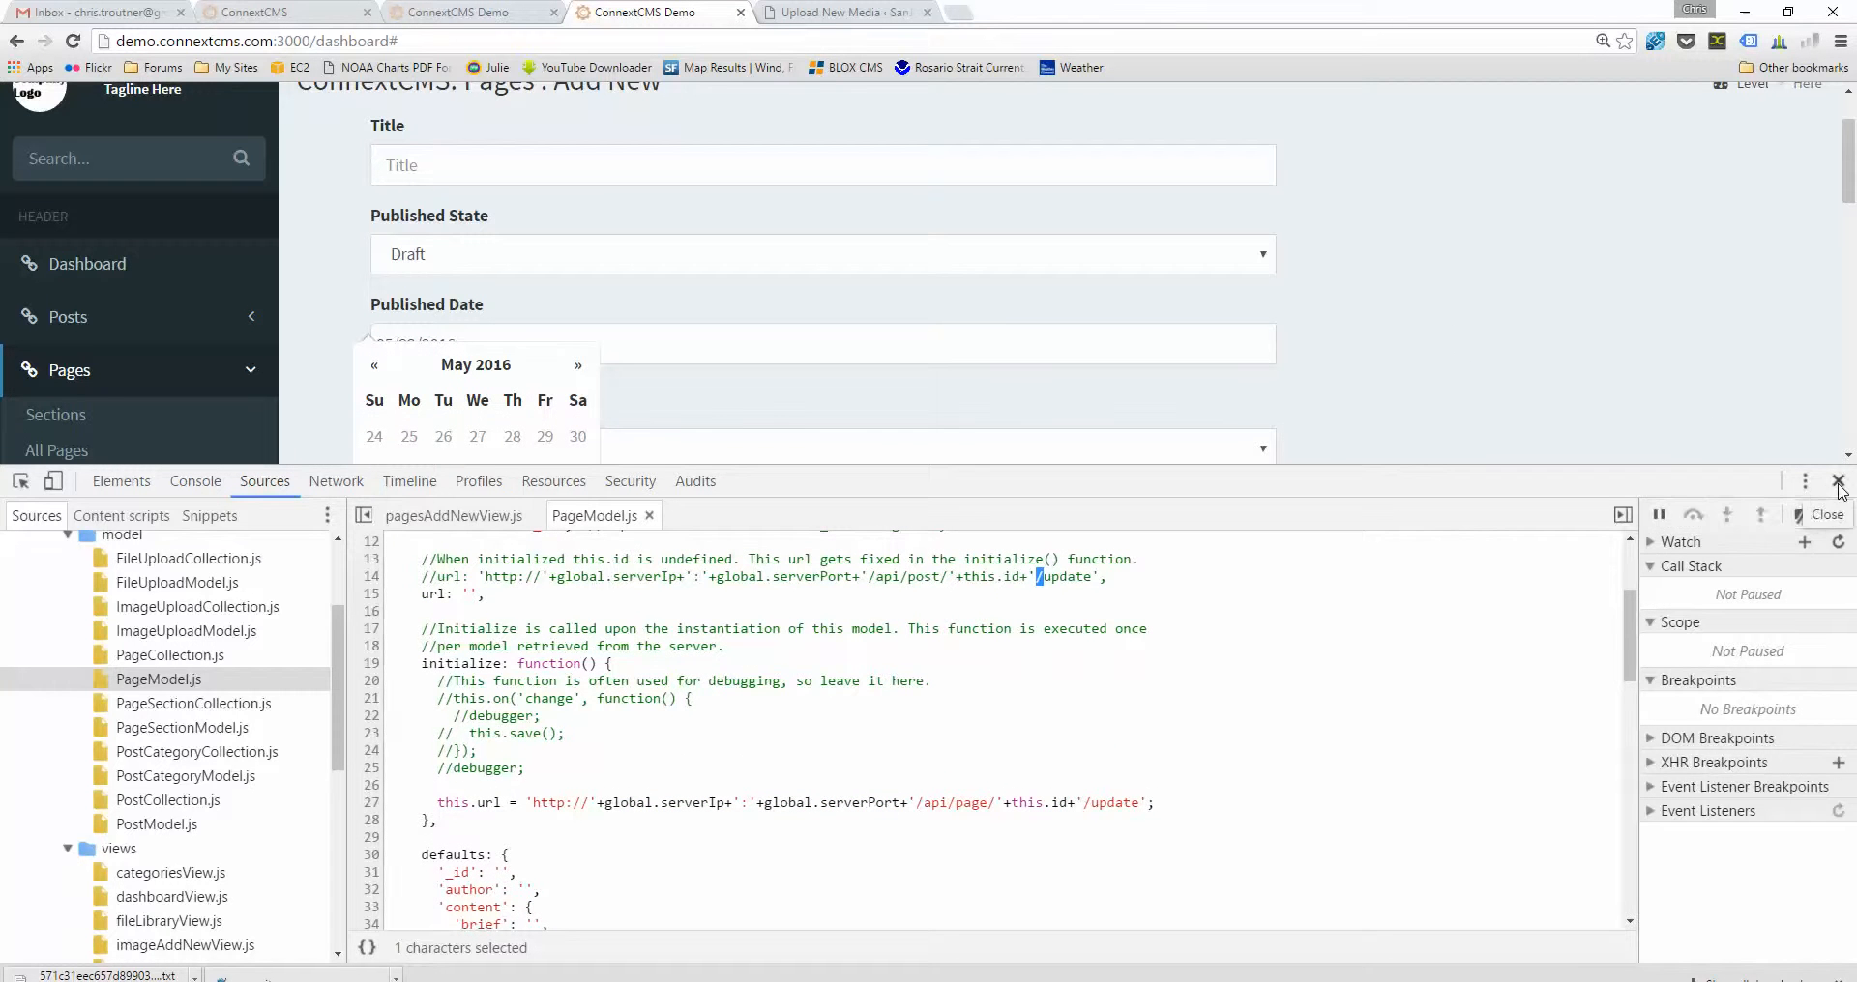
{"action": "left_click", "coordinate": [1840, 485]}
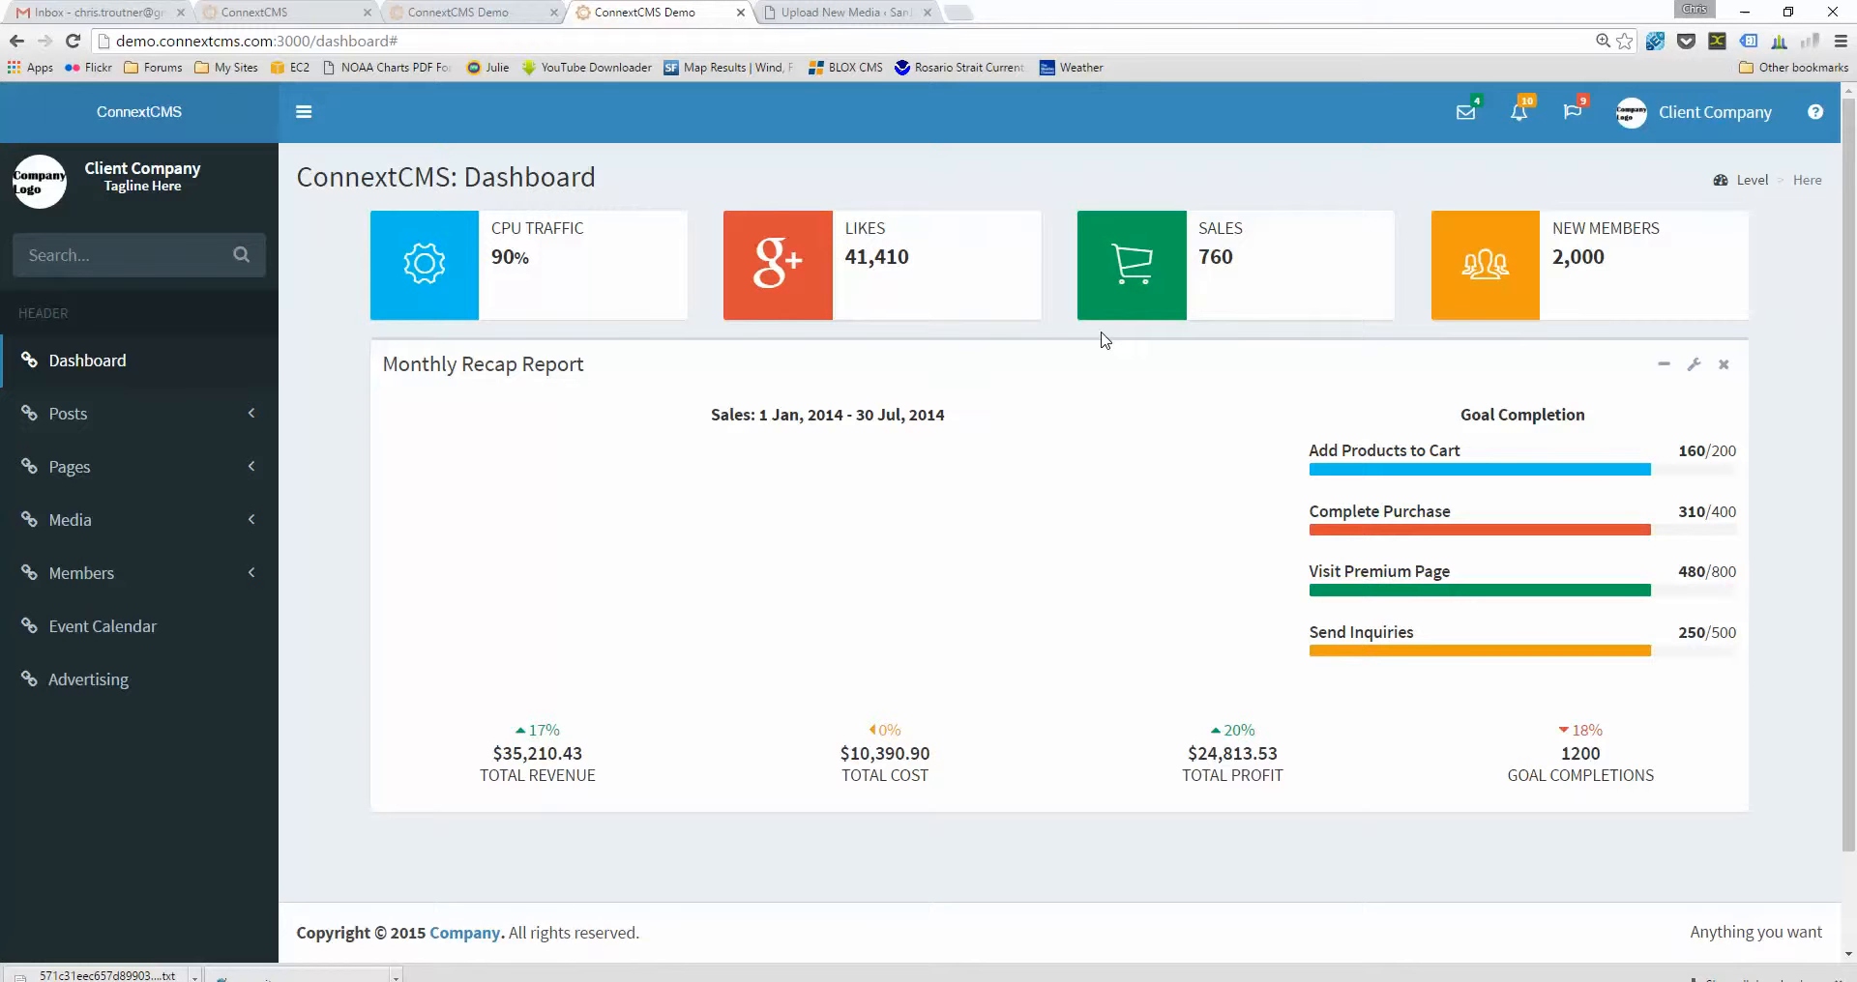
{"action": "mouse_move", "coordinate": [1104, 379]}
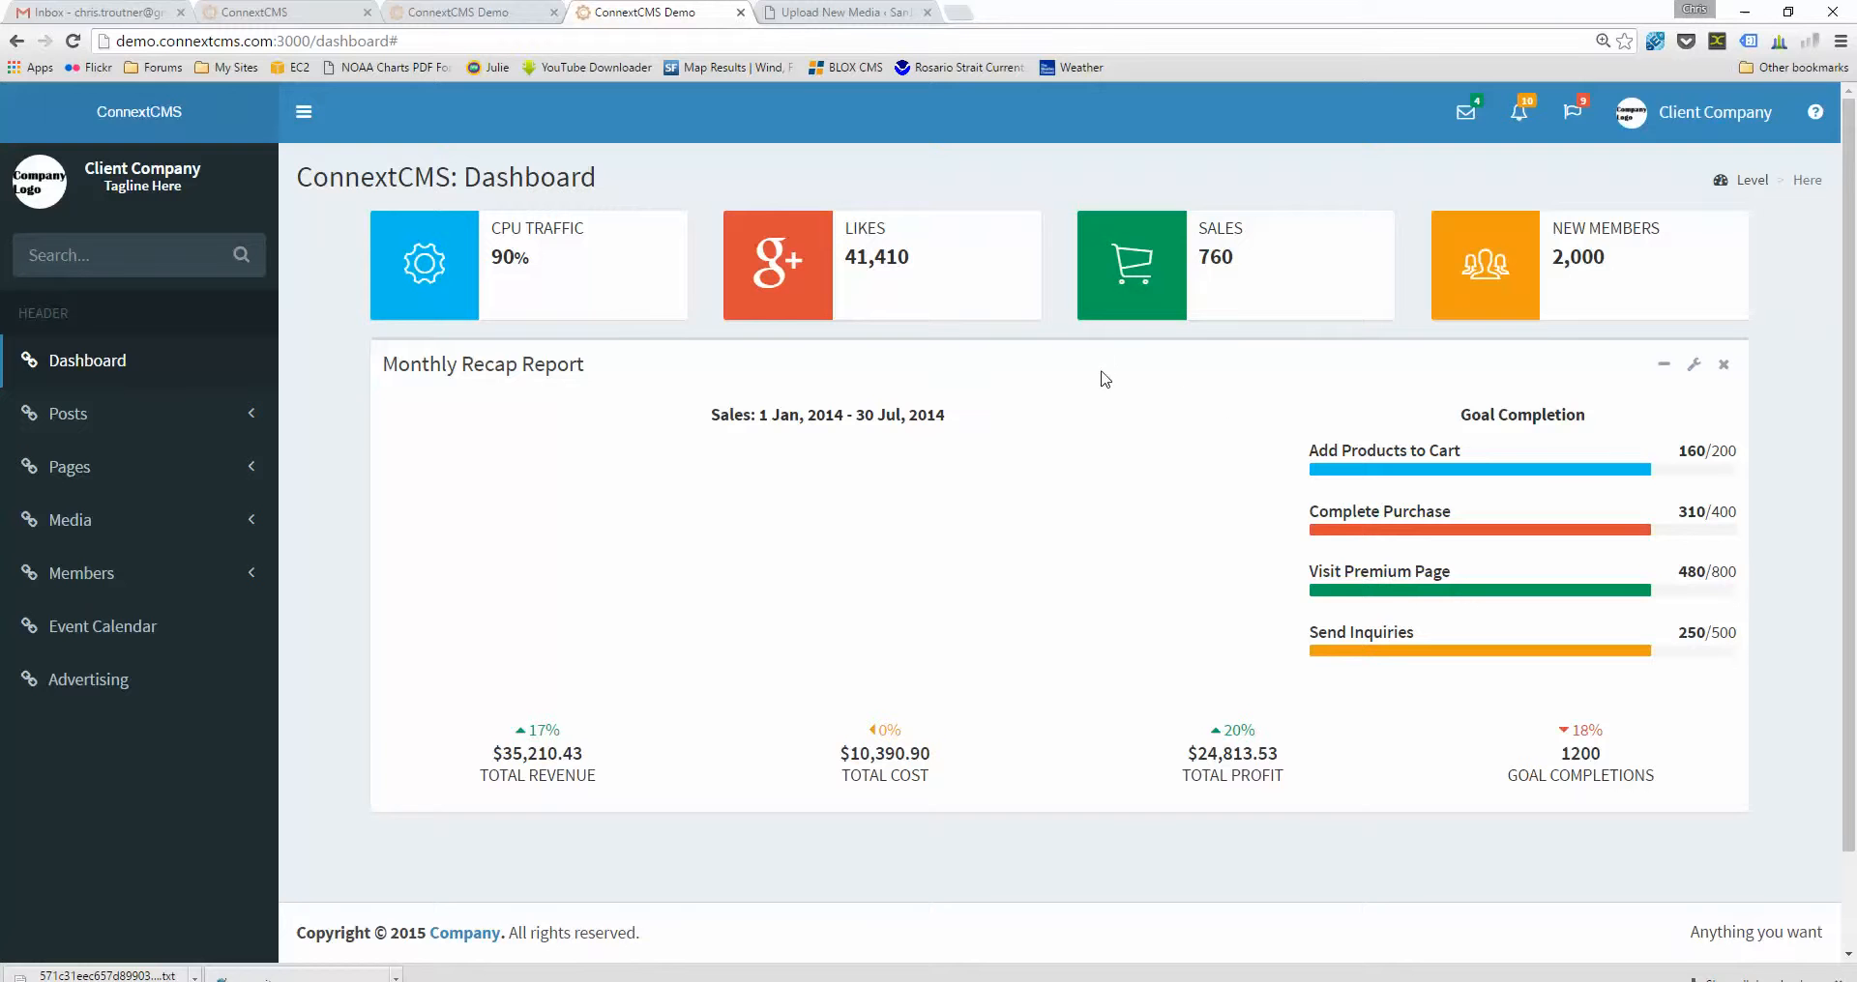